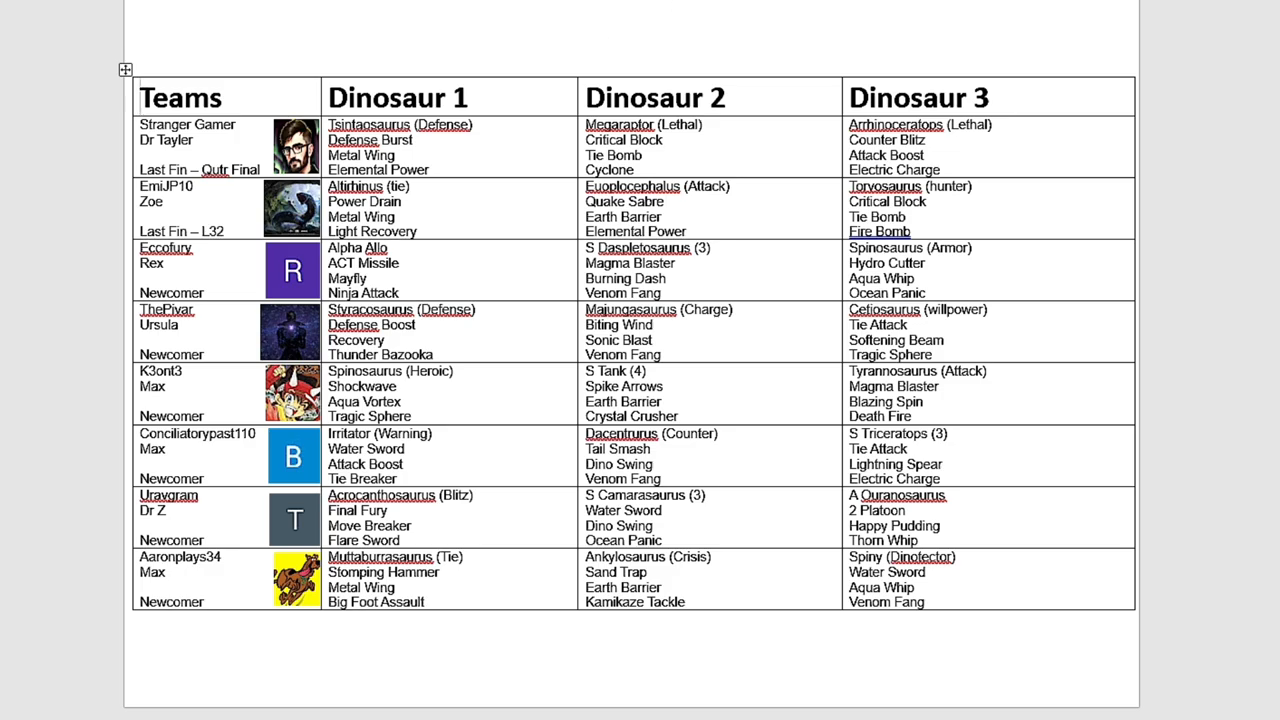
Review Sheet2's four pot columns, including the Pot 4 team list, and round fixtures
scroll("down", 3)
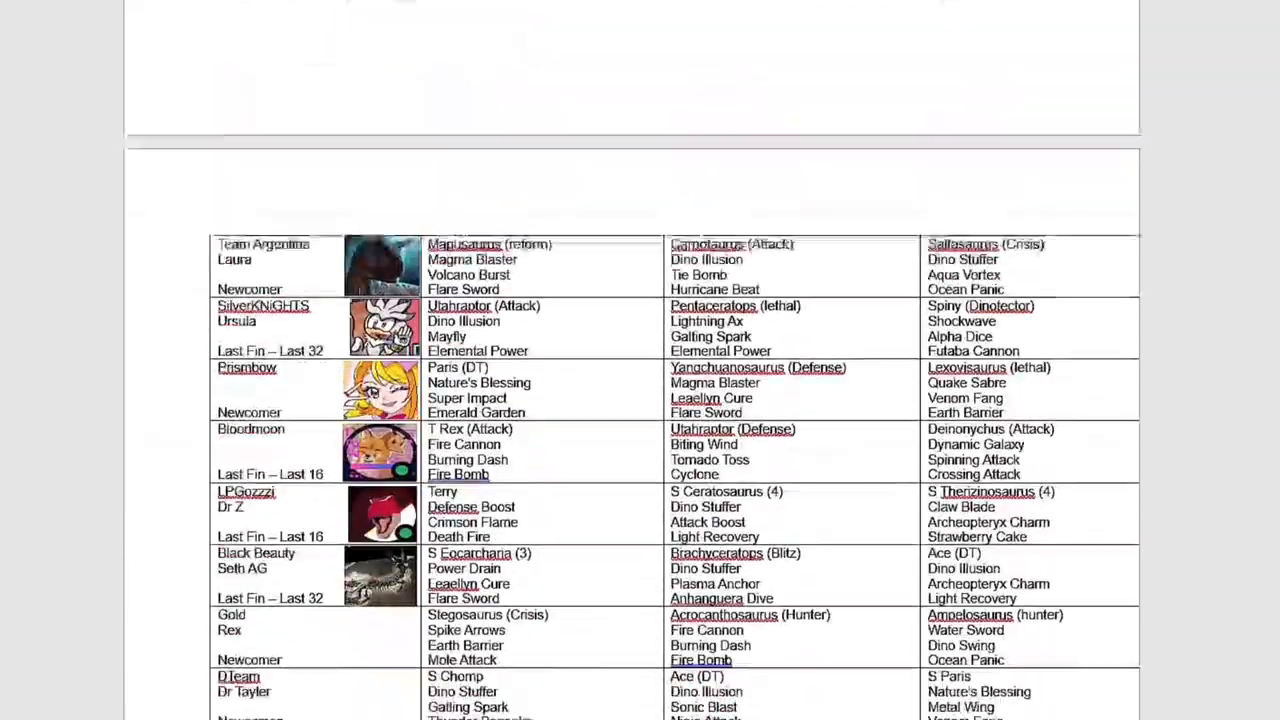
scroll("up", 3)
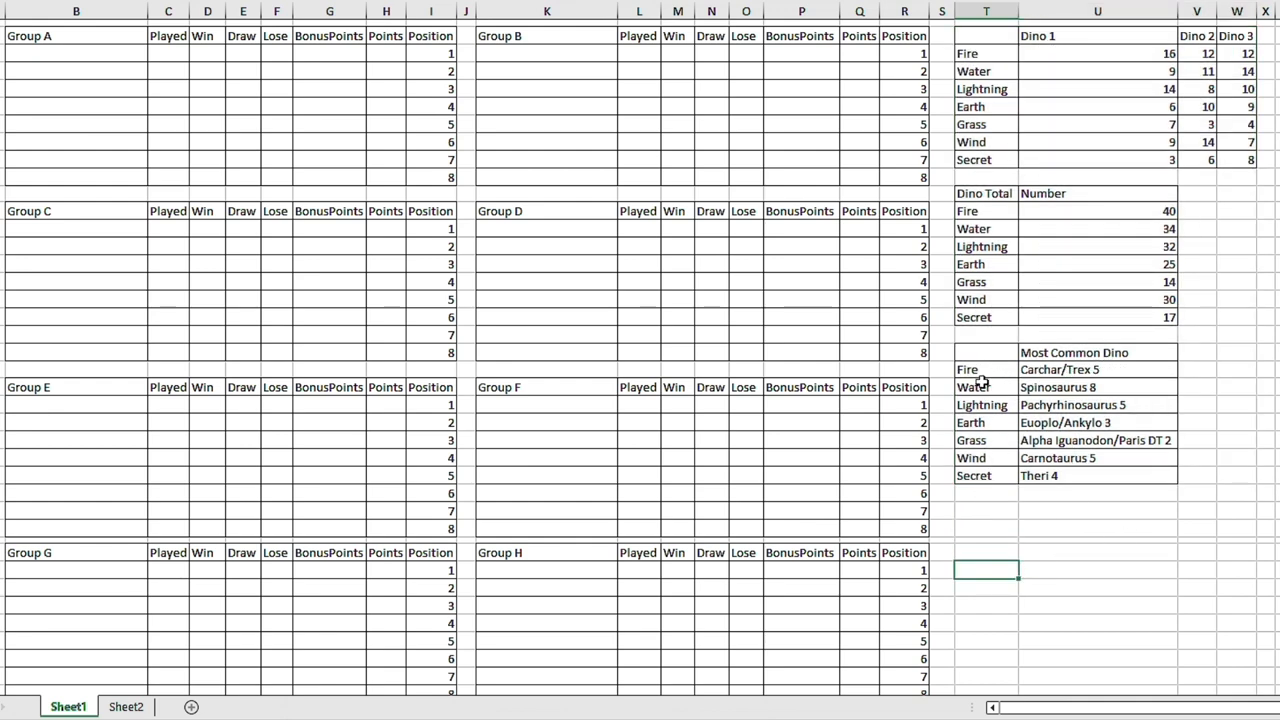
mouse_move(1105, 389)
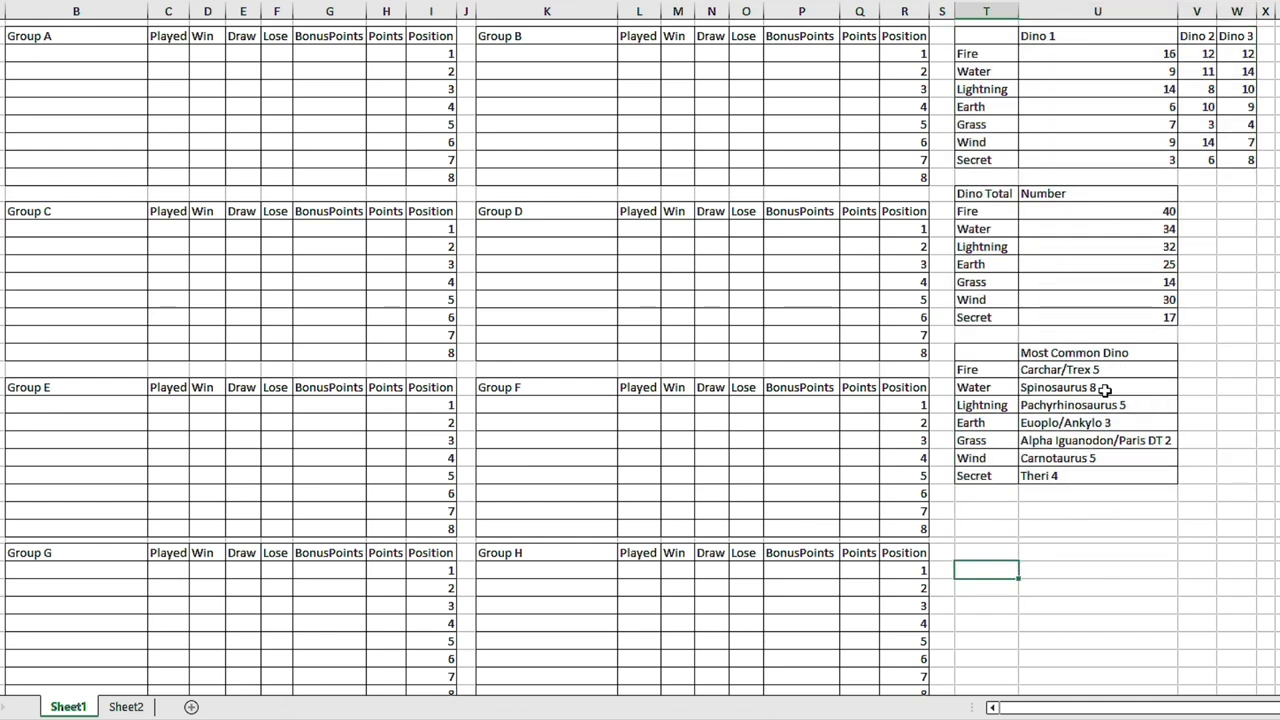
mouse_move(1095, 403)
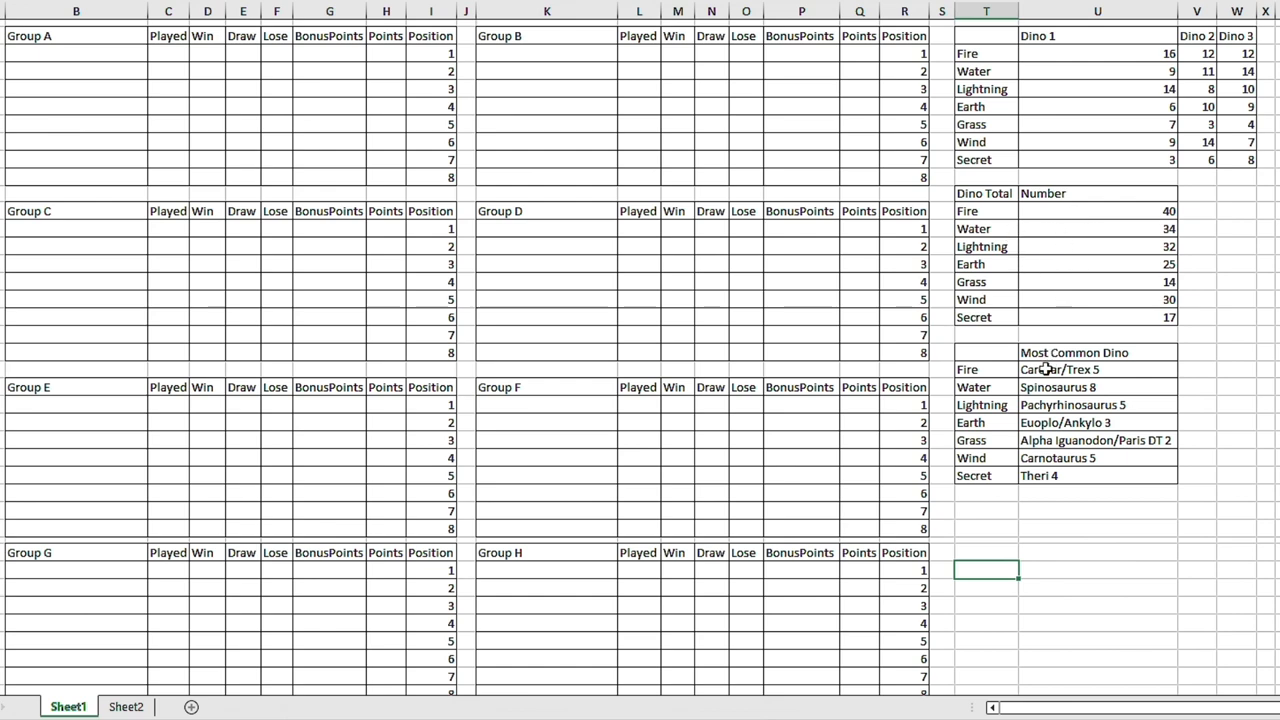
mouse_move(1038, 238)
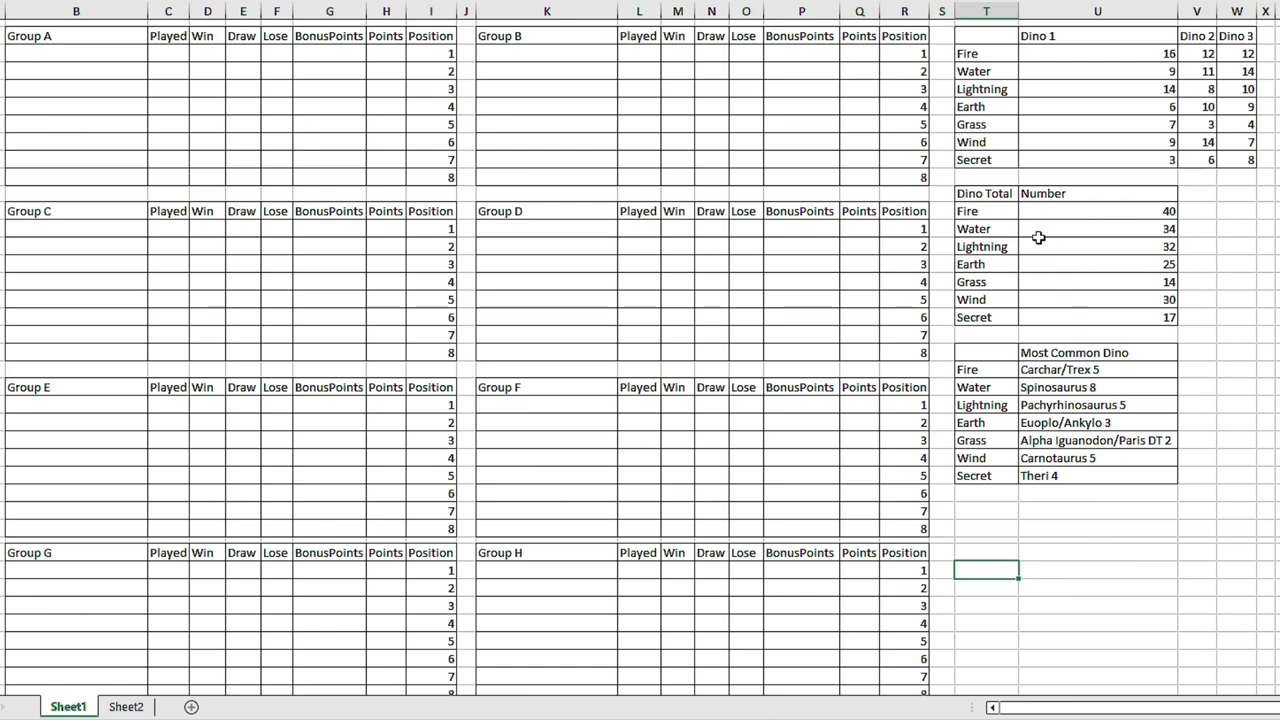
mouse_move(1053, 307)
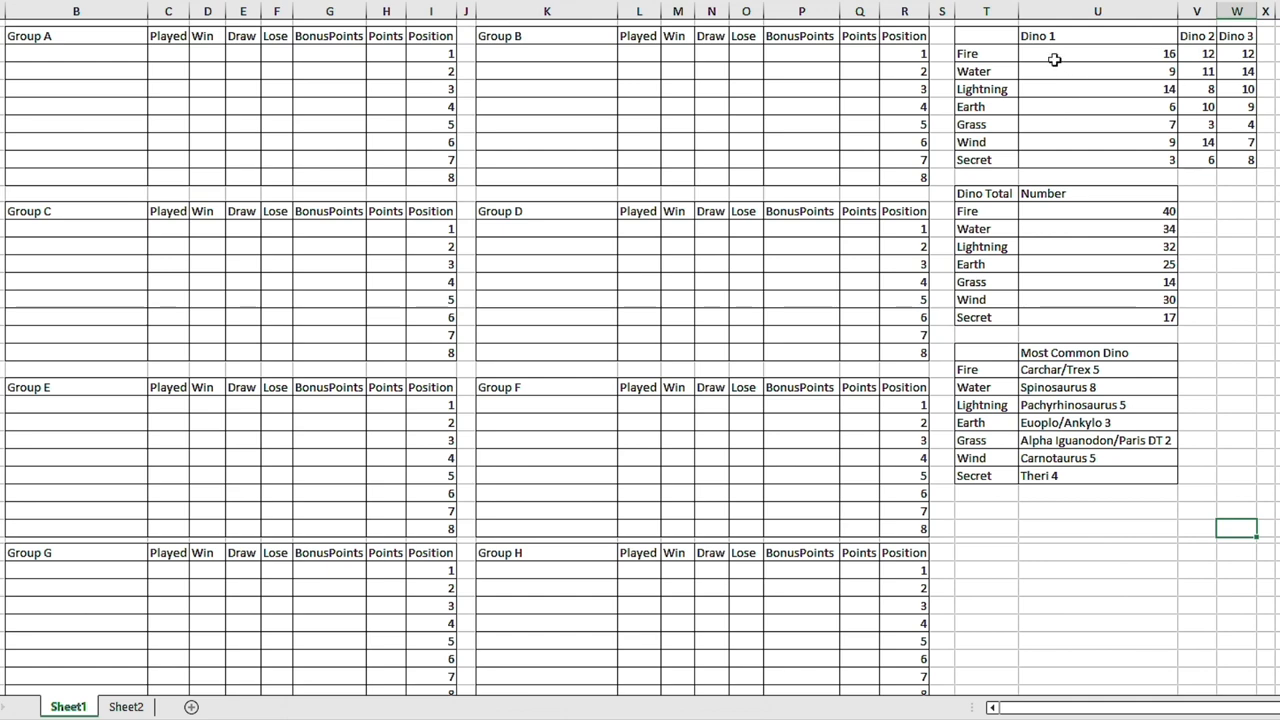
mouse_move(1146, 72)
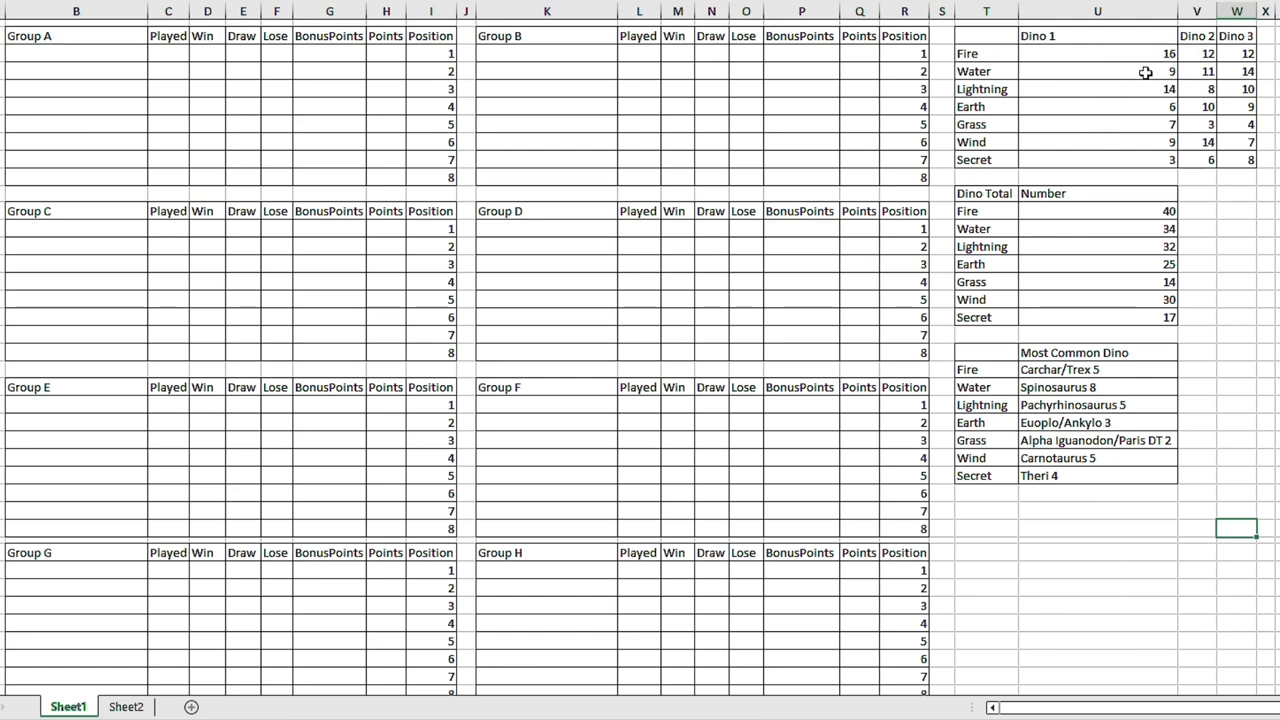
mouse_move(1128, 67)
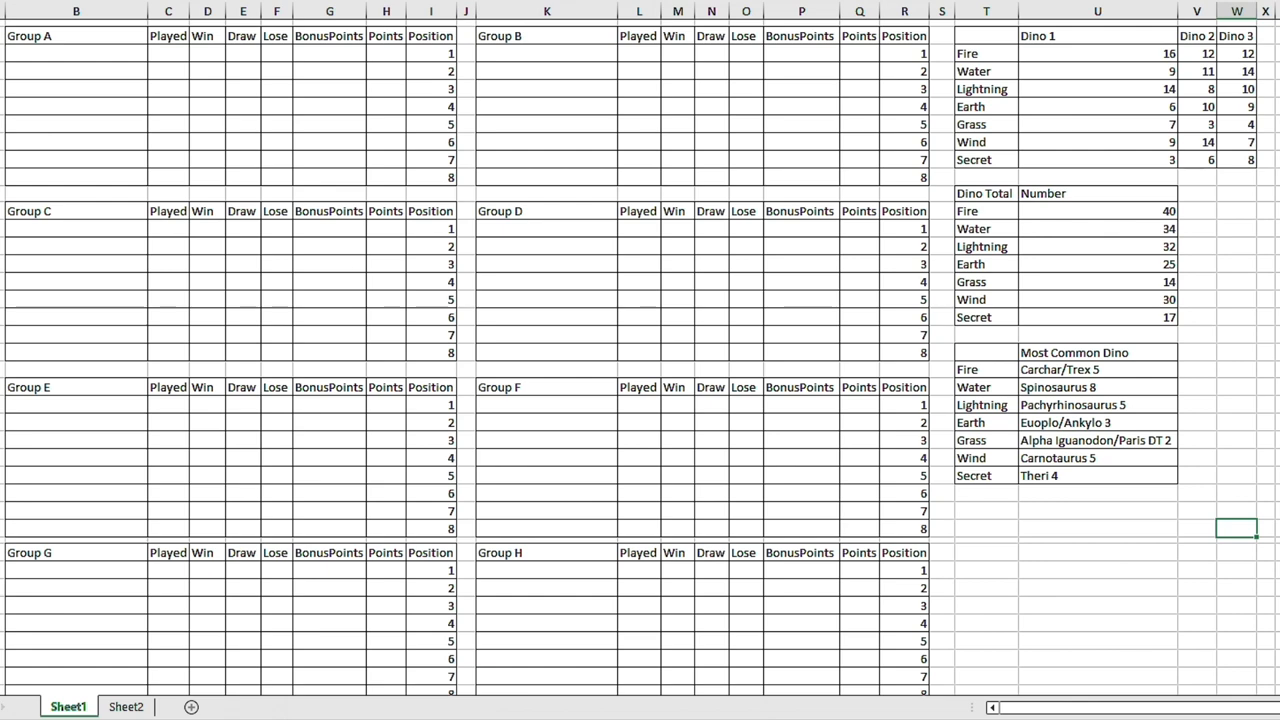
left_click(125, 707)
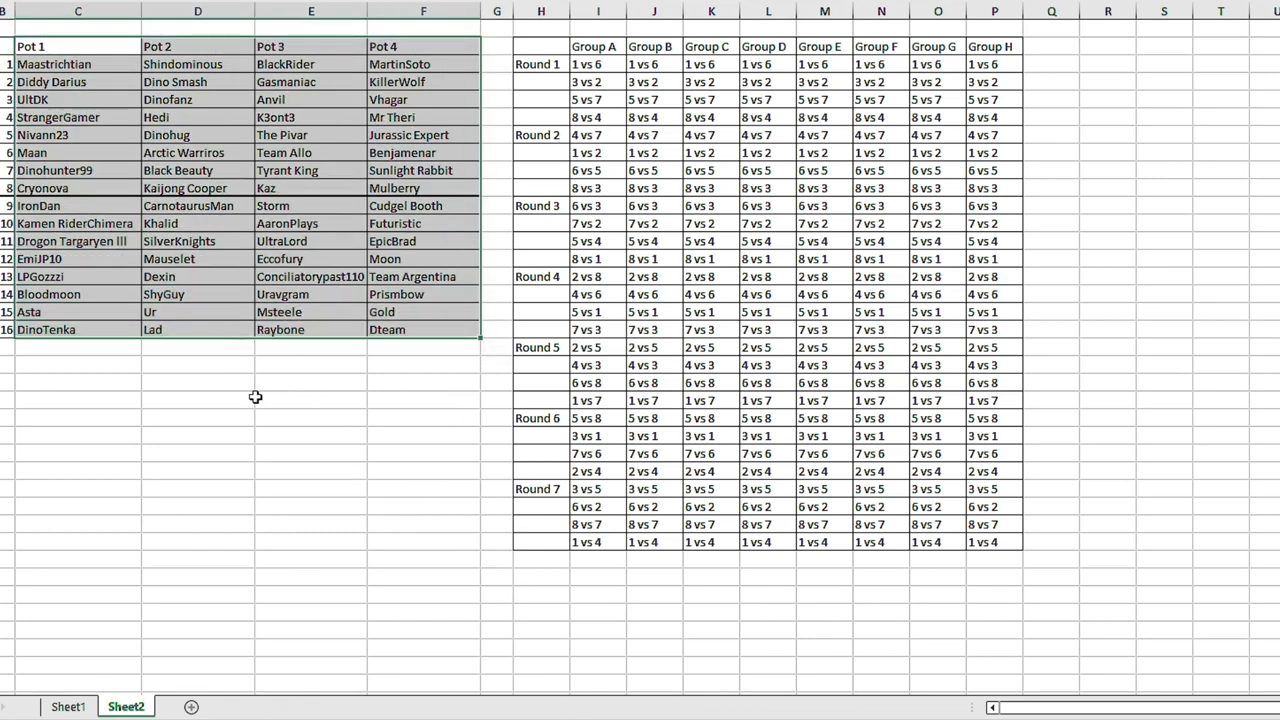
left_click(311, 400)
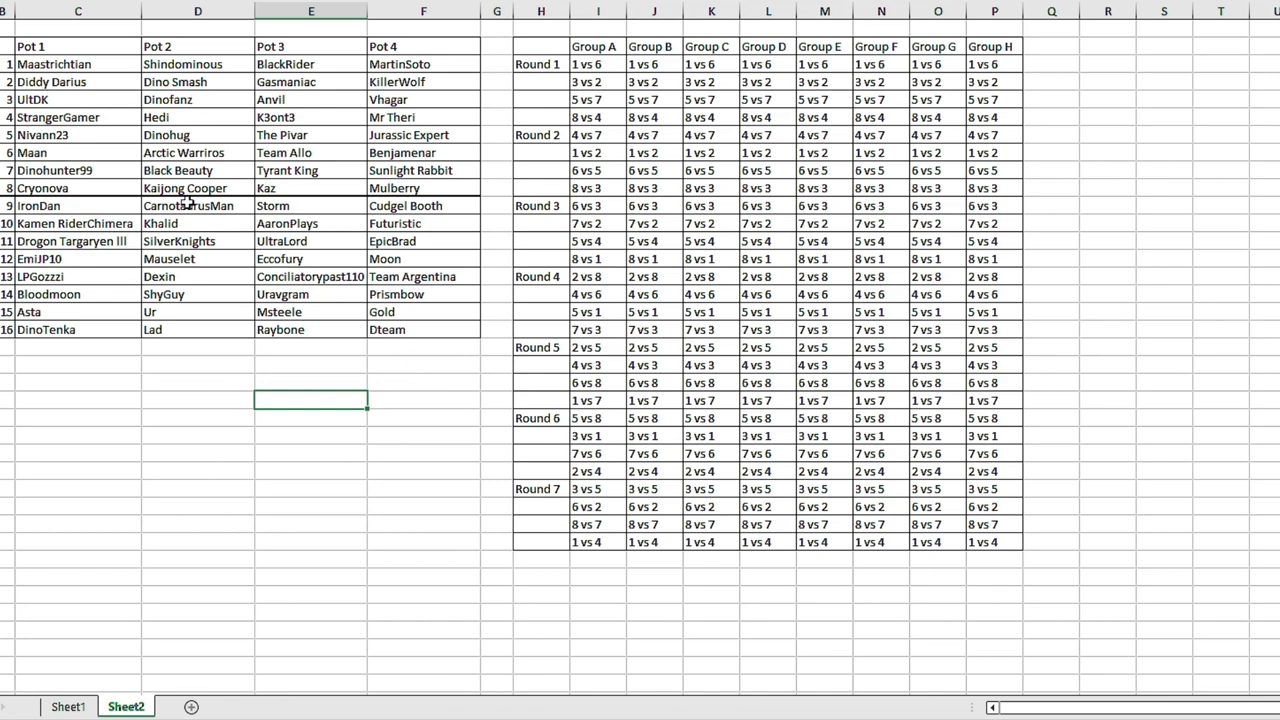
mouse_move(487, 363)
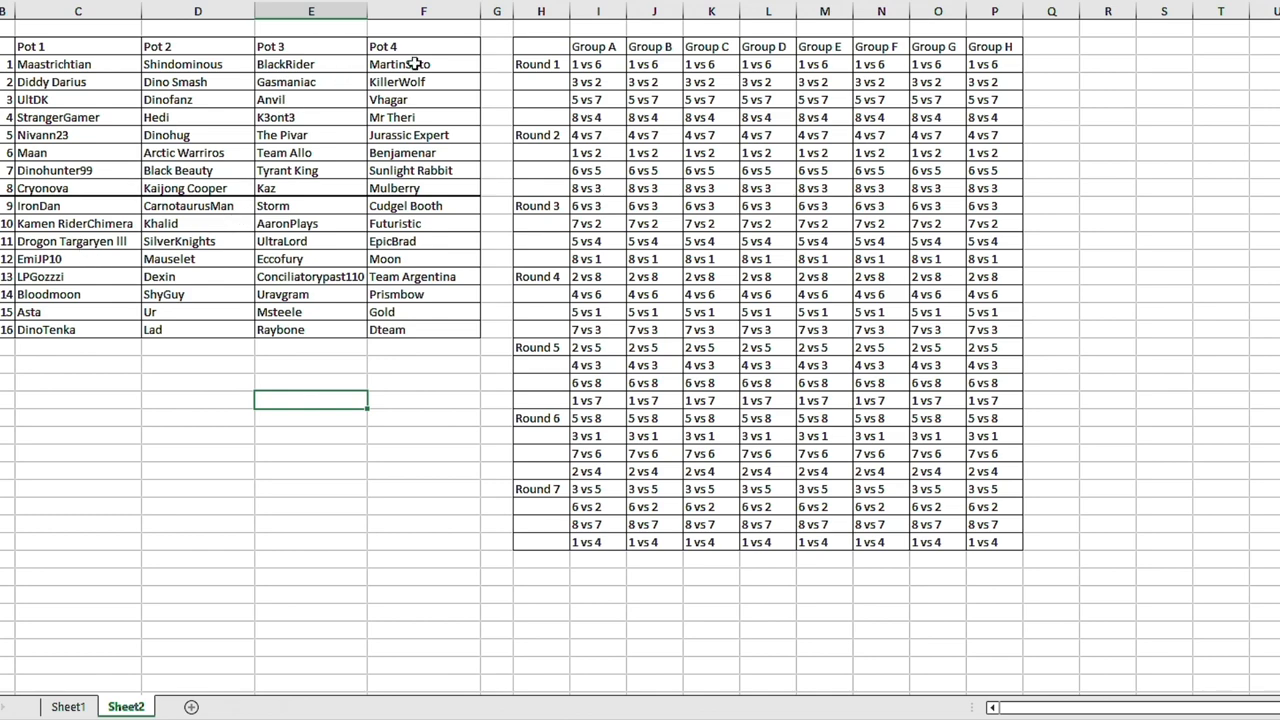
left_click(423, 11)
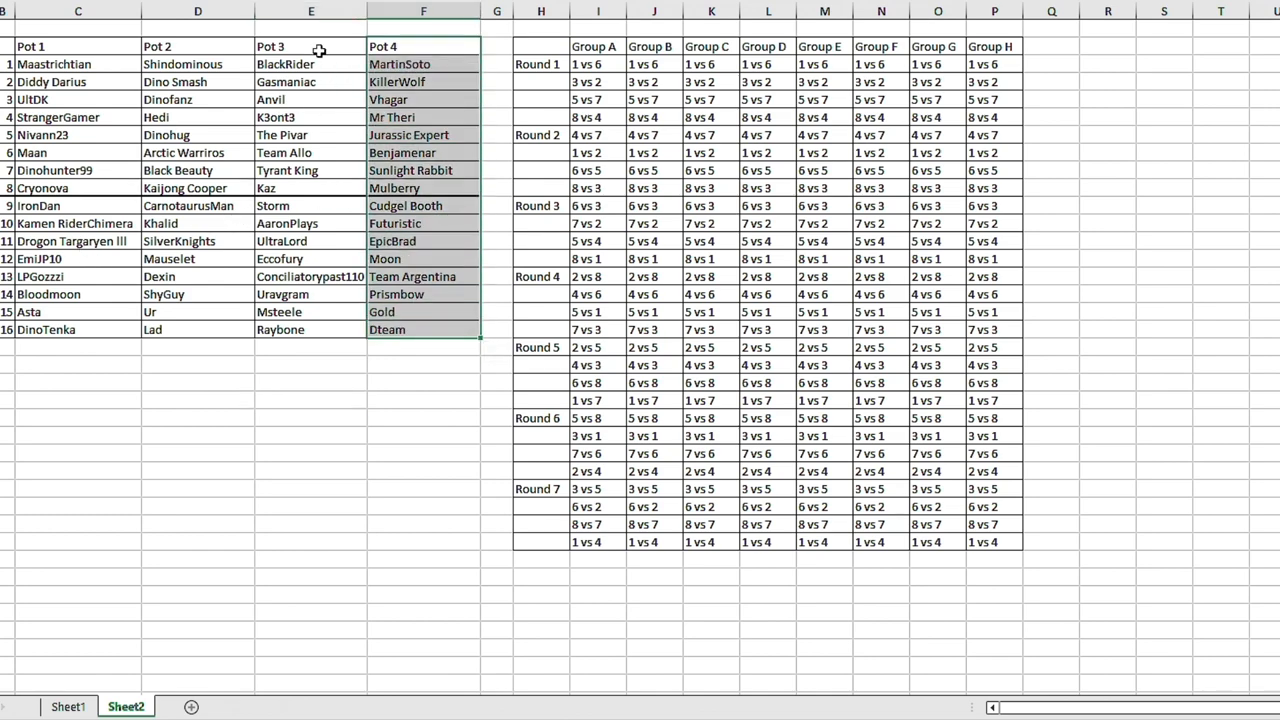
left_click(422, 399)
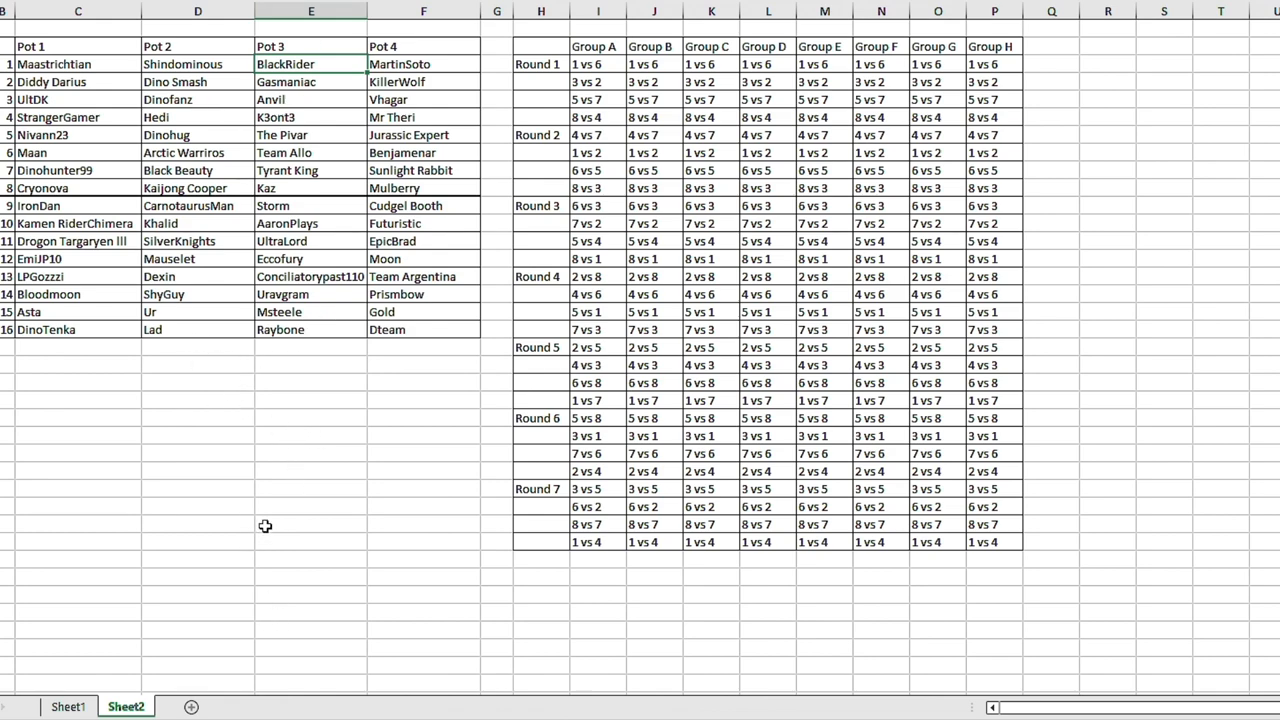
Place Excel beside the RANDOM.ORG number generator set to 1–16
left_click(197, 506)
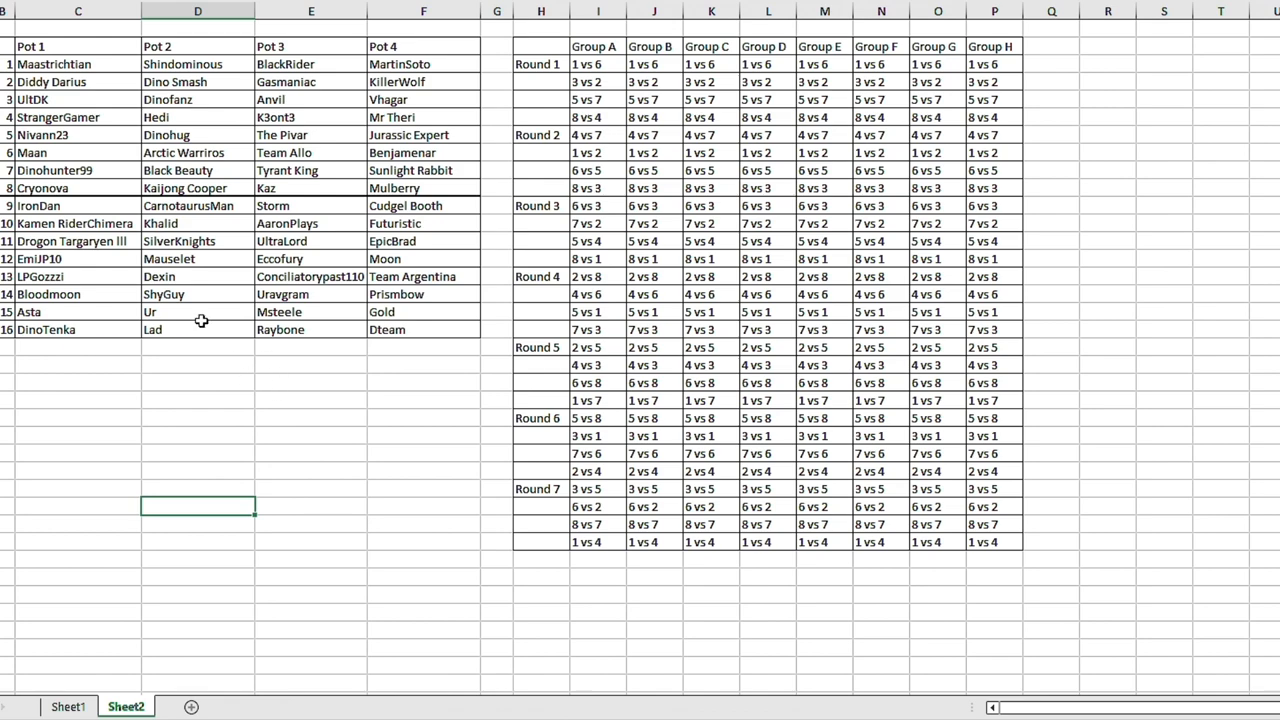
left_click(197, 311)
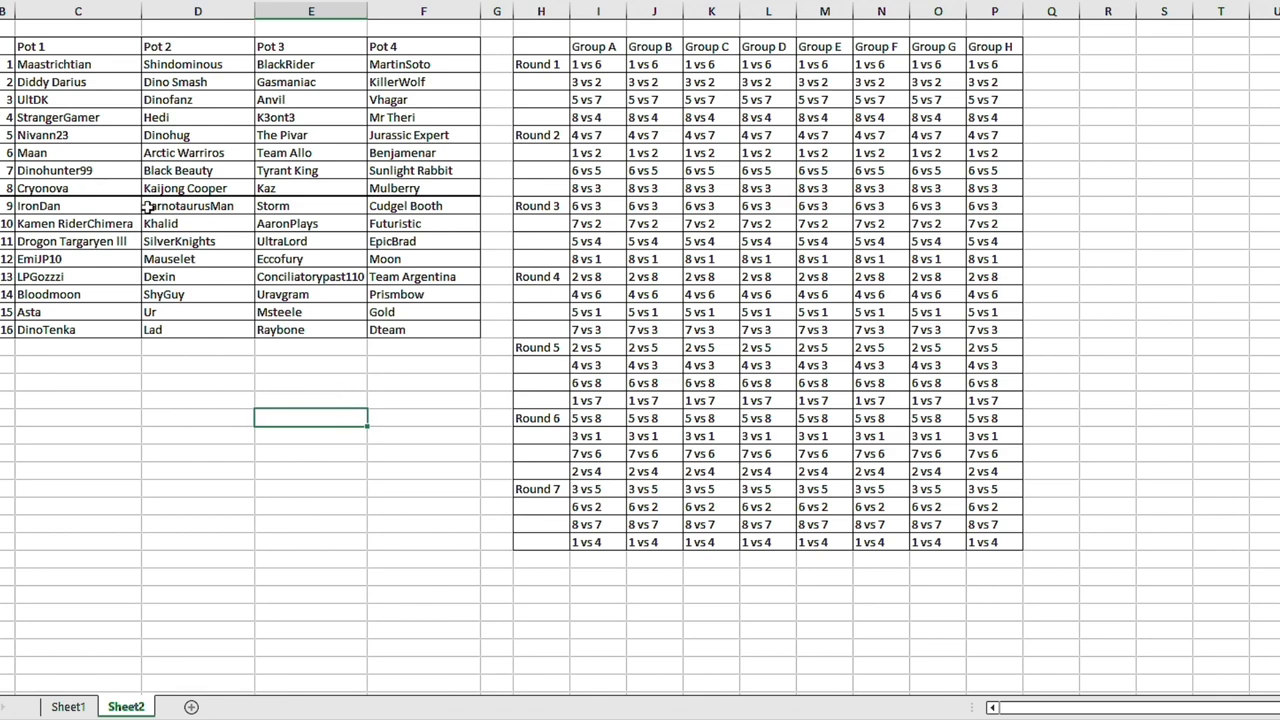
left_click(197, 504)
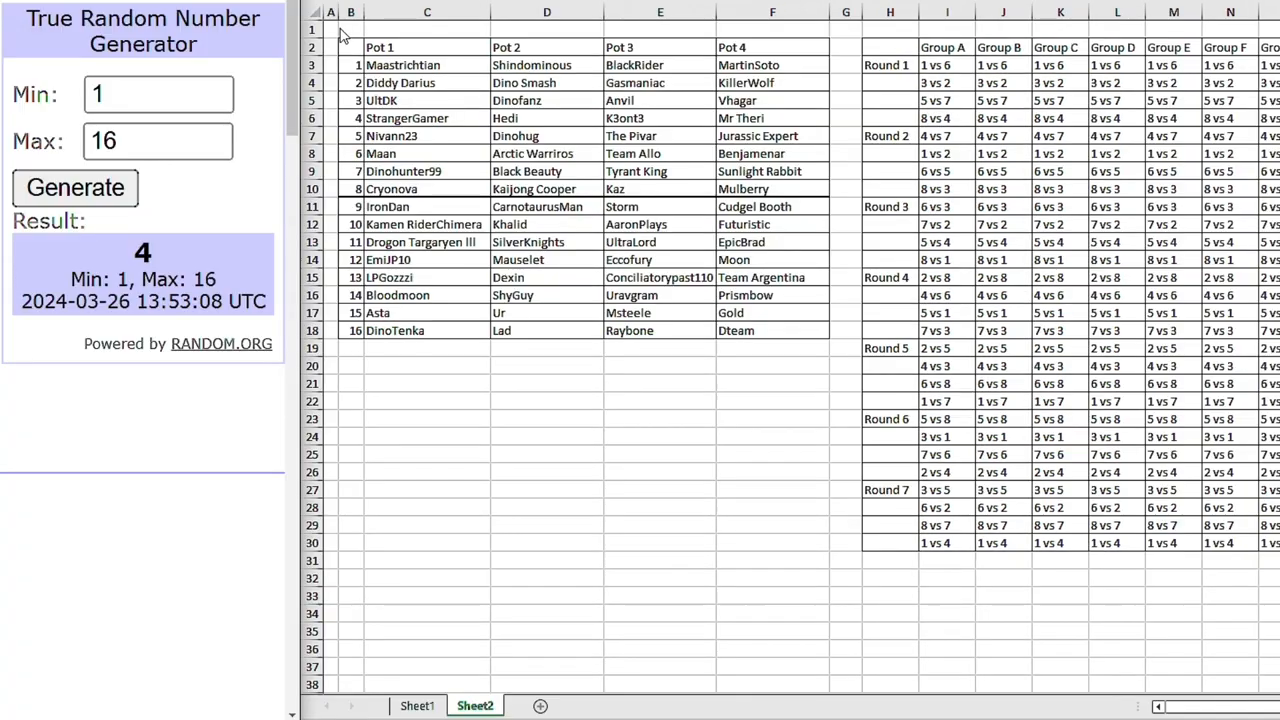
left_click(547, 507)
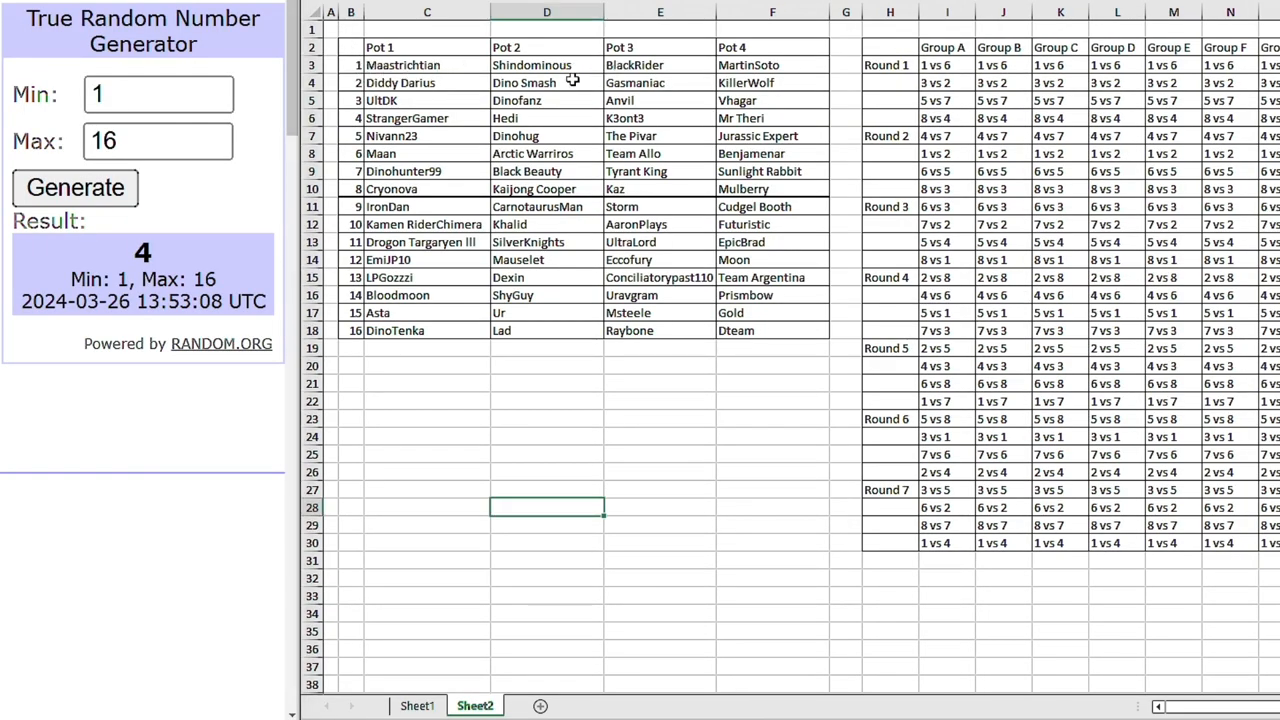
left_click(427, 64)
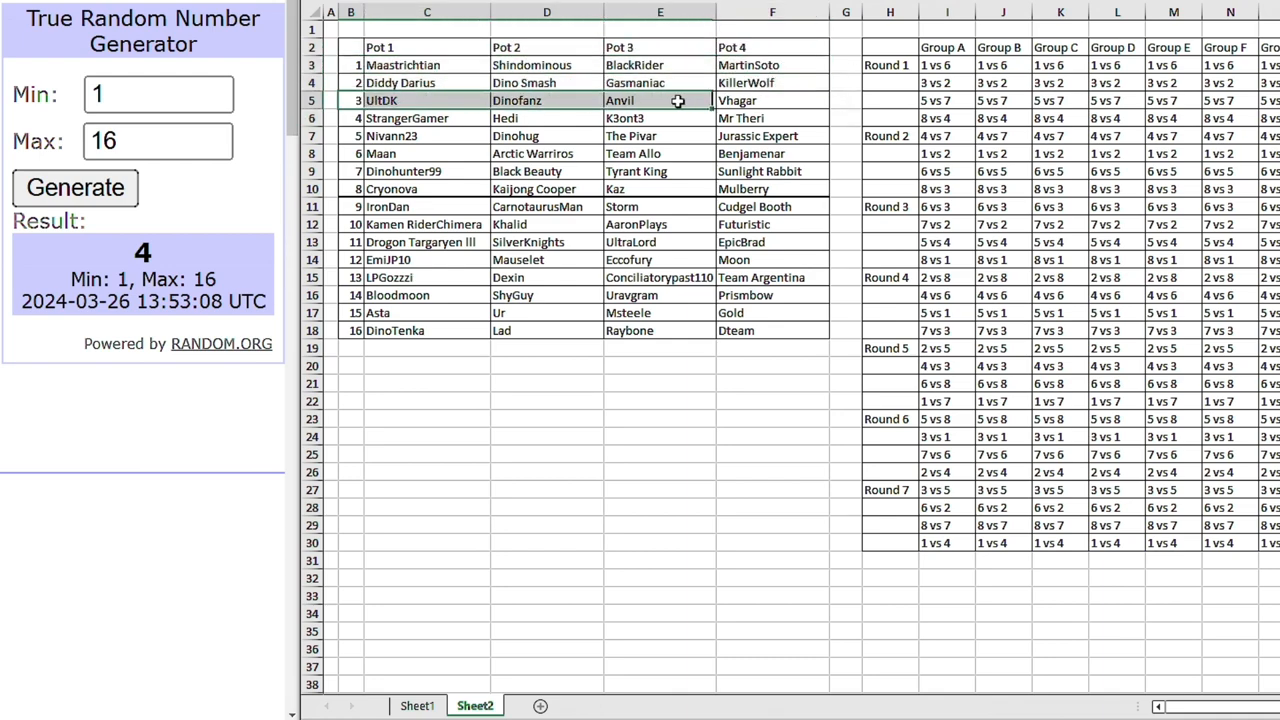
left_click(546, 436)
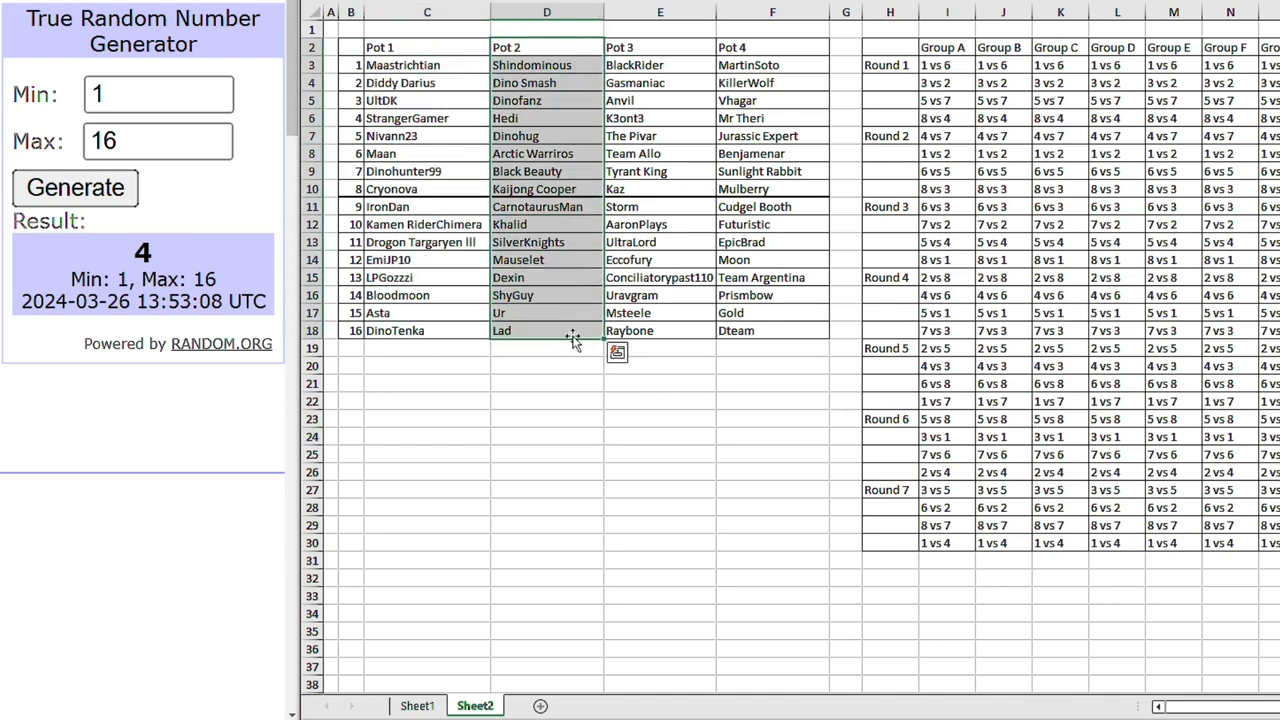
left_click(660, 418)
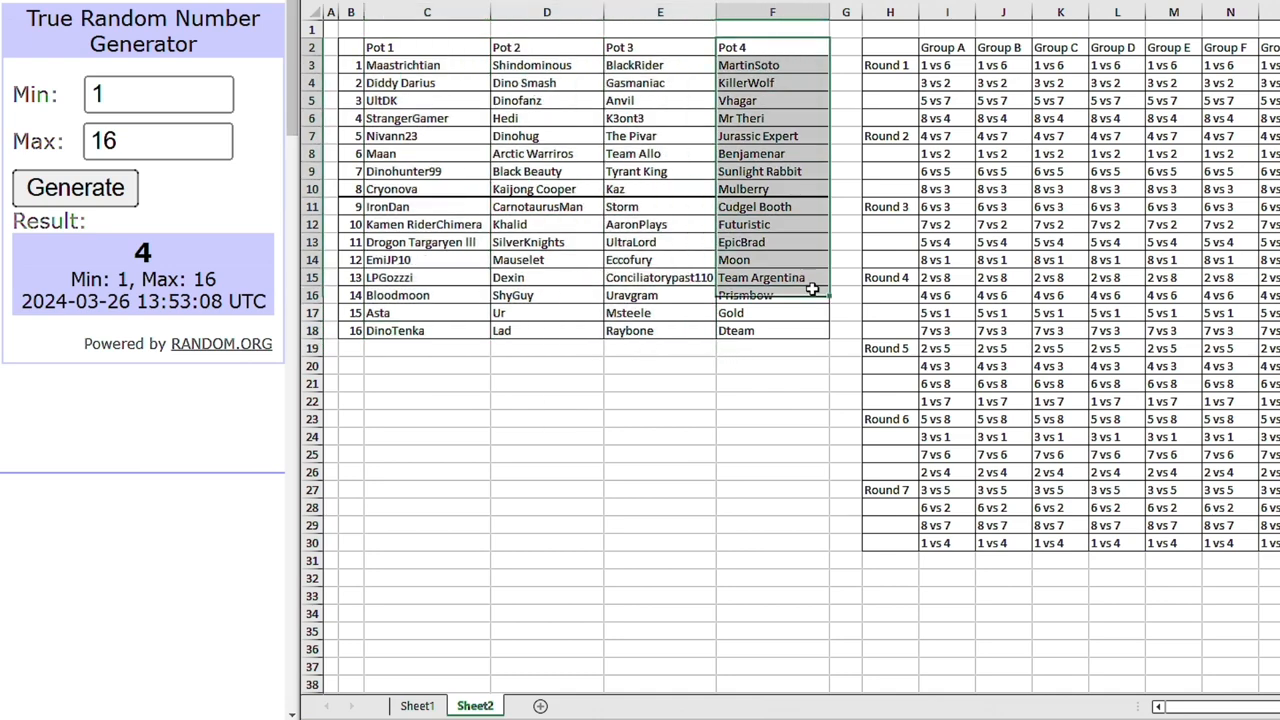
left_click(772, 401)
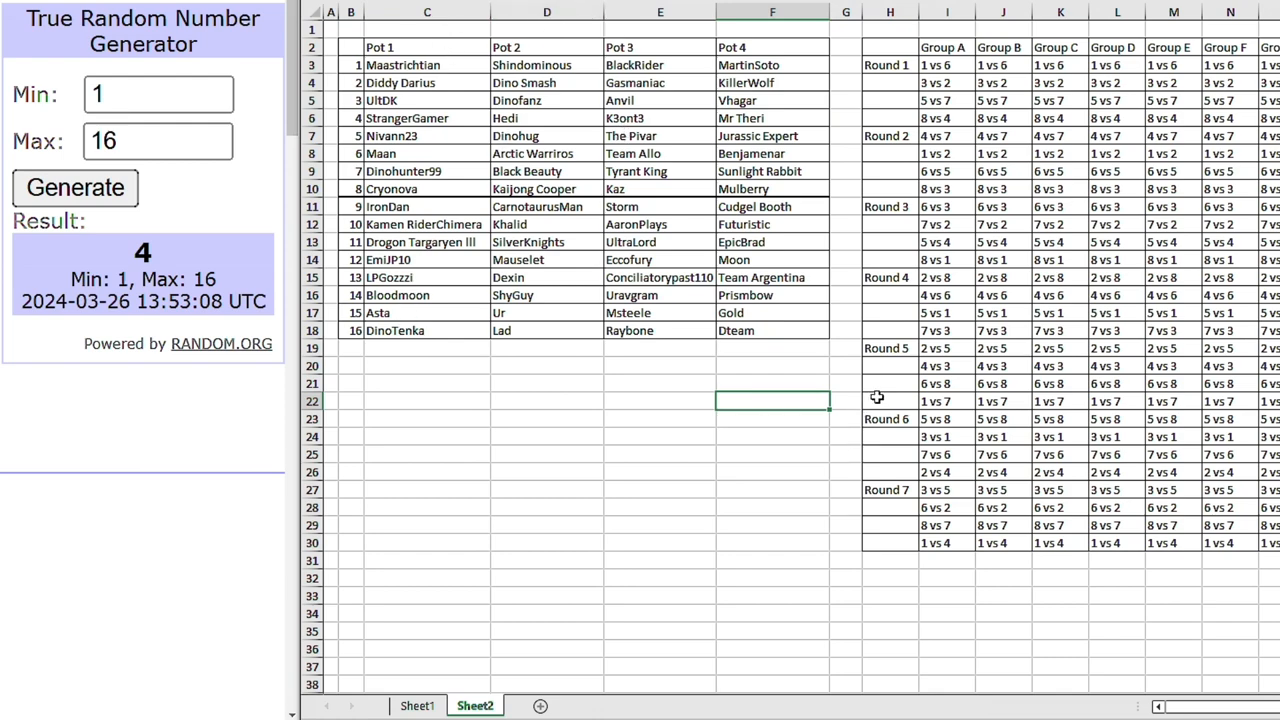
left_click(546, 471)
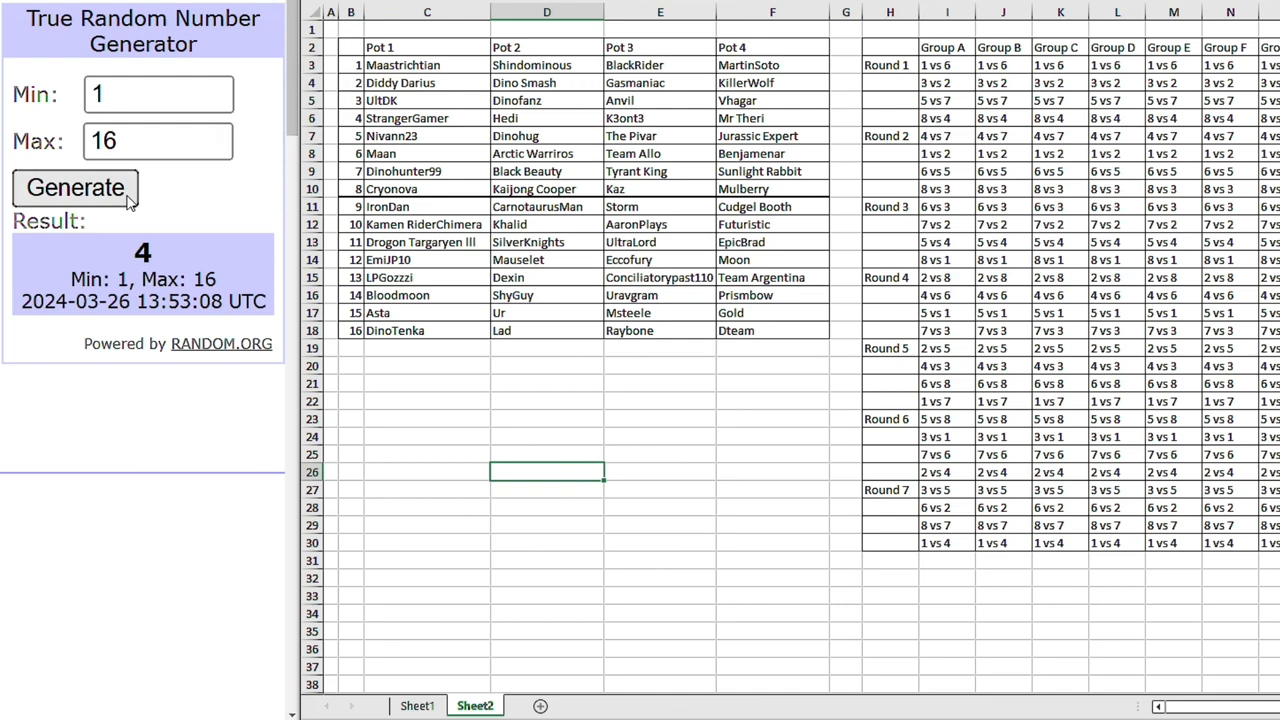
Draw random numbers and mark Cryonova yellow as drawn in Pot 1
left_click(75, 188)
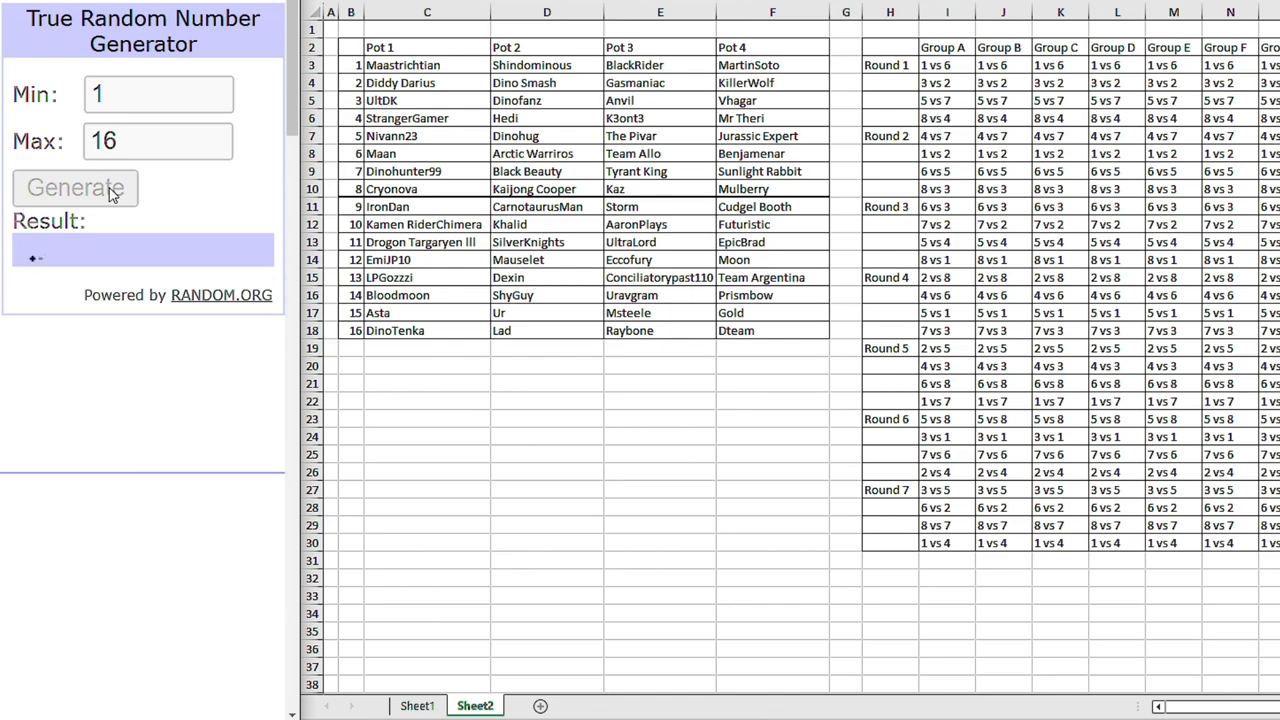
left_click(75, 188)
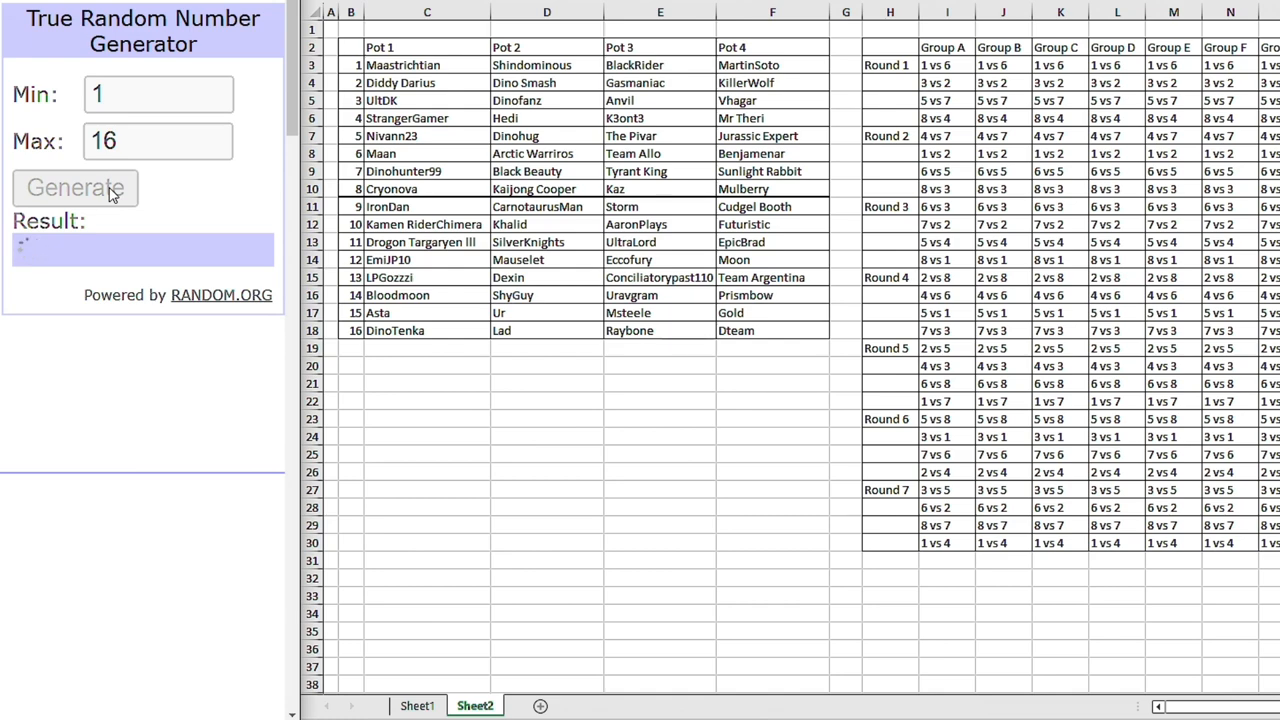
left_click(75, 188)
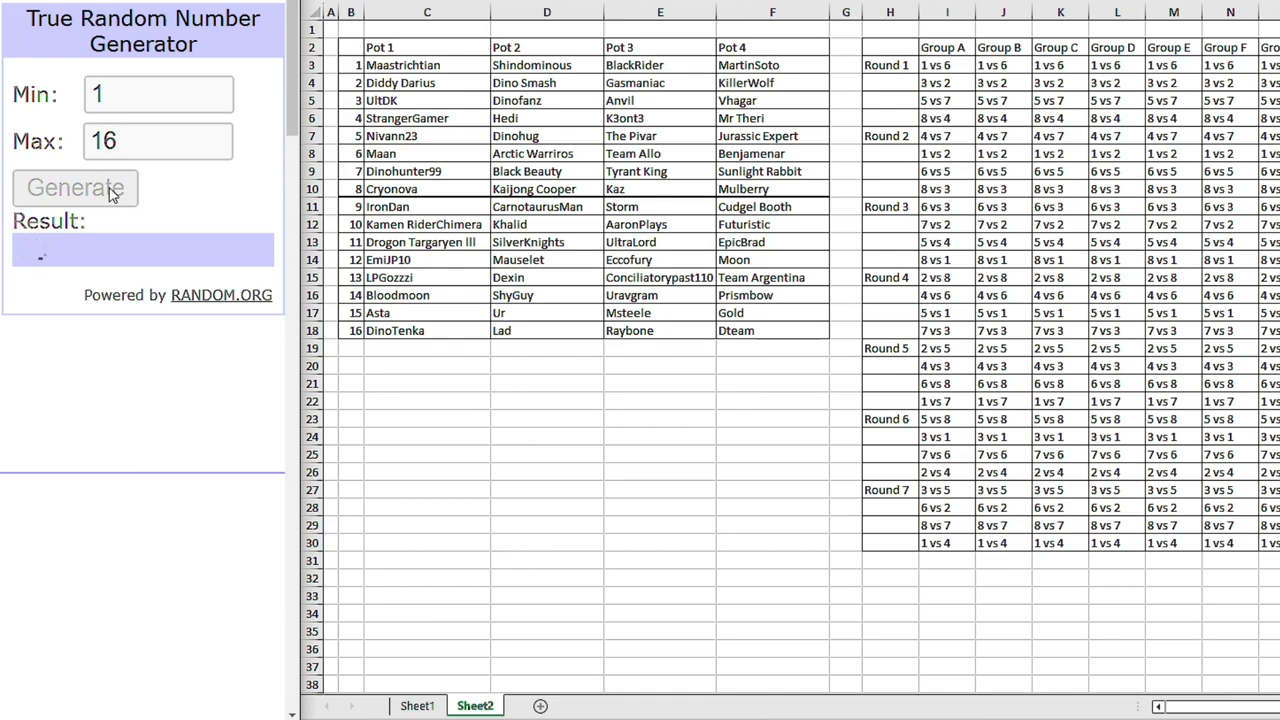
left_click(75, 188)
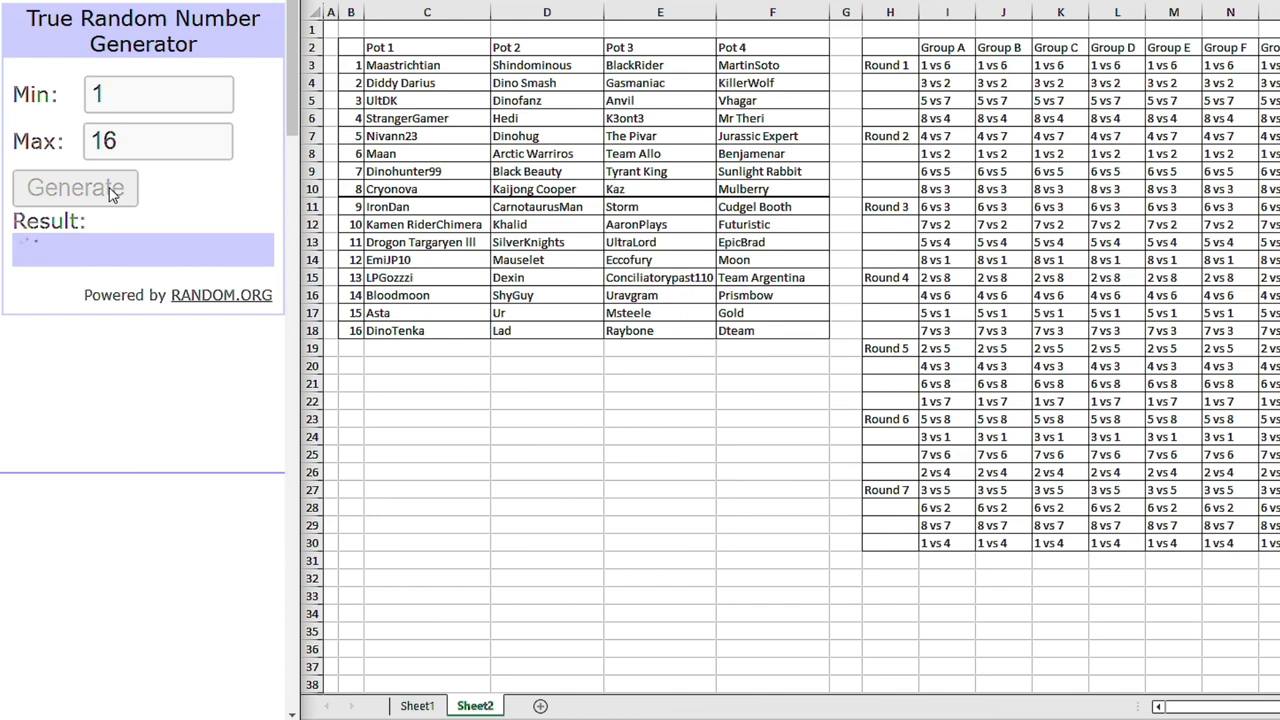
left_click(75, 188)
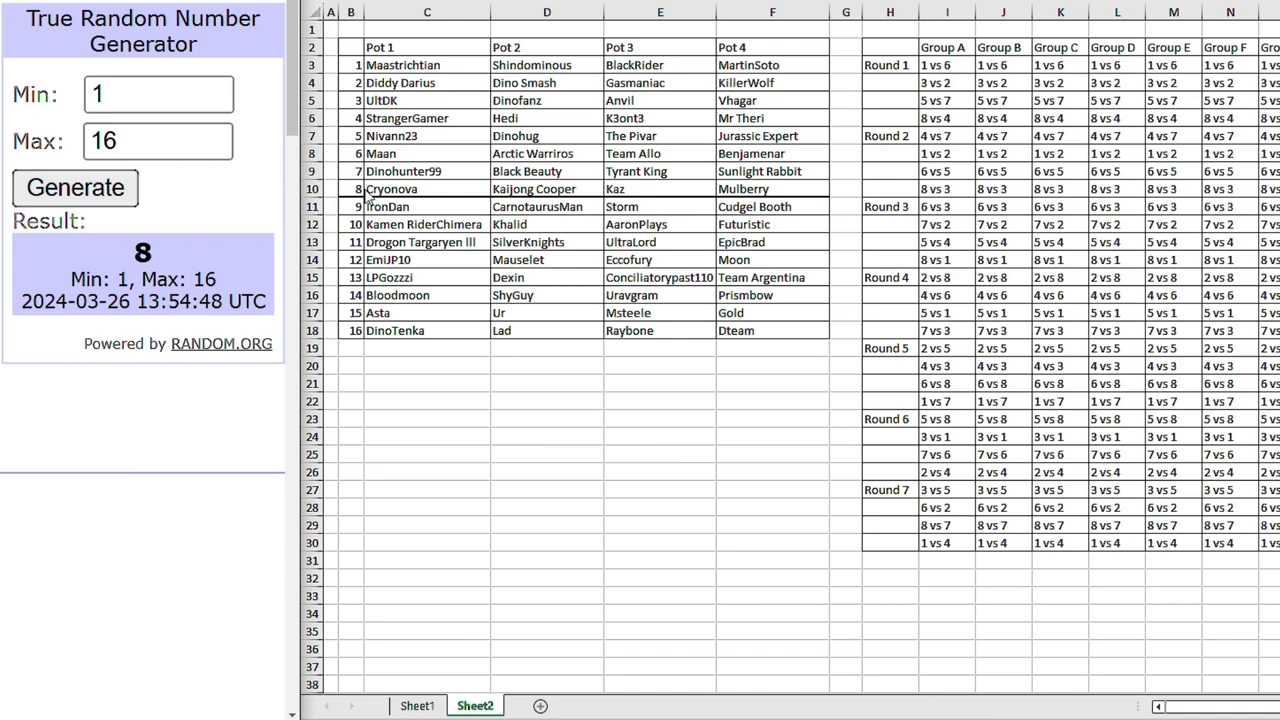
left_click(427, 189)
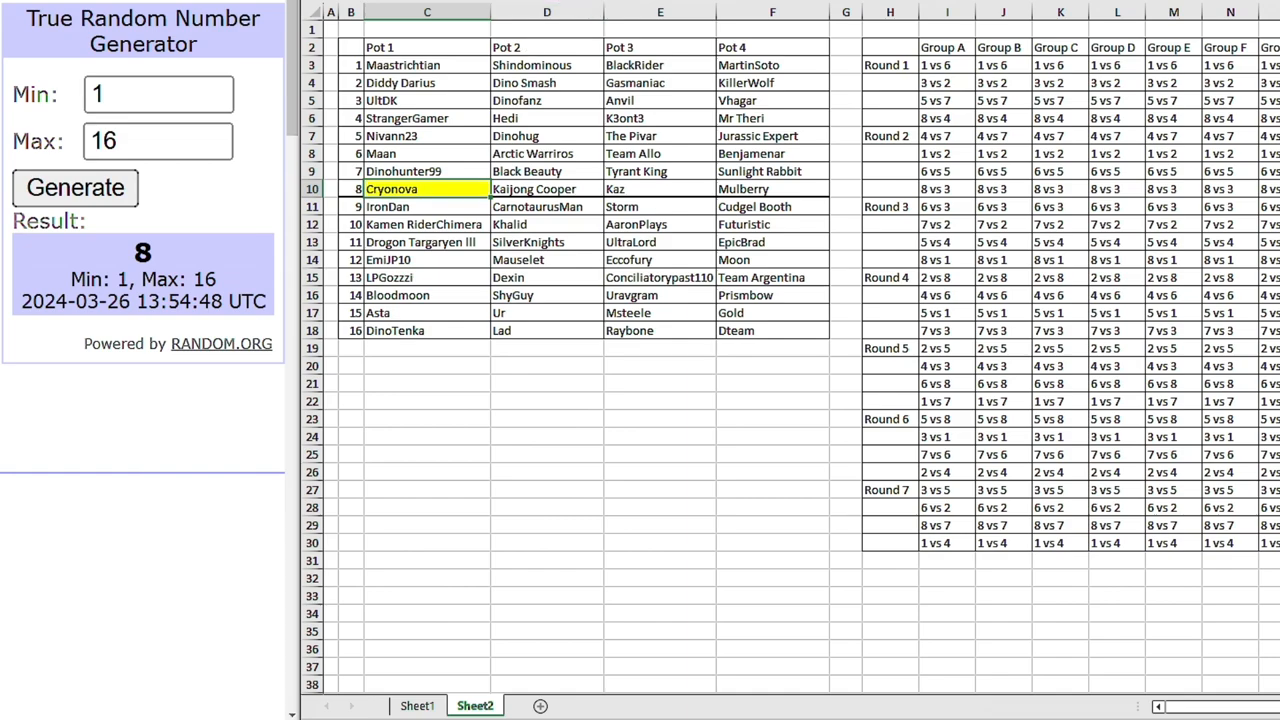
Mark StrangerGamer yellow in Pot 1 and enter StrangerGAmer as Group B's first team
left_click(417, 705)
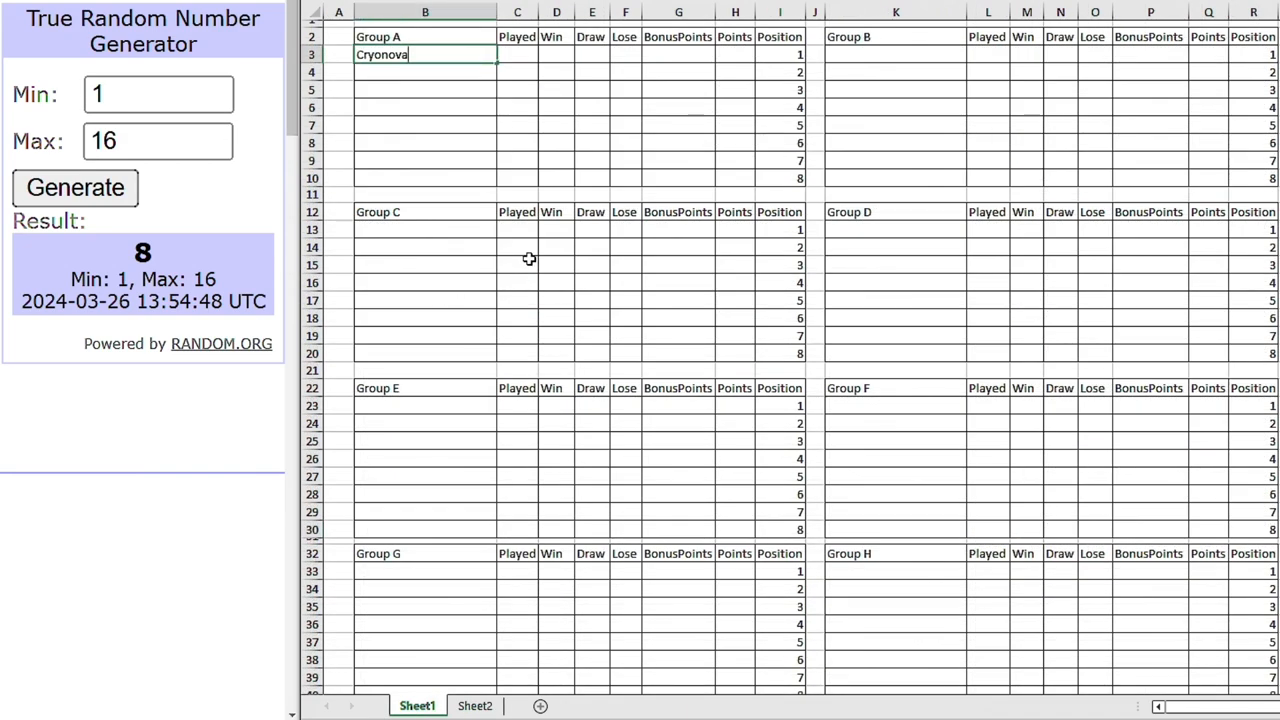
left_click(474, 706)
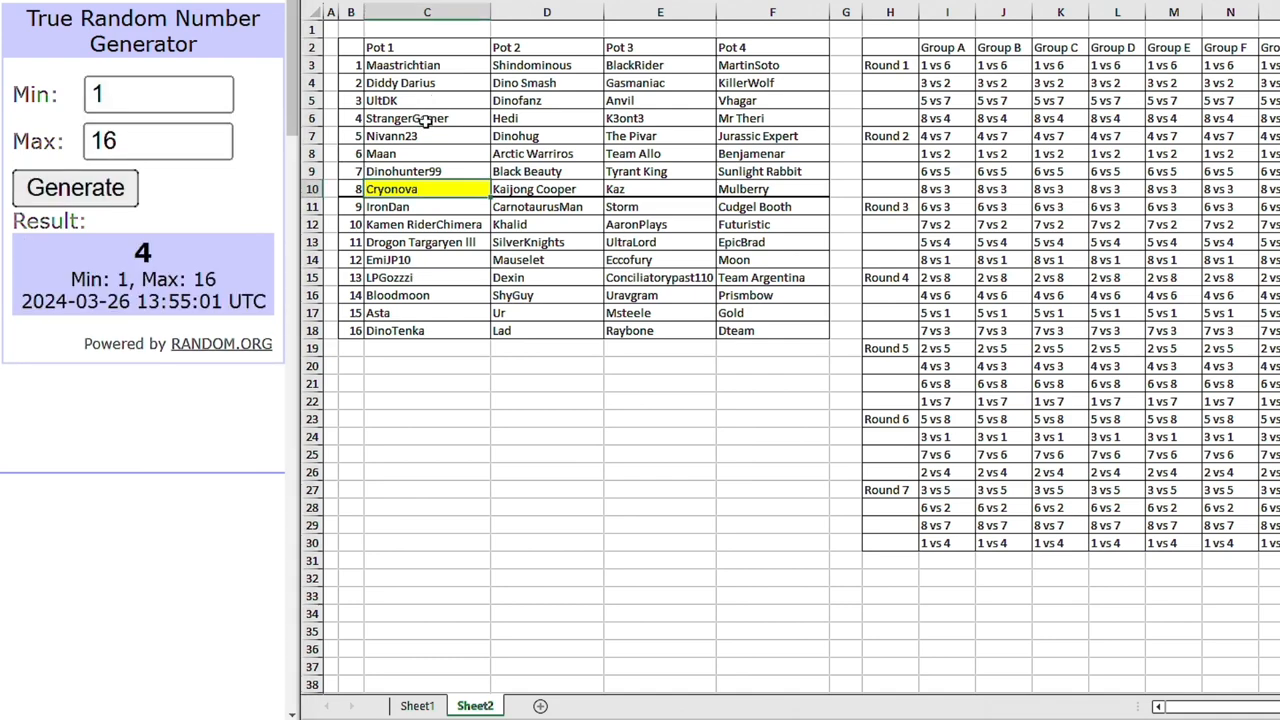
left_click(427, 118)
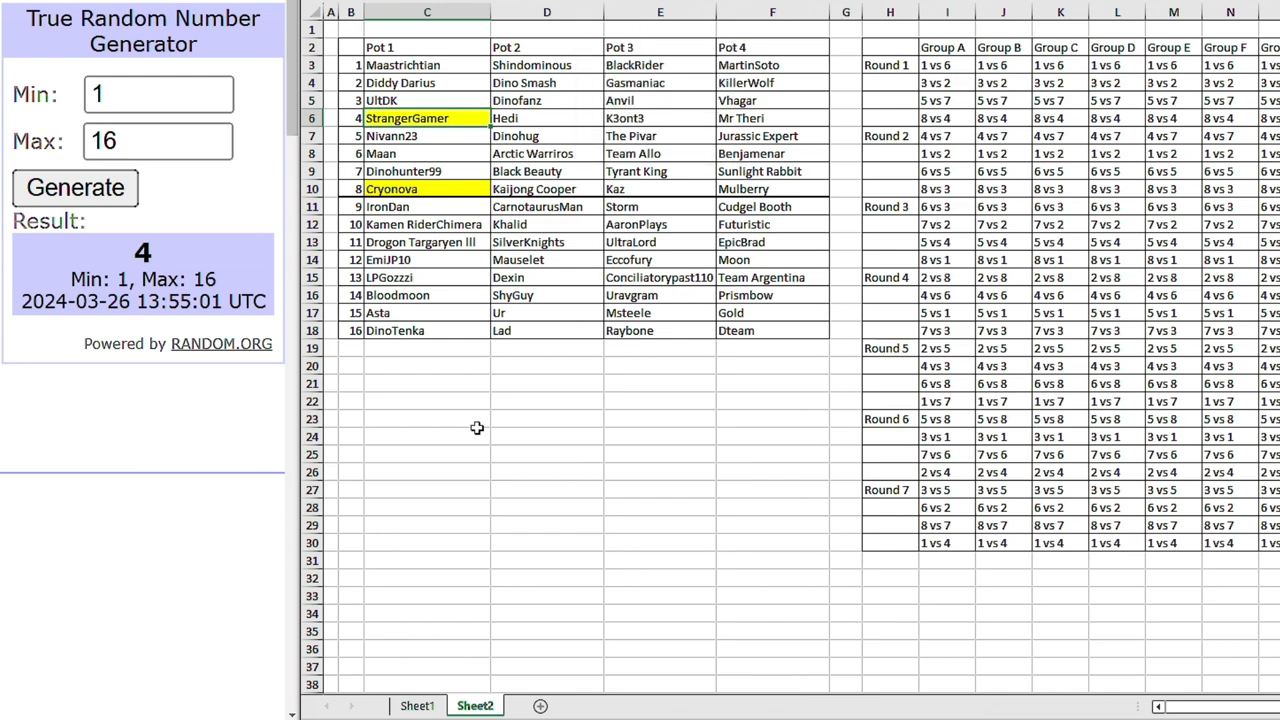
left_click(417, 705)
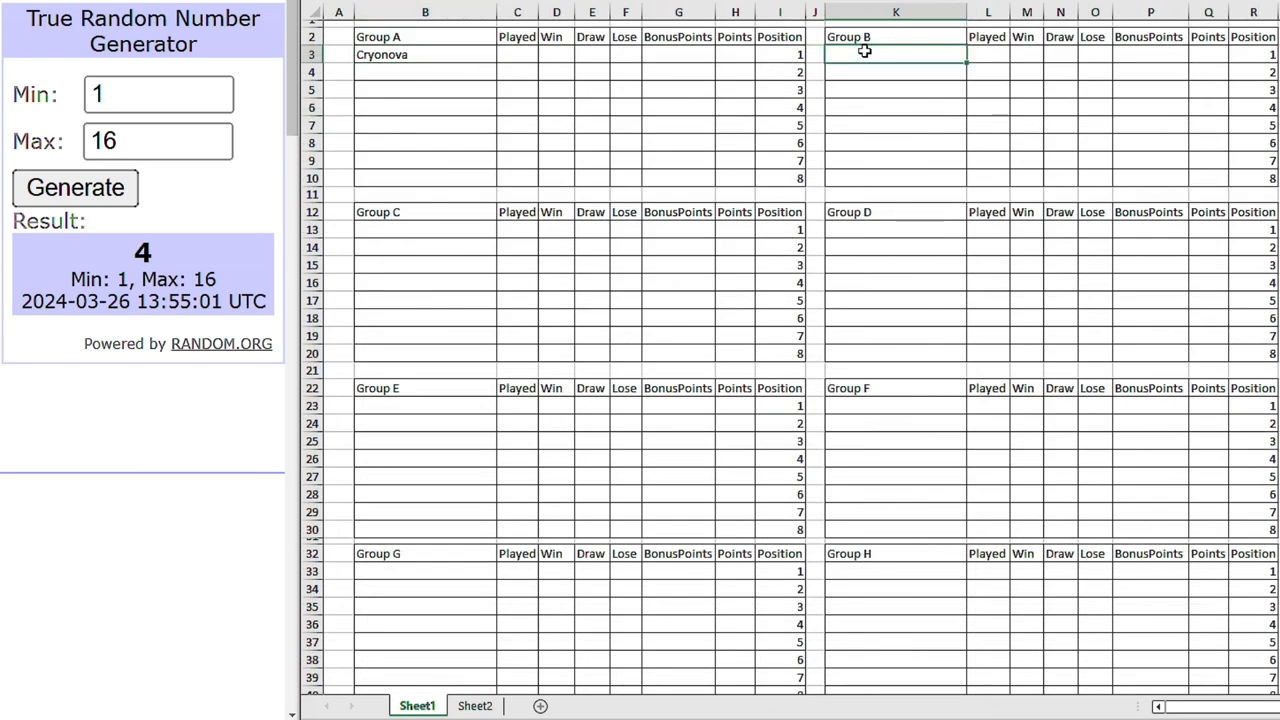
type("StrangerGAmer")
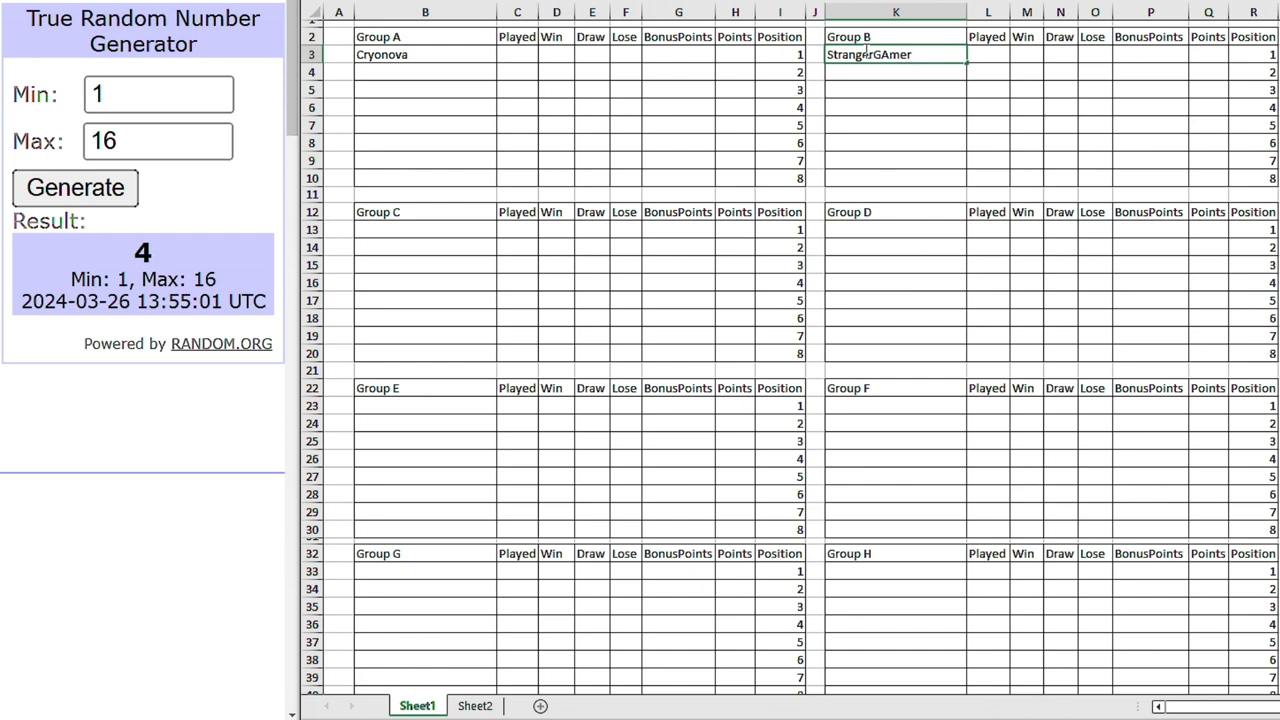
left_click(735, 54)
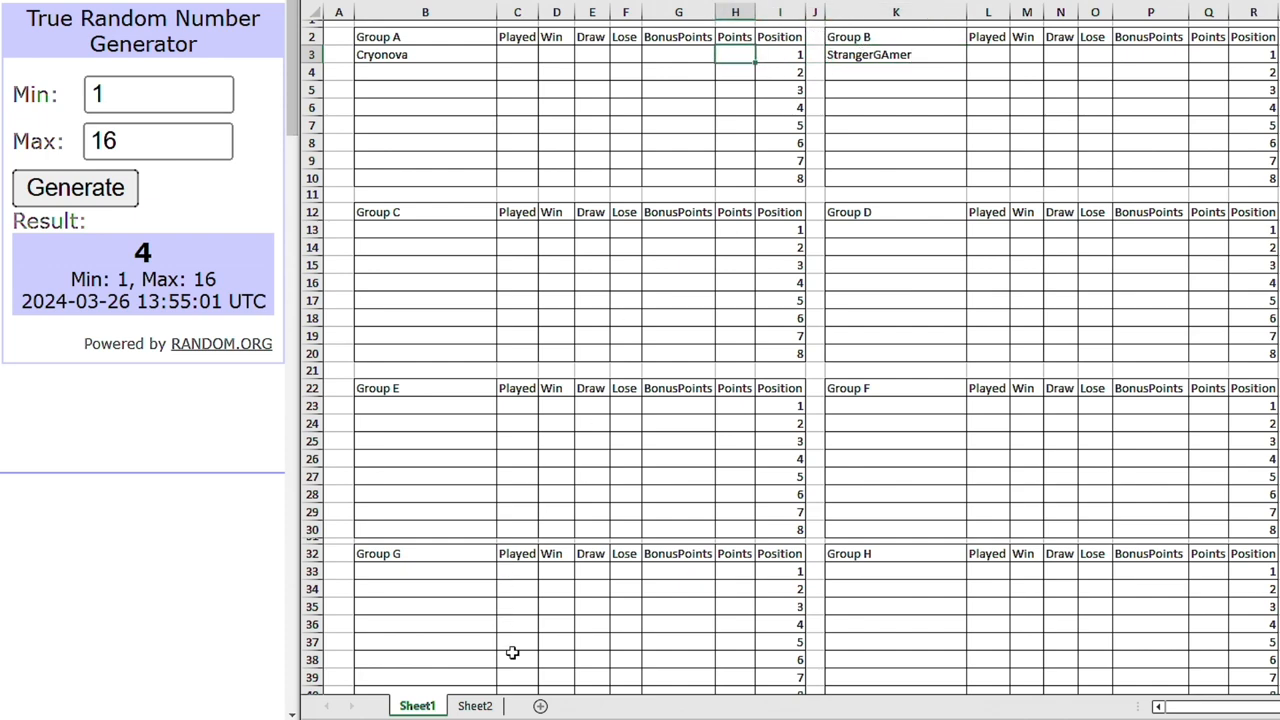
left_click(474, 705)
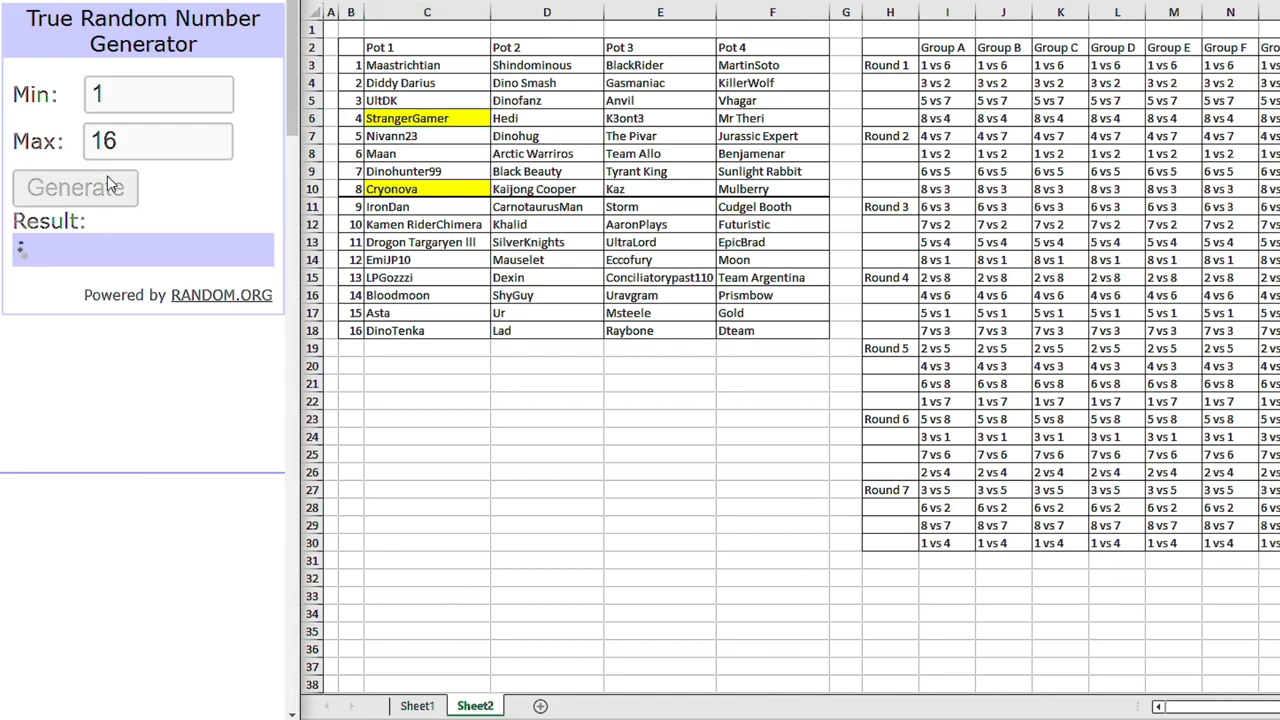
left_click(75, 188)
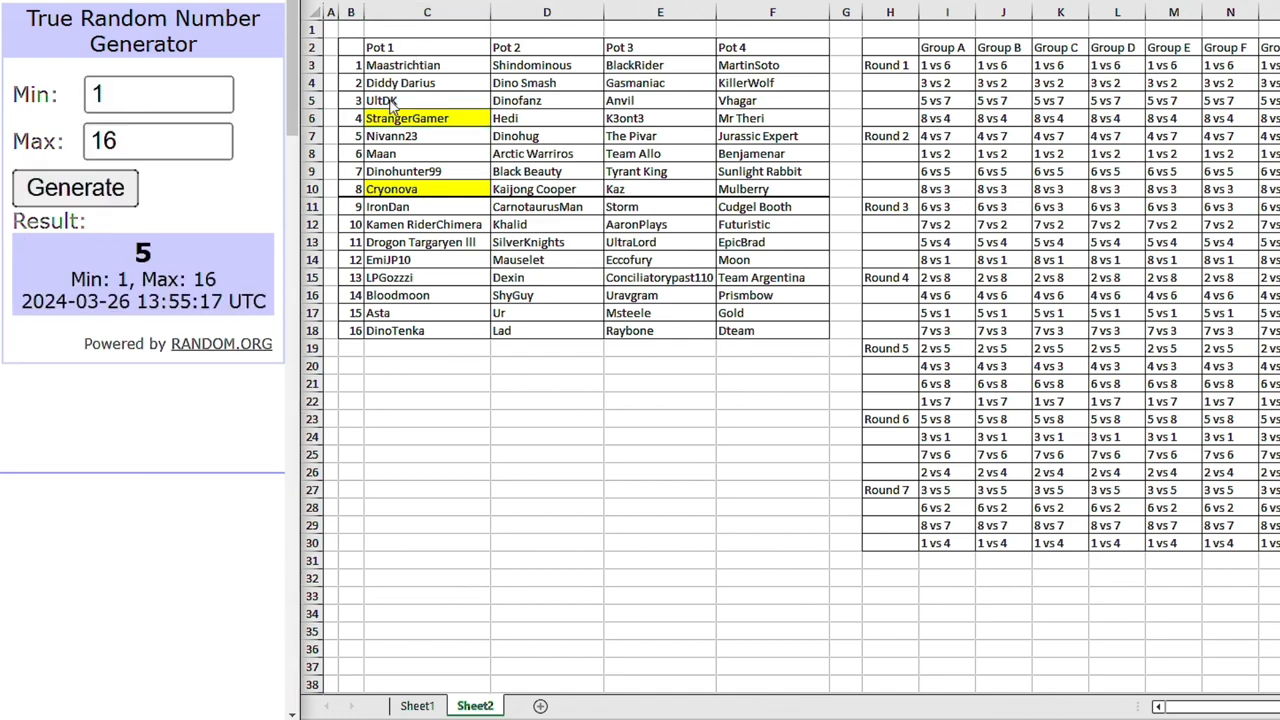
left_click(427, 135)
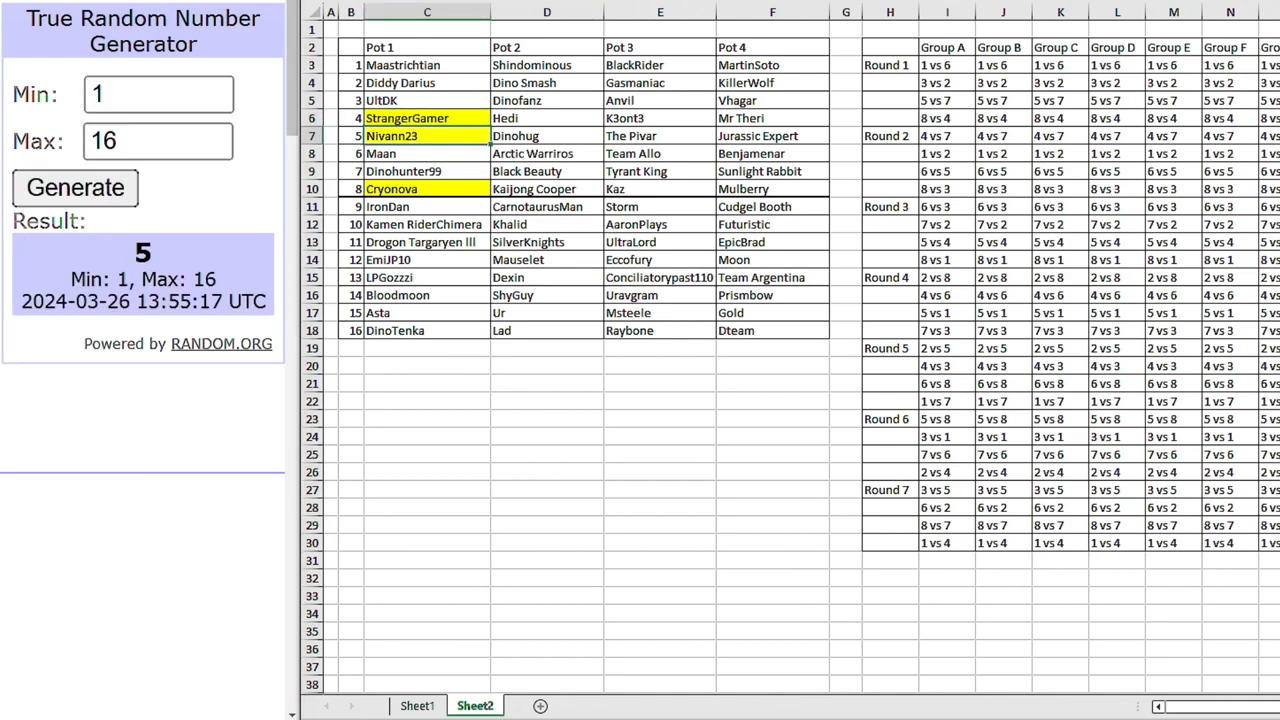
left_click(417, 706)
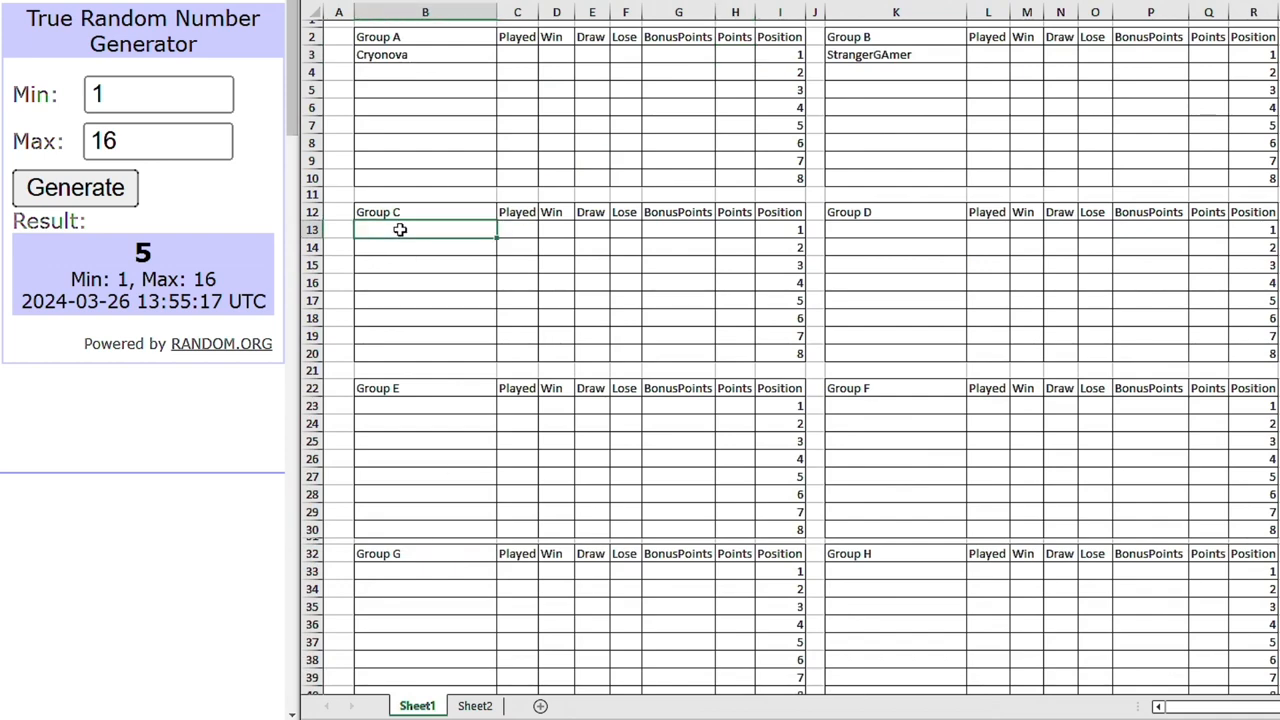
type("Nivann")
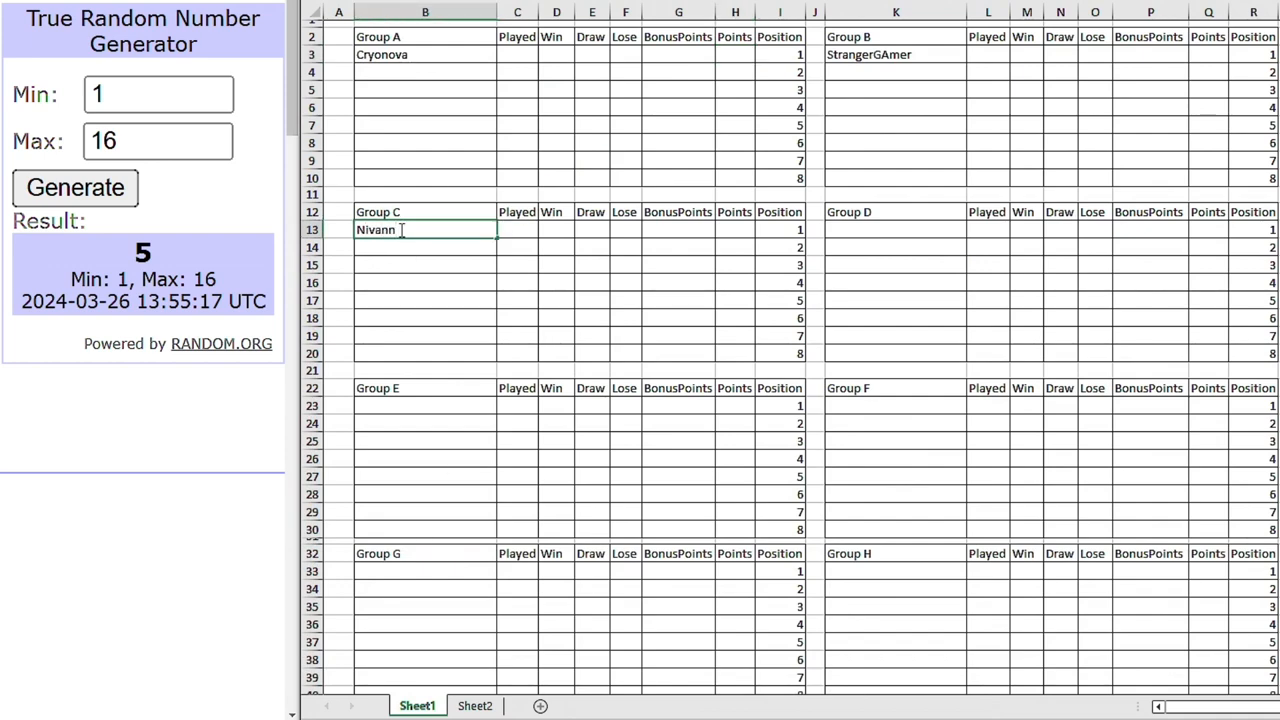
type("23")
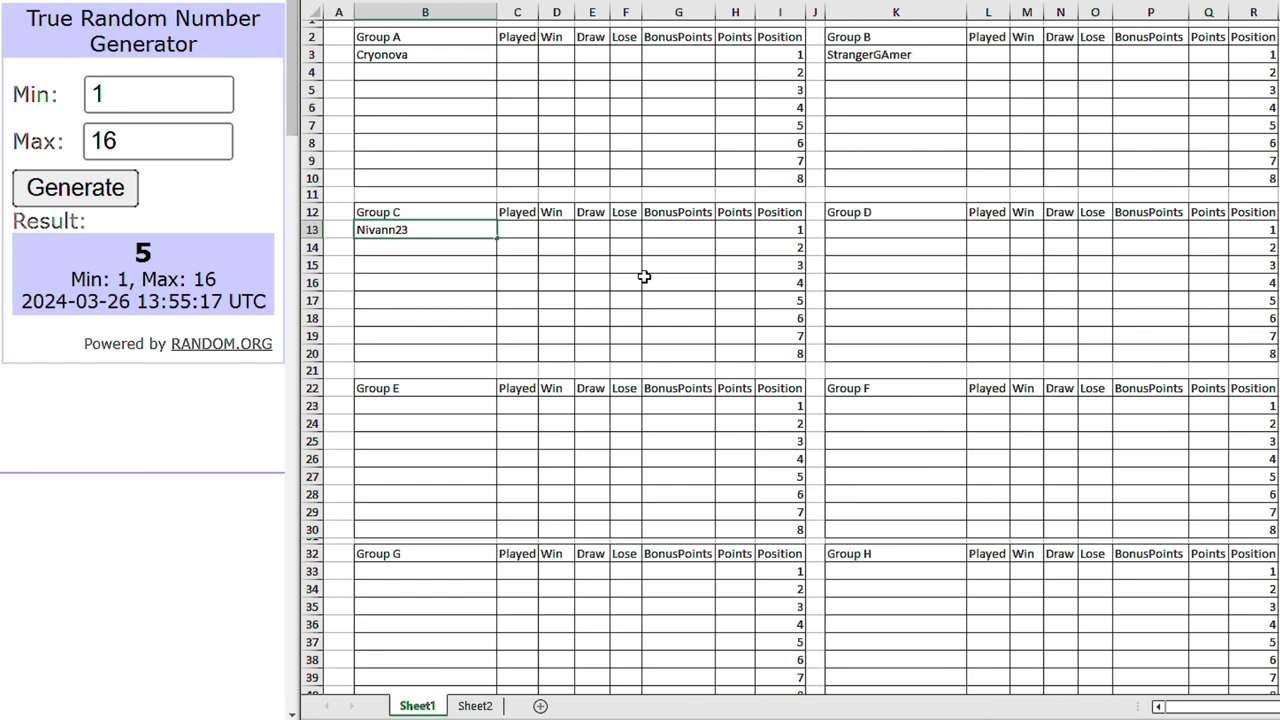
left_click(678, 283)
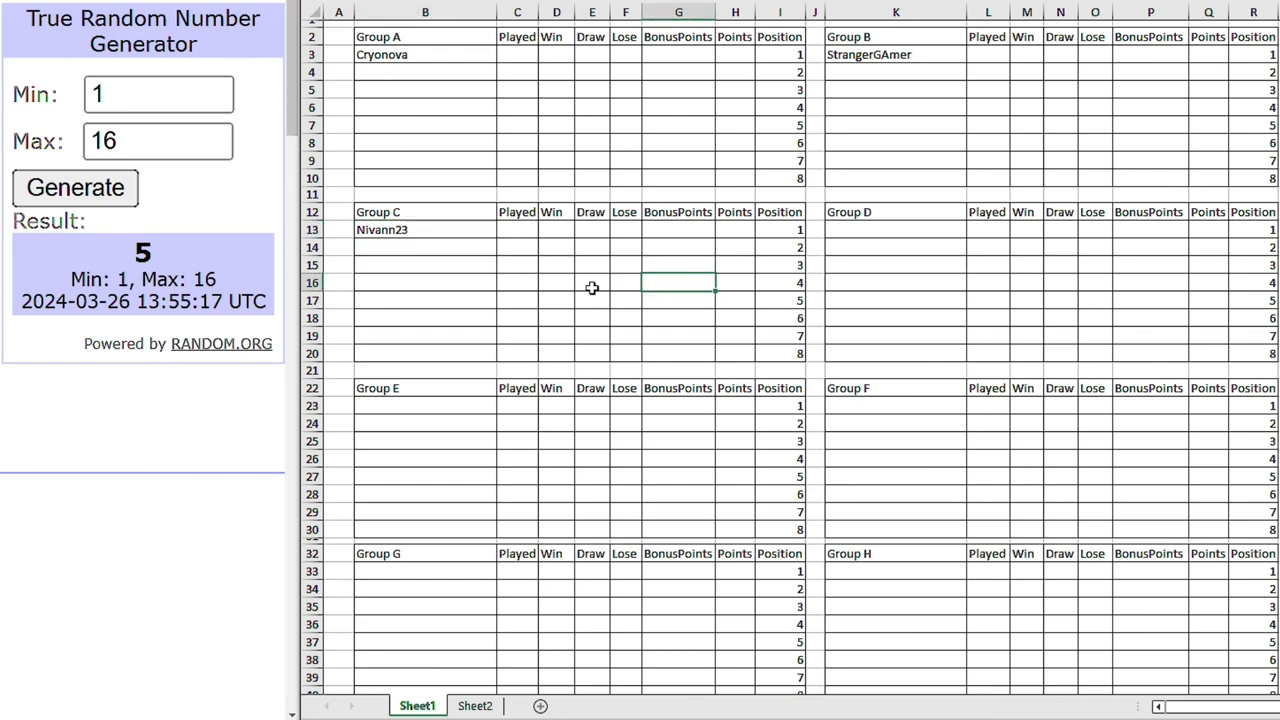
left_click(474, 705)
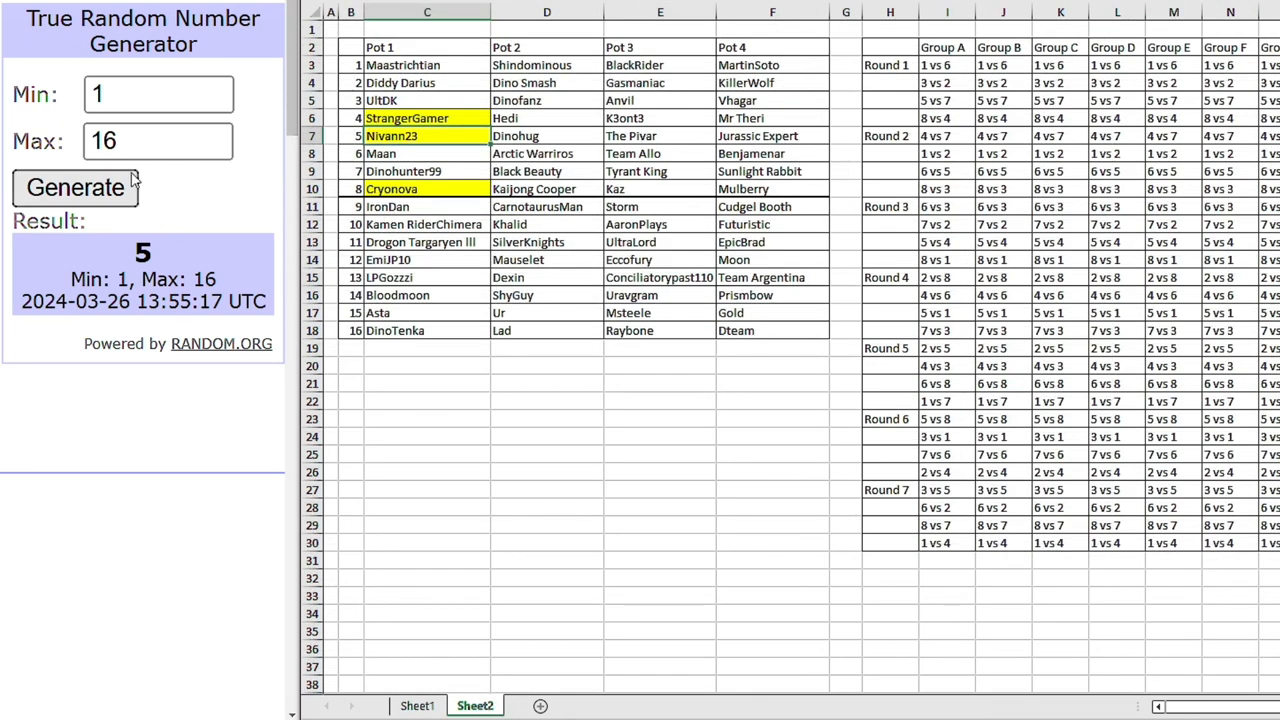
Draw another number and enter UltDK as Group D's first team
left_click(75, 187)
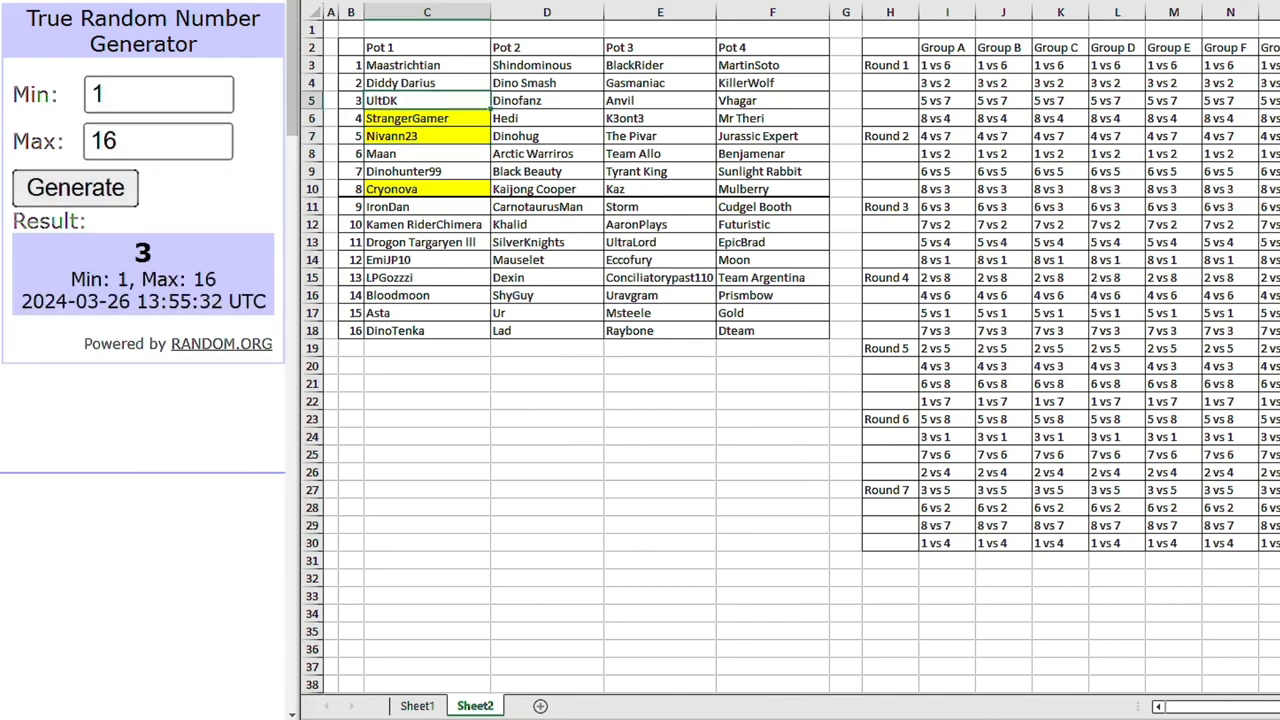
left_click(417, 705)
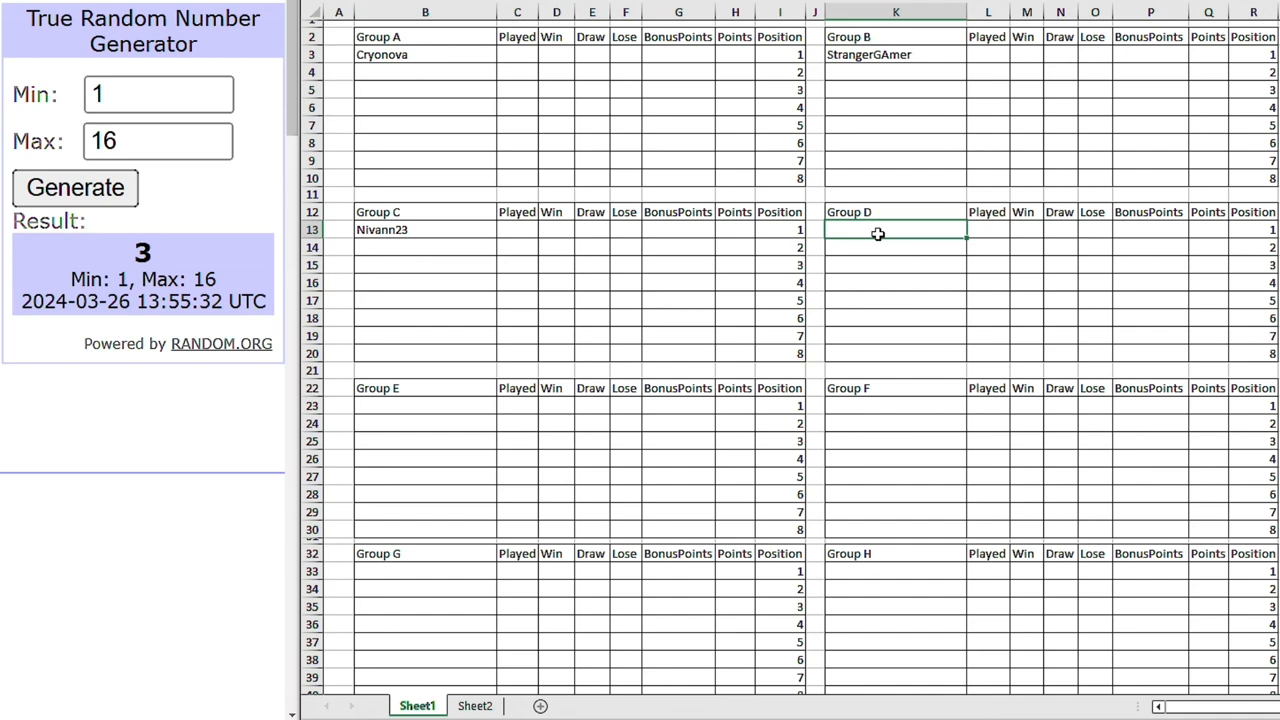
type("UltDK")
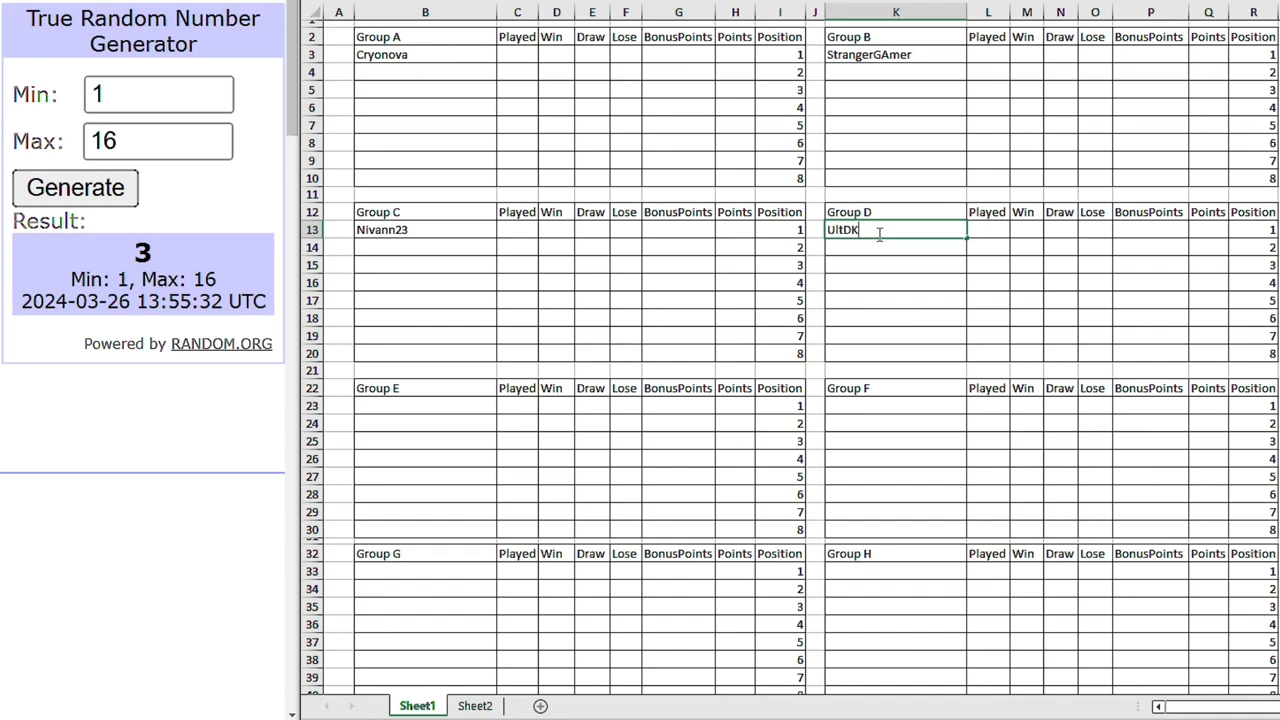
left_click(592, 318)
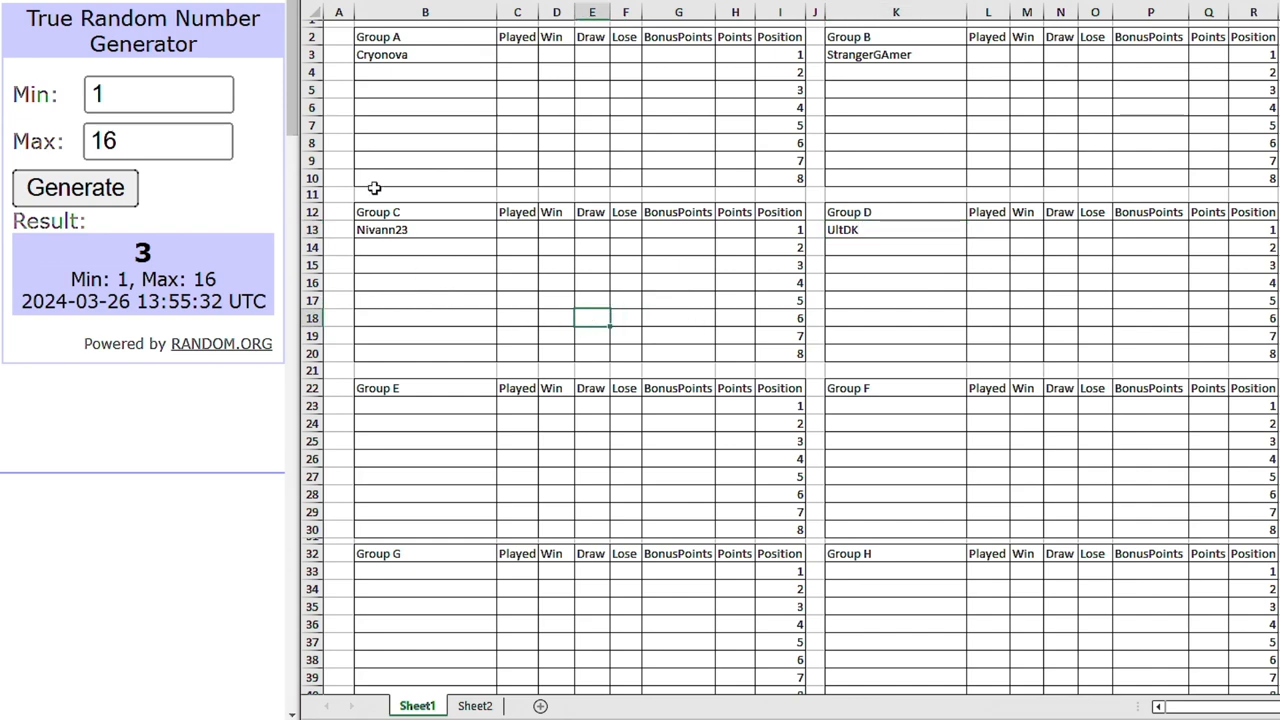
left_click(474, 705)
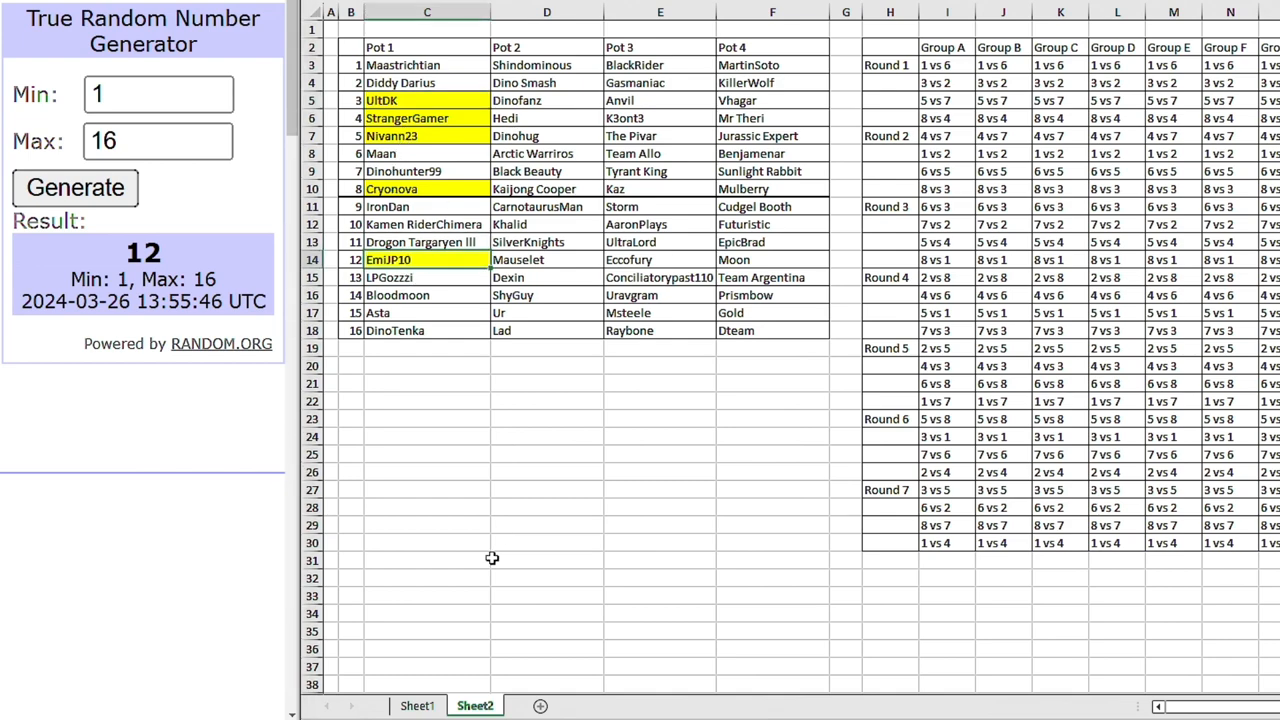
left_click(417, 705)
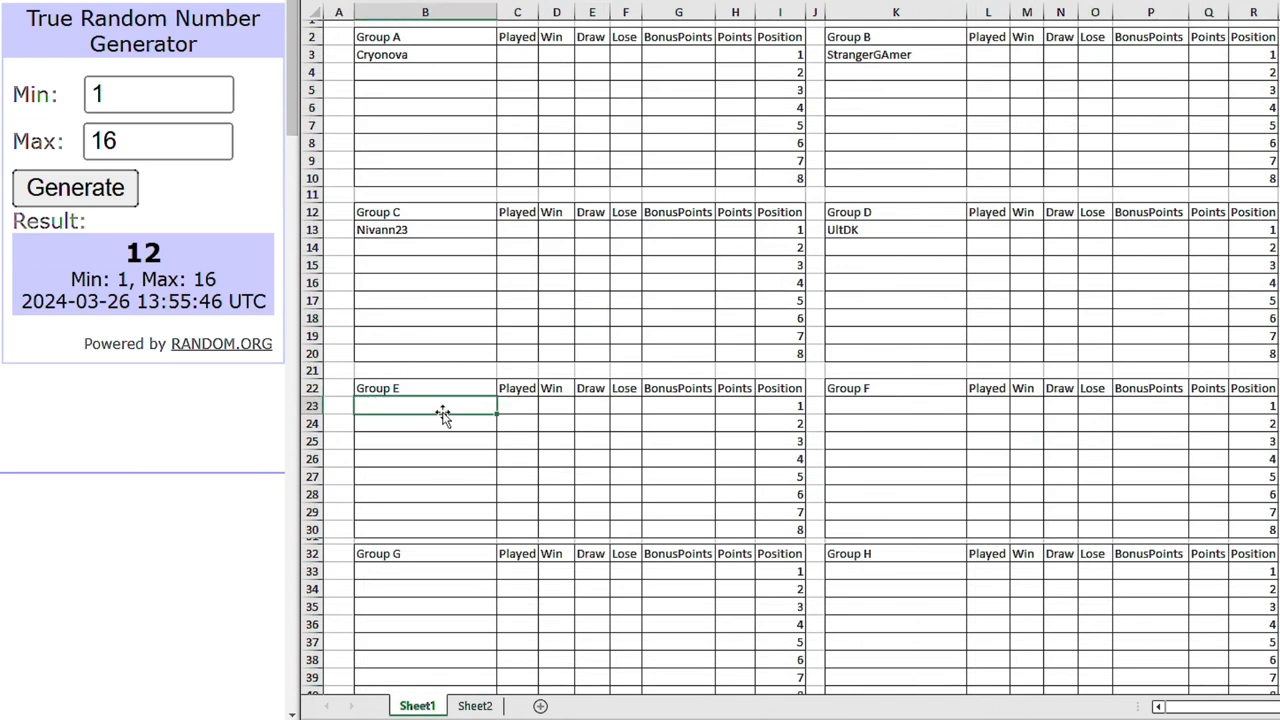
type("Emi")
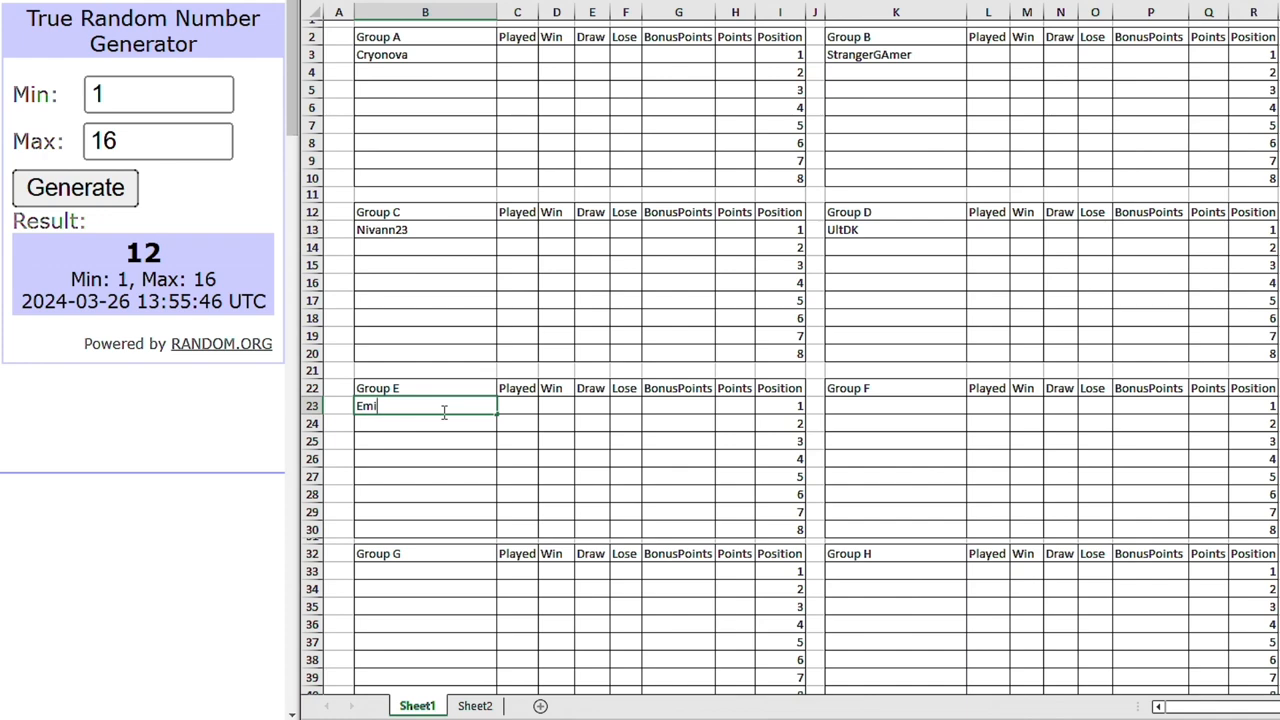
type("JP10")
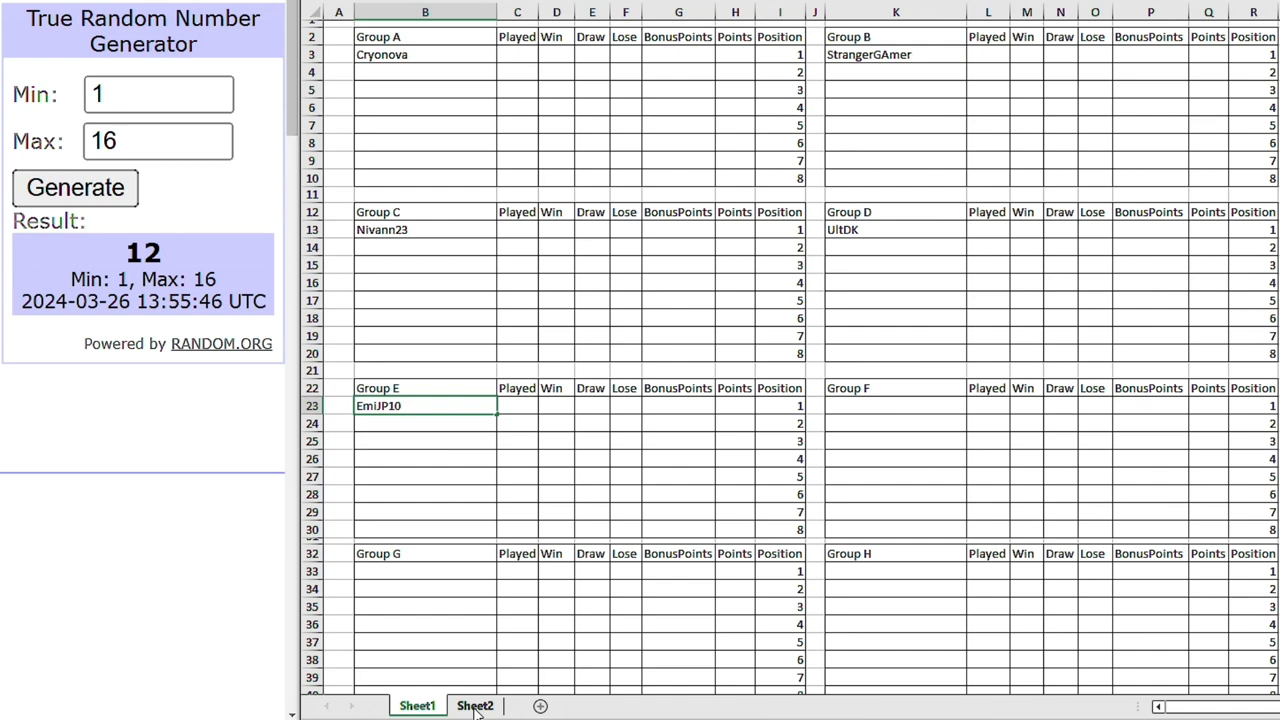
left_click(474, 706)
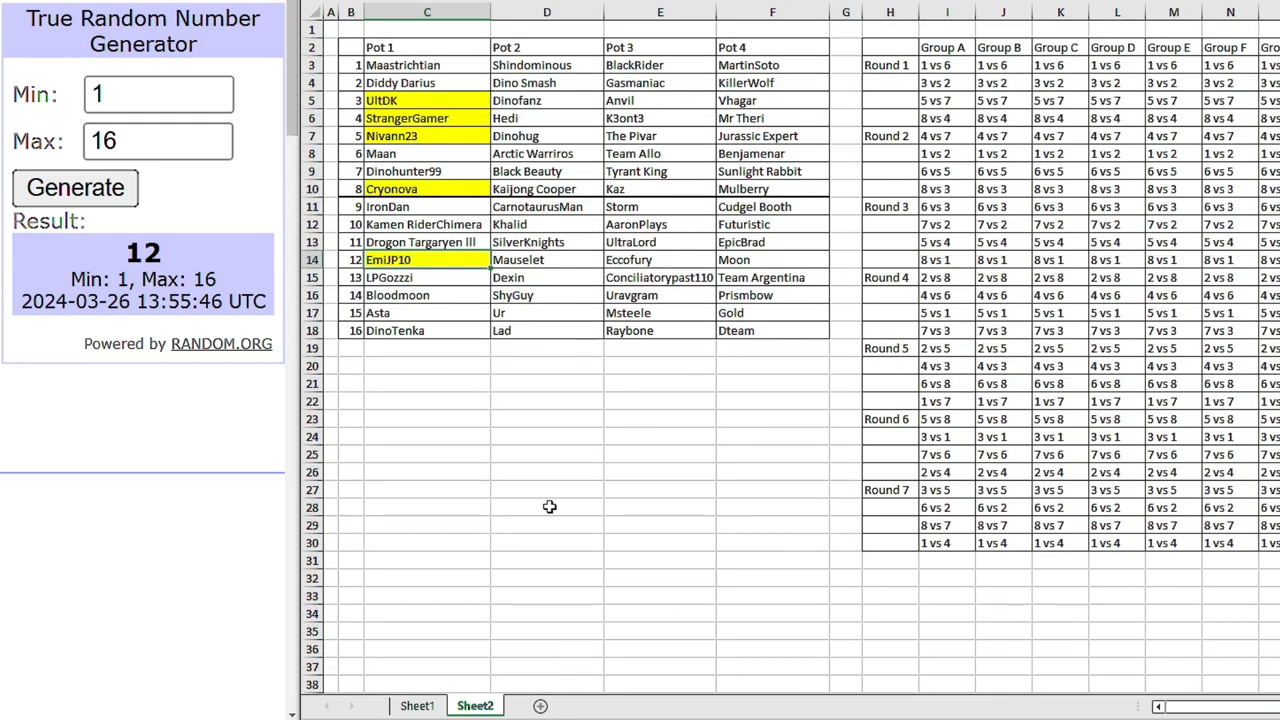
left_click(547, 507)
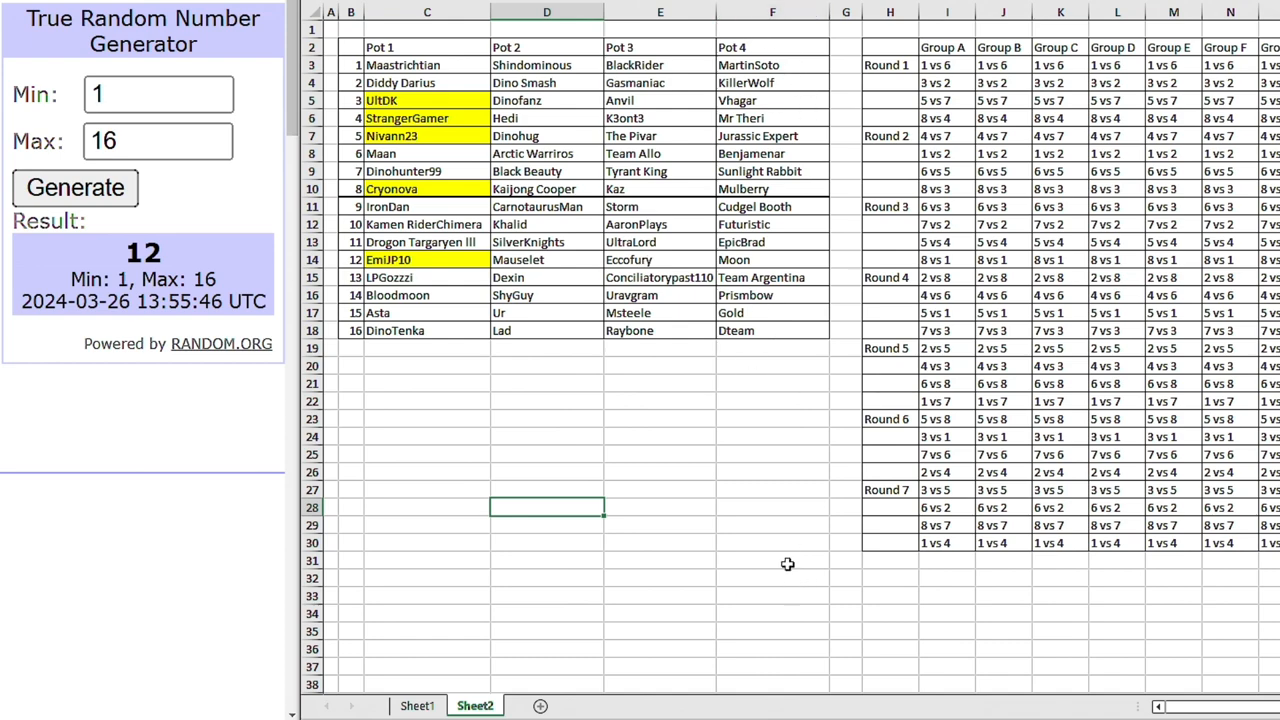
left_click(659, 436)
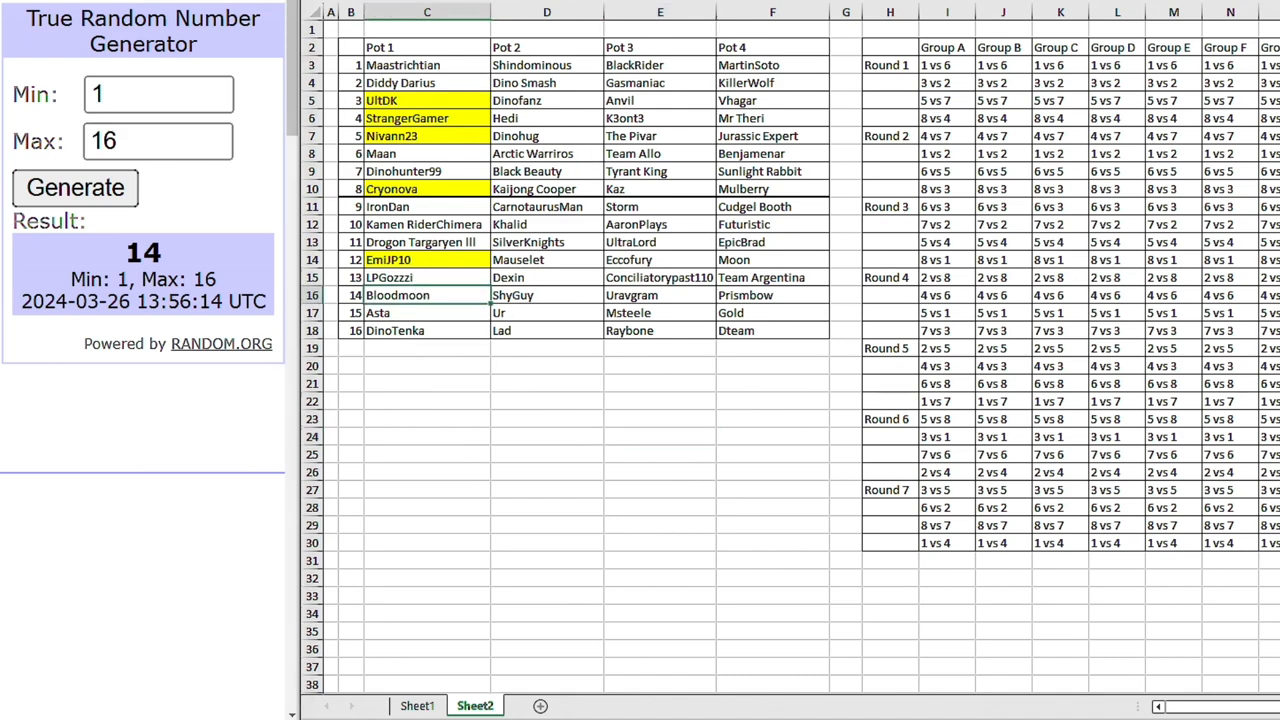
Enter Bloodmoon first in Group F and DinoTenka first in Group G
left_click(417, 706)
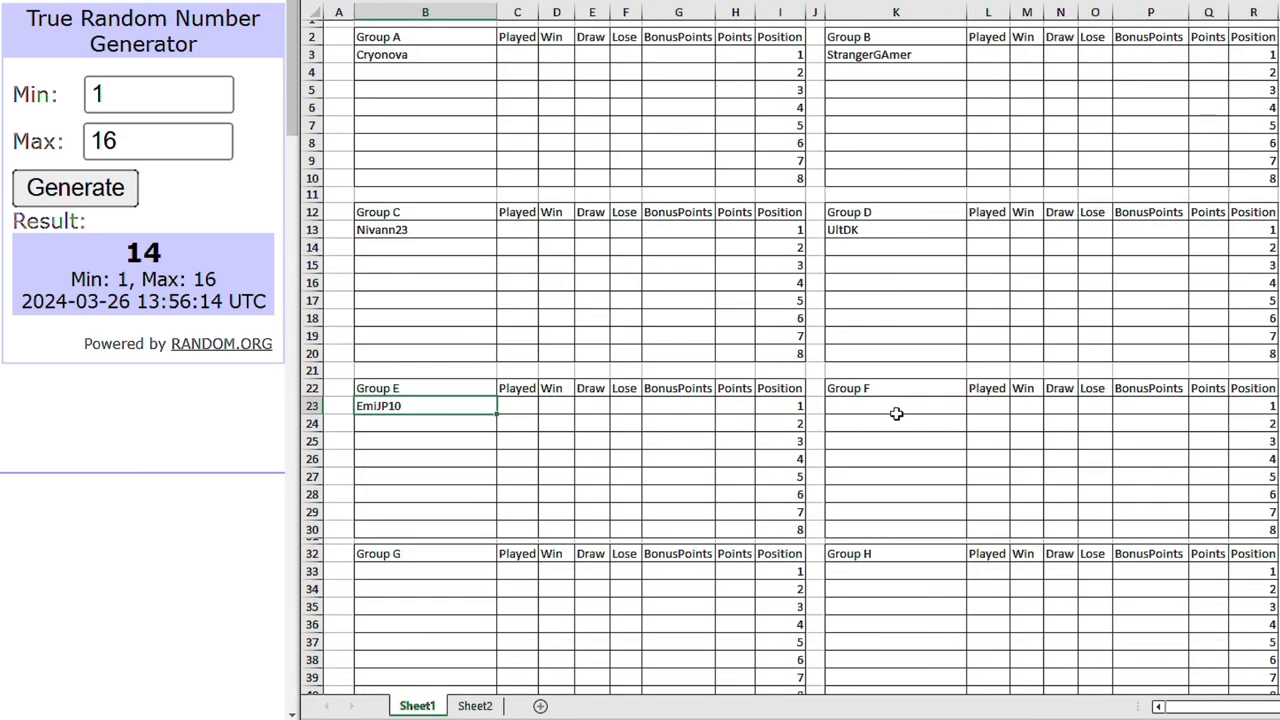
type("Blood")
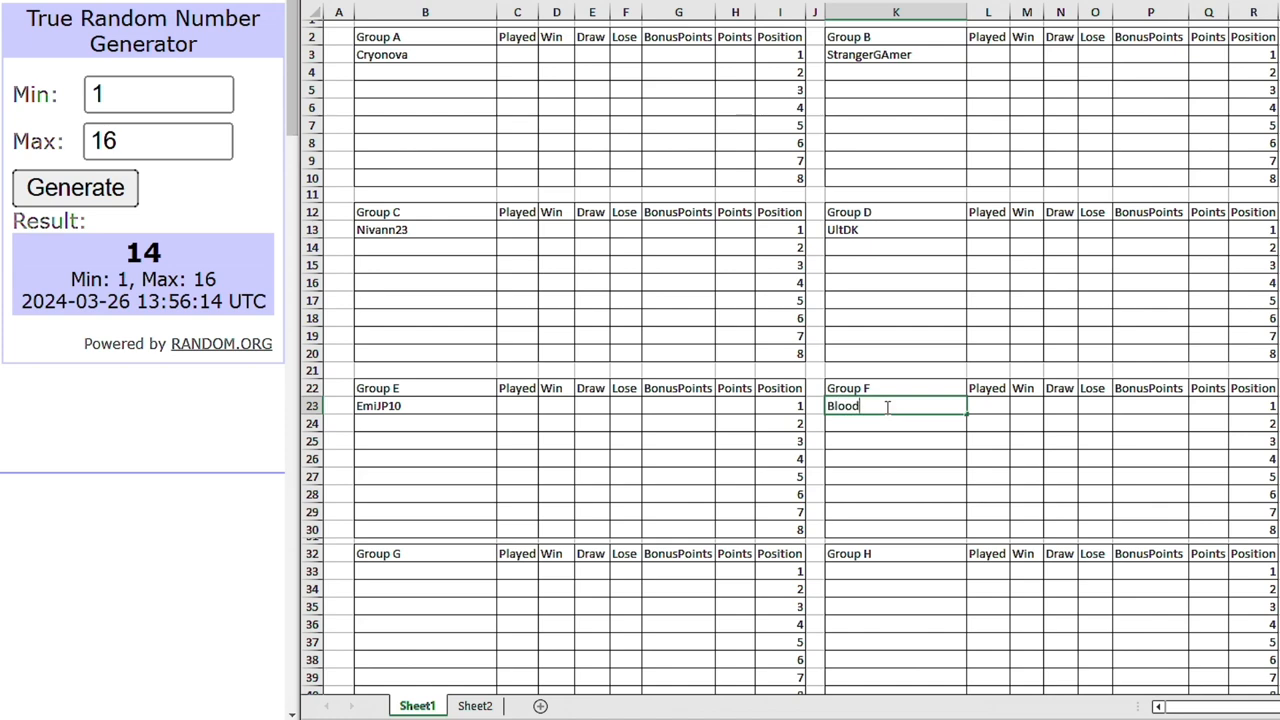
type("moon")
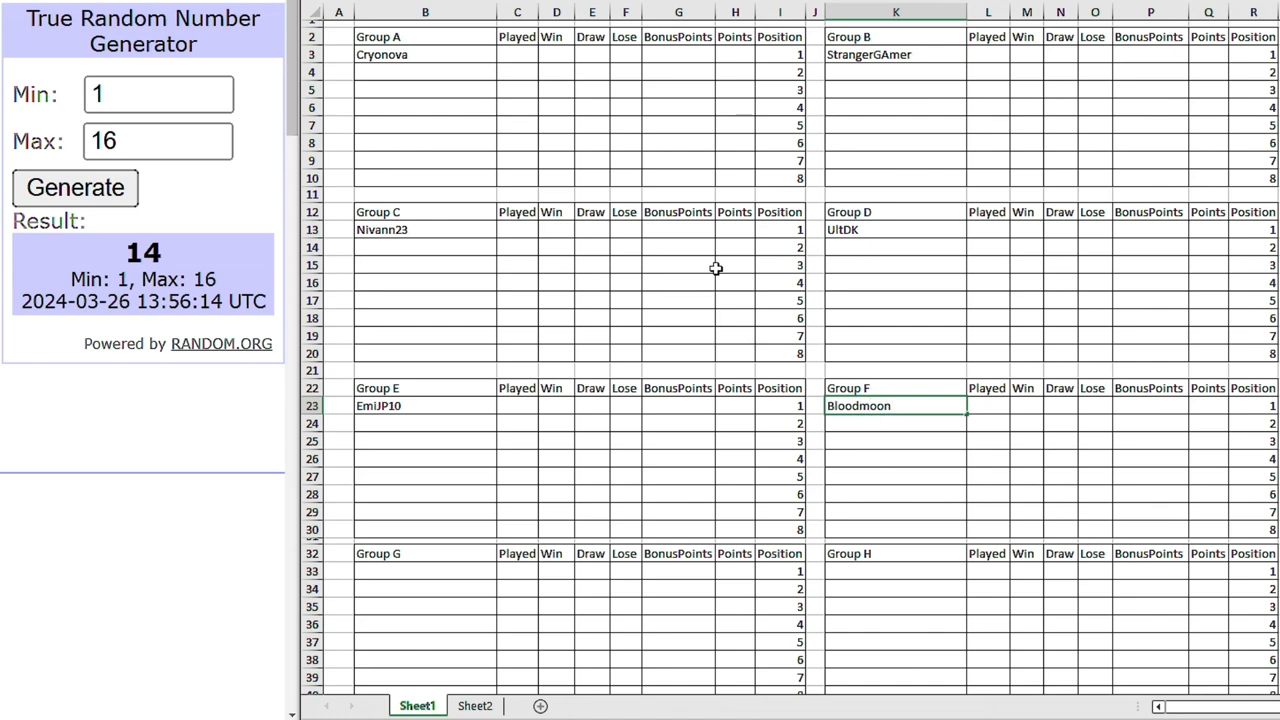
mouse_move(828, 373)
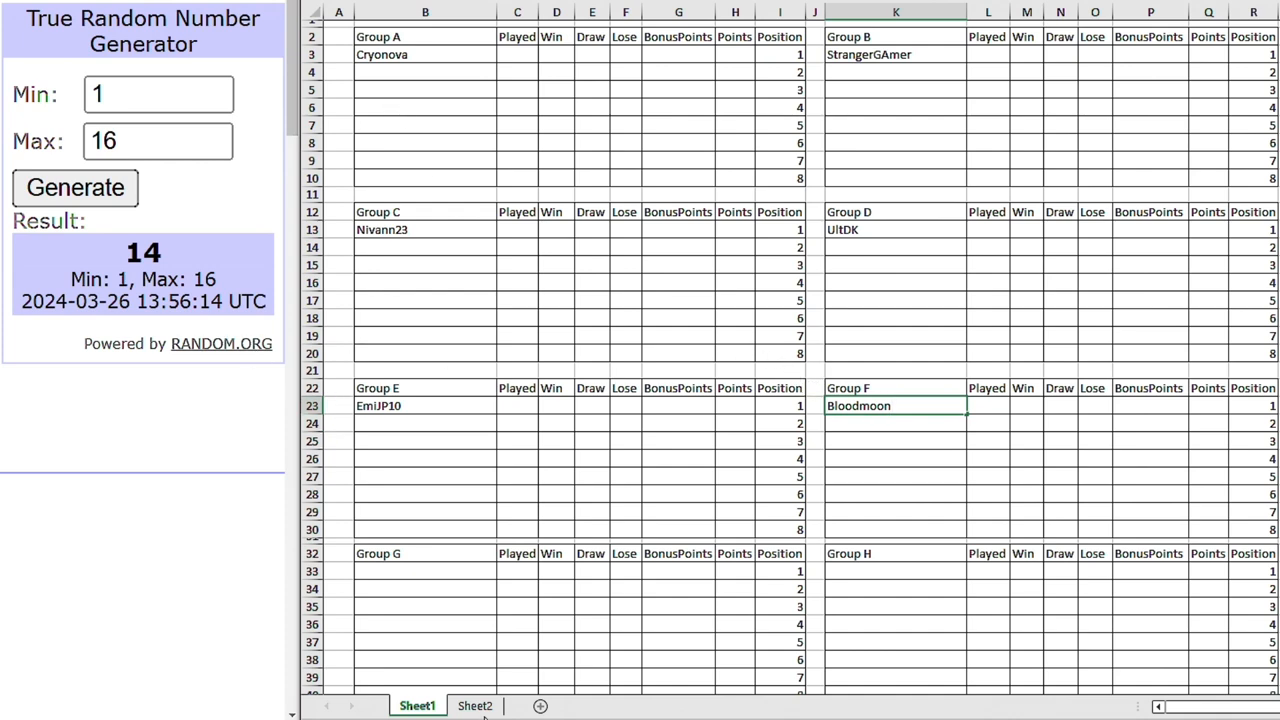
left_click(474, 705)
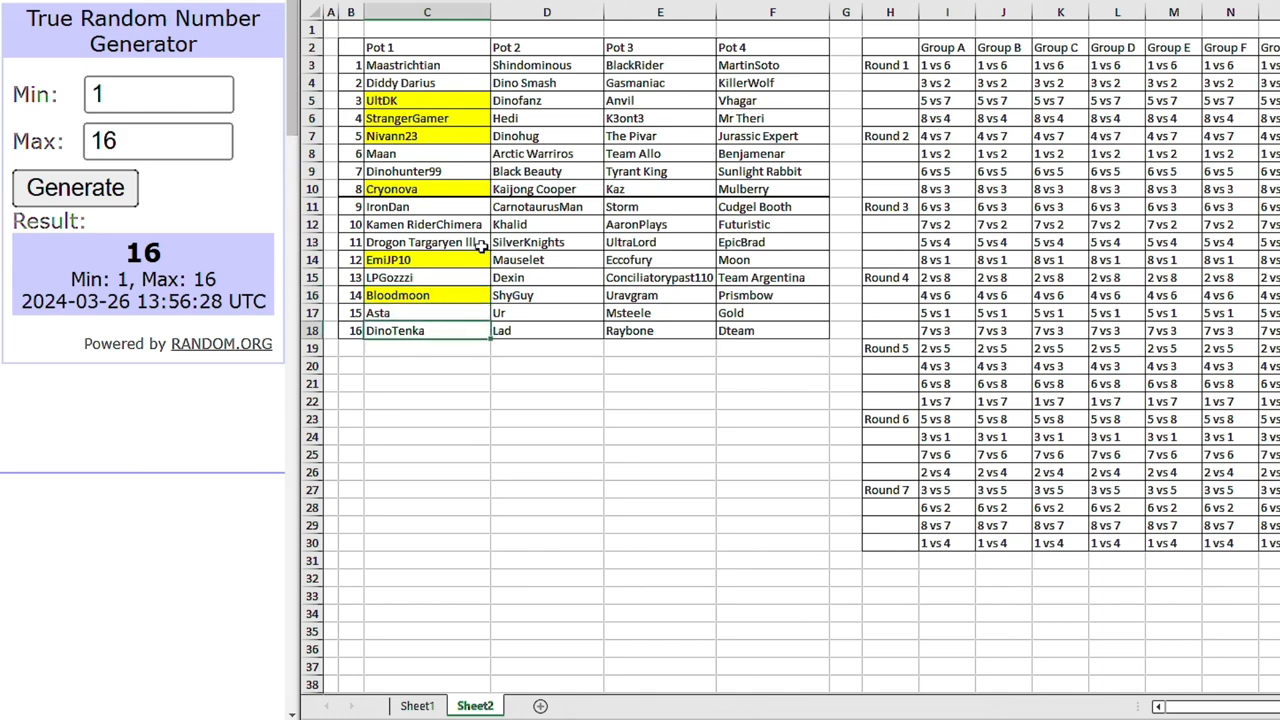
left_click(417, 705)
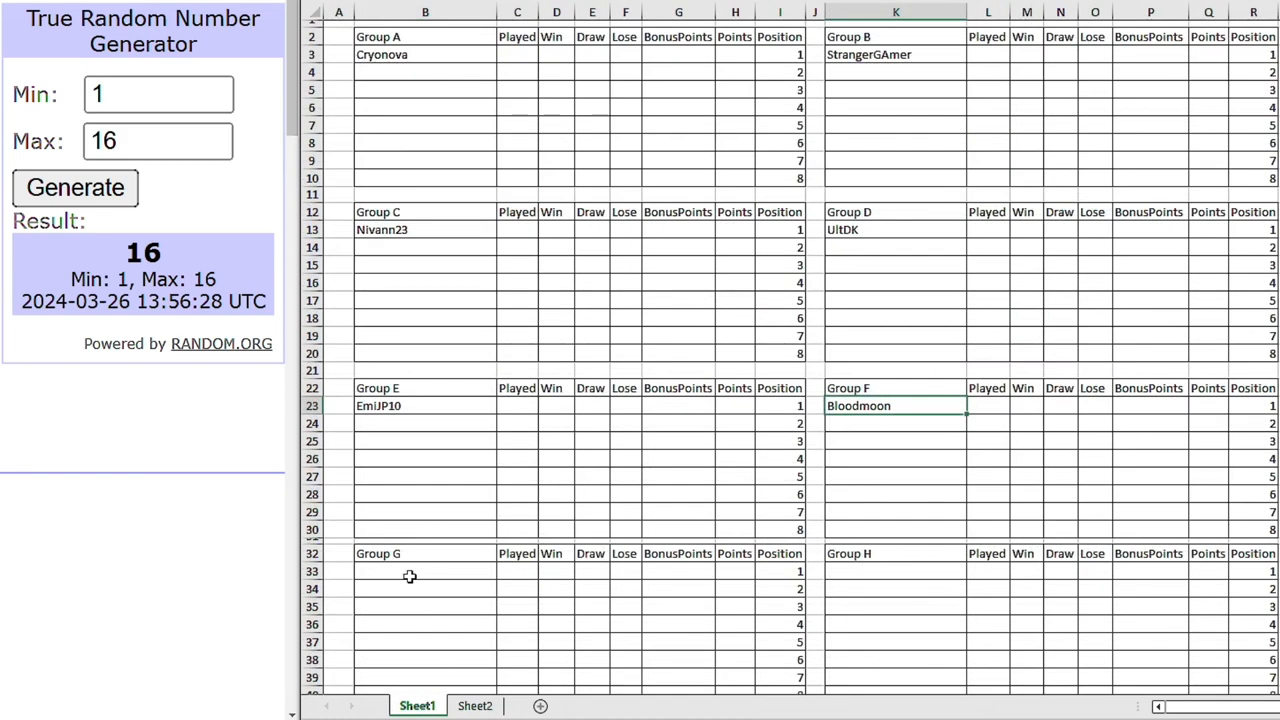
type("DinoT")
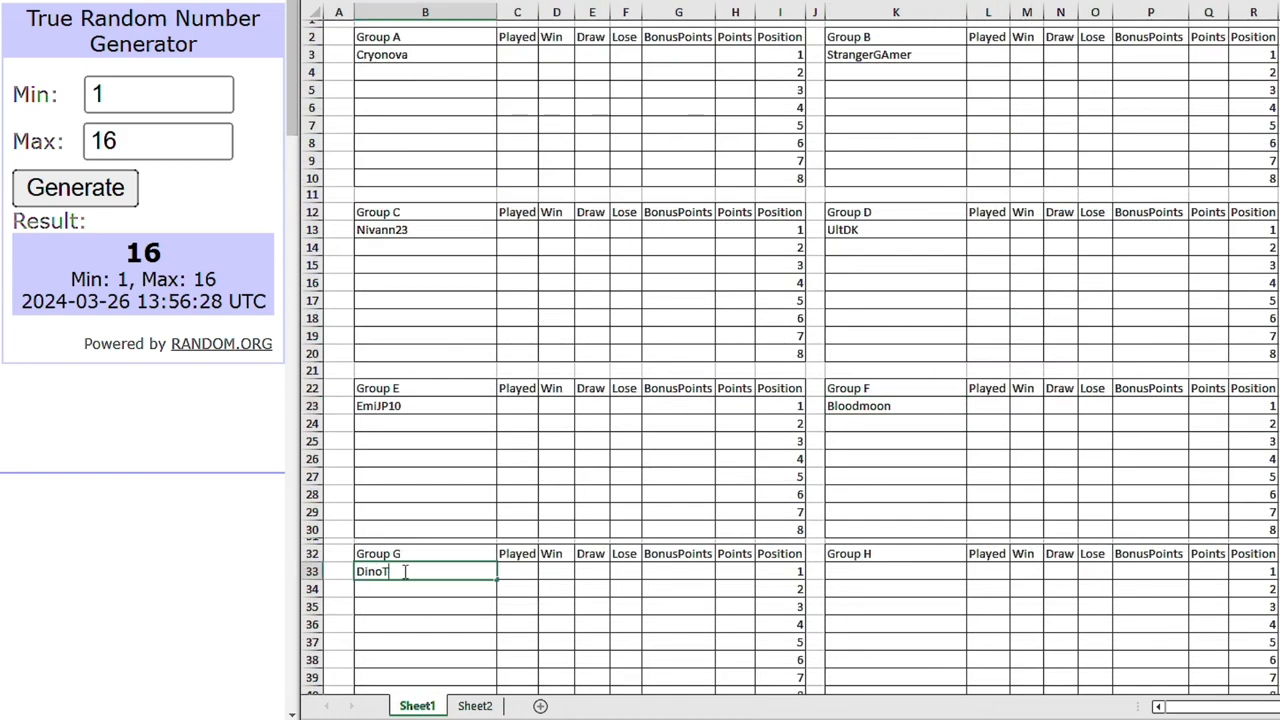
type("enka")
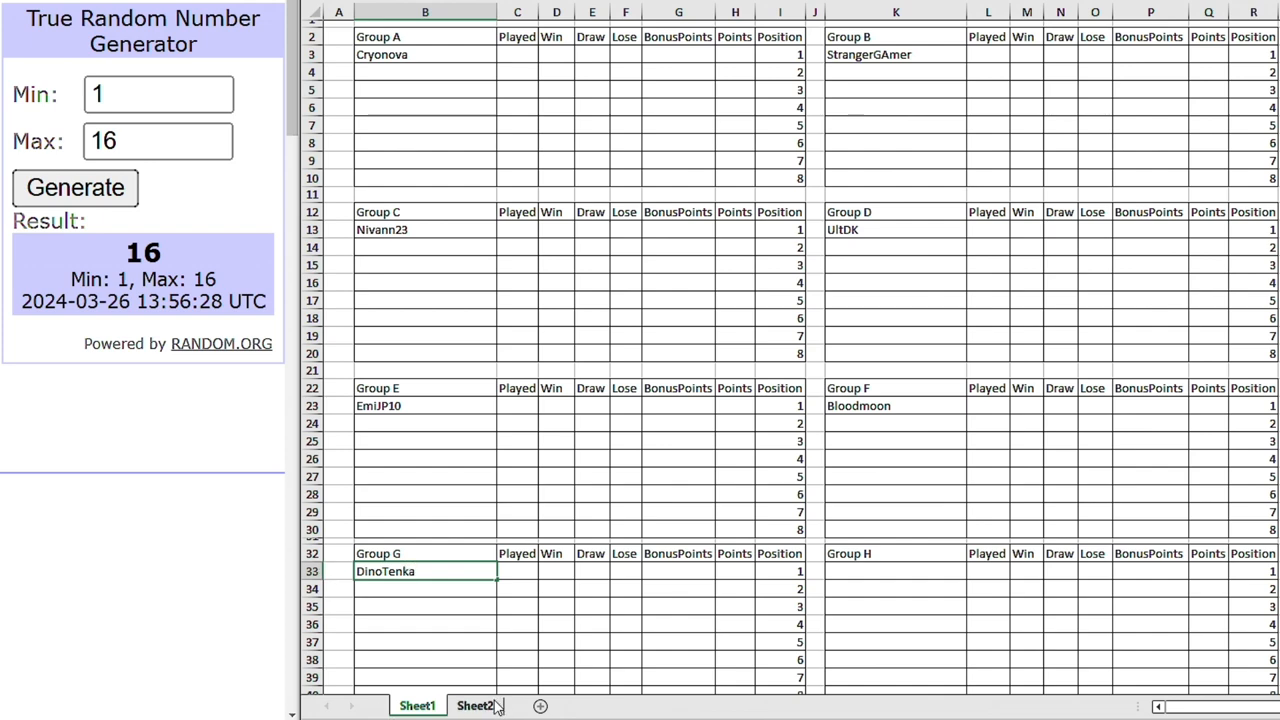
left_click(475, 705)
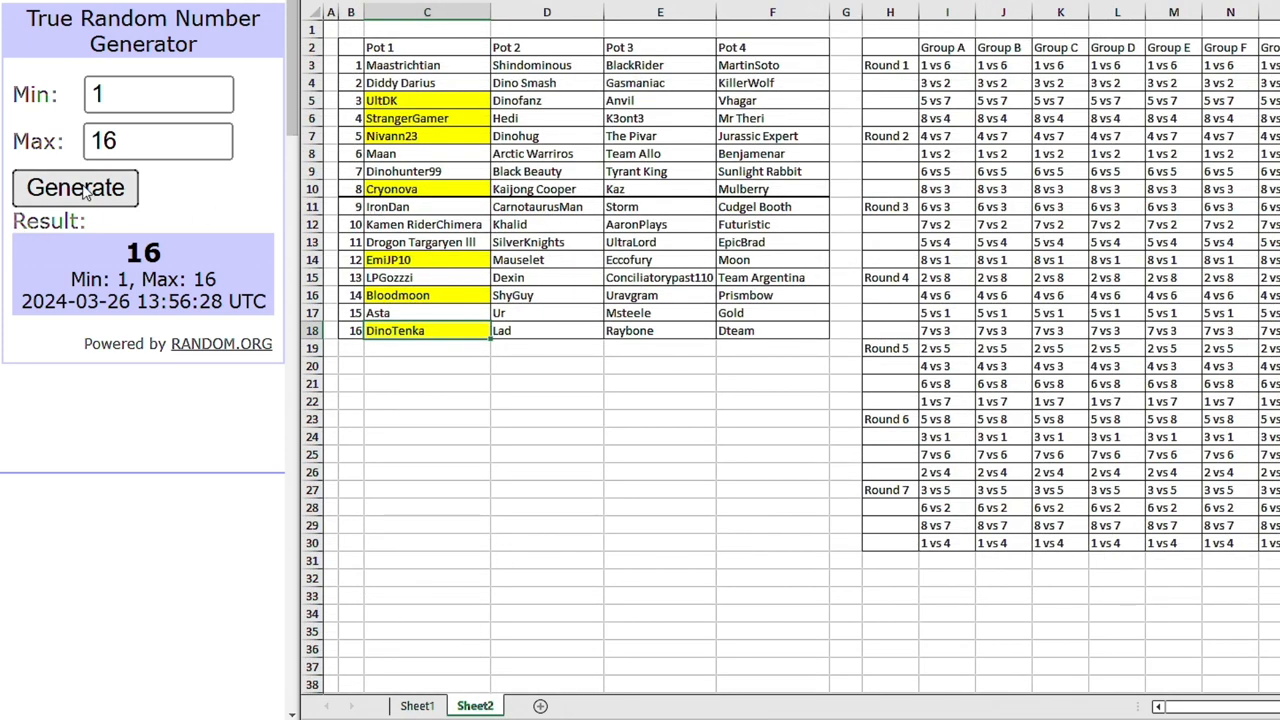
left_click(75, 188)
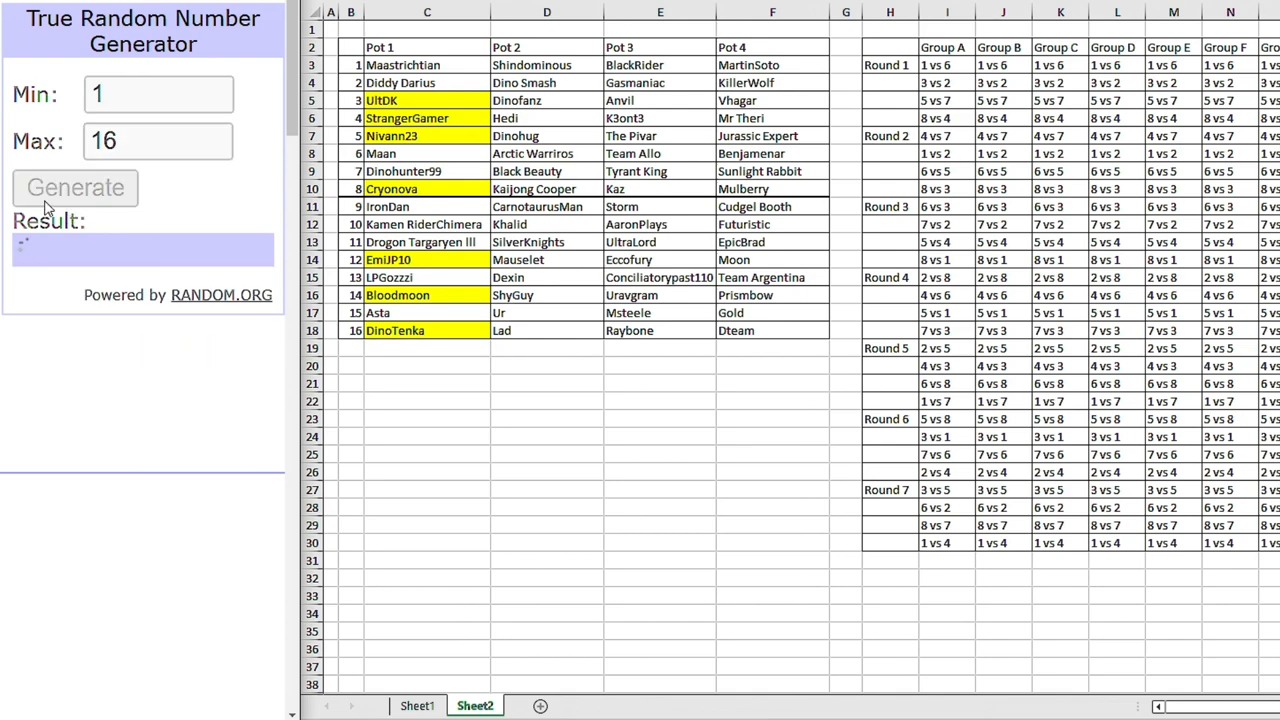
left_click(75, 188)
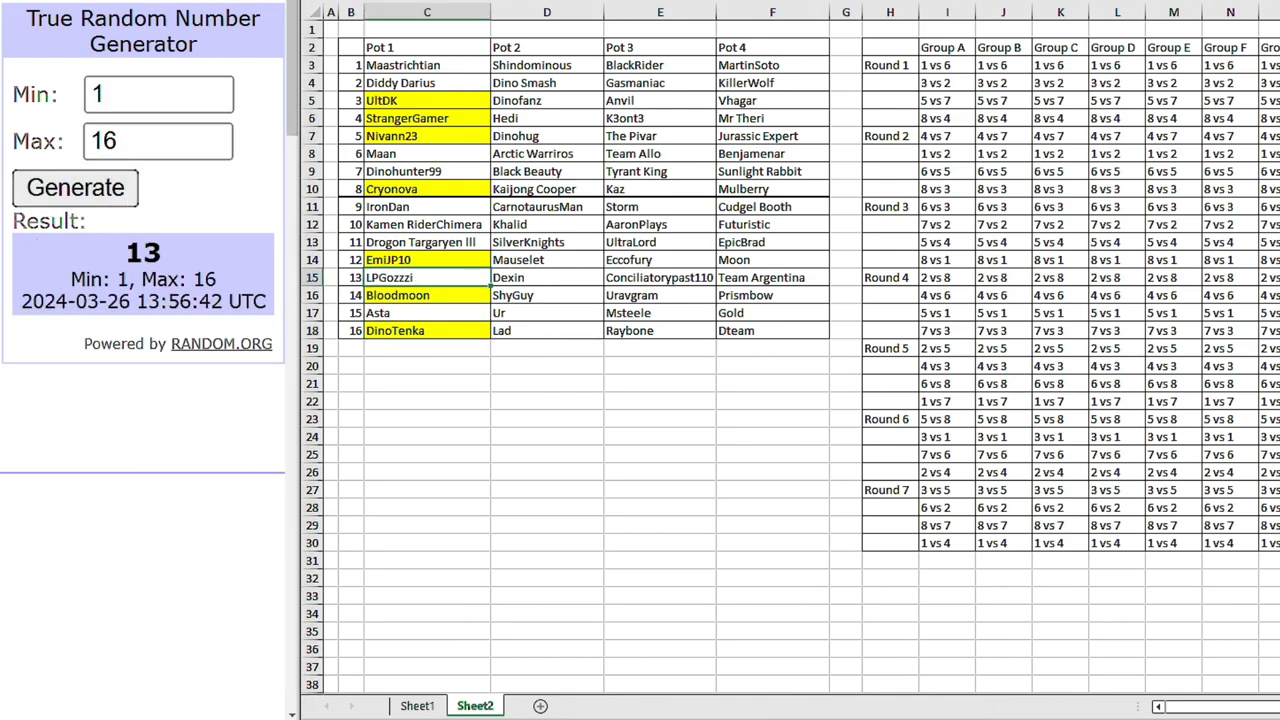
left_click(417, 705)
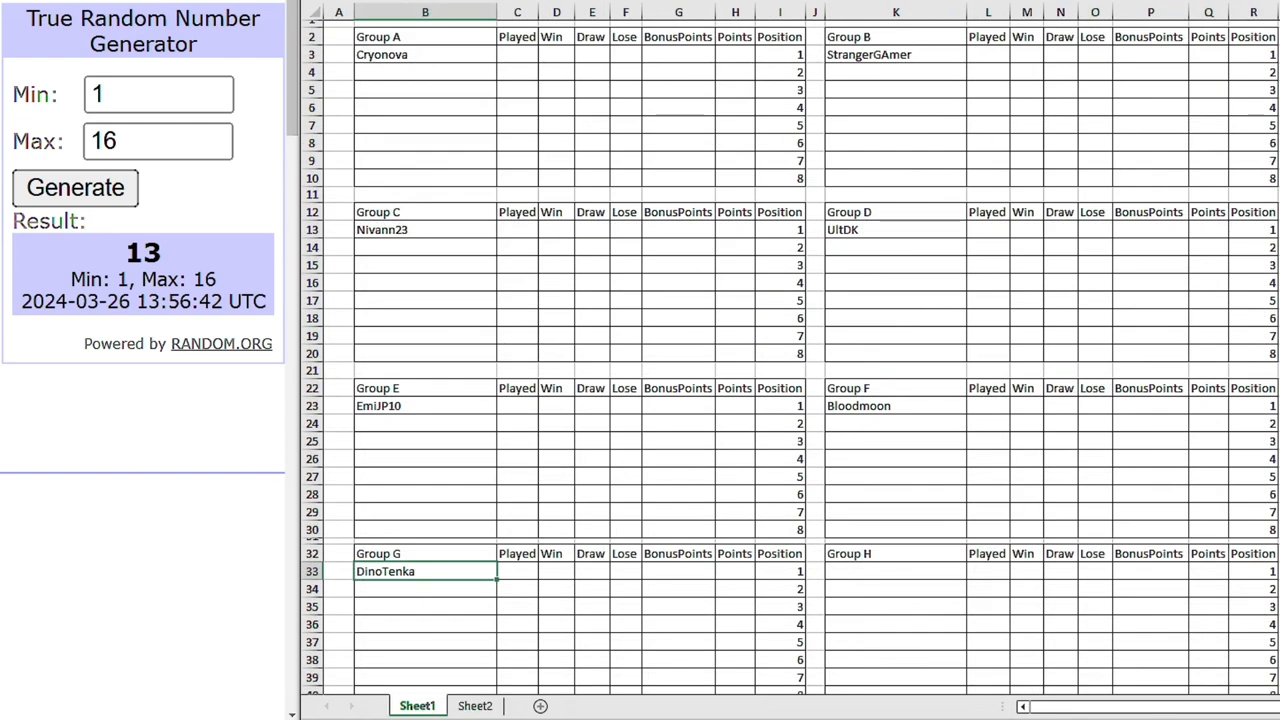
left_click(895, 571)
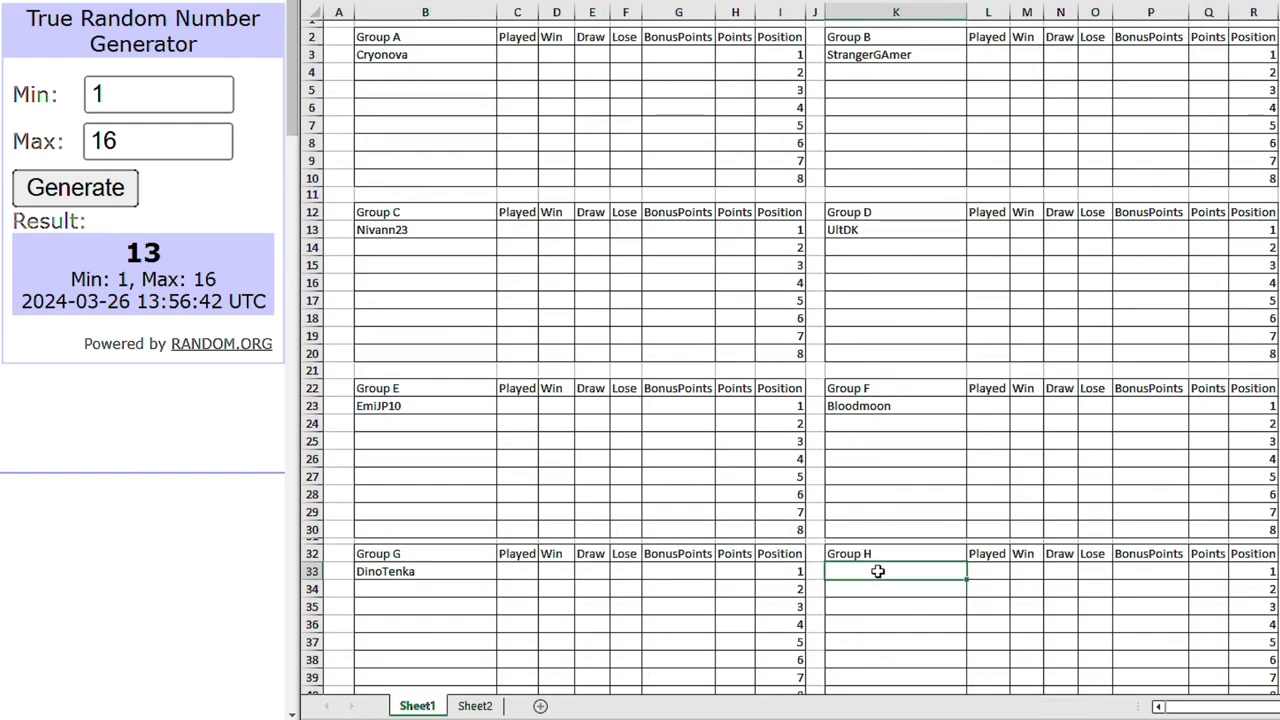
type("LPGozzzi")
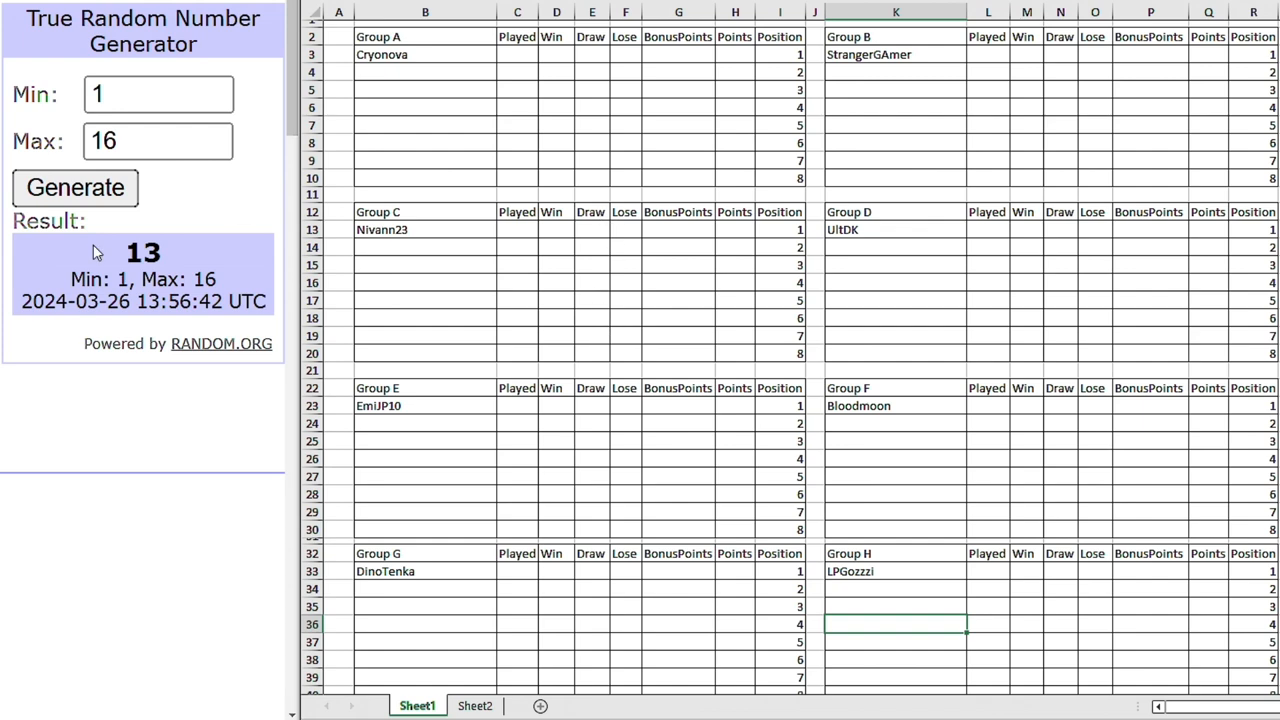
left_click(474, 706)
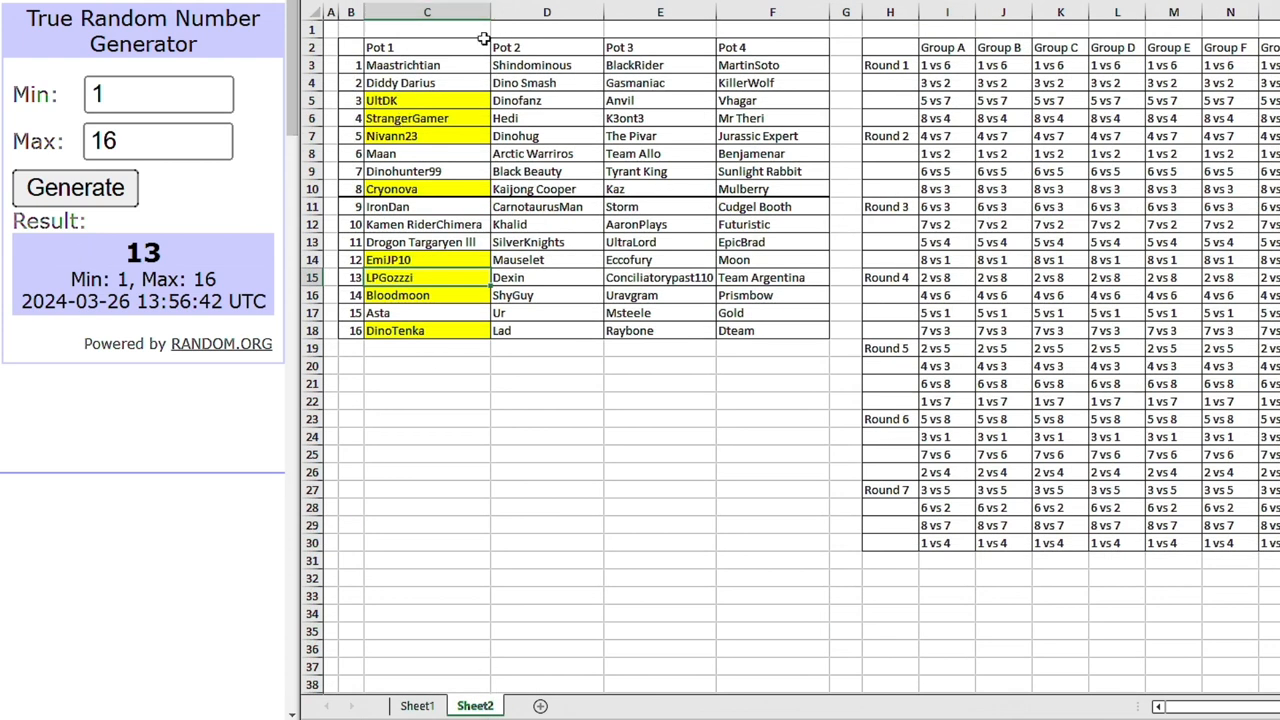
Draw team 13 from Pot 2 and enter Dexin second in Group A
left_click(75, 188)
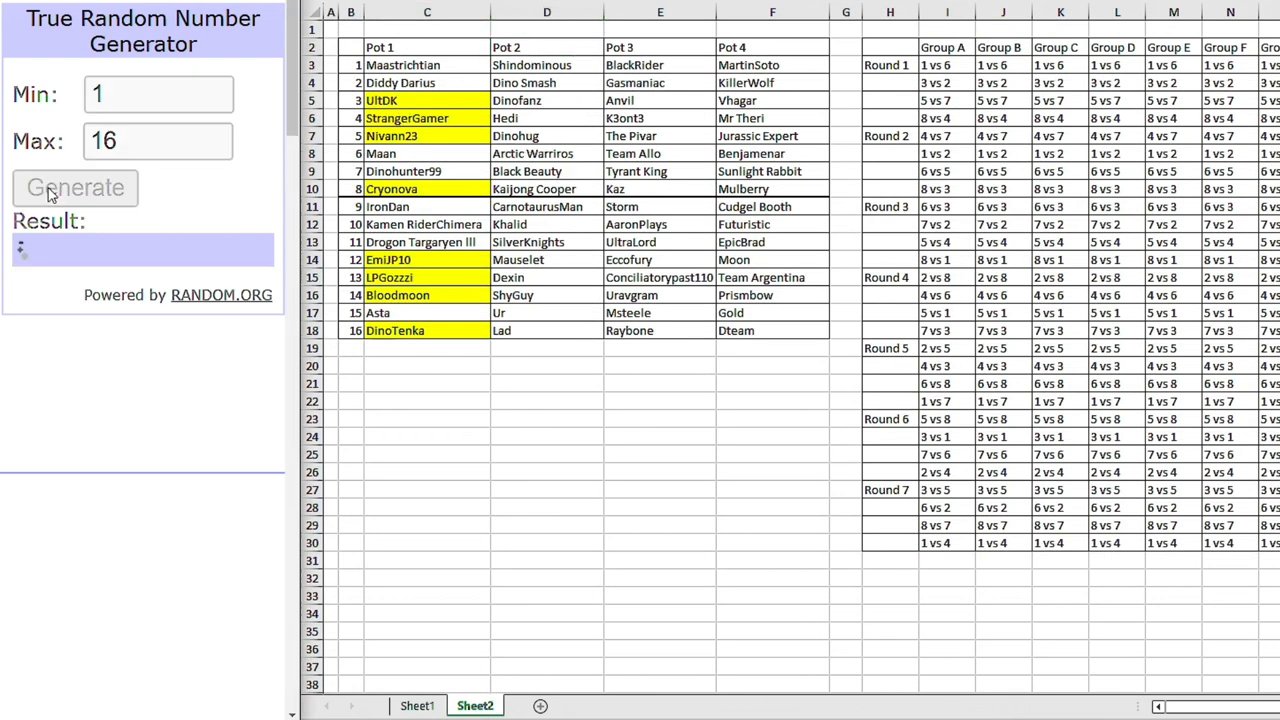
left_click(75, 188)
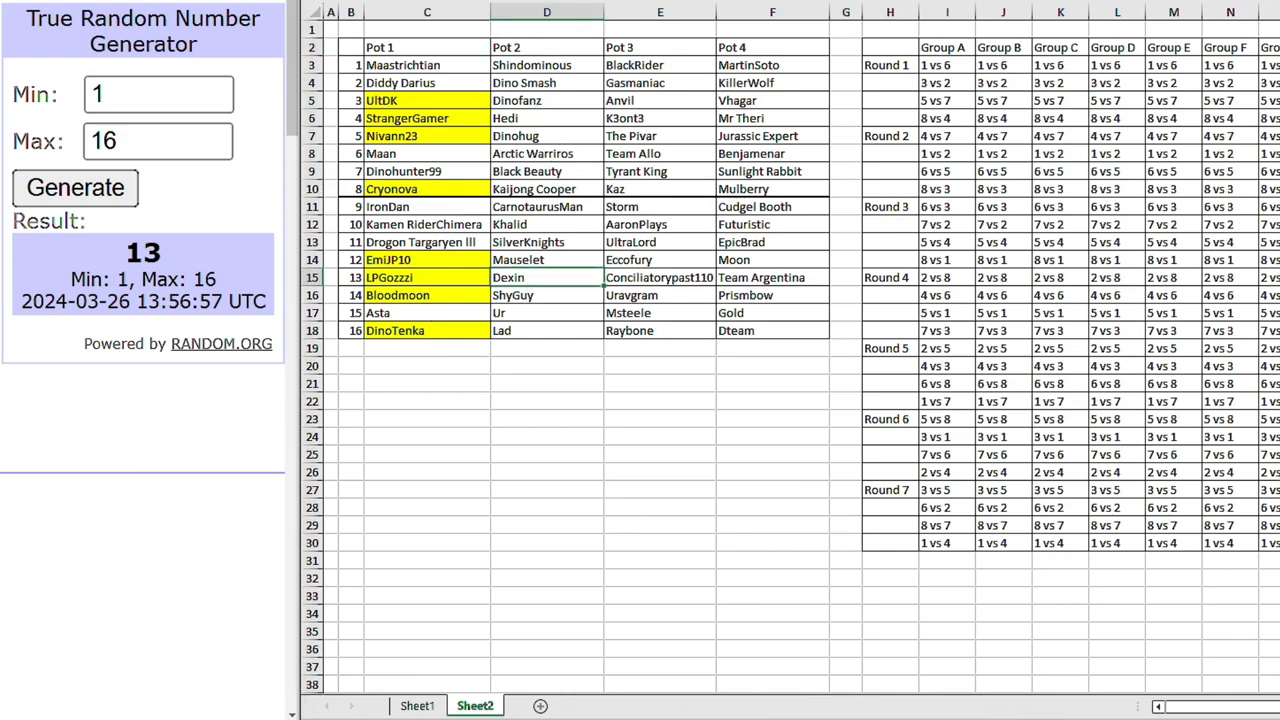
left_click(417, 706)
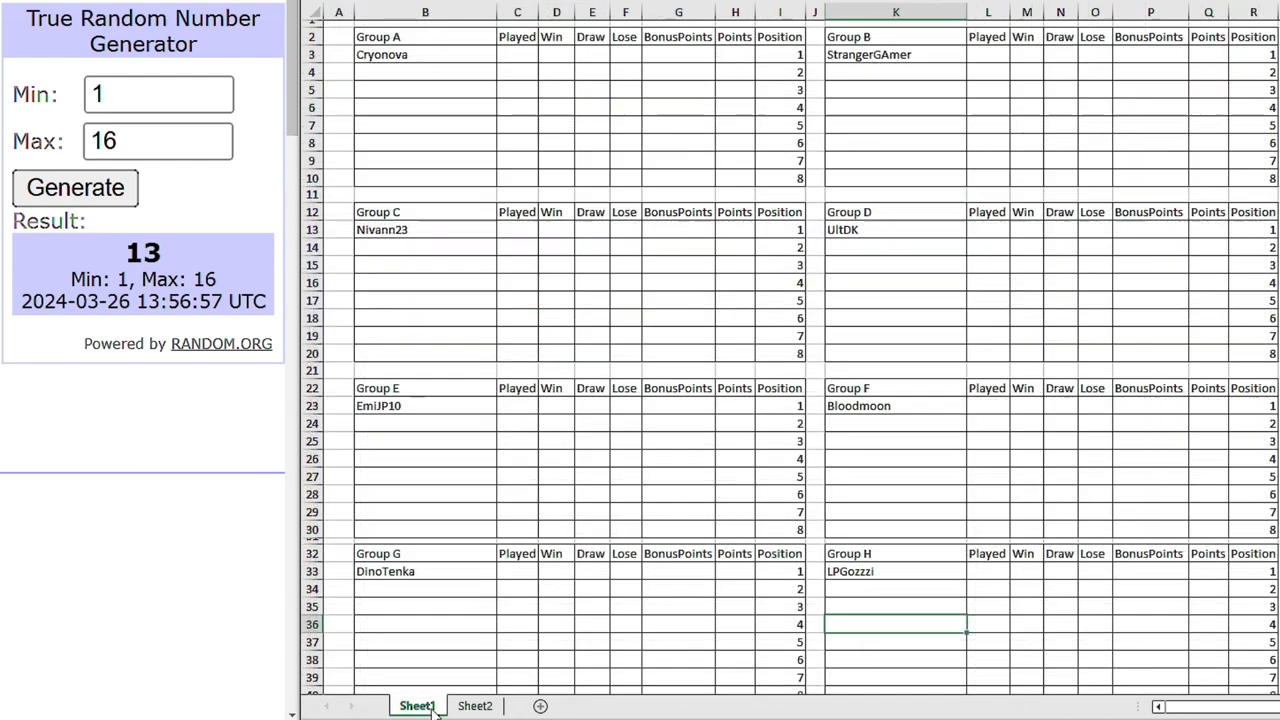
type("Dex")
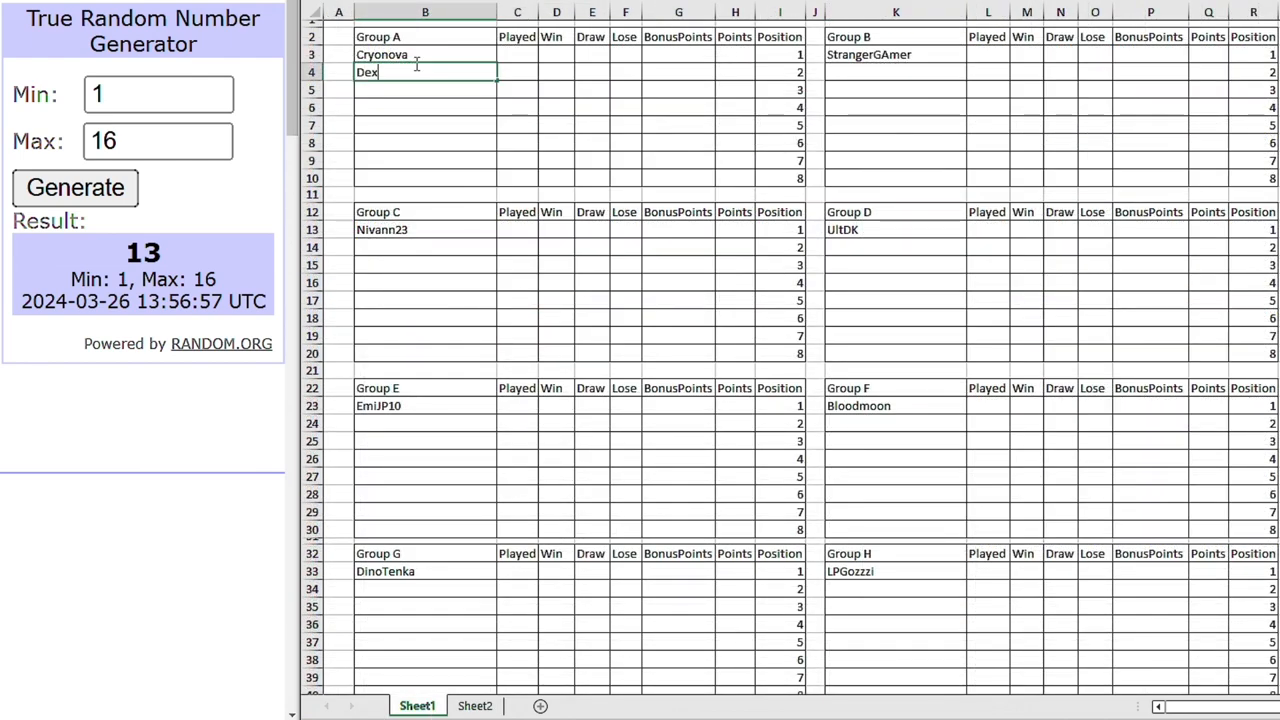
type("in")
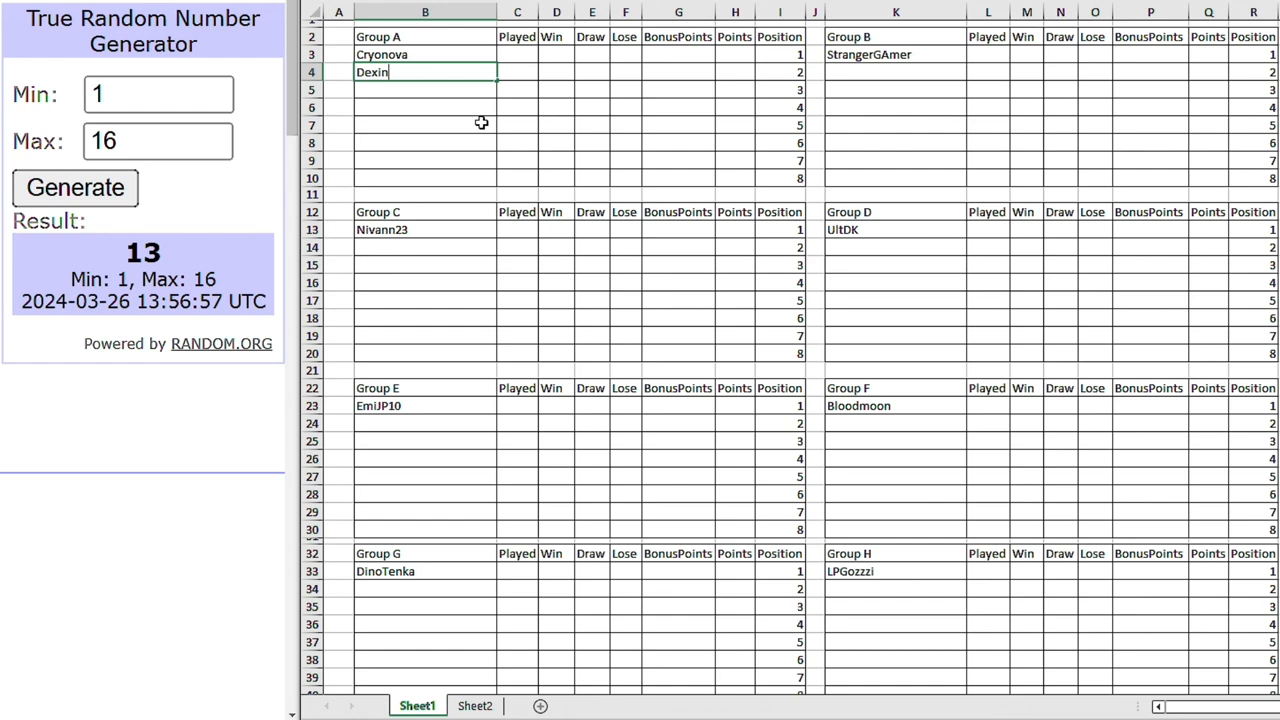
mouse_move(691, 244)
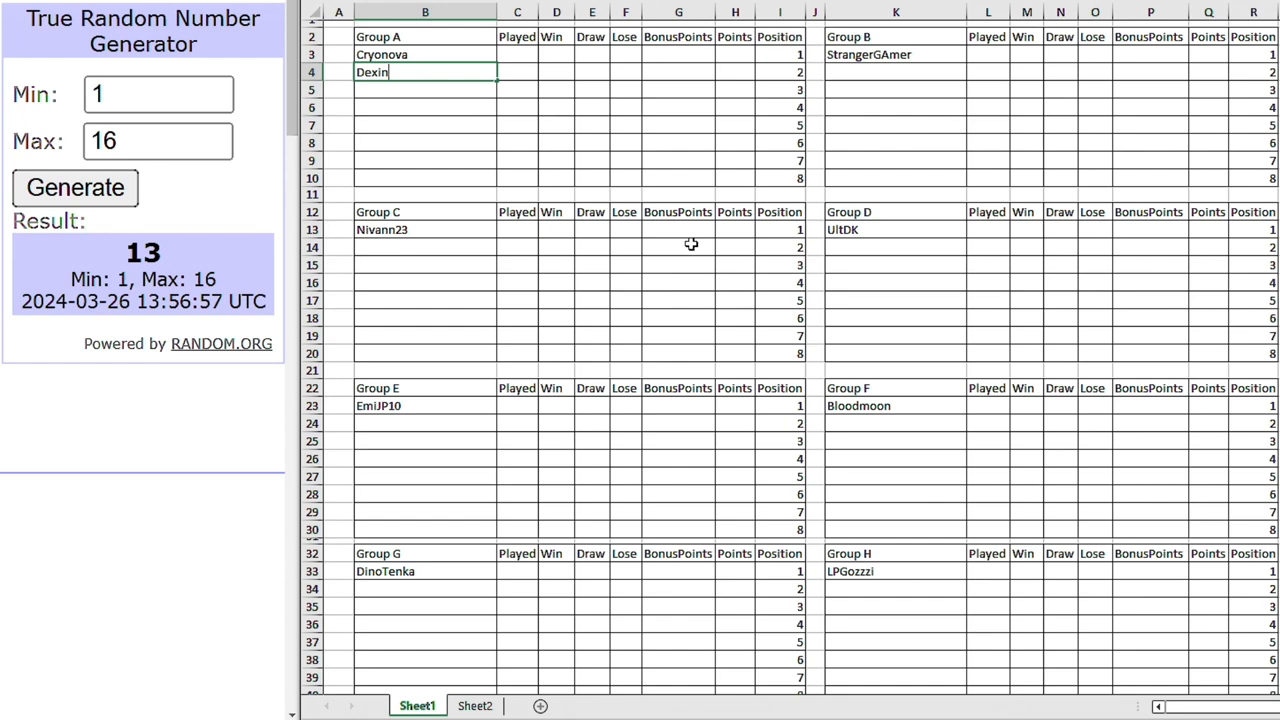
mouse_move(508, 710)
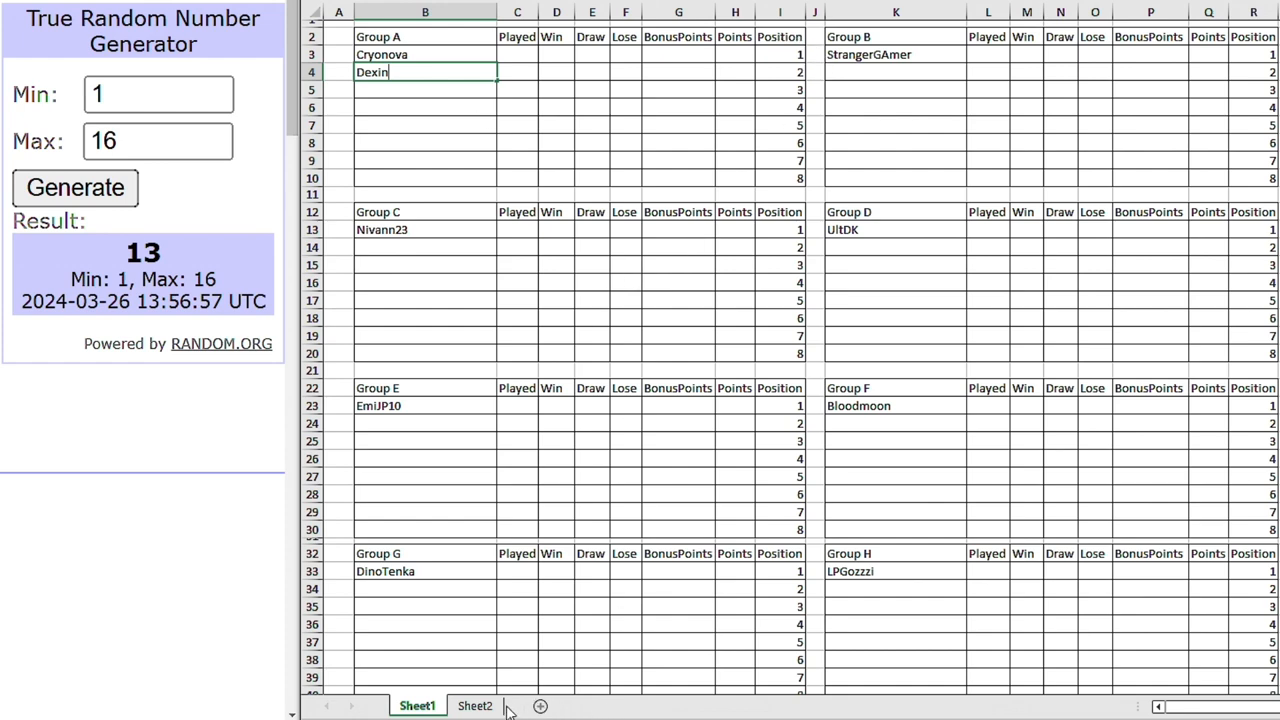
left_click(474, 706)
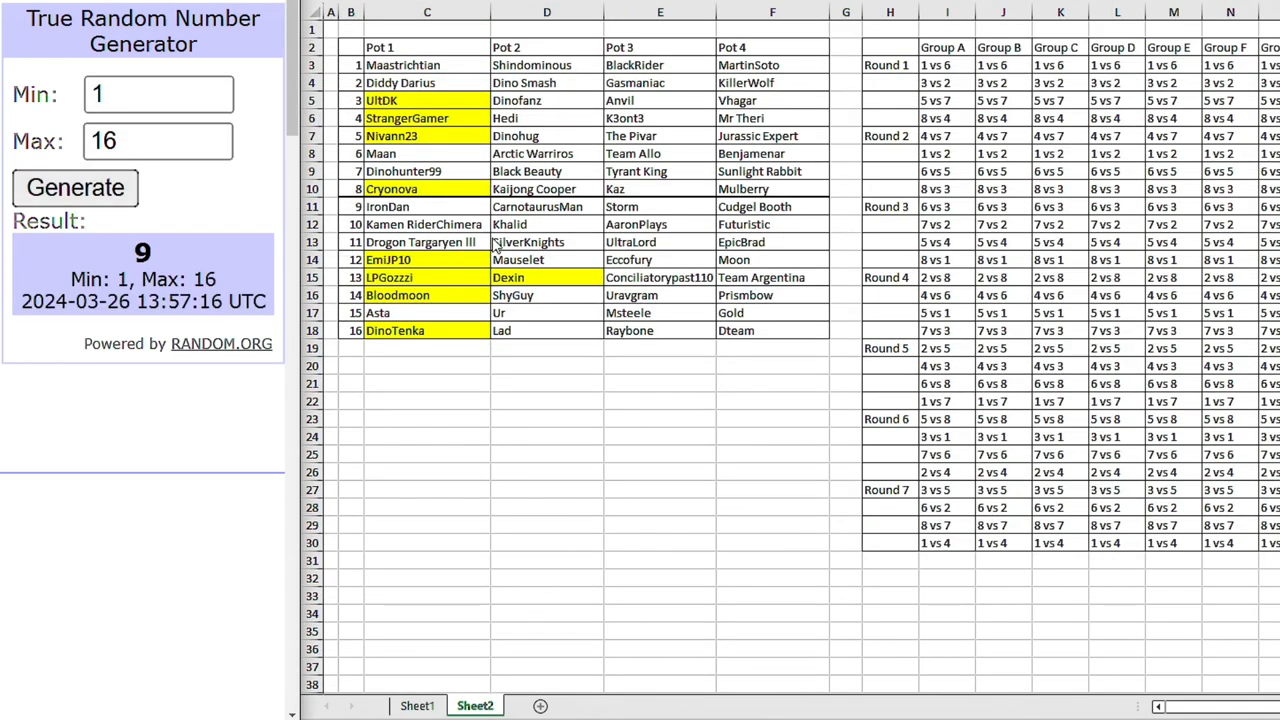
left_click(547, 207)
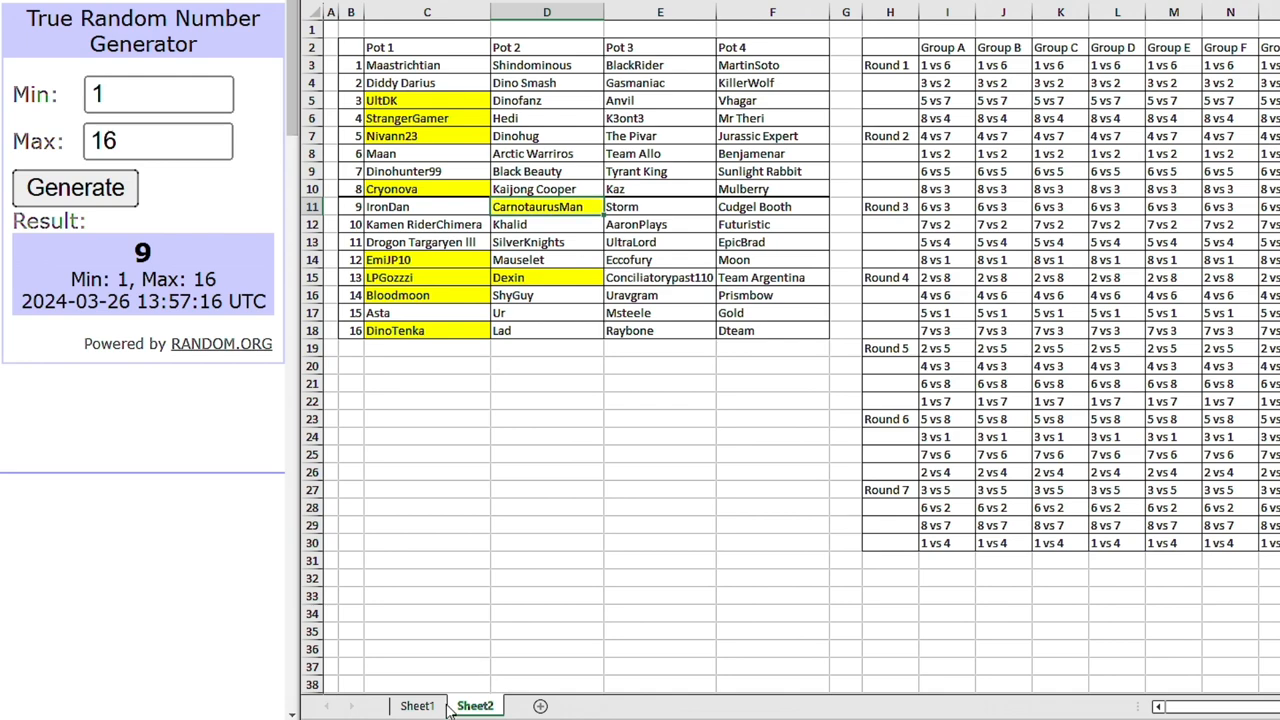
left_click(417, 705)
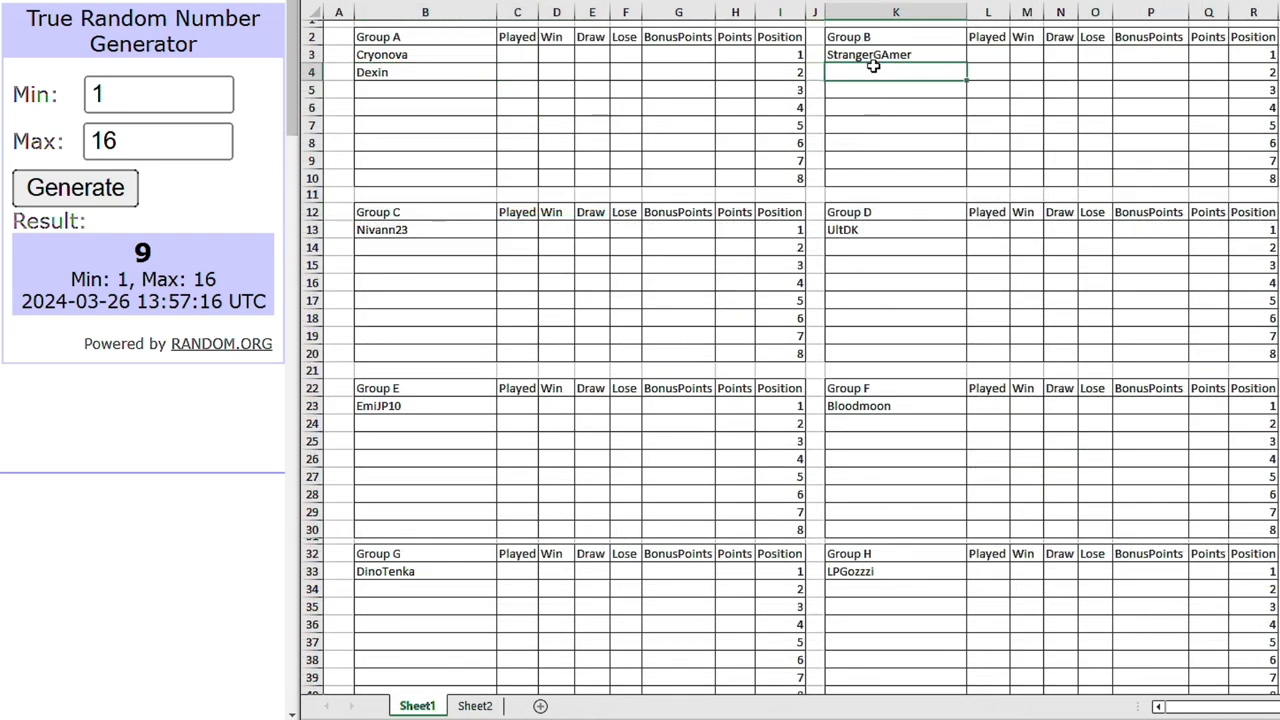
type("CarnotaurusMan")
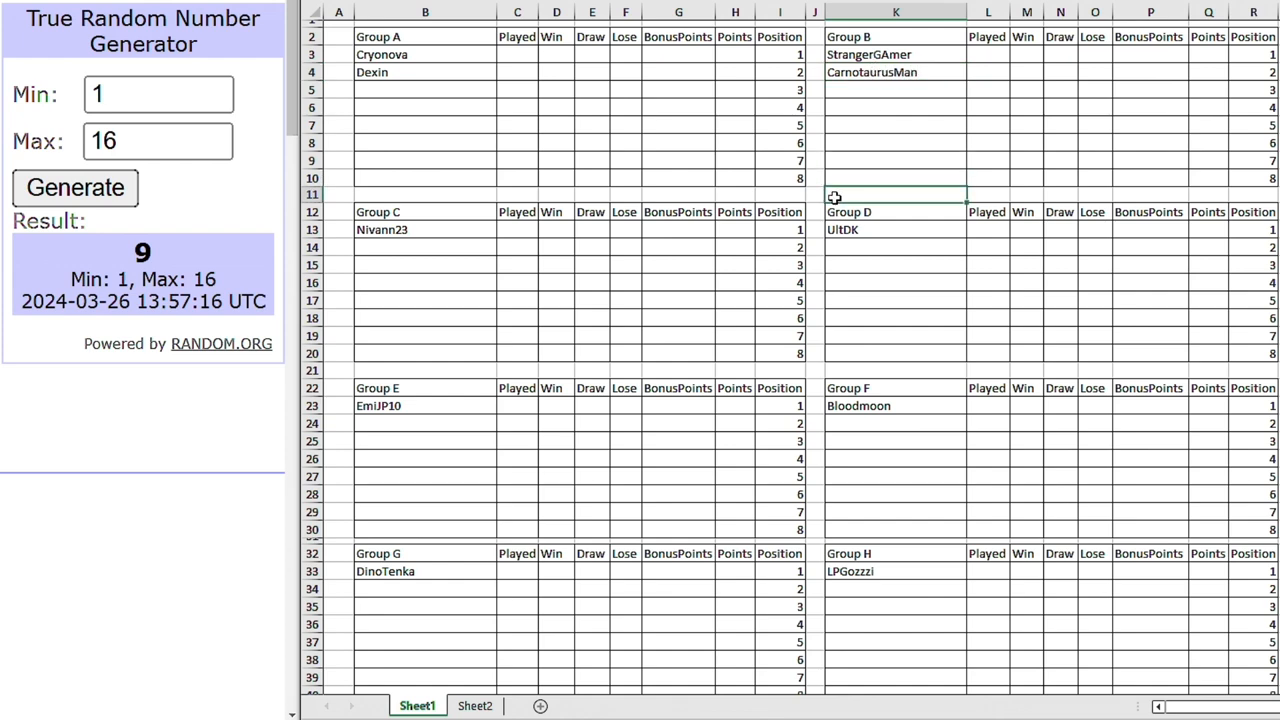
left_click(625, 423)
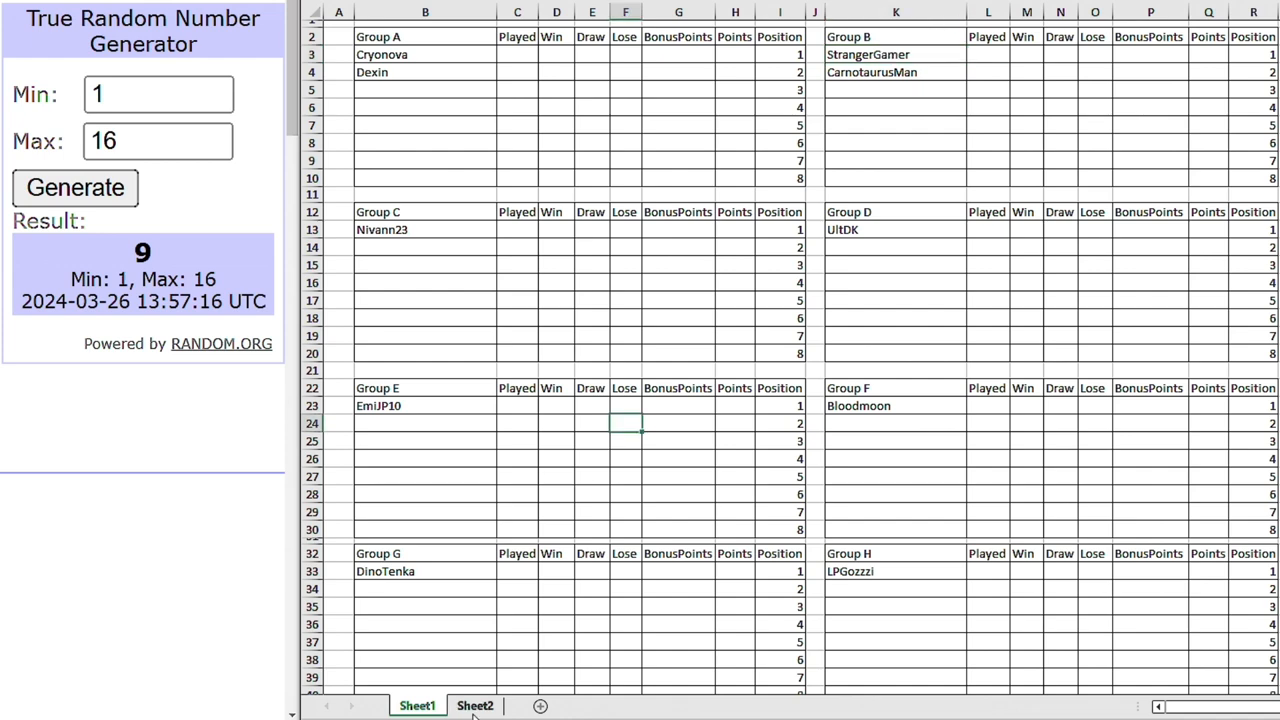
left_click(474, 705)
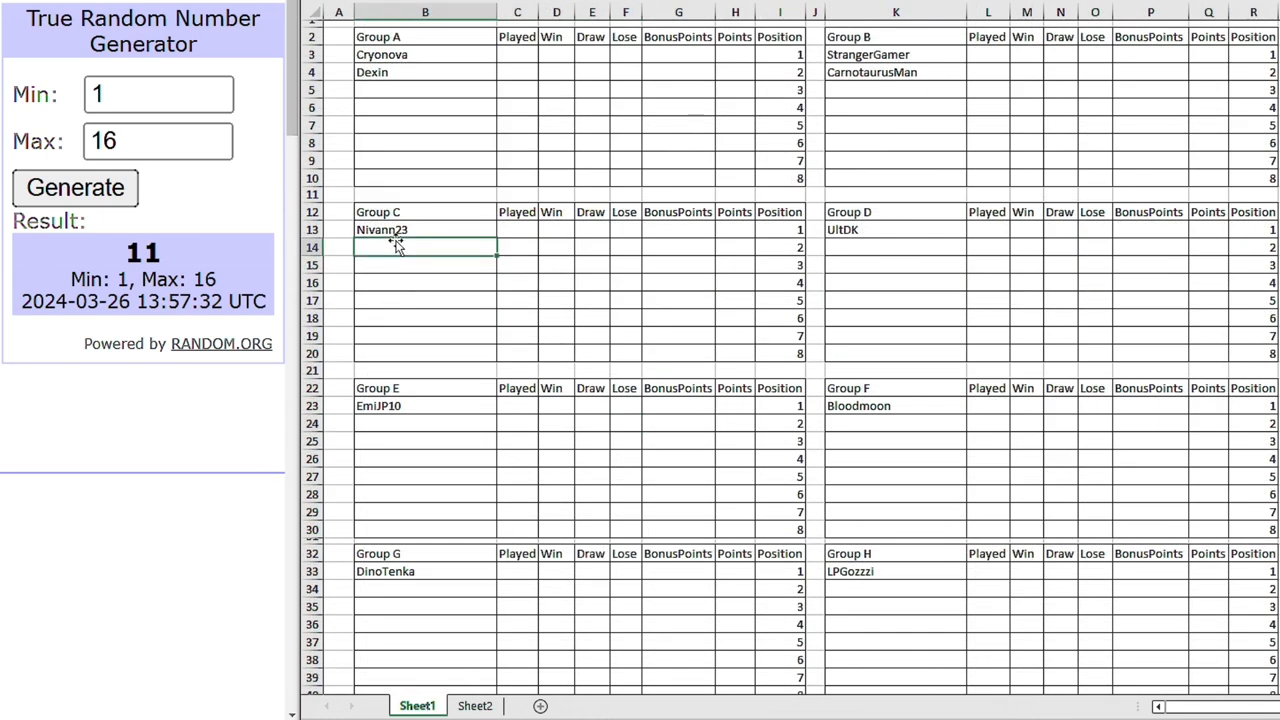
Enter Silverknights second in Group C
type("Silverknights")
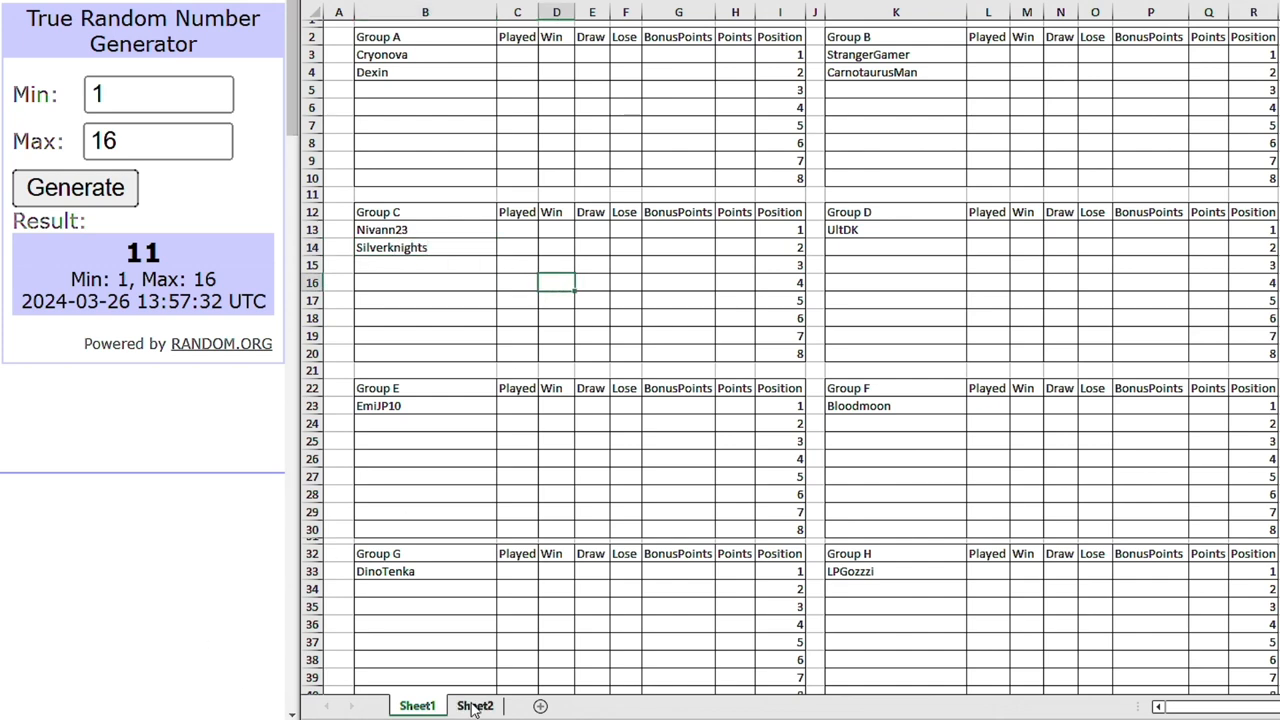
left_click(474, 705)
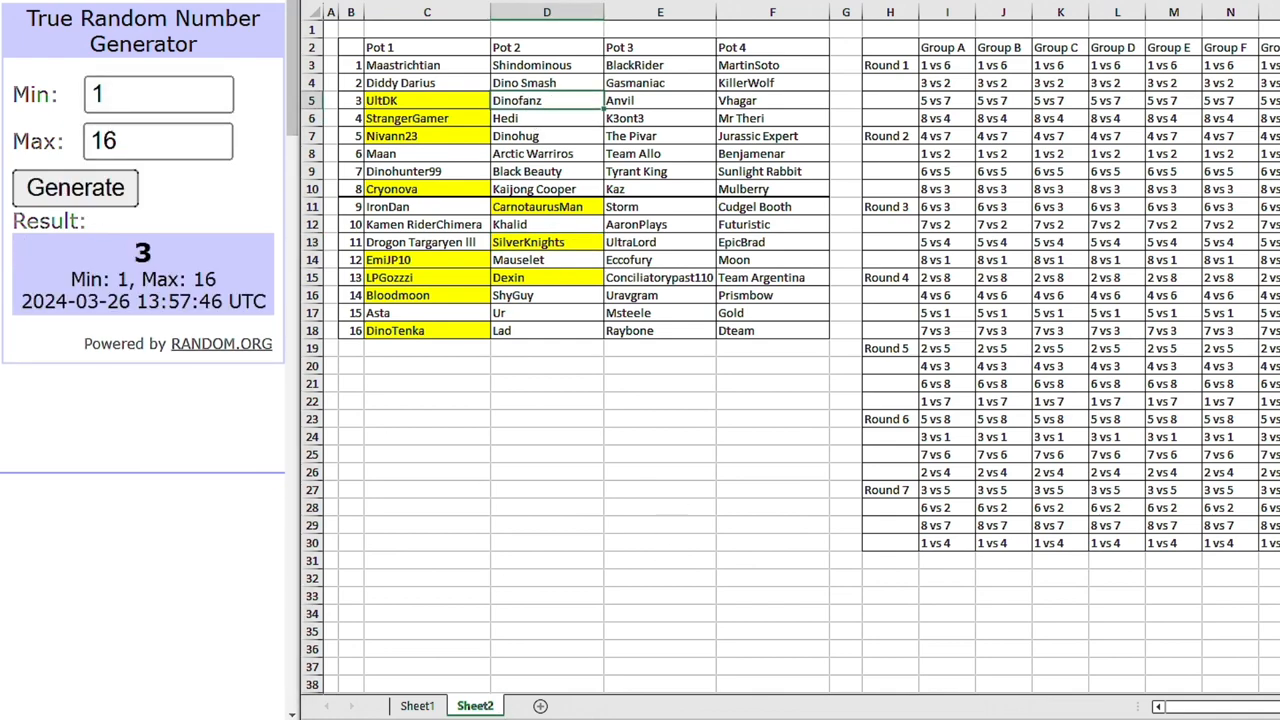
left_click(417, 706)
type("Dinofanz")
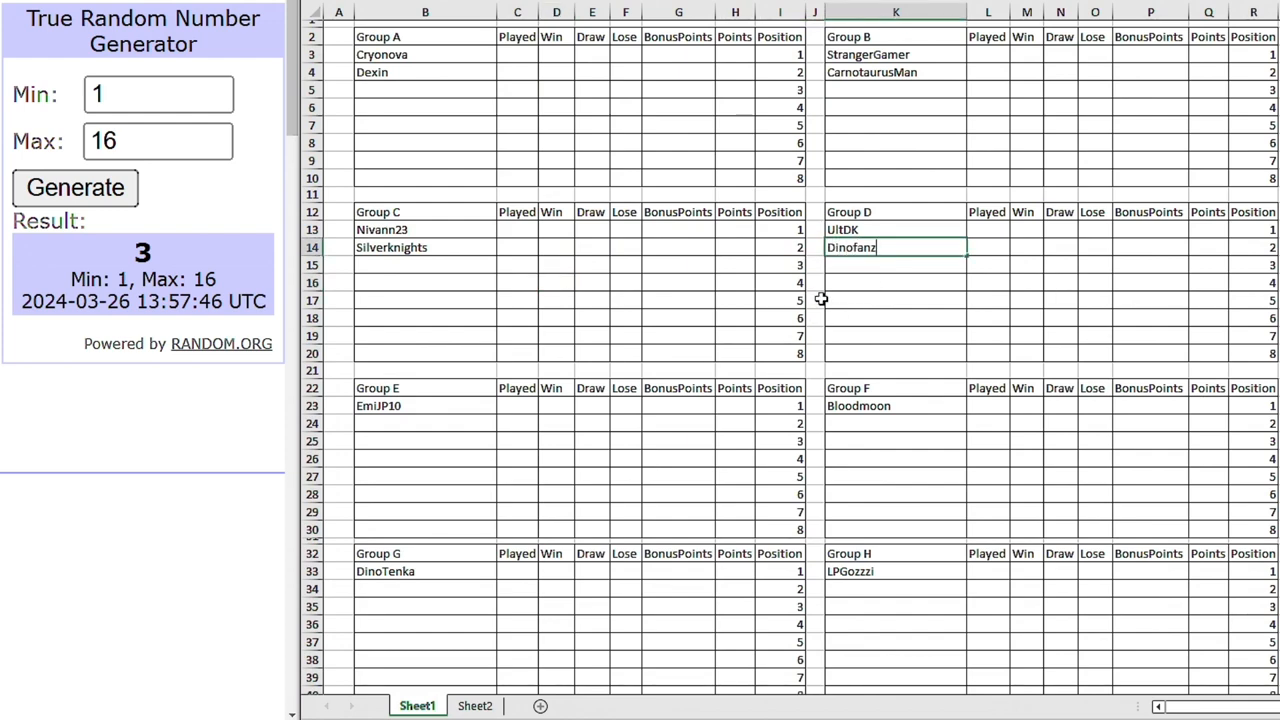
left_click(474, 706)
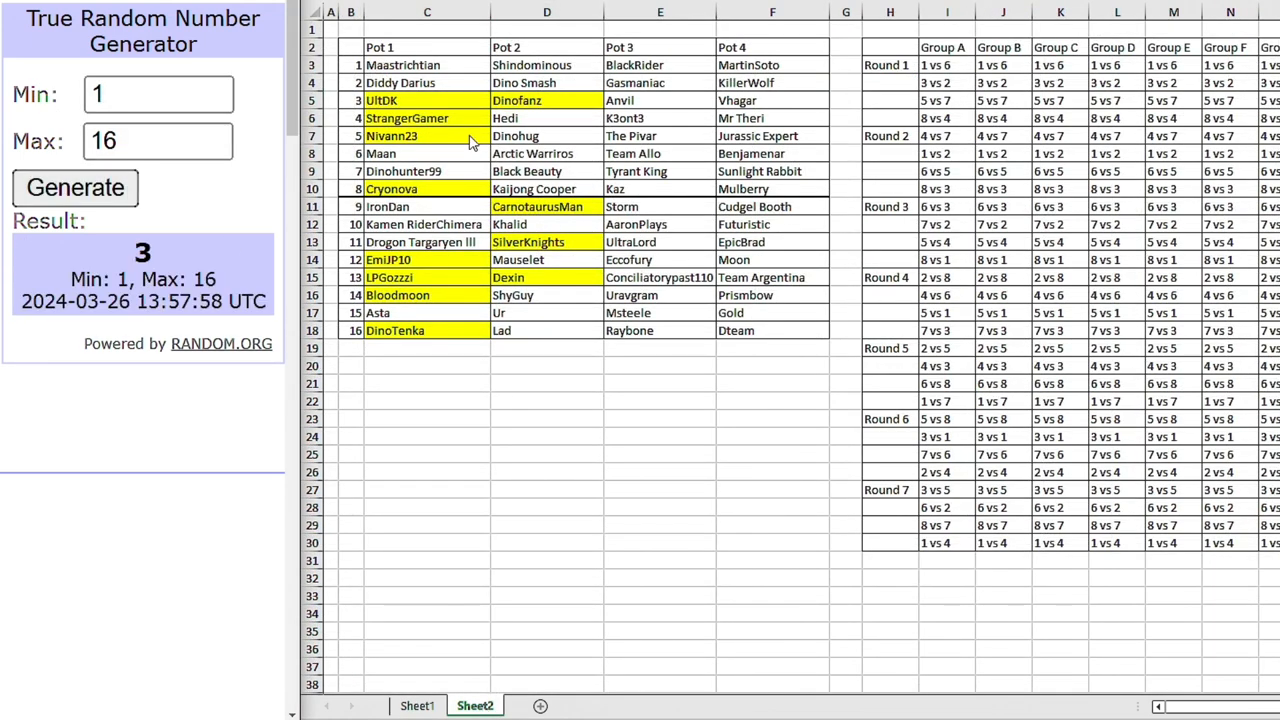
left_click(75, 188)
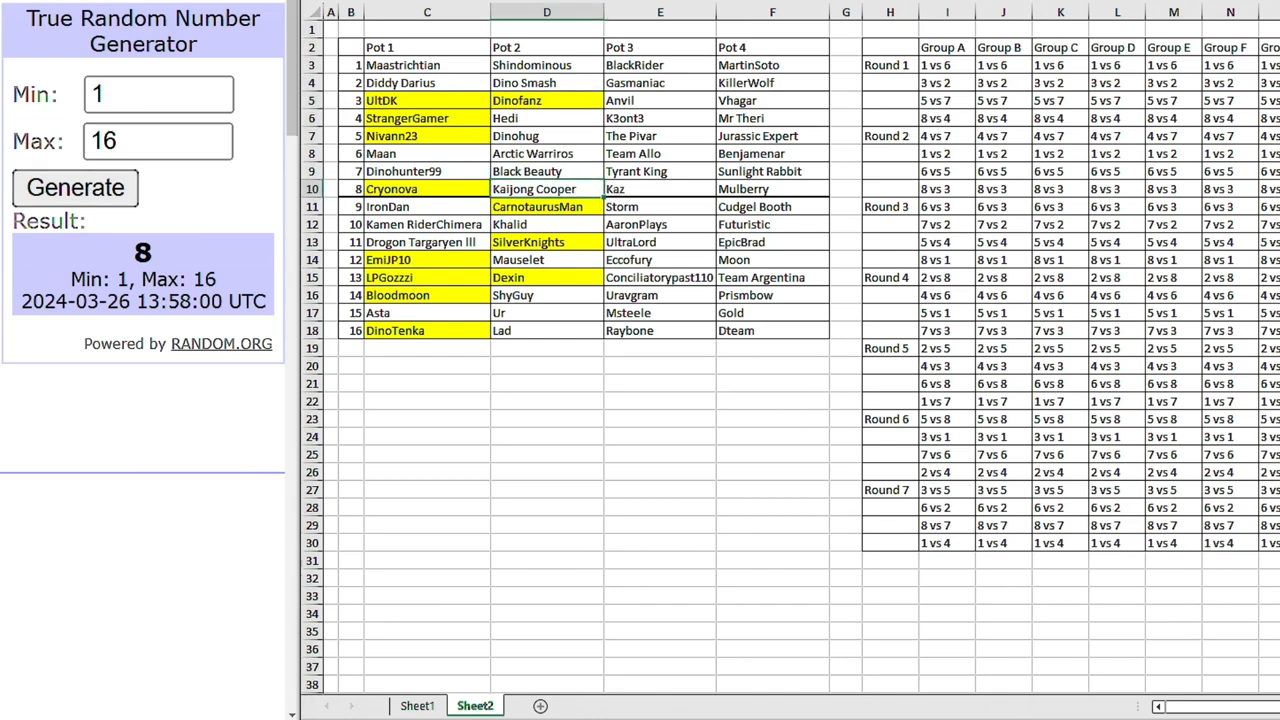
left_click(417, 705)
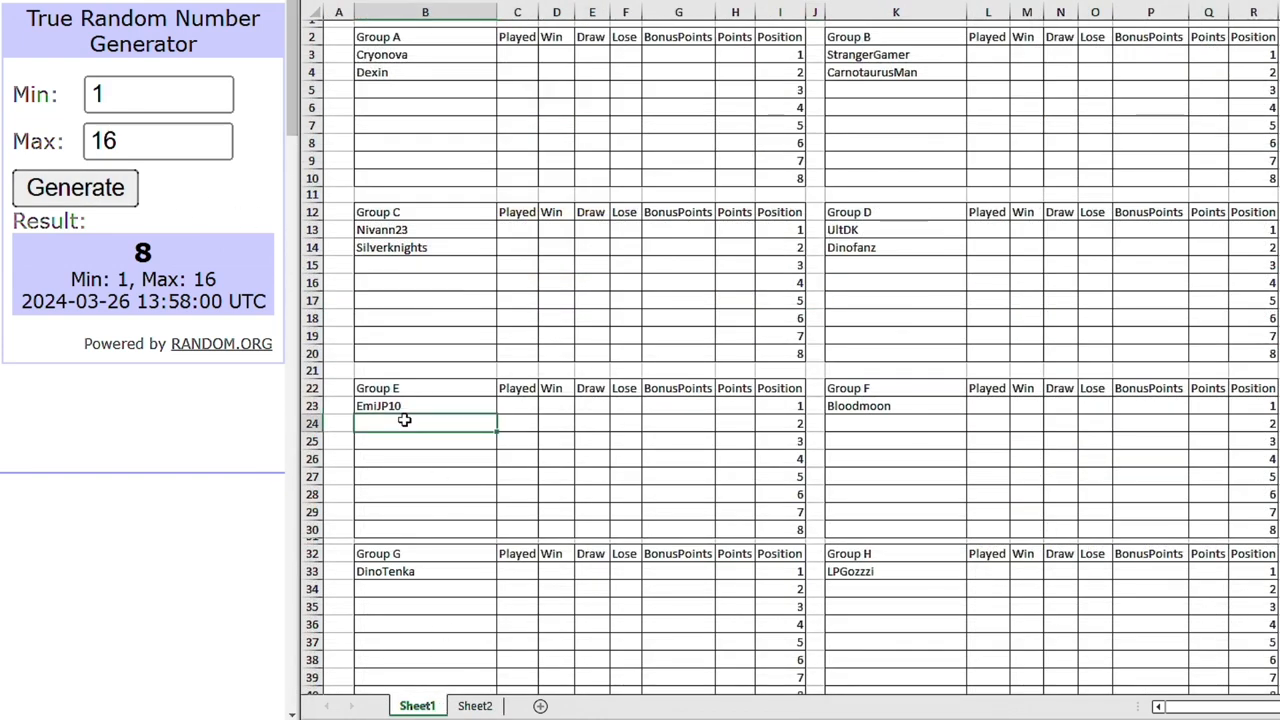
type("Kaijong")
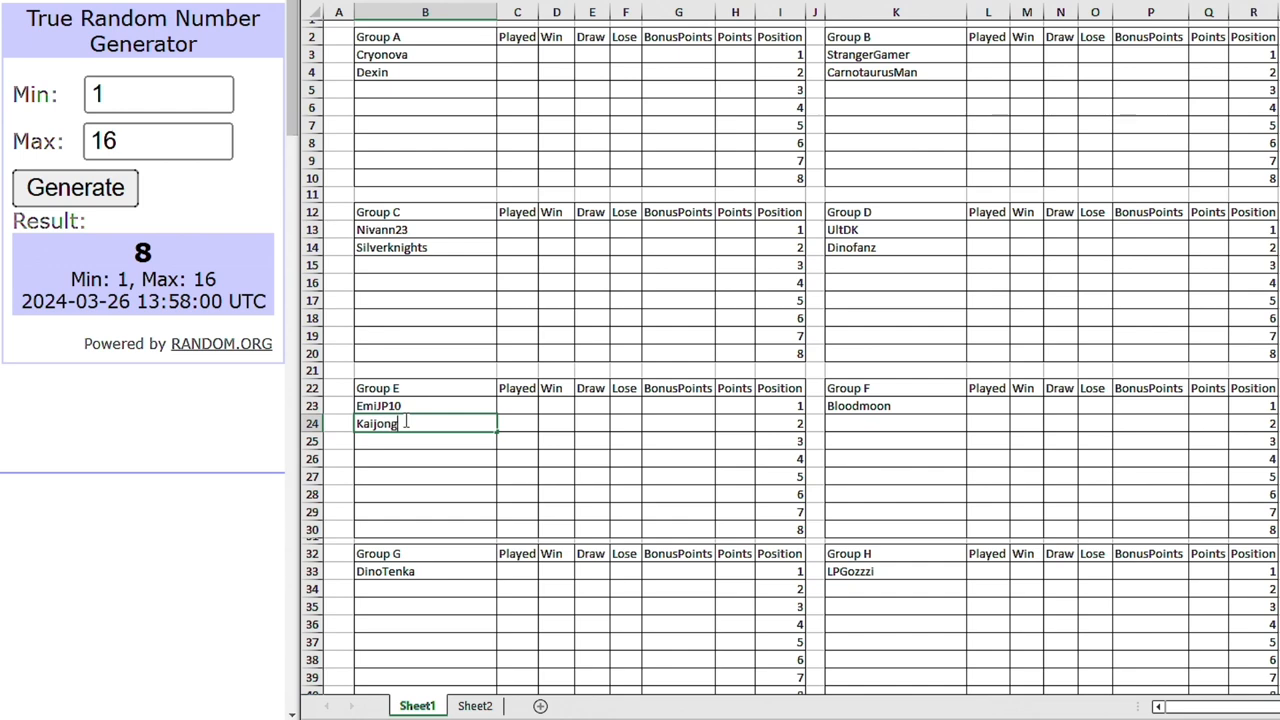
type("Cooper")
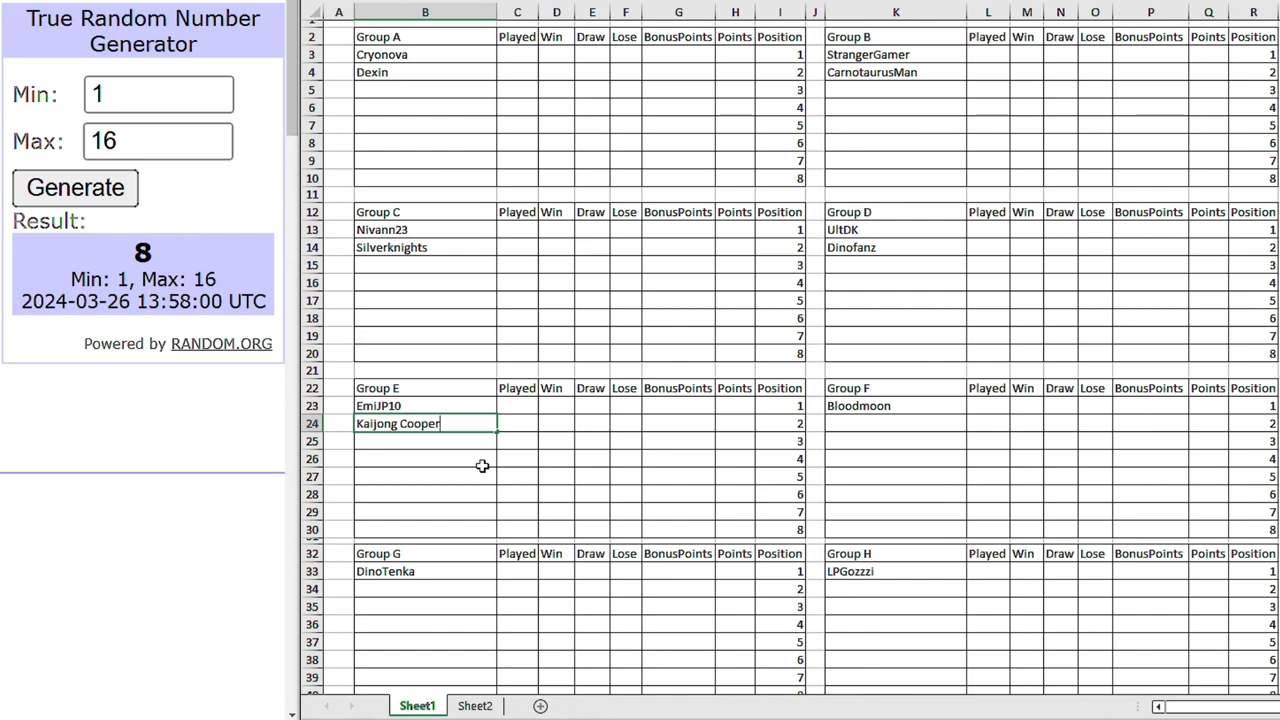
left_click(425, 458)
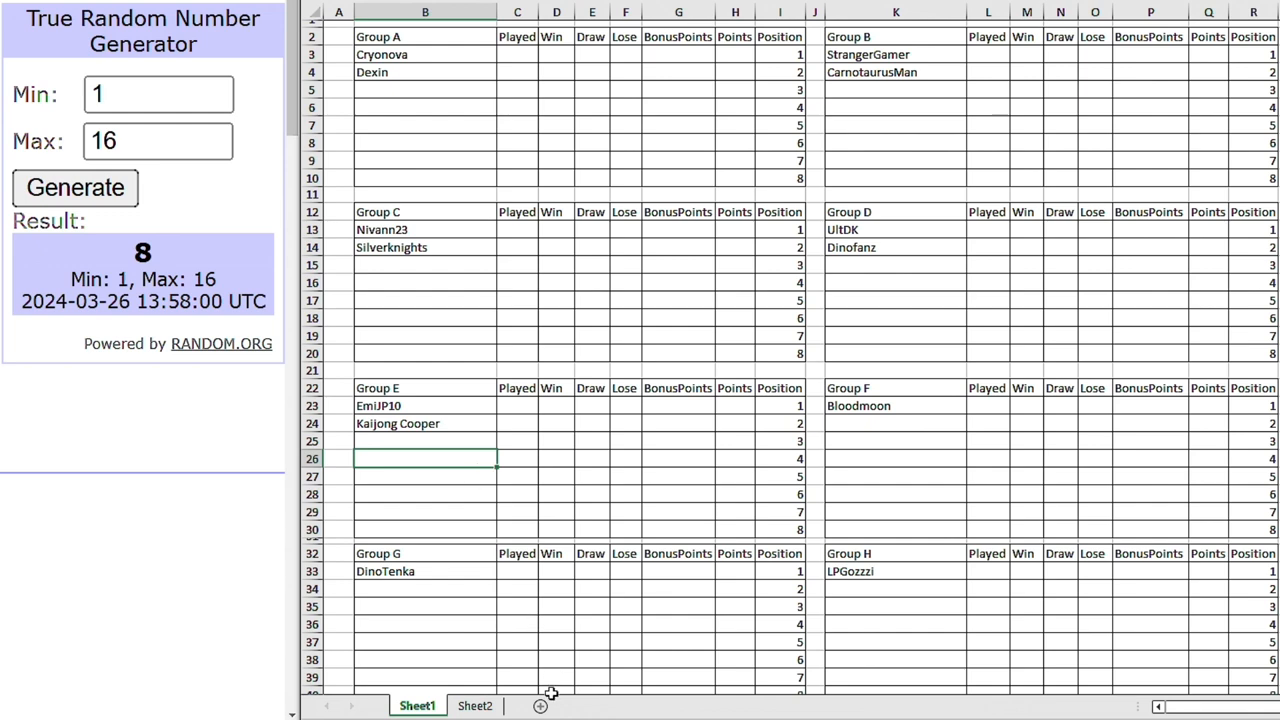
left_click(475, 706)
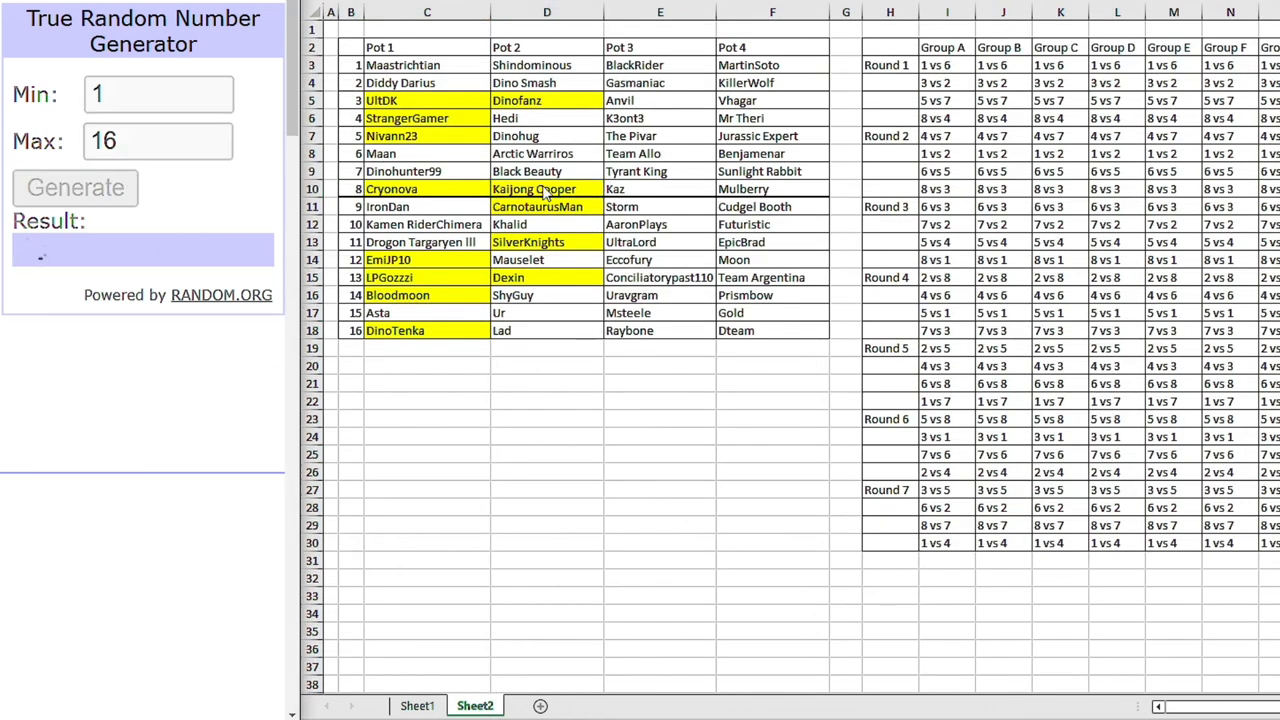
Draw a number, mark Hedi yellow and enter Hedi second in Group F
left_click(75, 188)
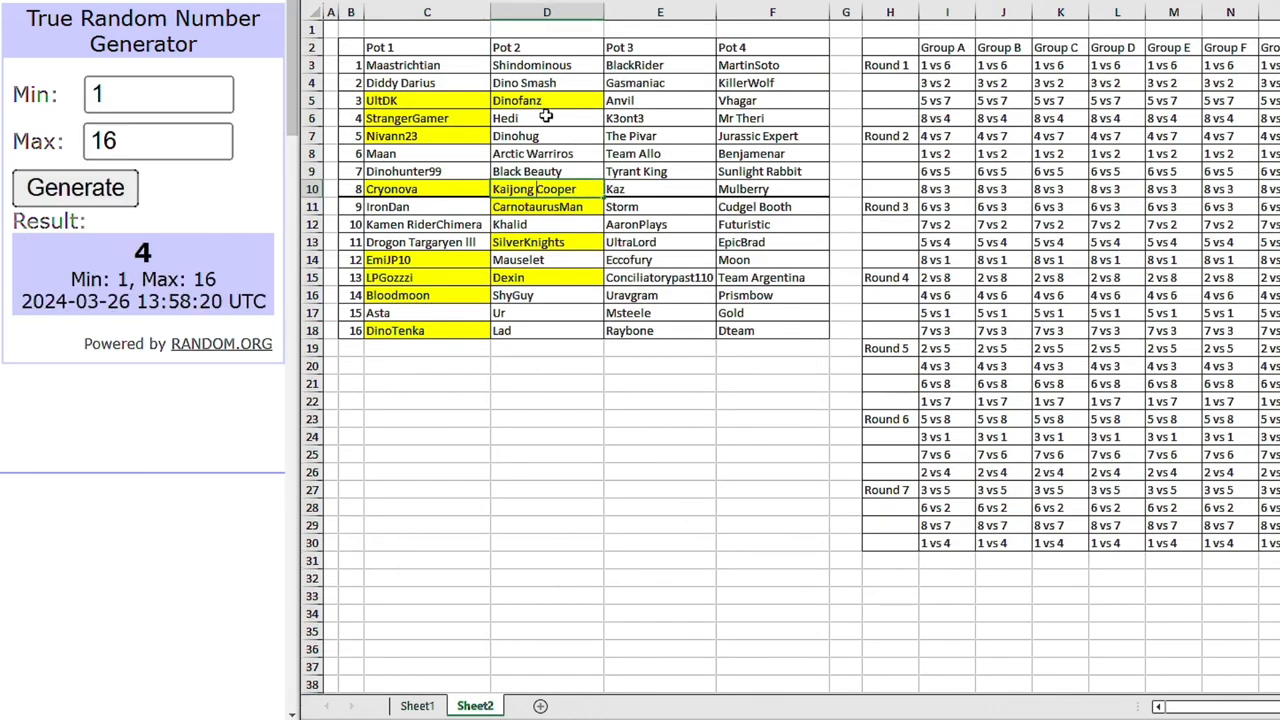
left_click(427, 684)
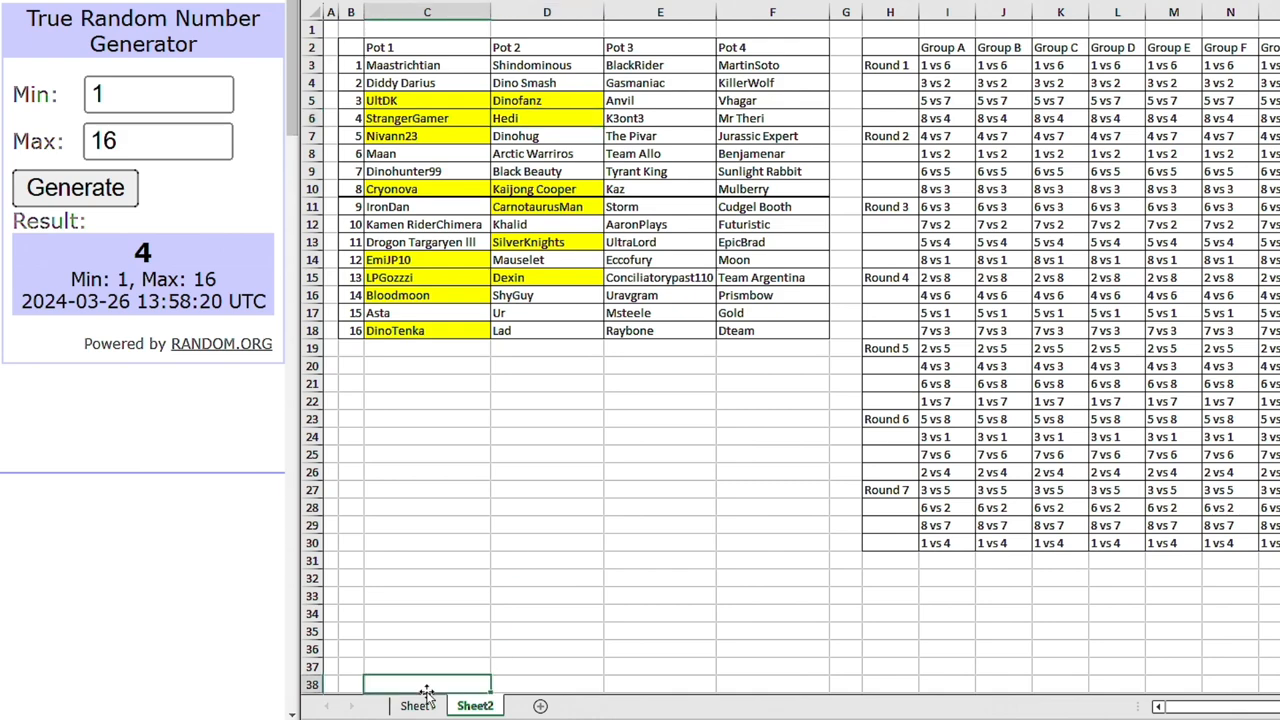
left_click(417, 705)
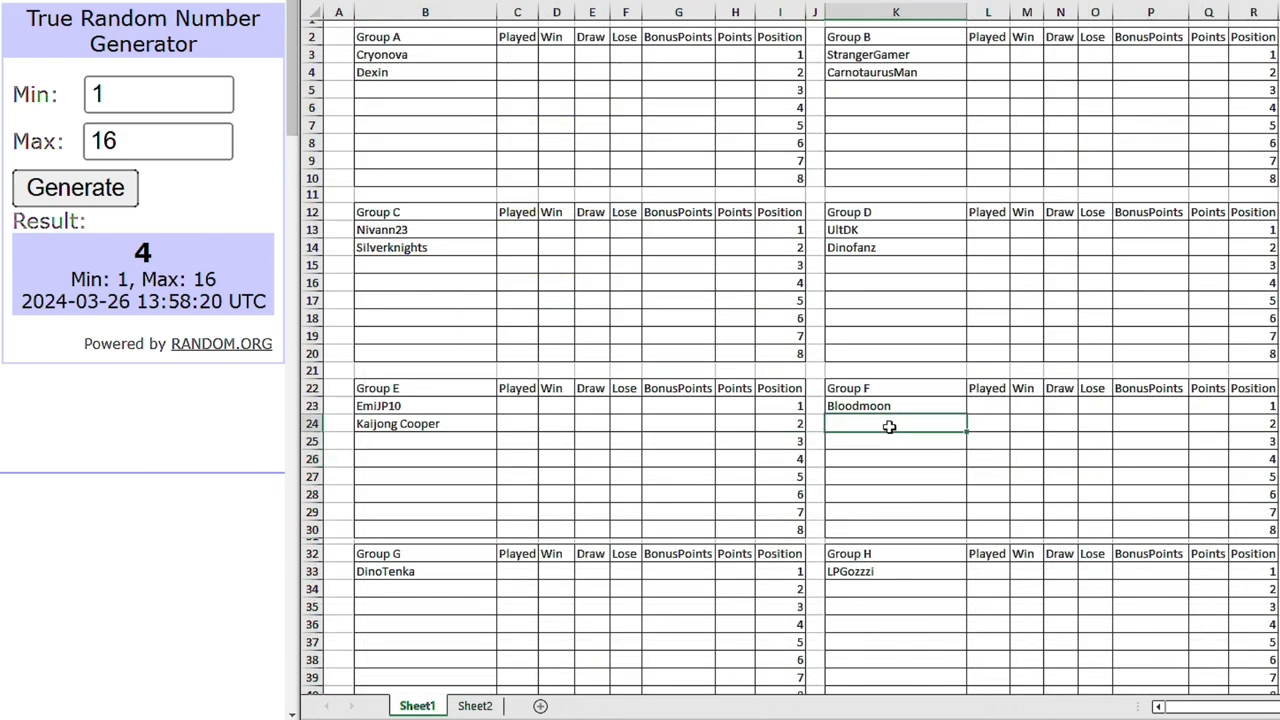
type("Hedi")
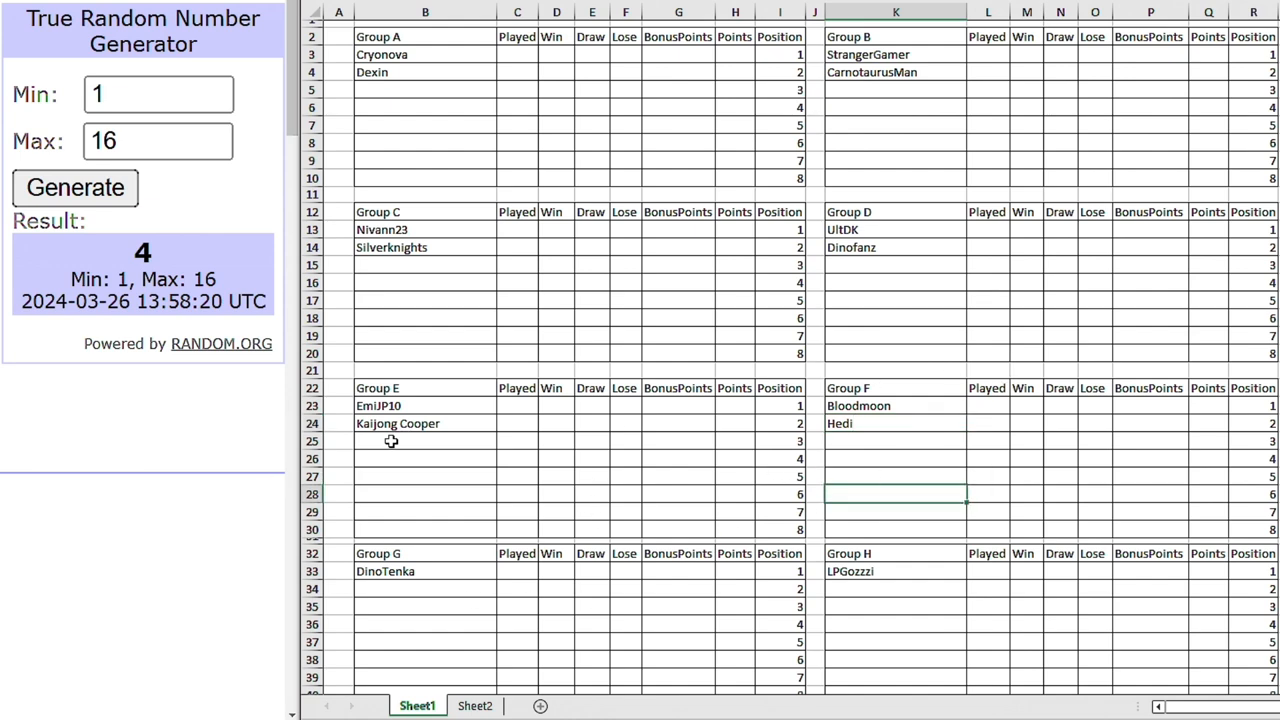
left_click(474, 706)
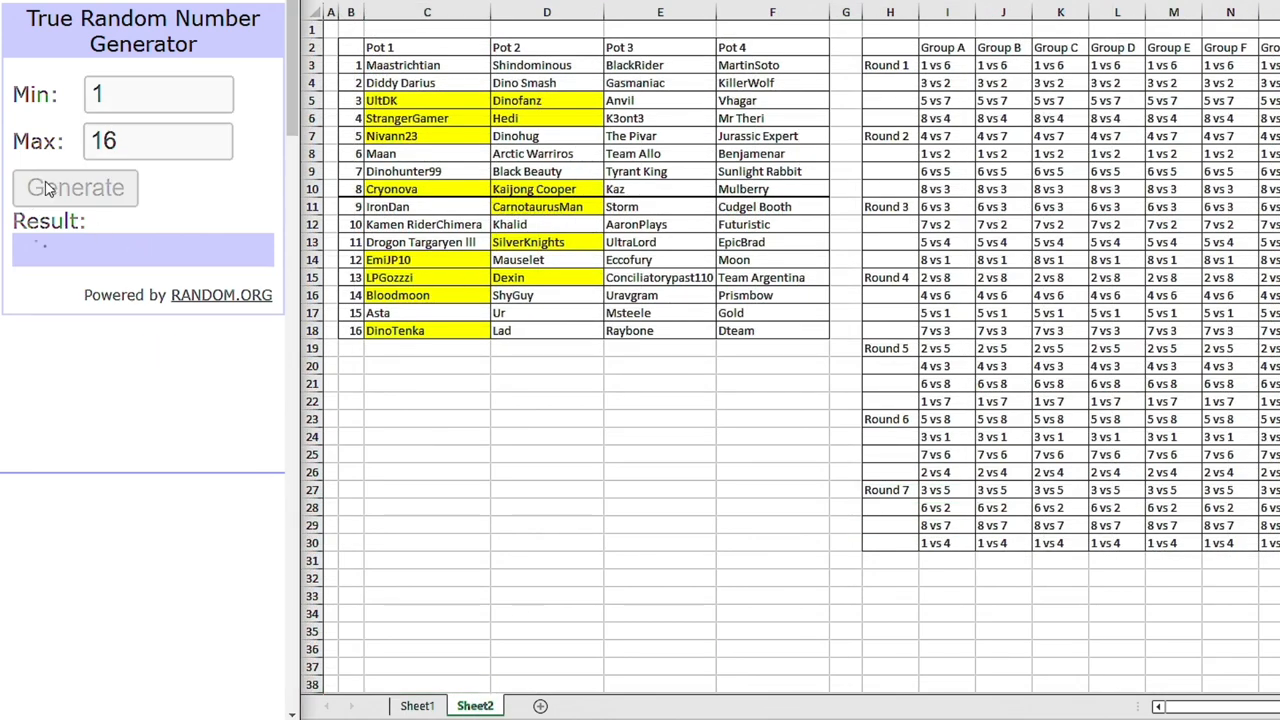
Draw and enter ShyGuy in Group G and Shindominous in Group H
left_click(75, 188)
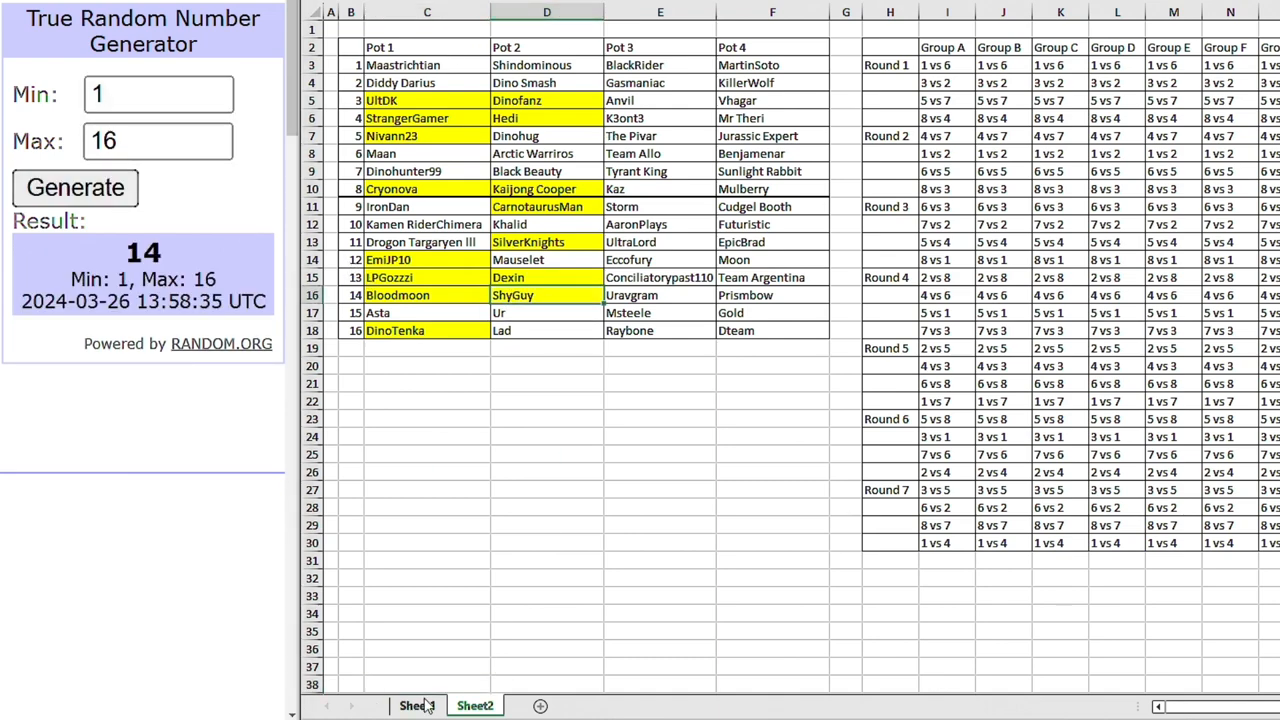
left_click(417, 705)
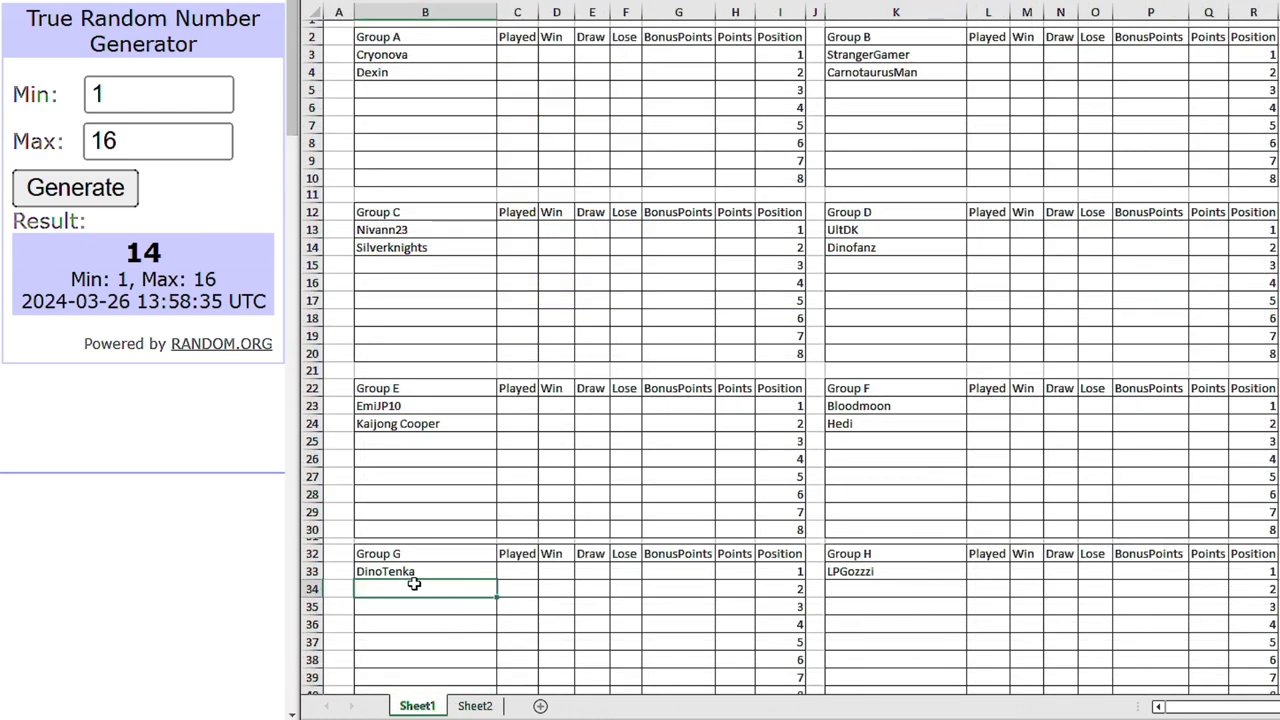
type("ShyGuy")
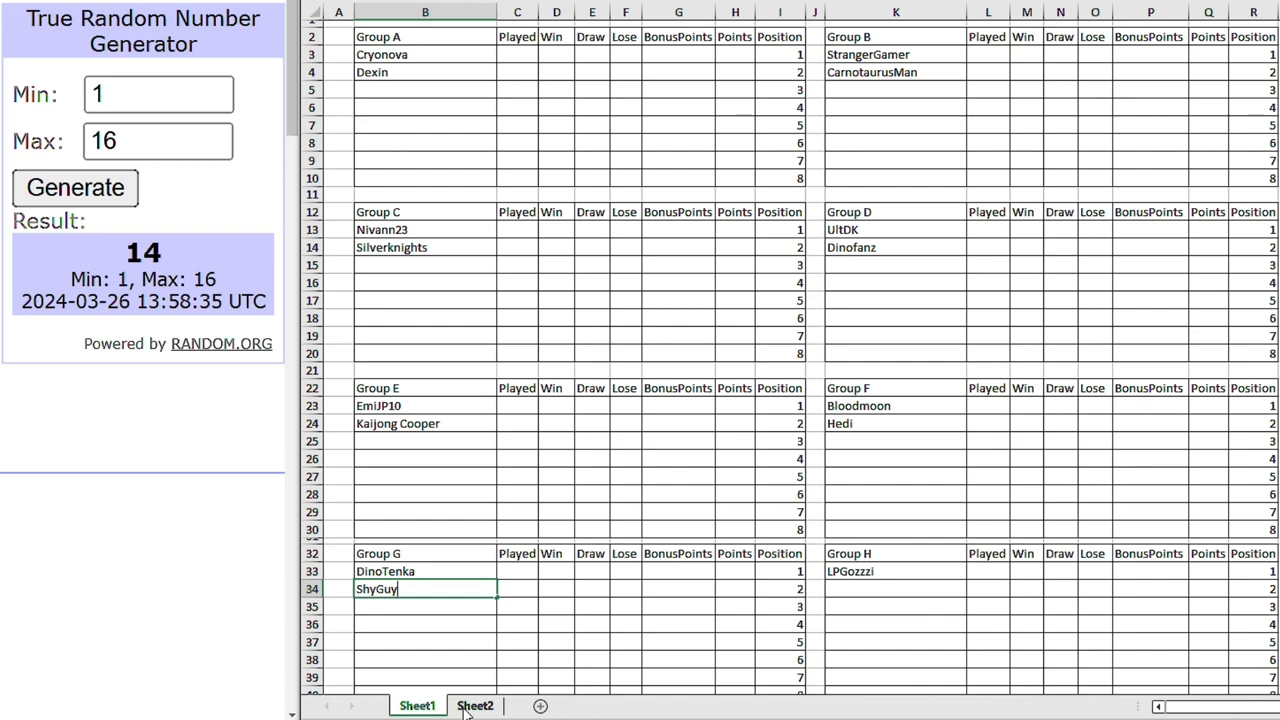
left_click(475, 705)
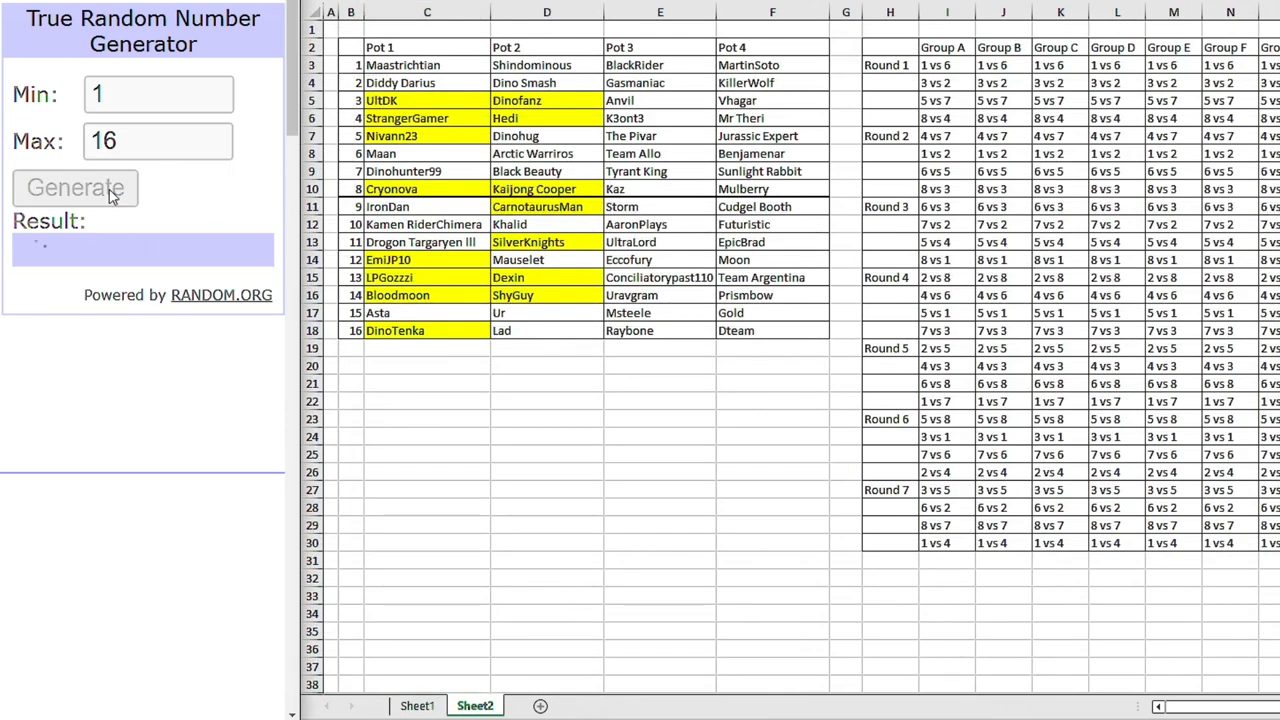
left_click(75, 188)
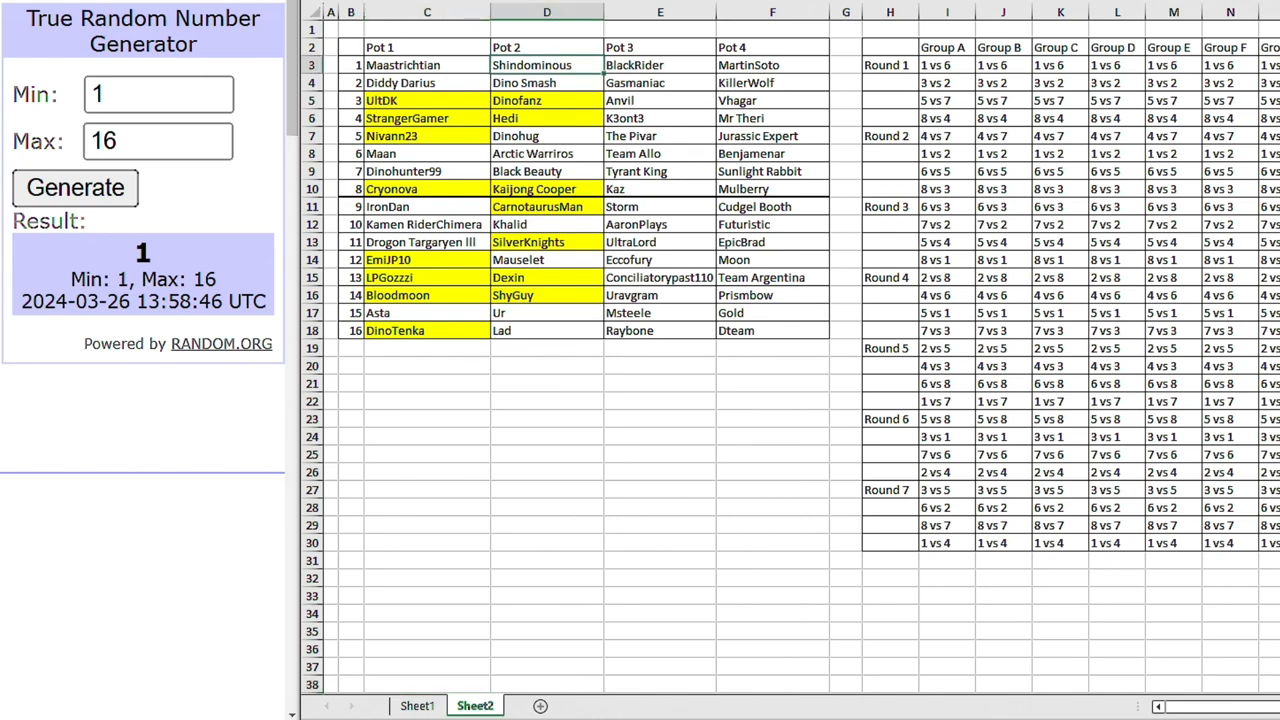
left_click(417, 705)
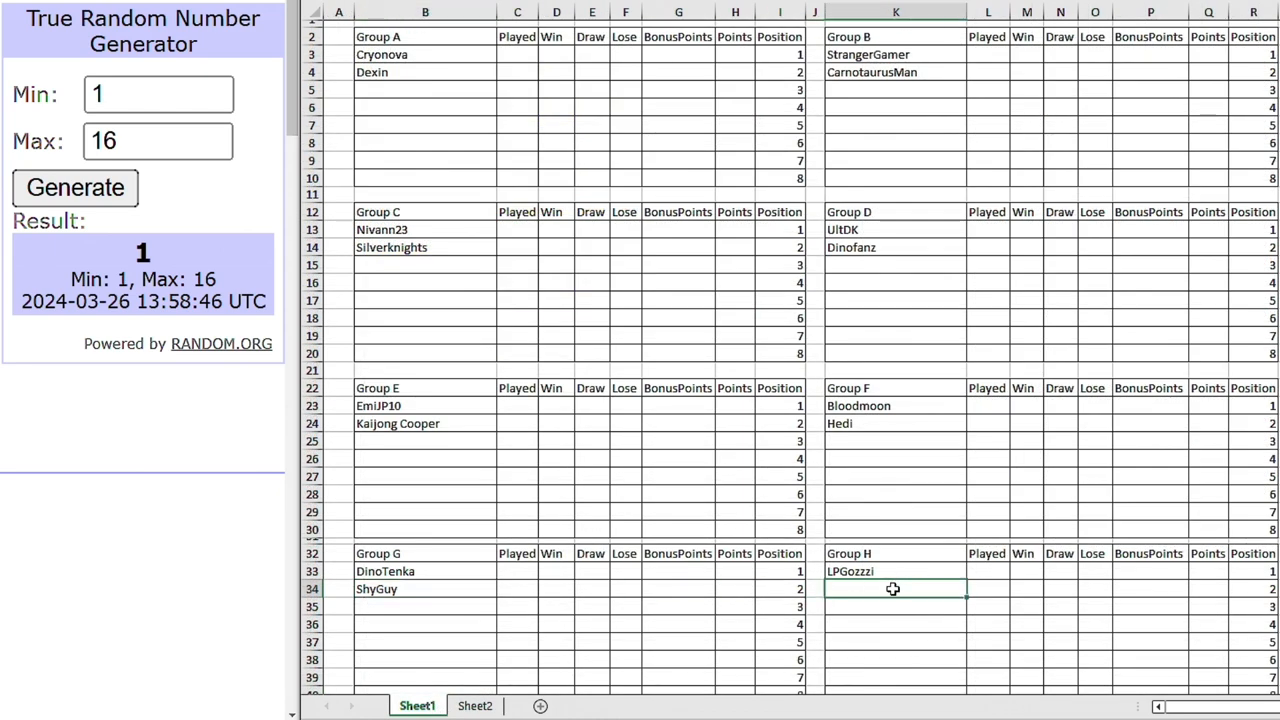
type("Shindomi")
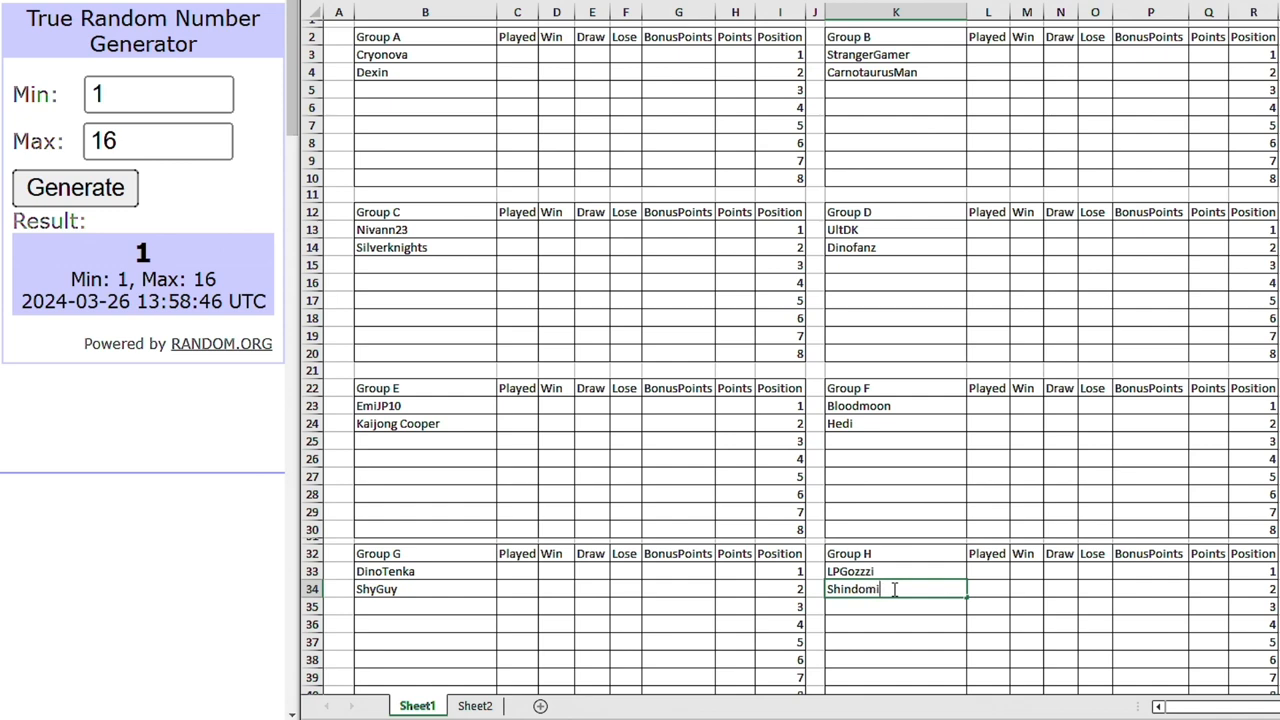
type("nous")
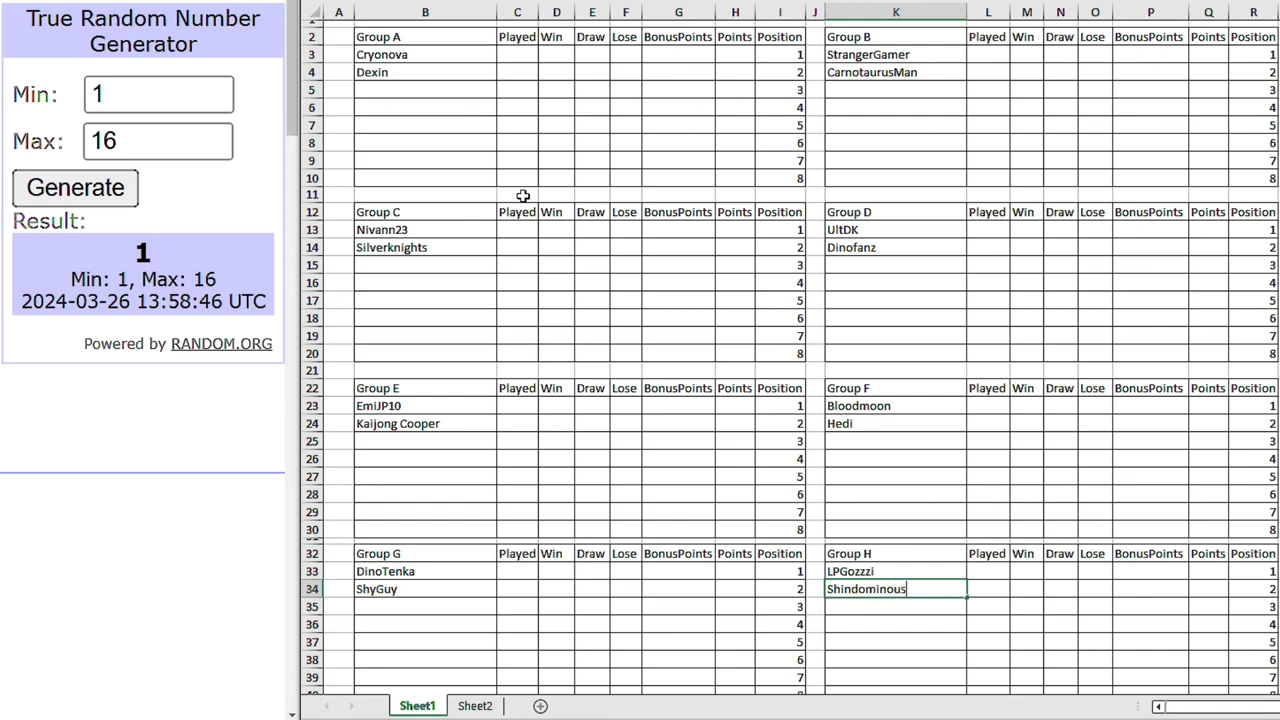
left_click(474, 705)
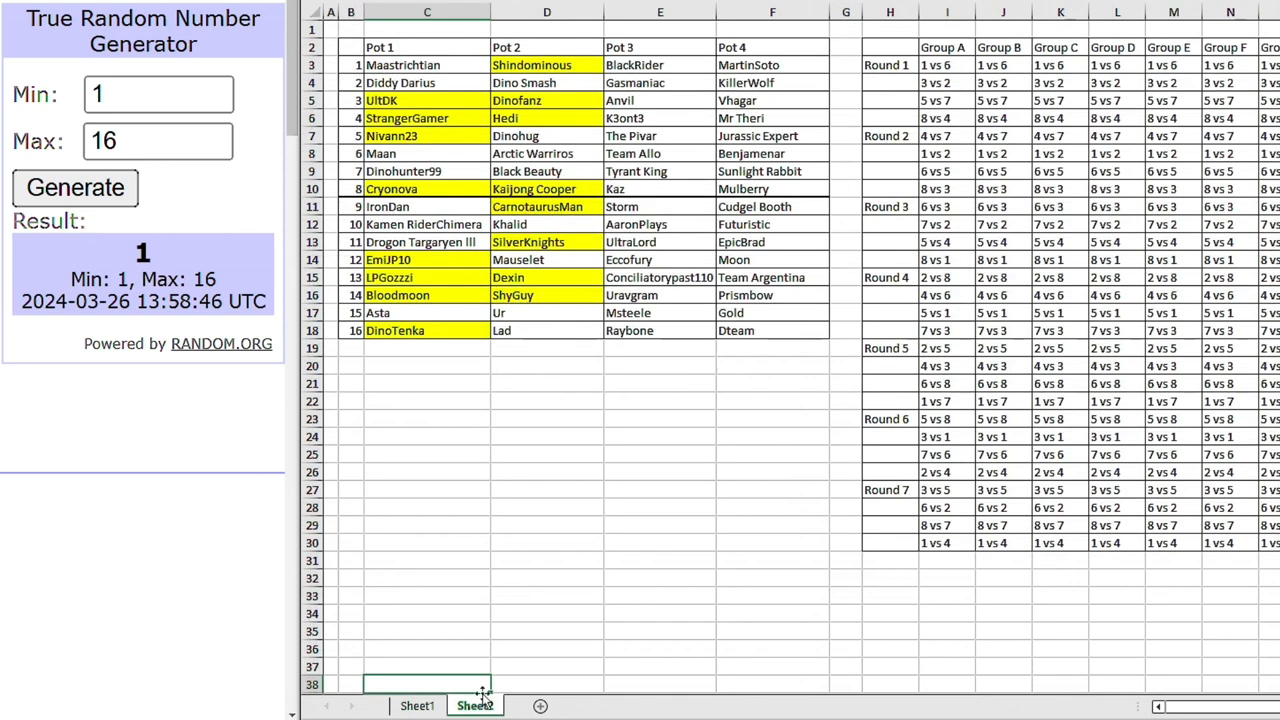
left_click(546, 417)
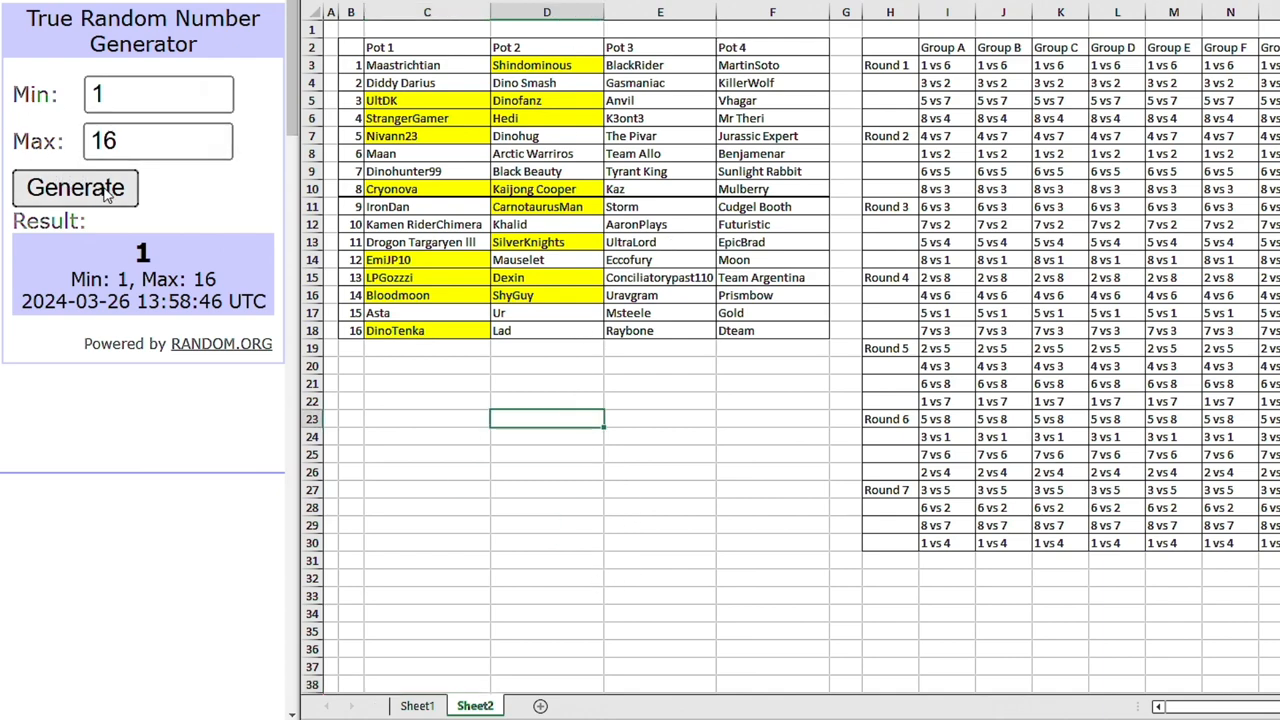
left_click(75, 188)
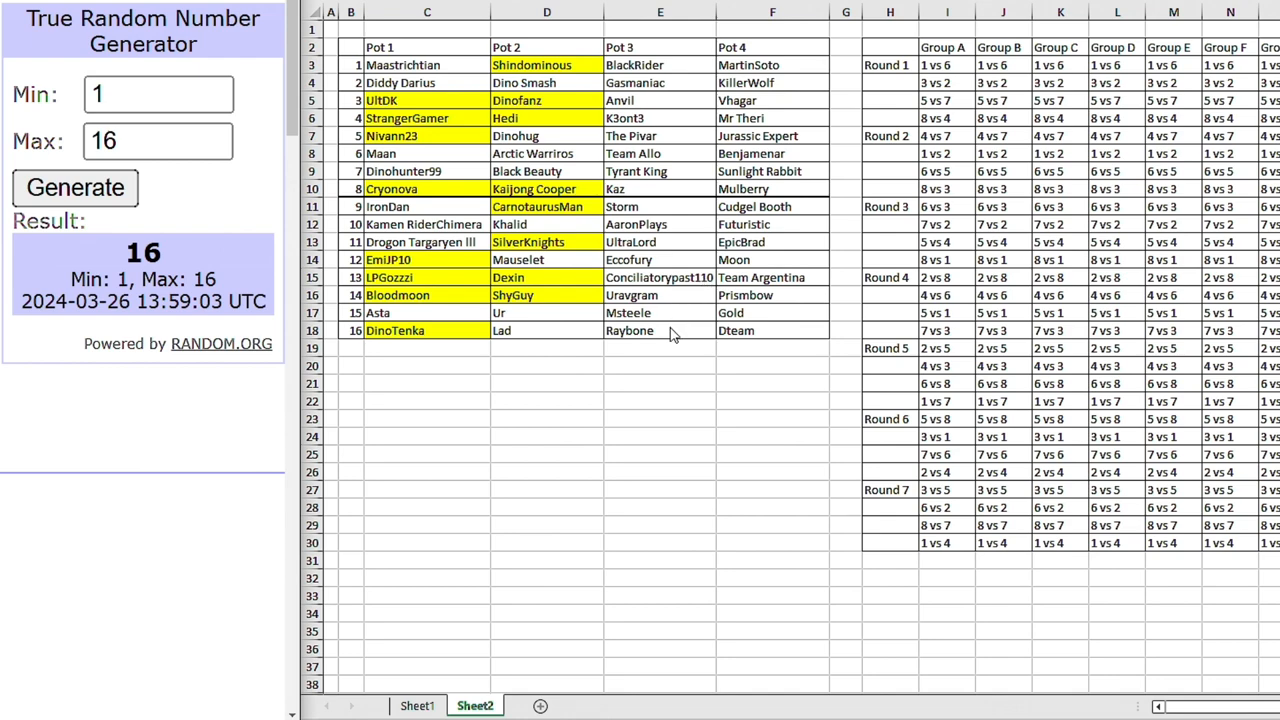
left_click(660, 330)
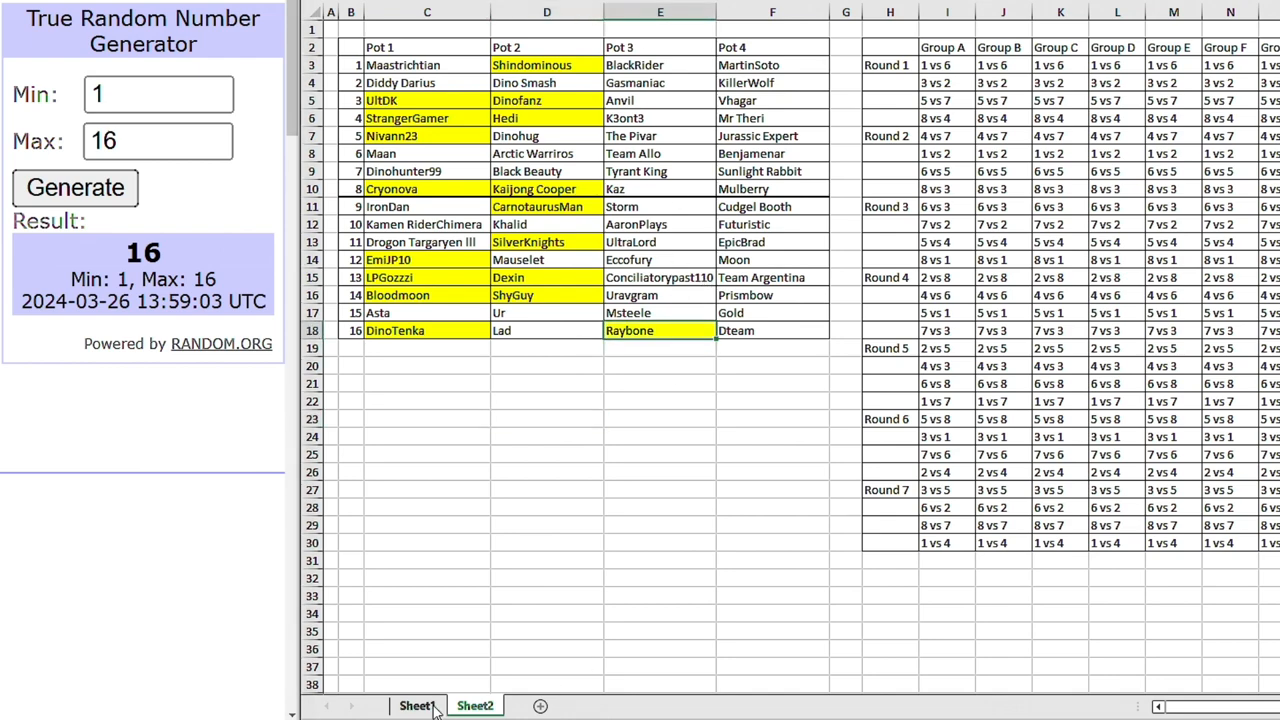
left_click(416, 706)
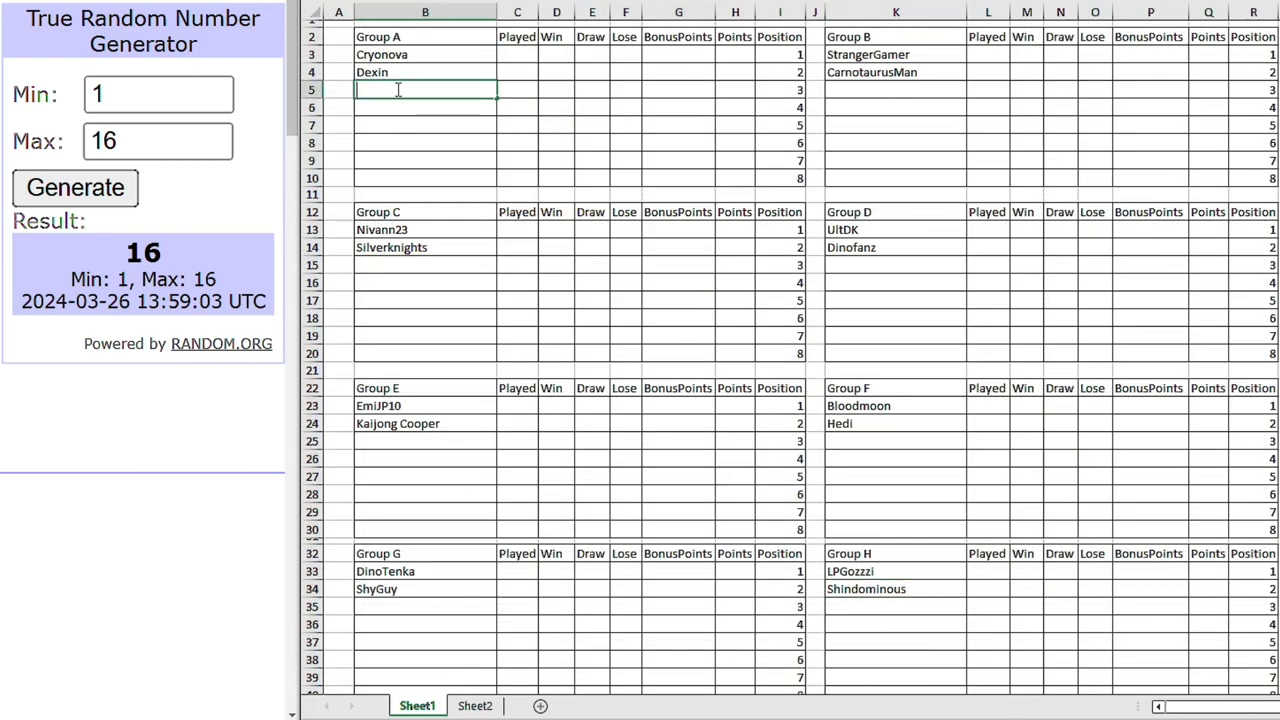
type("RayBone")
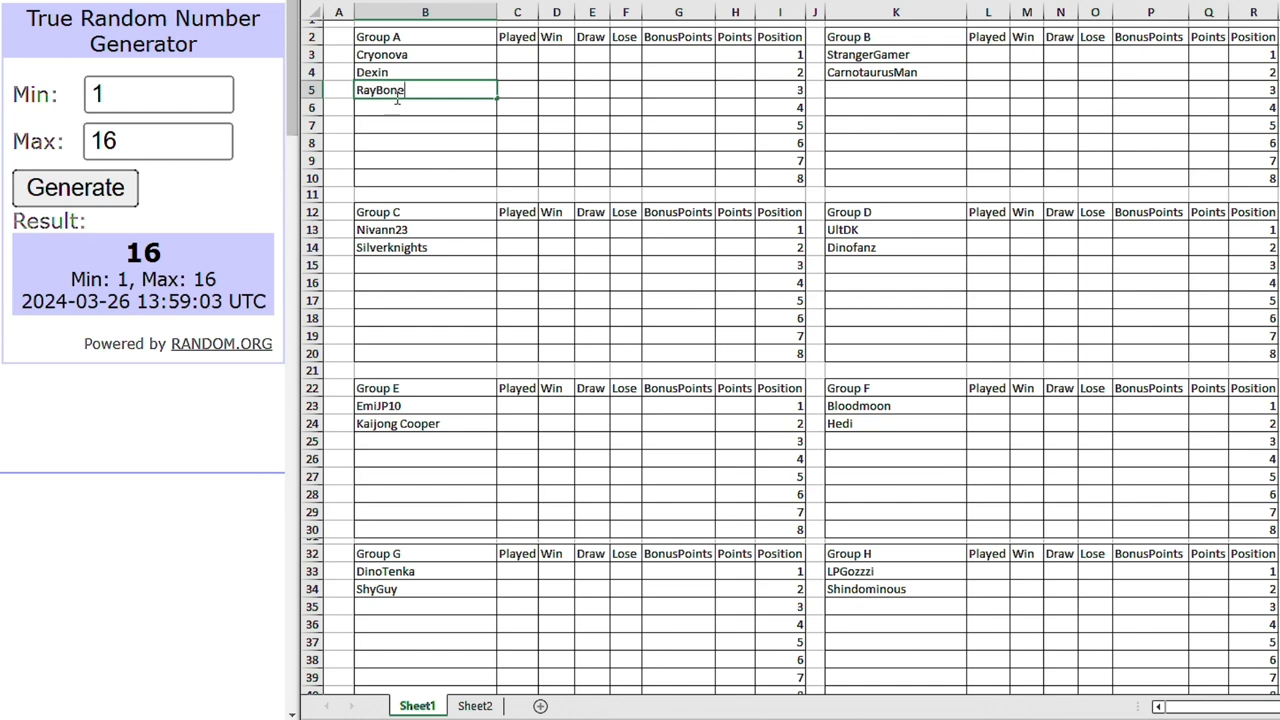
left_click(517, 142)
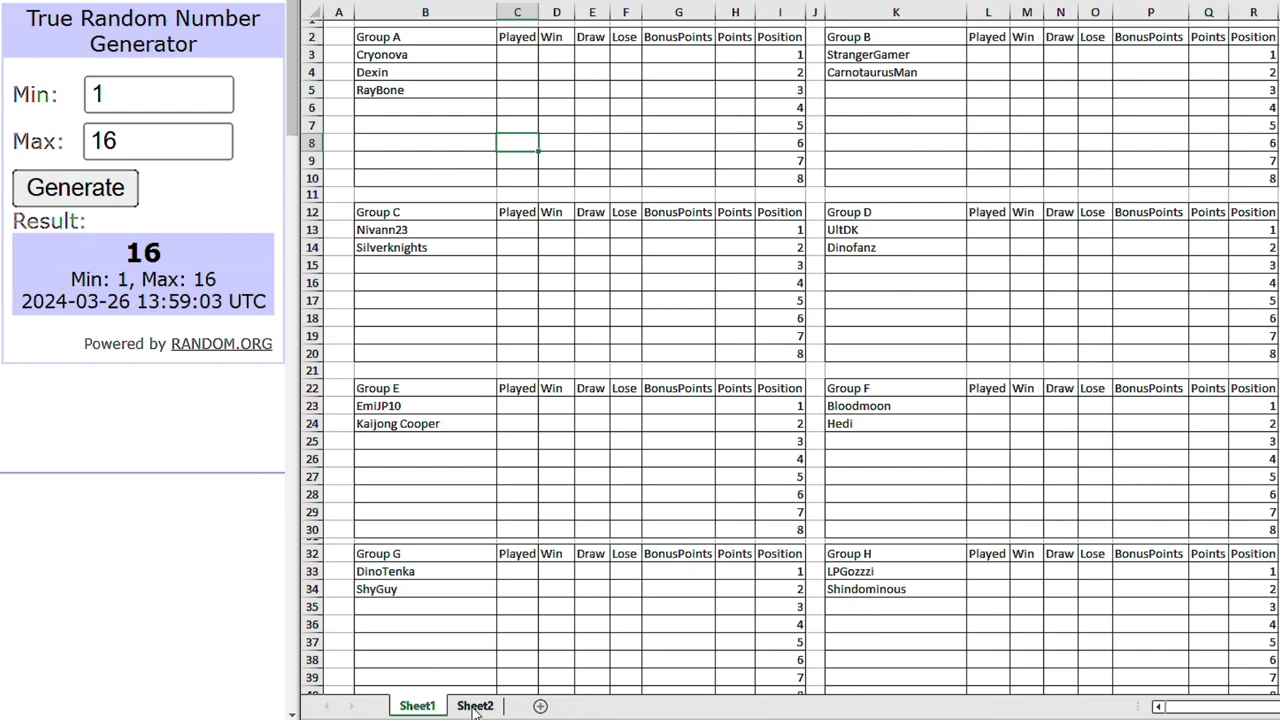
left_click(474, 705)
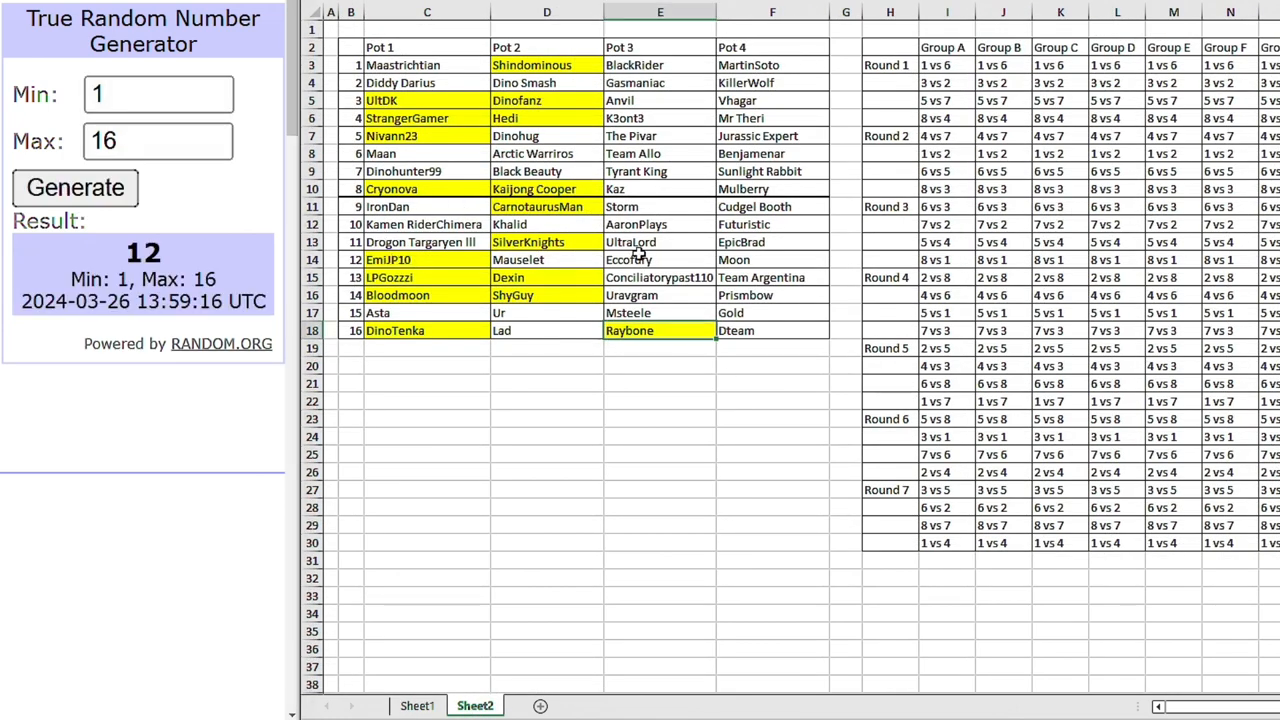
Enter Eccofury third in Group B and Uravgram third in Group C
left_click(417, 705)
type("E")
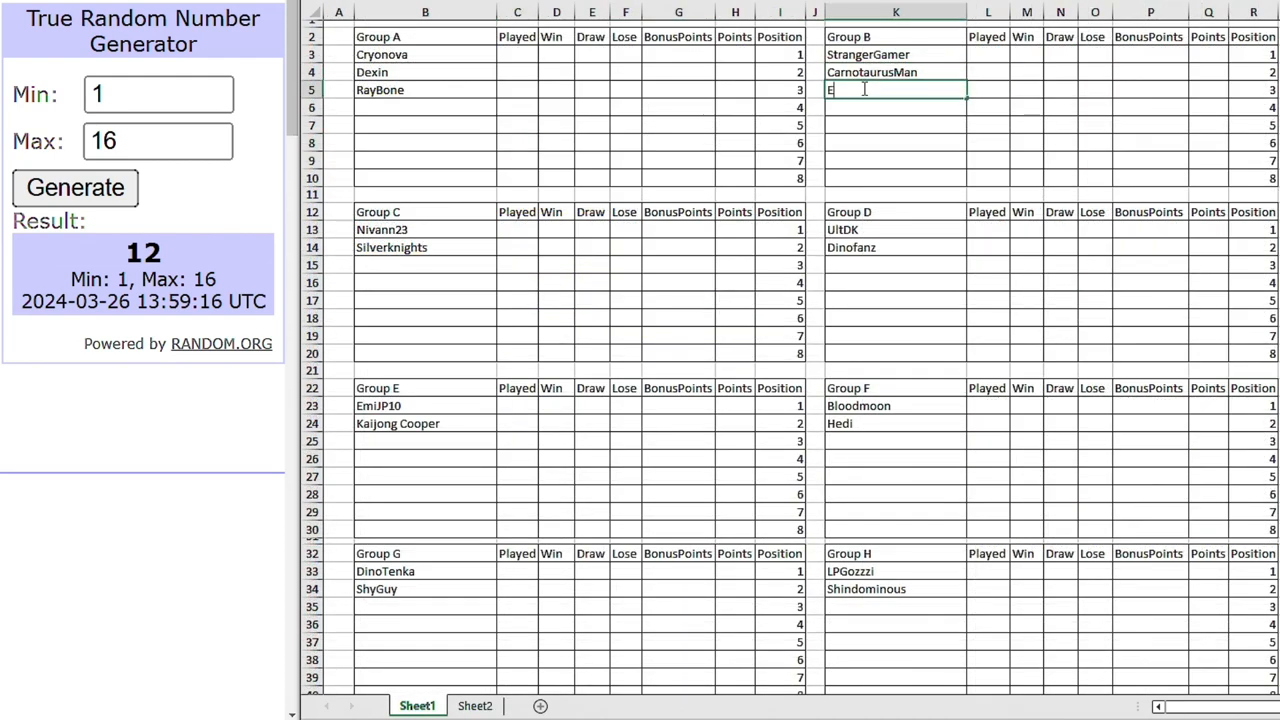
type("ccofury")
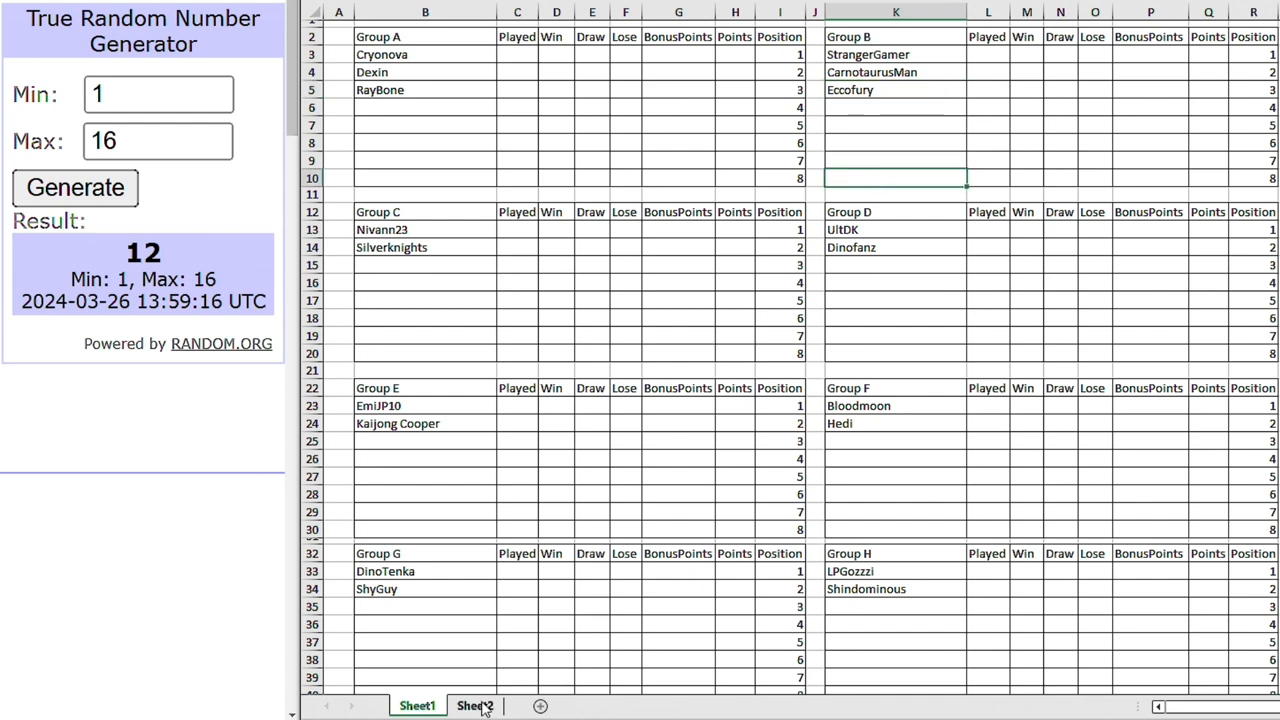
left_click(474, 705)
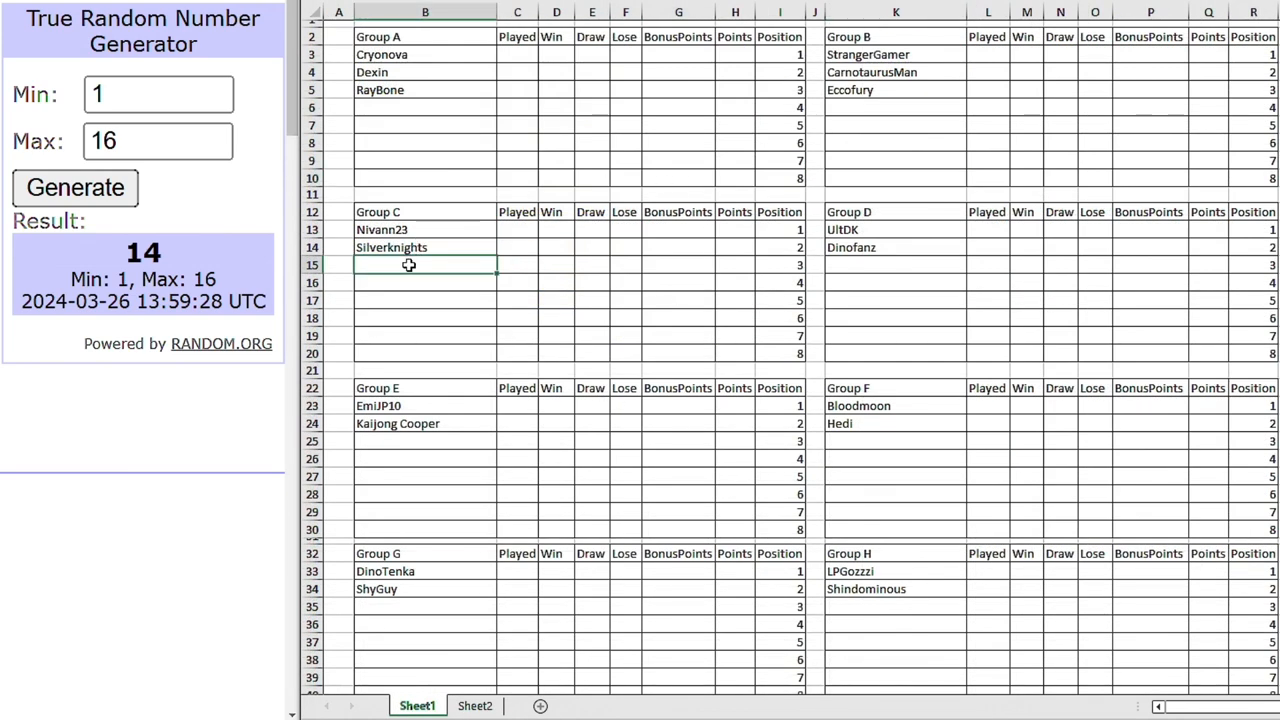
type("Uravgram")
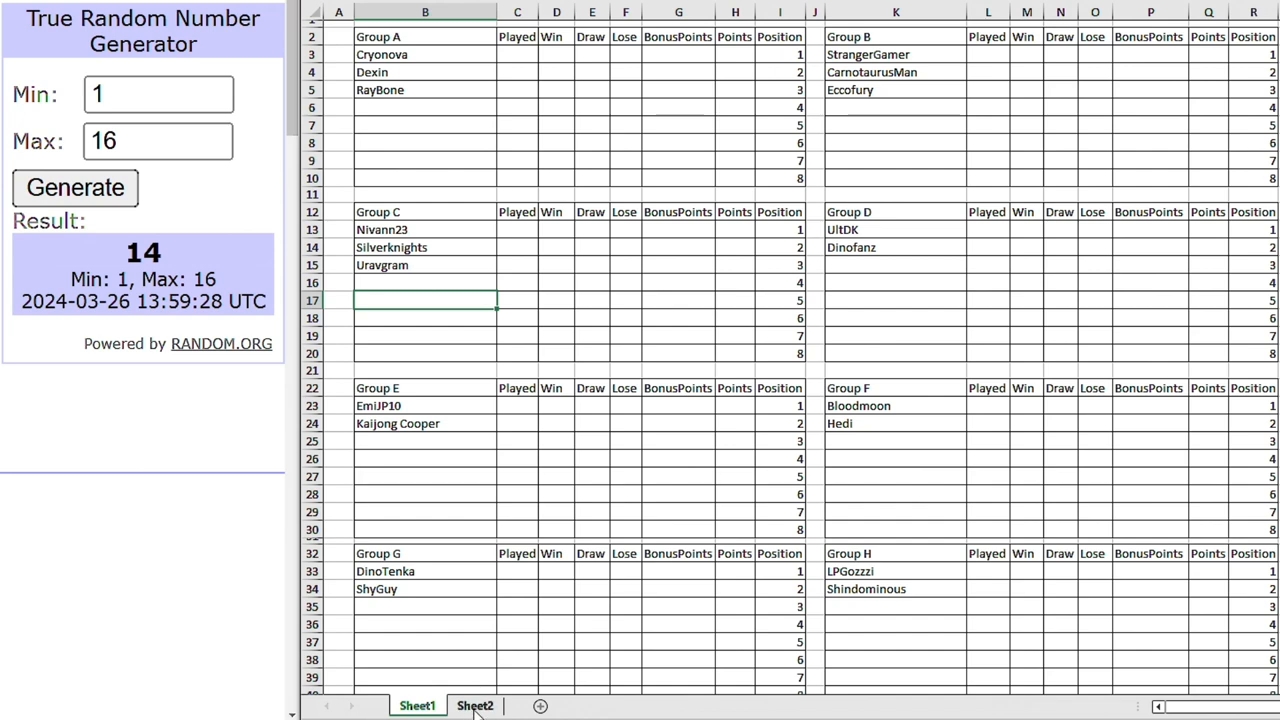
left_click(475, 705)
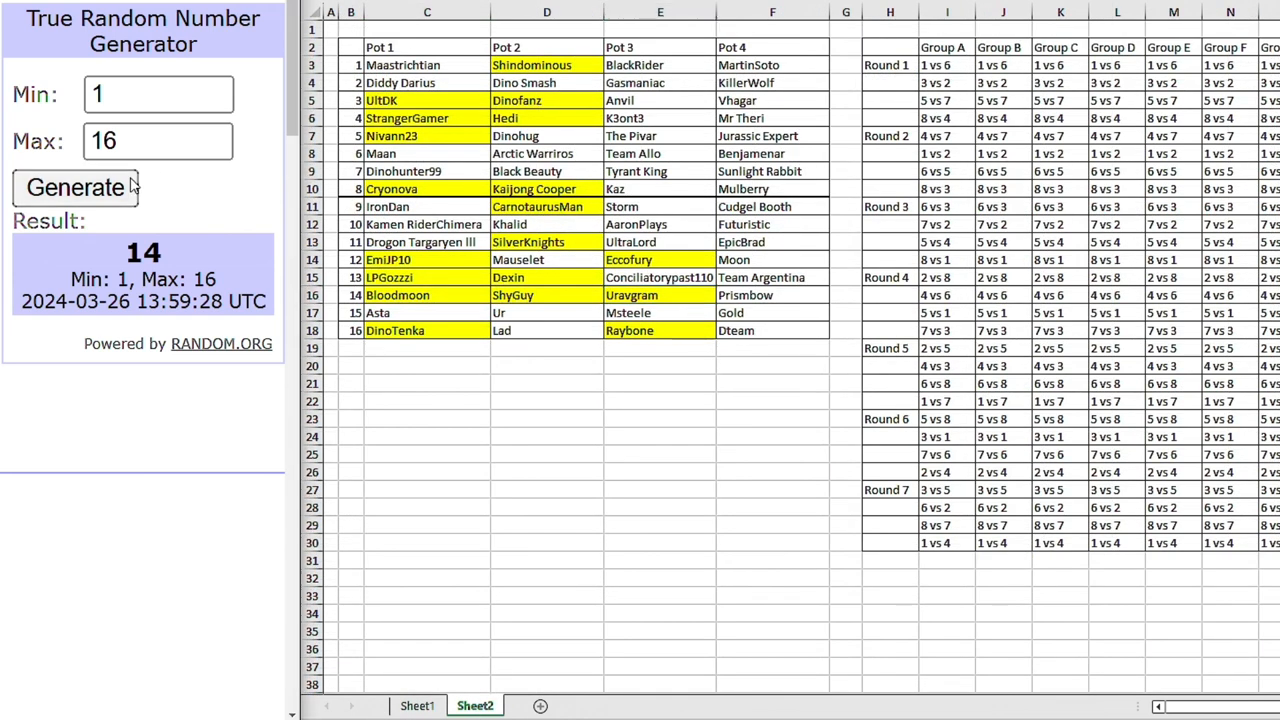
Draw and enter Gasmaniac in Group D and Aaronplays in Group E
left_click(75, 188)
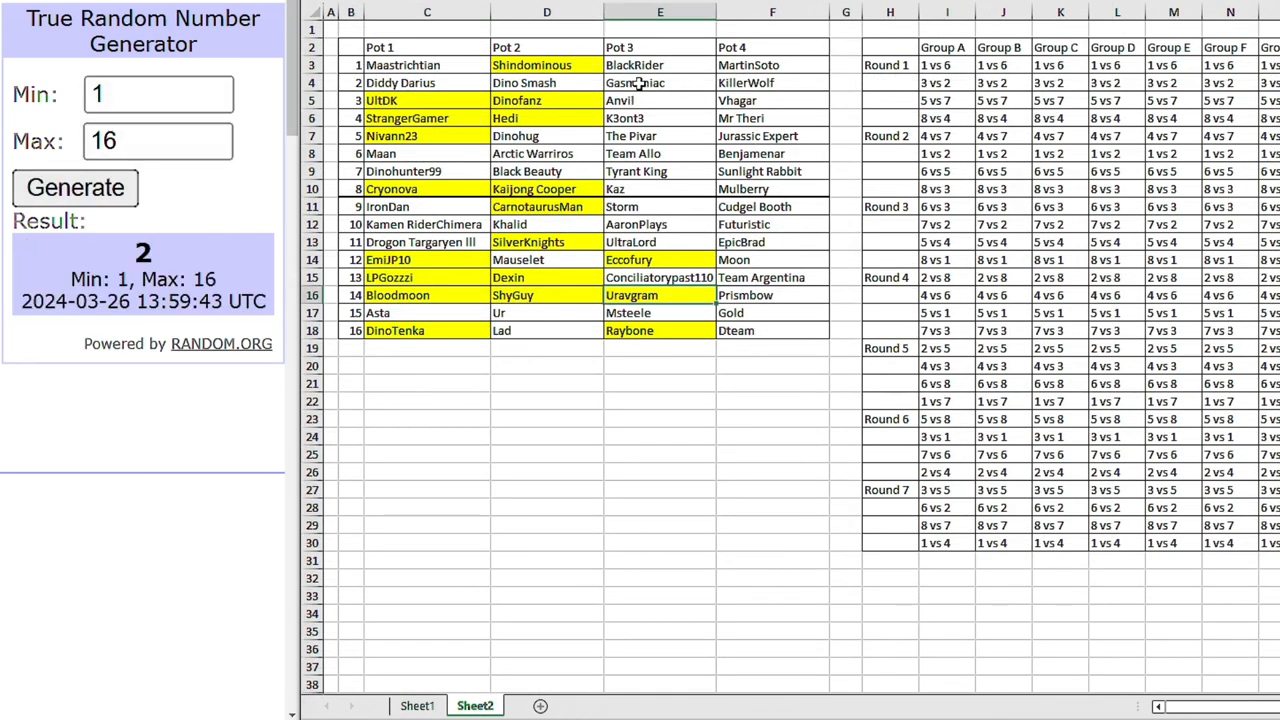
left_click(417, 706)
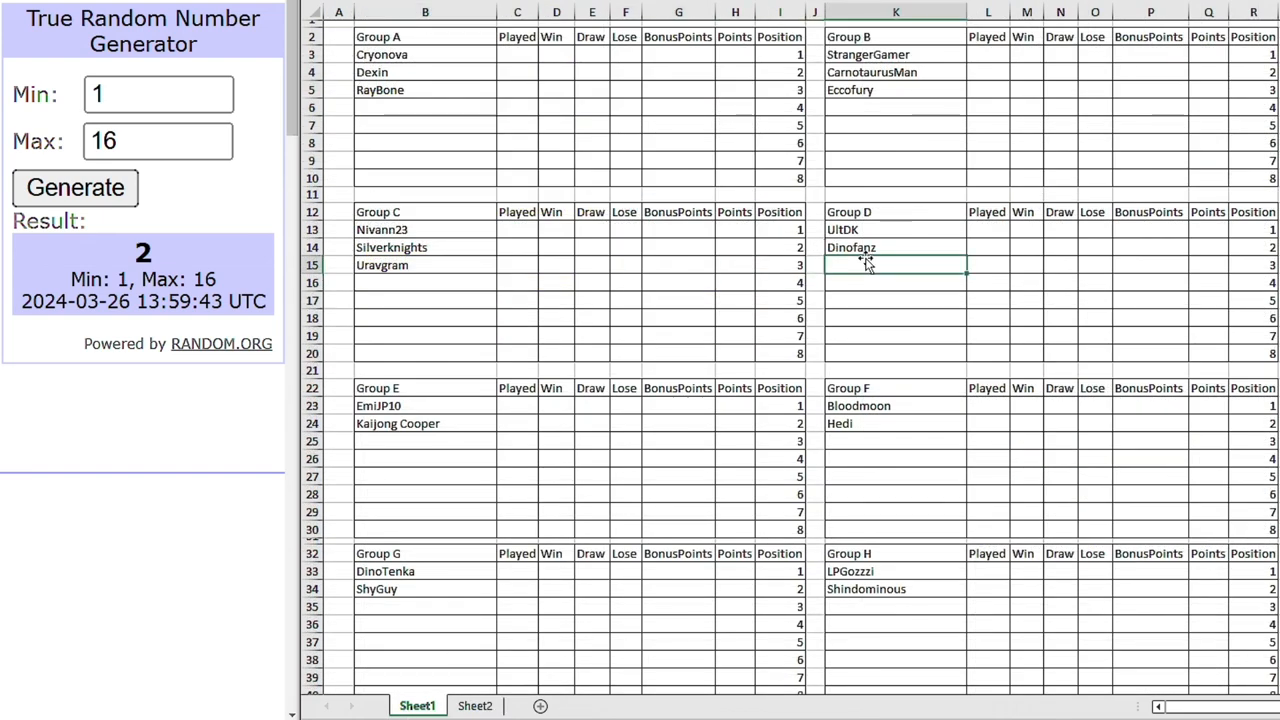
type("GAS")
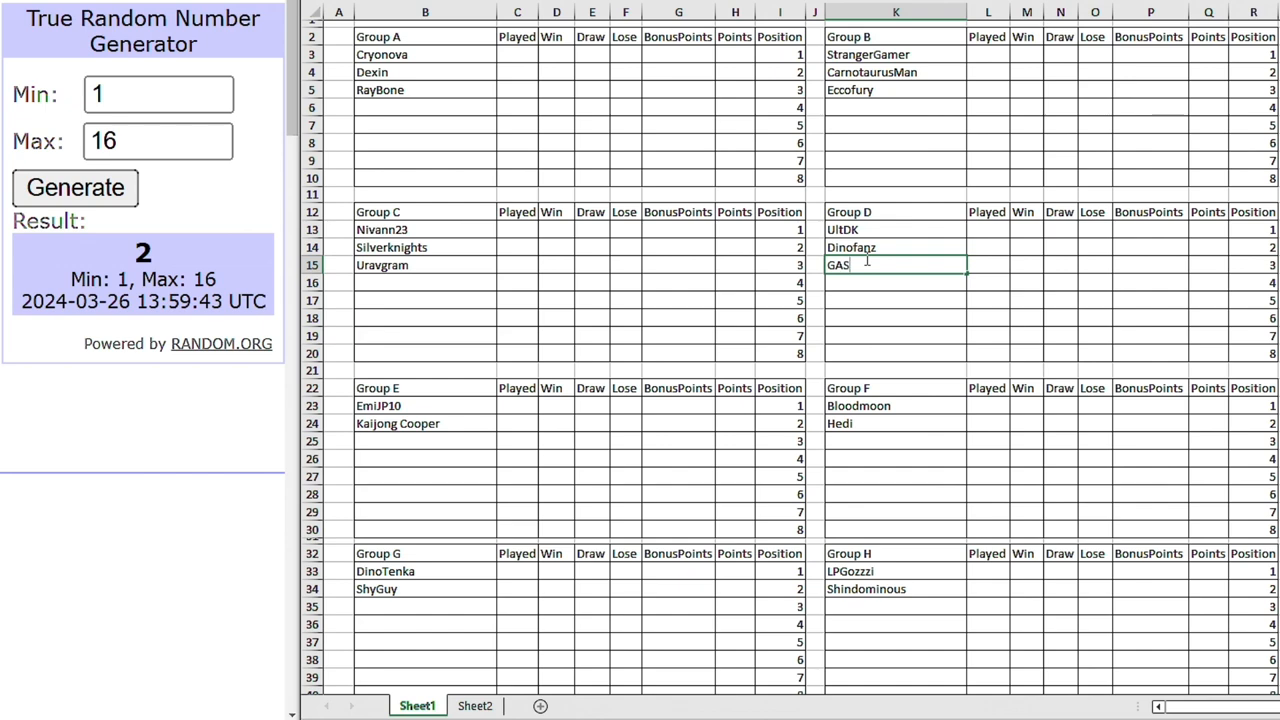
key("Backspace")
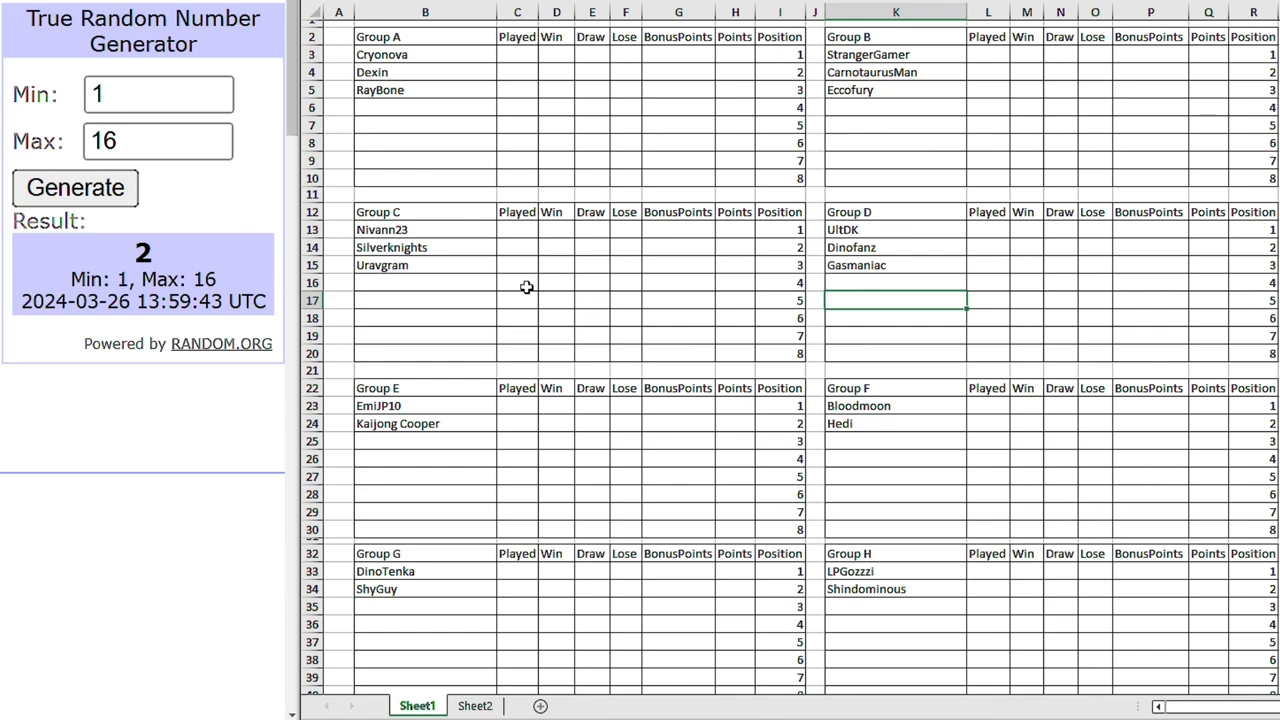
mouse_move(599, 268)
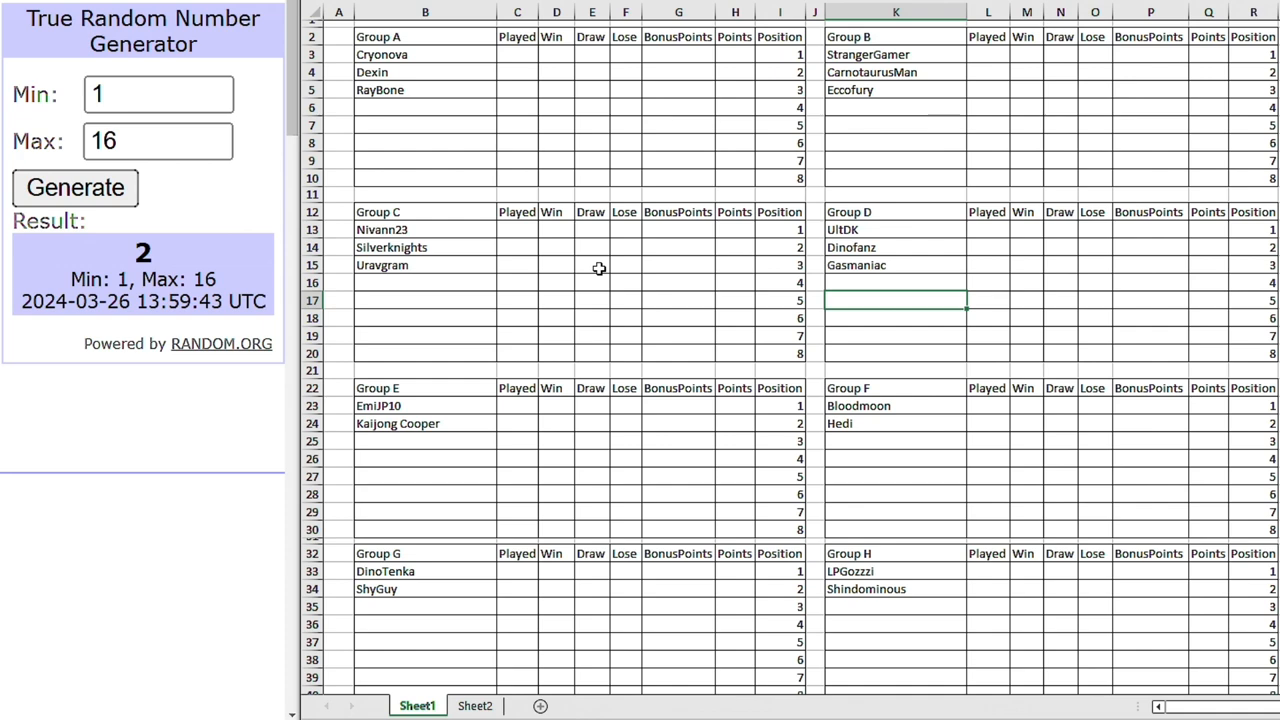
mouse_move(678, 510)
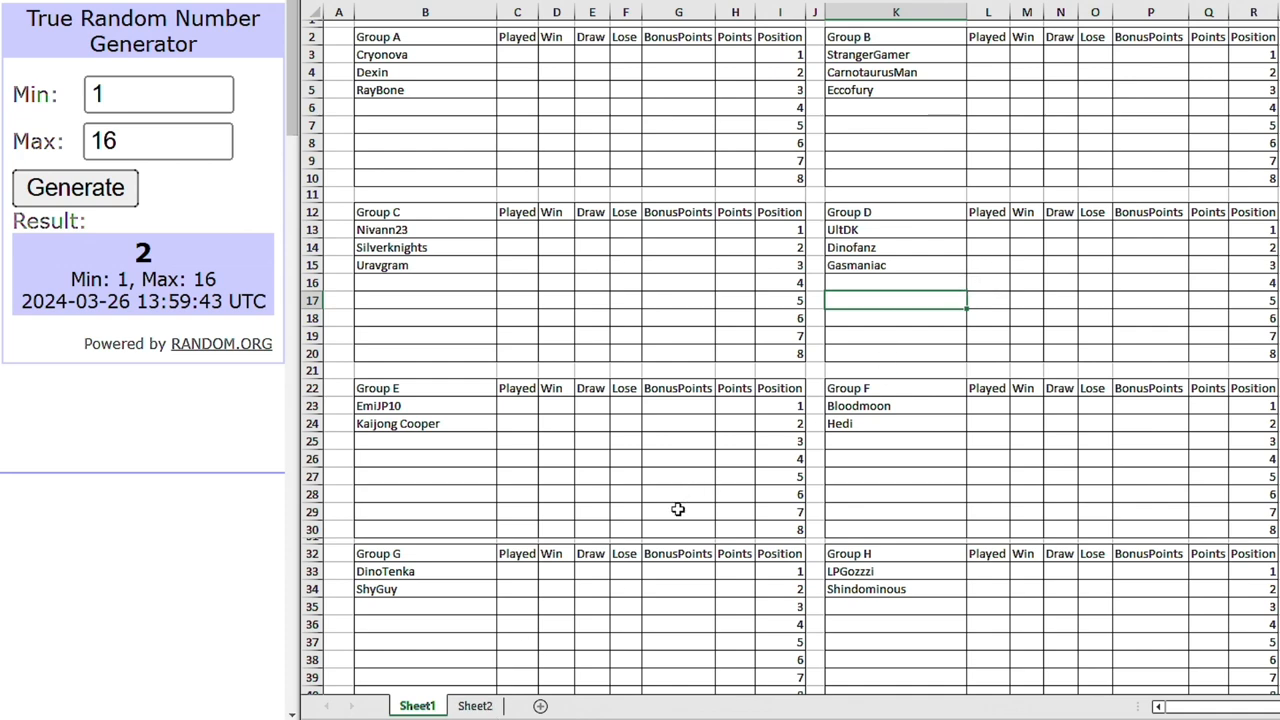
left_click(474, 705)
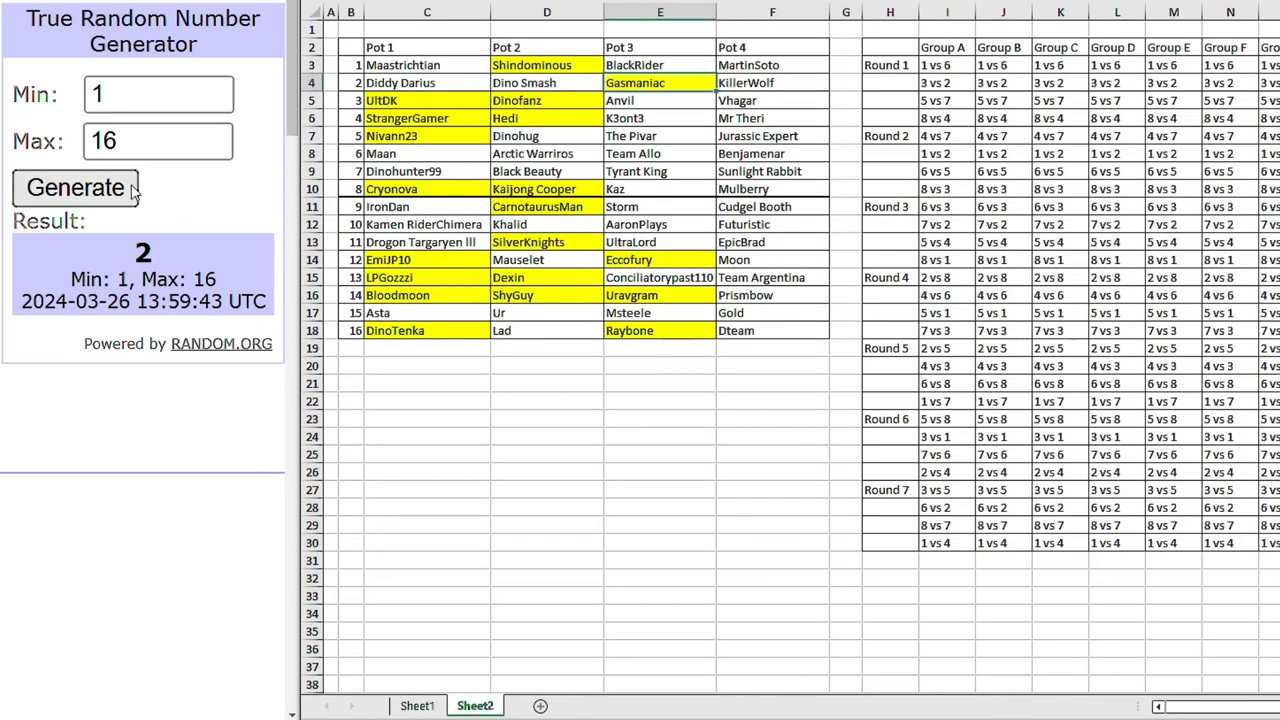
left_click(75, 187)
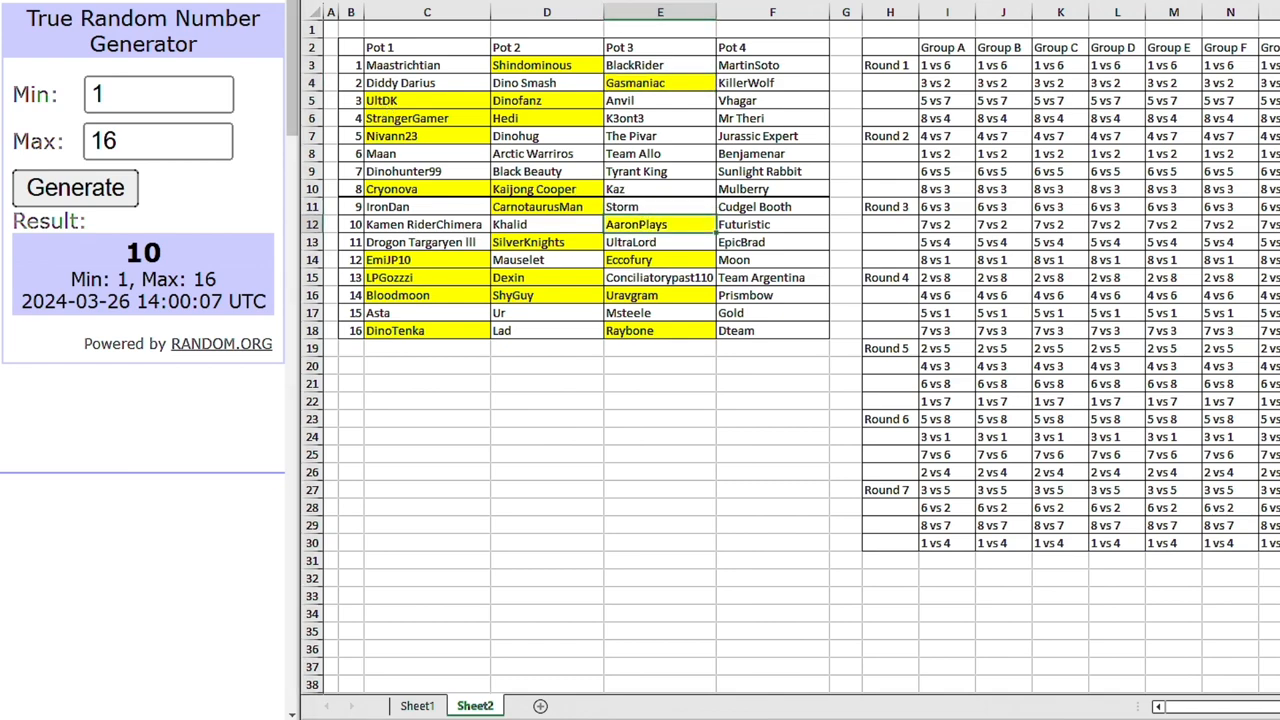
left_click(417, 706)
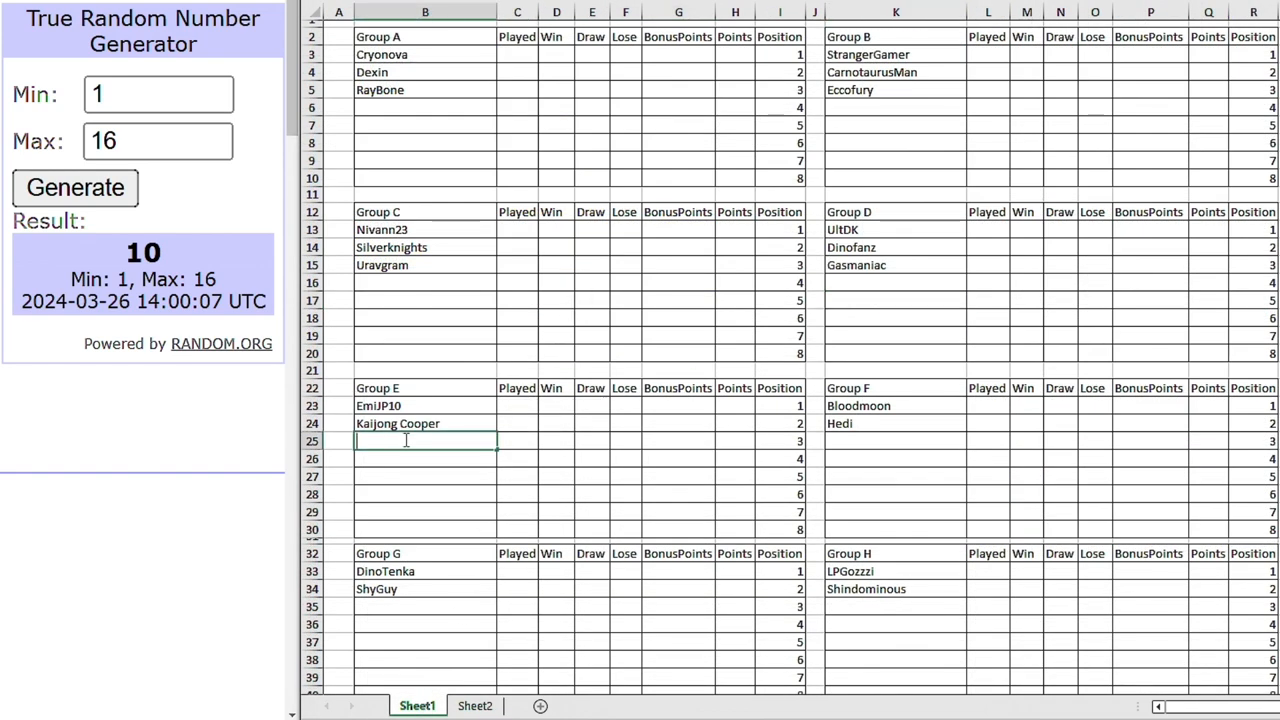
type("Aaronplays")
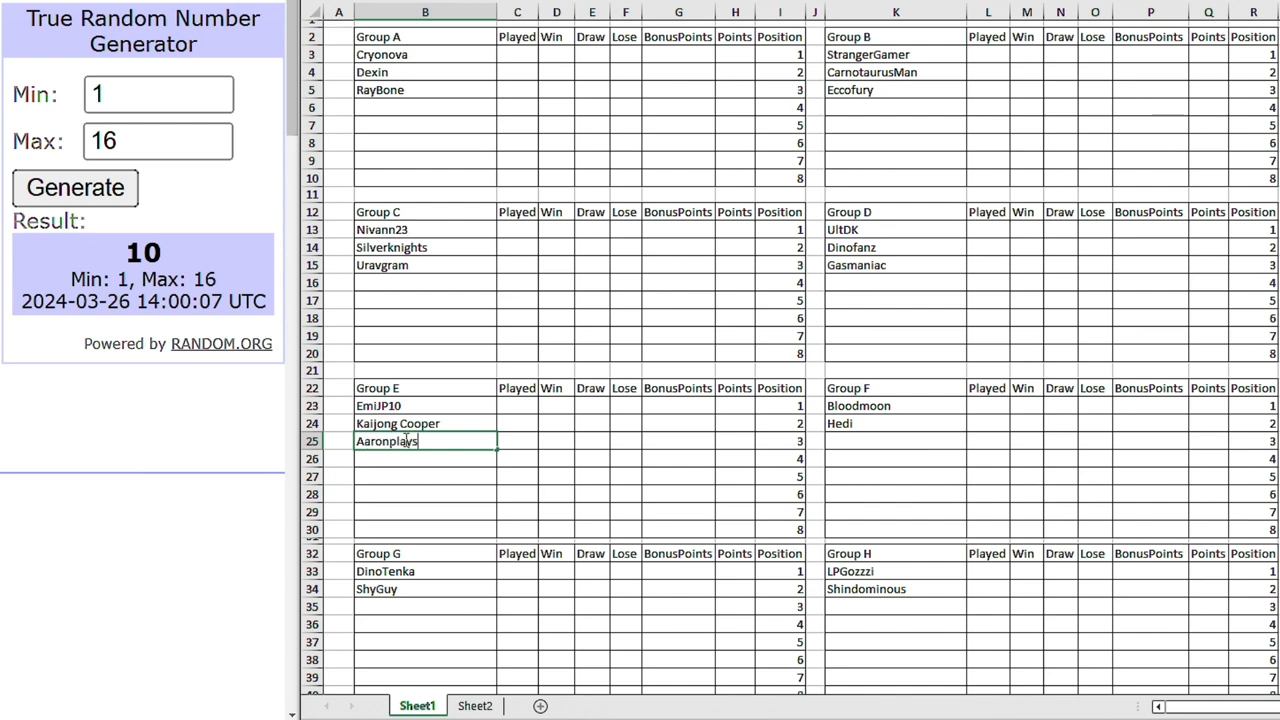
mouse_move(550, 527)
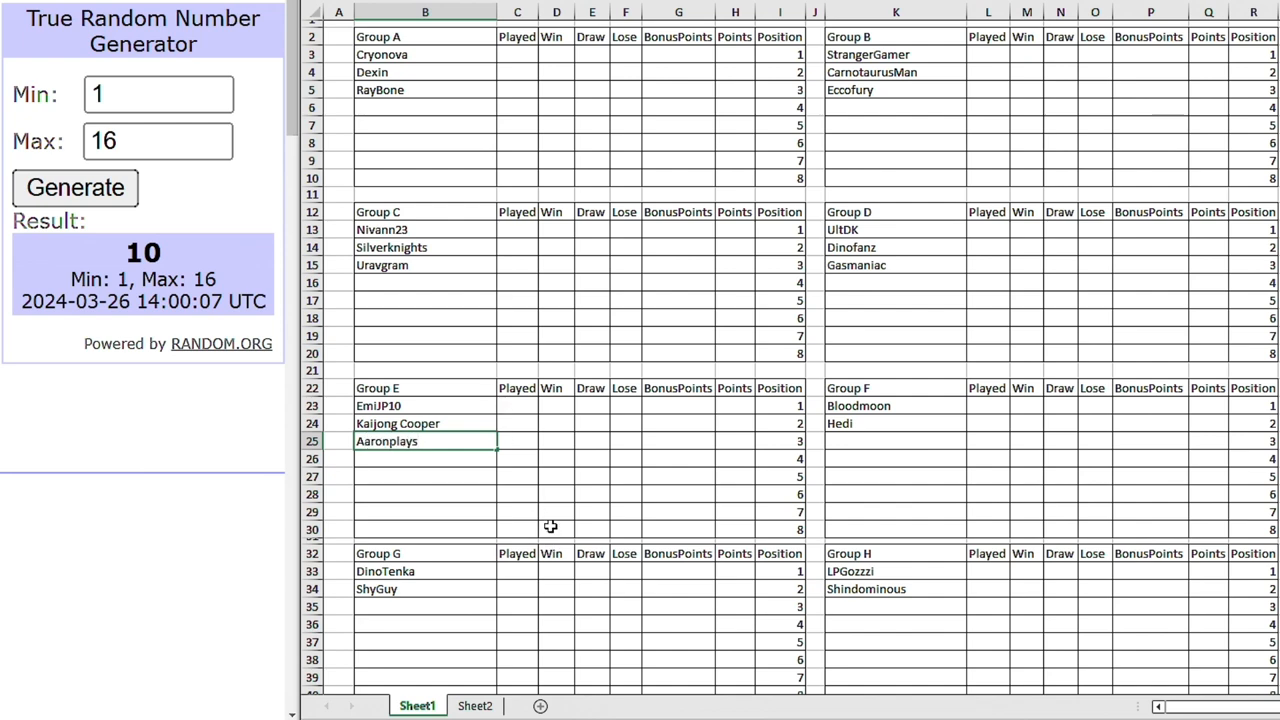
left_click(474, 705)
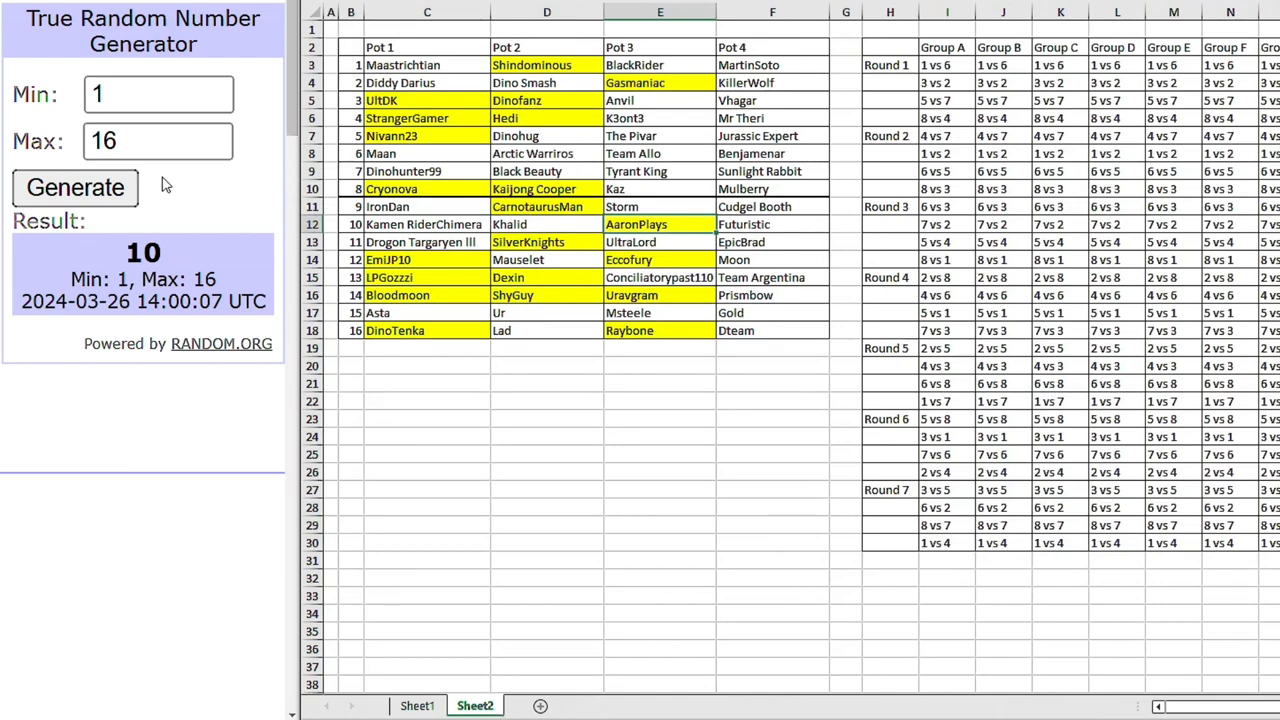
Enter Anvil third in Group F and The Pivar third in Group G
left_click(75, 187)
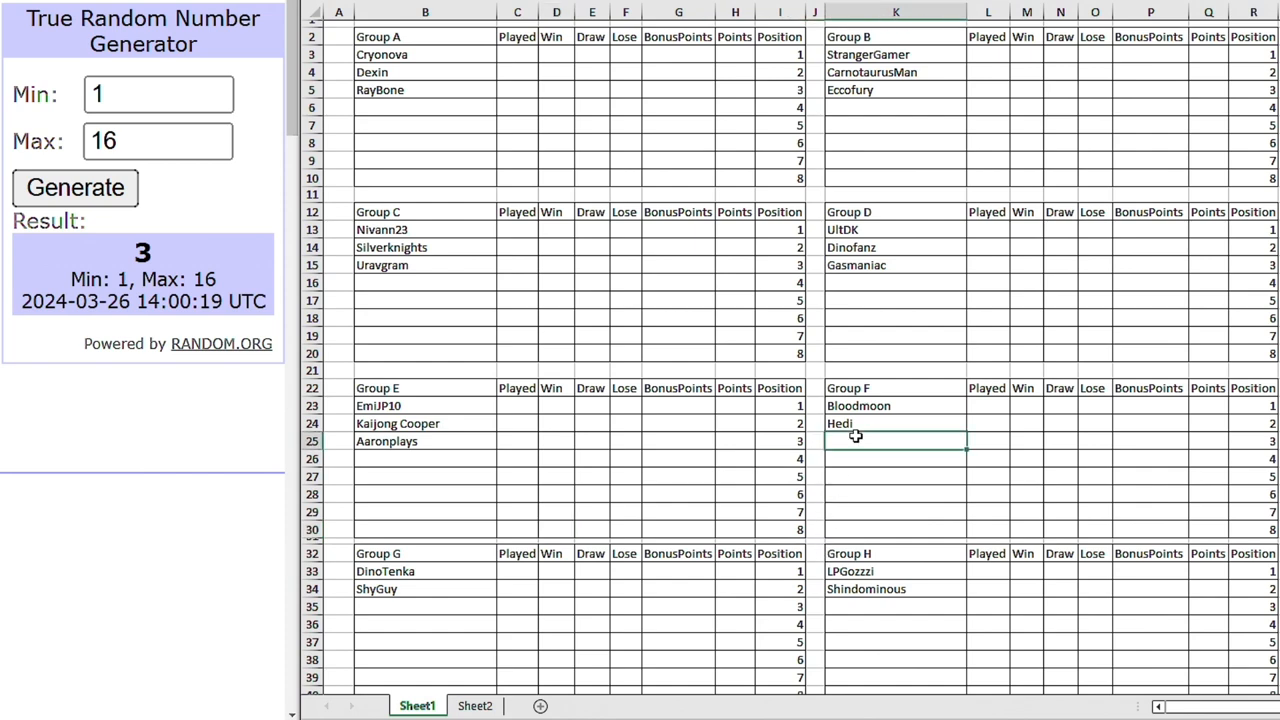
type("Anvil")
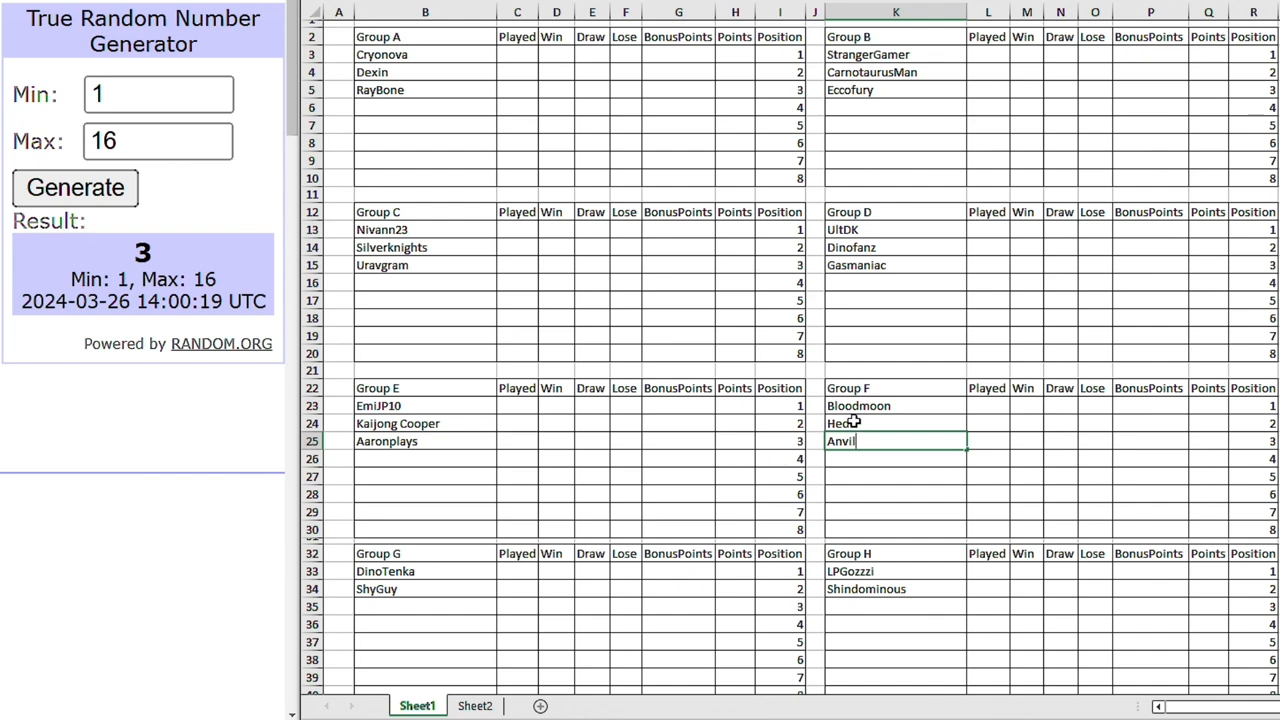
left_click(475, 705)
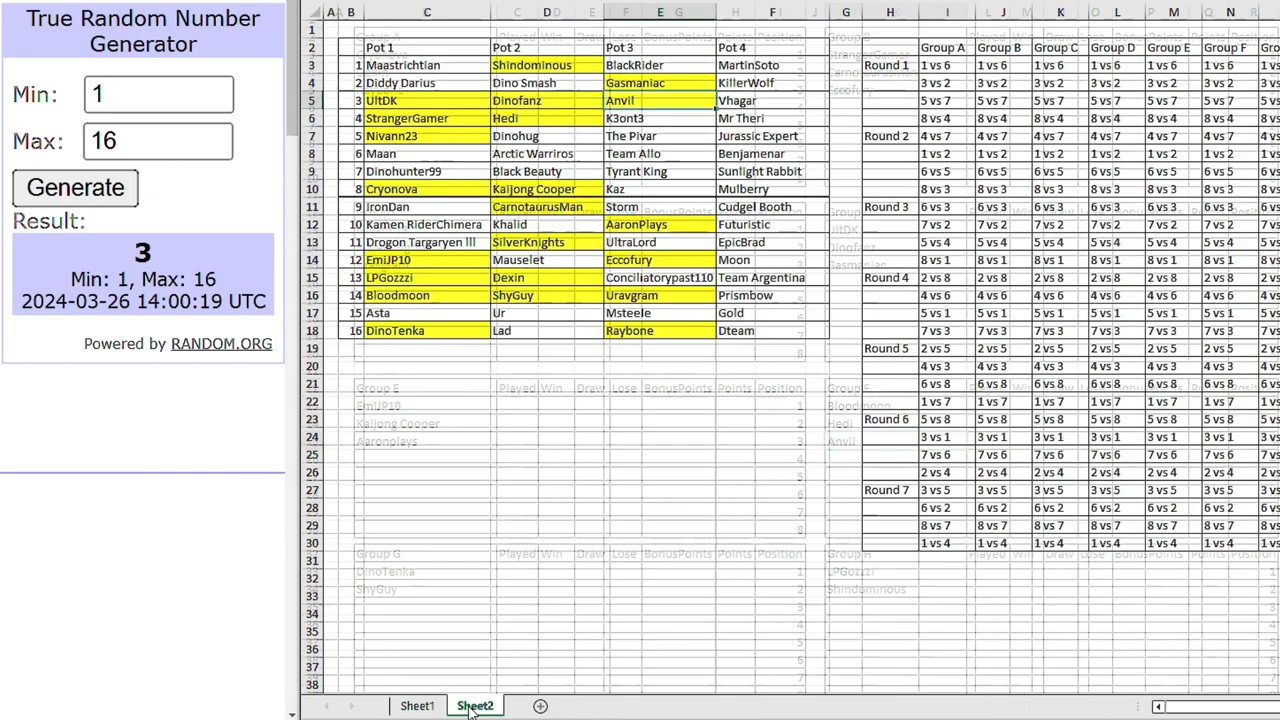
left_click(75, 187)
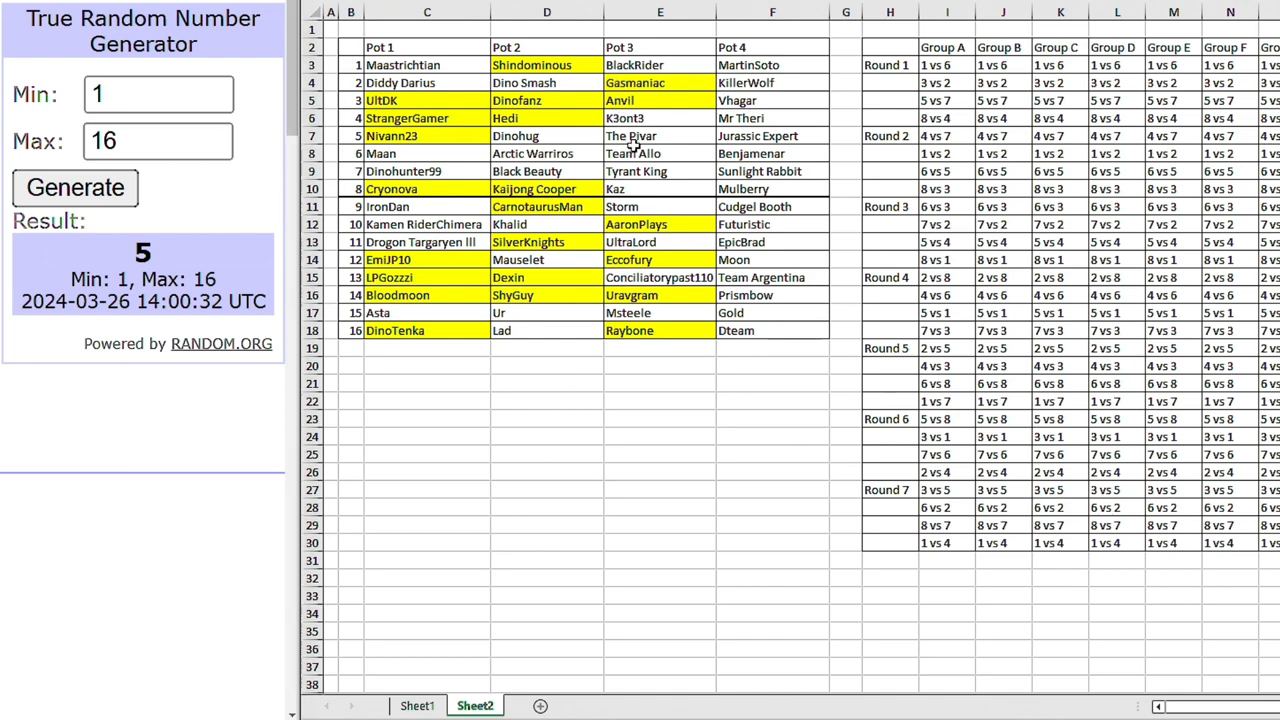
left_click(417, 706)
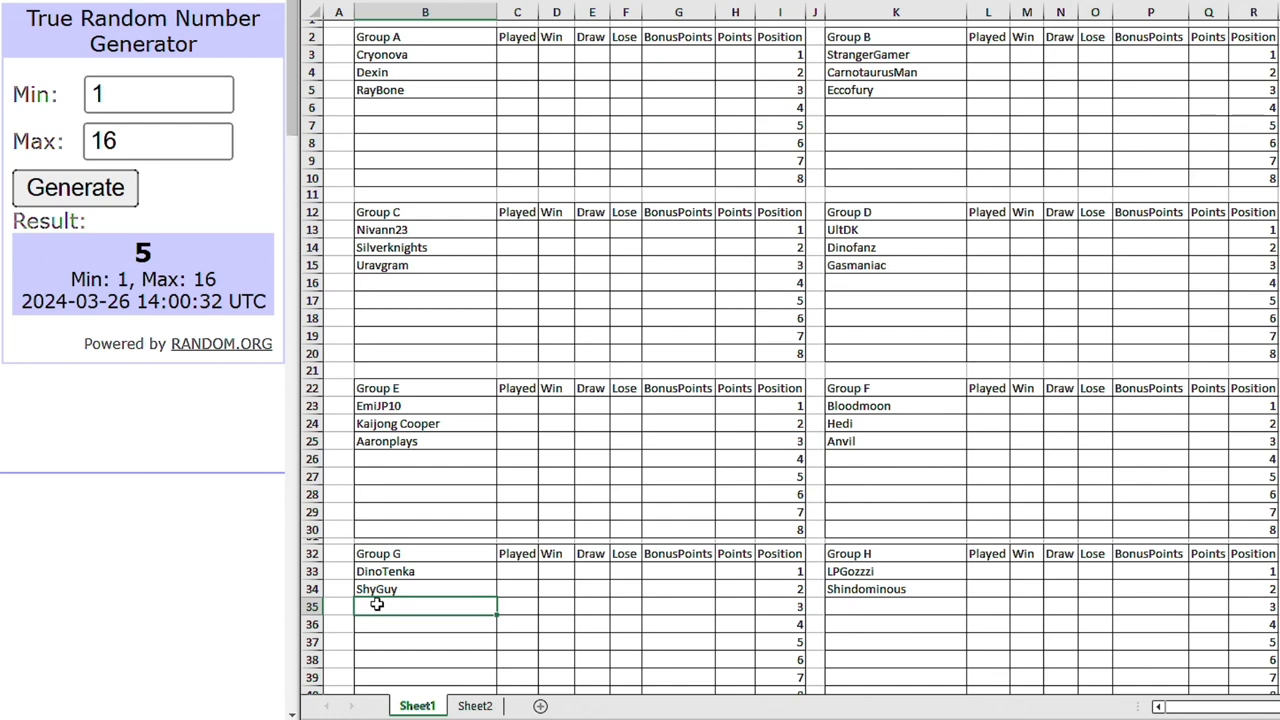
type("ThePivar")
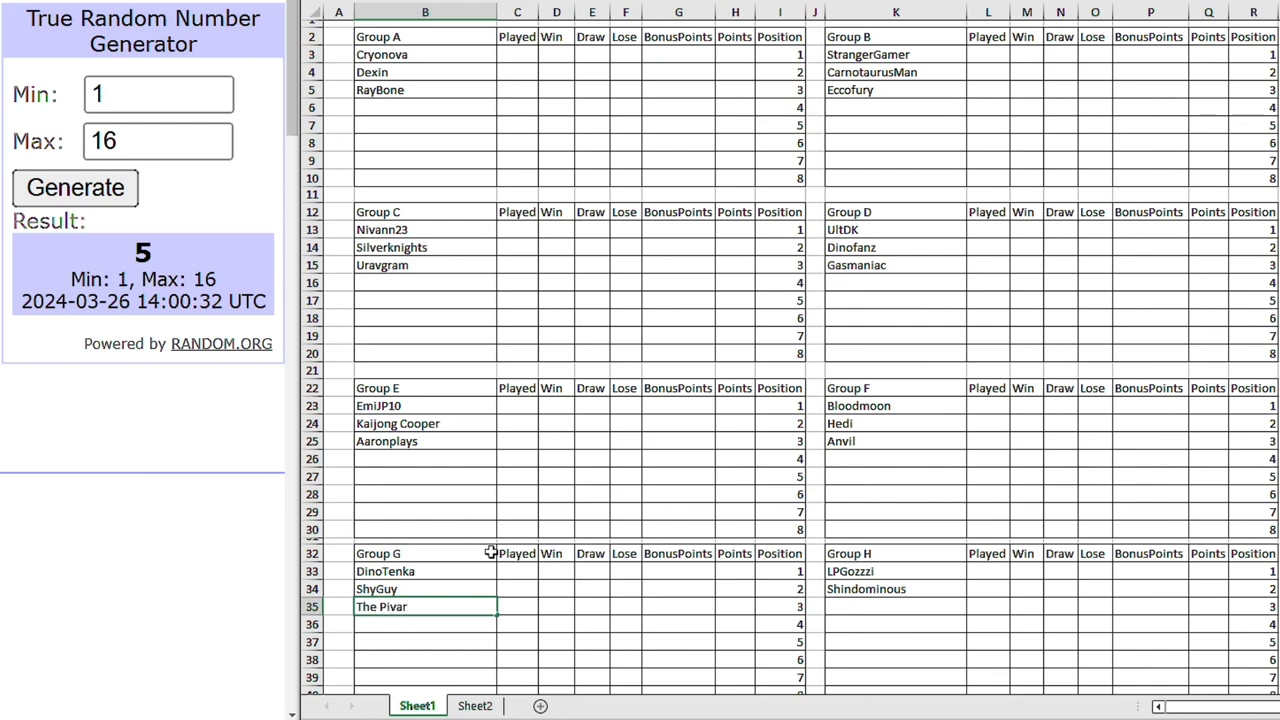
left_click(474, 705)
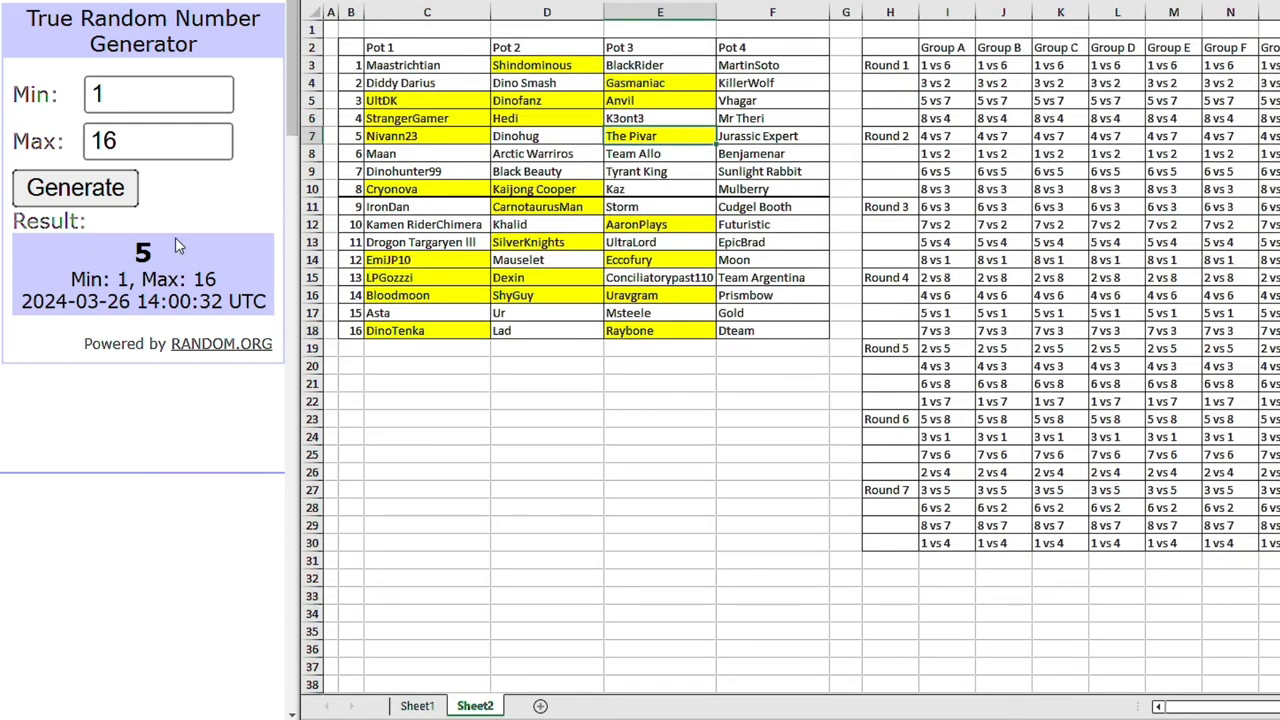
Redraw past used team 12, then enter Tyrant King (team 7) in Group H
left_click(75, 188)
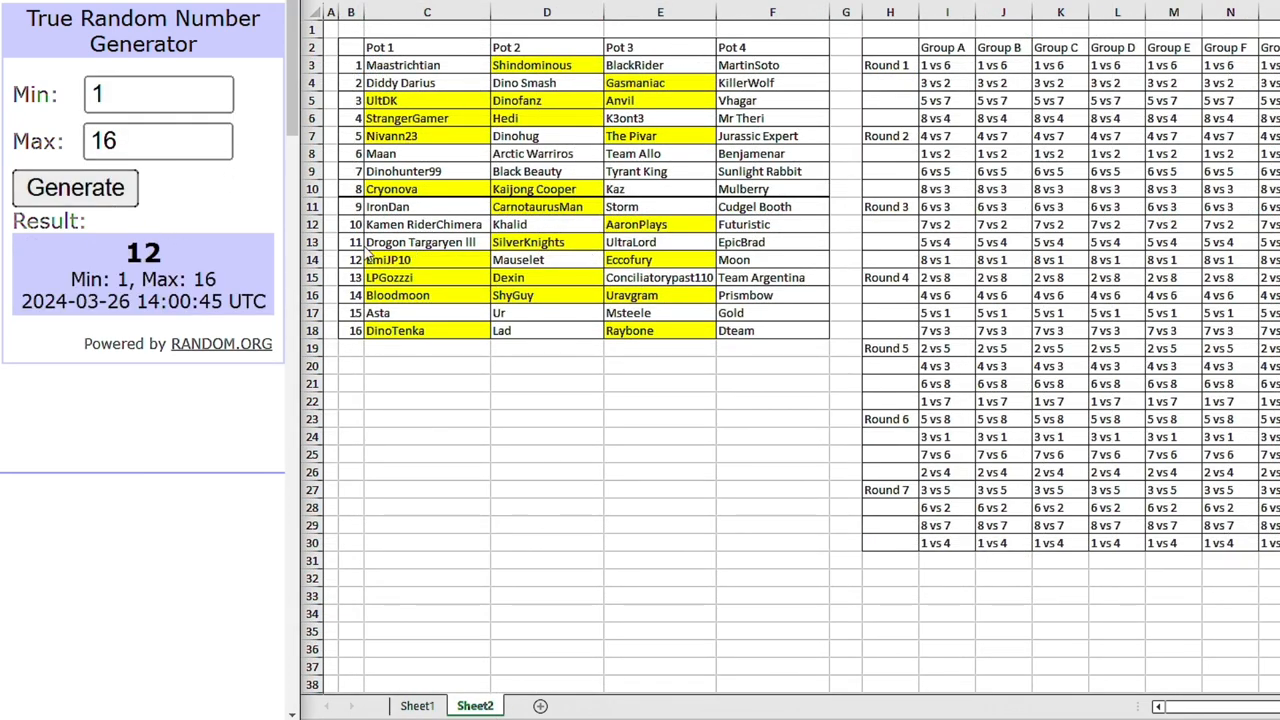
left_click(74, 188)
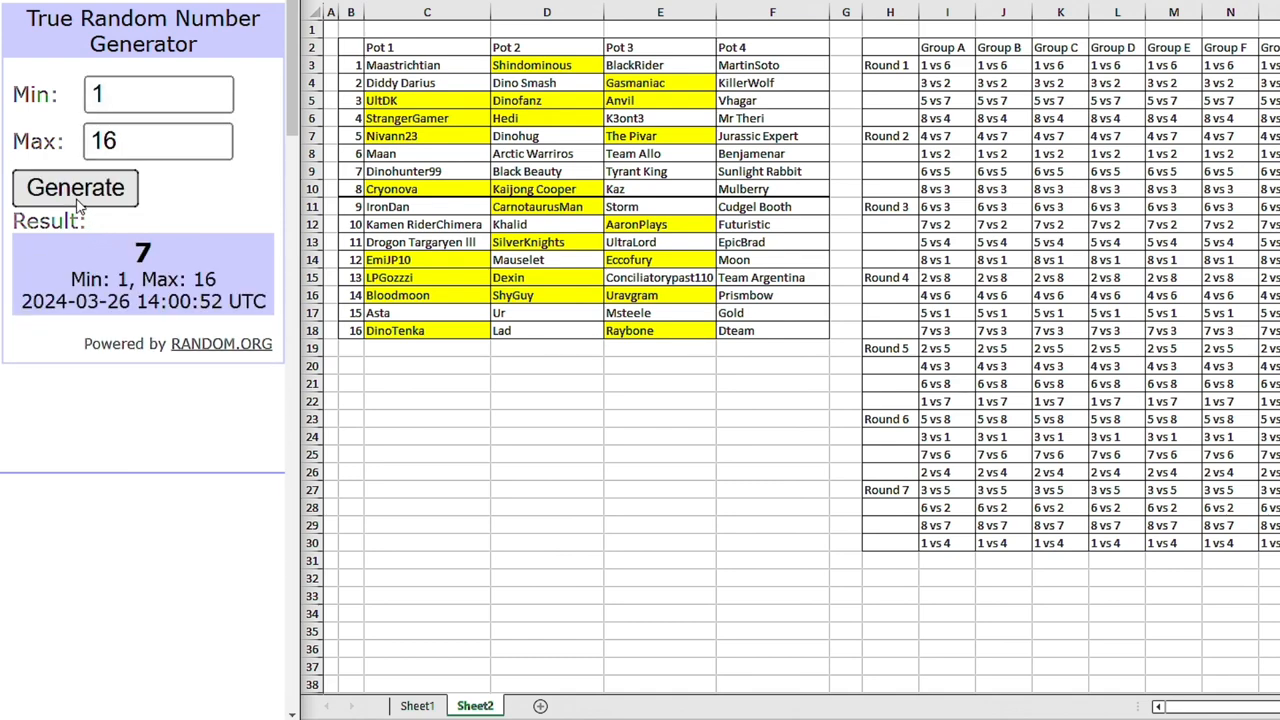
left_click(660, 171)
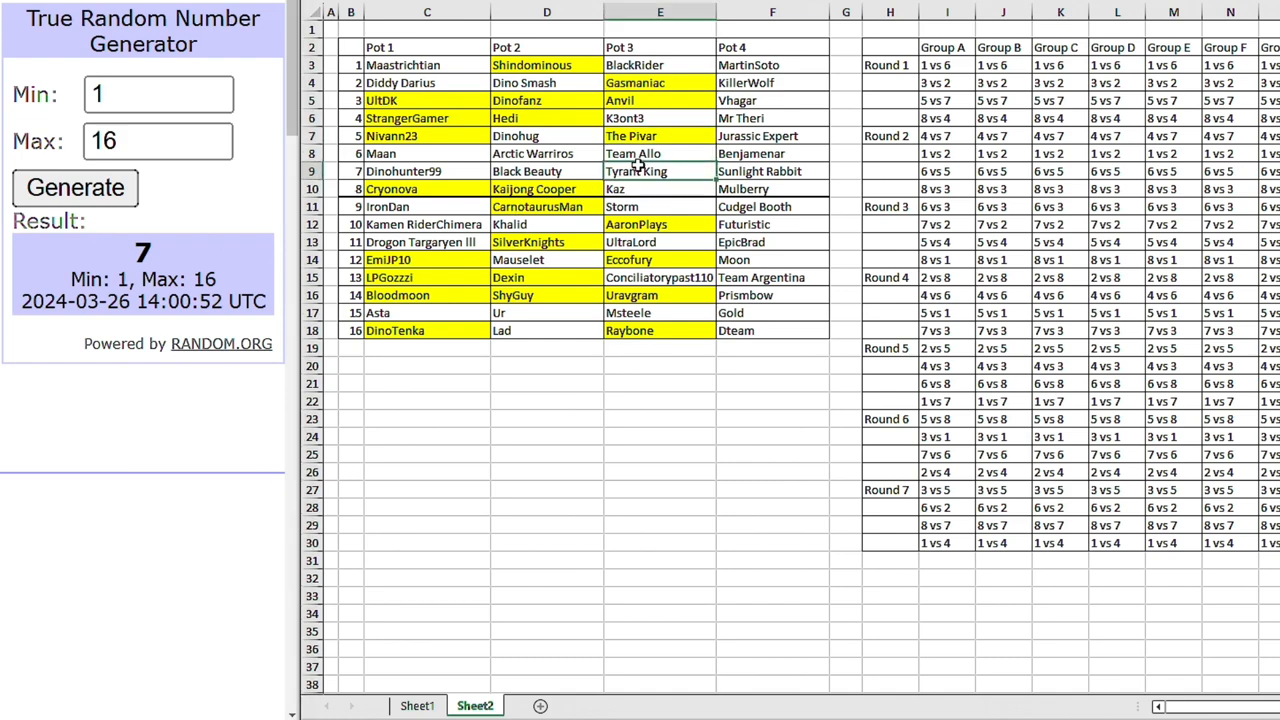
left_click(417, 706)
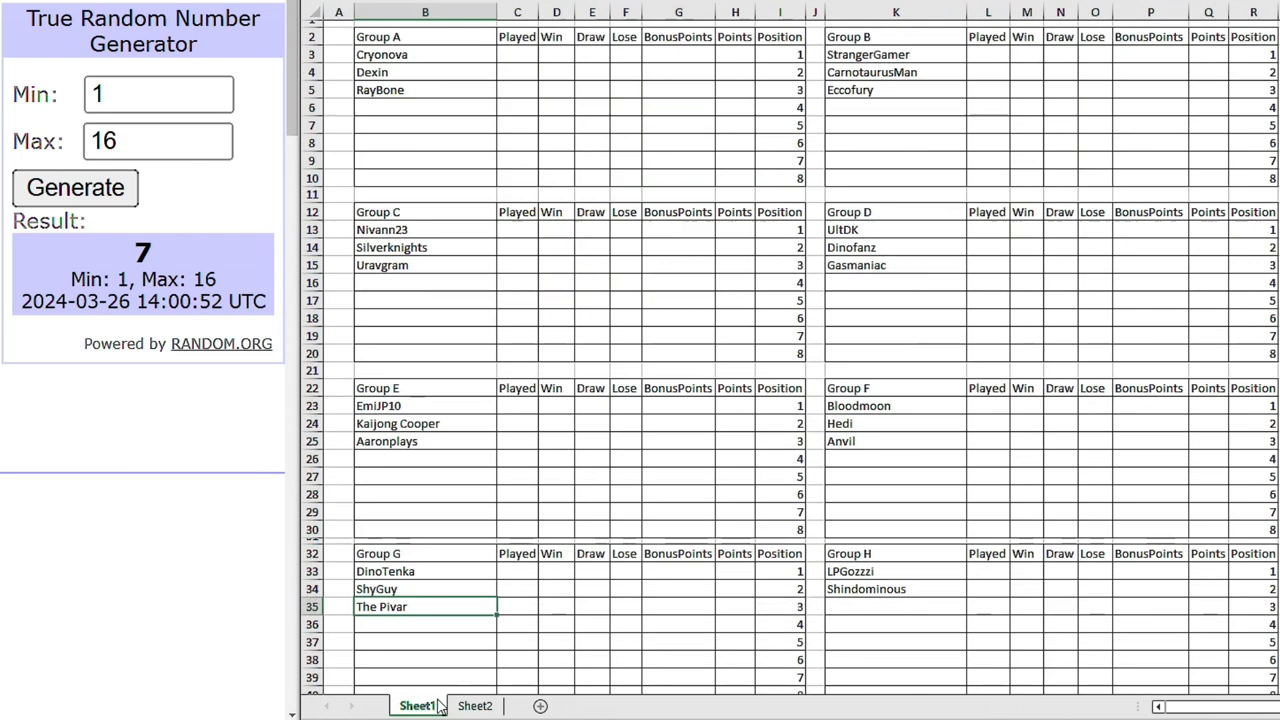
type("Tyrant")
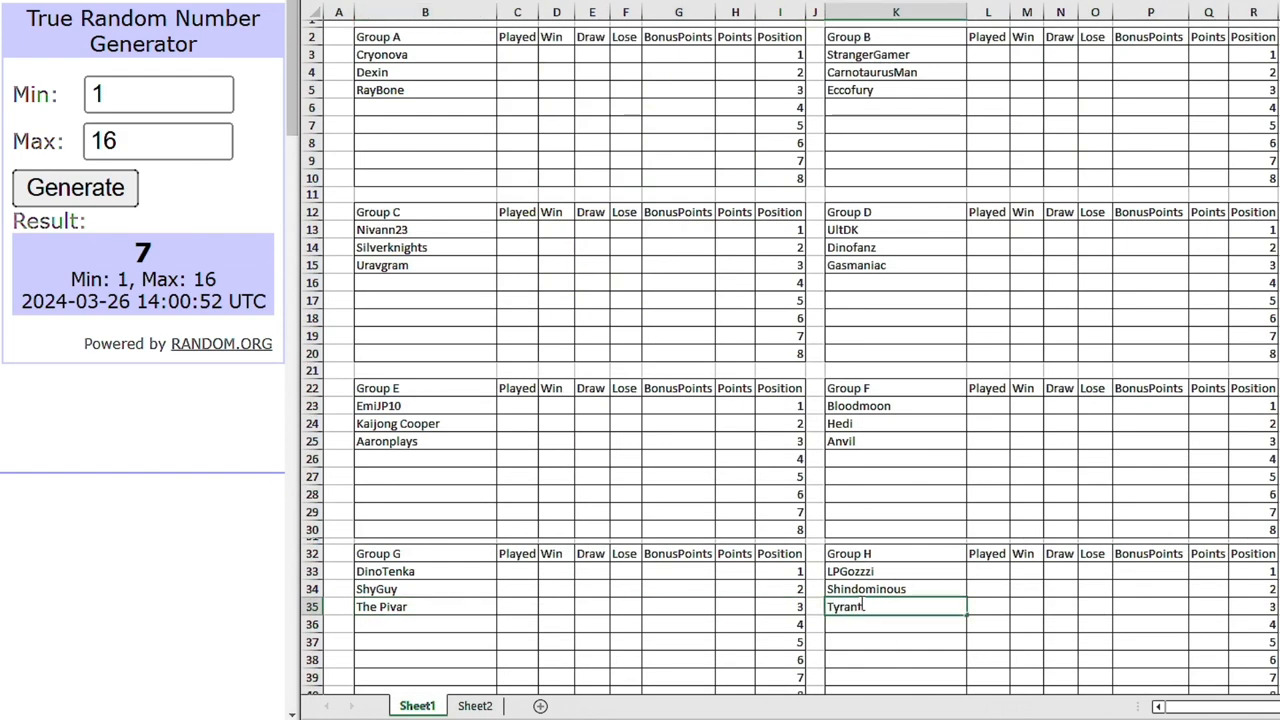
type("King")
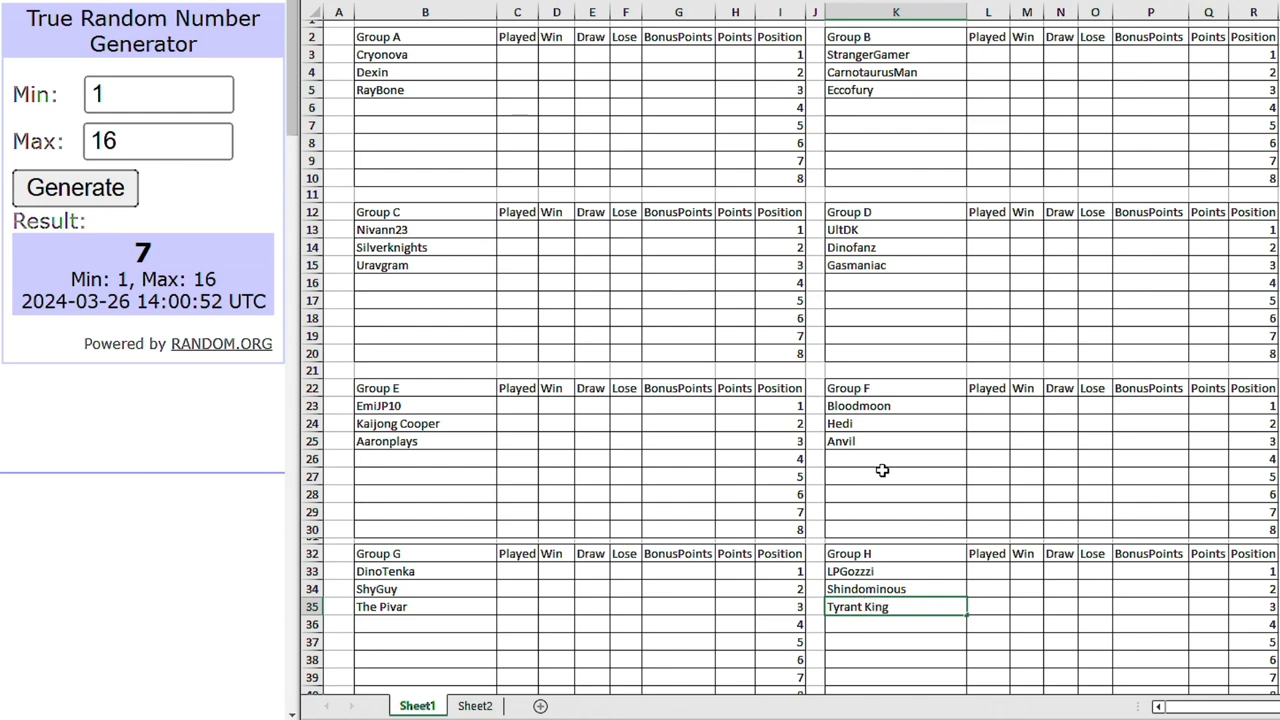
mouse_move(831, 573)
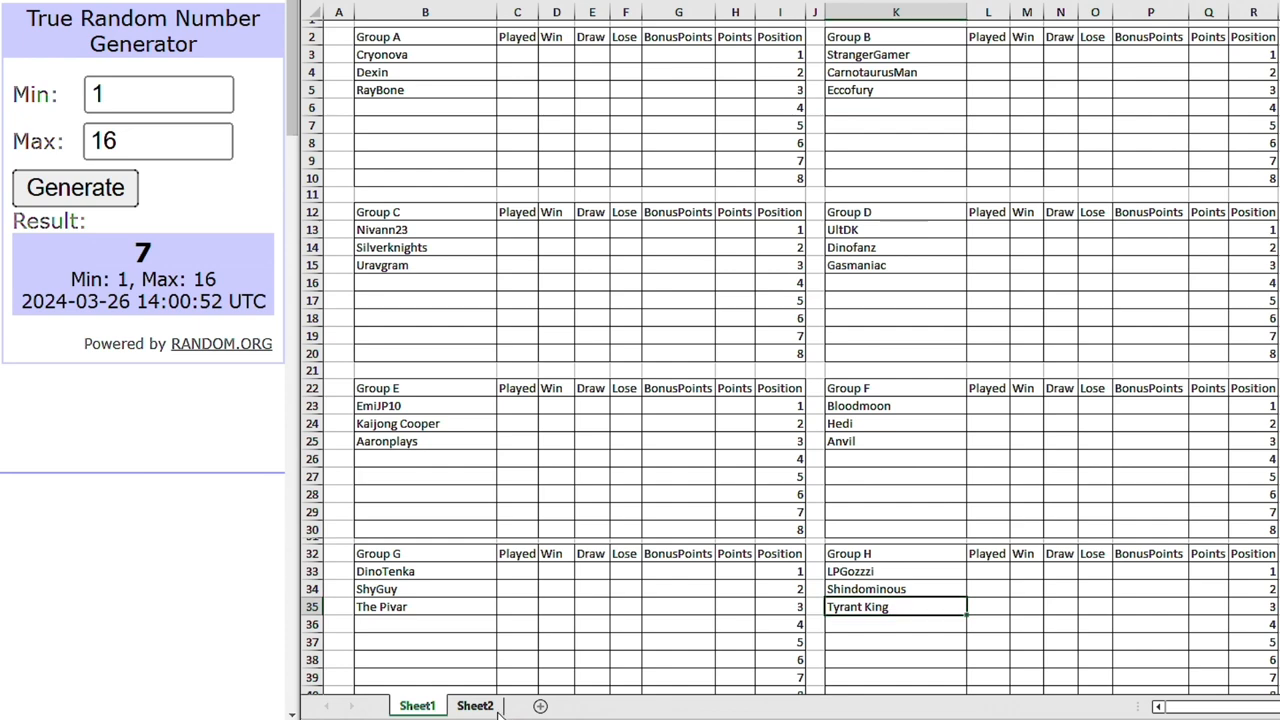
left_click(475, 706)
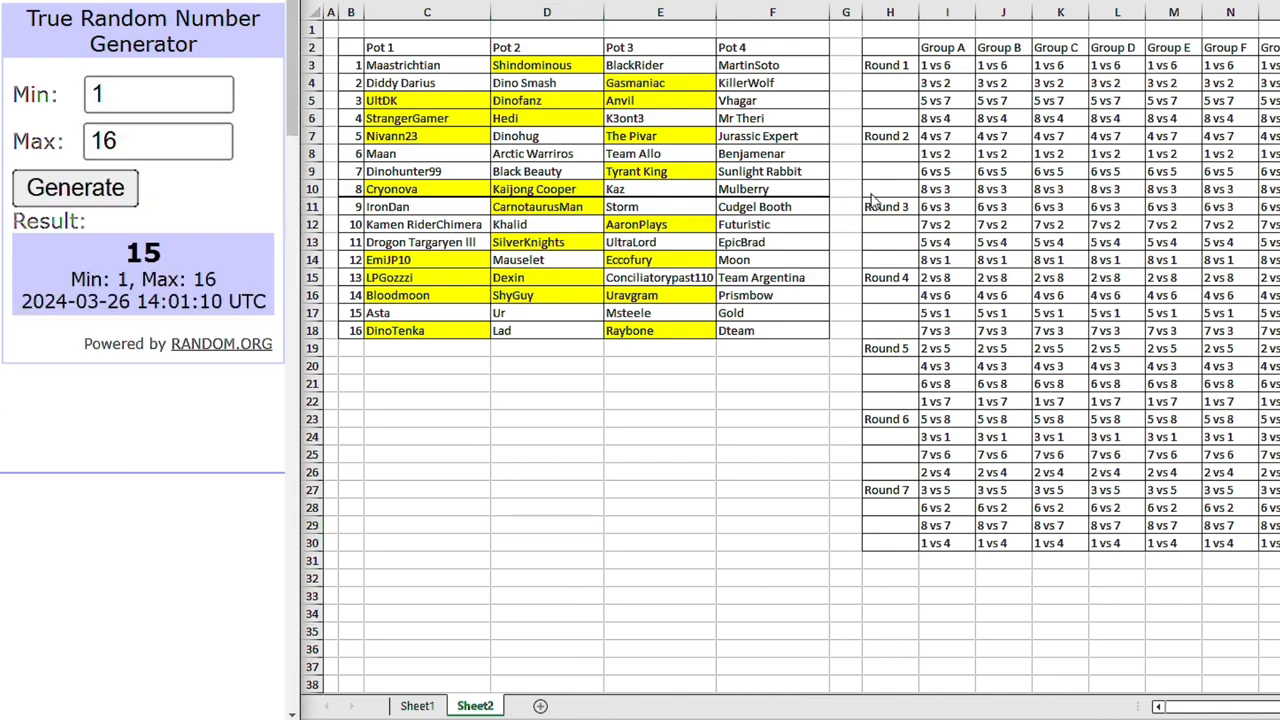
Enter Pot 4's Gold fourth in Group A and Vhagar fourth in Group B
left_click(772, 313)
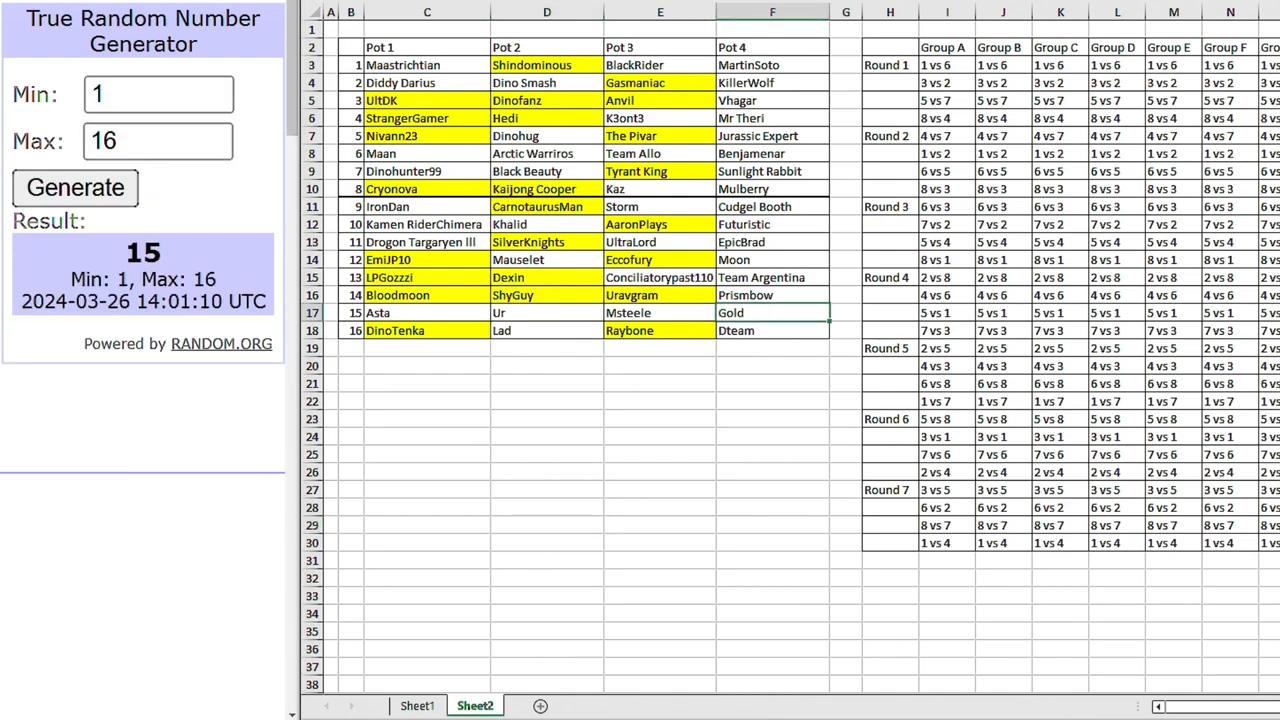
left_click(417, 705)
type("G")
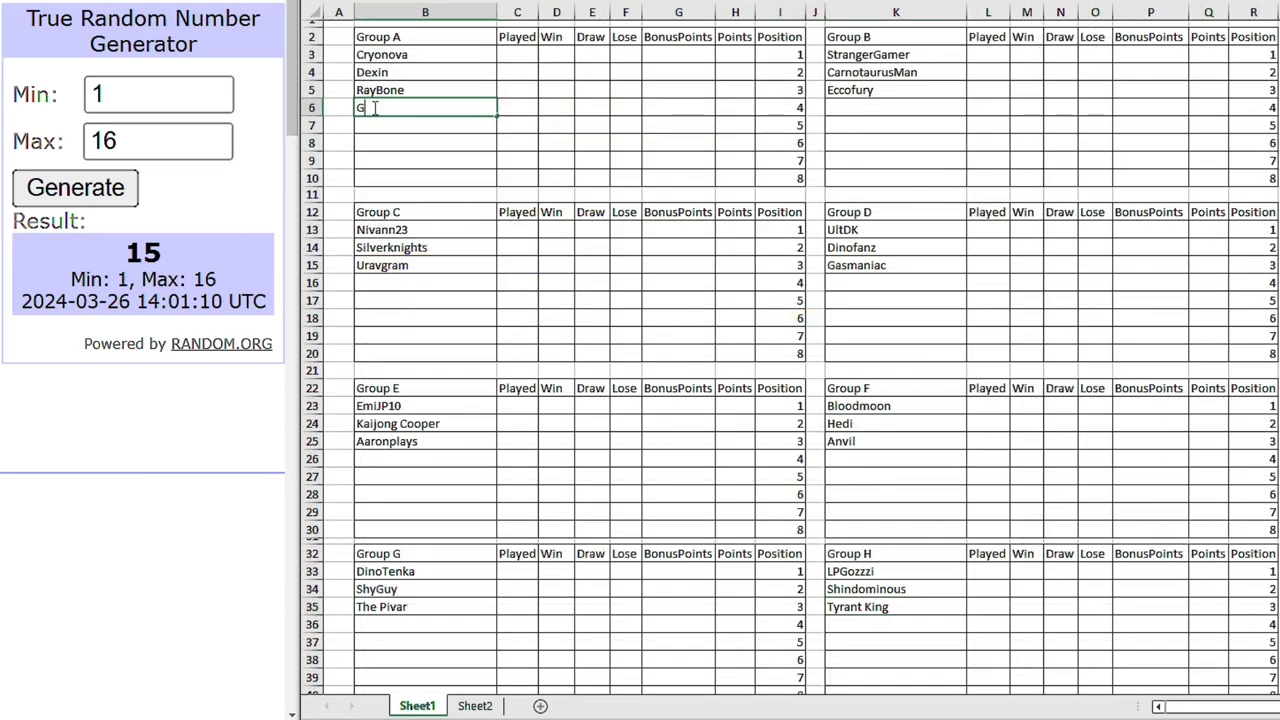
type("old")
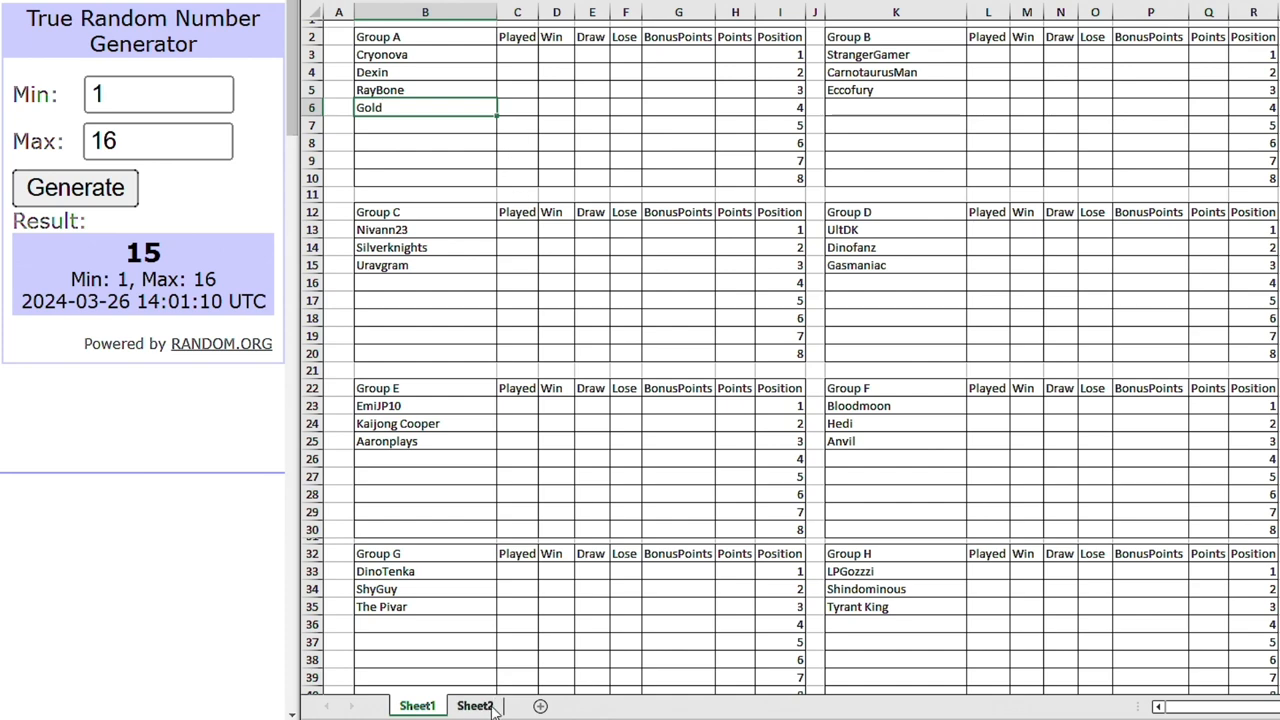
left_click(475, 705)
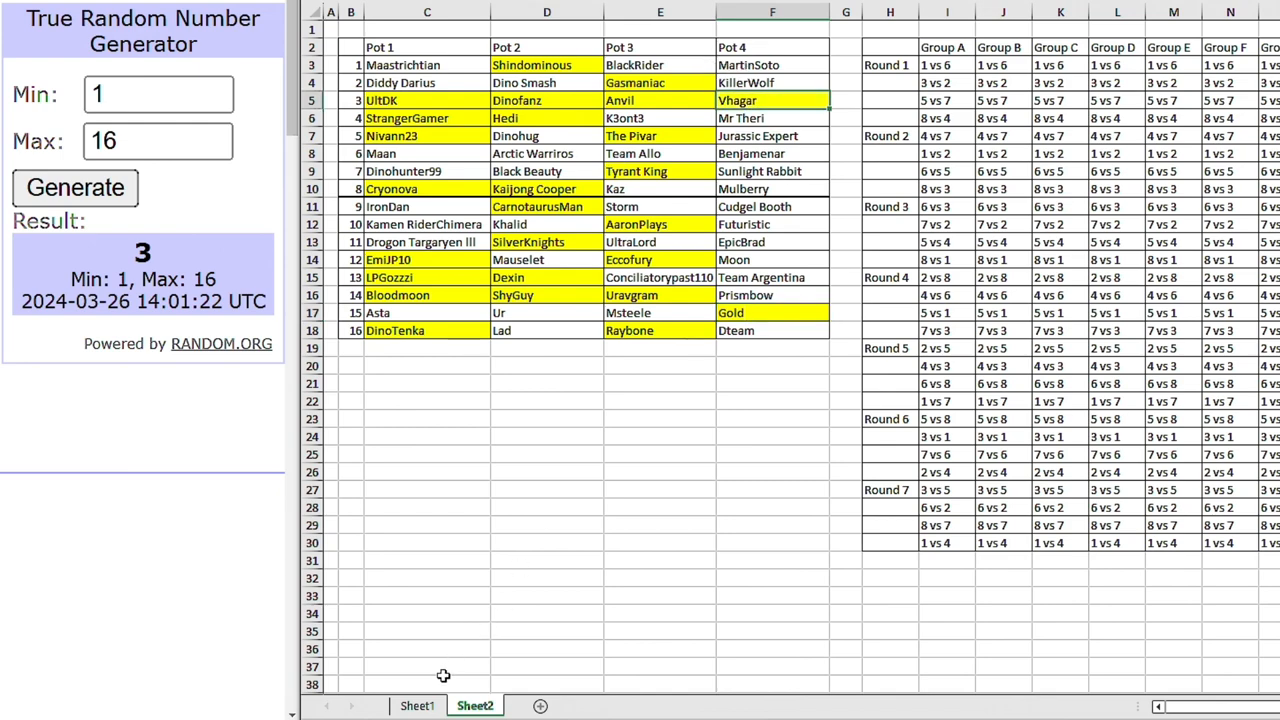
left_click(417, 705)
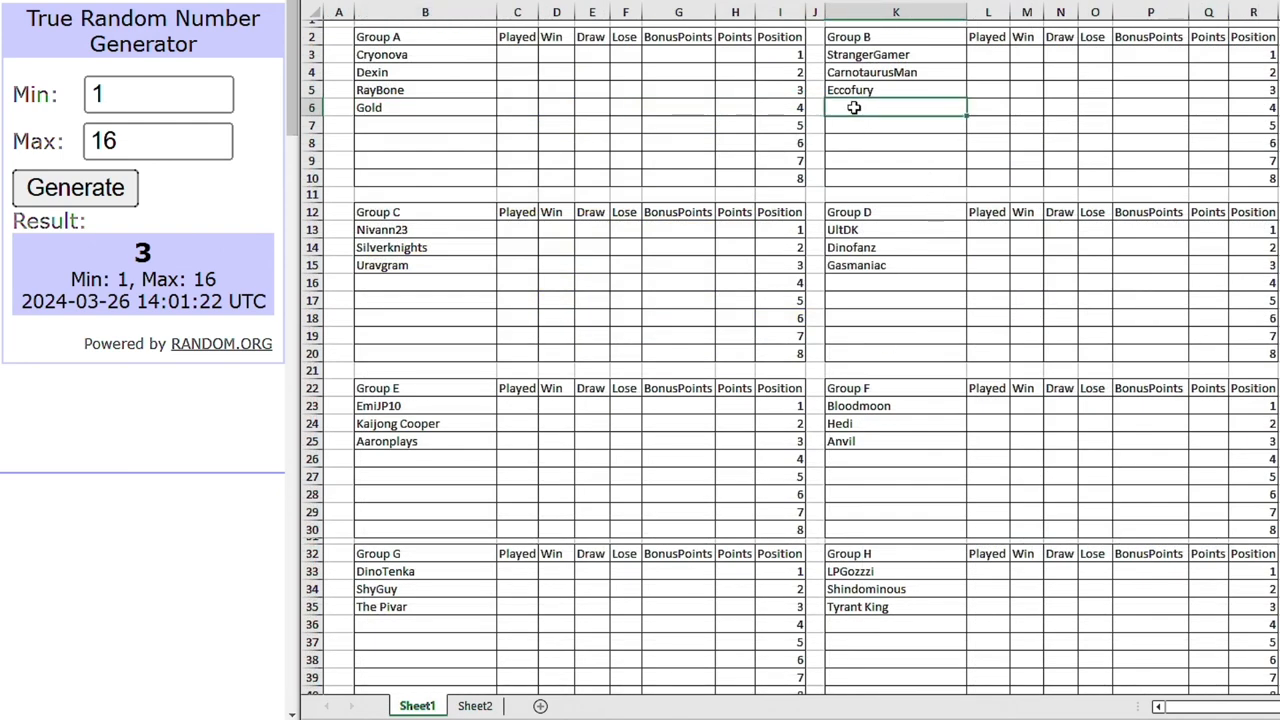
type("Vhagar")
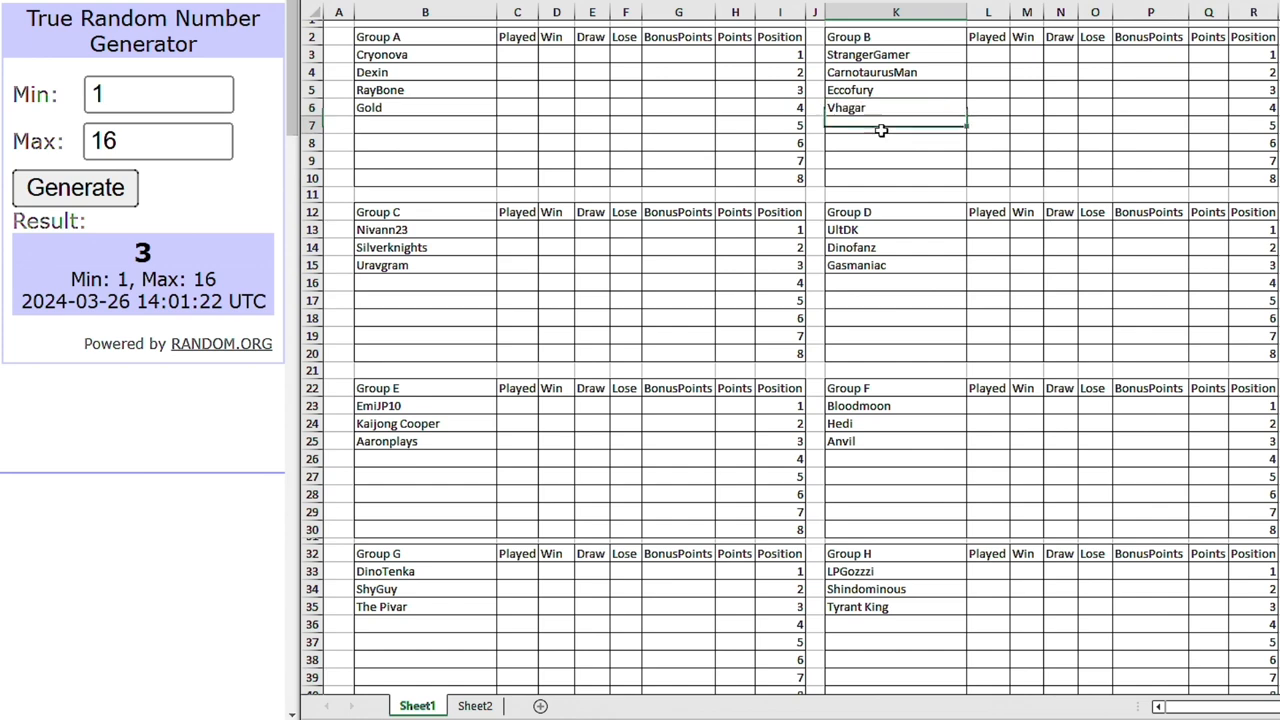
left_click(474, 705)
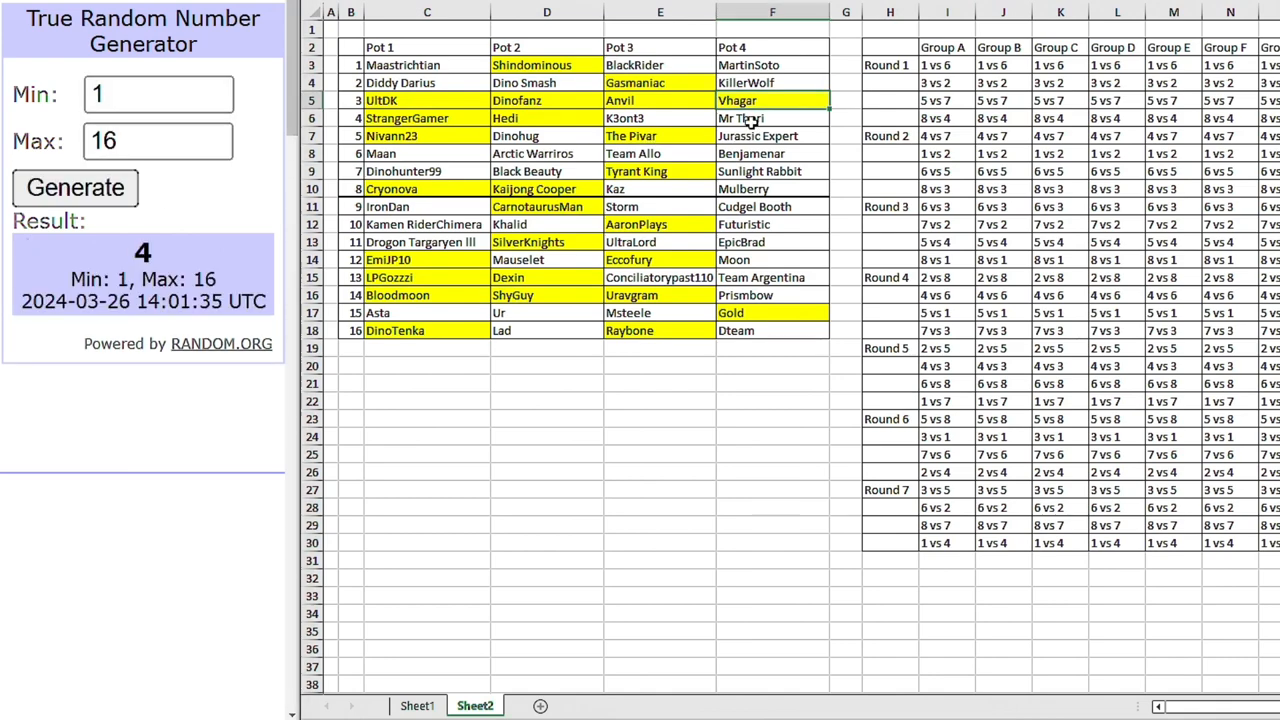
Enter Mr Their fourth in Group C and pick EpicBrad from Pot 4 for Group D
left_click(418, 705)
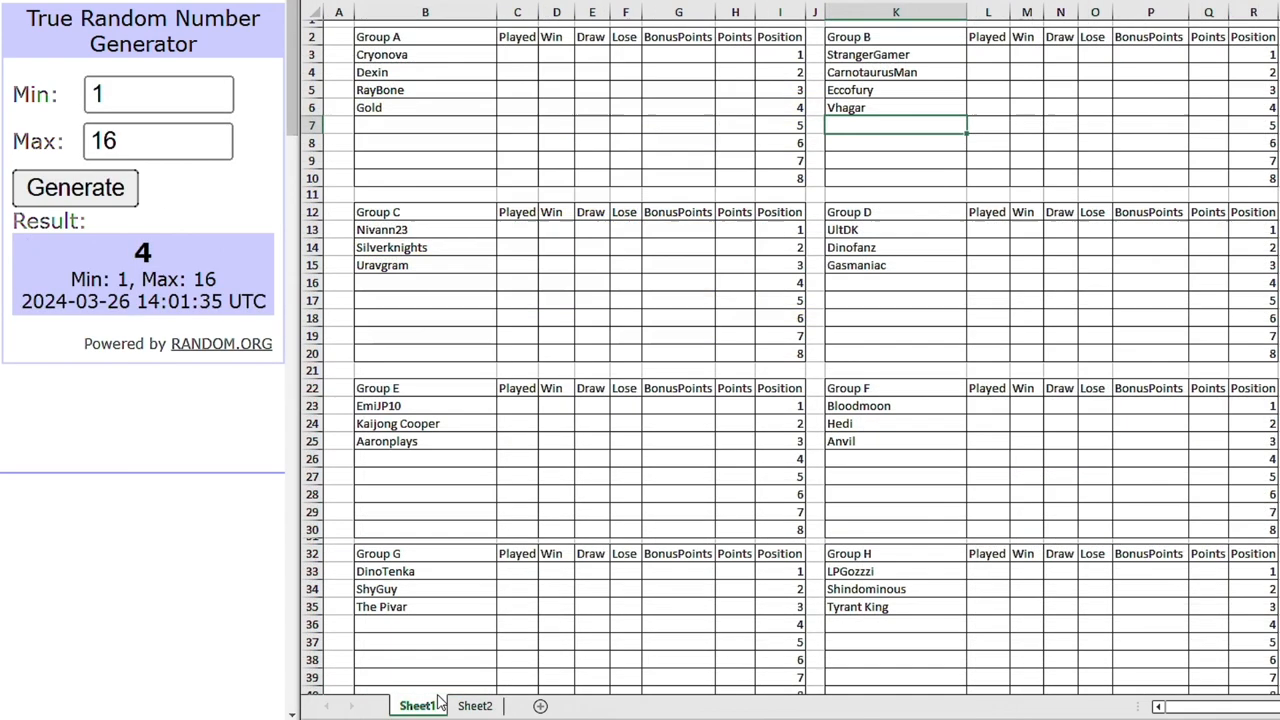
left_click(413, 284)
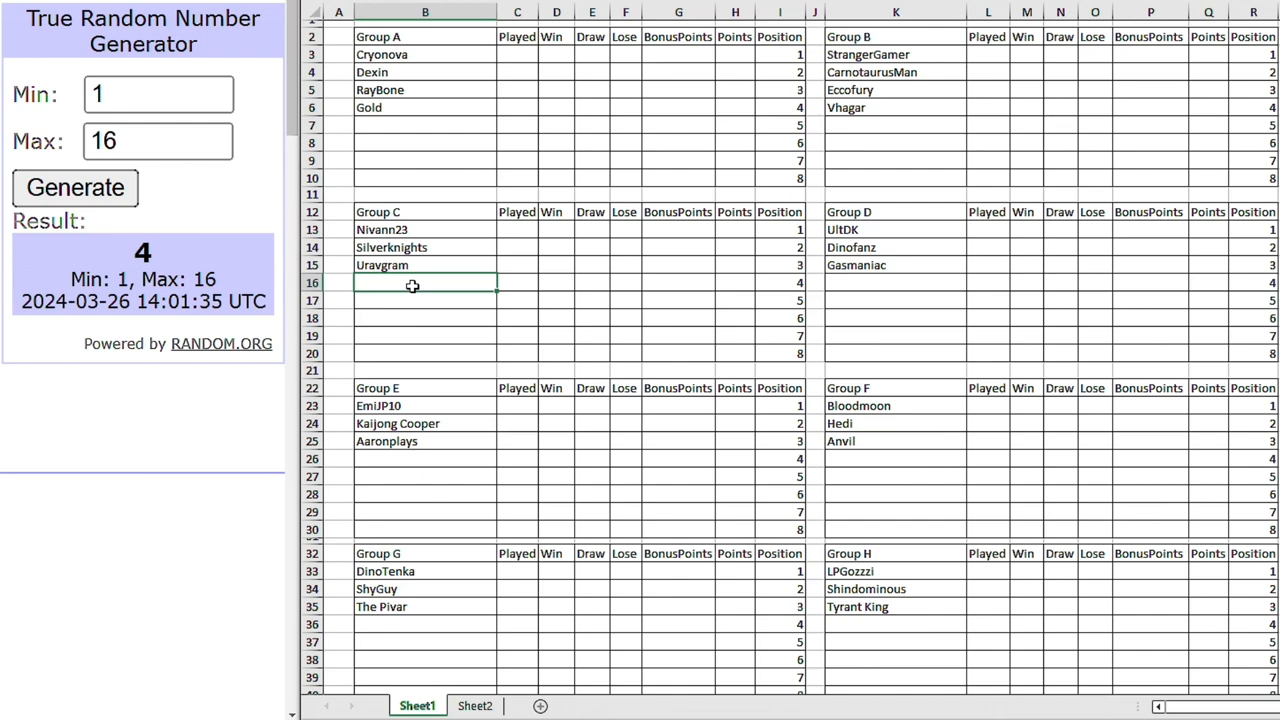
type("Mr Theri")
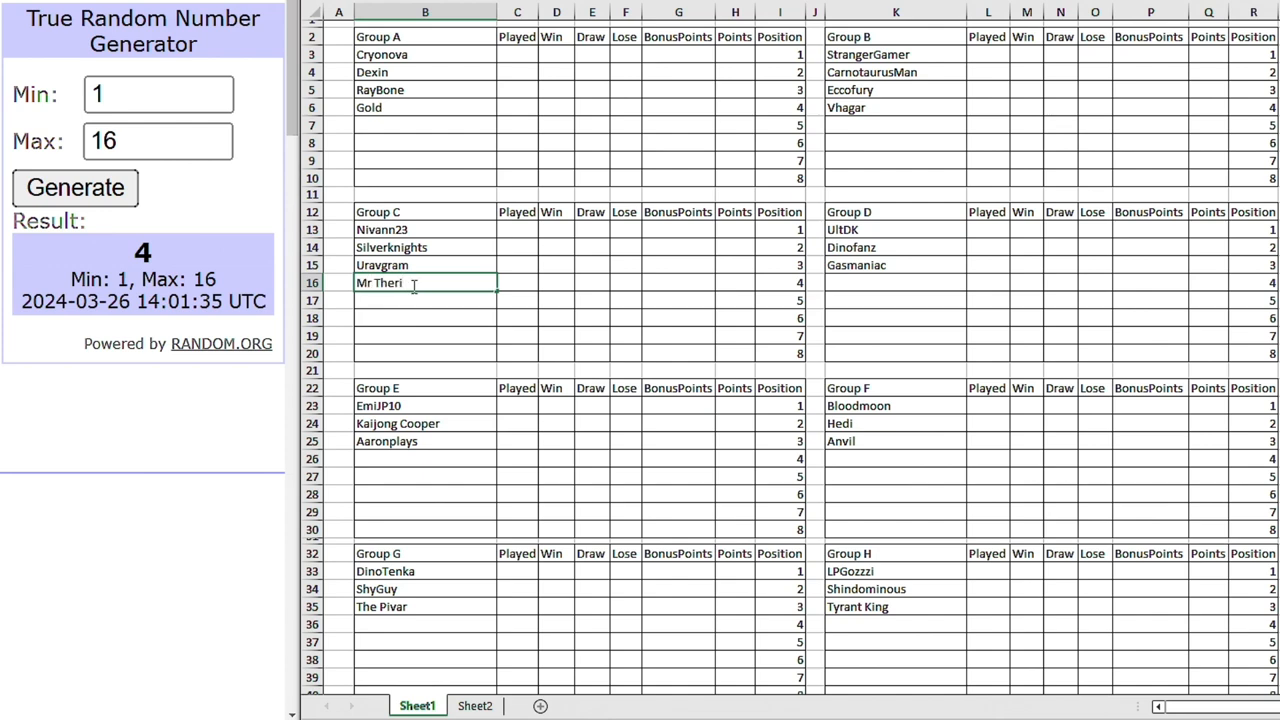
left_click(474, 706)
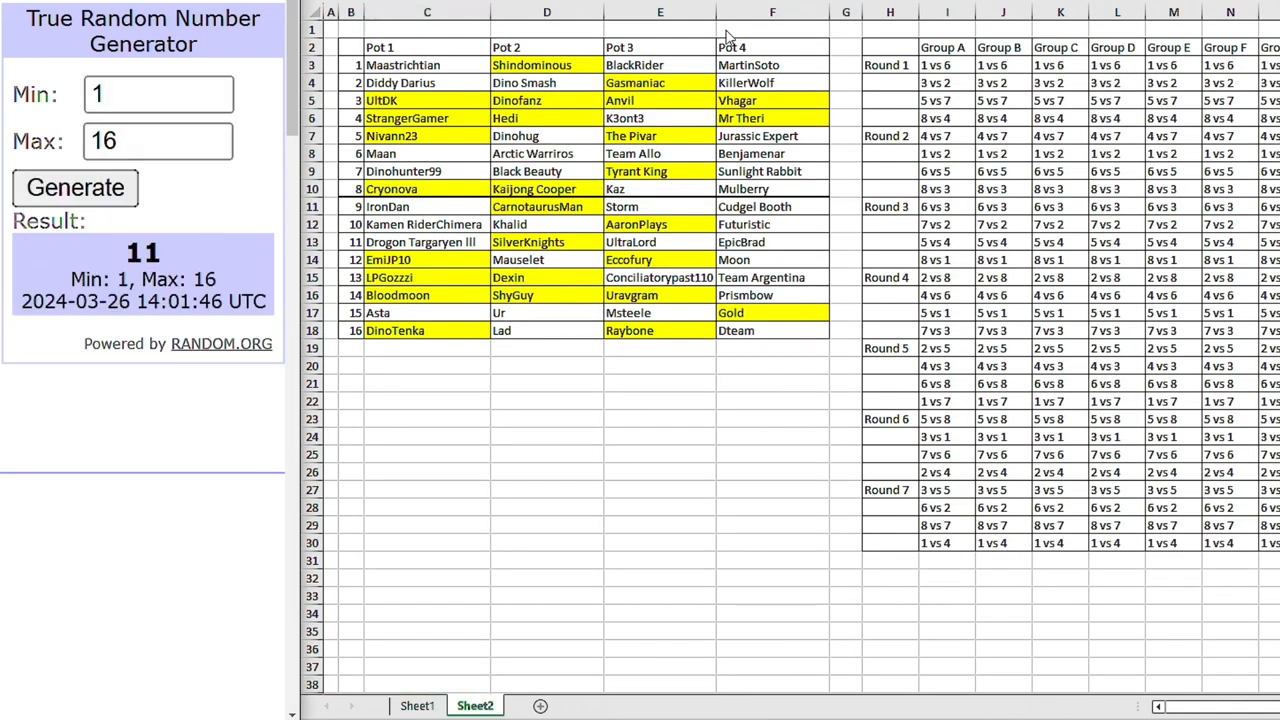
left_click(427, 684)
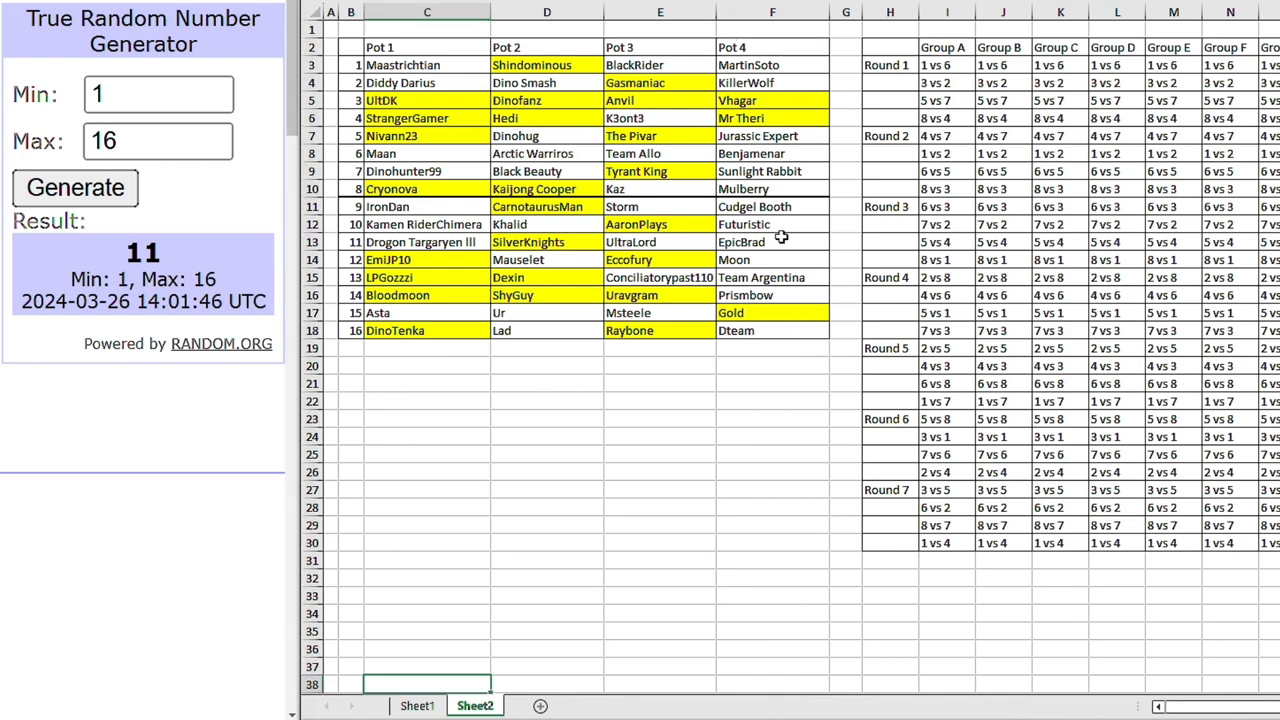
left_click(417, 705)
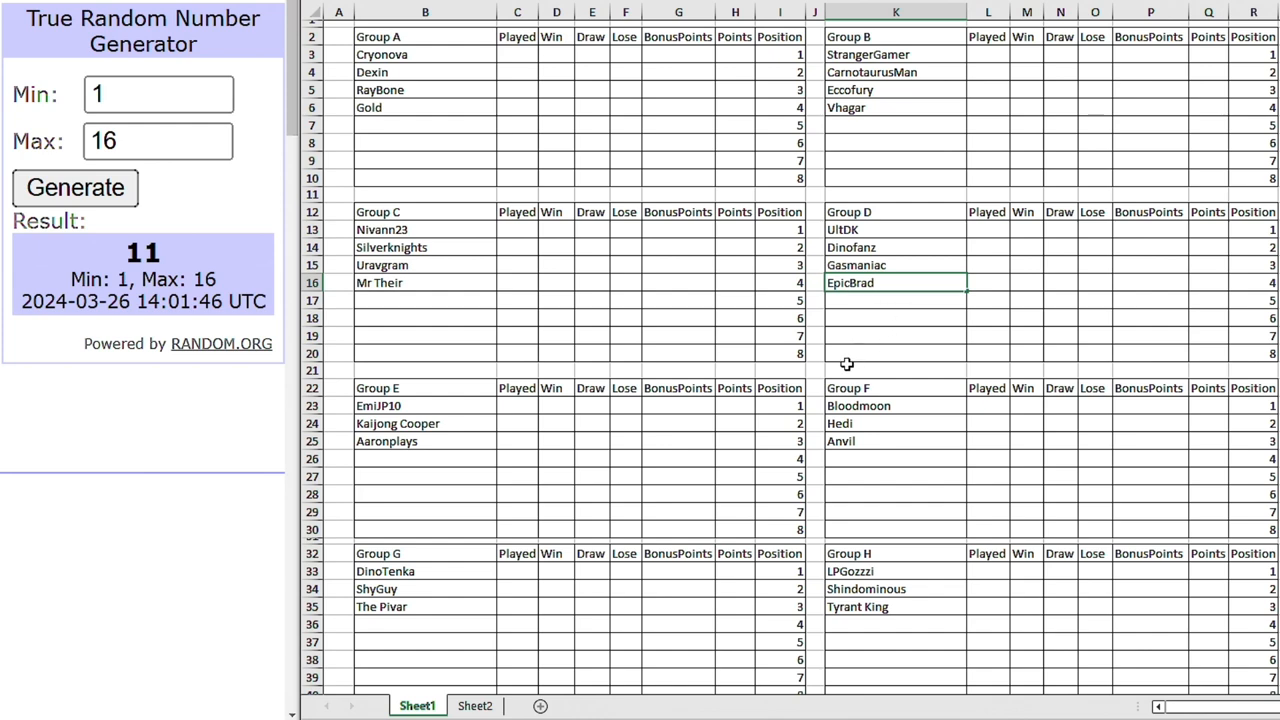
mouse_move(901, 305)
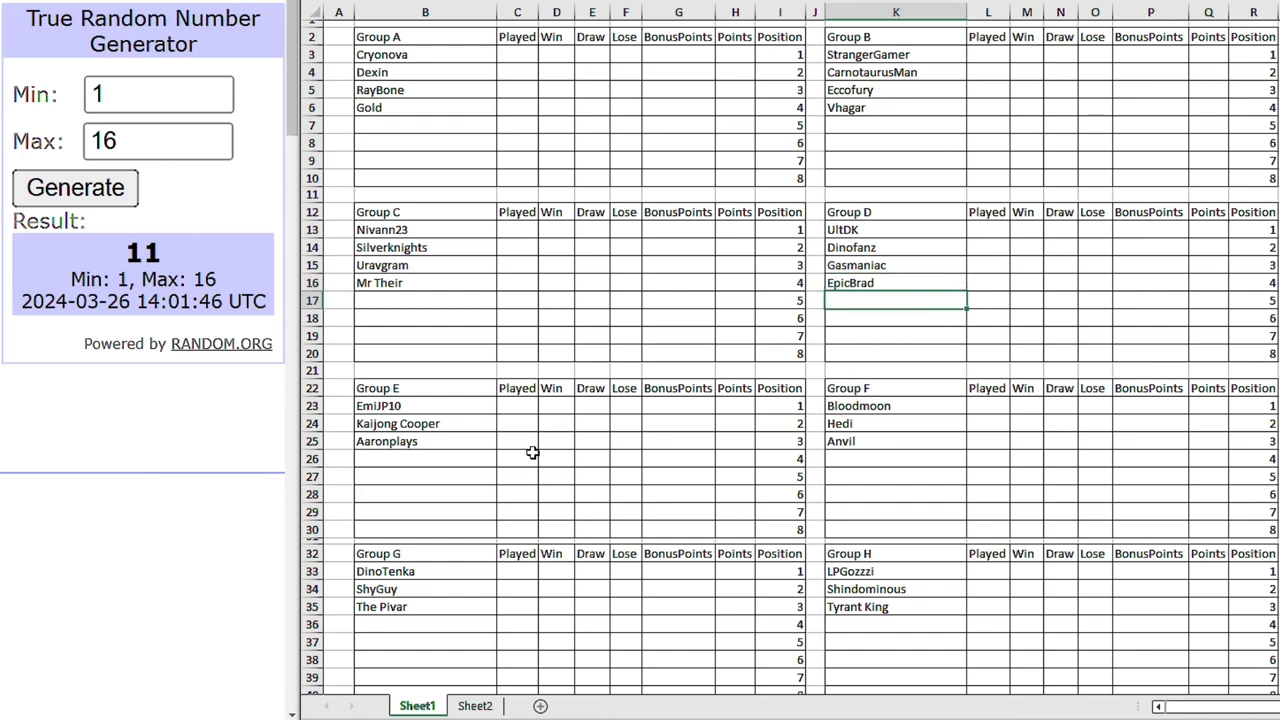
left_click(474, 705)
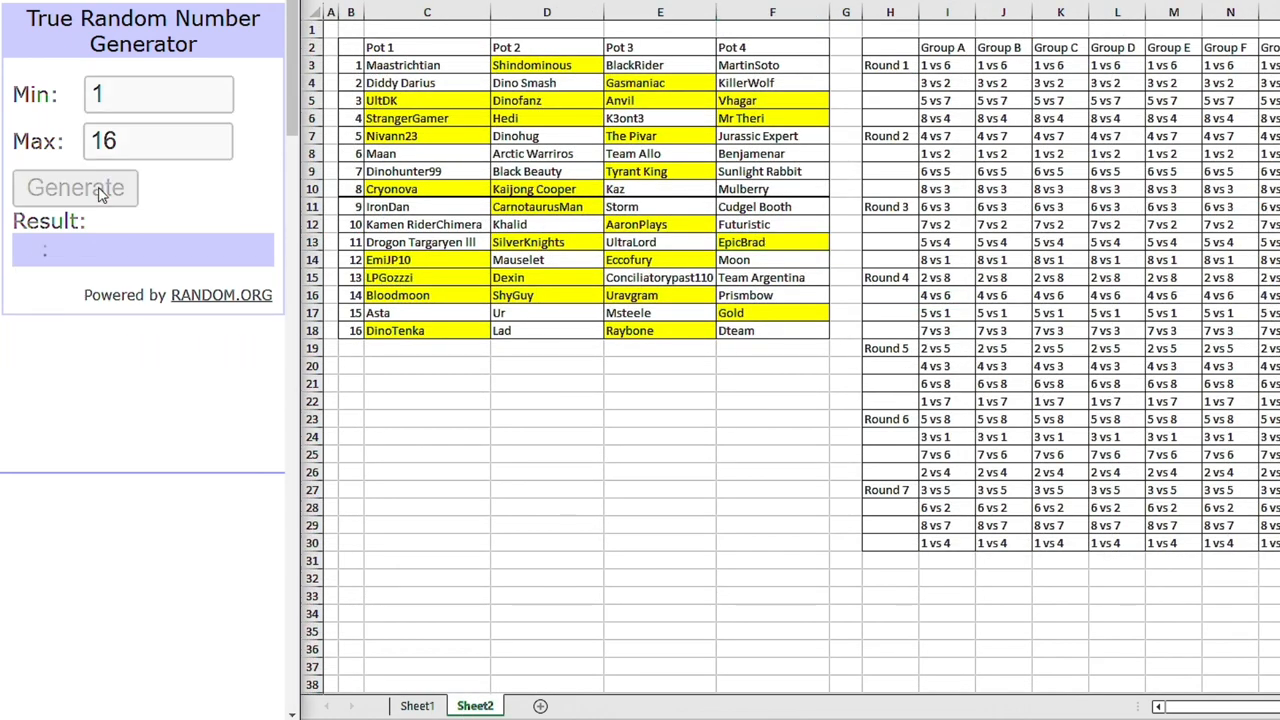
left_click(75, 188)
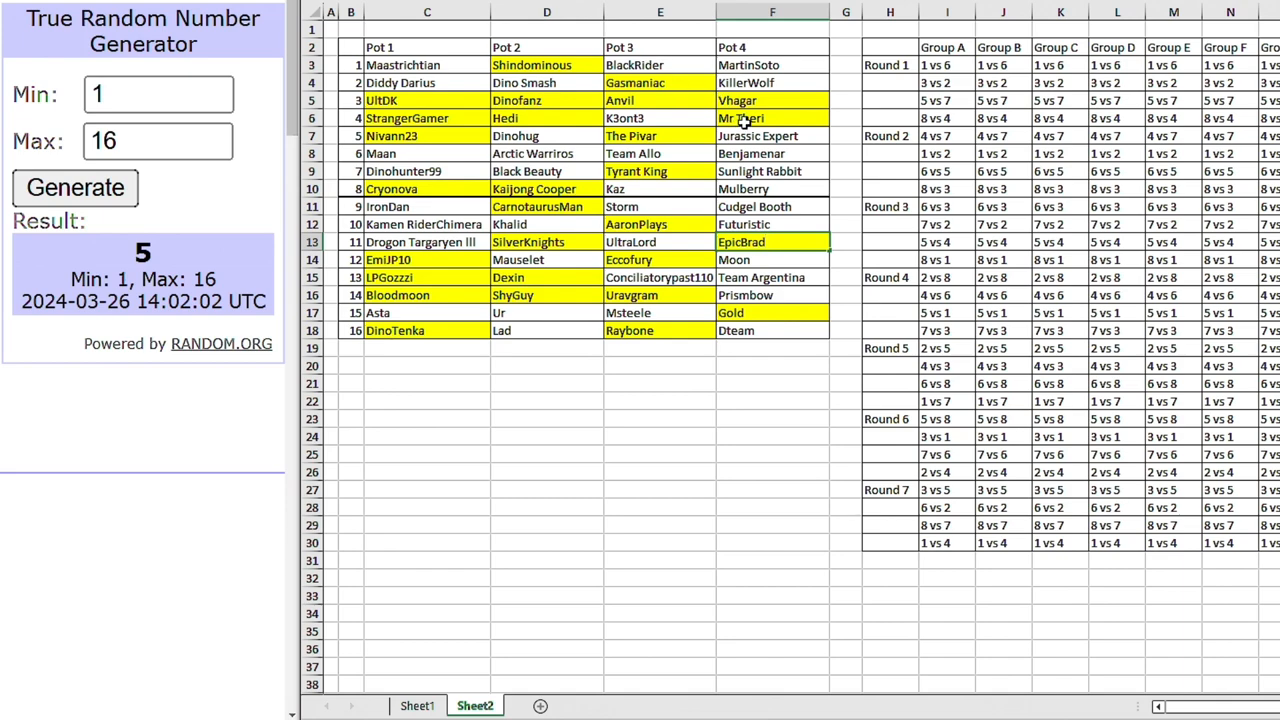
left_click(417, 706)
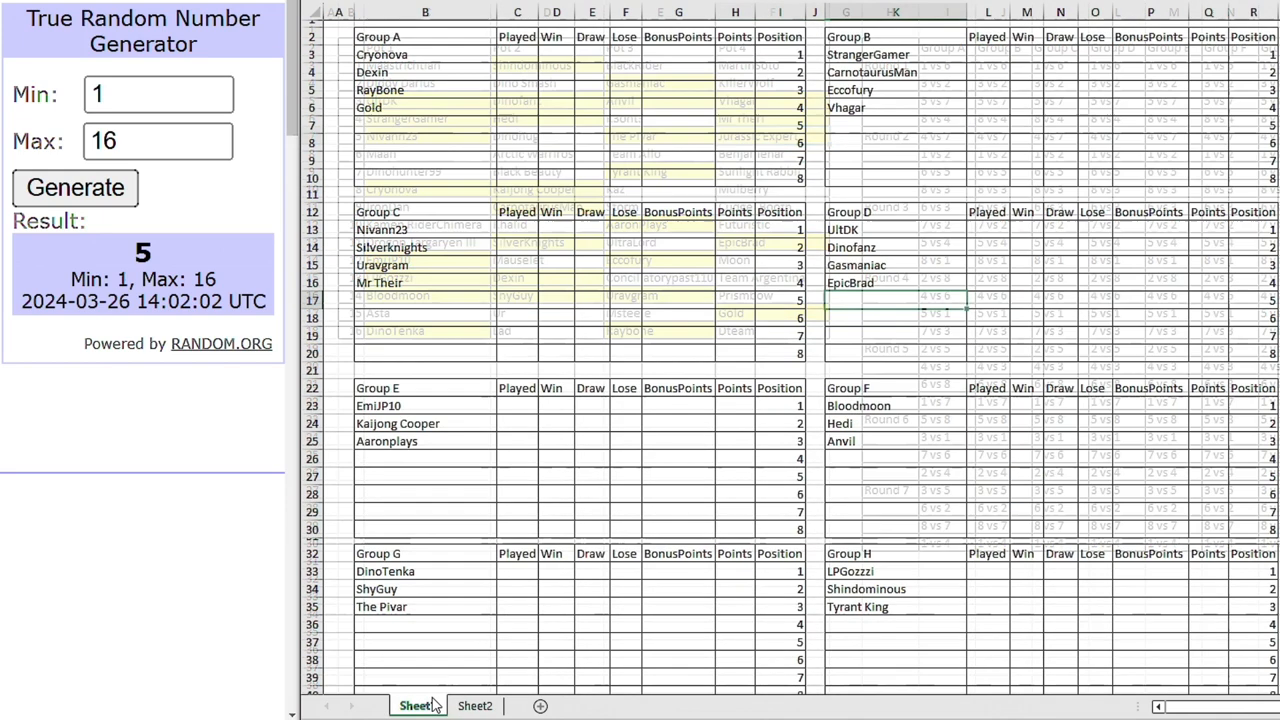
type("Jurassic Expert")
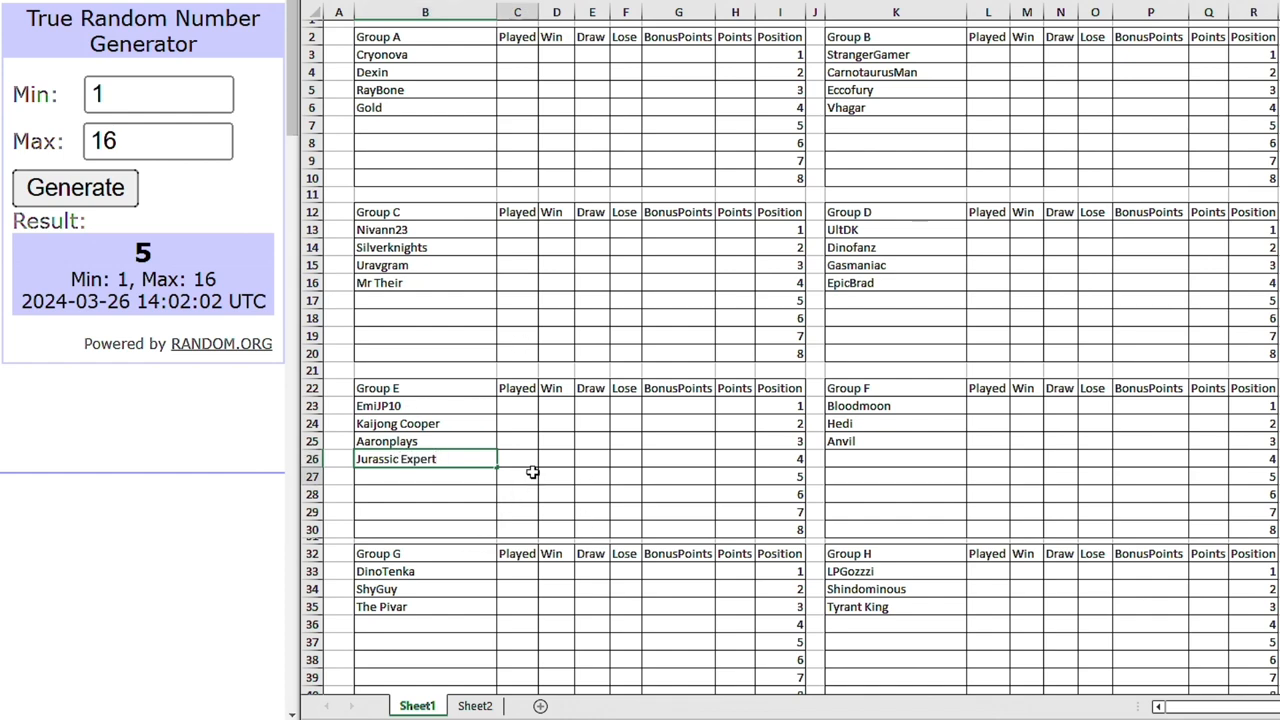
left_click(474, 705)
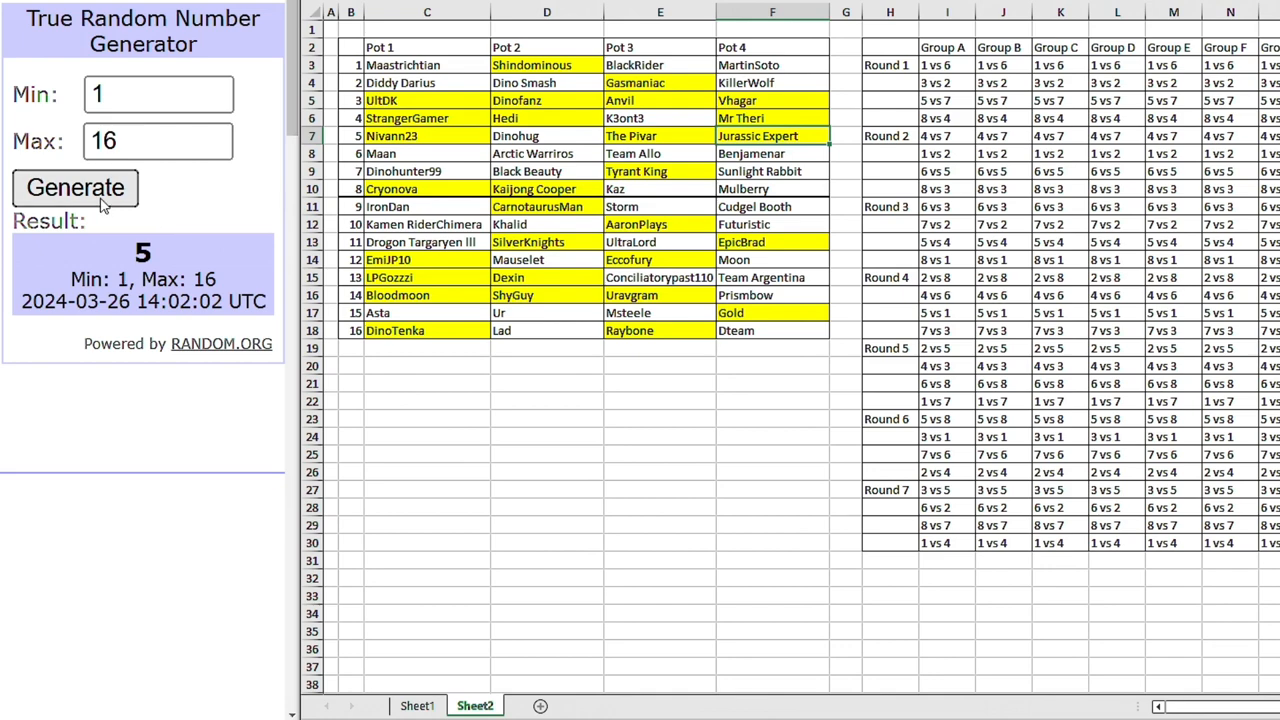
left_click(75, 188)
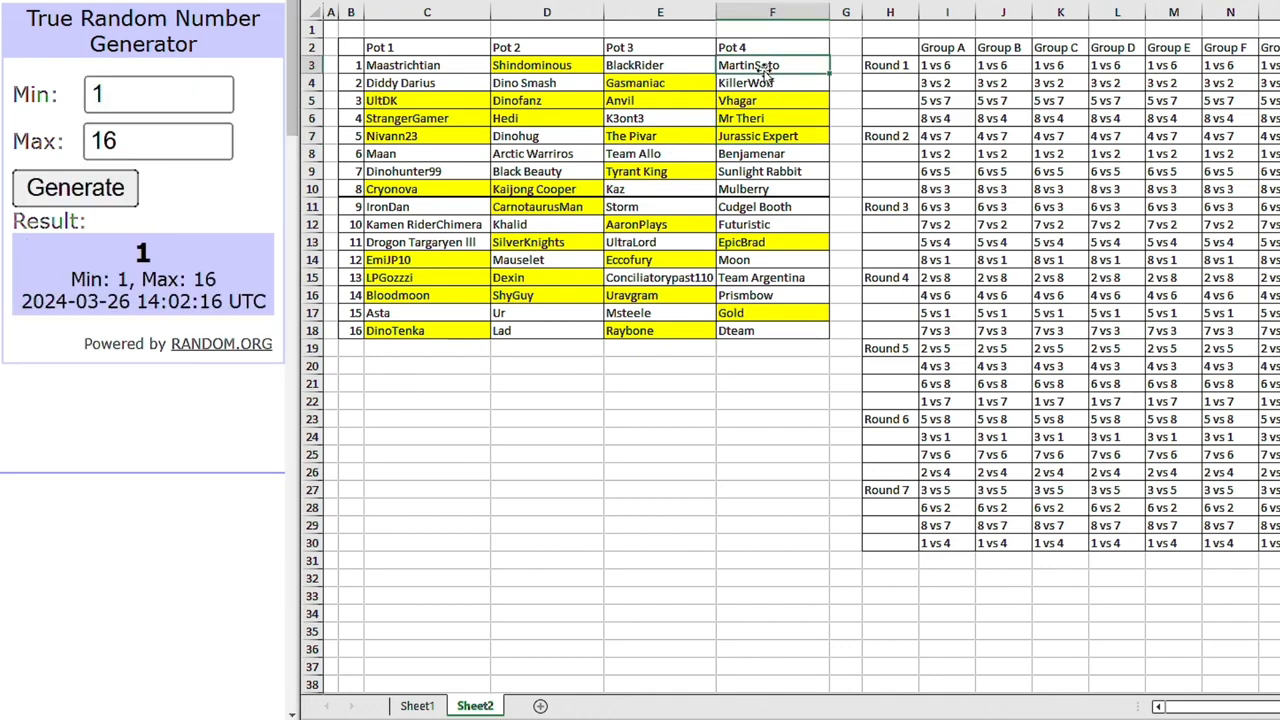
left_click(417, 705)
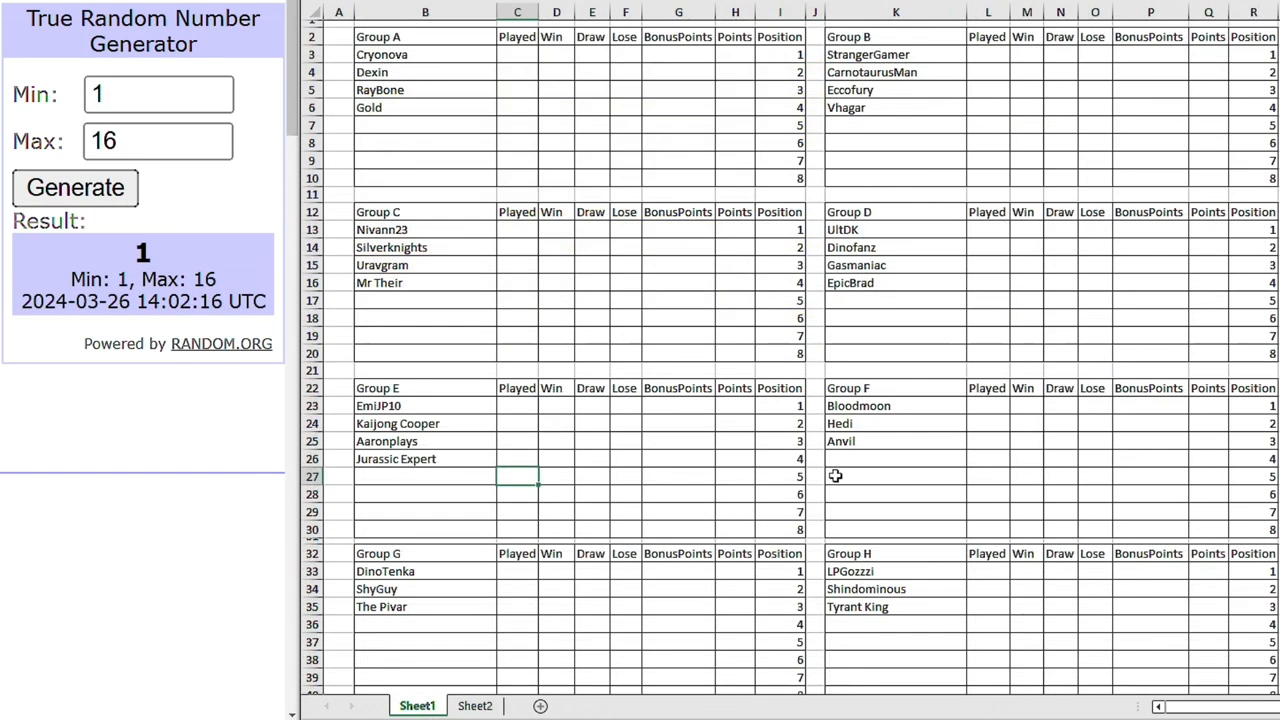
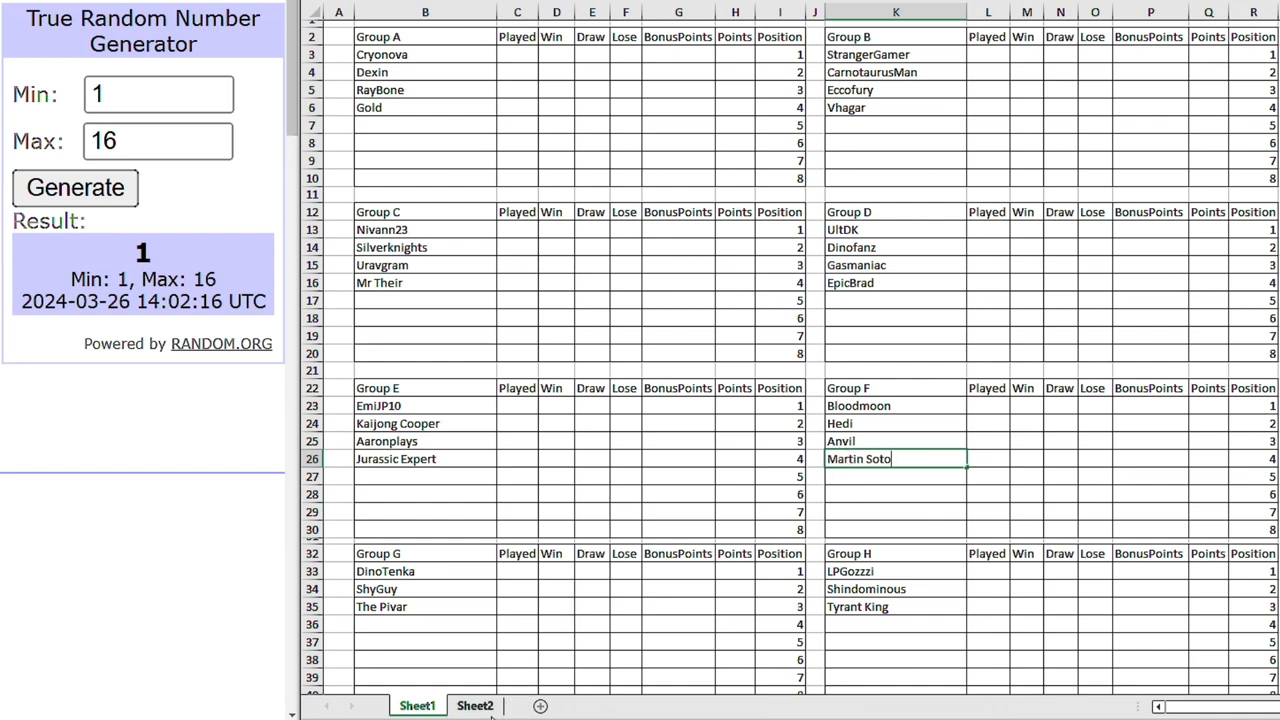
Draw again and enter Moon and KillerWolf fourth in Groups G and H
left_click(474, 705)
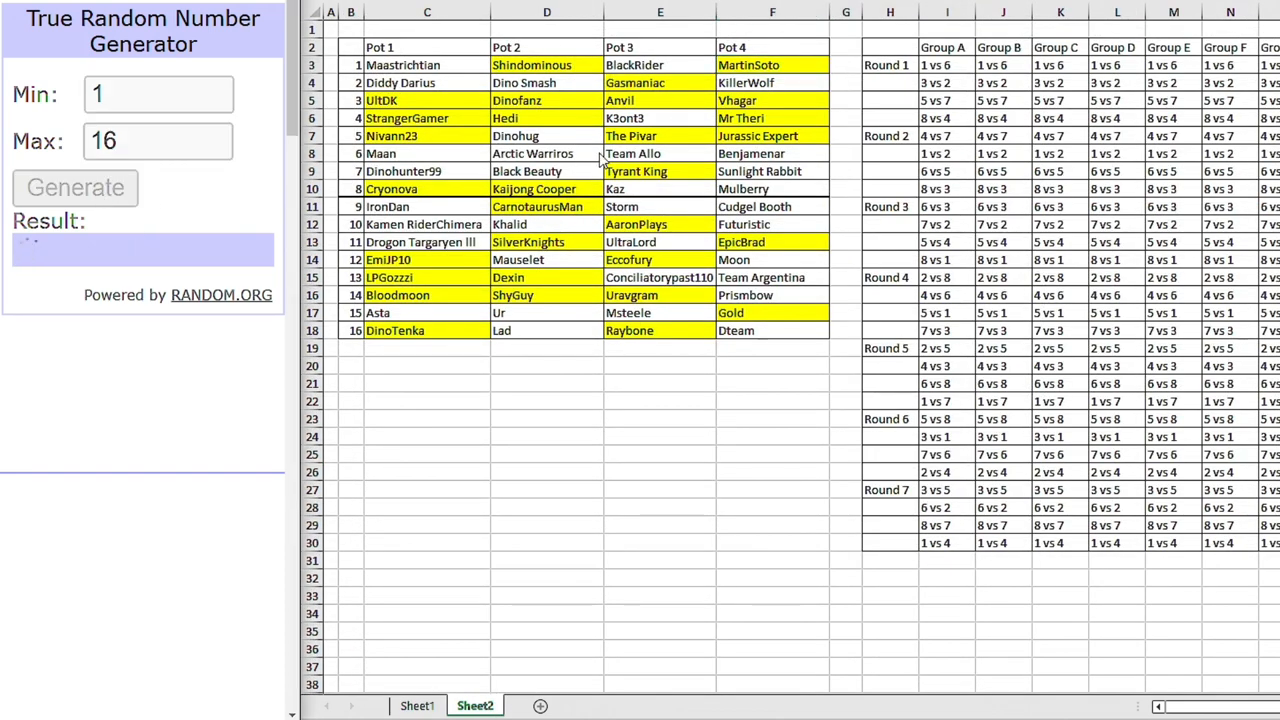
left_click(74, 188)
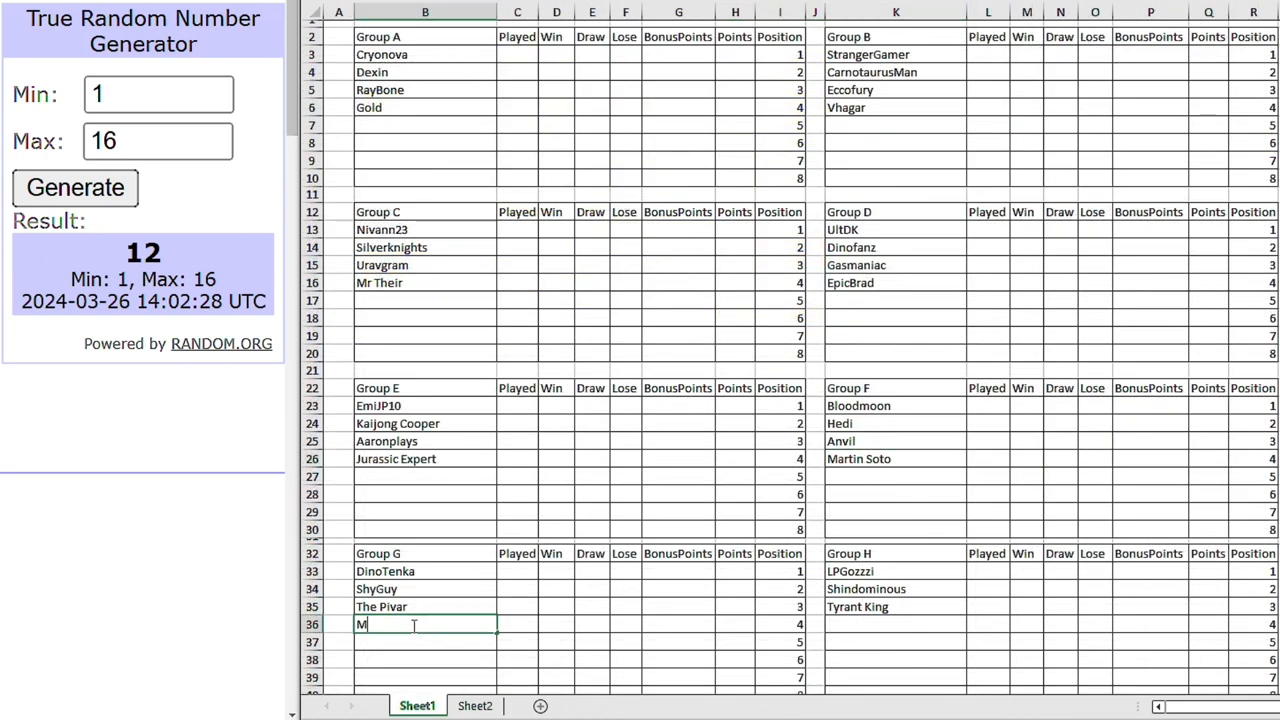
type("oon")
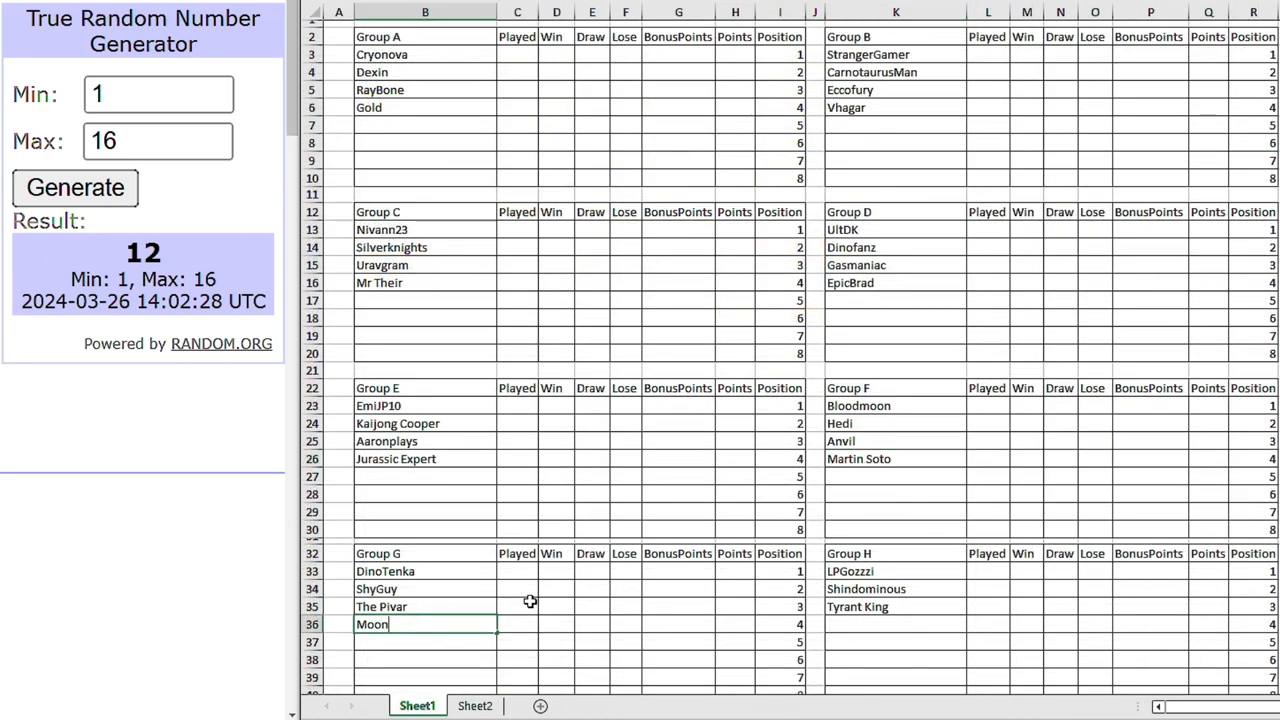
left_click(474, 705)
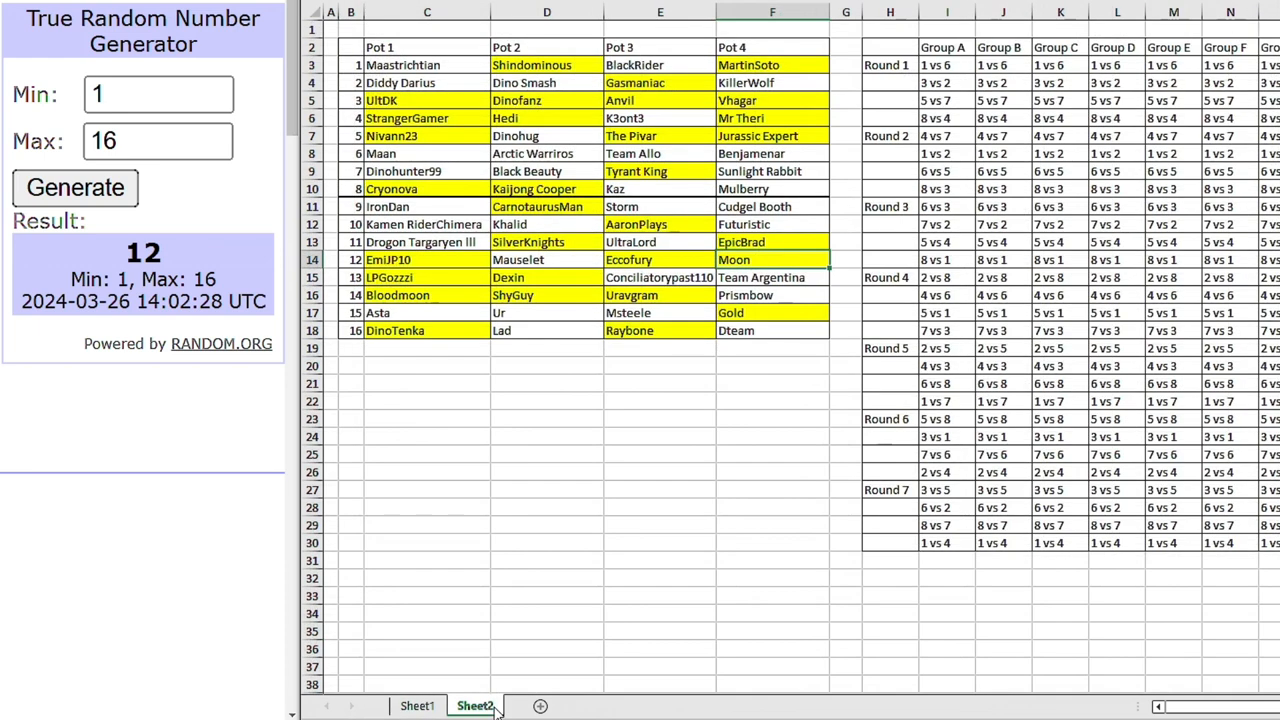
left_click(75, 188)
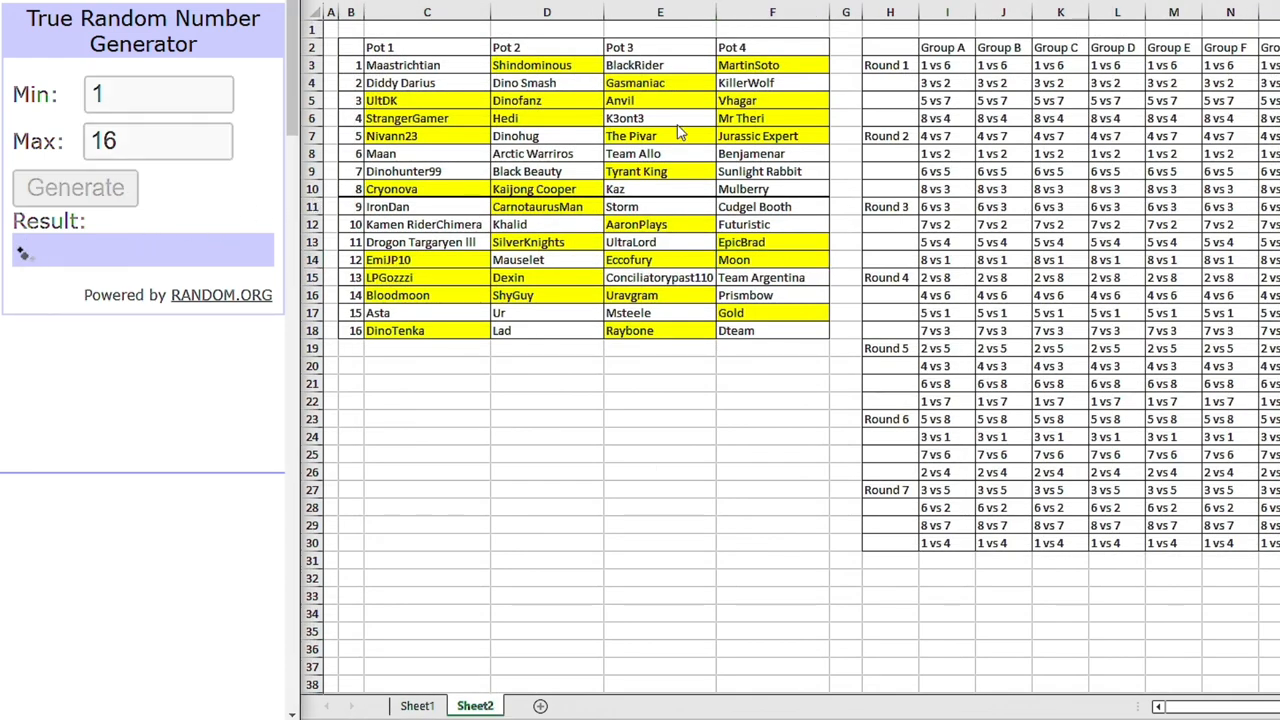
left_click(75, 188)
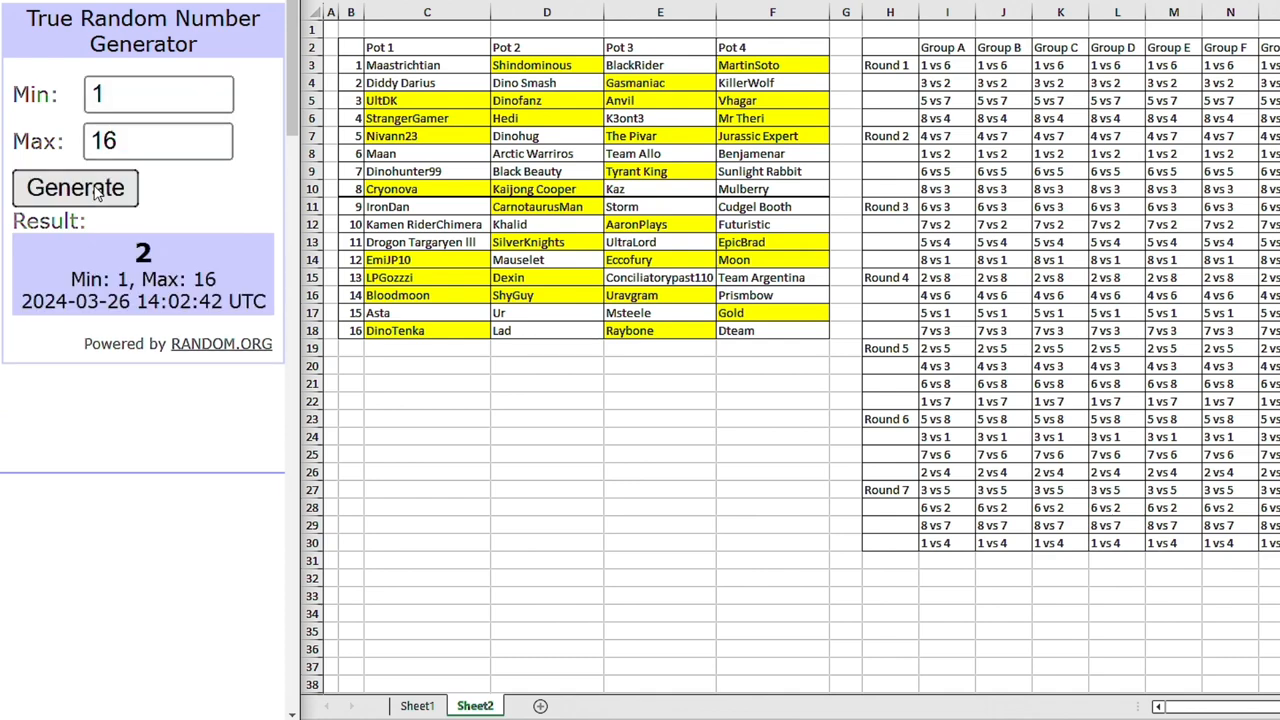
left_click(417, 705)
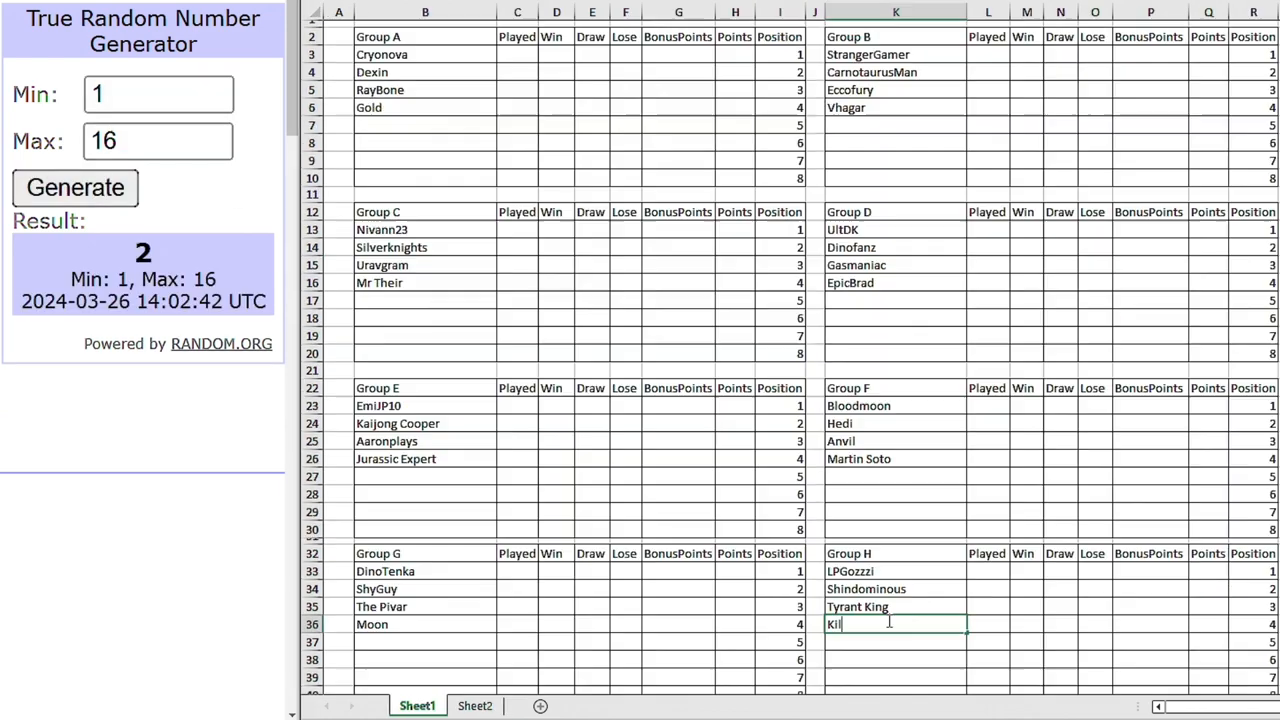
type("lerWolf")
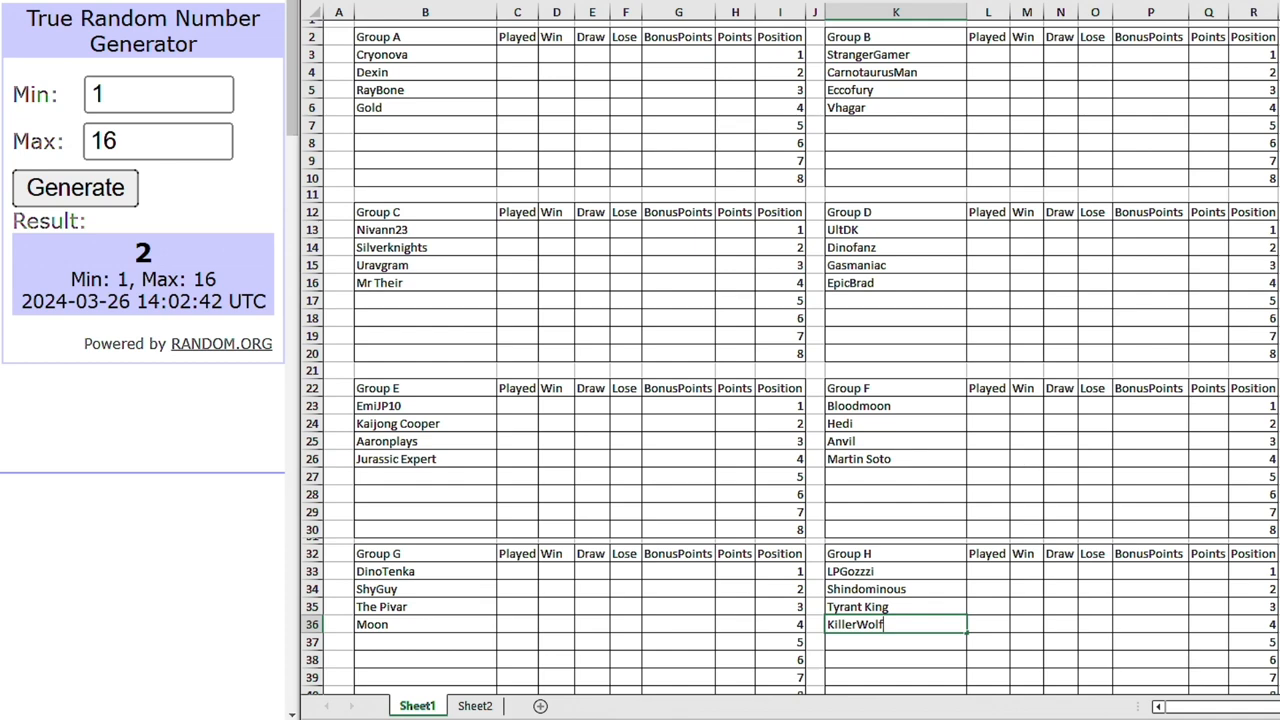
left_click(474, 705)
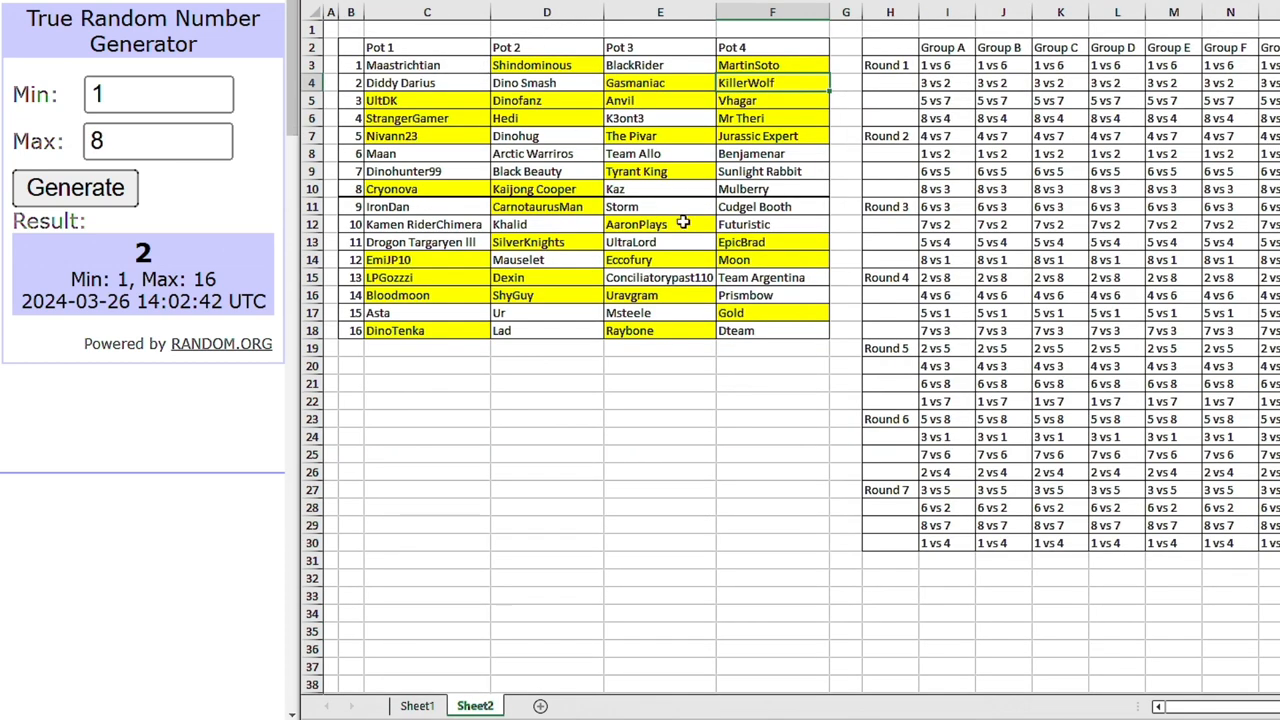
mouse_move(557, 273)
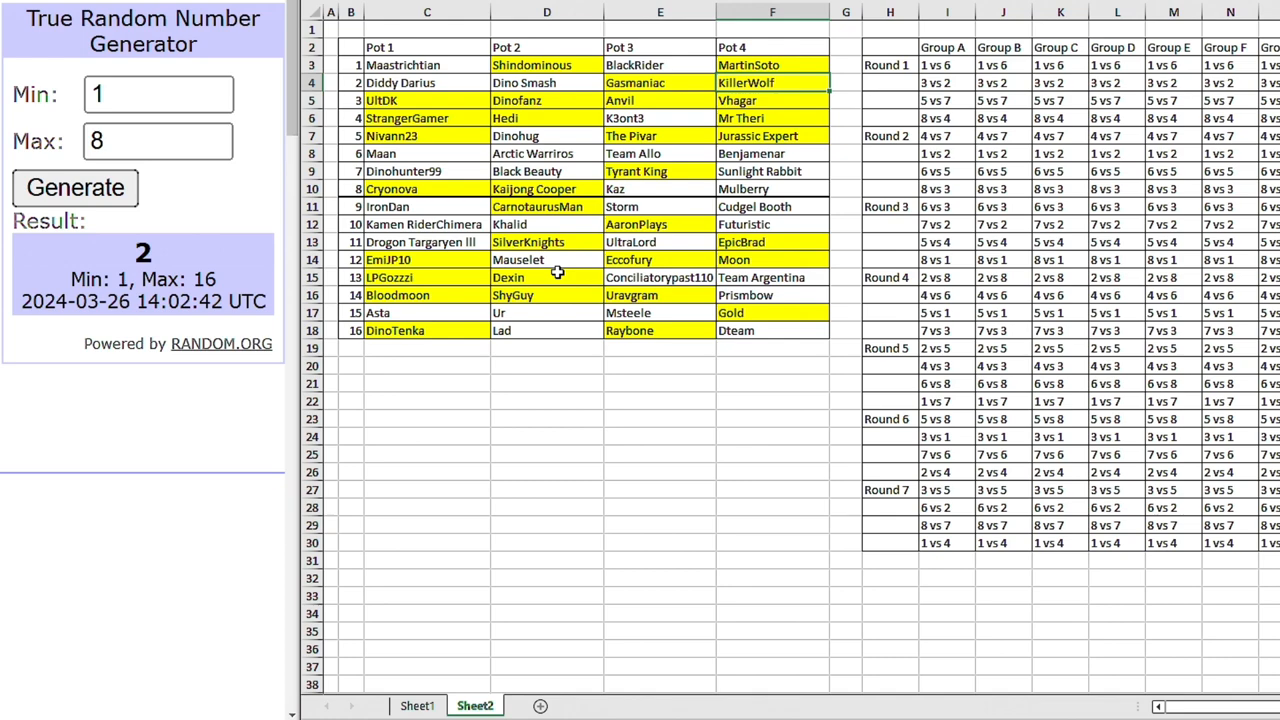
mouse_move(476, 563)
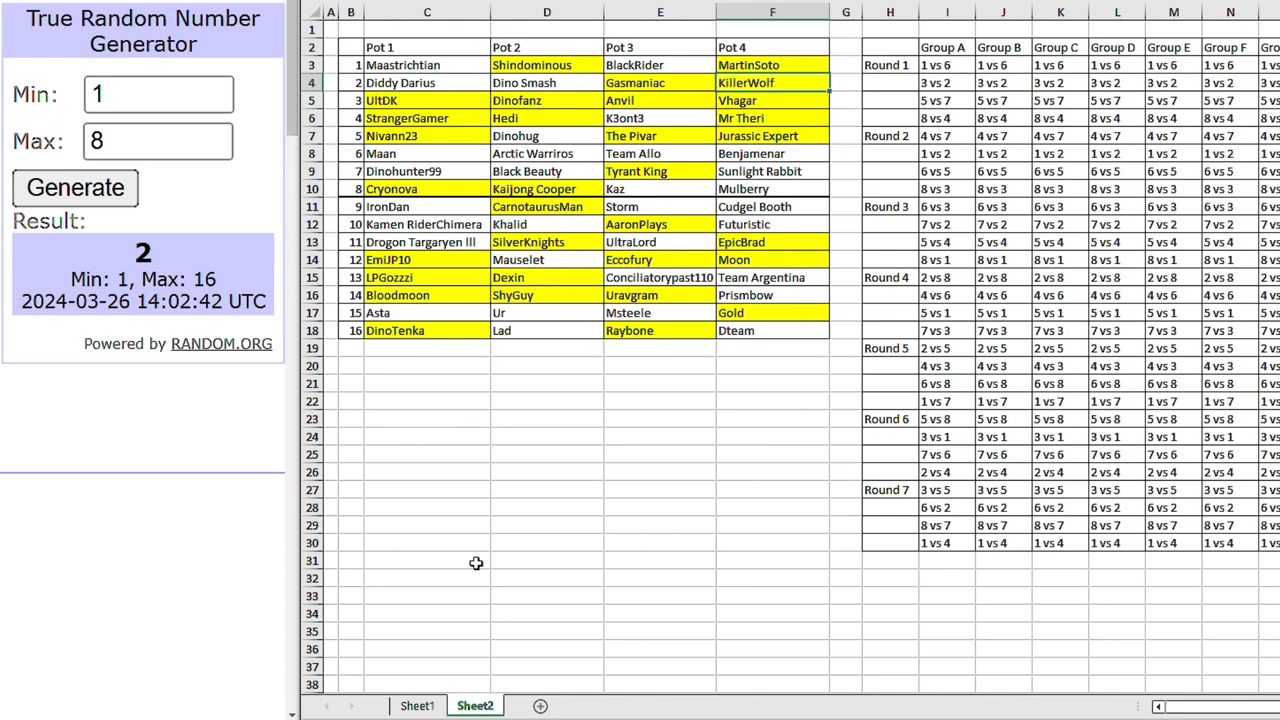
Change the random generator's range to 1–8 and draw a Pot 1 team
left_click(547, 648)
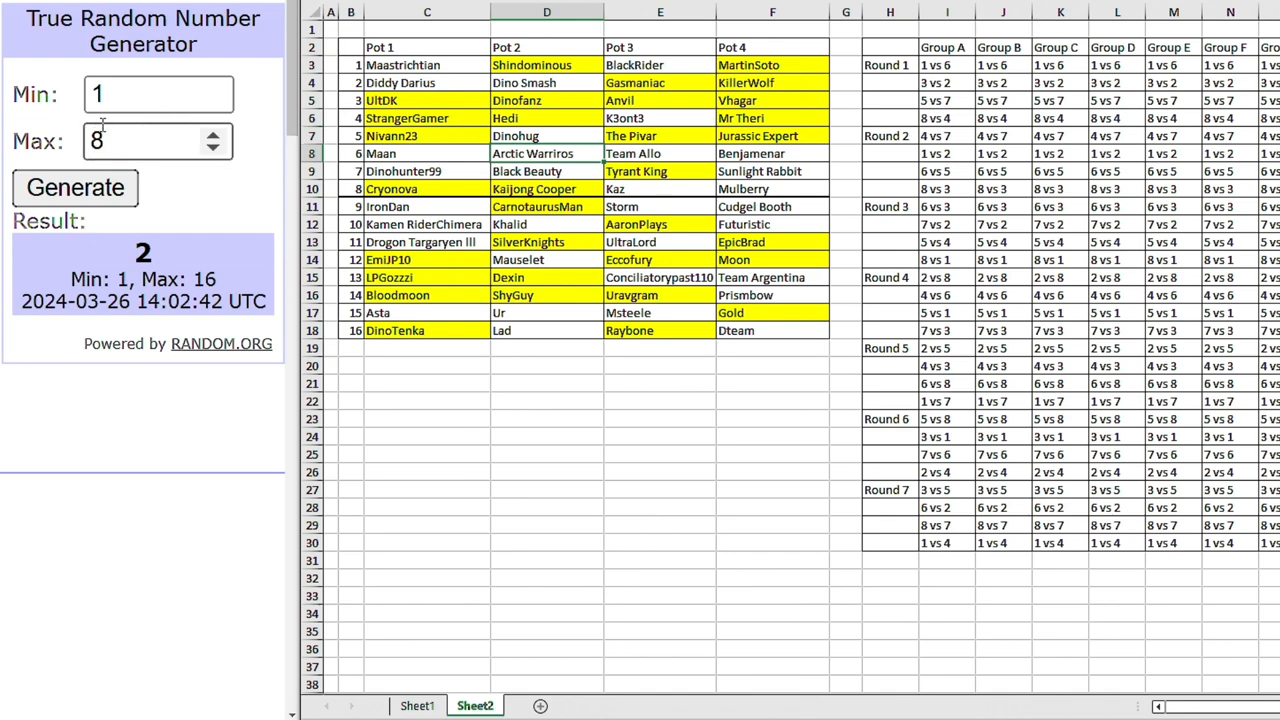
left_click(427, 65)
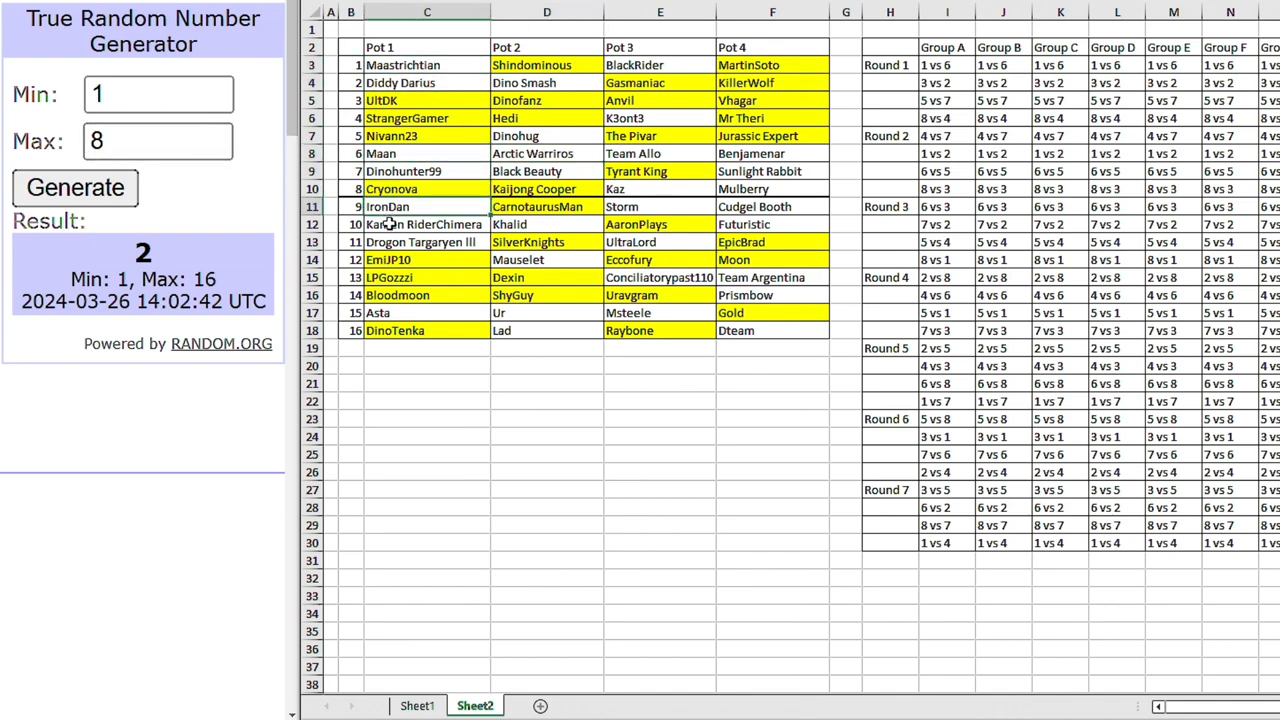
left_click(547, 437)
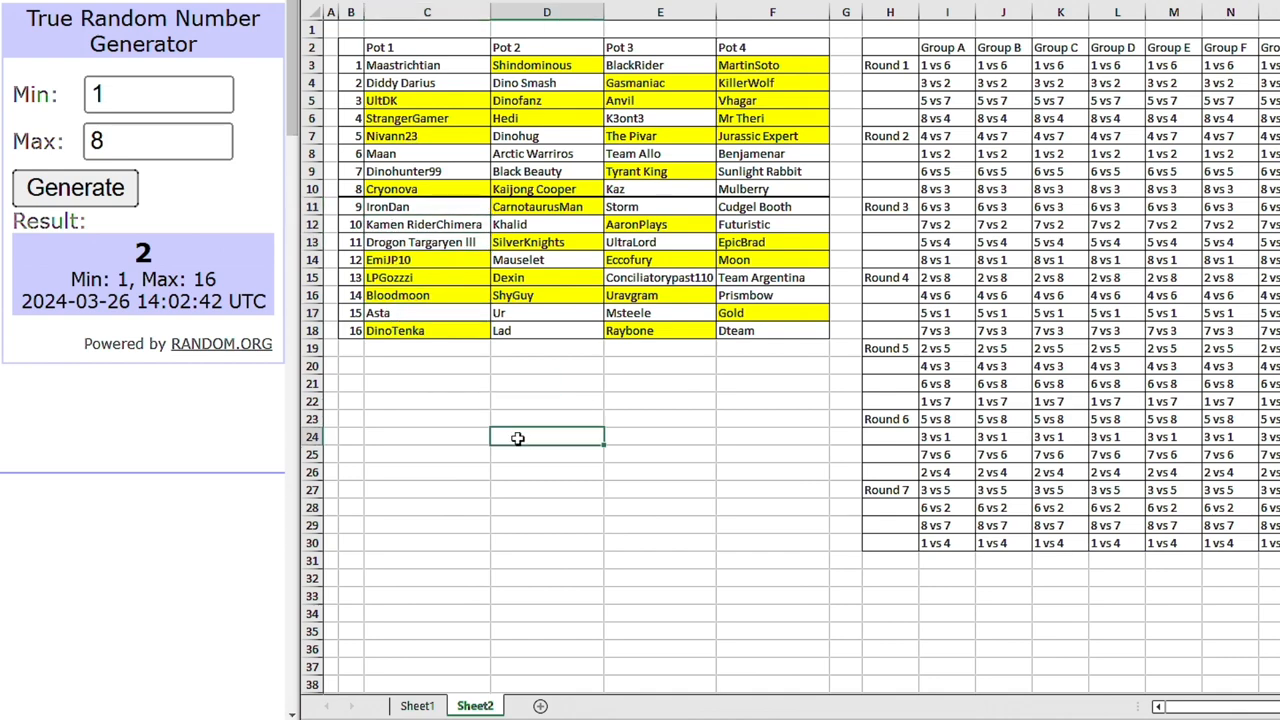
left_click(75, 188)
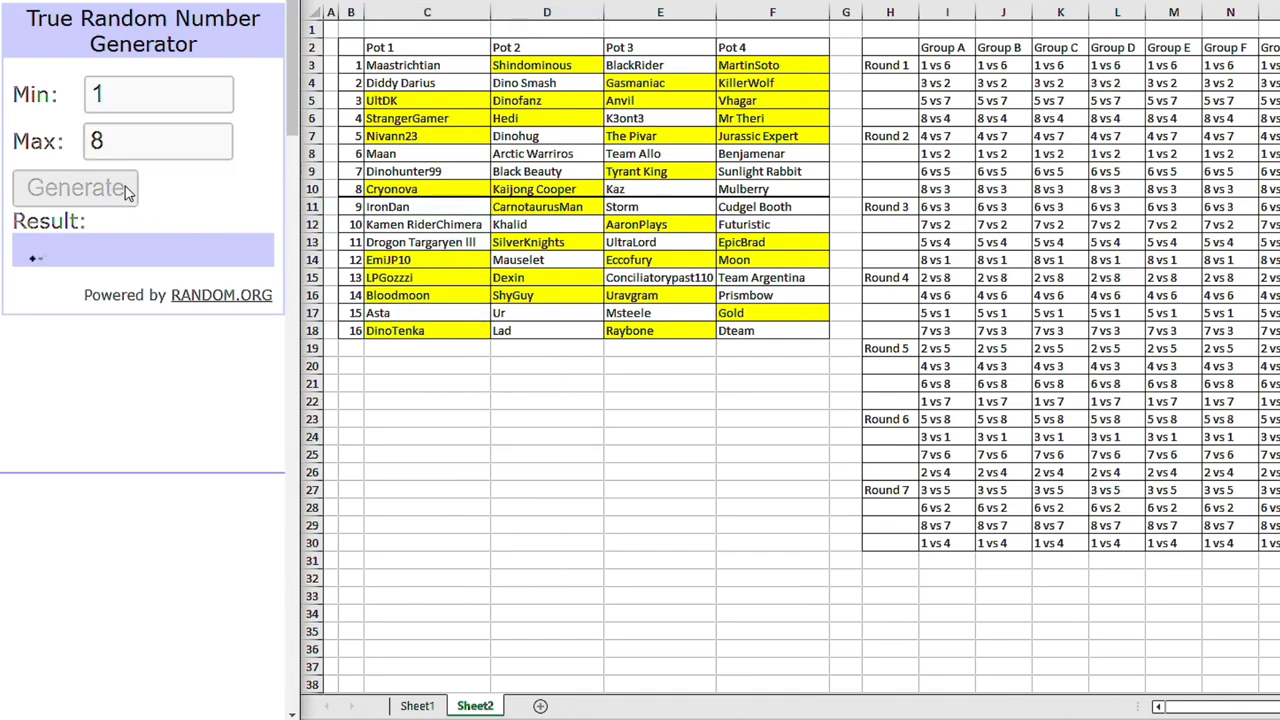
left_click(75, 188)
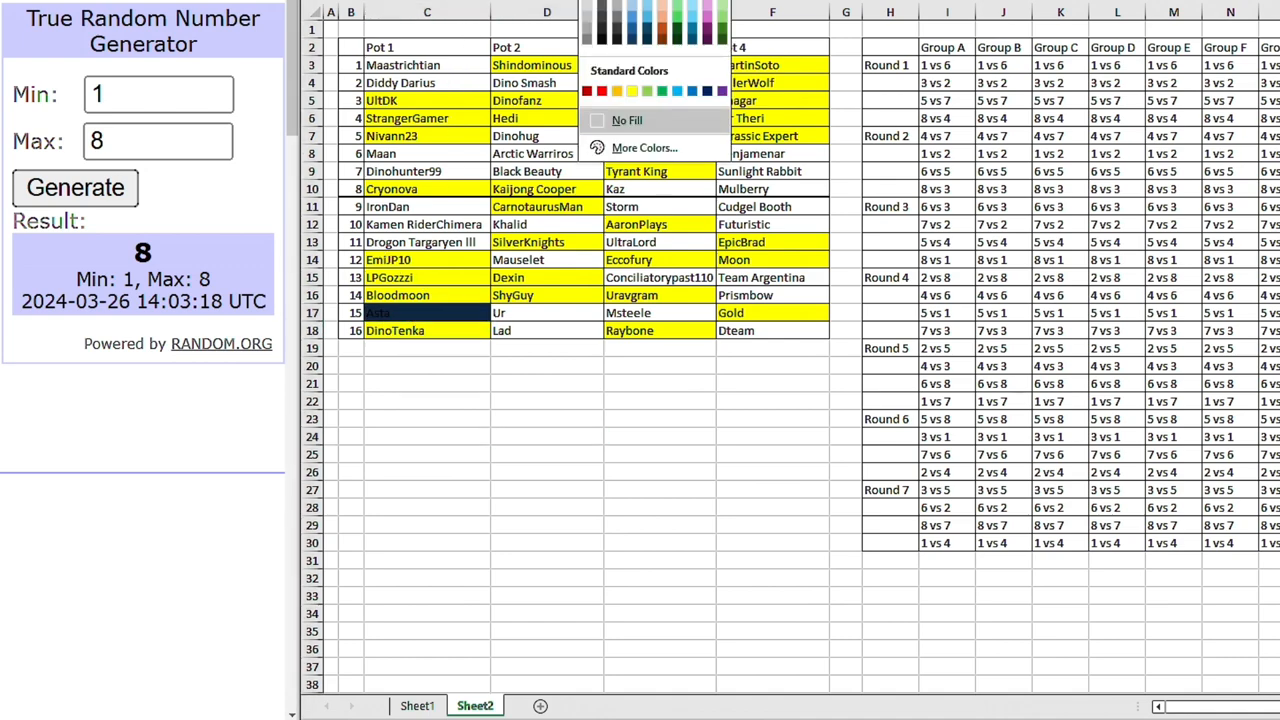
Enter Asta fifth in Group A and shade Asta green in Pot 1
left_click(417, 705)
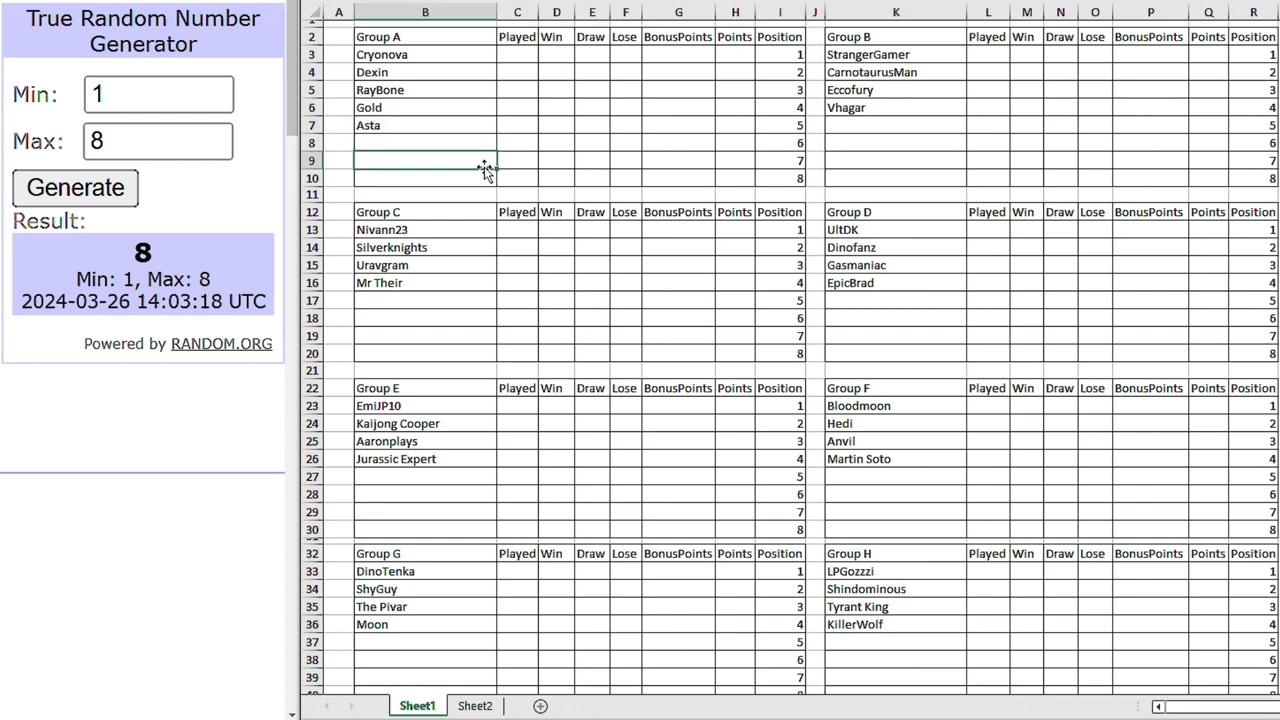
left_click(425, 124)
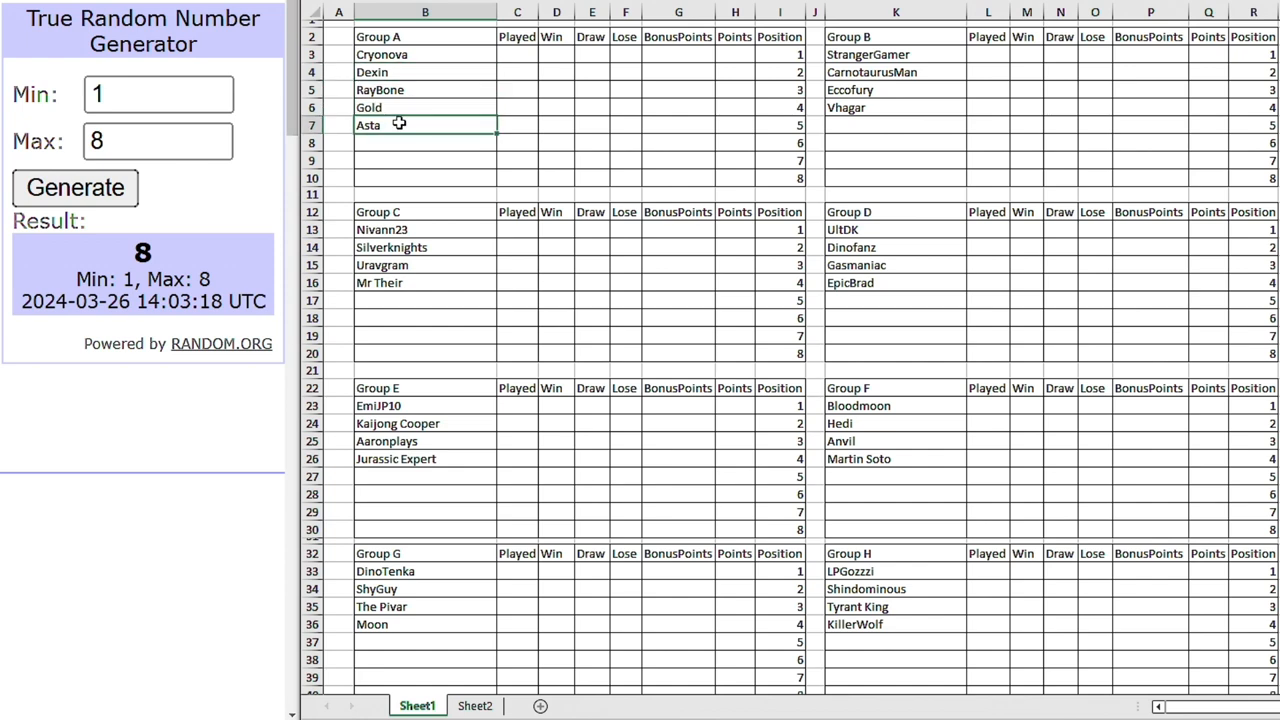
left_click(425, 90)
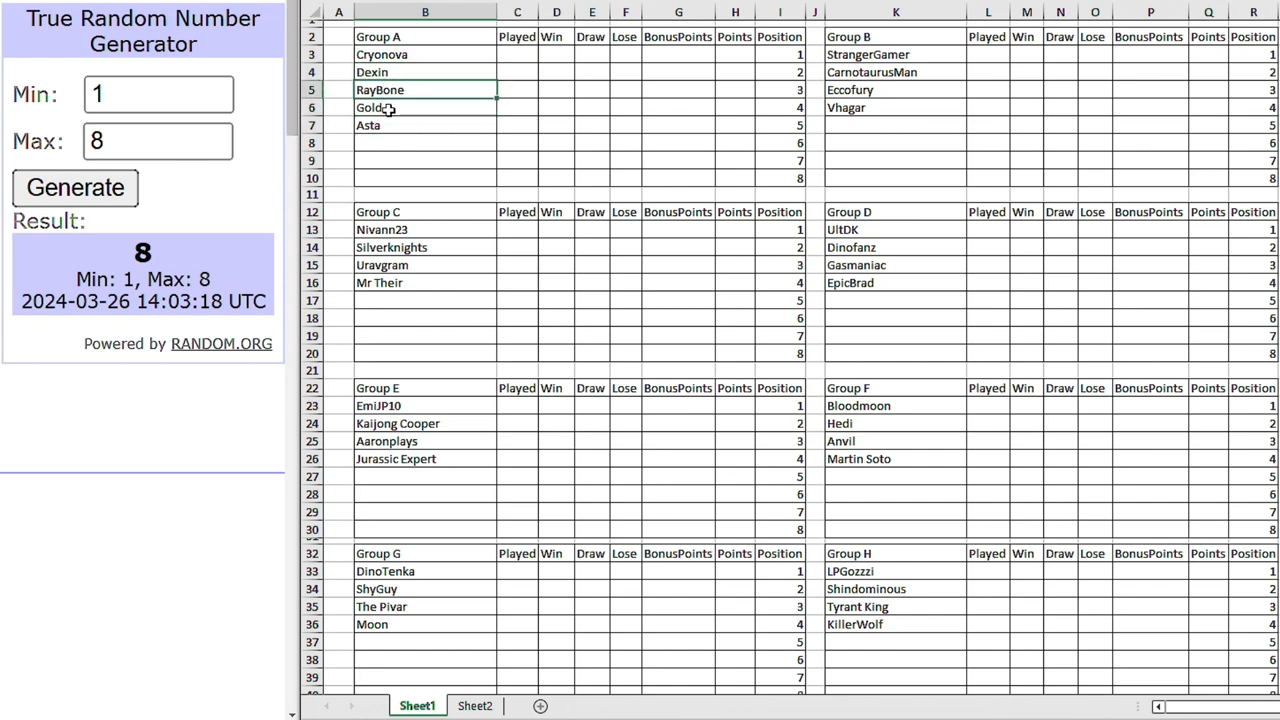
left_click(425, 124)
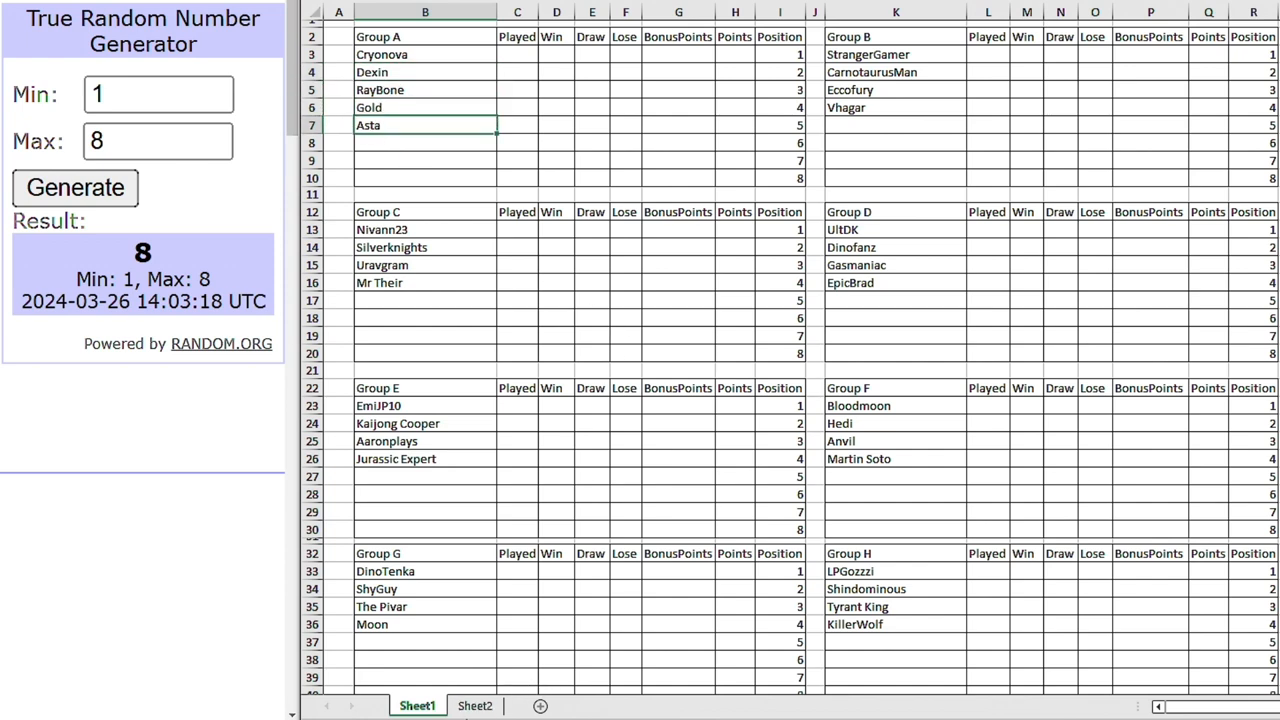
left_click(474, 705)
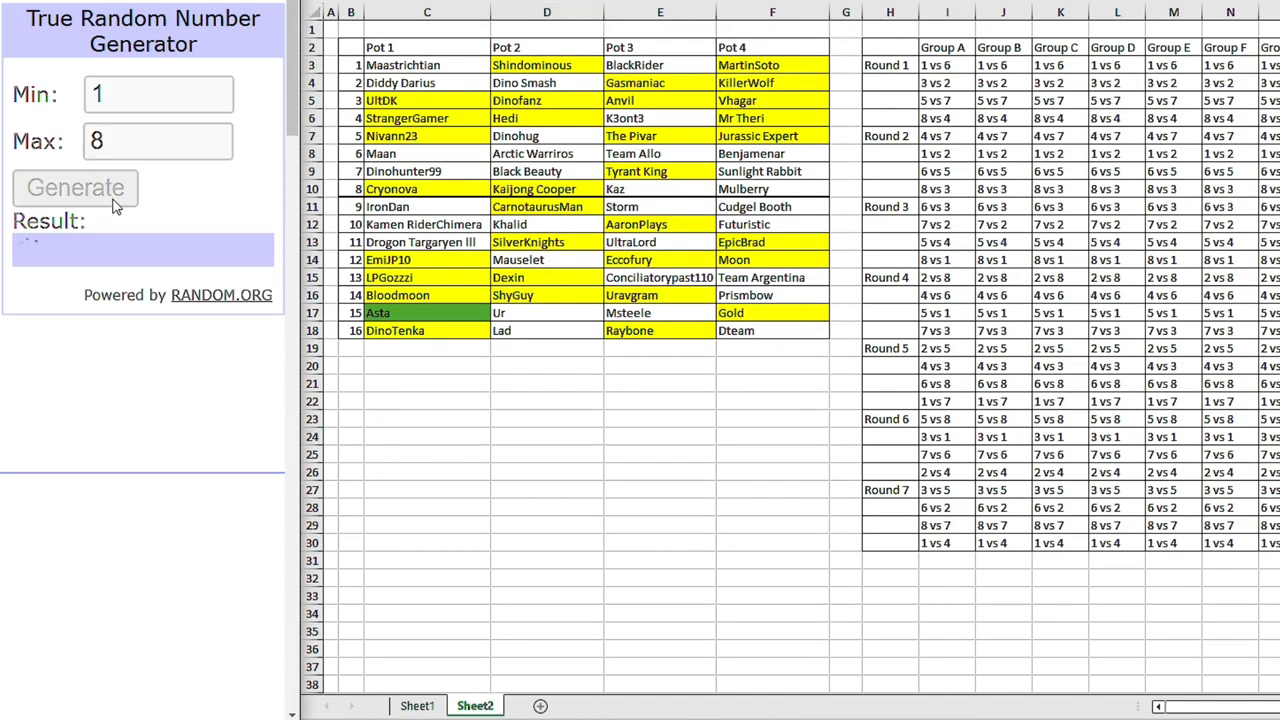
Draw Maastrichtian, mark it green in Pot 1 and copy its name
left_click(75, 187)
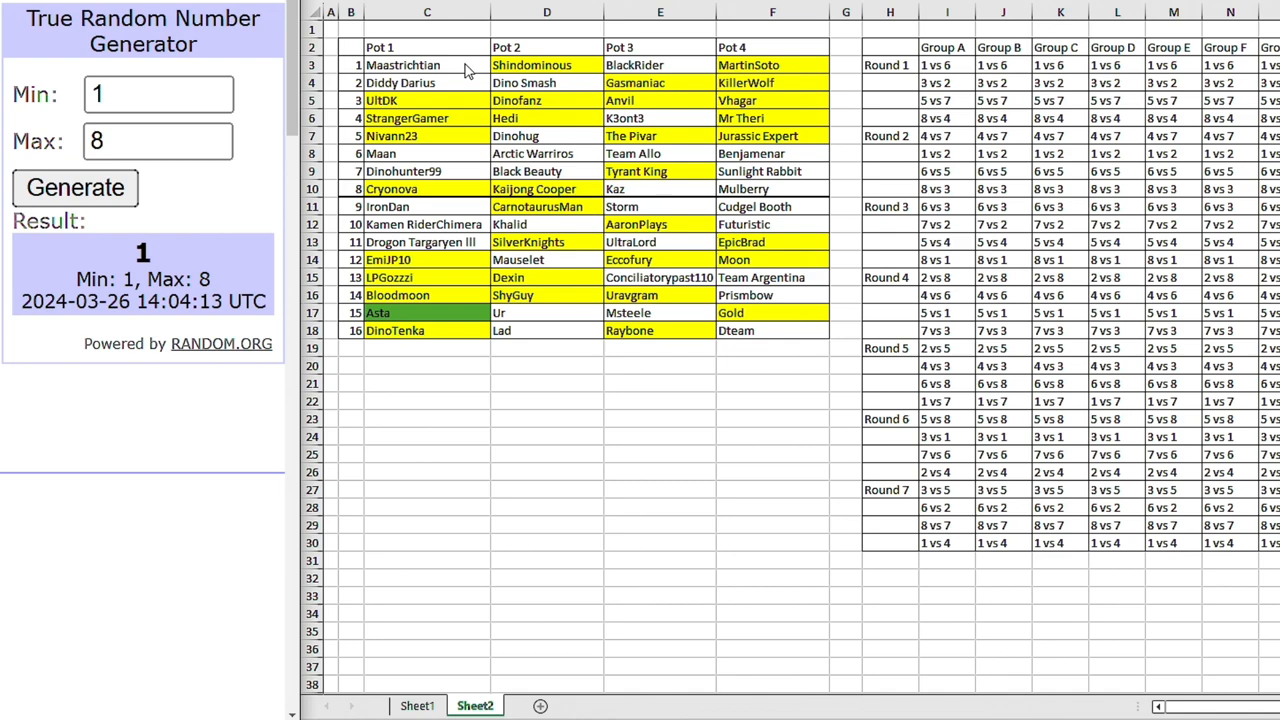
left_click(427, 65)
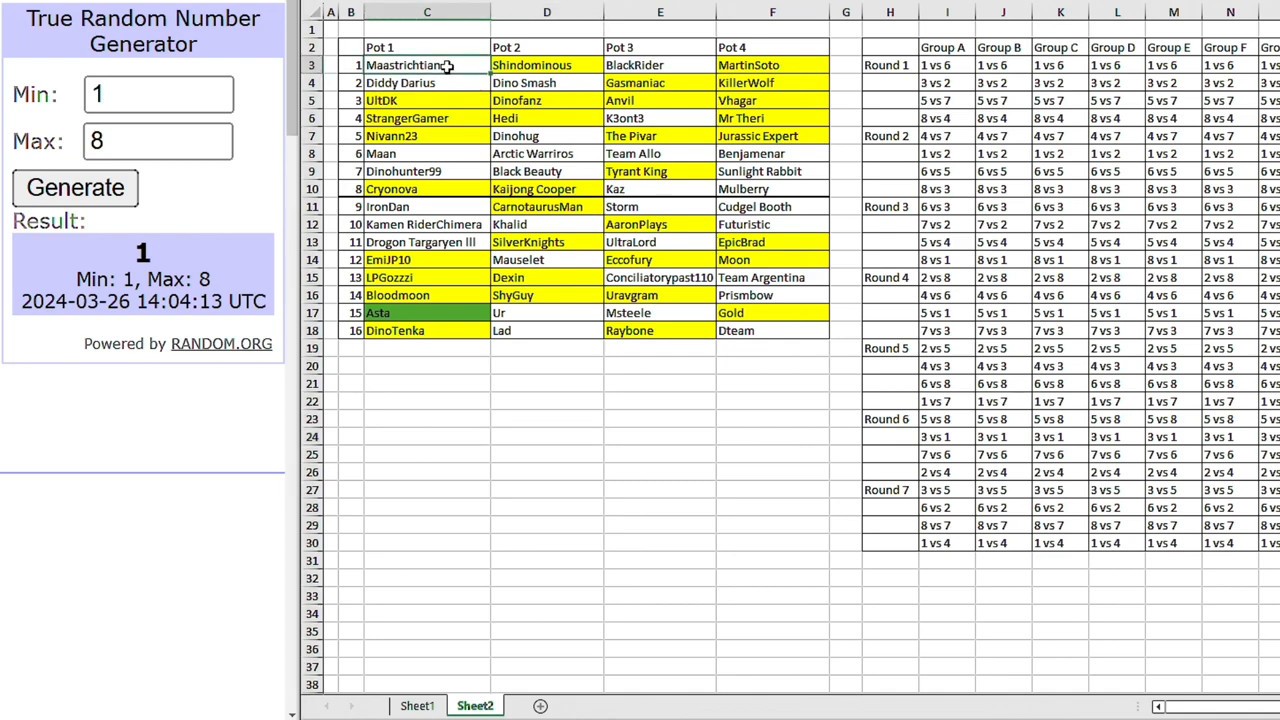
left_click(725, 10)
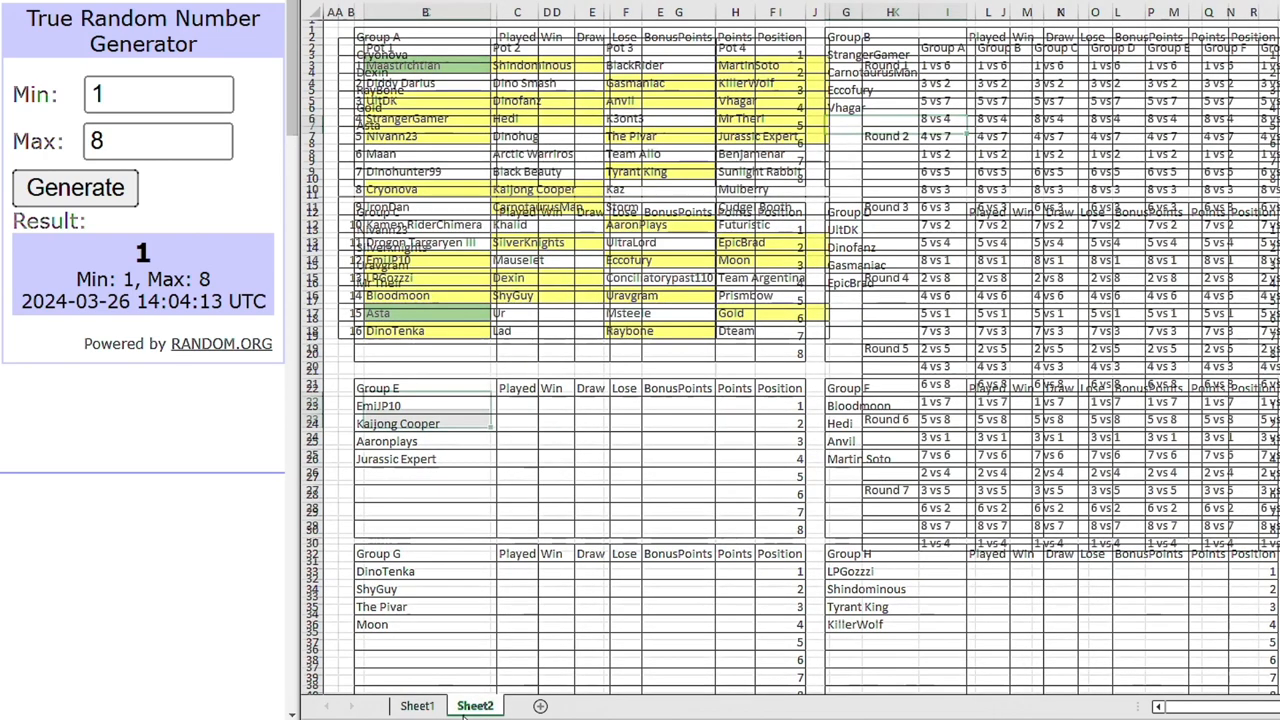
right_click(425, 65)
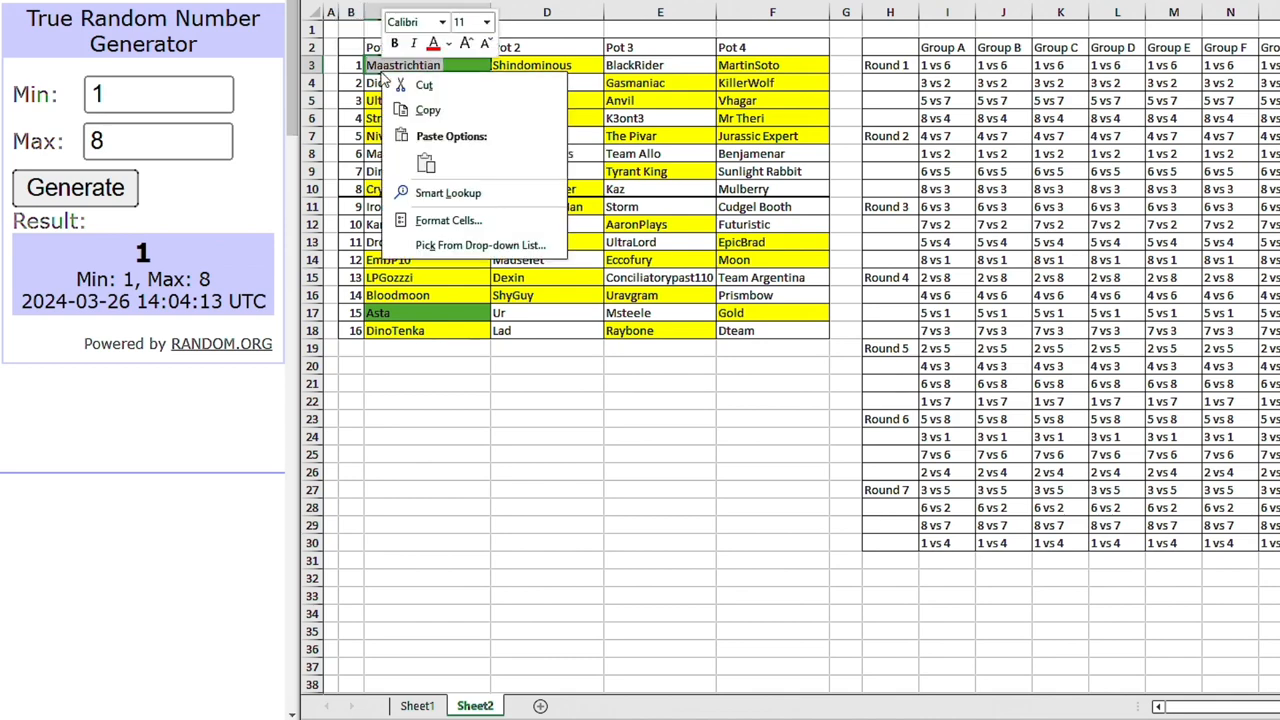
left_click(416, 706)
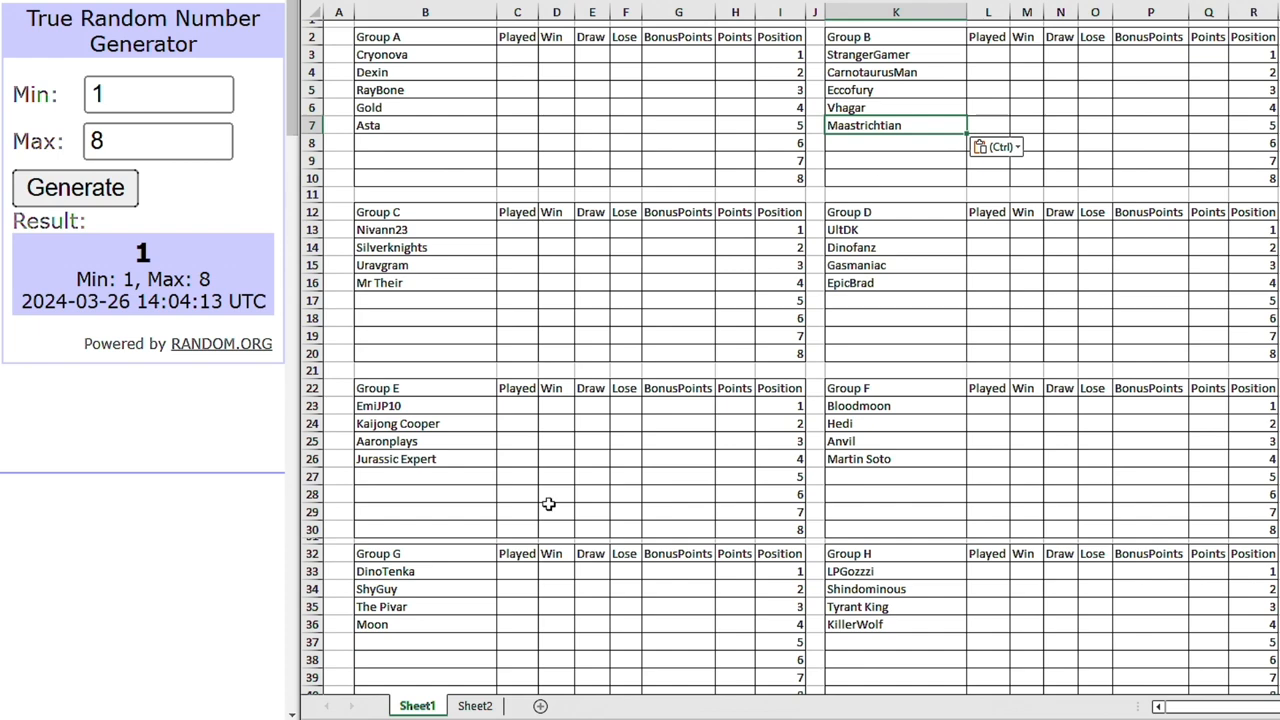
Draw a Pot 1 team and enter KamenRiderChimera into Group C
left_click(474, 705)
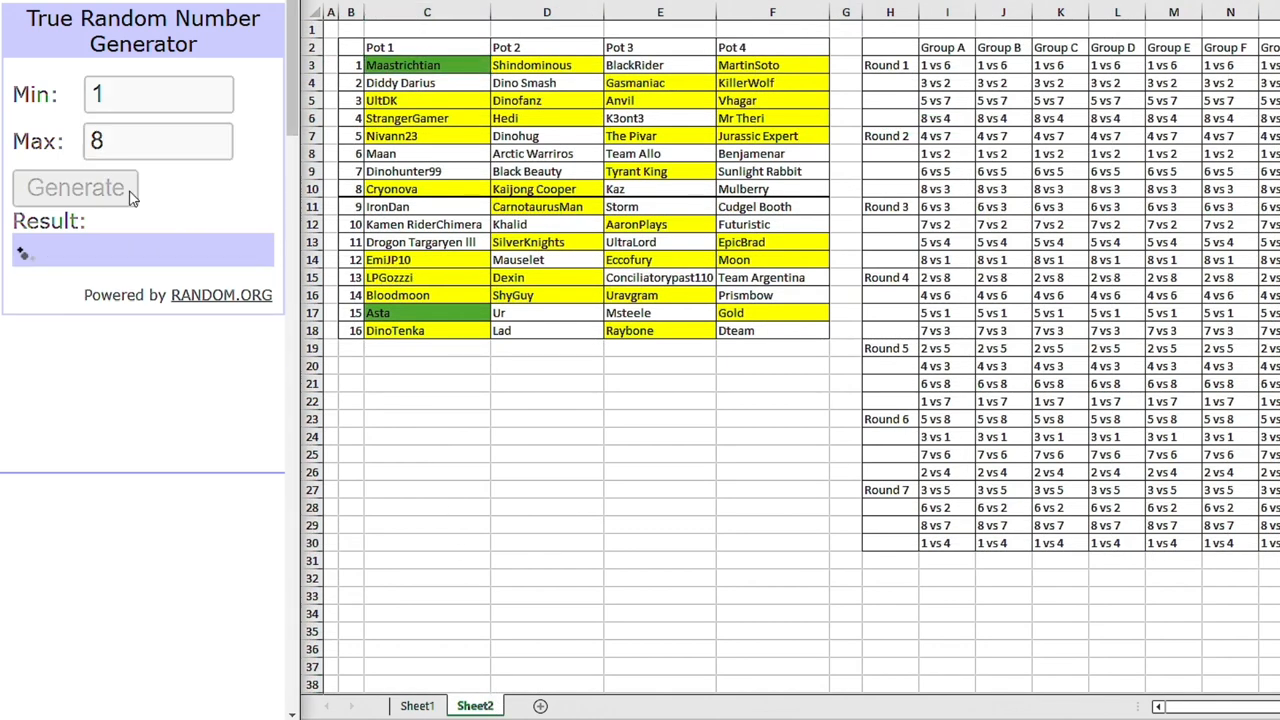
left_click(75, 187)
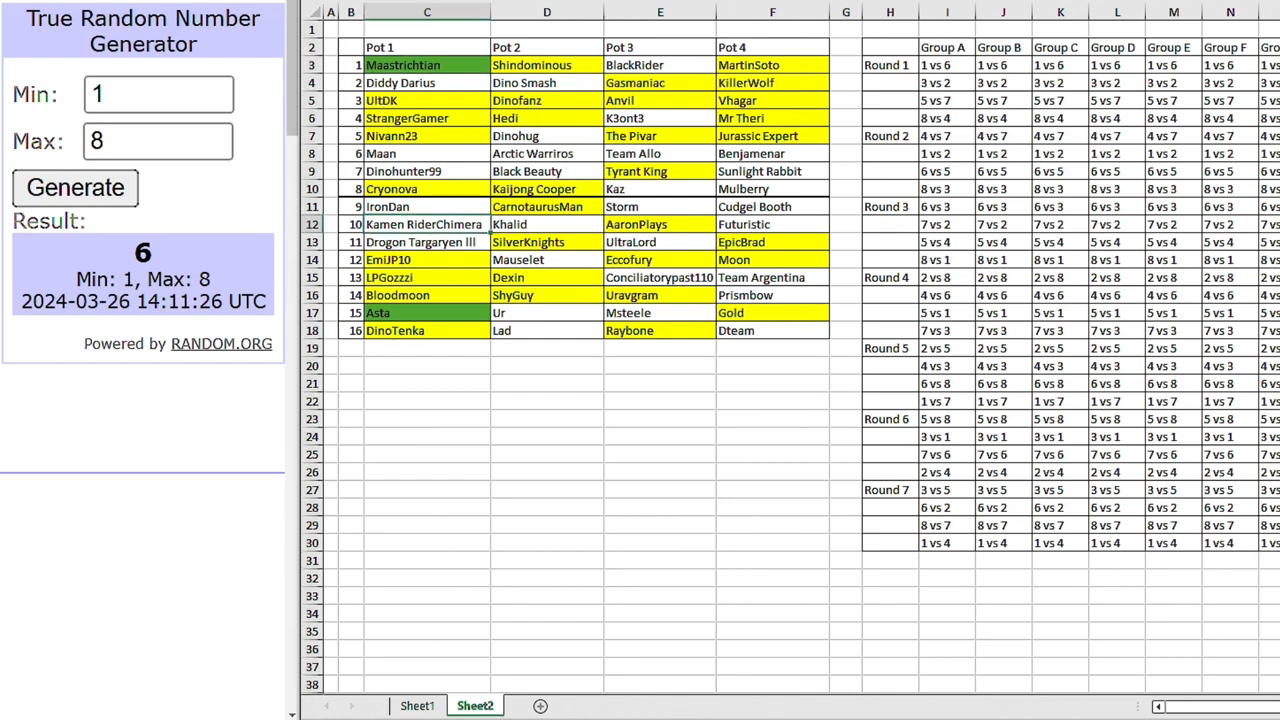
left_click(417, 706)
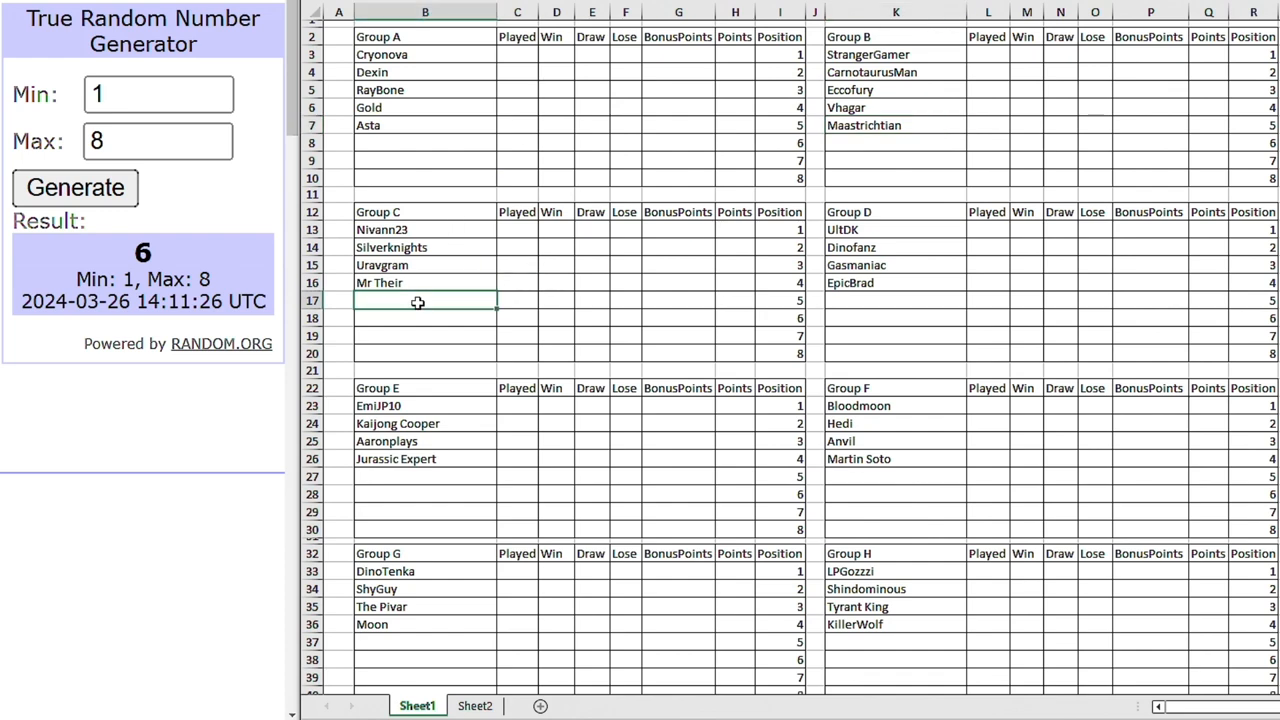
type("KamenRid")
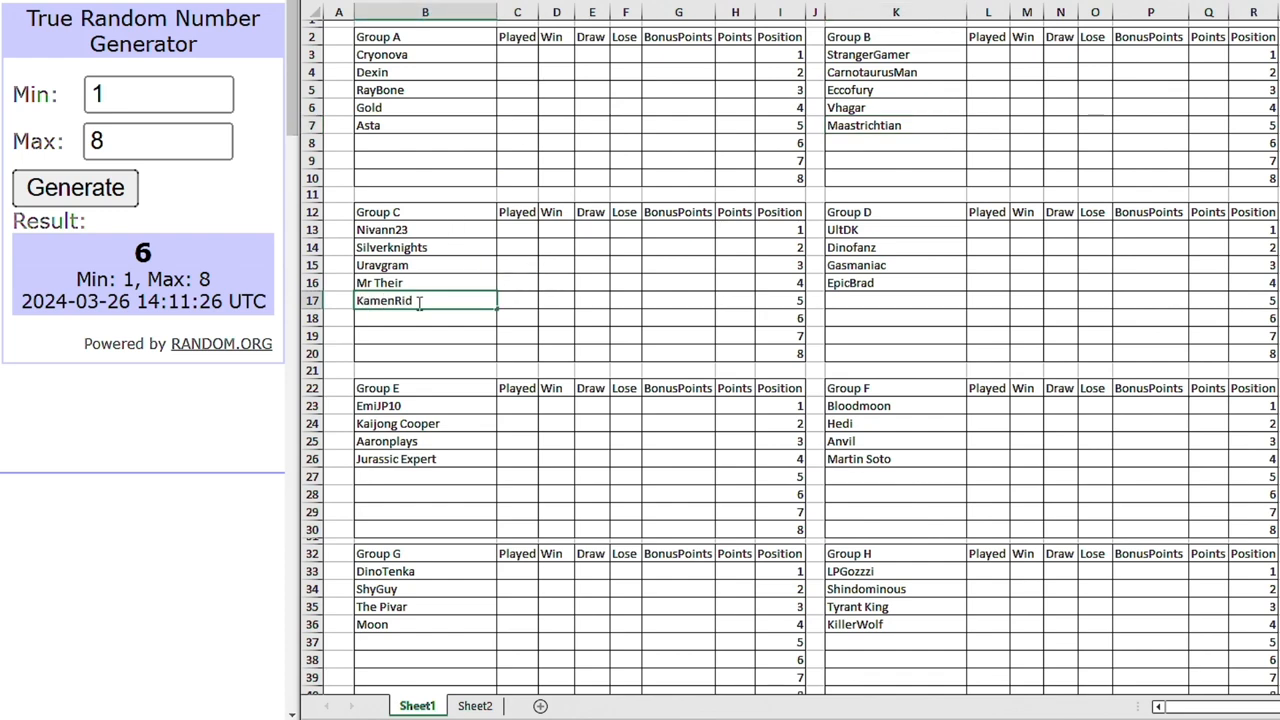
type("Chimera")
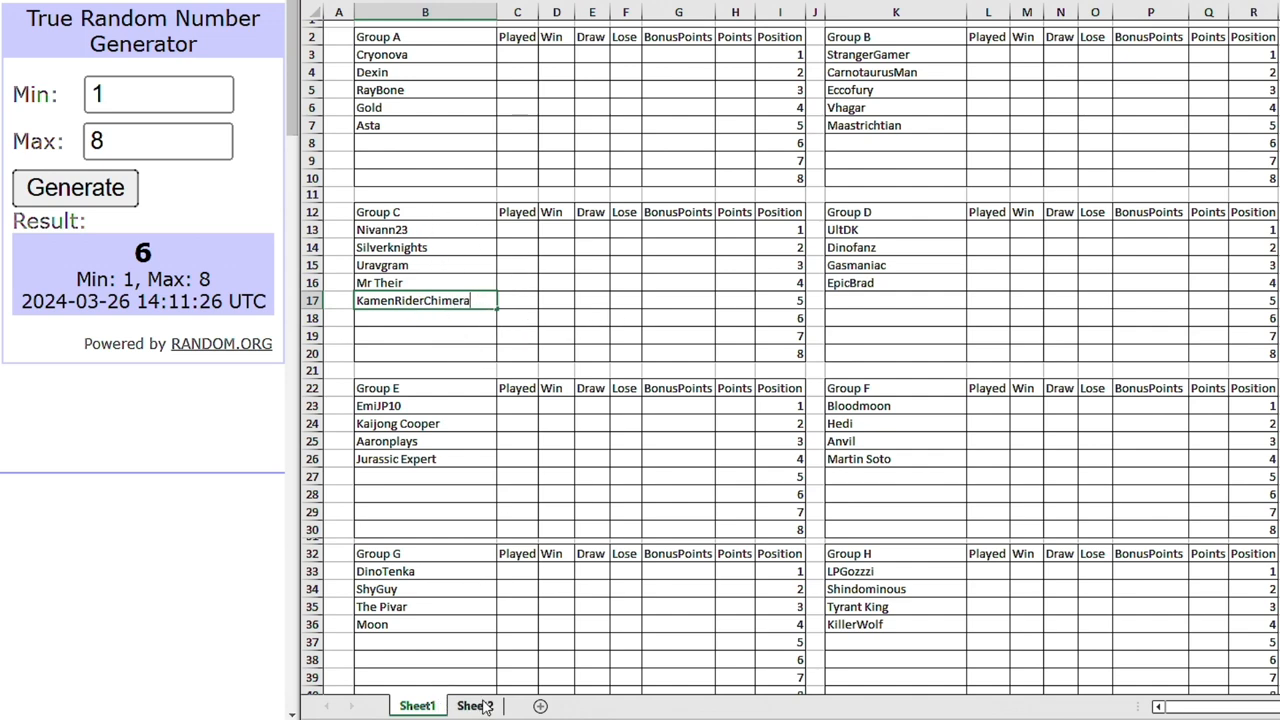
left_click(475, 705)
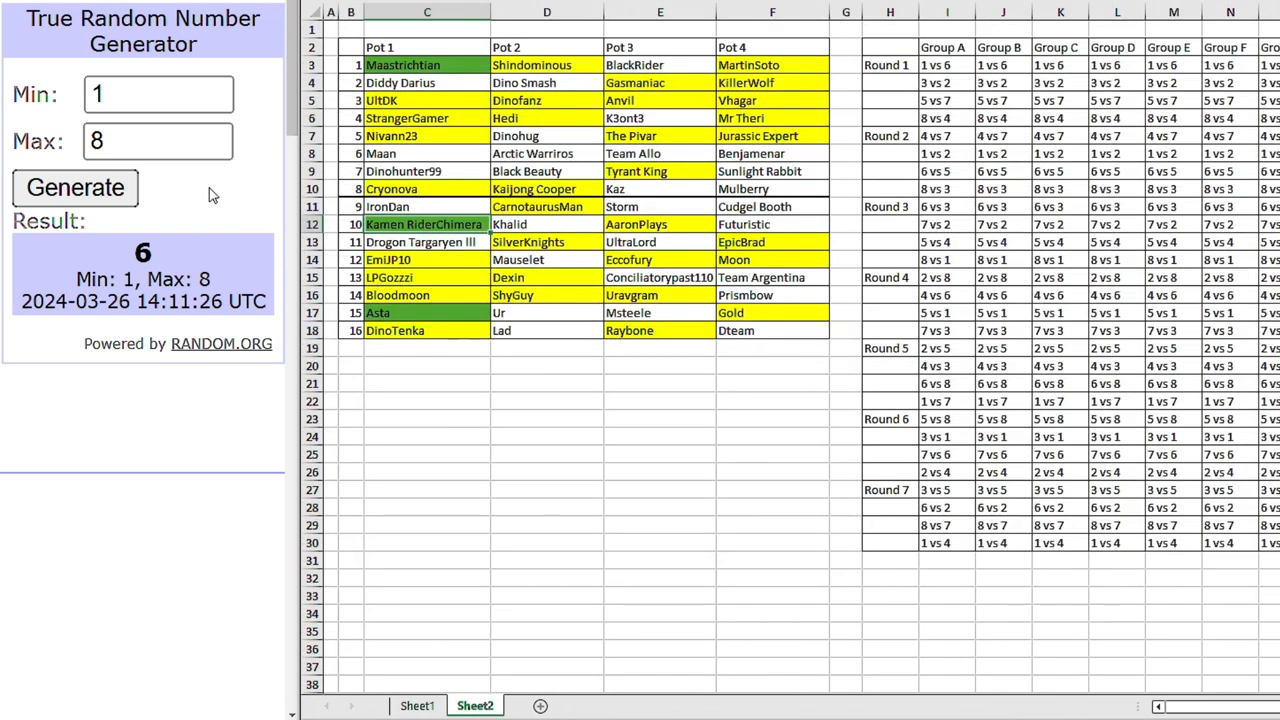
left_click(75, 187)
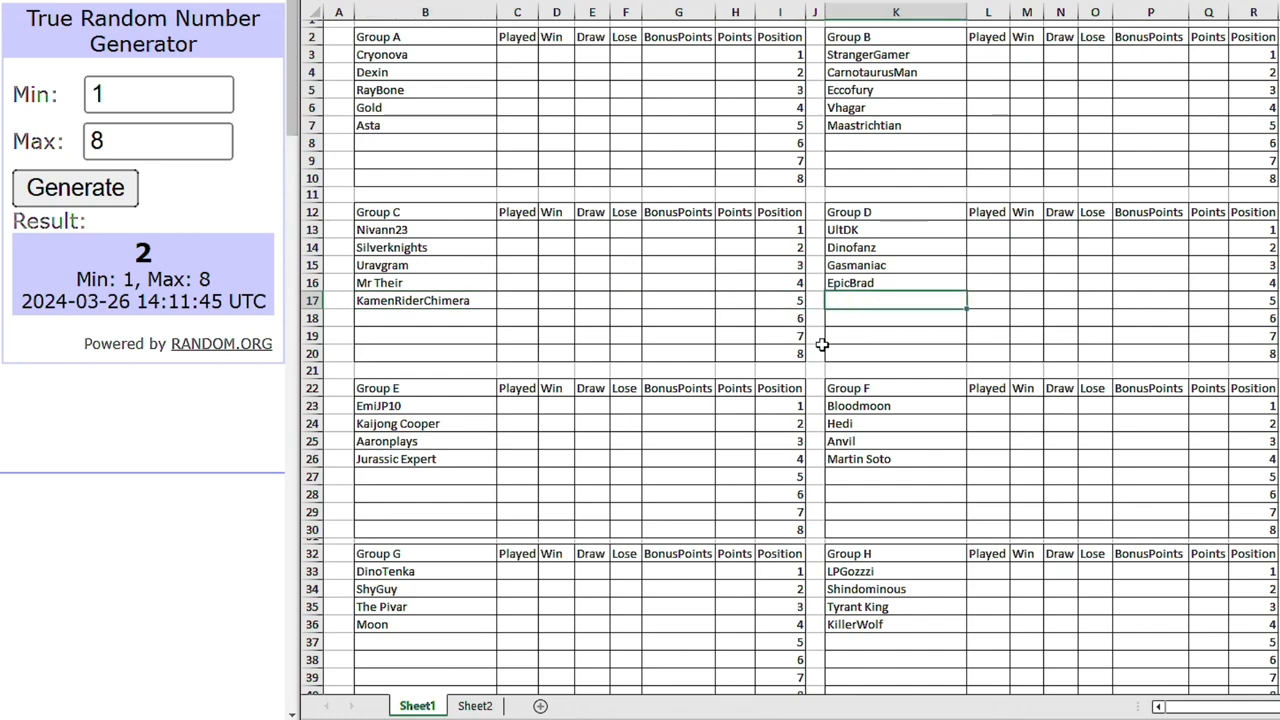
type("DiddyDarius")
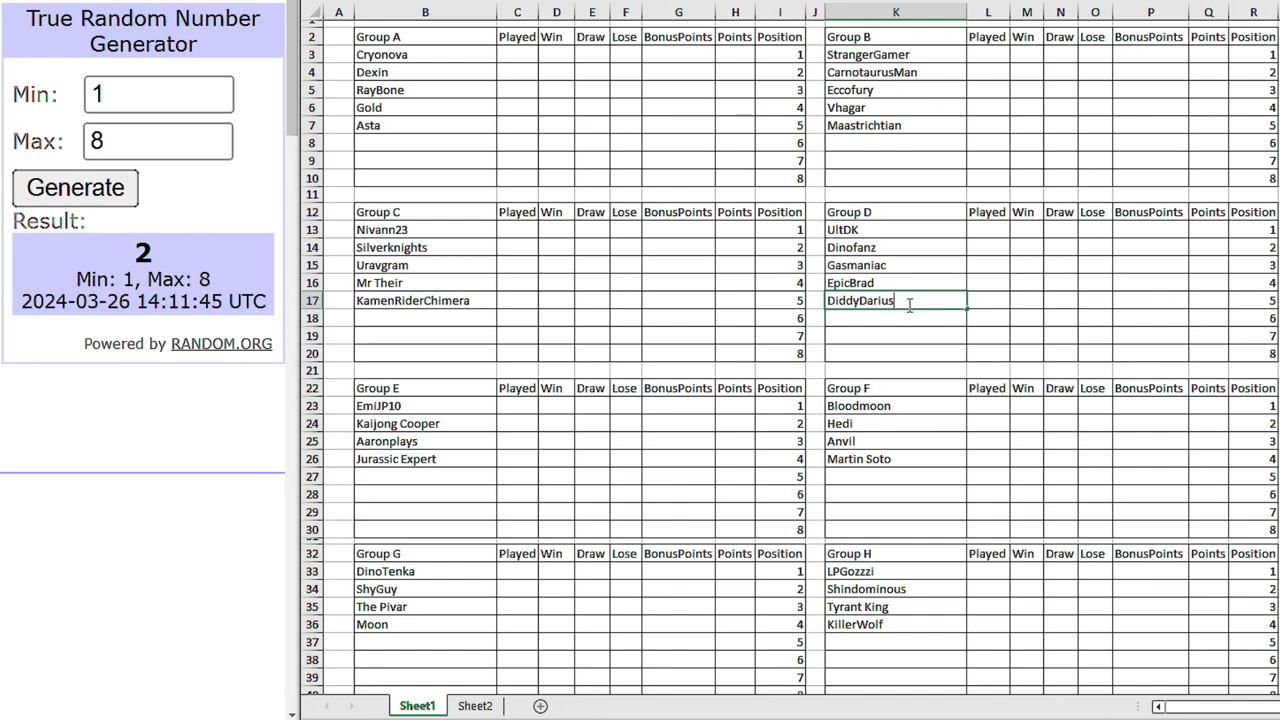
left_click(474, 706)
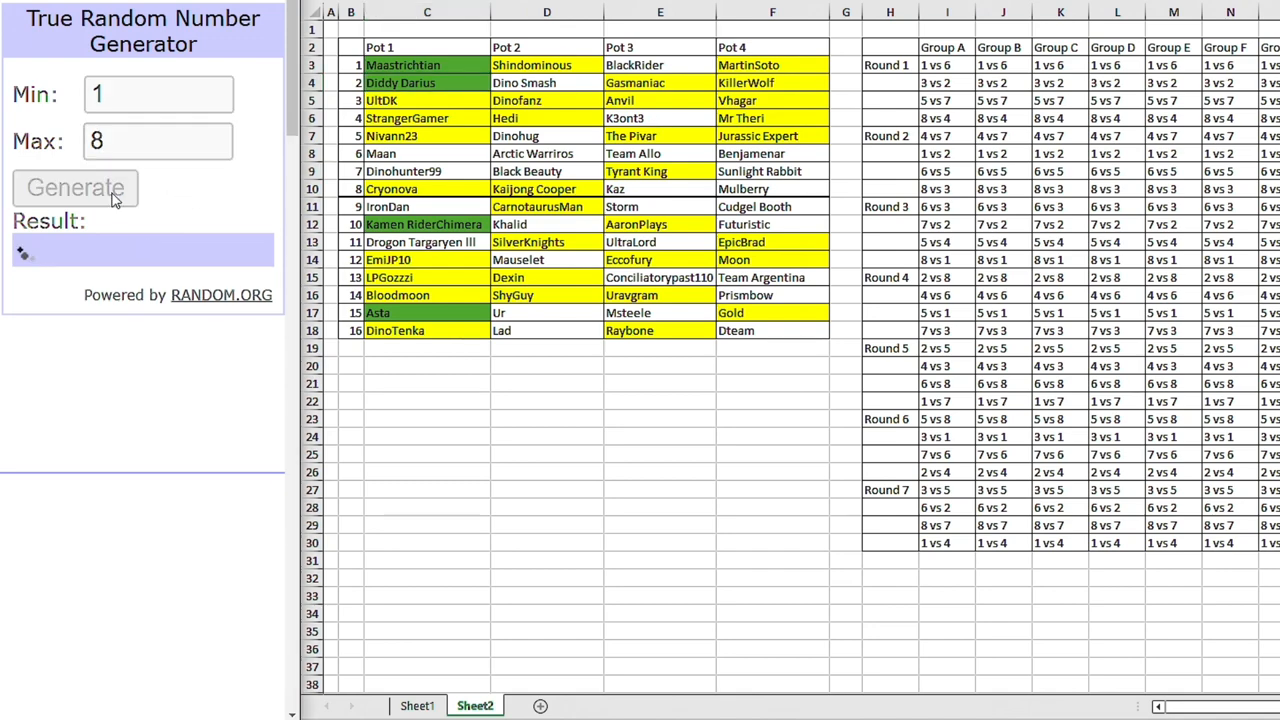
Place Maan fifth in Group E and draw Dinohunter99 for Group F
left_click(75, 188)
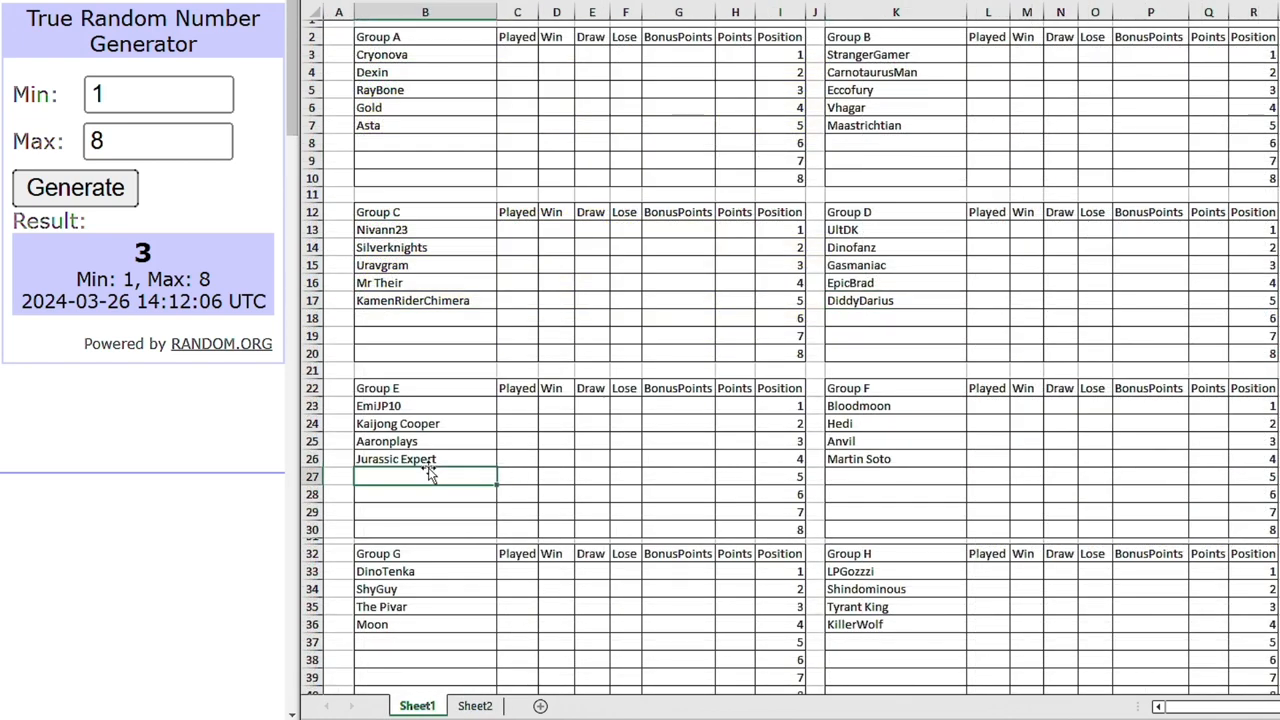
type("Maan")
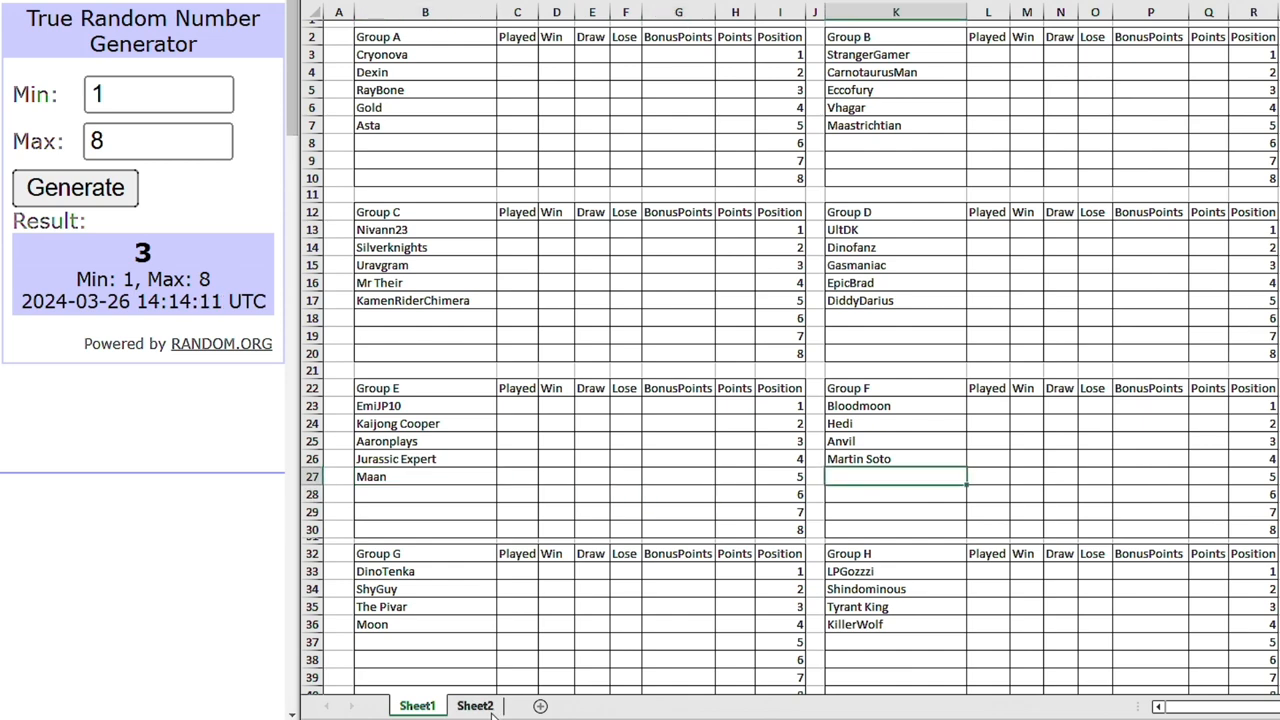
left_click(474, 705)
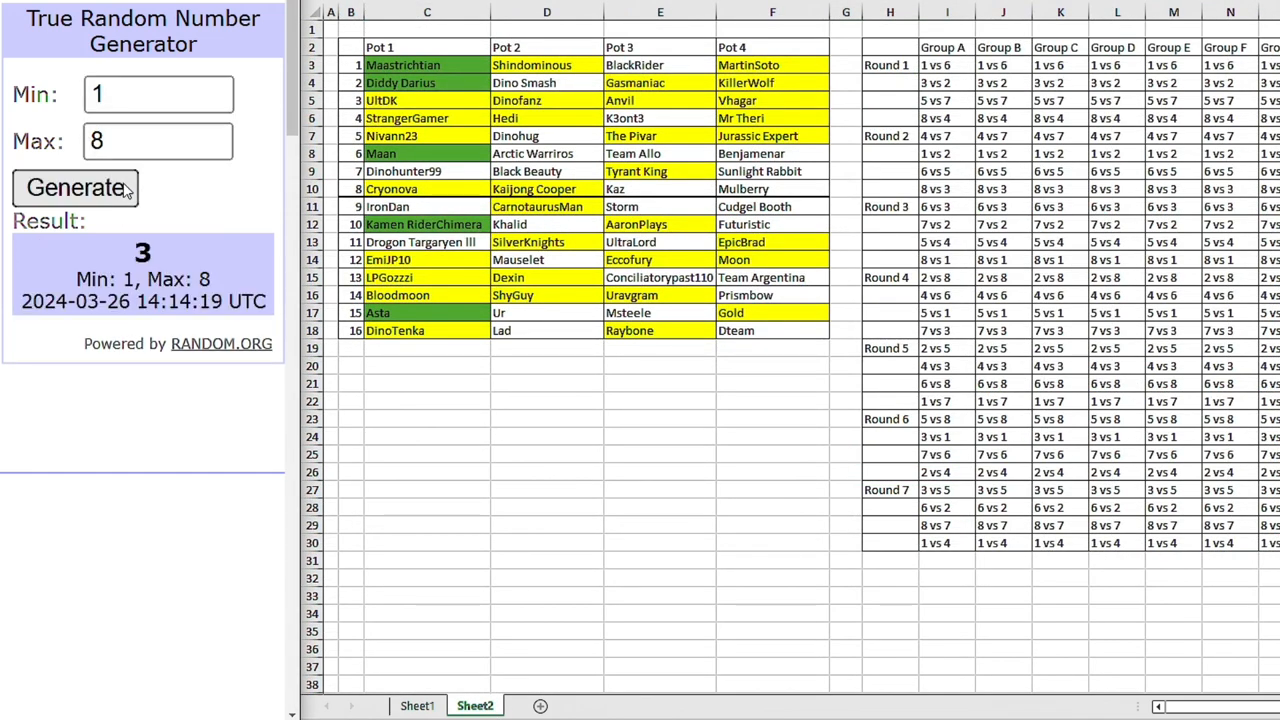
left_click(75, 188)
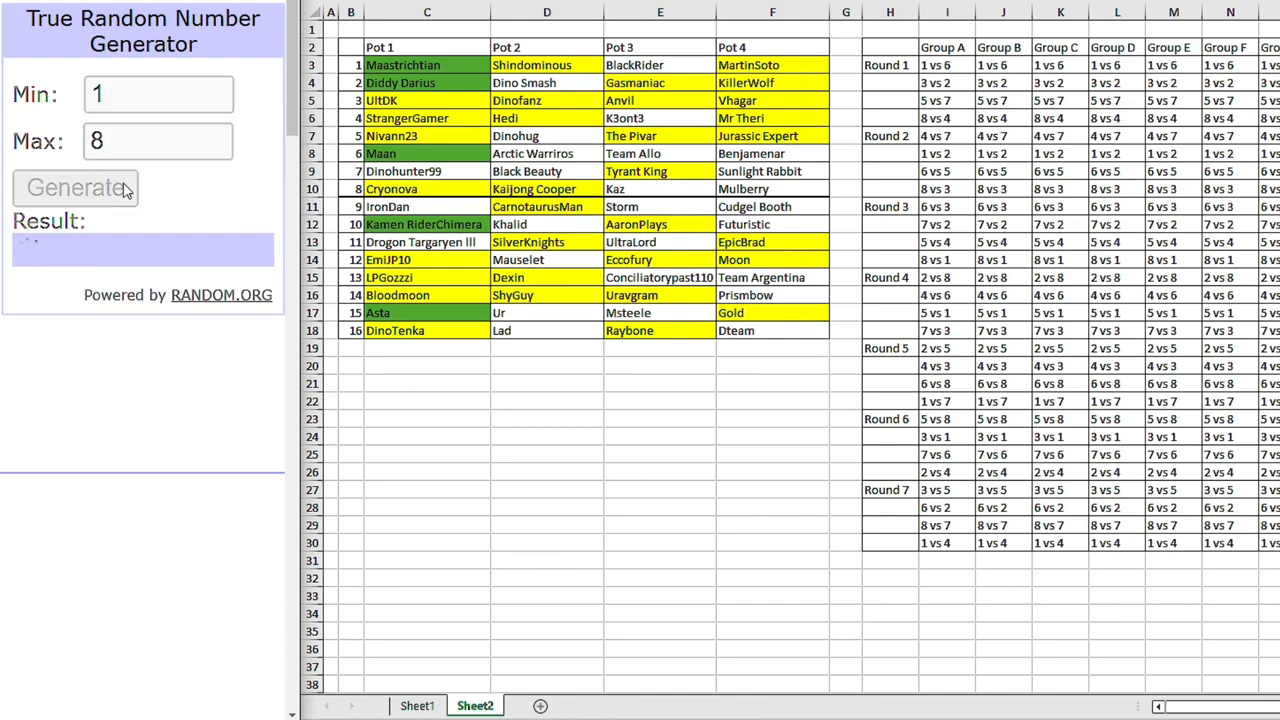
left_click(75, 188)
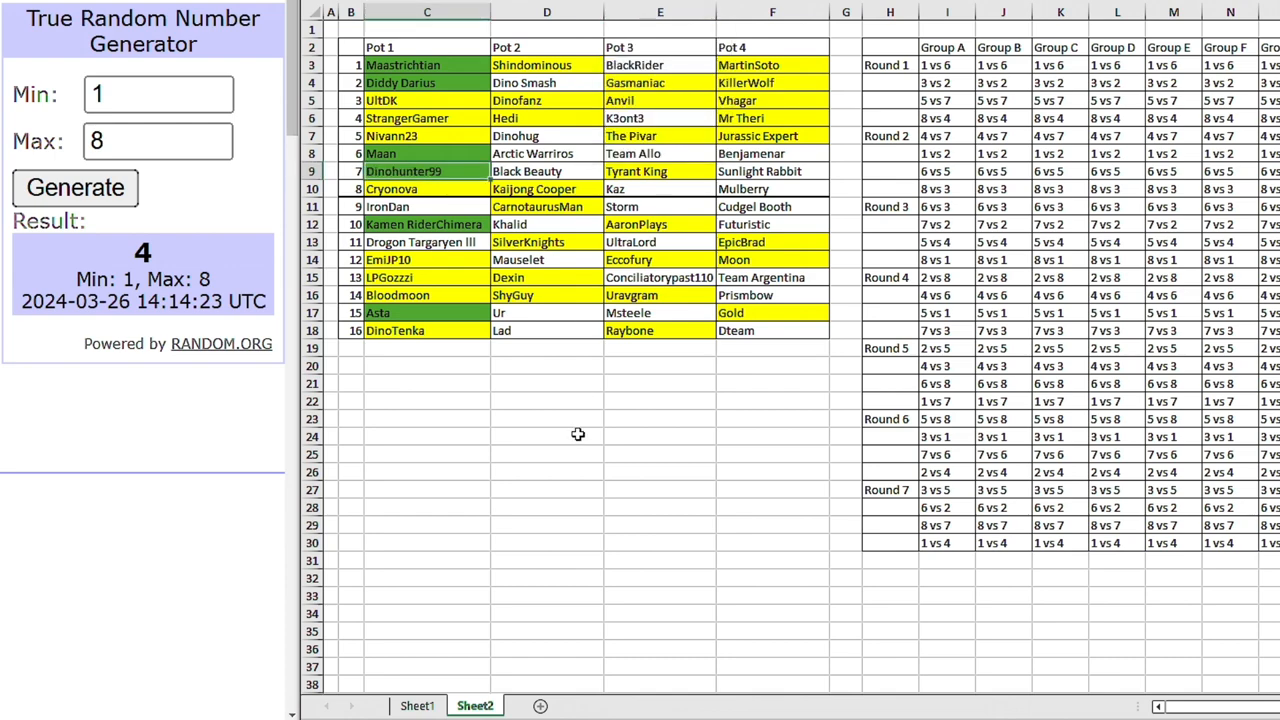
left_click(417, 706)
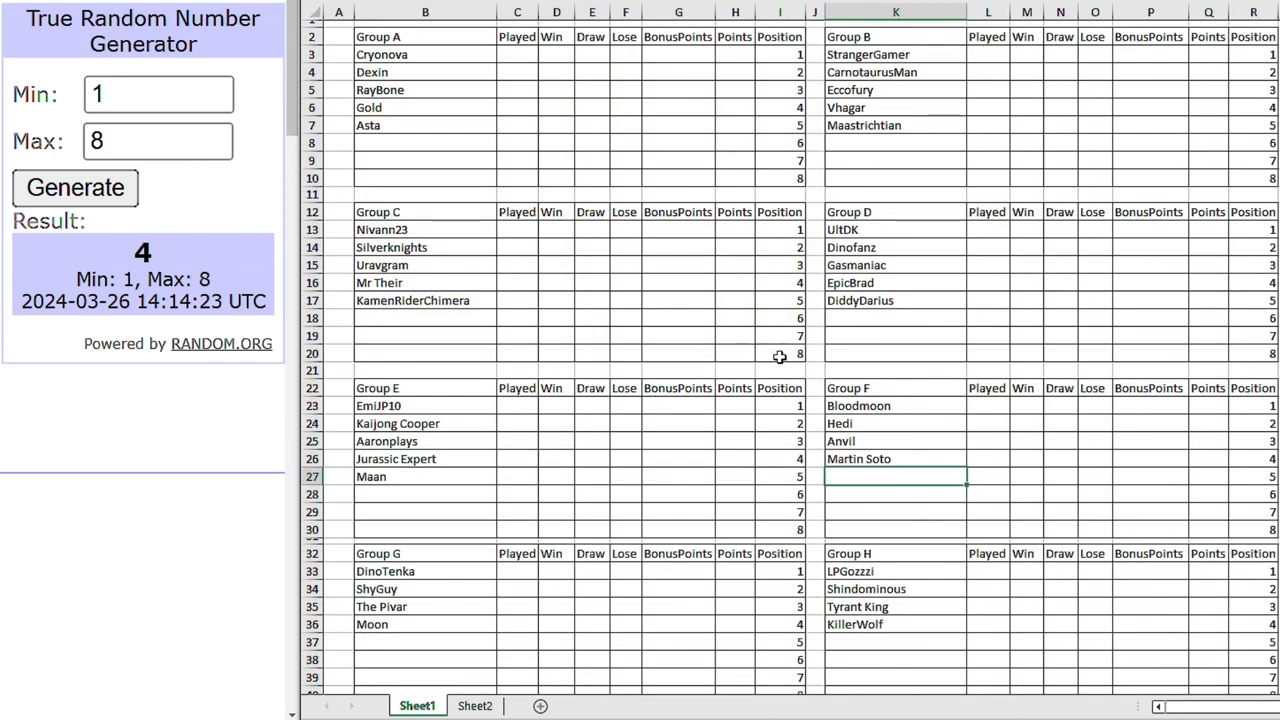
mouse_move(862, 478)
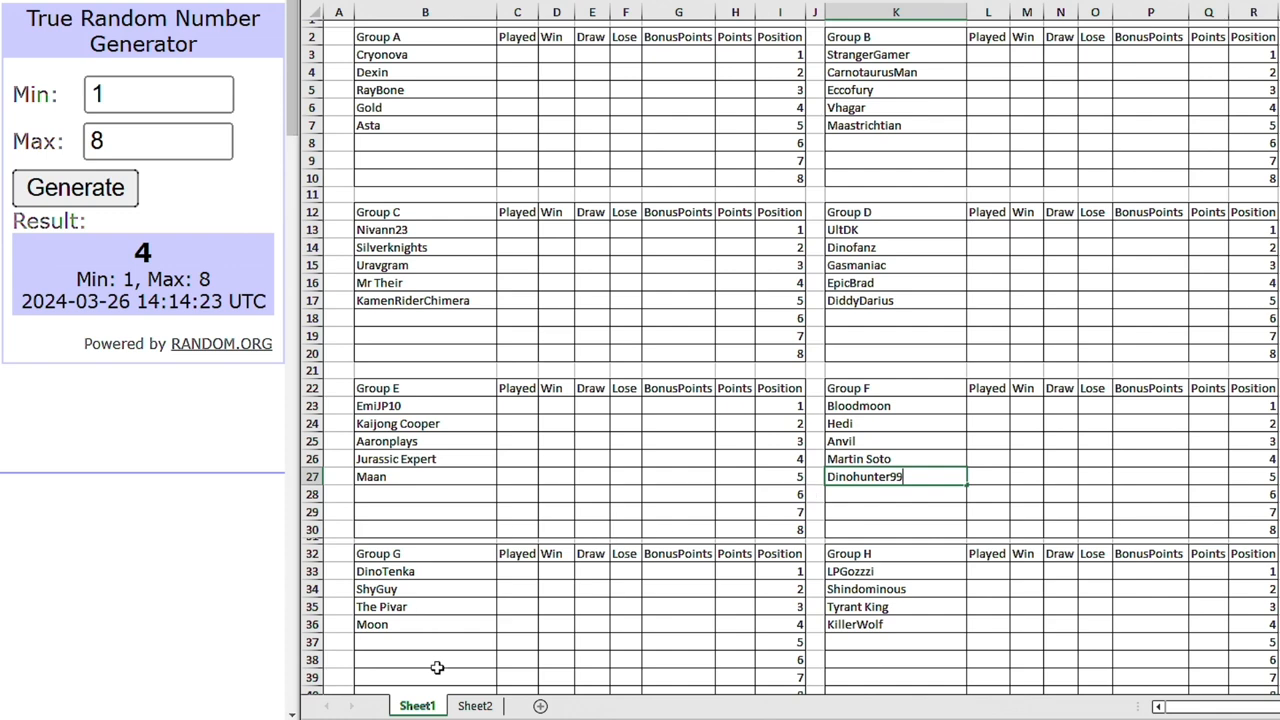
Place Drogon Targaryen III in Group G and IronDan in Group H
left_click(474, 705)
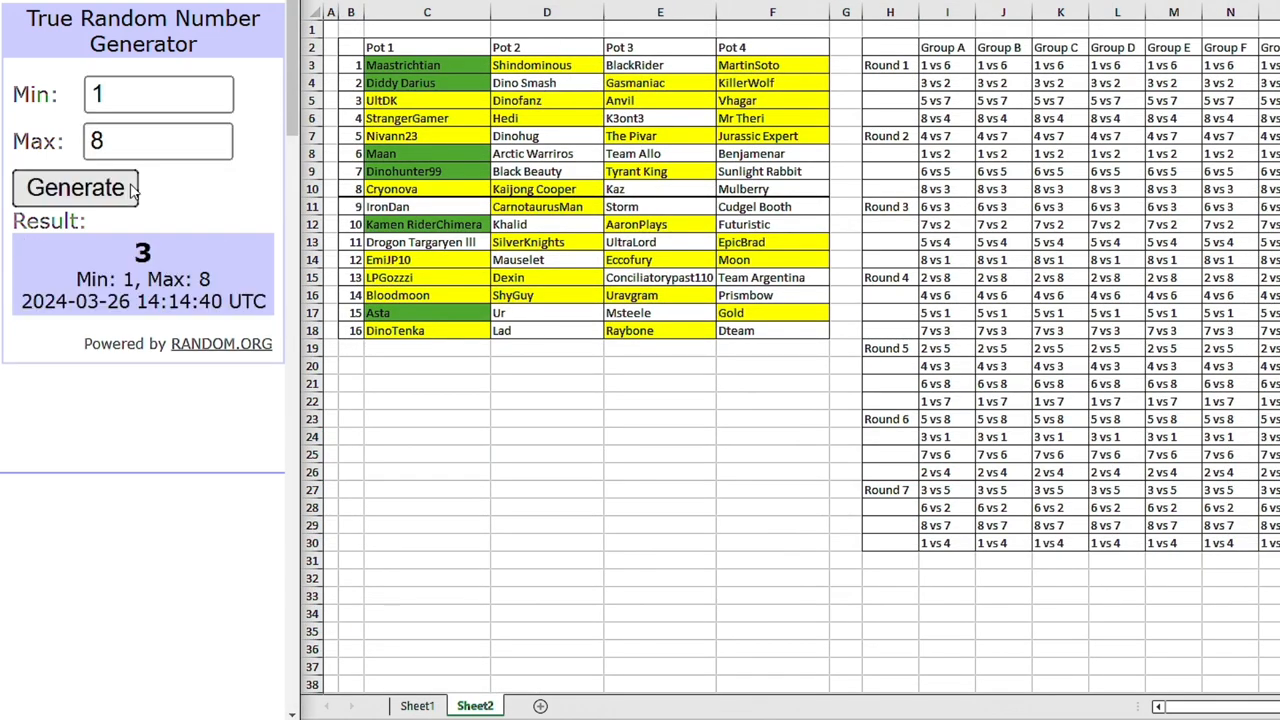
left_click(76, 188)
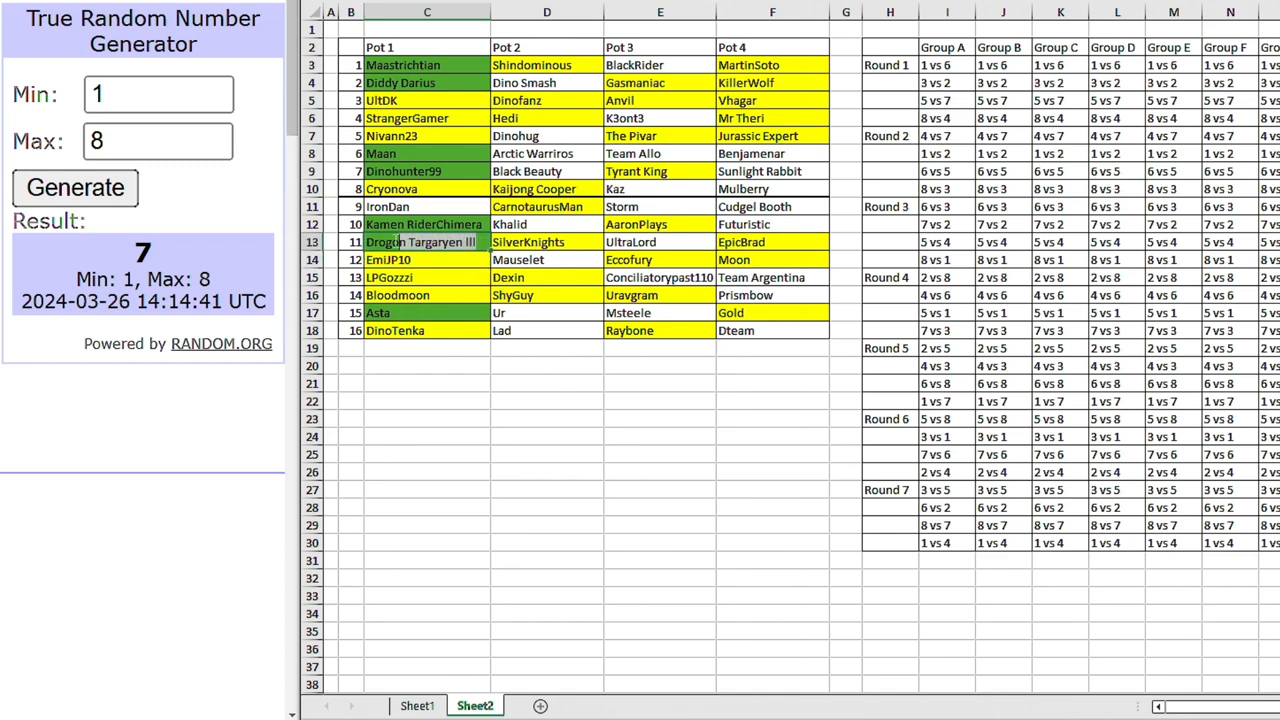
left_click(417, 706)
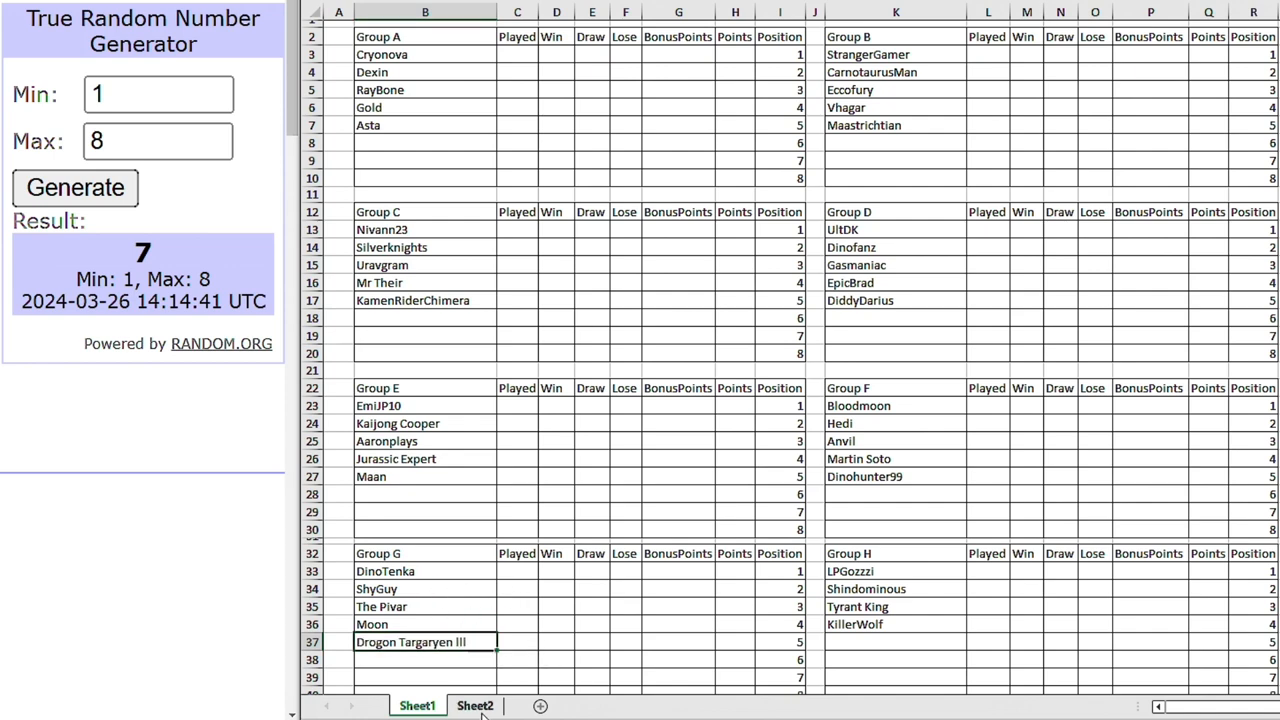
left_click(474, 705)
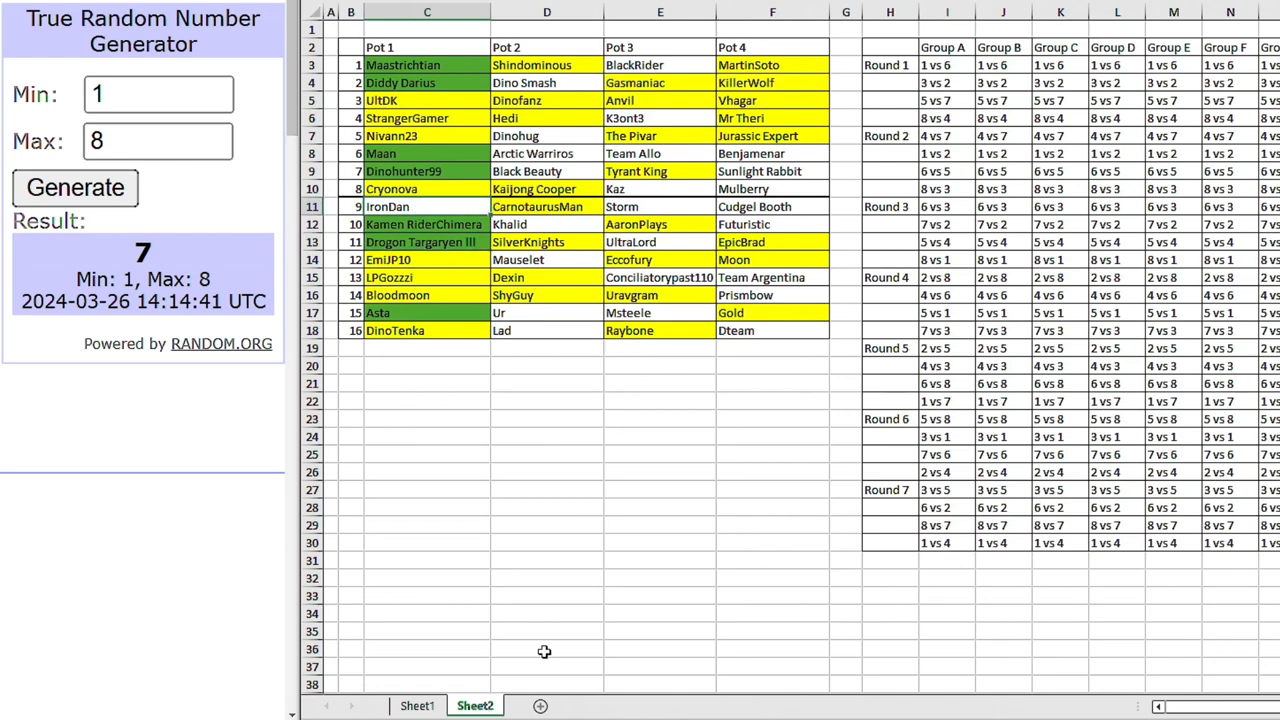
left_click(417, 705)
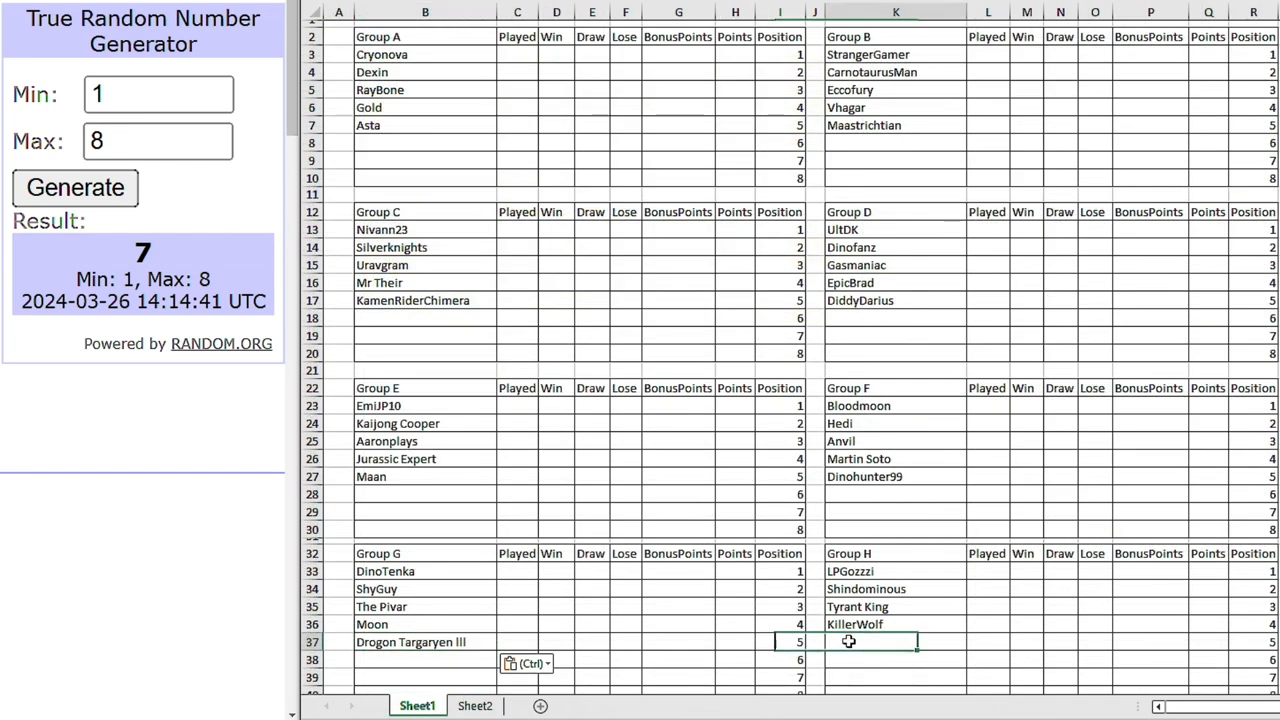
type("Iron")
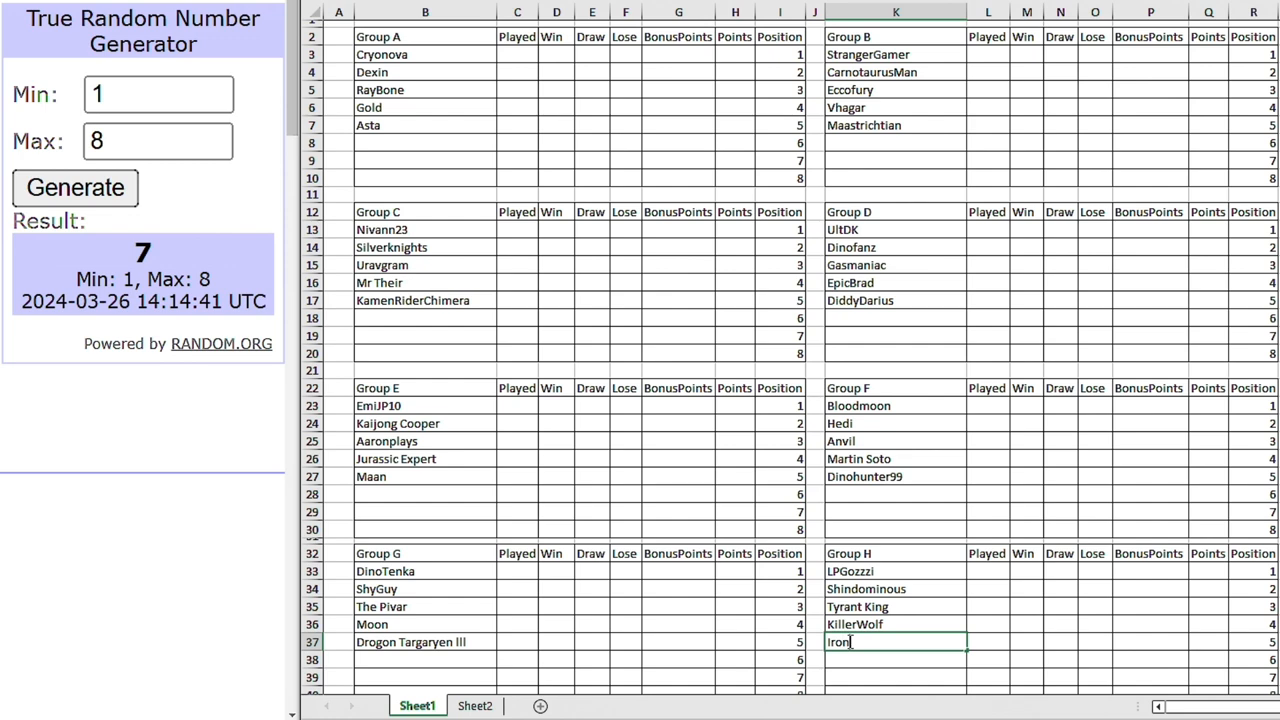
type("Dan")
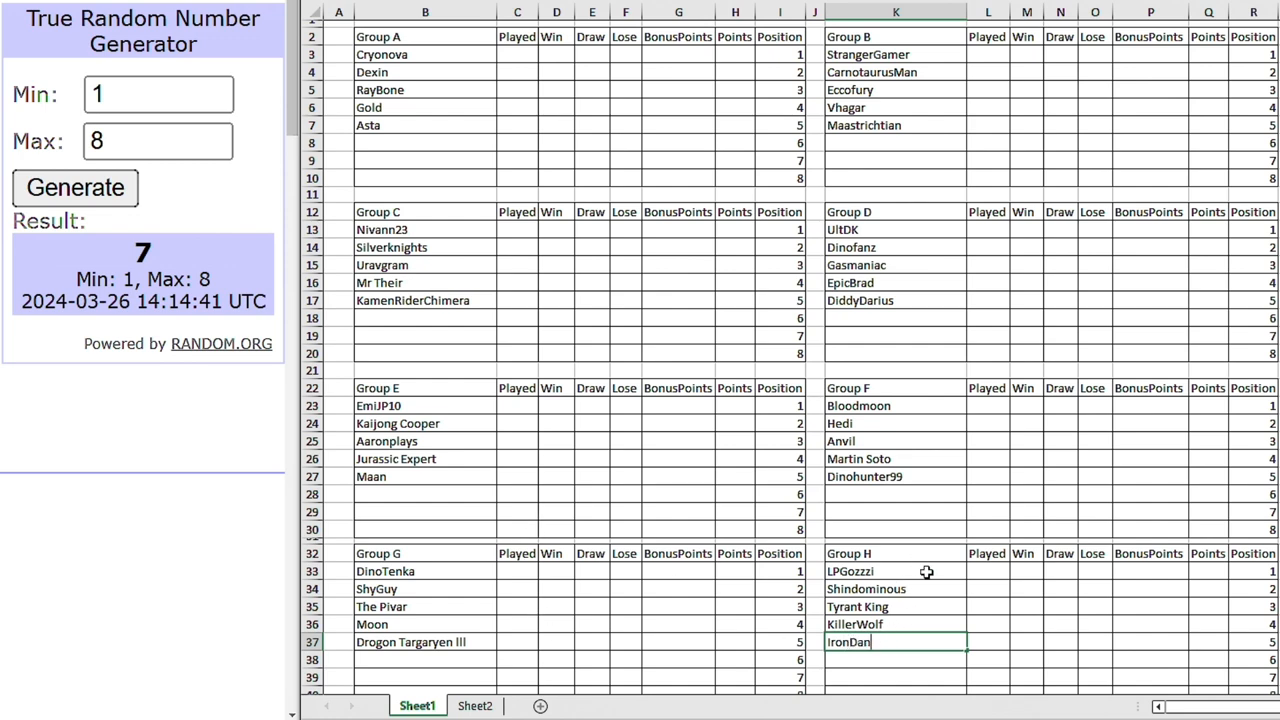
left_click(474, 705)
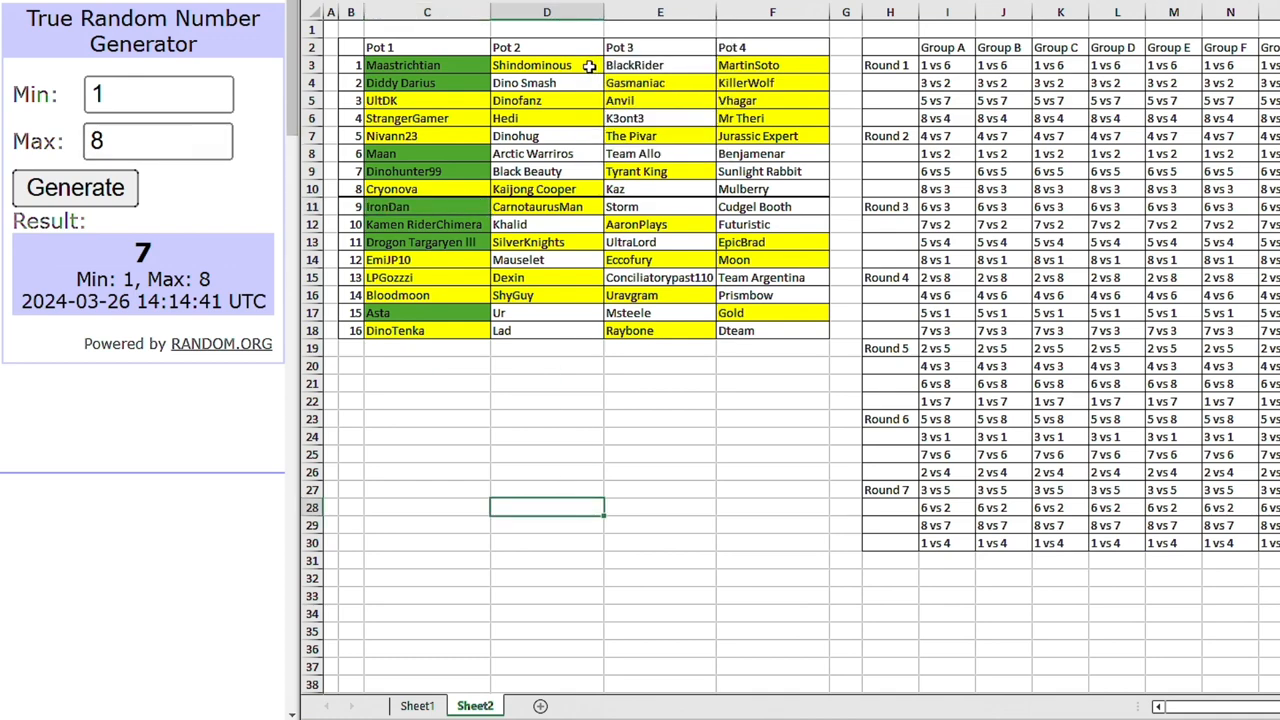
Draw a Pot 2 team and enter BlackBeauty in cell B8 under Group A
left_click(75, 188)
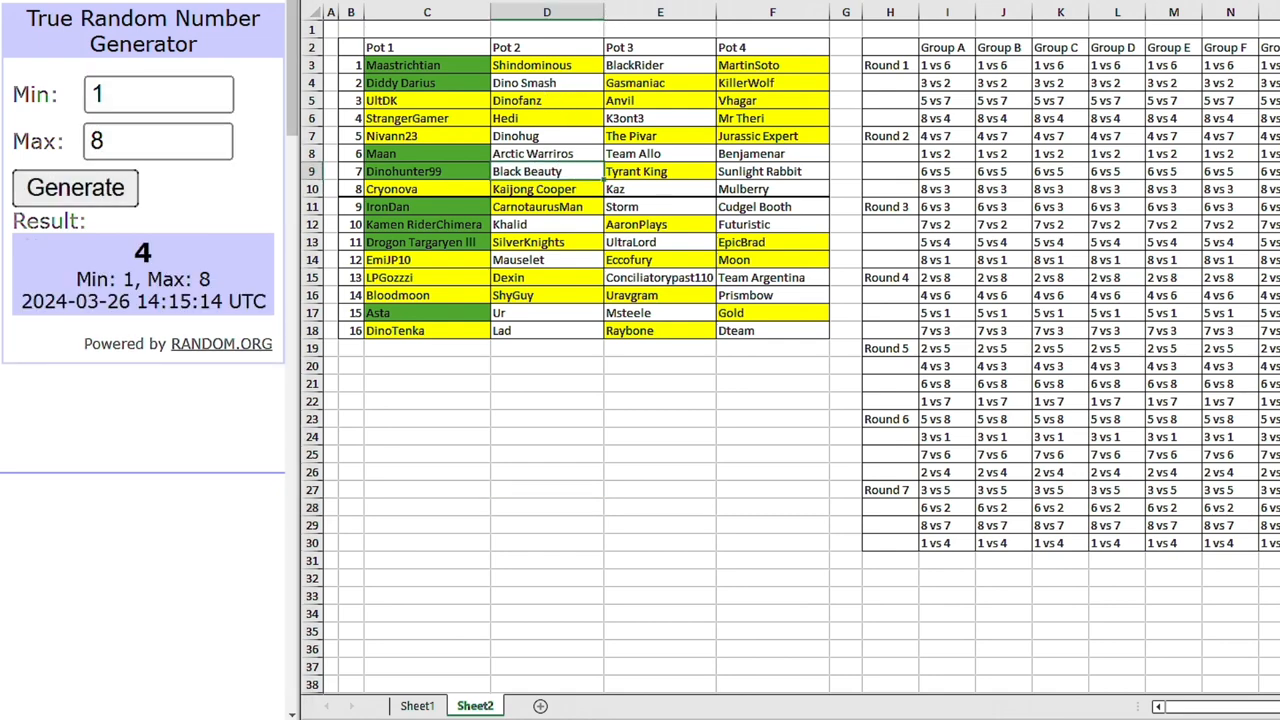
left_click(417, 705)
type("BlackBeauty")
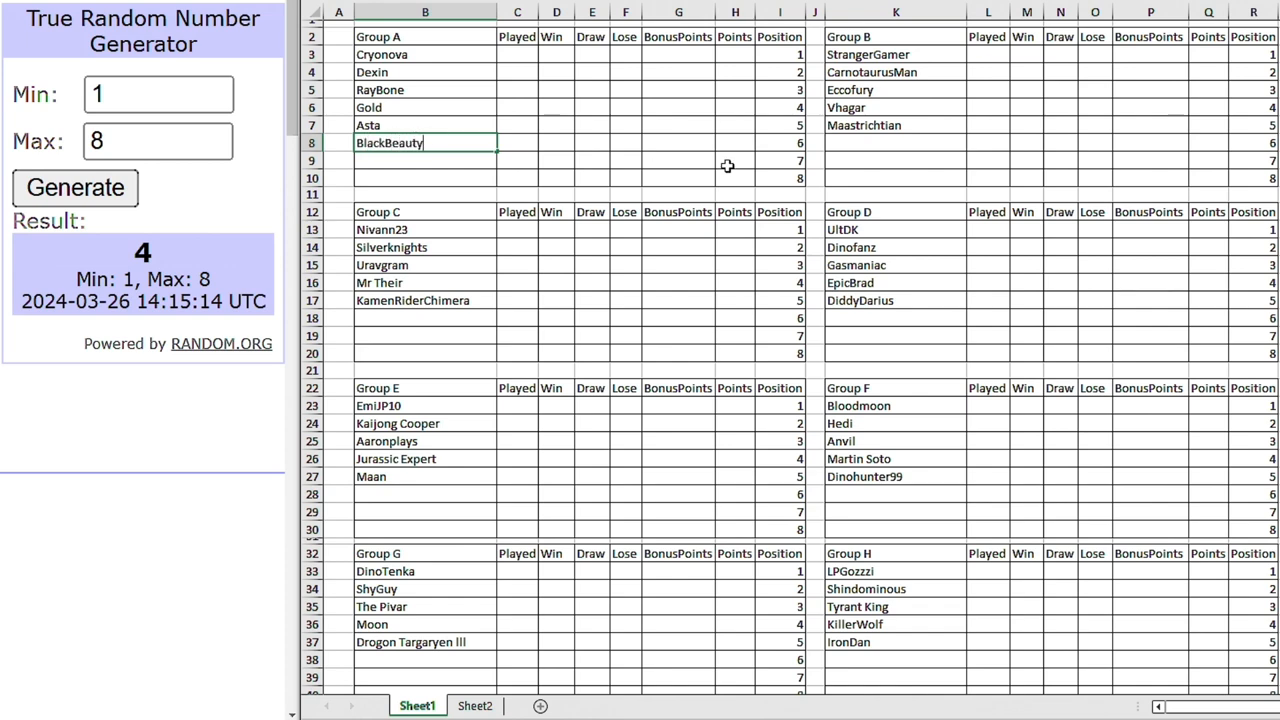
left_click(517, 89)
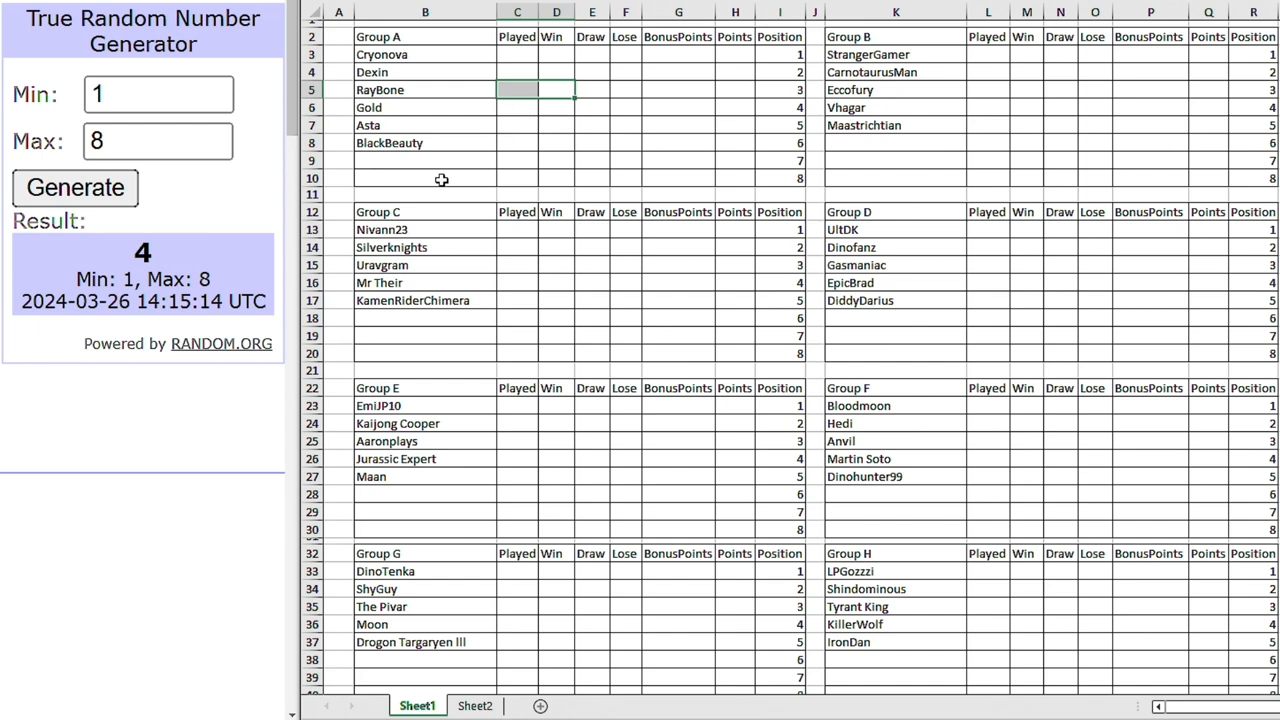
Draw Khalid from Pot 2 and enter it in cell K8 under Group B
left_click(474, 706)
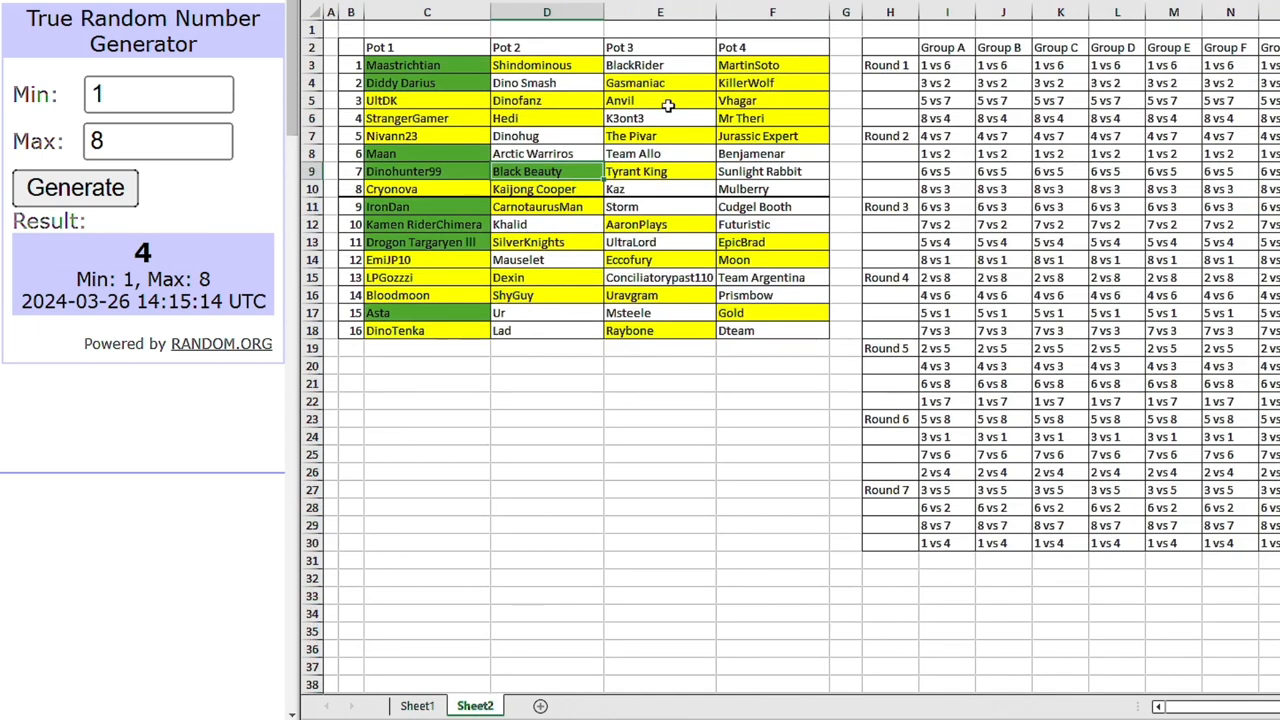
left_click(75, 187)
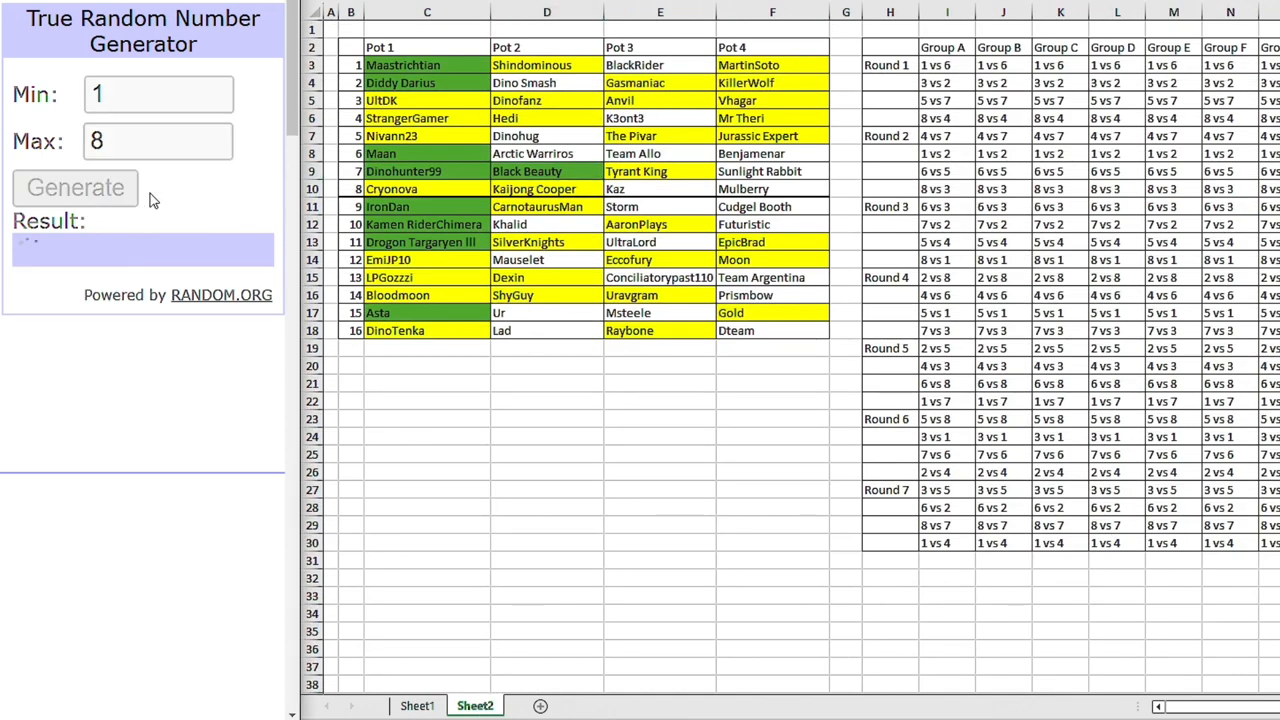
left_click(75, 187)
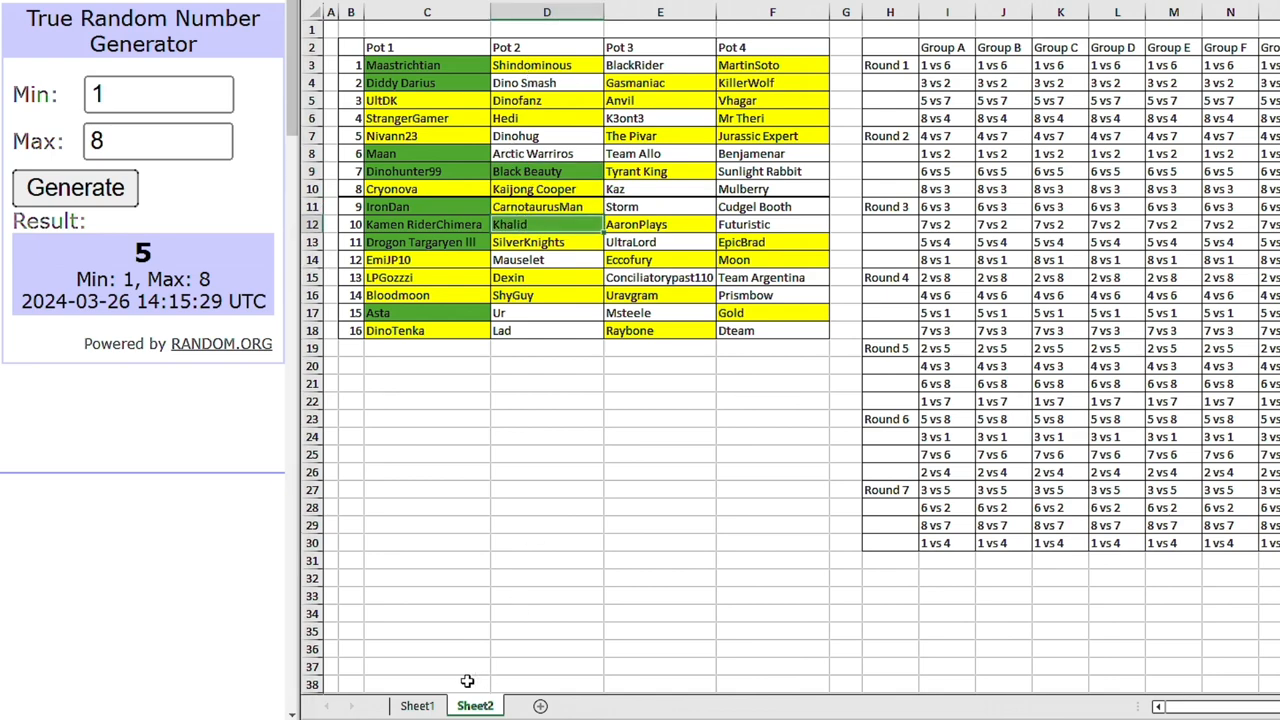
left_click(417, 705)
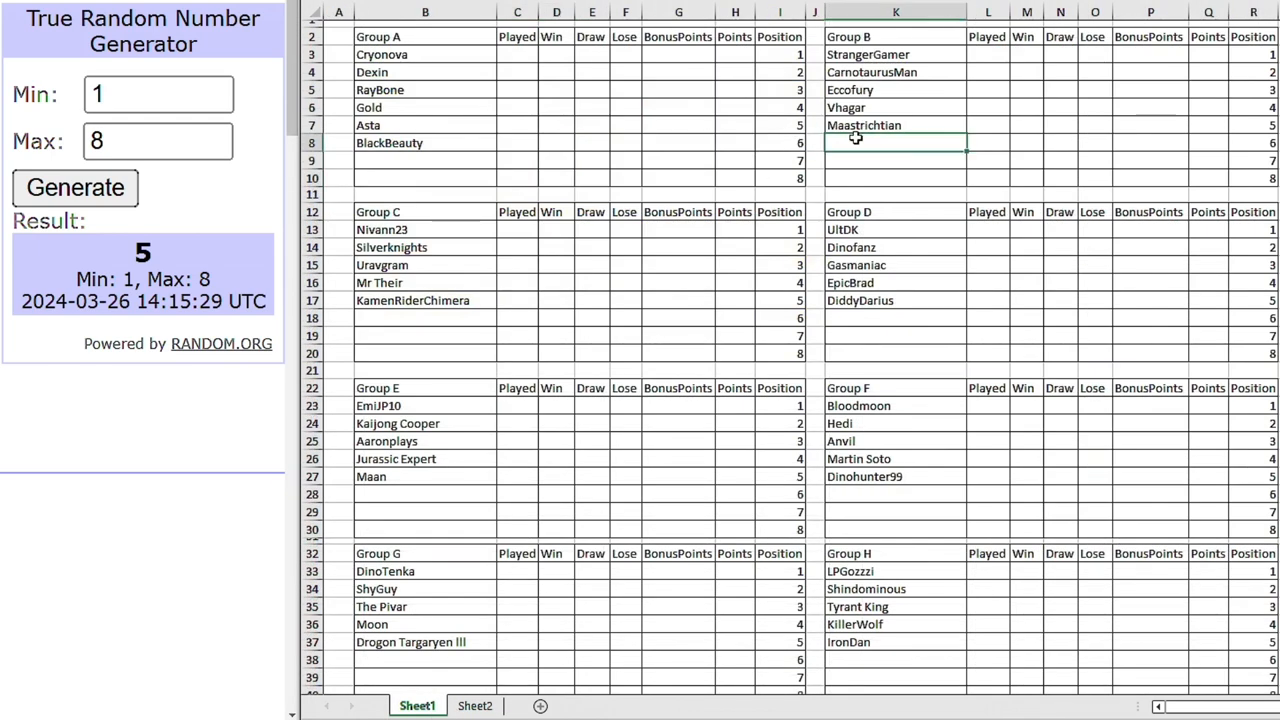
type("Khalid")
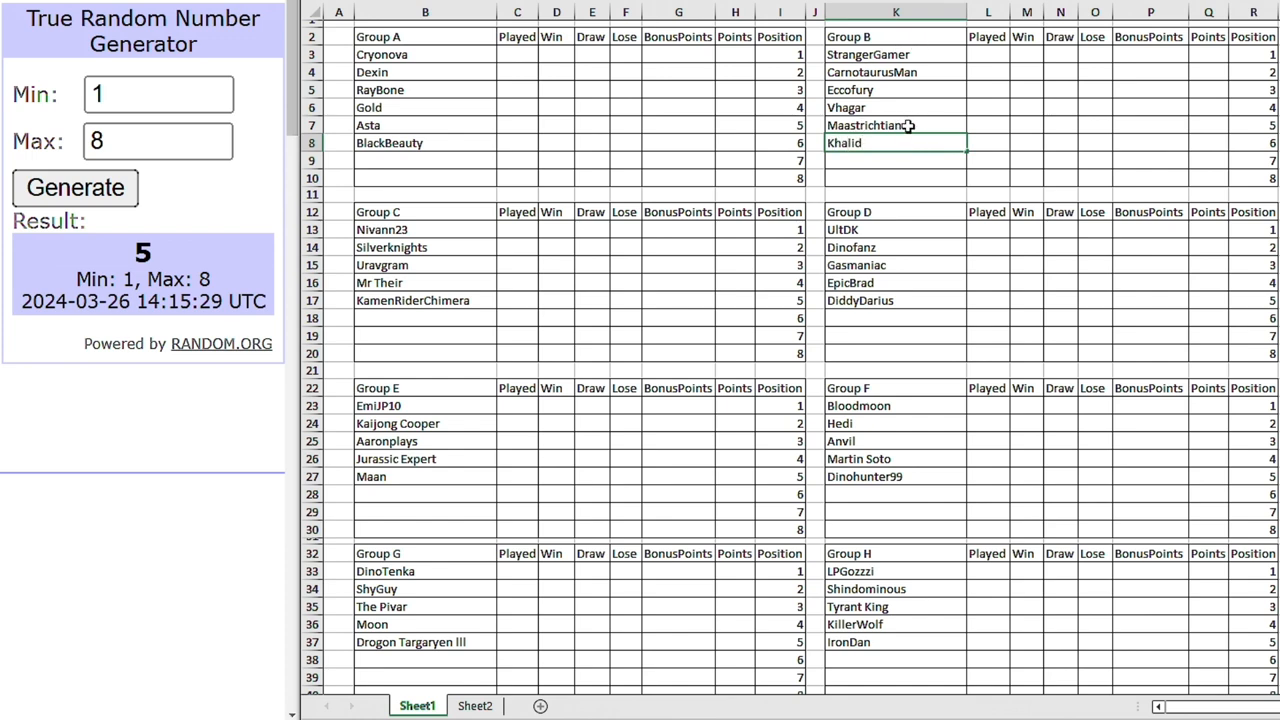
left_click(895, 178)
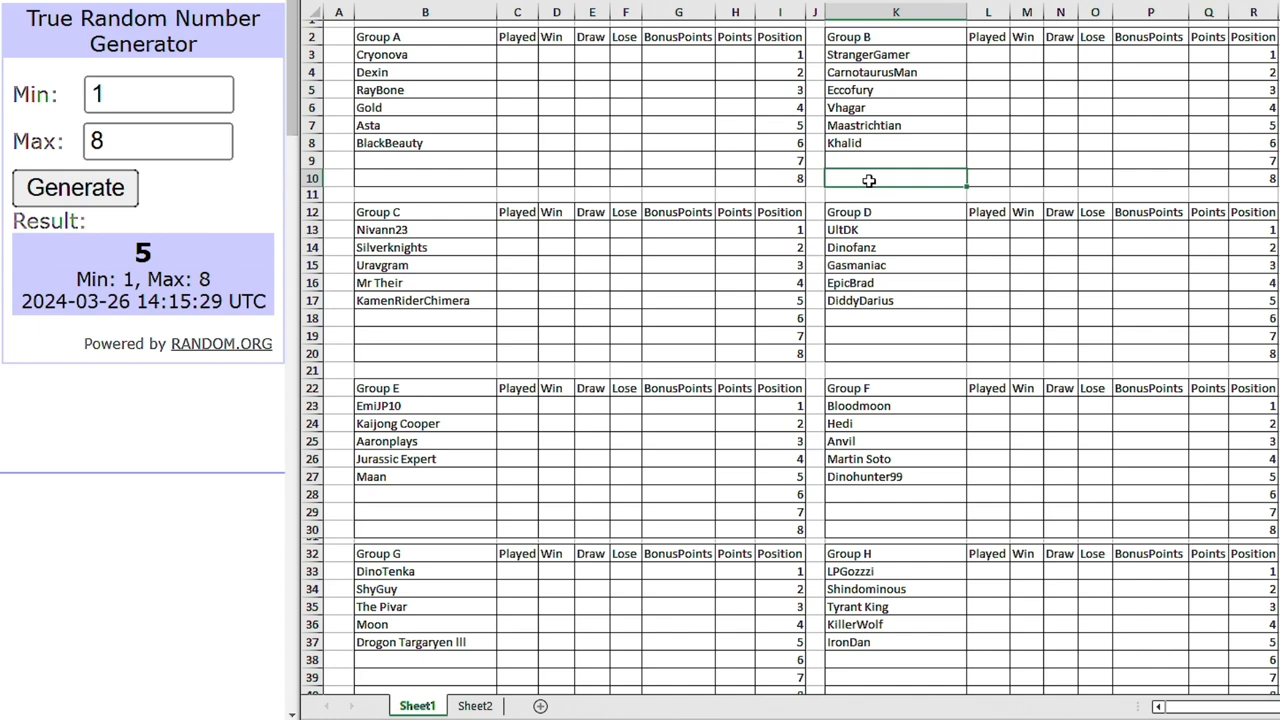
left_click(474, 705)
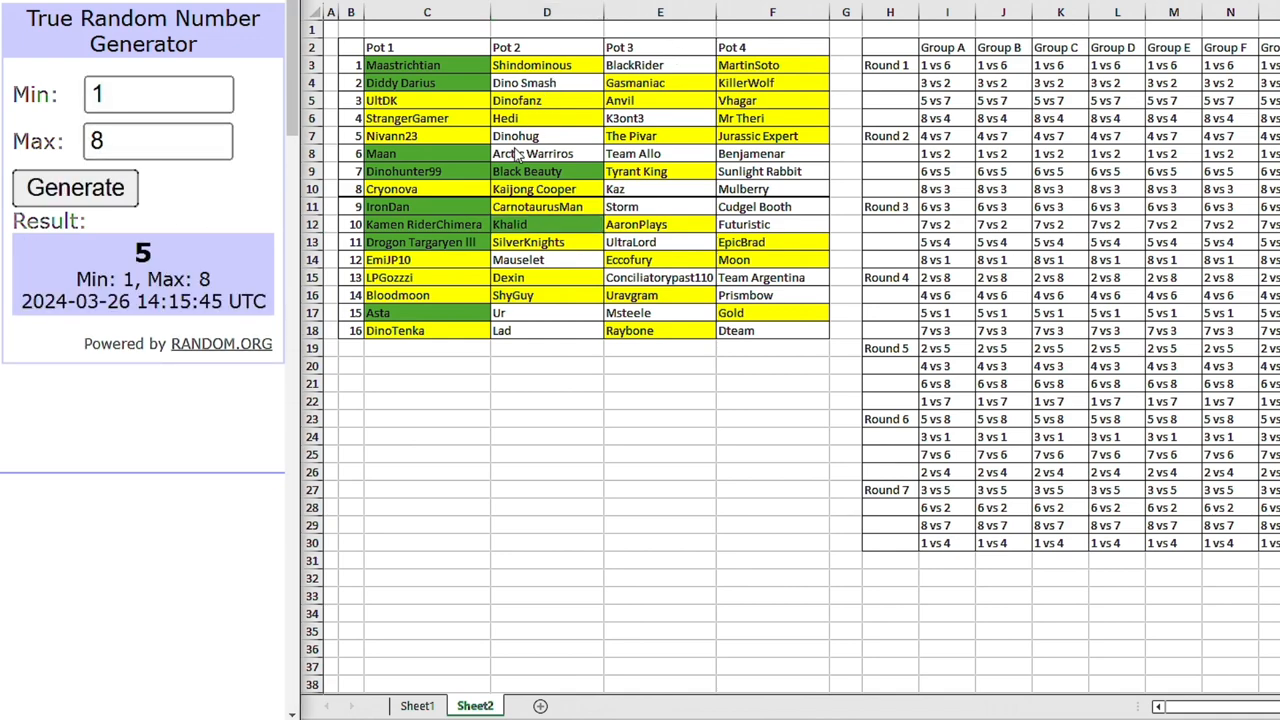
Draw Dino Smash from Pot 2 and type DinoSmash into cell B18 for Group C
left_click(75, 188)
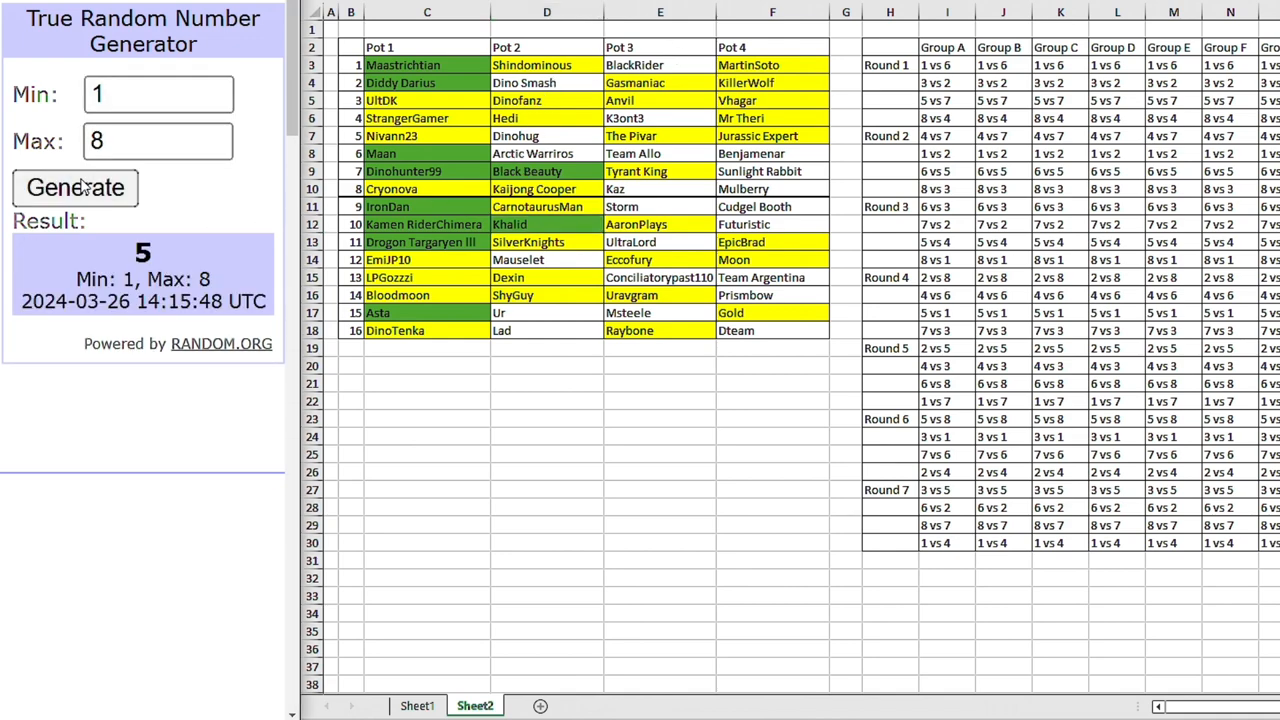
left_click(75, 188)
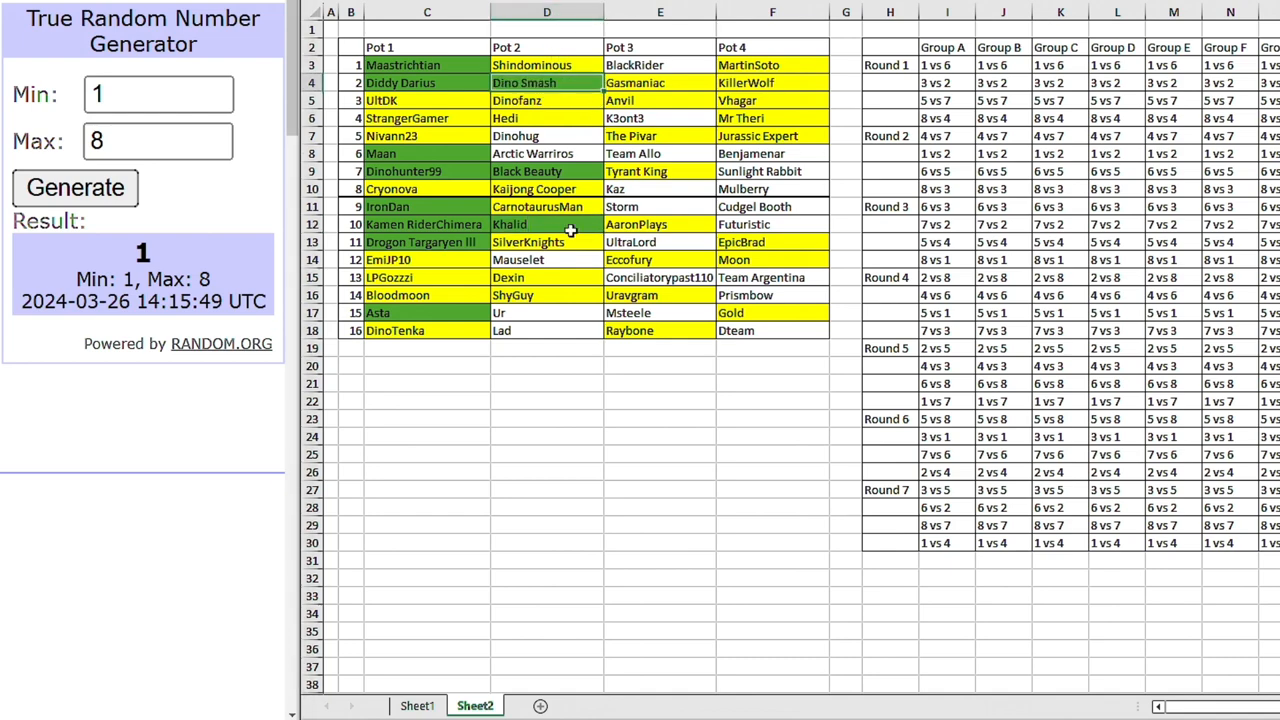
left_click(417, 706)
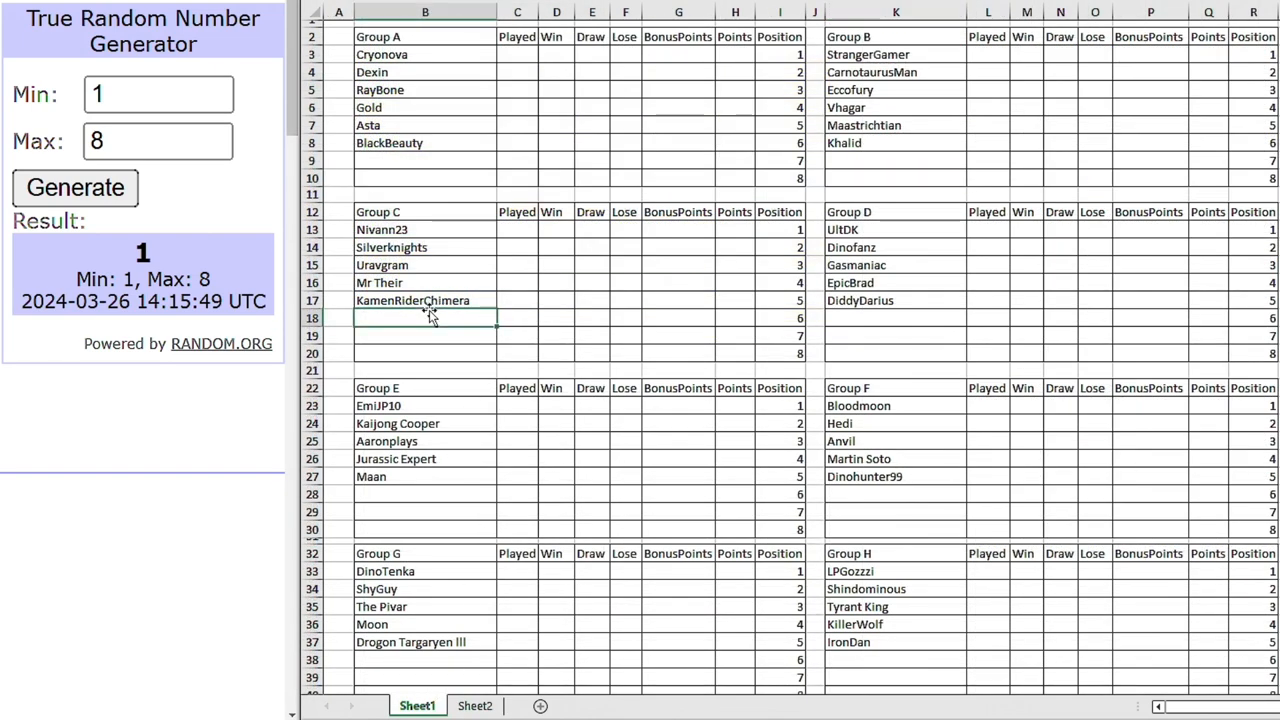
type("DinoSmash")
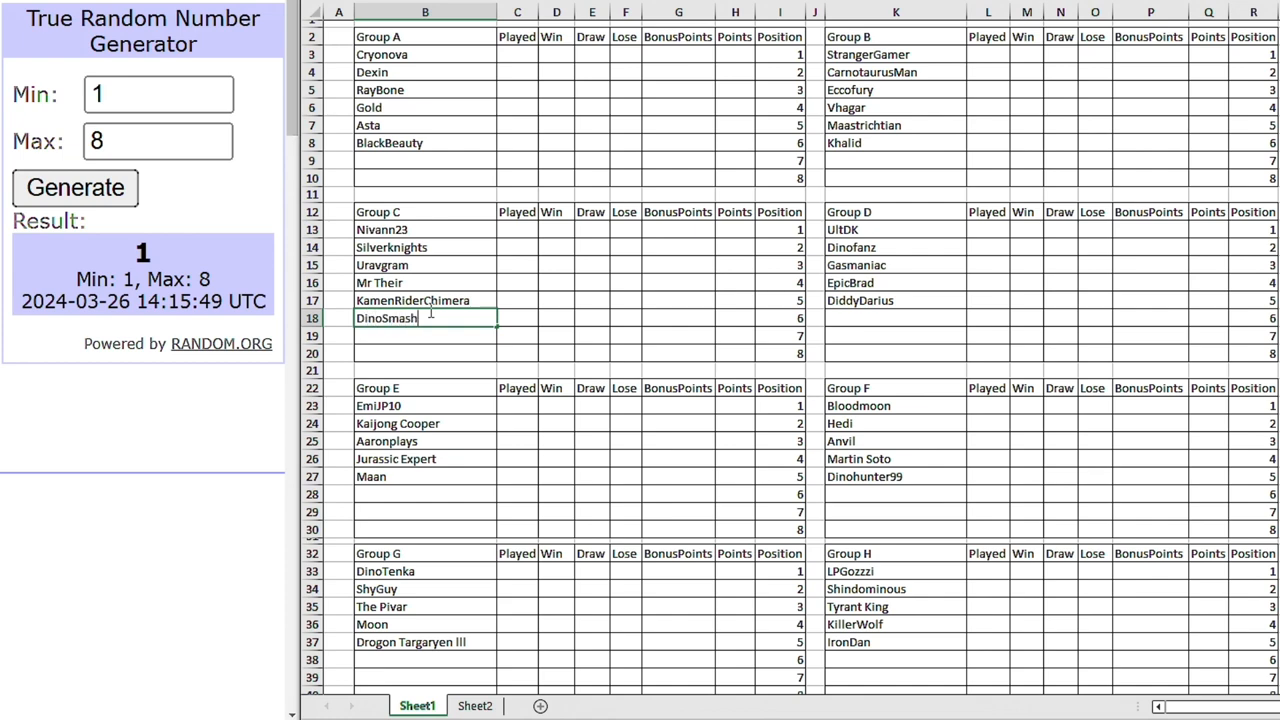
mouse_move(491, 233)
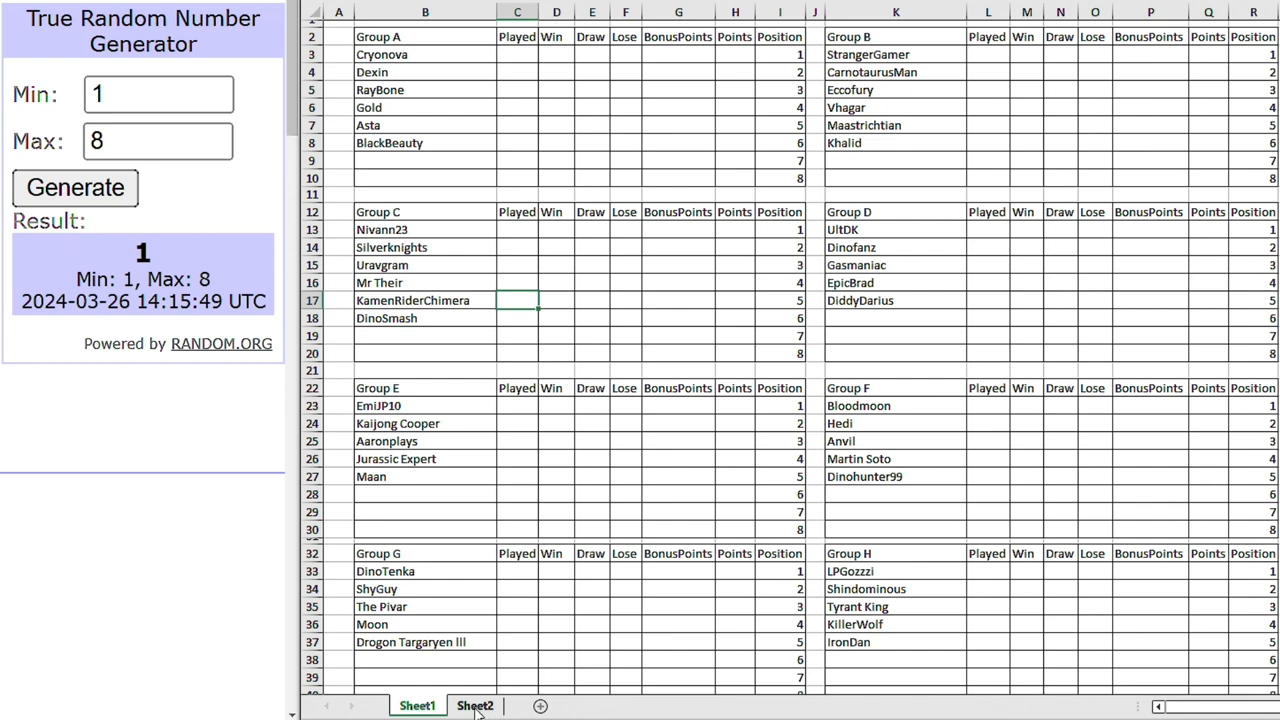
left_click(474, 705)
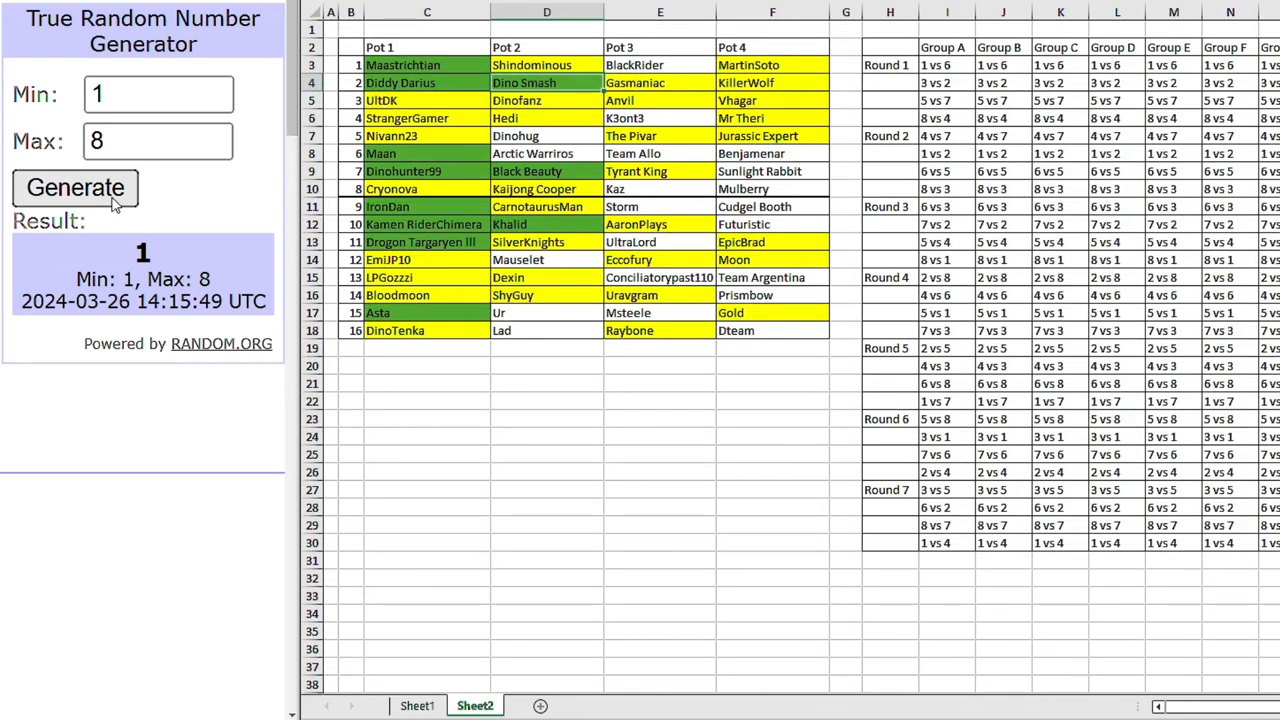
Draw a Pot 2 team and enter Mauslet in cell K18 for Group D
left_click(75, 188)
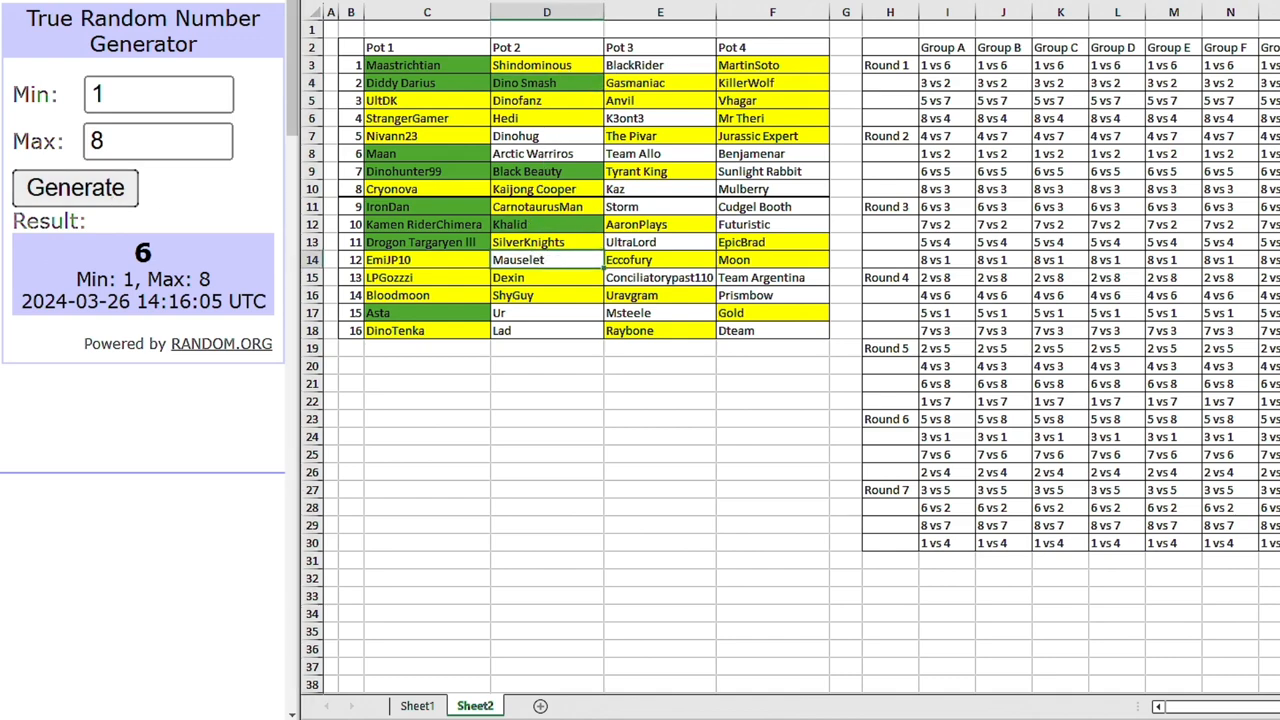
left_click(417, 705)
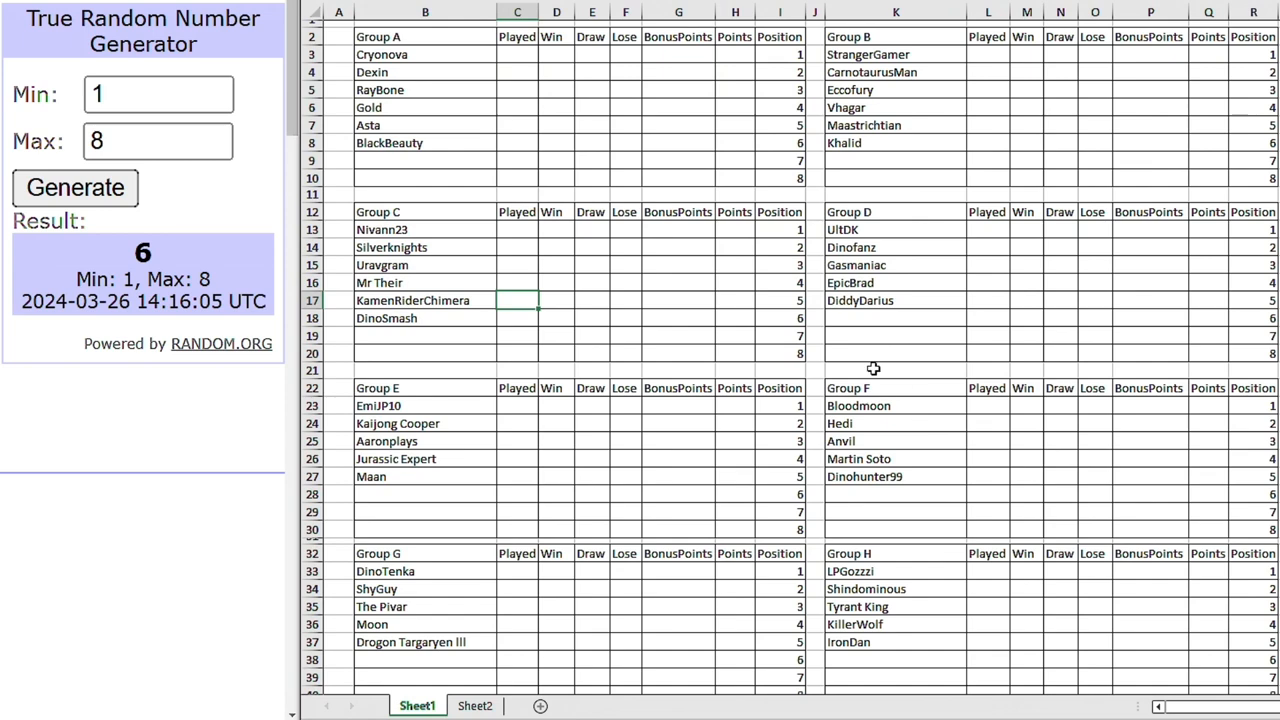
type("Mau")
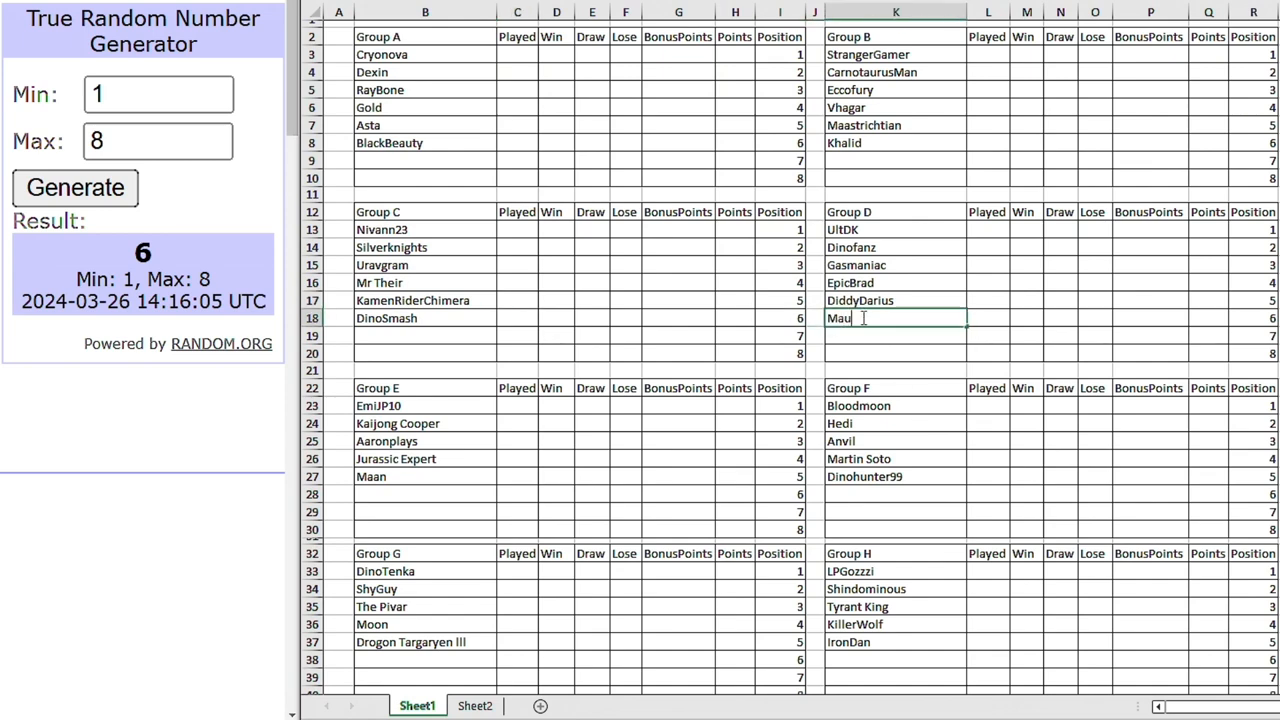
type("slet")
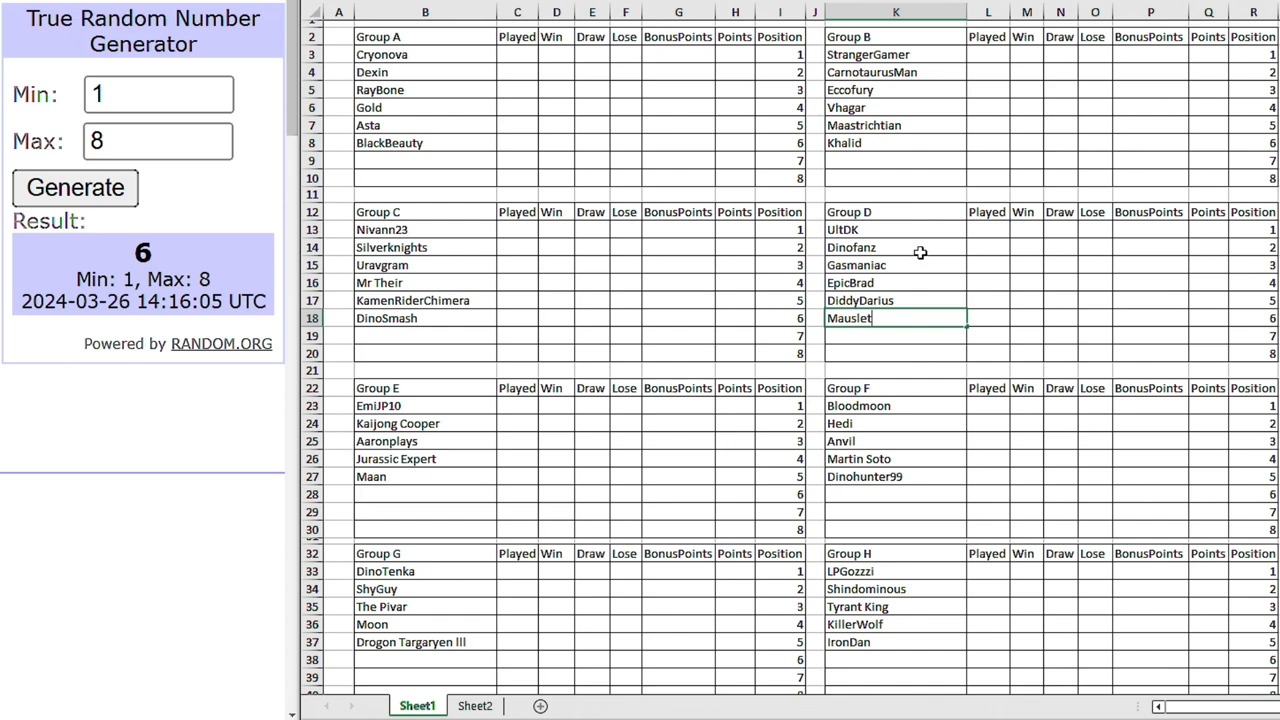
left_click(896, 353)
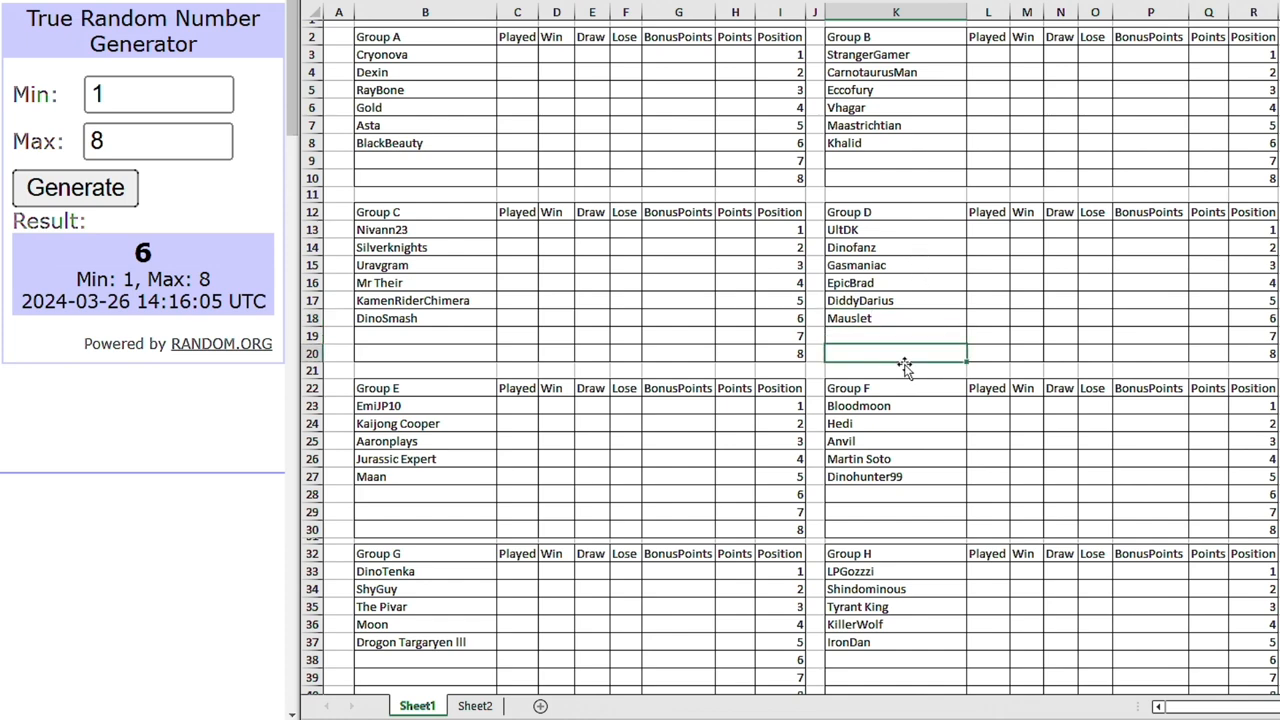
mouse_move(888, 212)
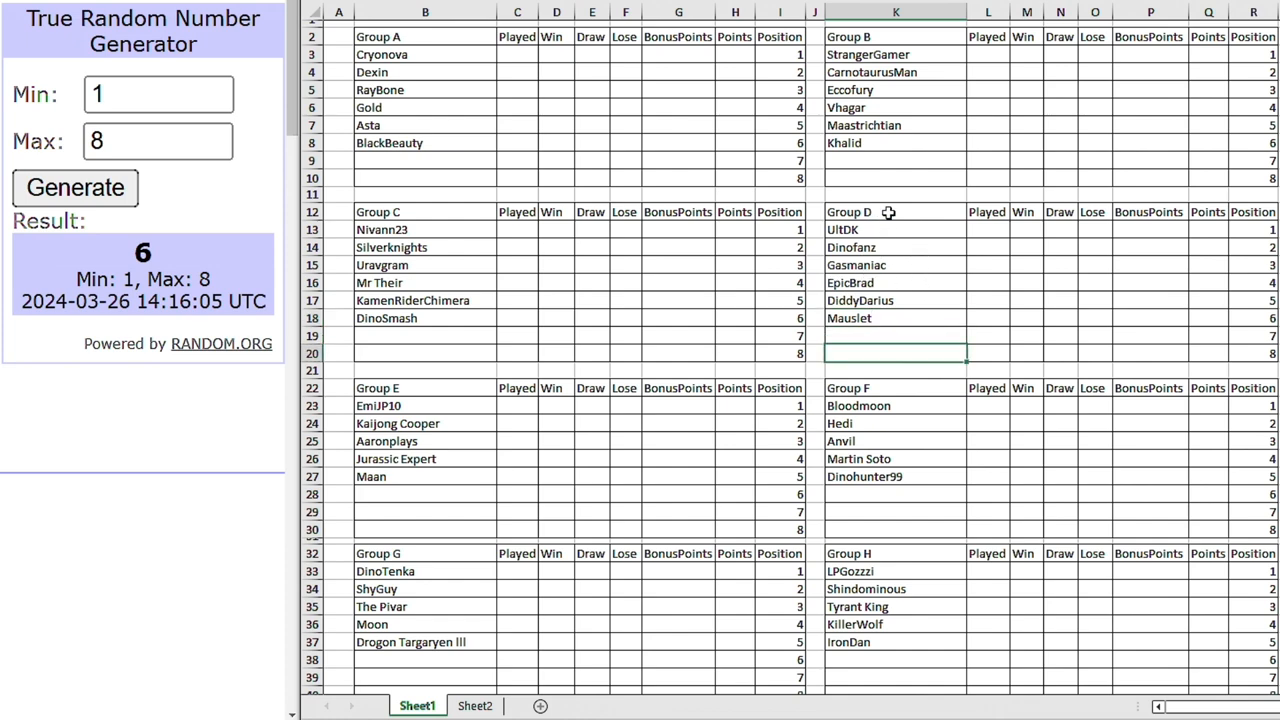
Draw Arctic Warriros from Pot 2 and enter ArcticWarriors in cell B28 for Group E
left_click(474, 705)
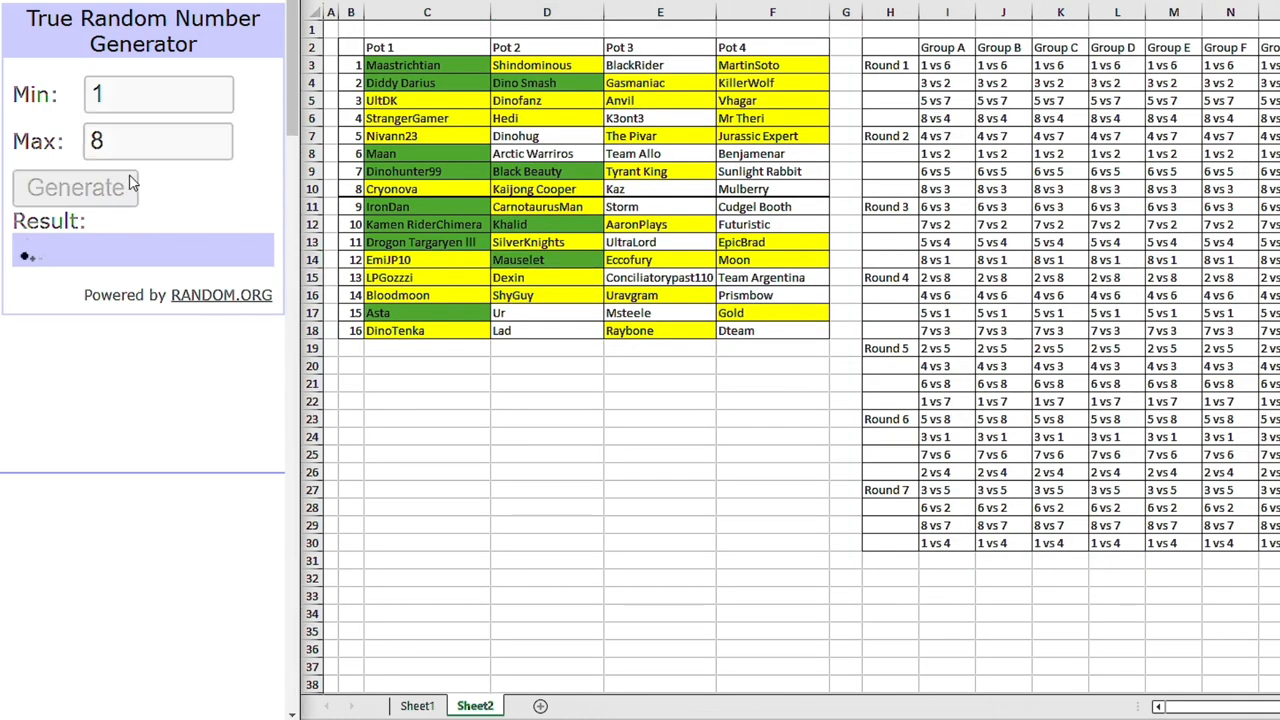
left_click(75, 187)
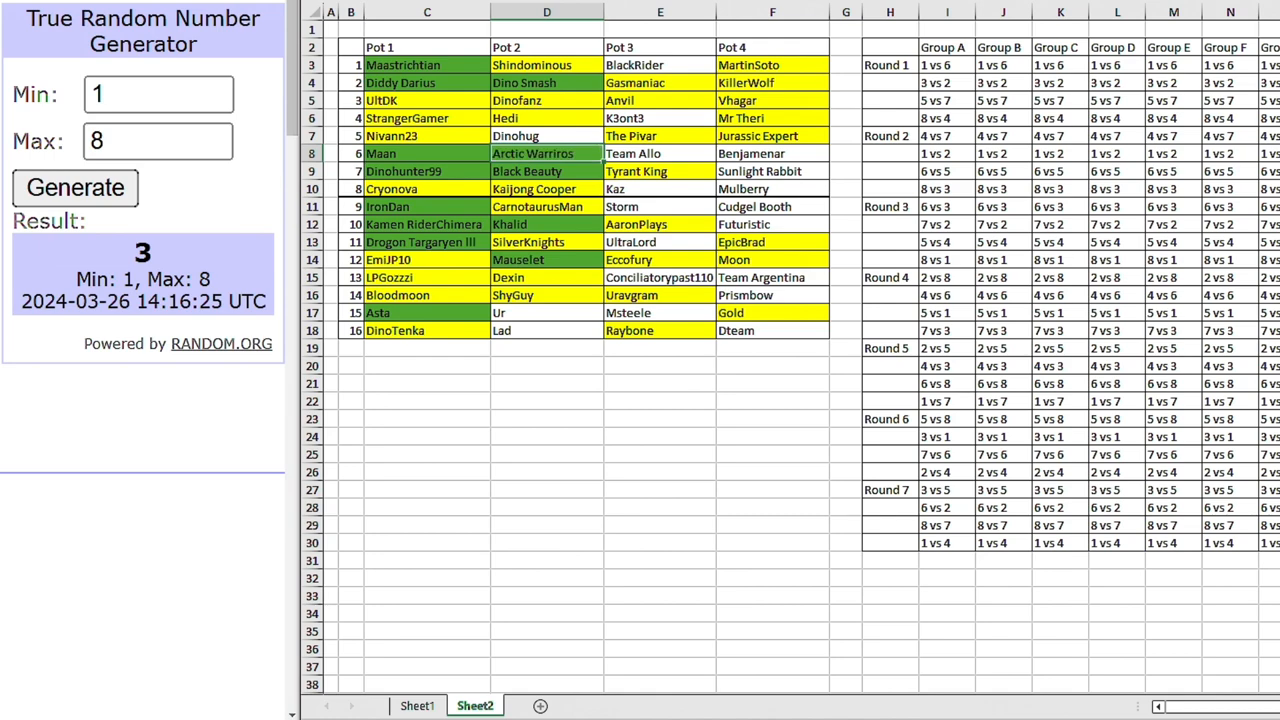
left_click(417, 706)
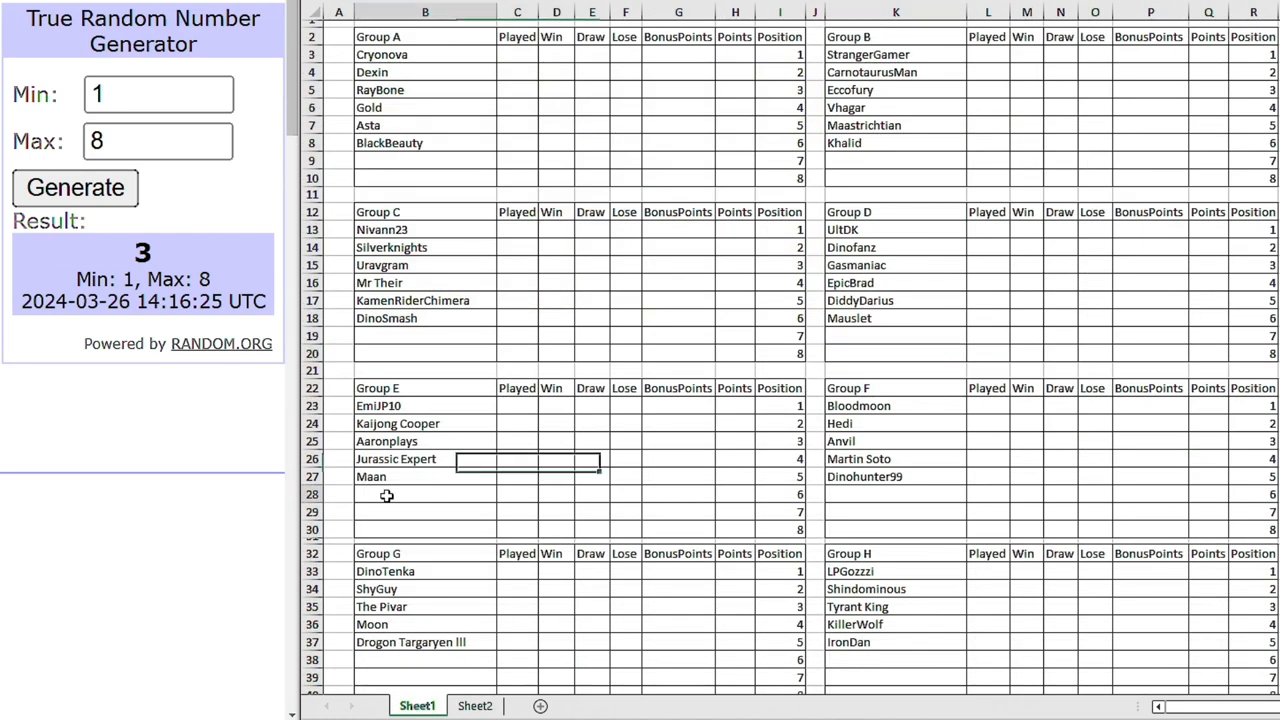
type("Arctic")
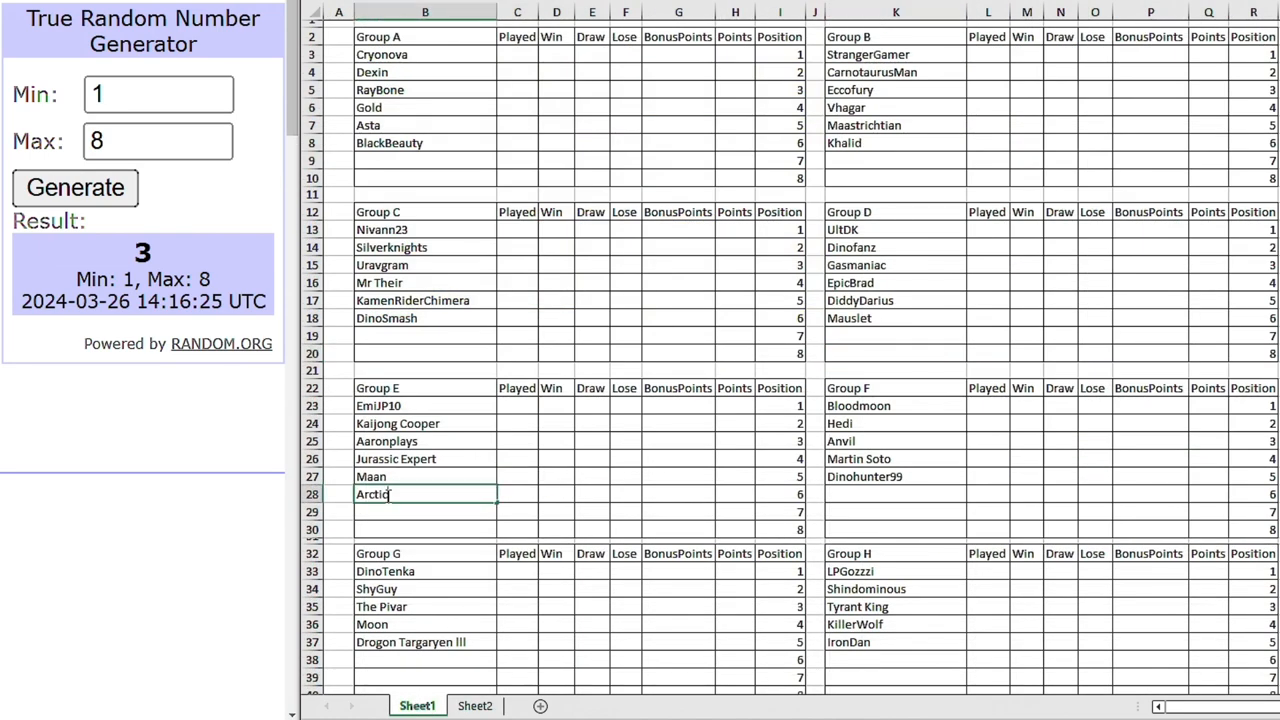
type("Warriors")
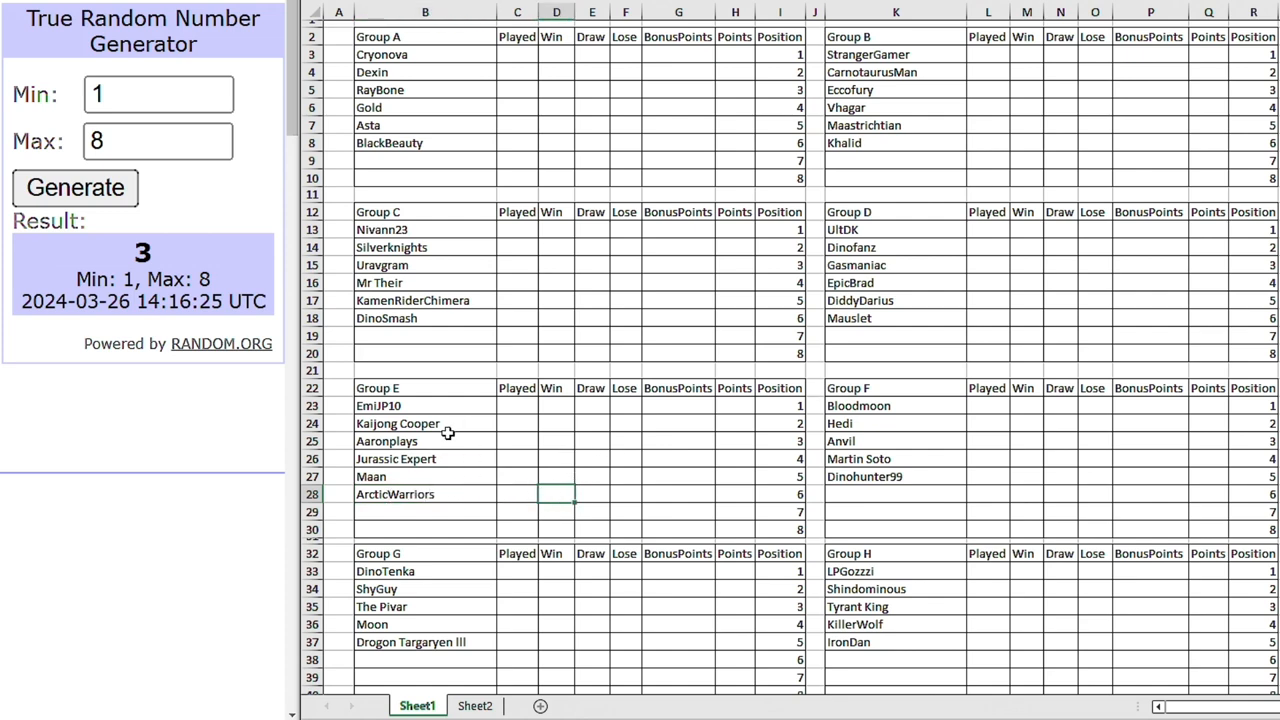
left_click(425, 423)
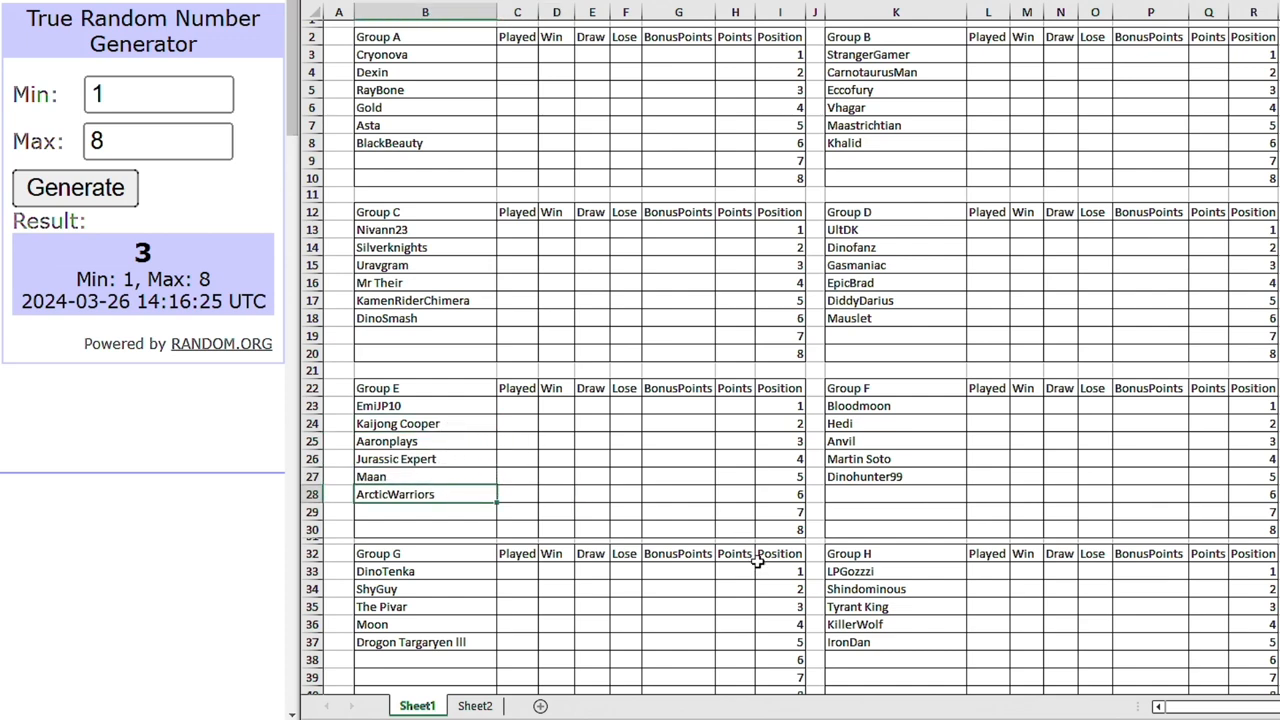
mouse_move(620, 498)
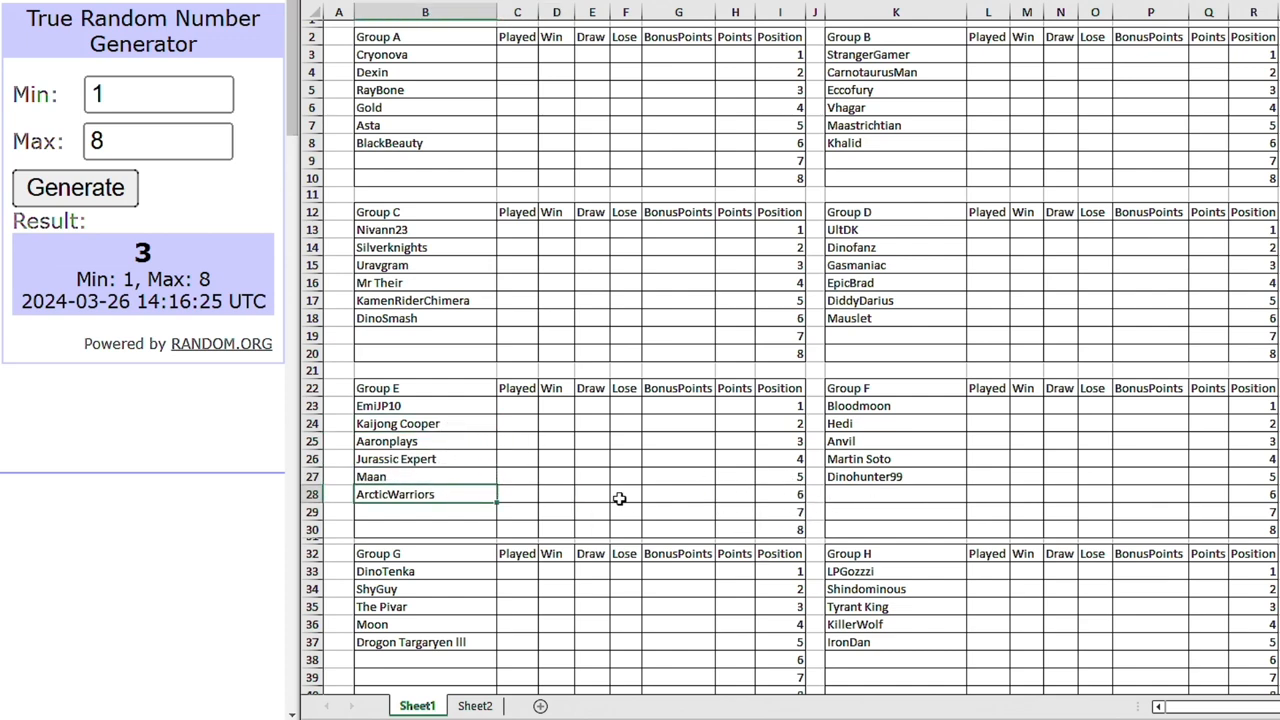
Draw Dinohug from Pot 2 and enter it in cell K28 for Group F
left_click(474, 706)
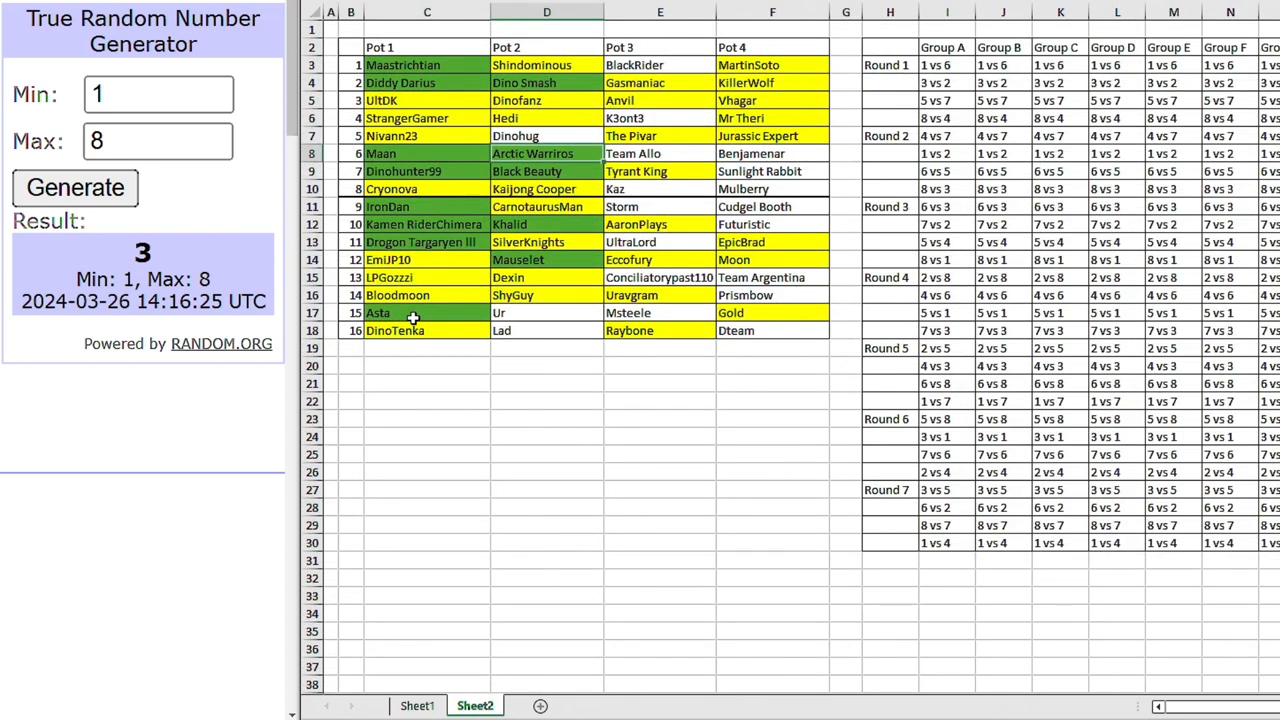
left_click(75, 187)
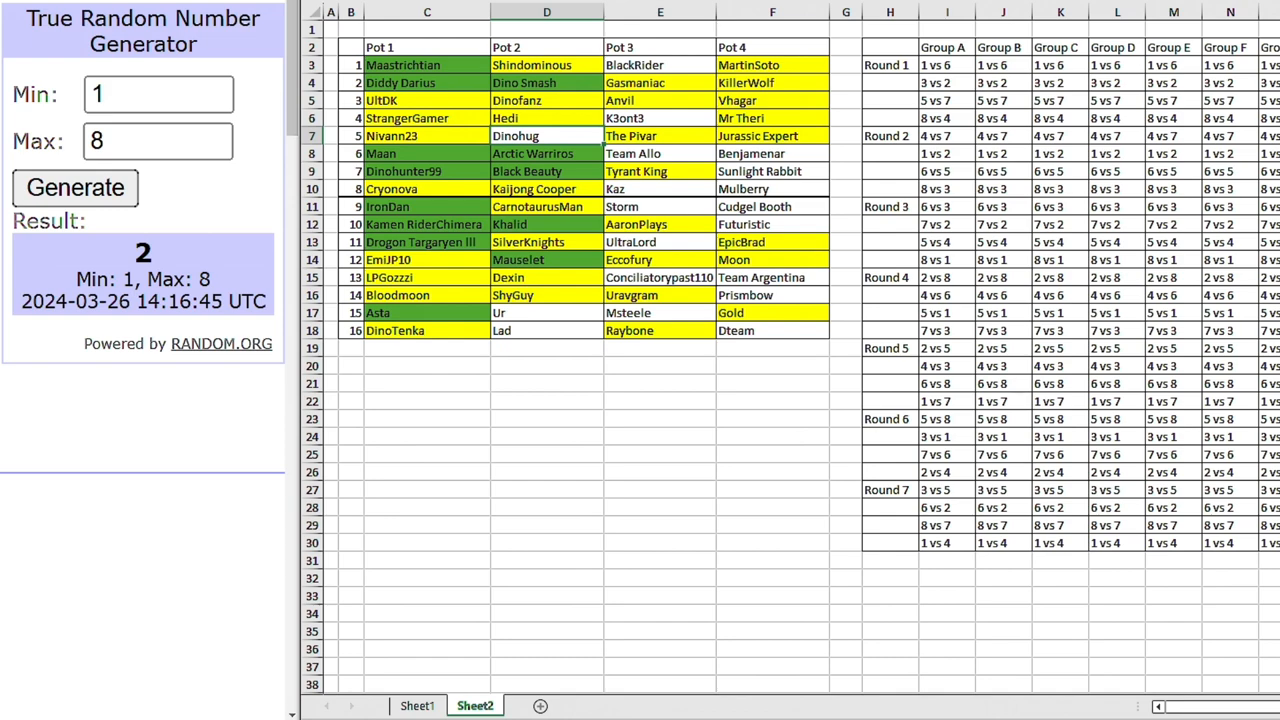
left_click(417, 706)
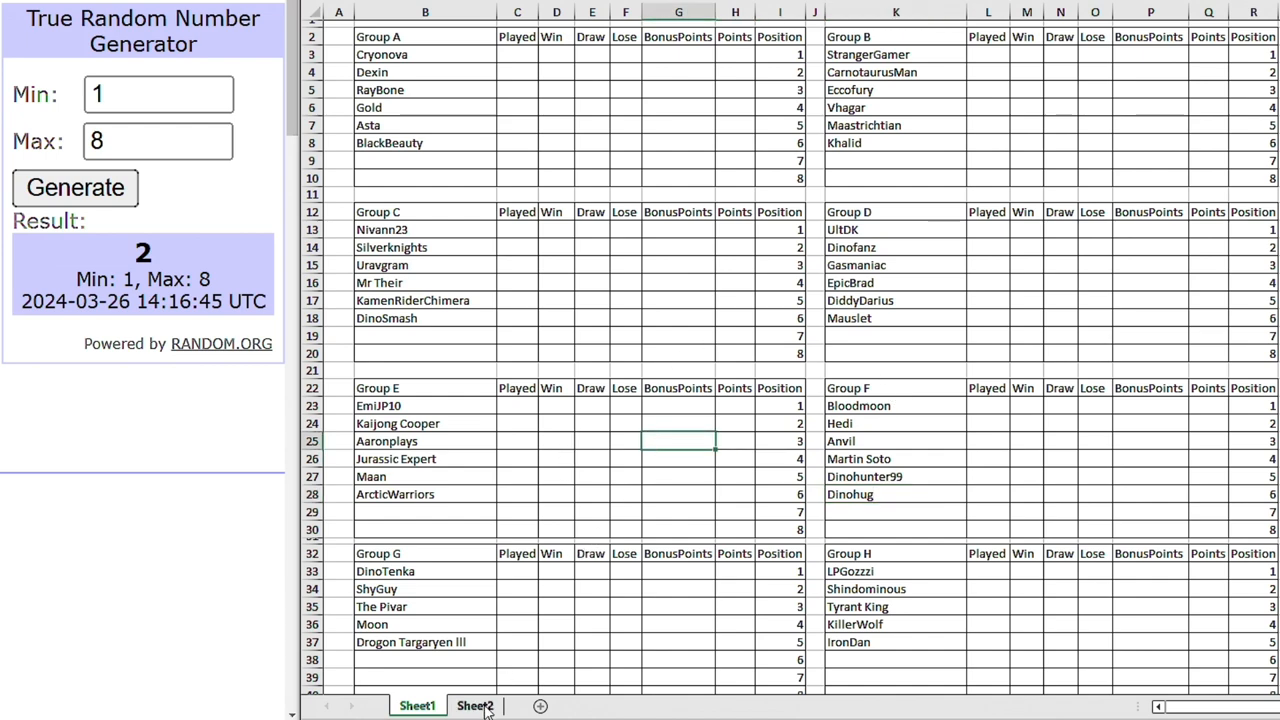
left_click(474, 705)
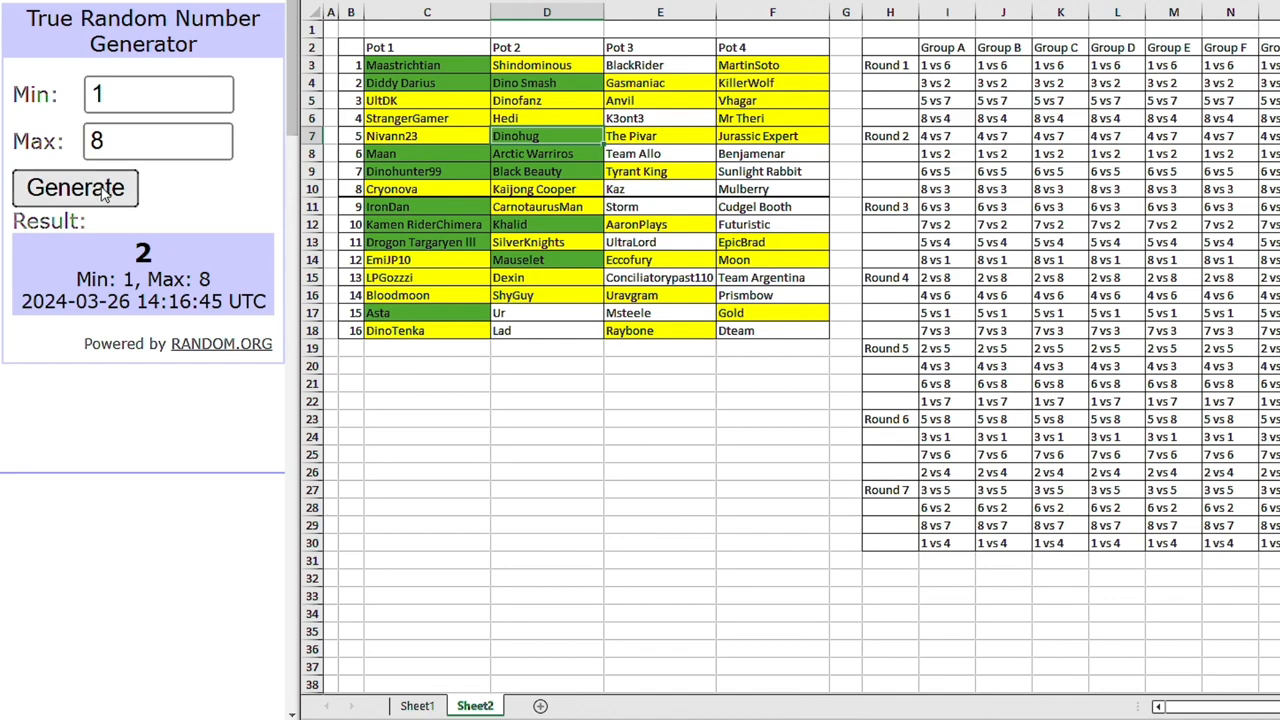
Draw a number, then enter Lad in B38 for Group G and Ur in K38 for Group H
left_click(75, 188)
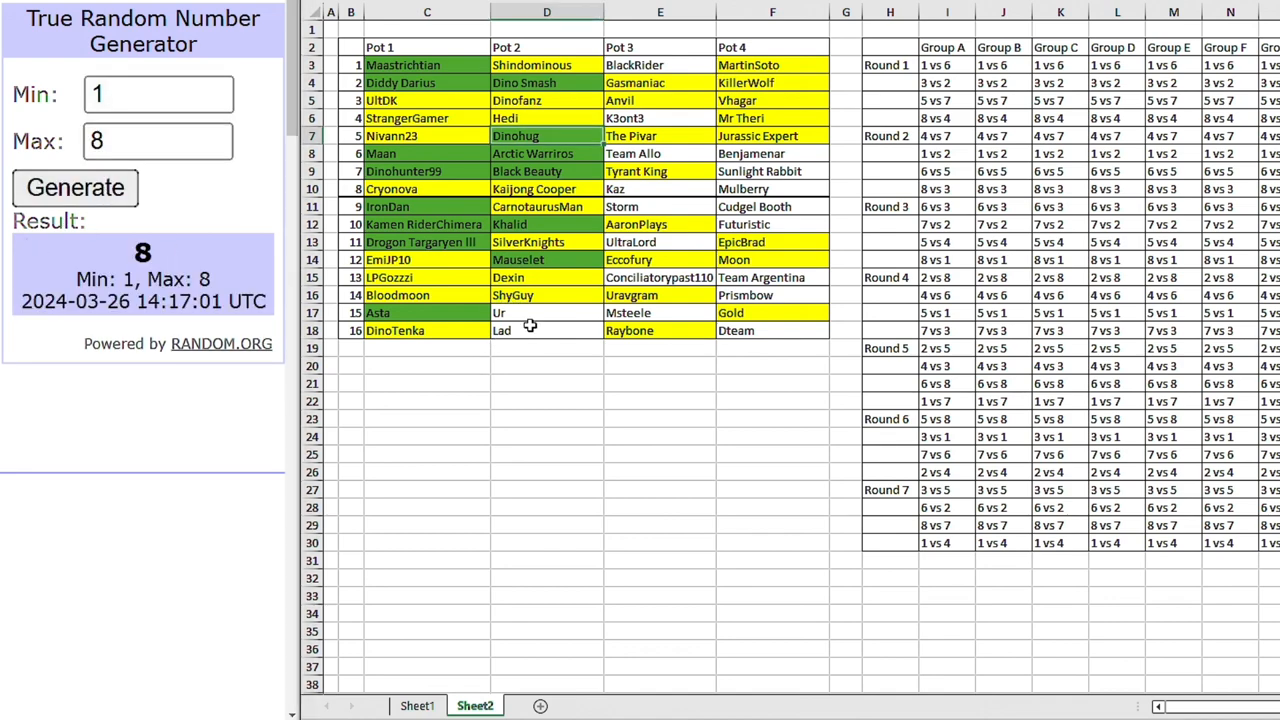
left_click(417, 706)
type("L")
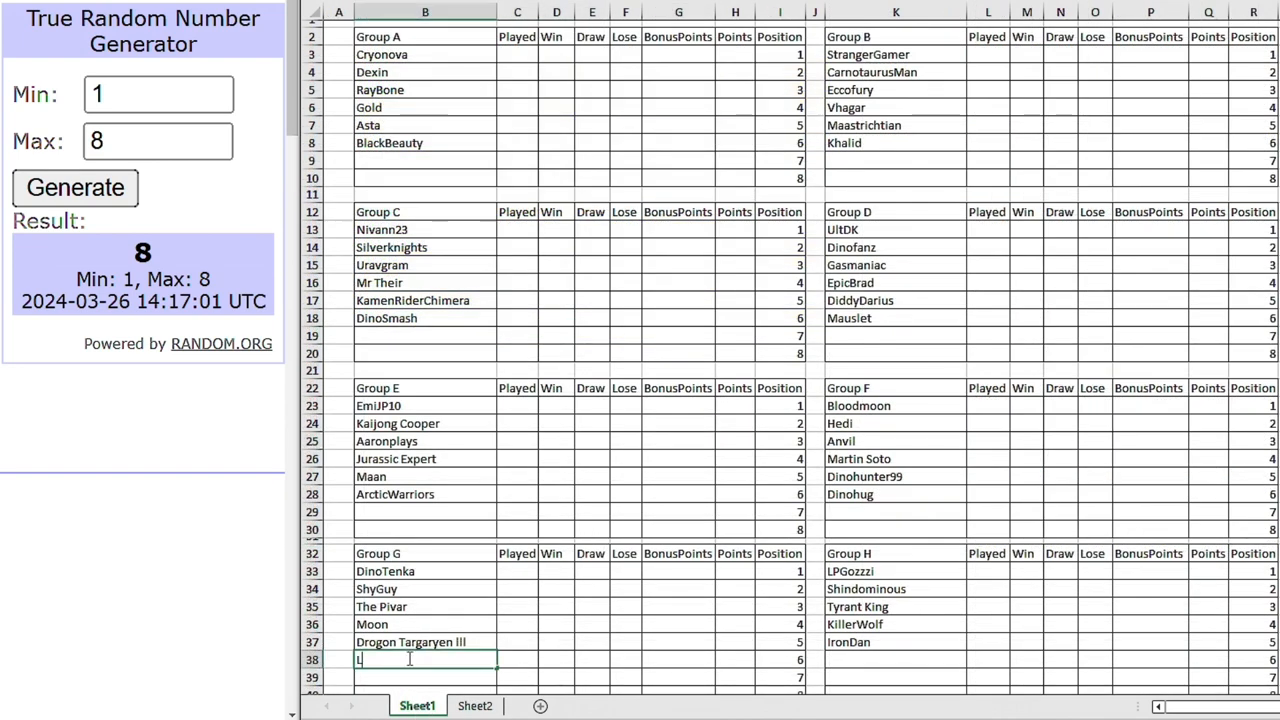
type("ad")
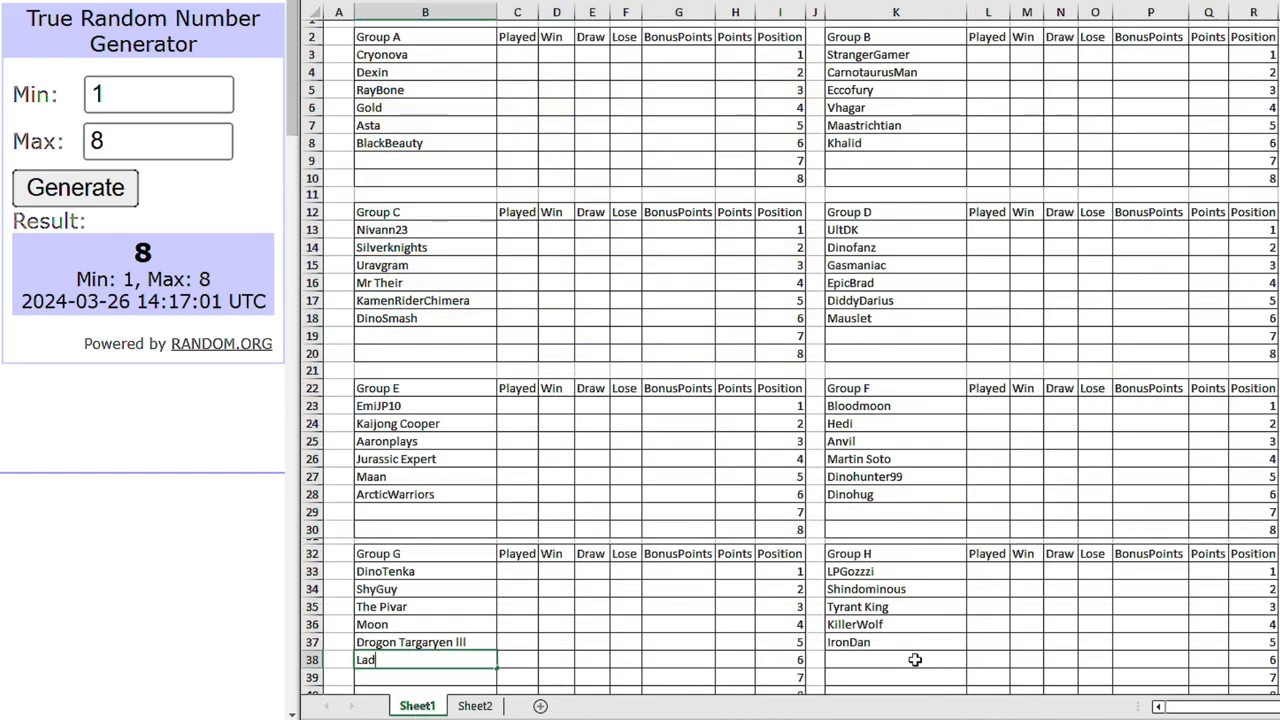
type("Ur")
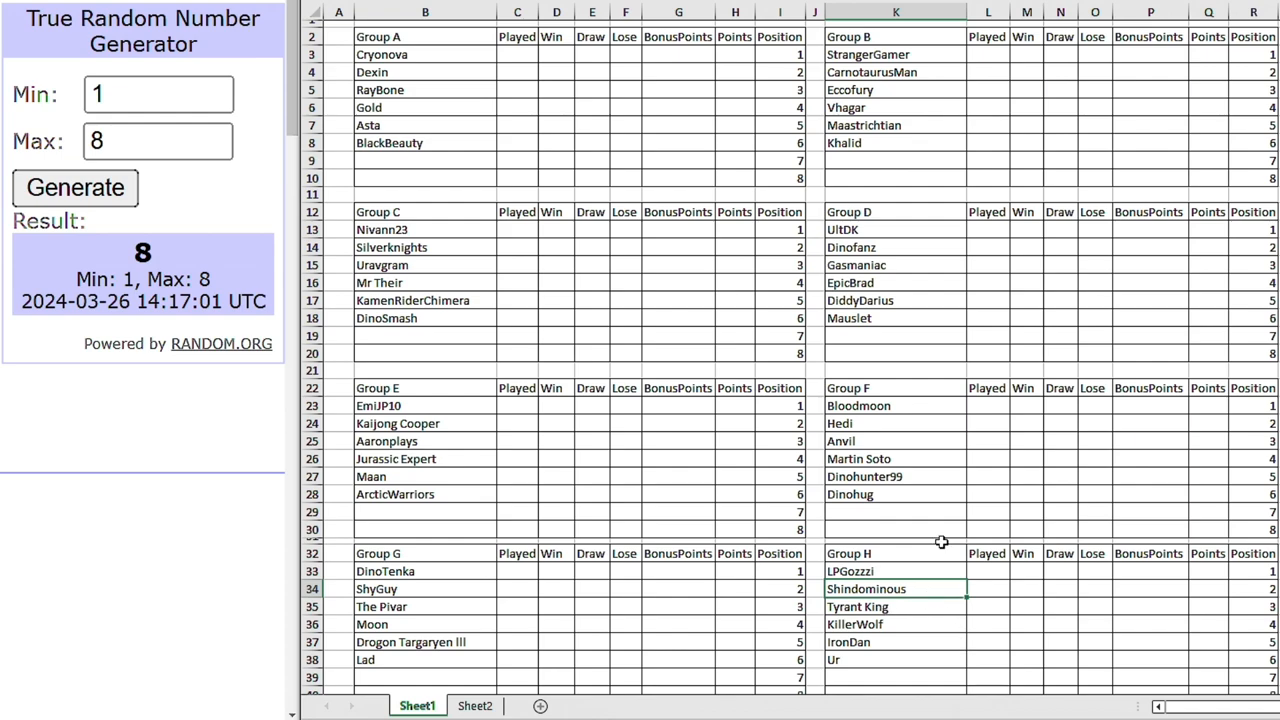
mouse_move(958, 373)
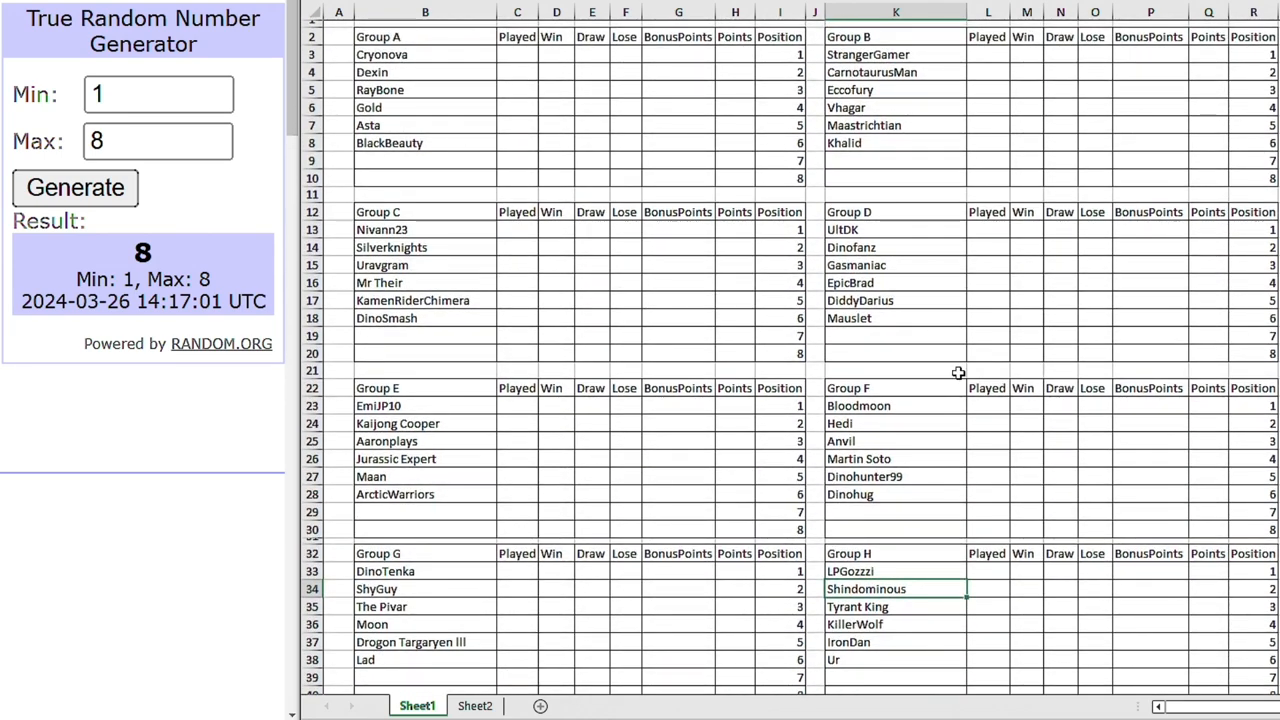
mouse_move(617, 358)
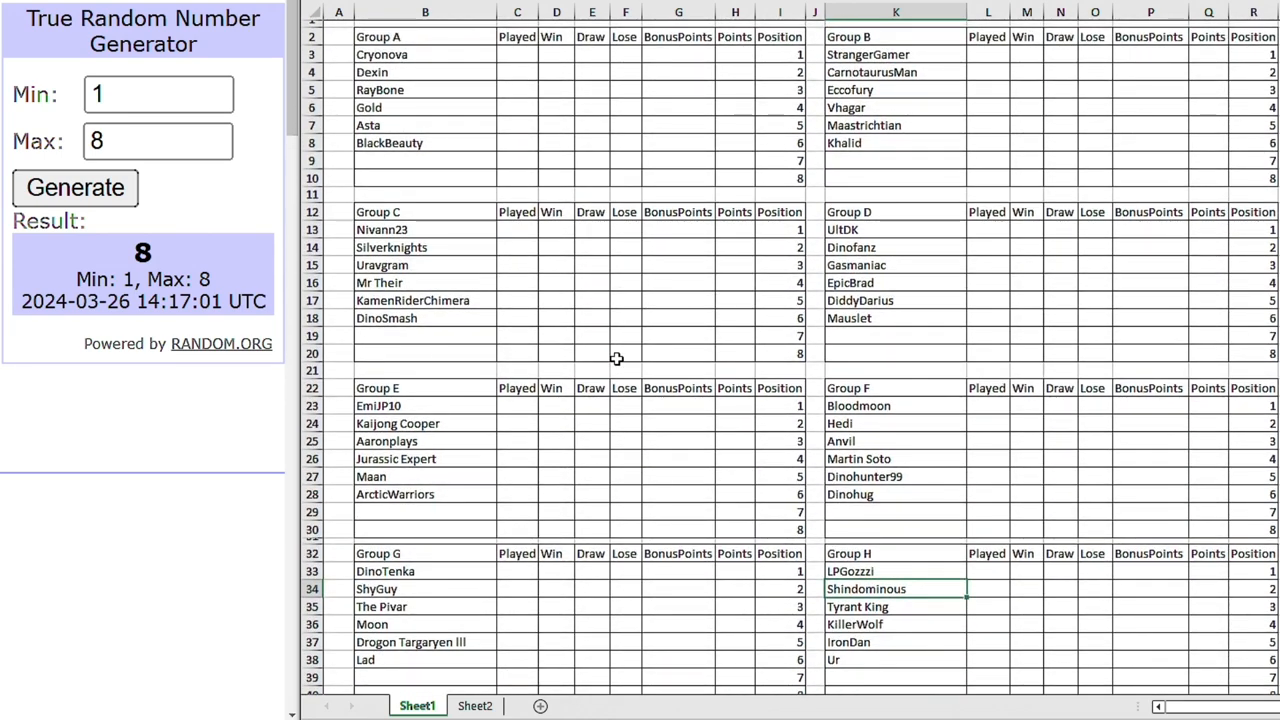
left_click(474, 706)
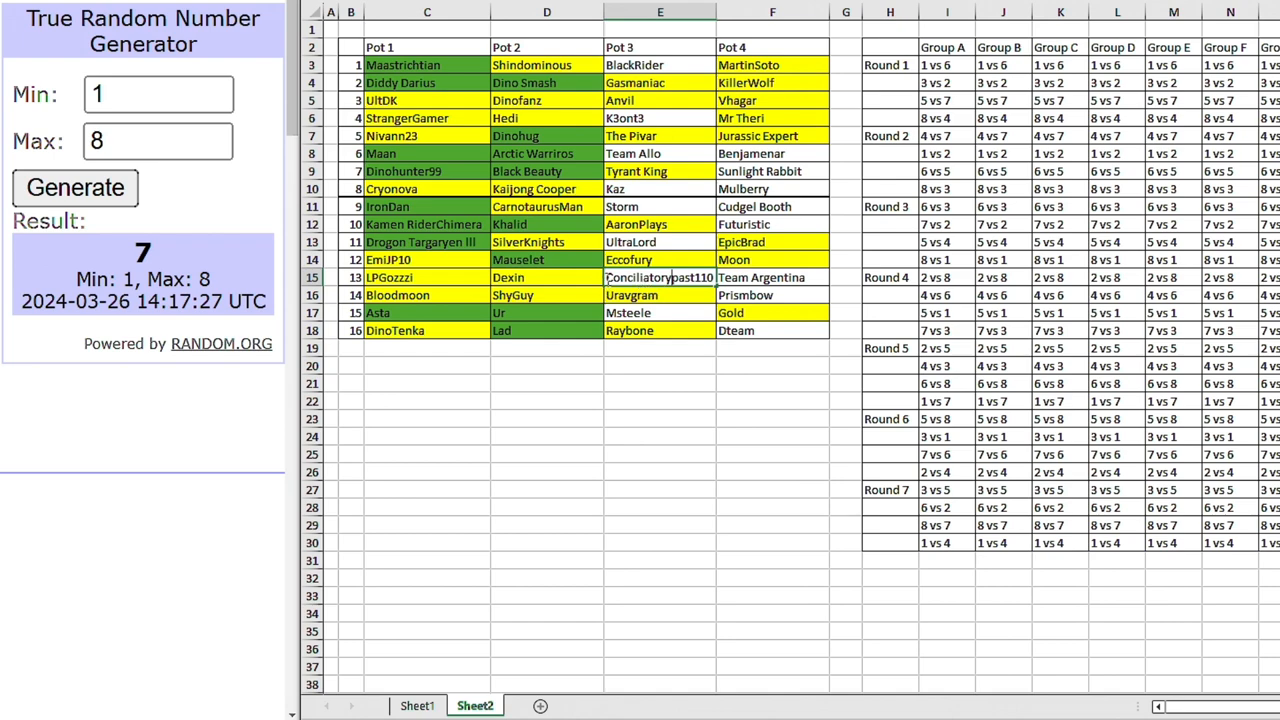
left_click(660, 383)
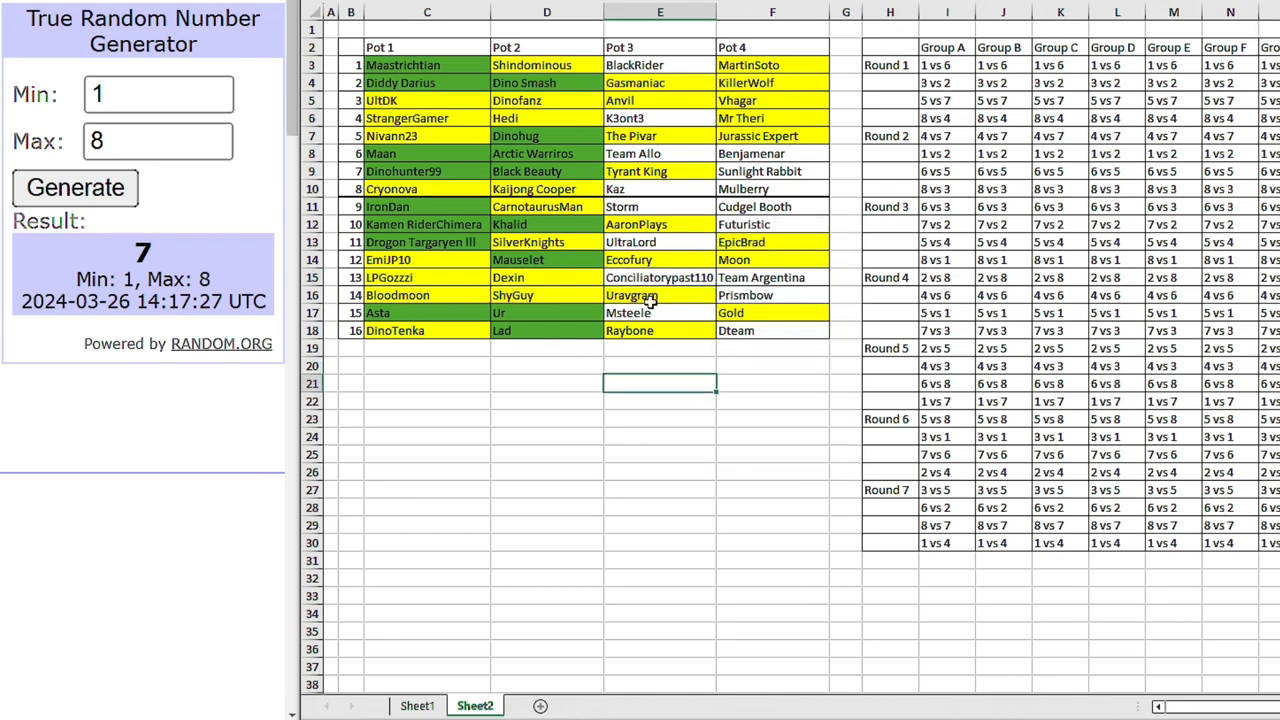
left_click(416, 705)
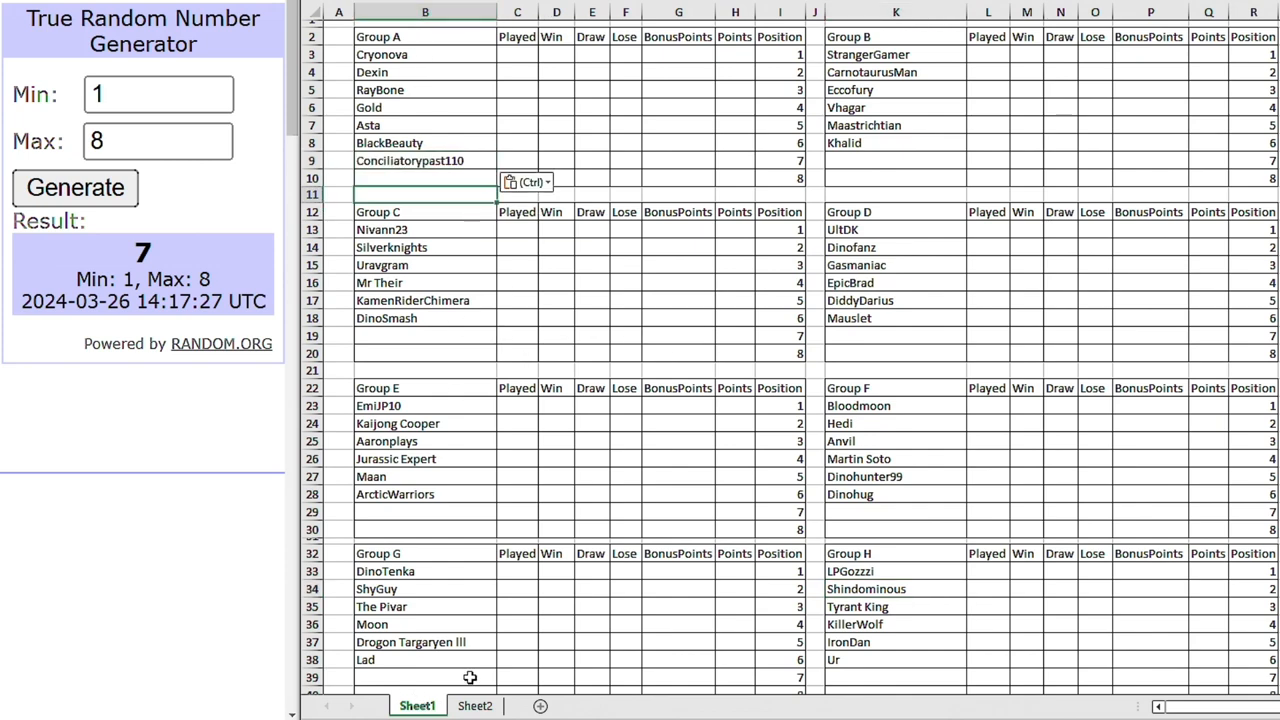
left_click(475, 706)
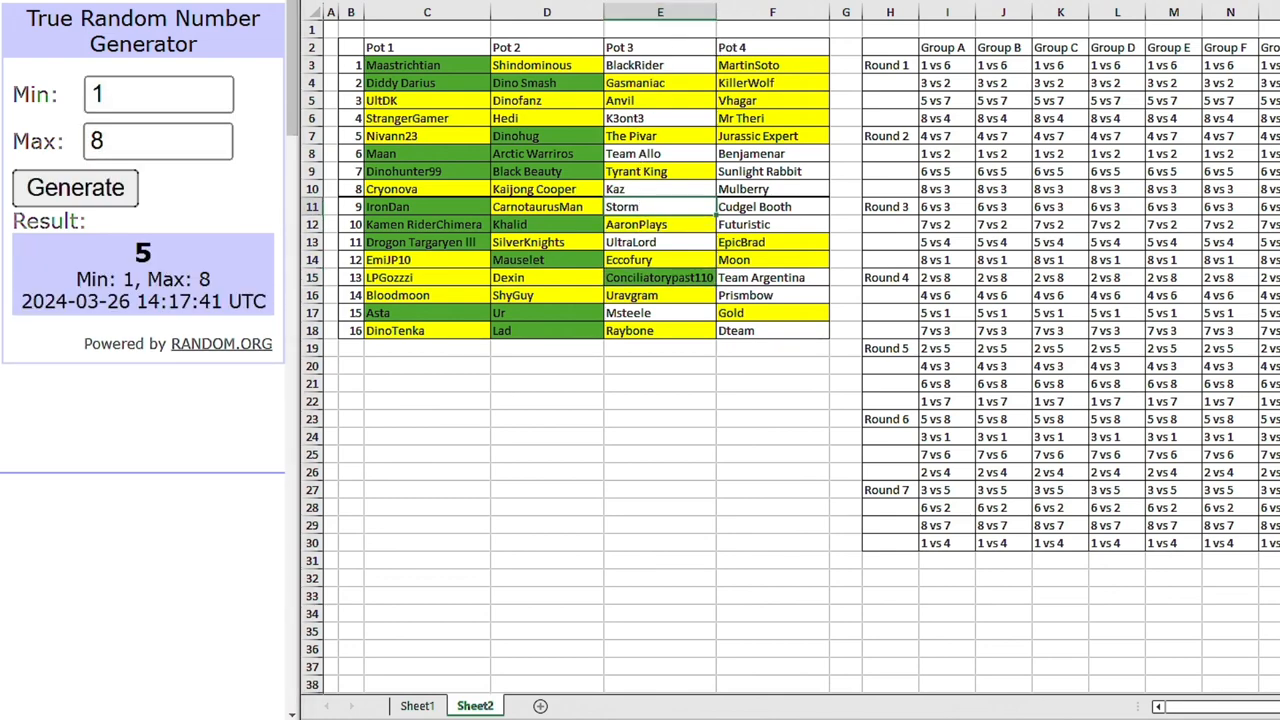
Enter Storm in K9 as Group B's seventh team and shade it green in Pot 3
left_click(417, 705)
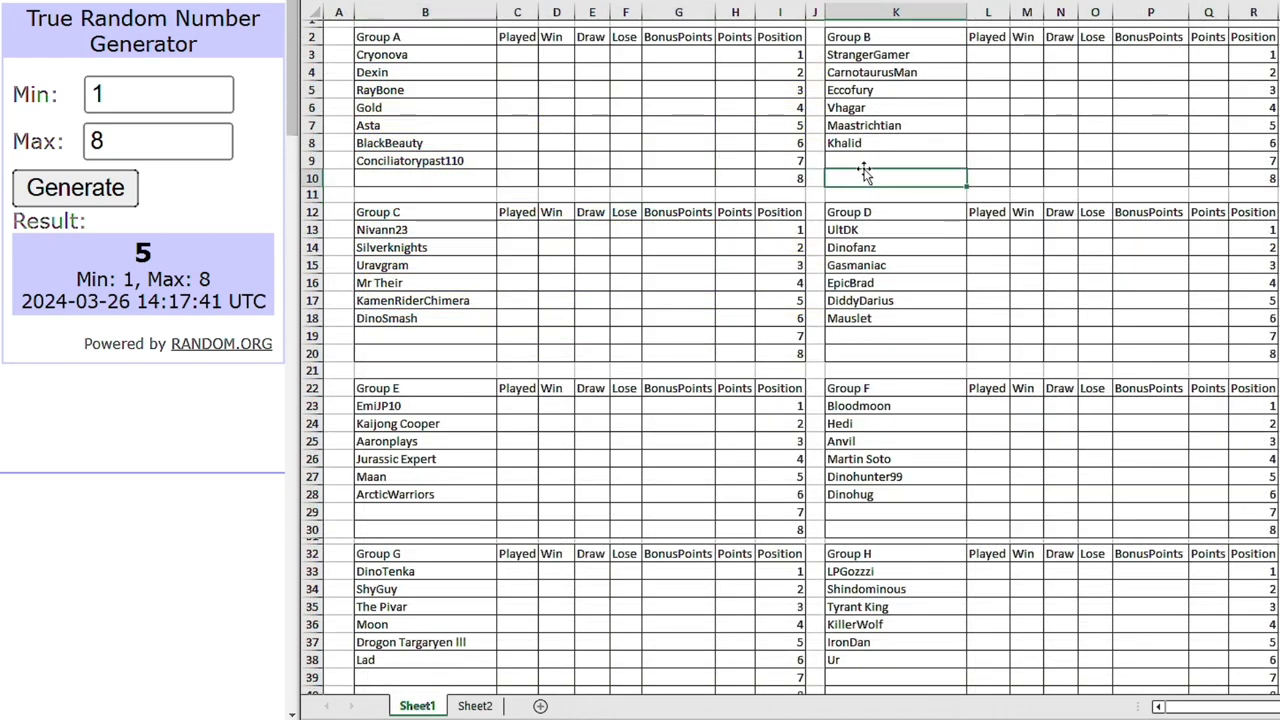
type("Storm")
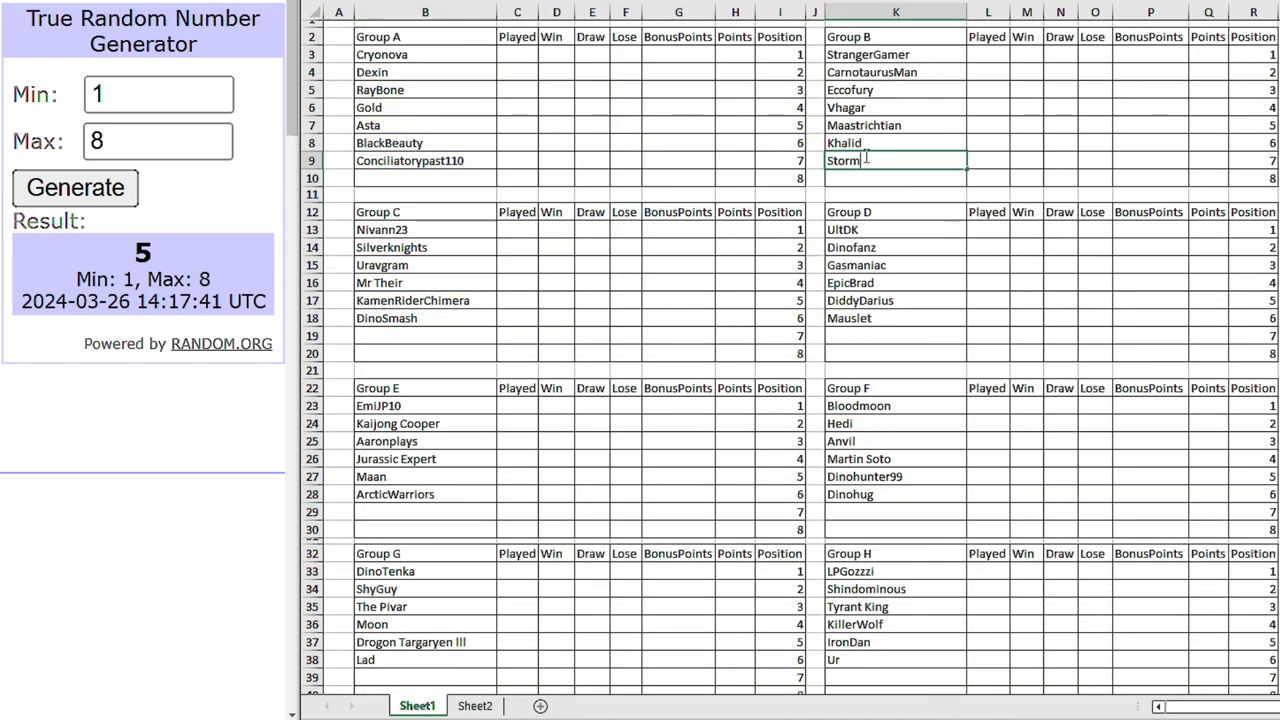
left_click(780, 211)
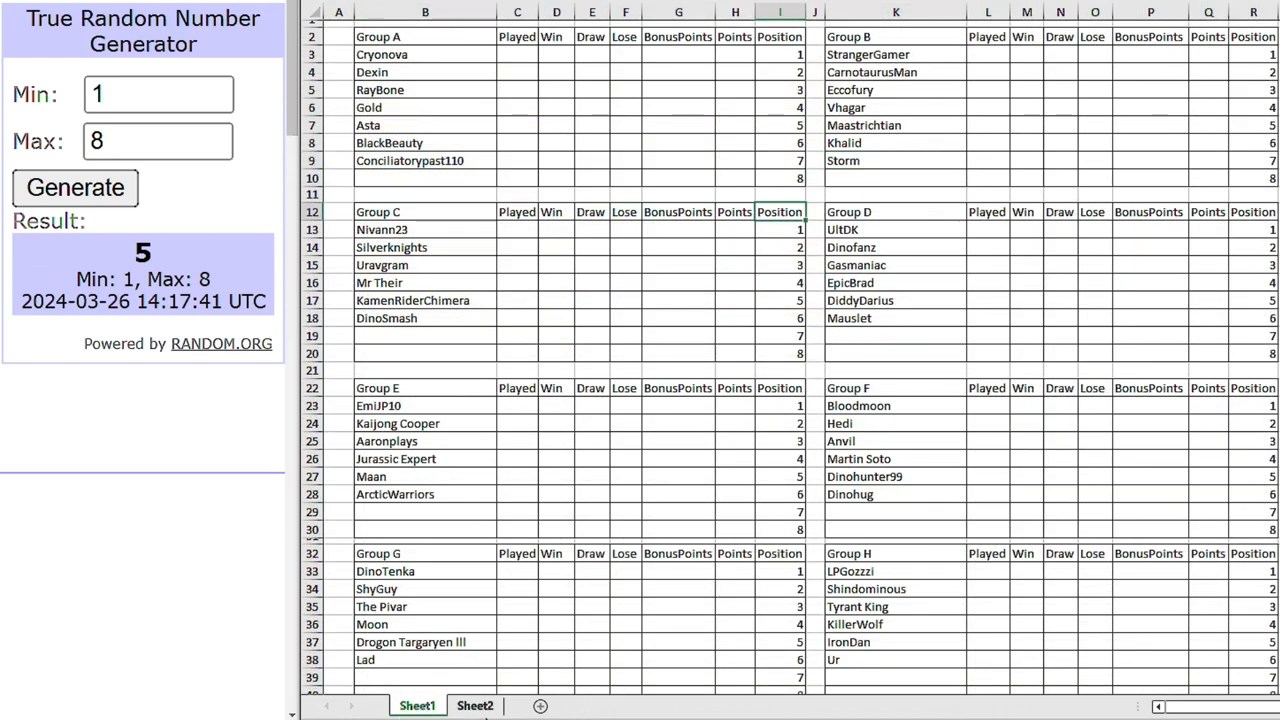
left_click(474, 705)
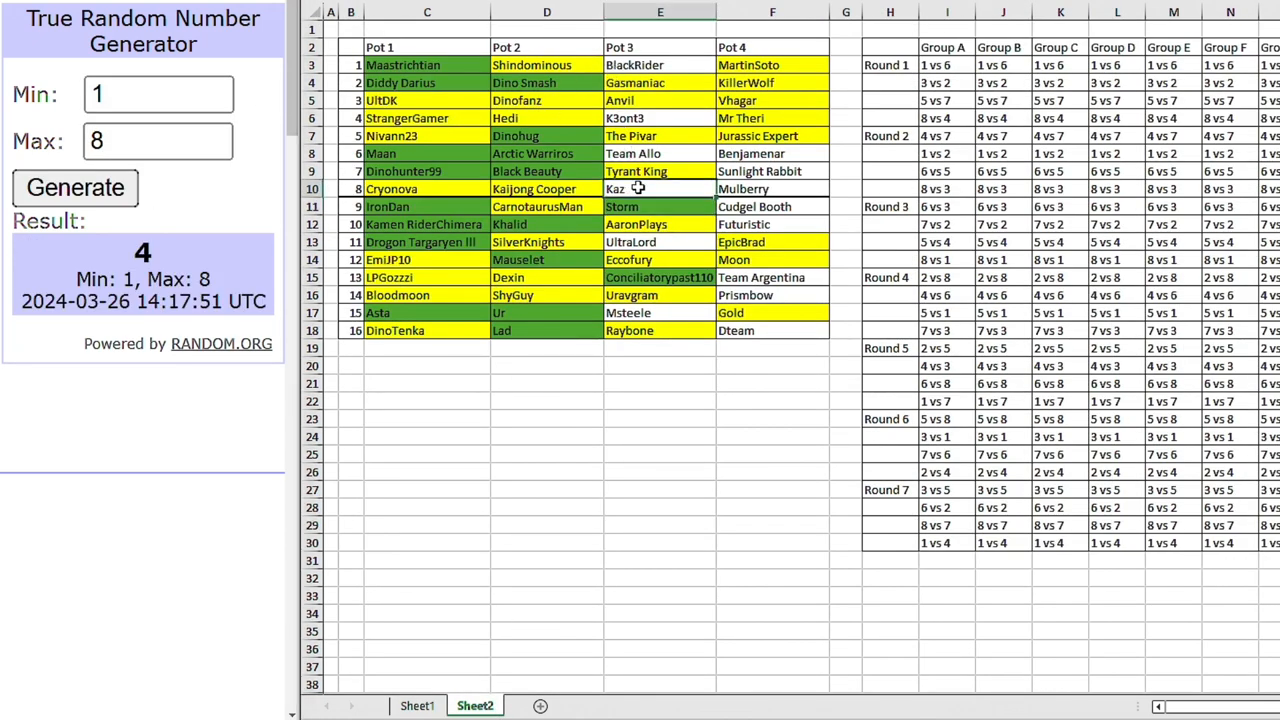
left_click(417, 706)
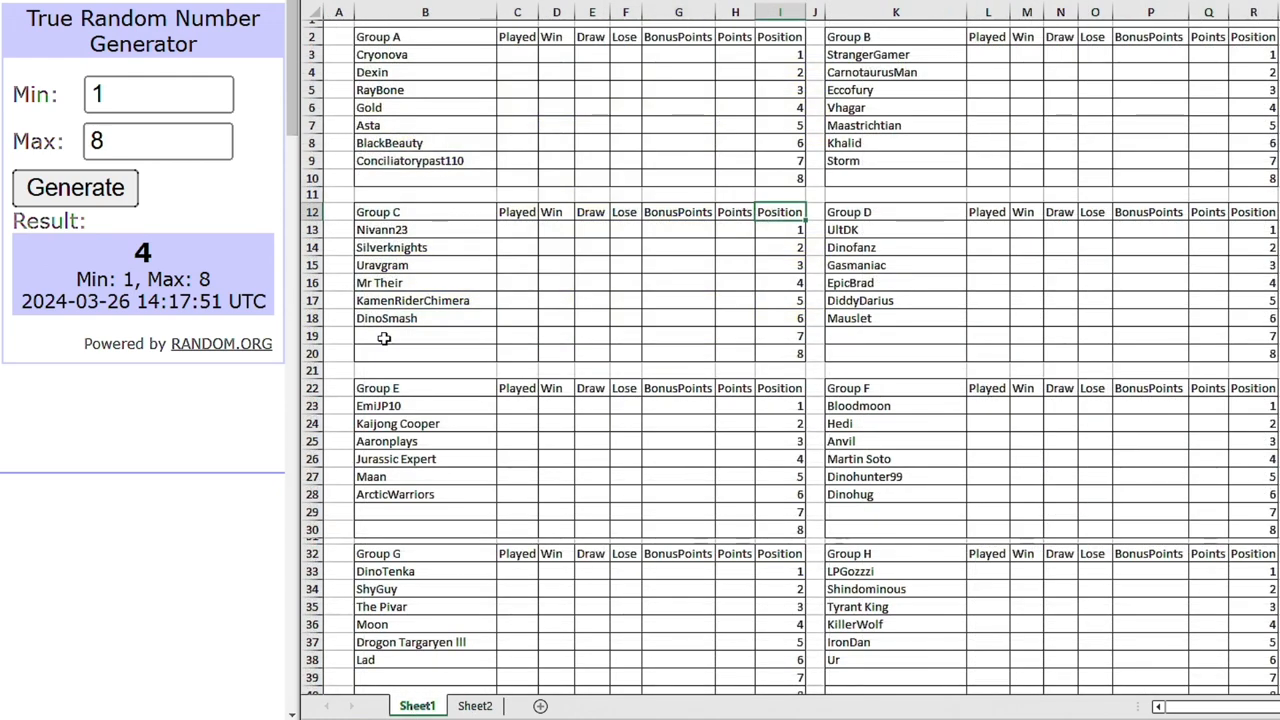
type("Kaz")
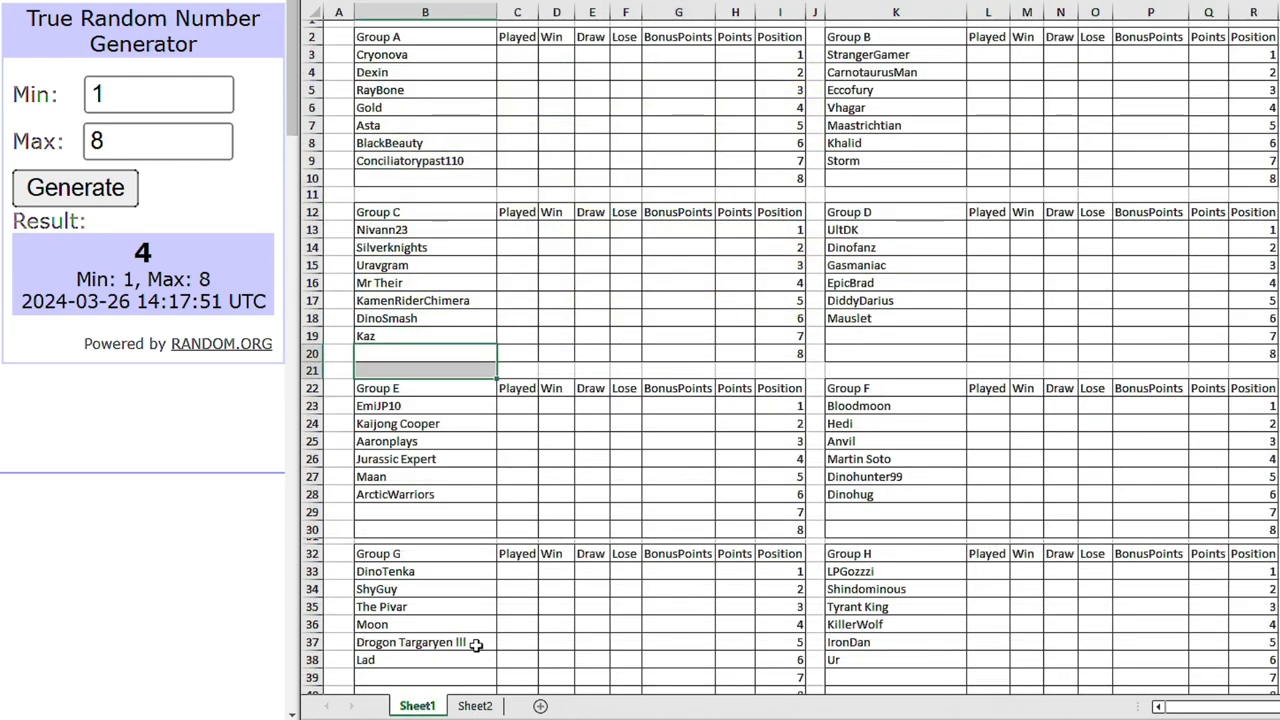
left_click(474, 706)
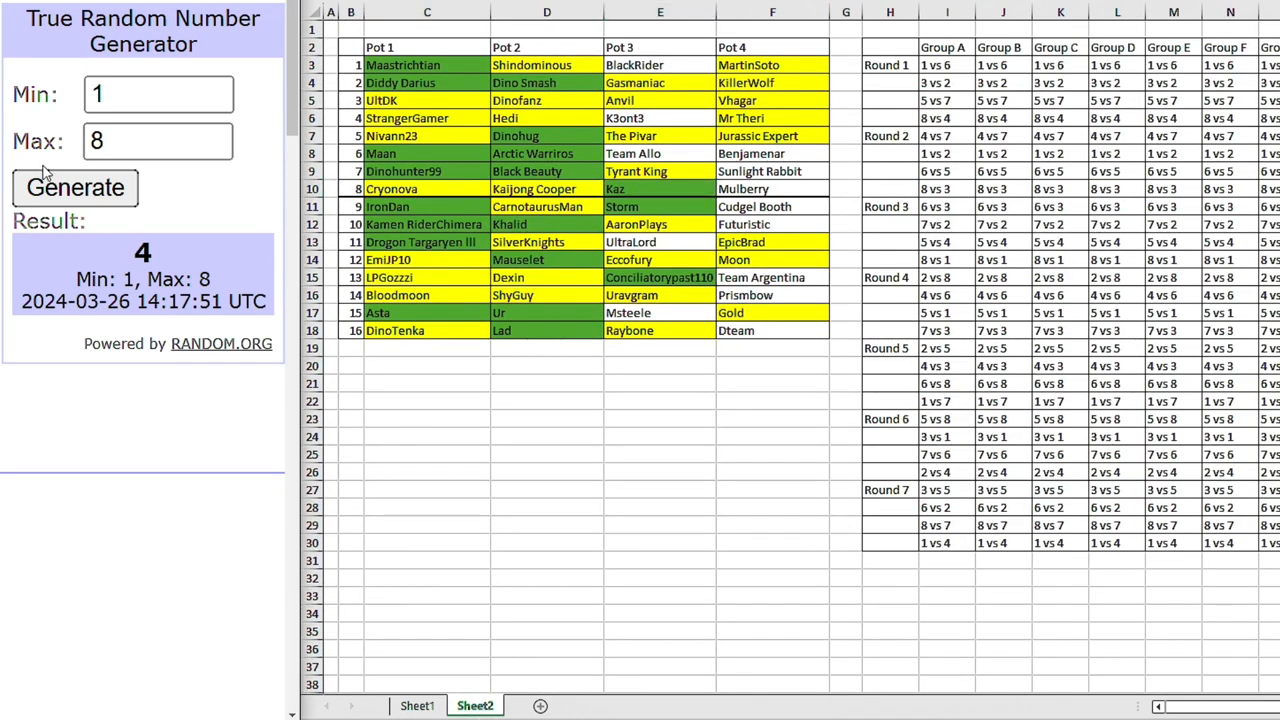
left_click(75, 188)
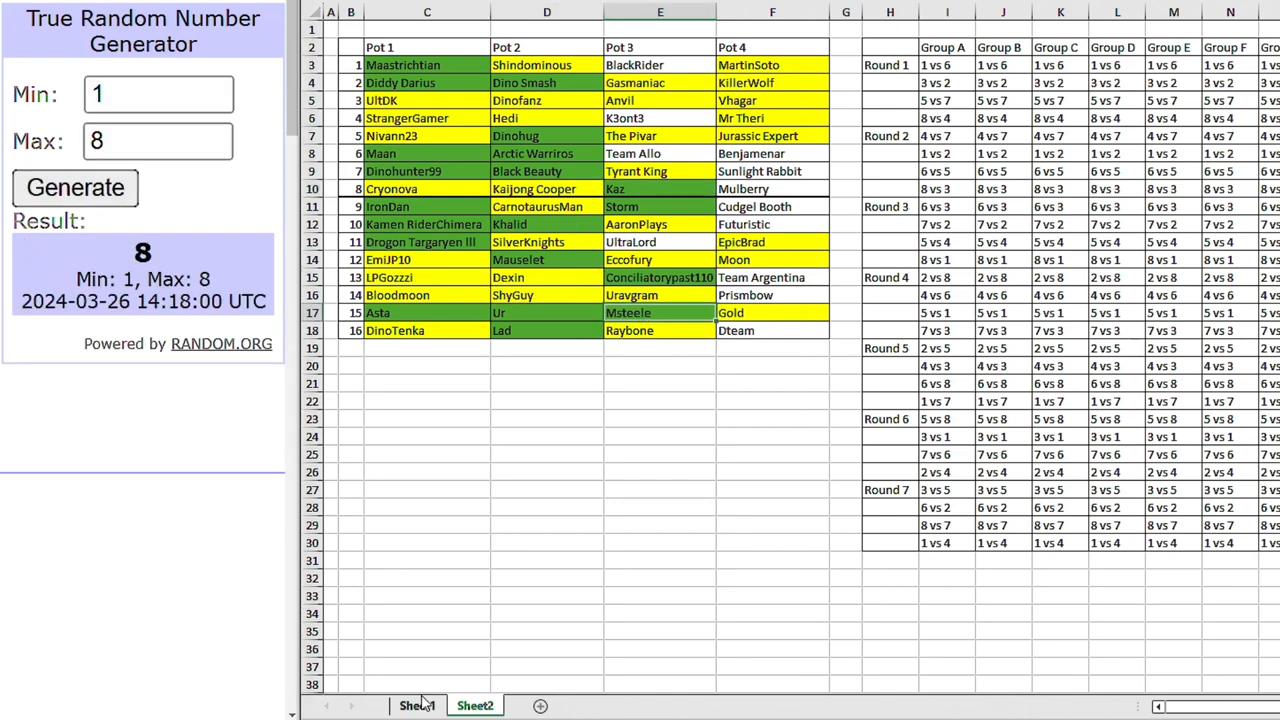
left_click(417, 705)
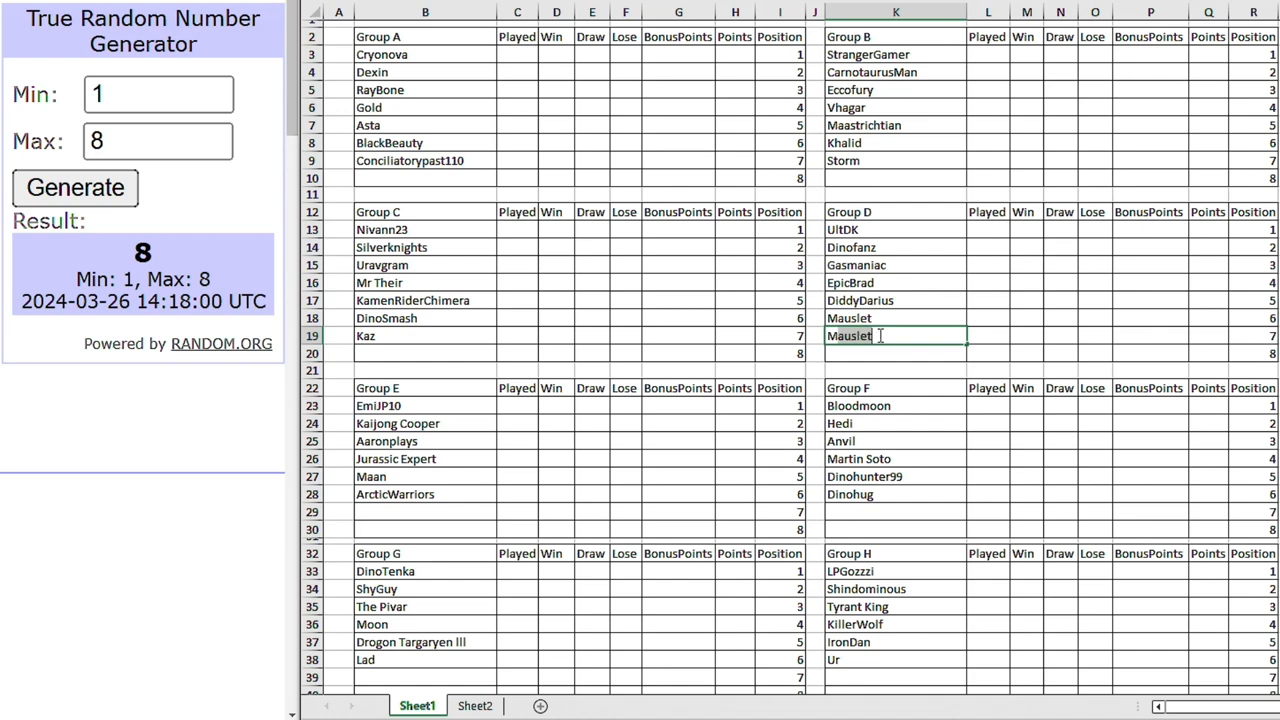
type("Msteele")
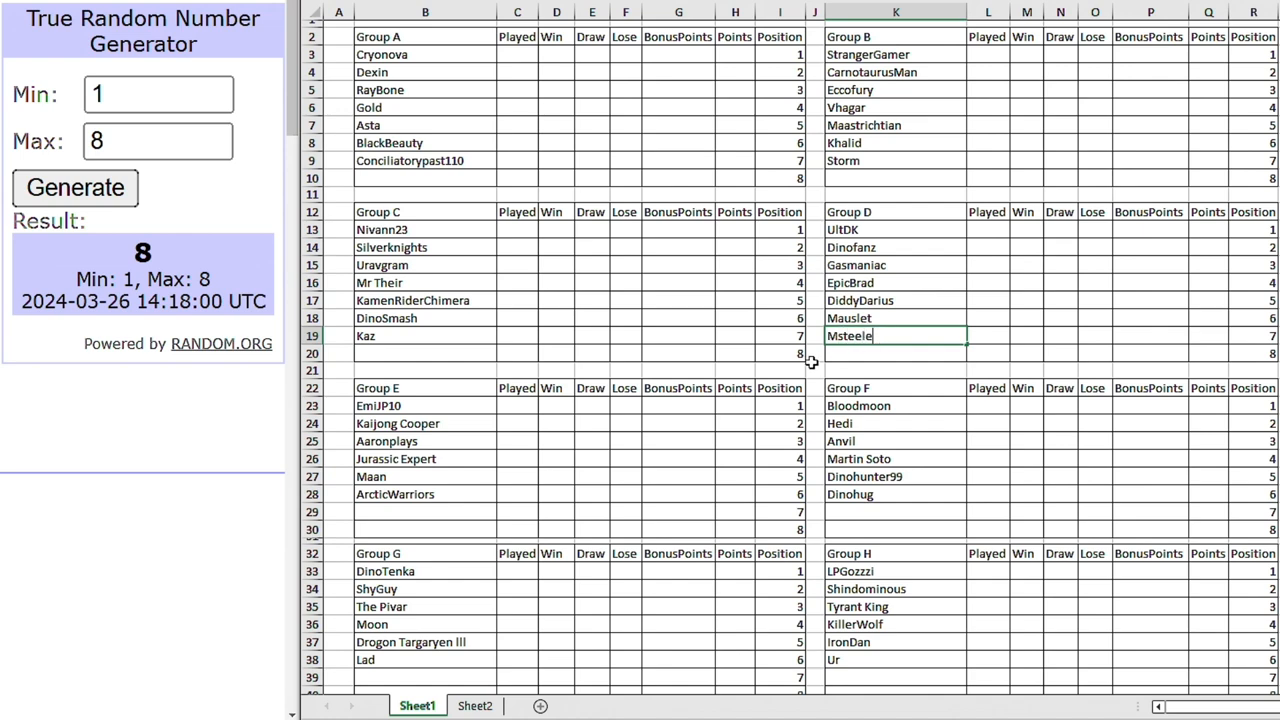
mouse_move(897, 271)
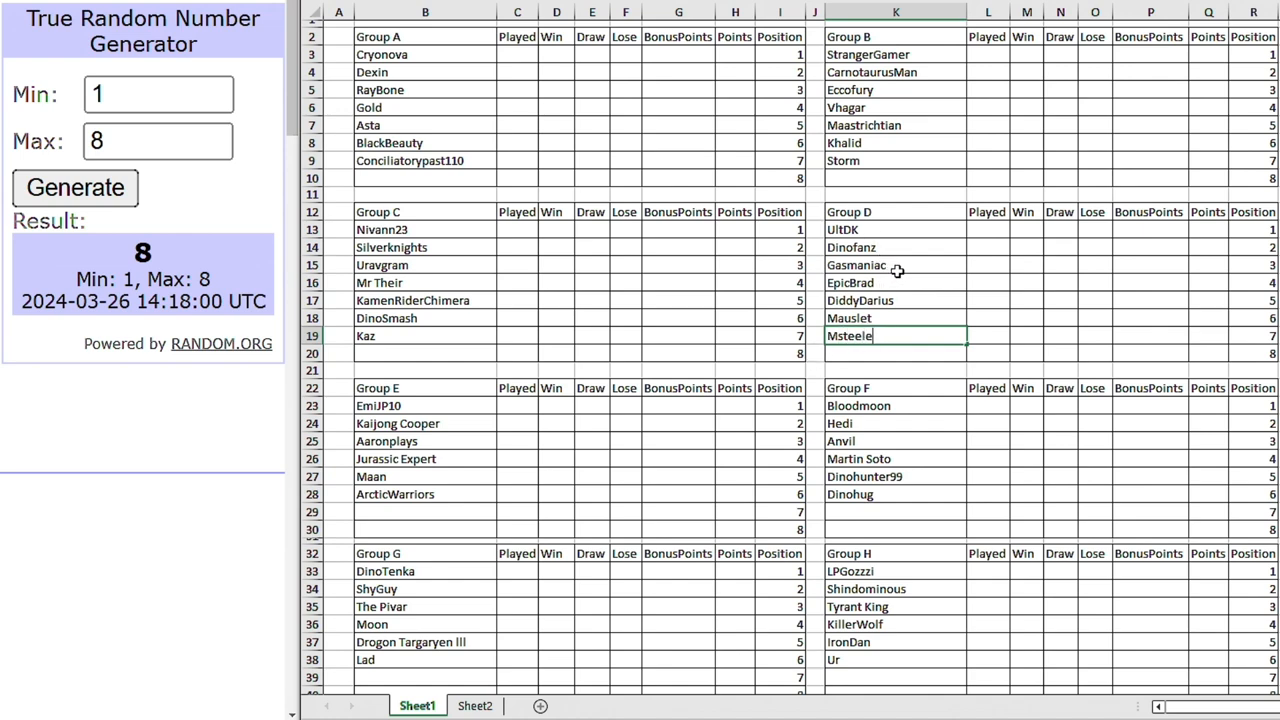
left_click(474, 705)
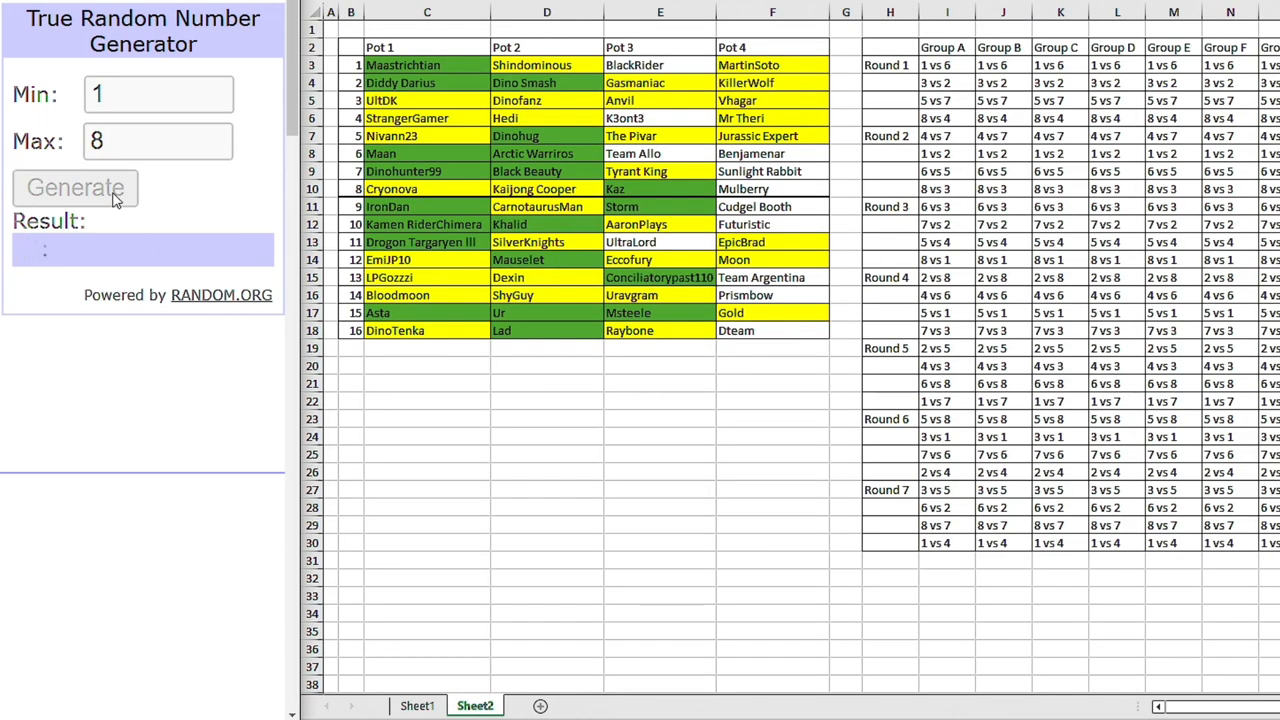
Draw and place K3ont3 seventh in Group E and Team Allo seventh in Group F
left_click(75, 188)
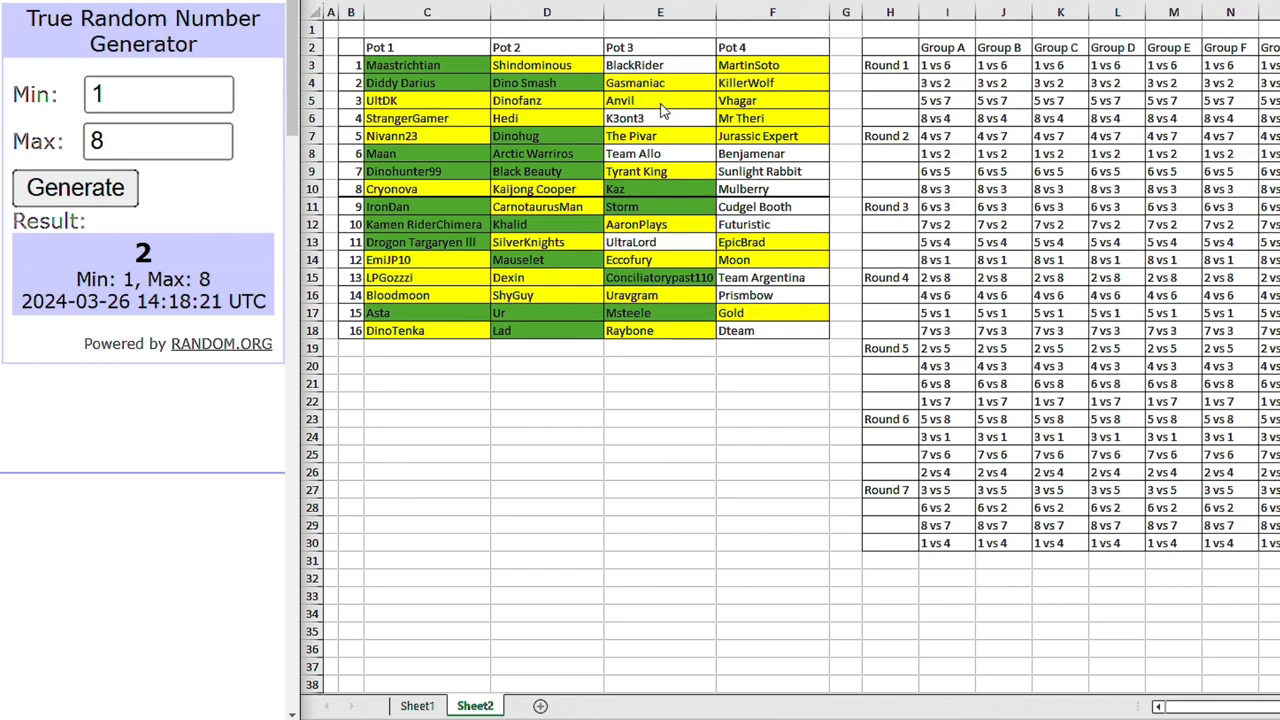
left_click(660, 118)
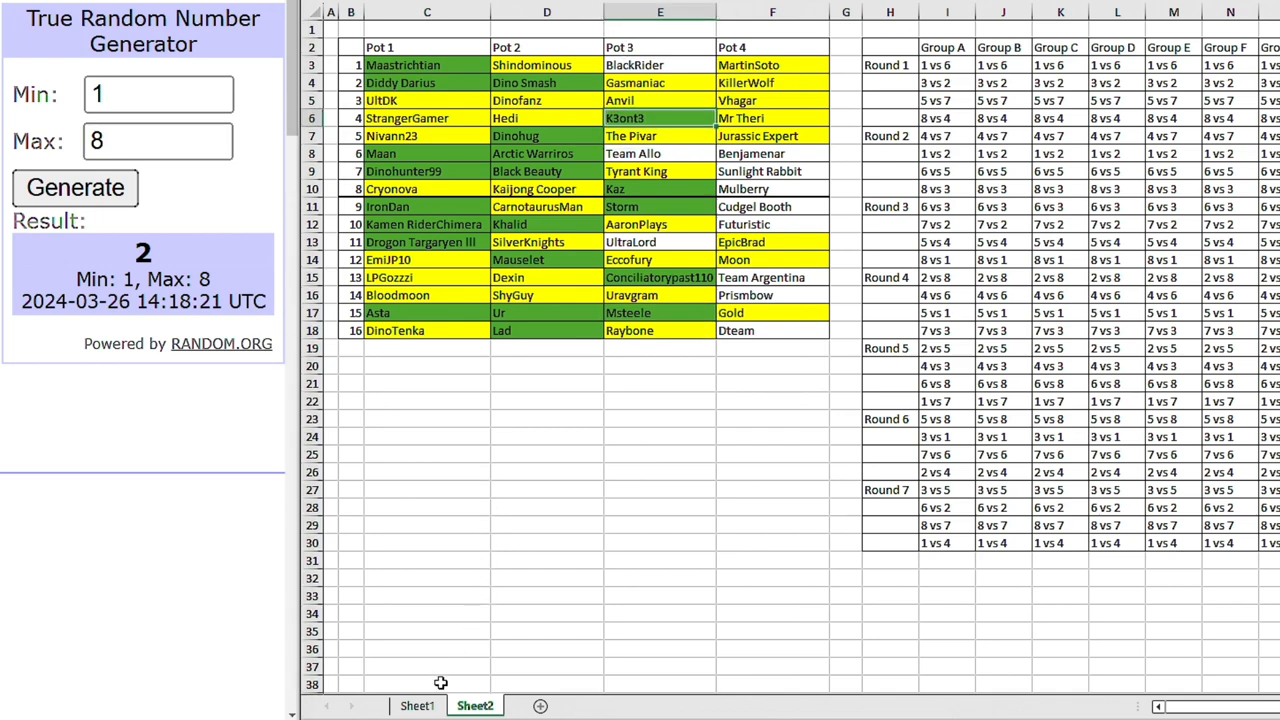
left_click(417, 706)
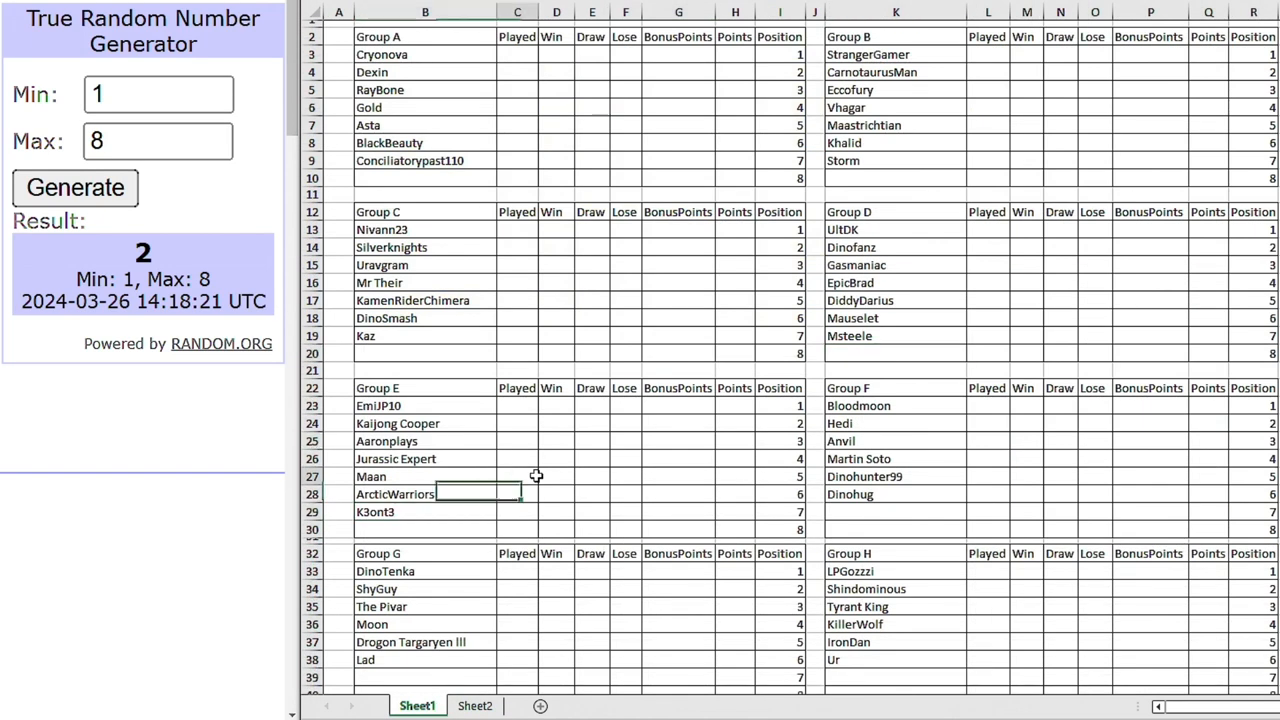
left_click(517, 476)
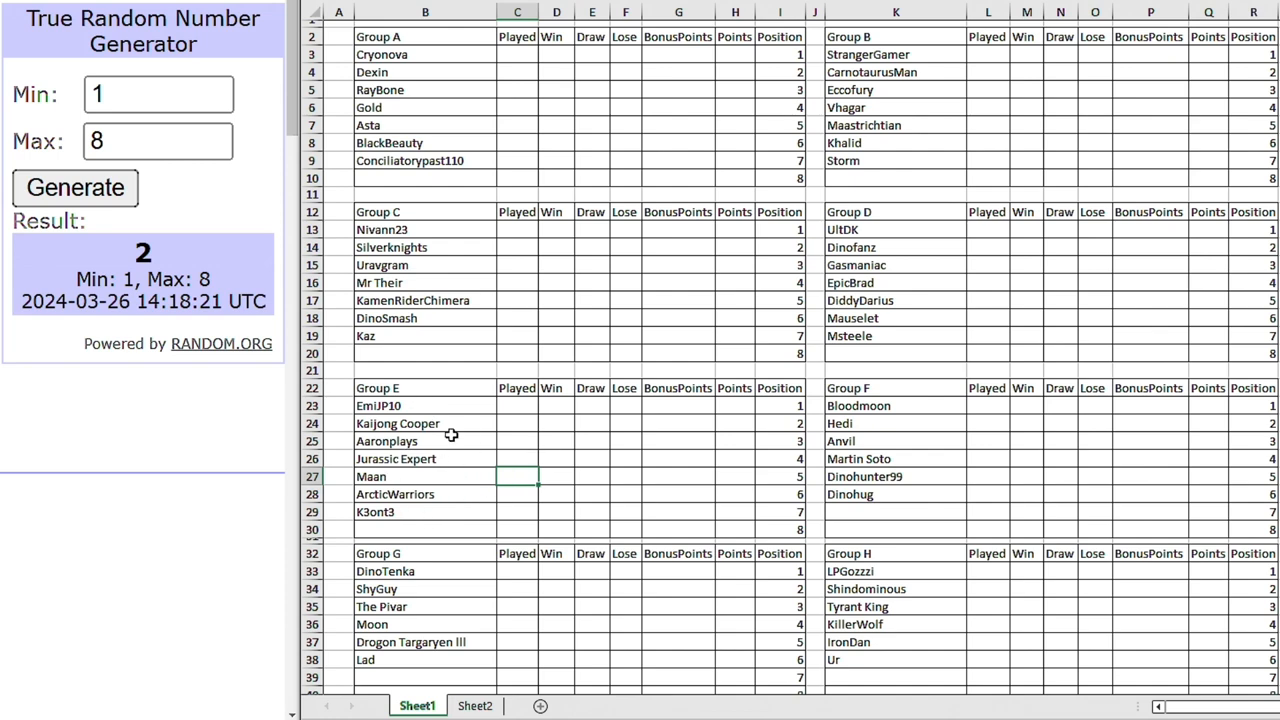
left_click(474, 705)
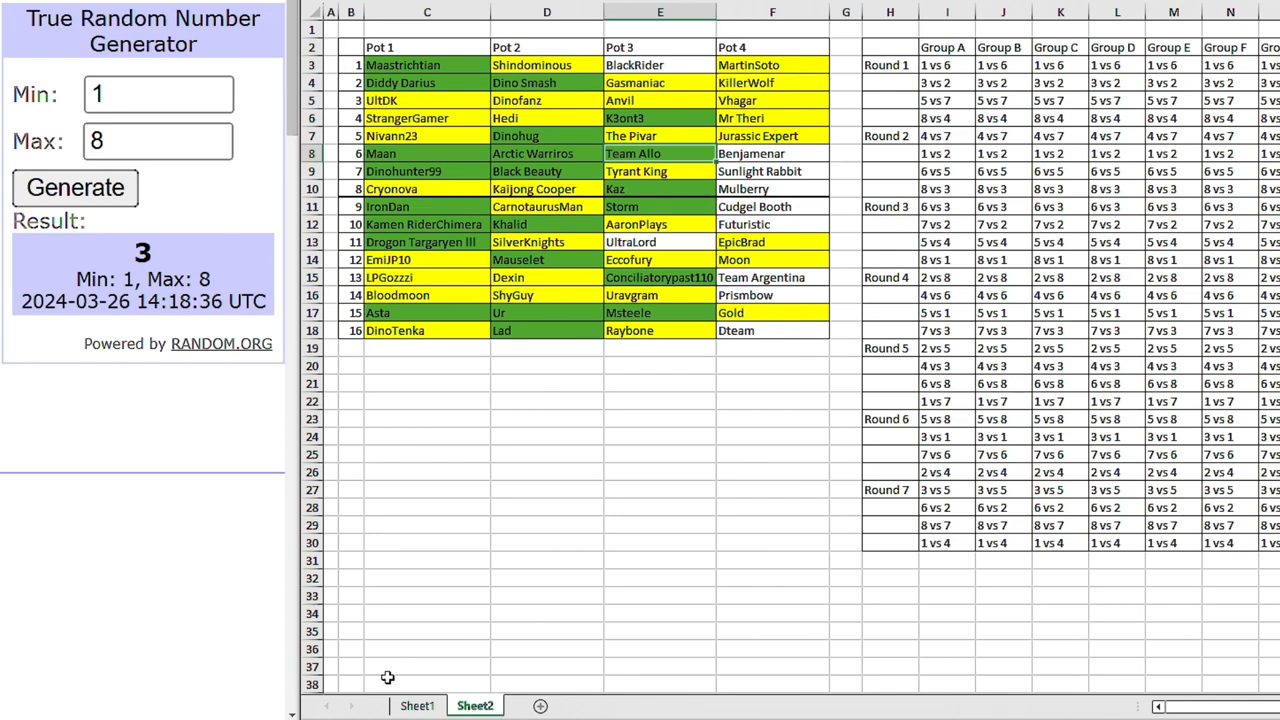
left_click(417, 705)
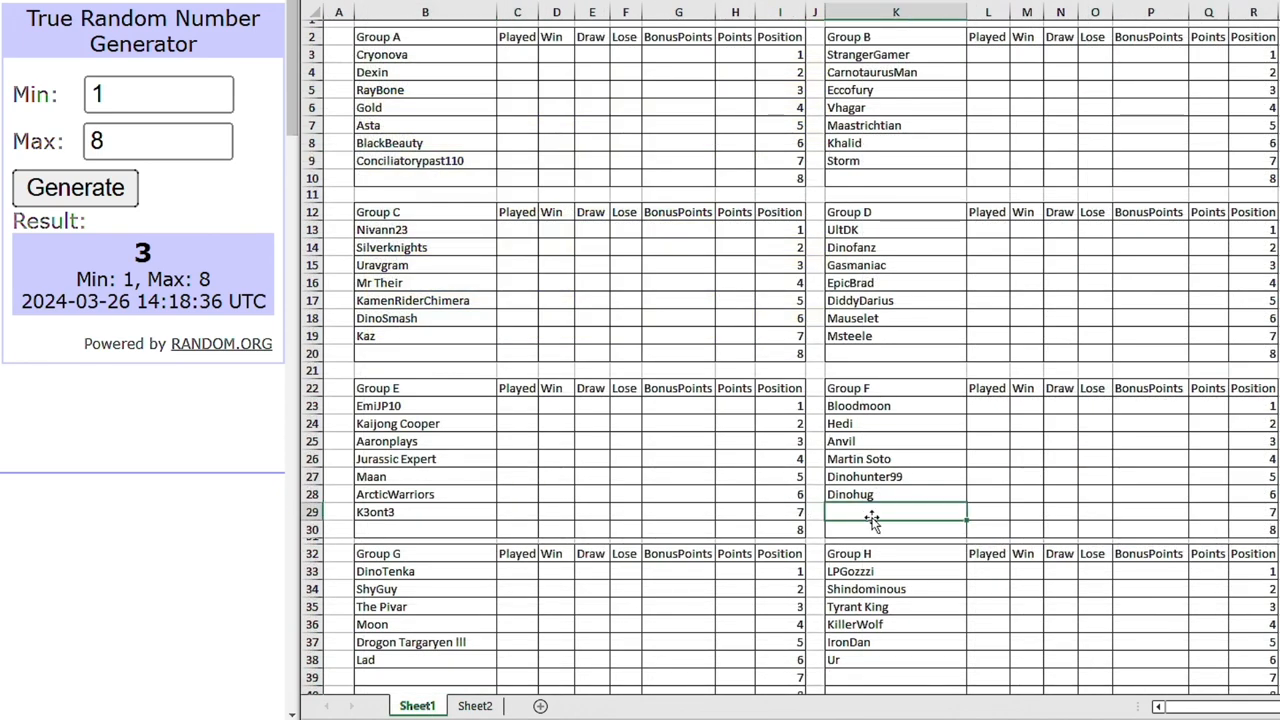
type("Team Alto")
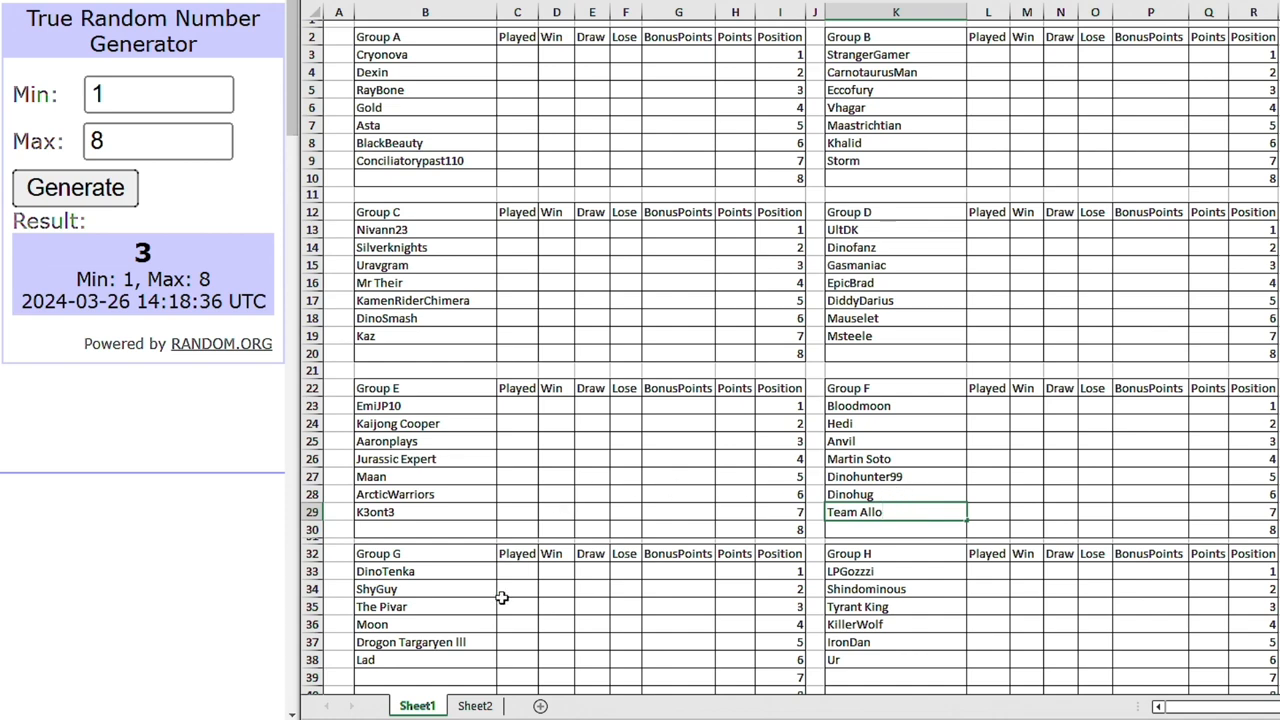
left_click(474, 705)
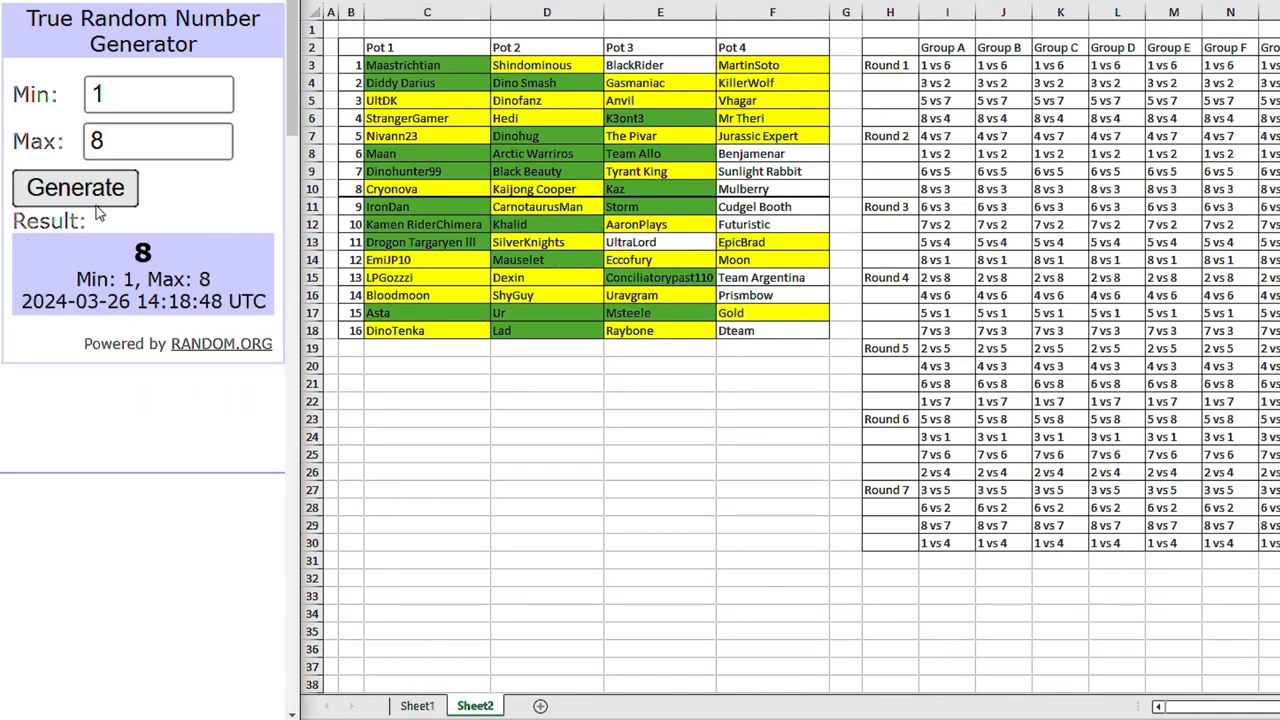
Draw and place Ultra Lord seventh in Group G and Black Rider in Group H
left_click(75, 188)
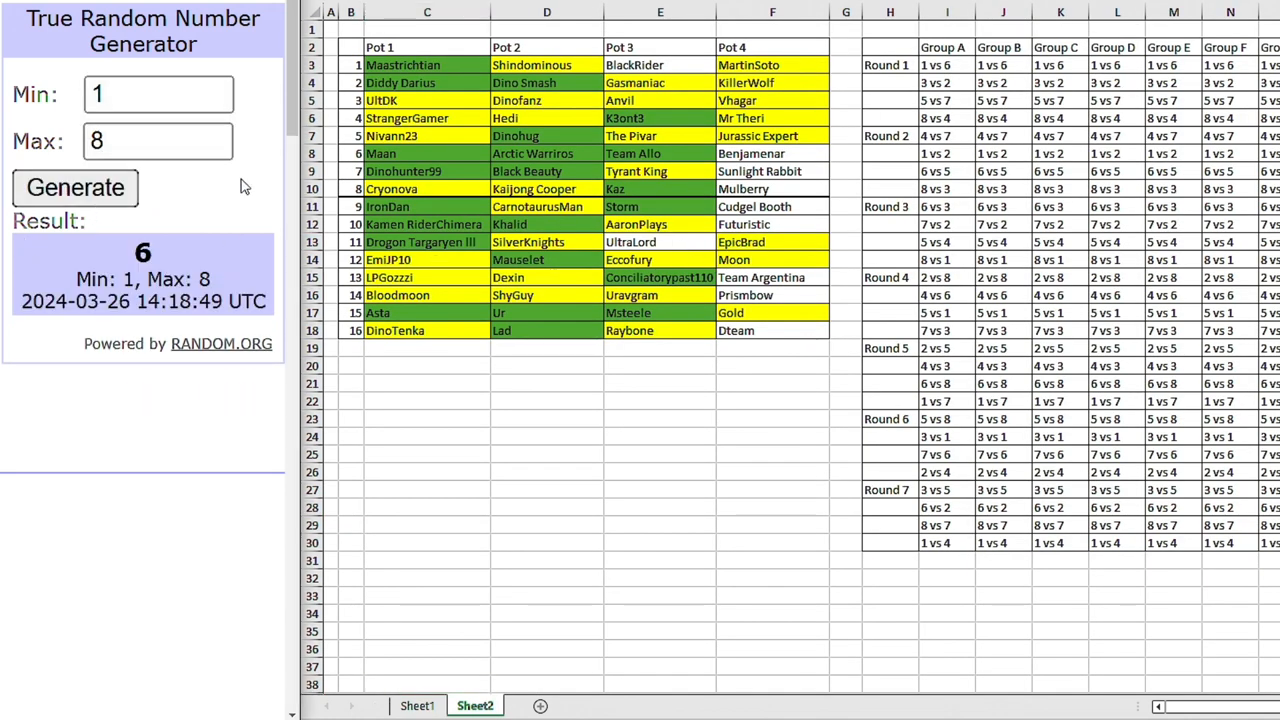
left_click(427, 684)
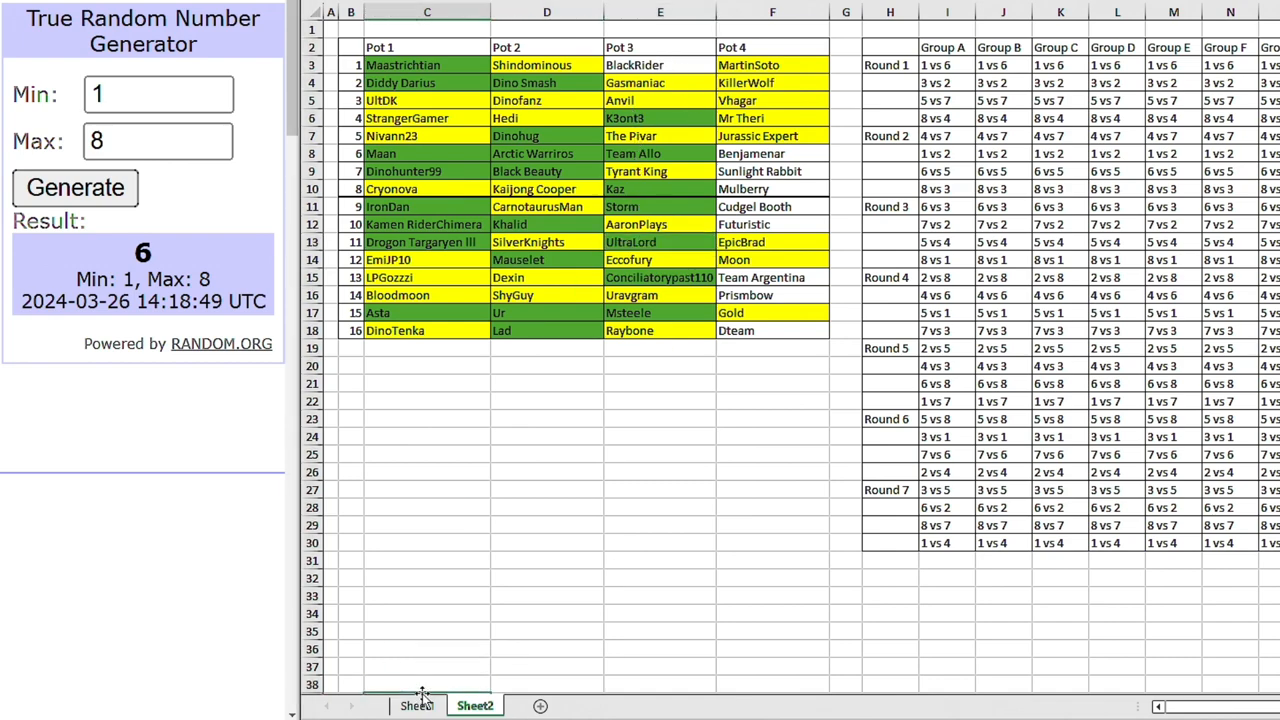
left_click(417, 705)
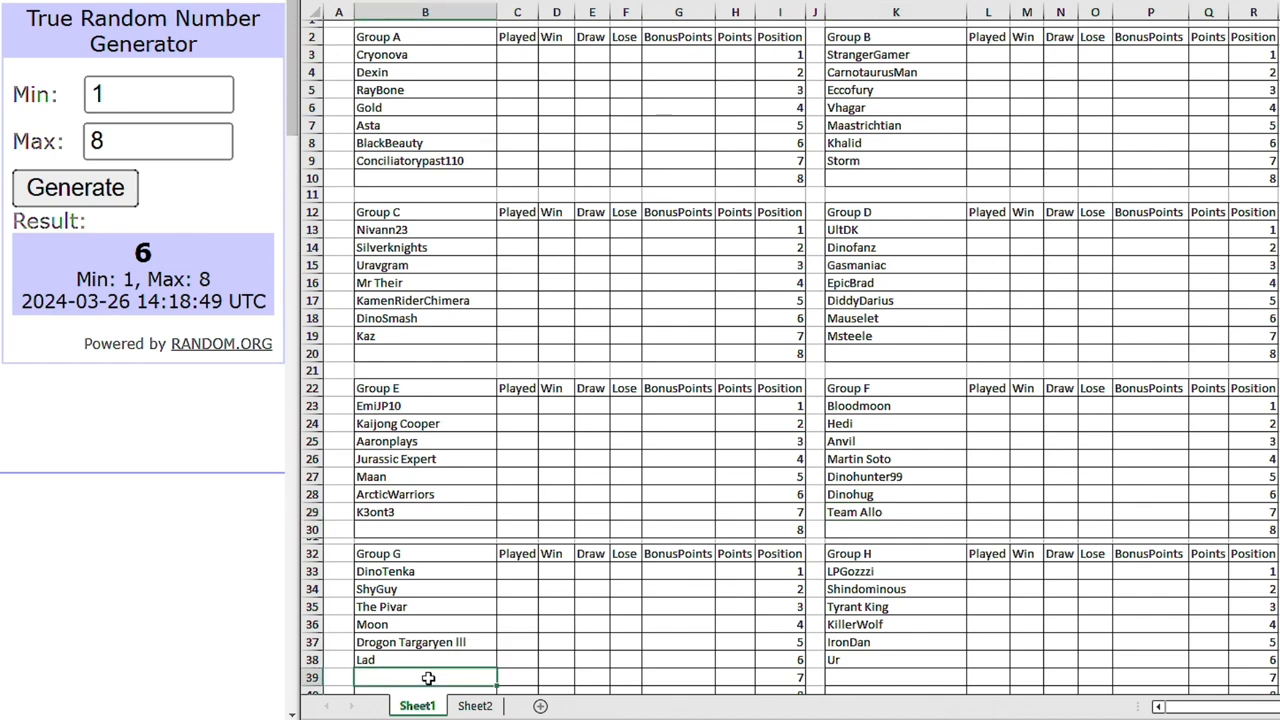
type("Ultra")
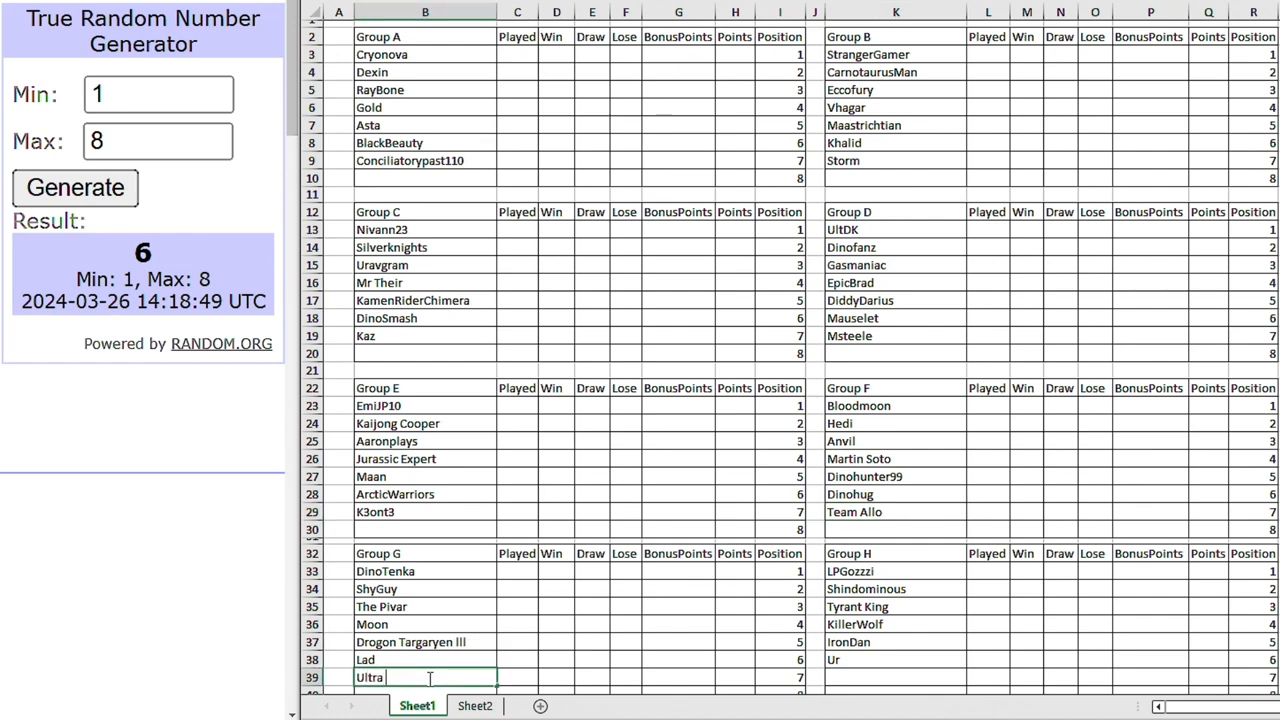
left_click(474, 706)
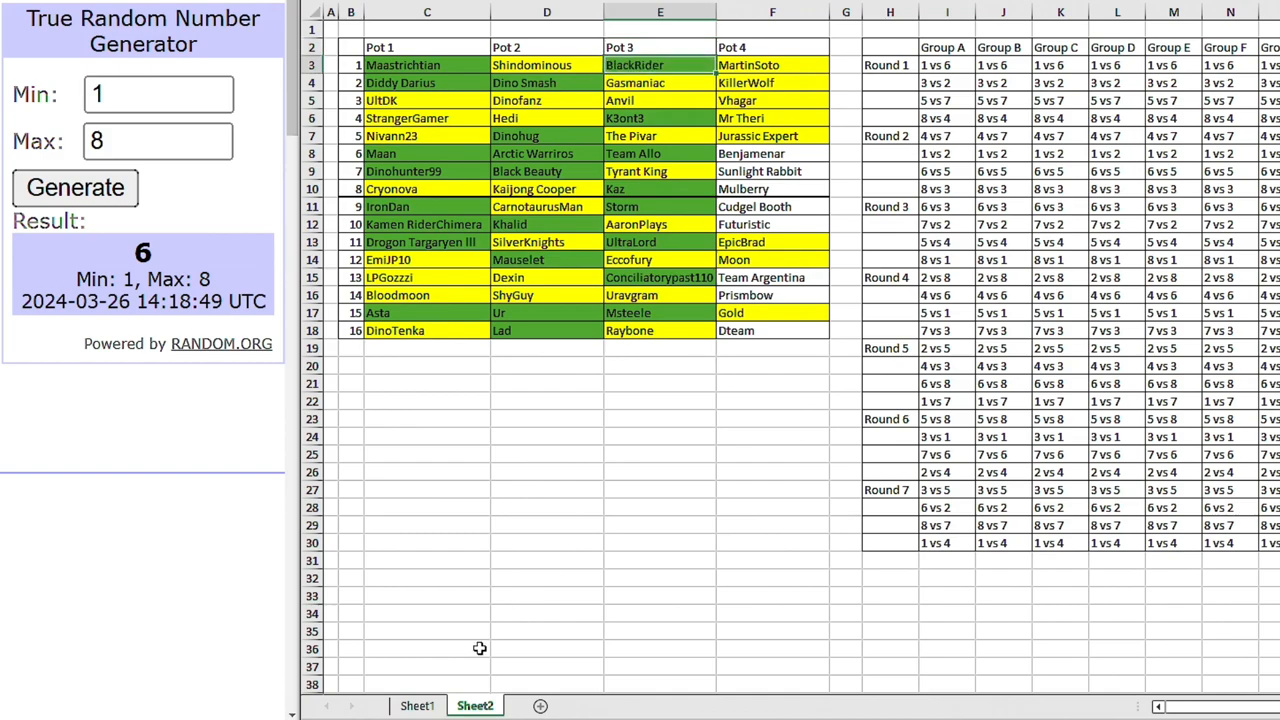
left_click(417, 705)
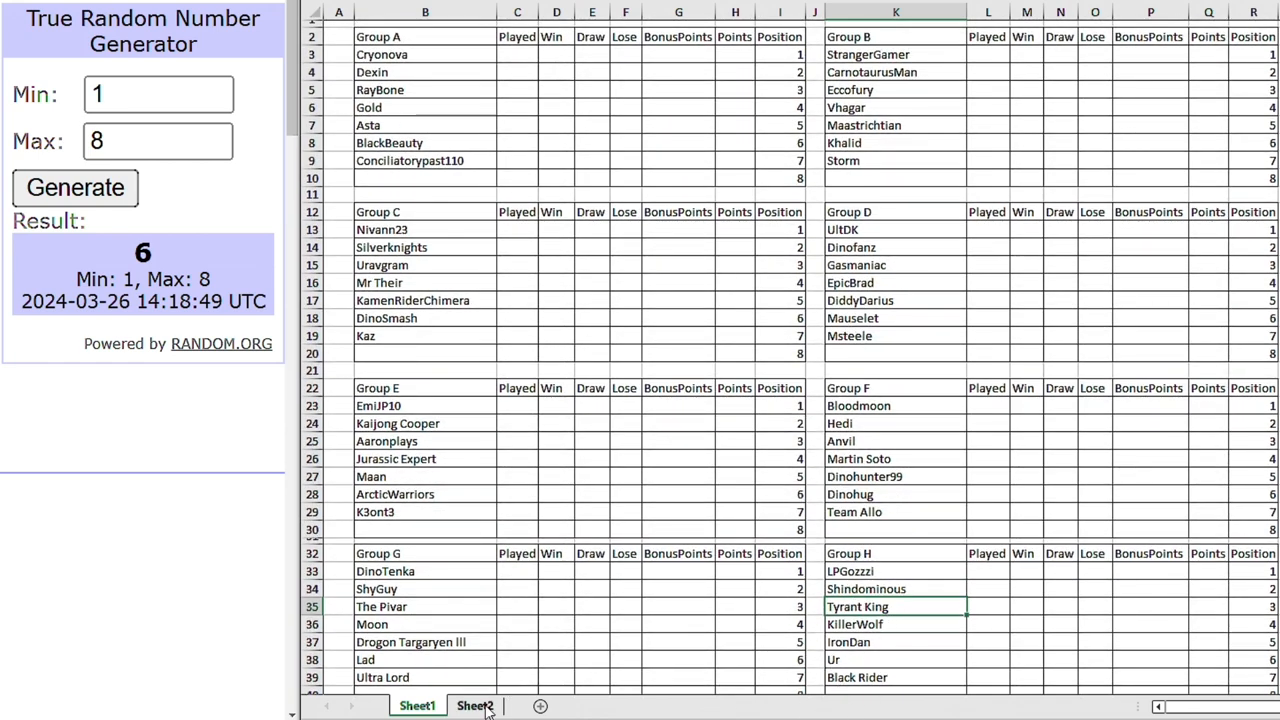
Shade Sunlight Rabbit green in Pot 4 and enter it in B10 for Group A
left_click(474, 706)
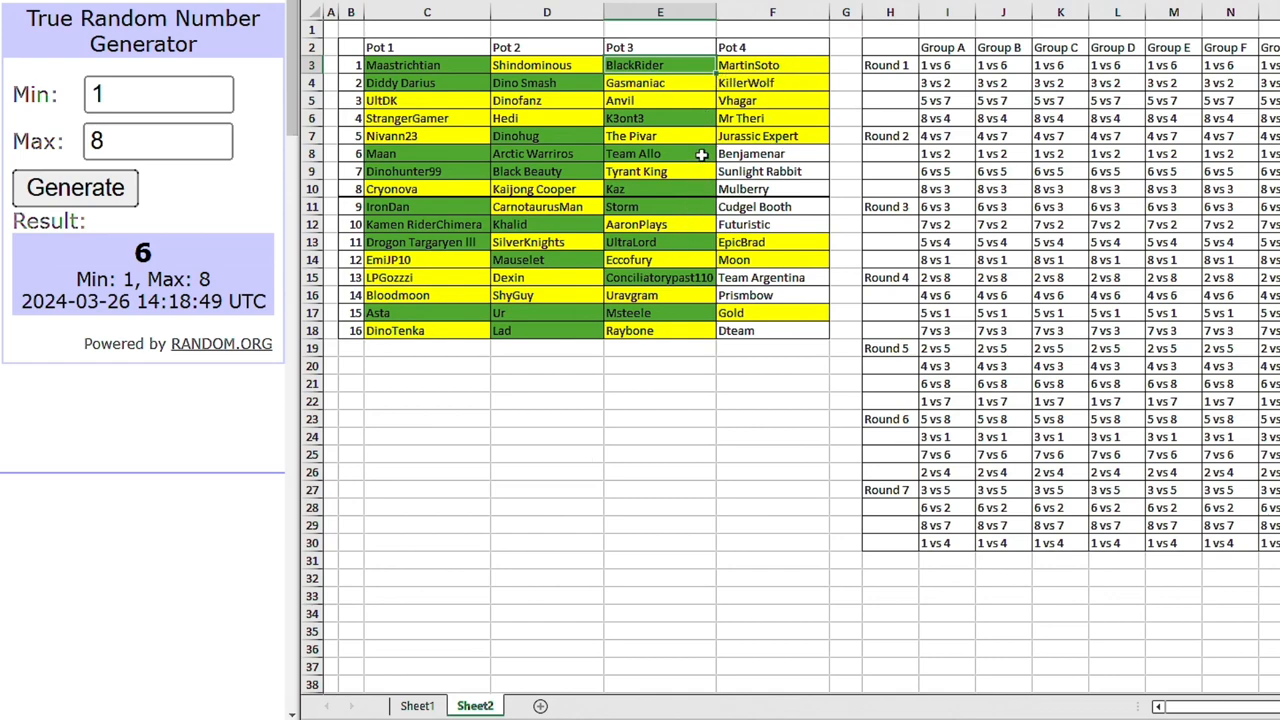
left_click(150, 140)
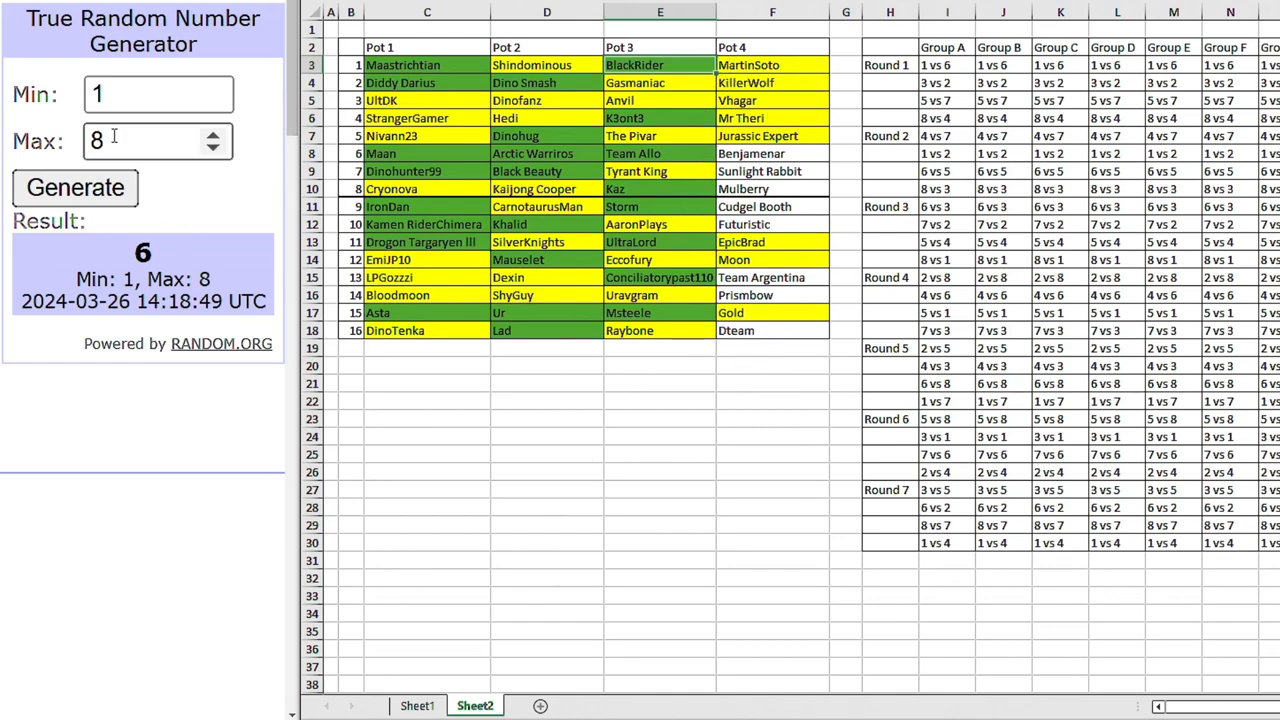
left_click(75, 187)
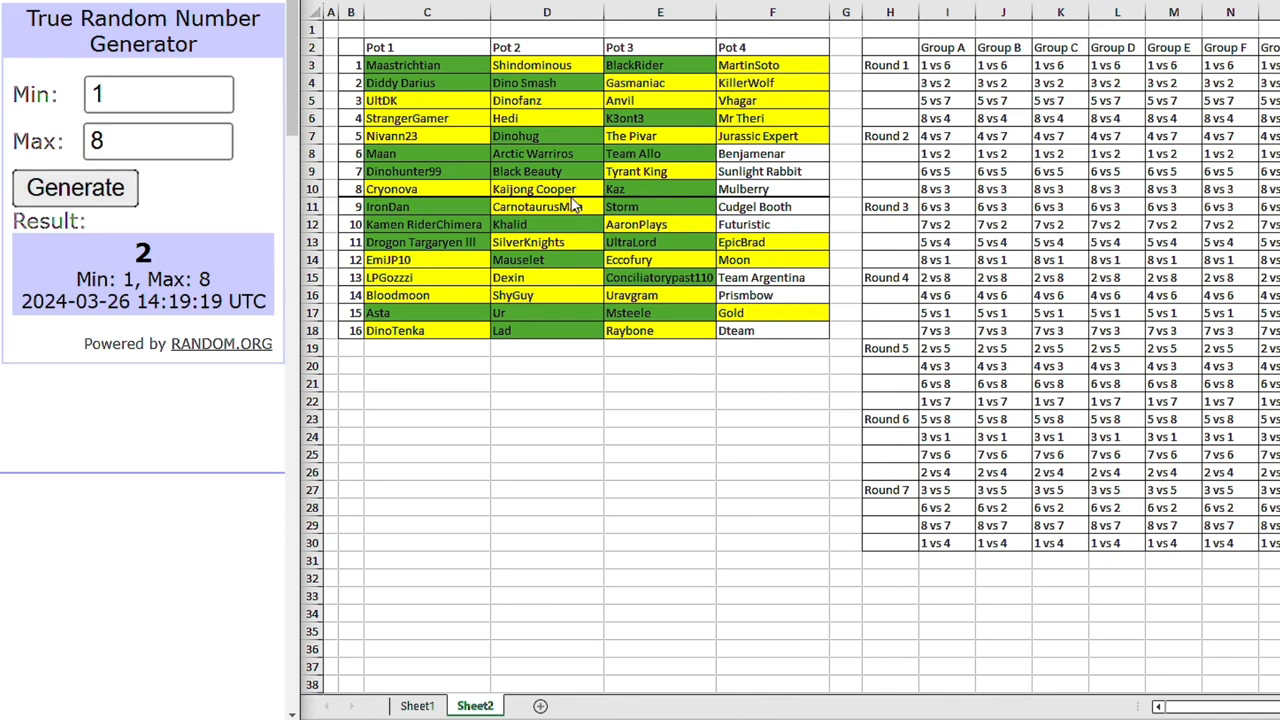
left_click(772, 171)
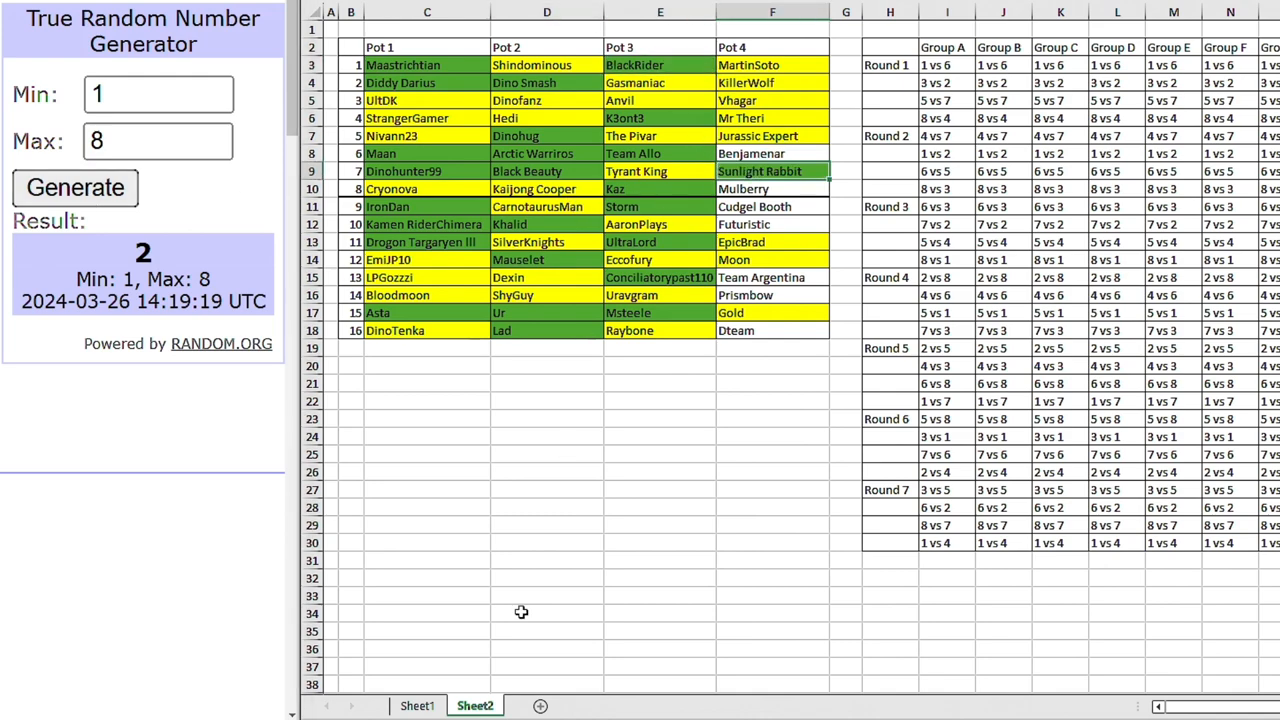
left_click(417, 705)
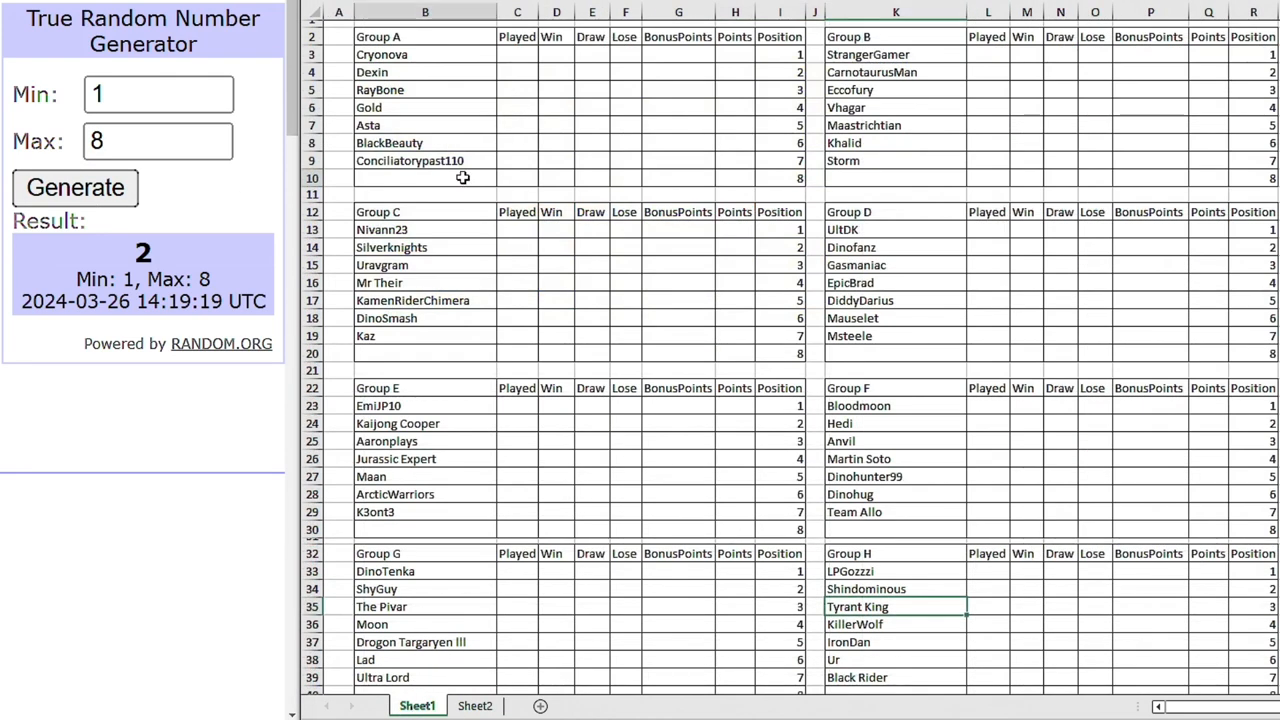
type("Sunlight Rabbit")
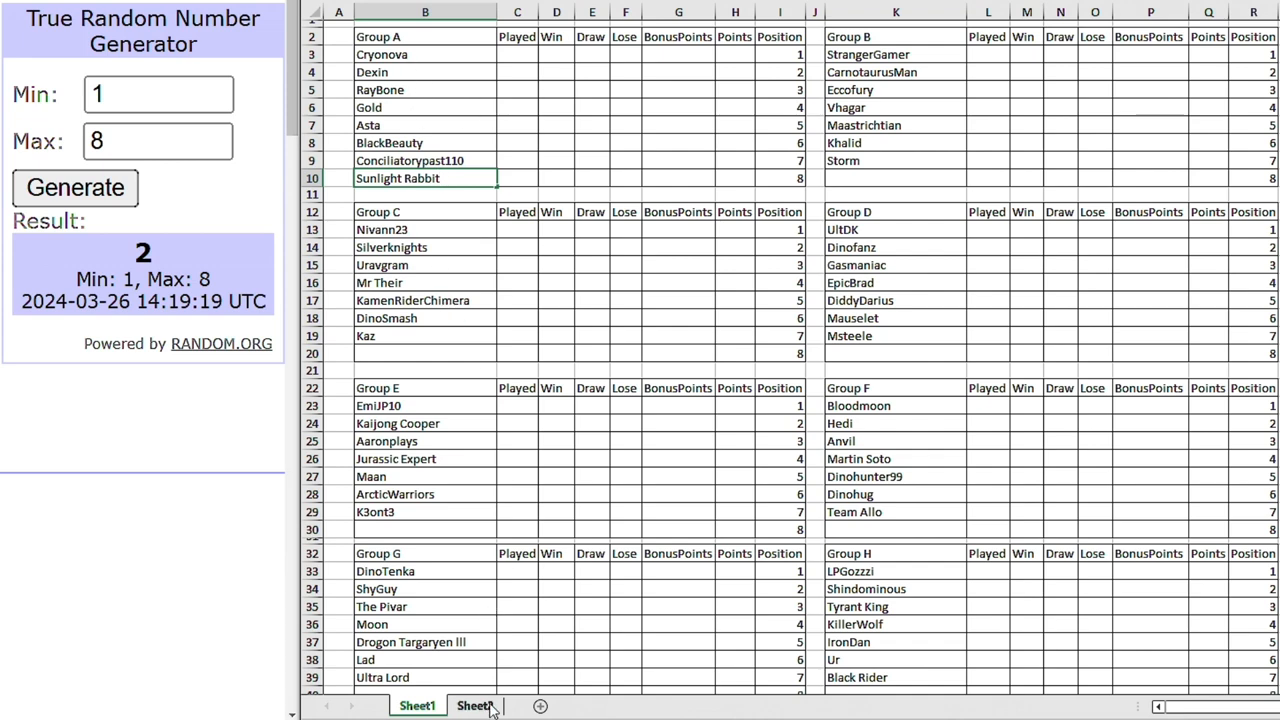
Enter Mulberry in K10 as Group B's eighth team
left_click(474, 705)
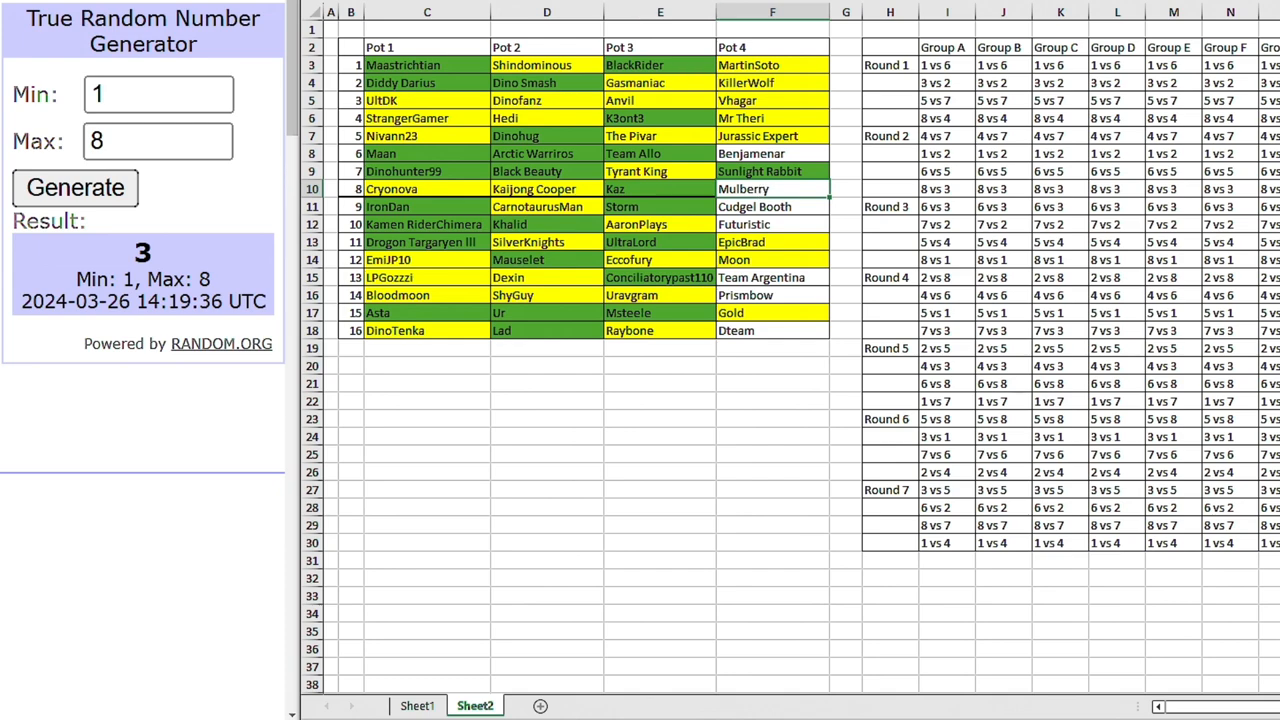
left_click(417, 706)
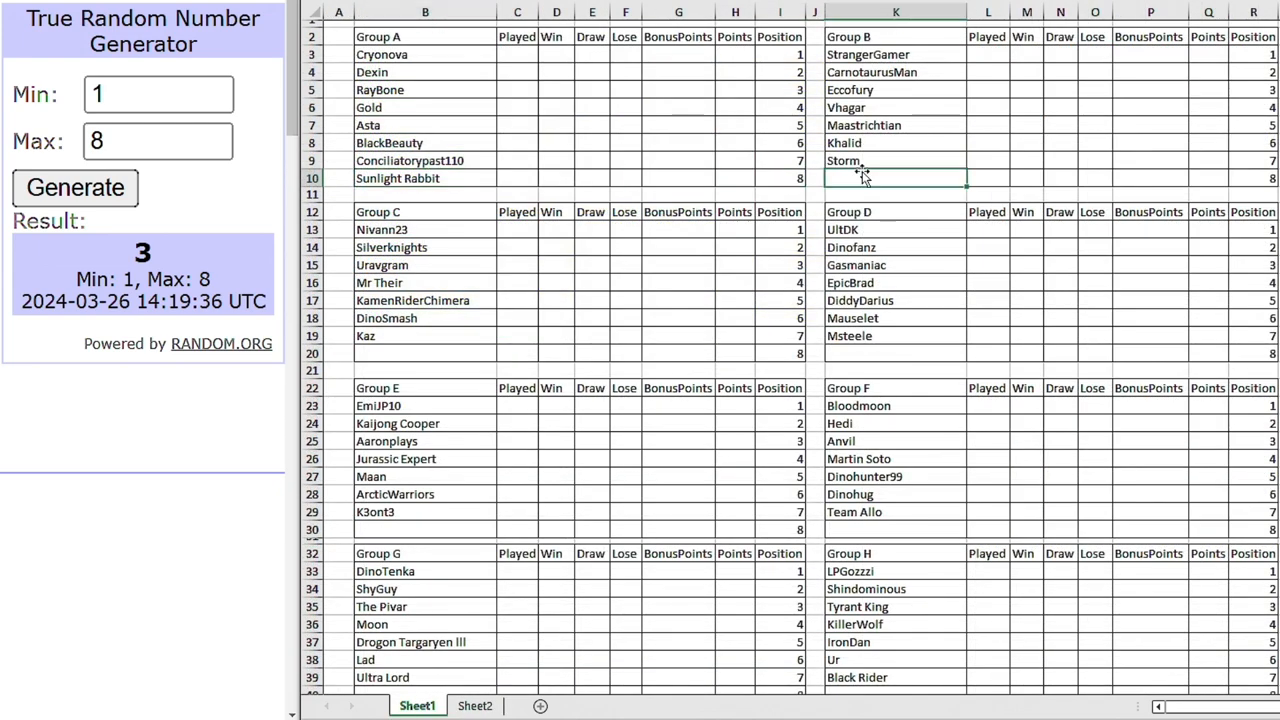
type("Mulberry")
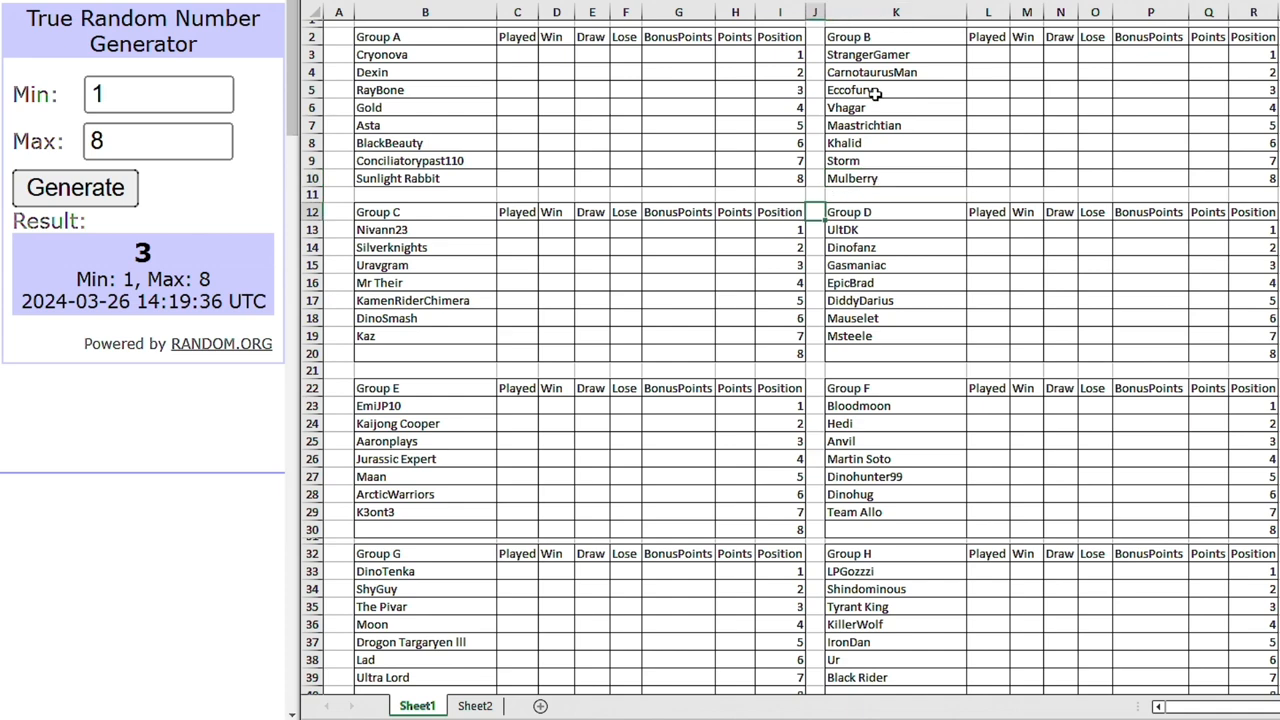
mouse_move(925, 87)
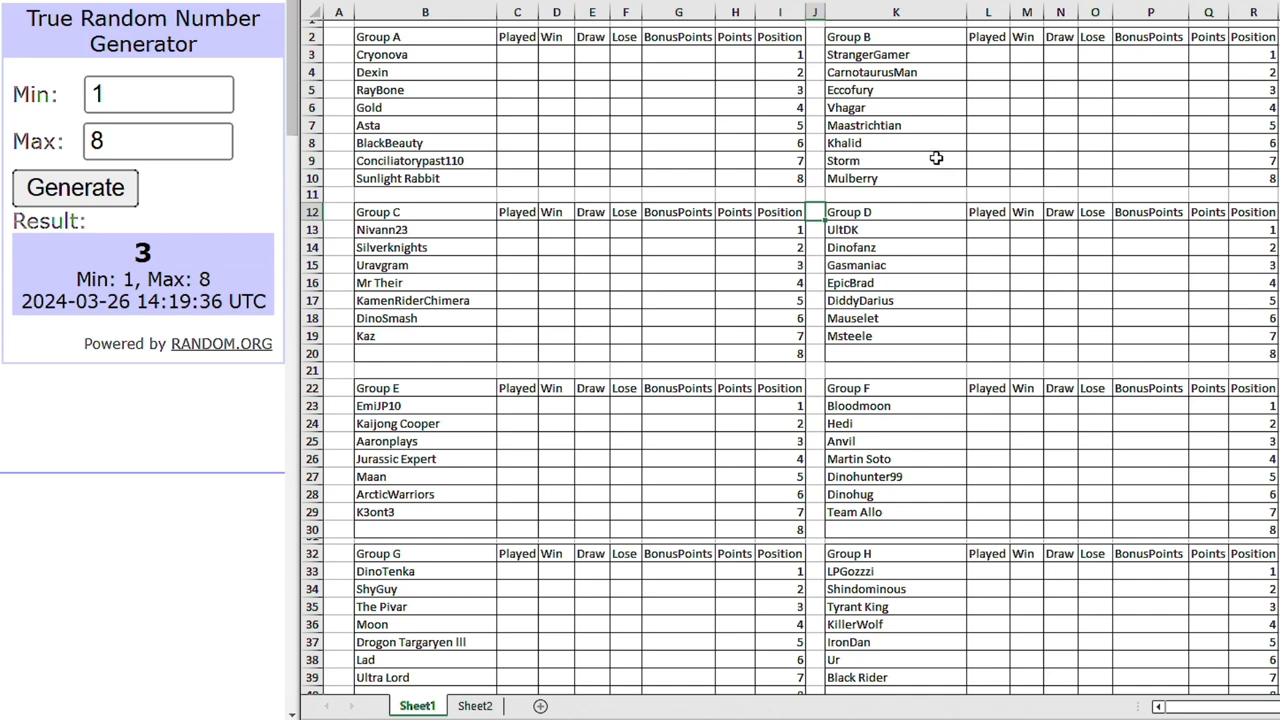
mouse_move(722, 261)
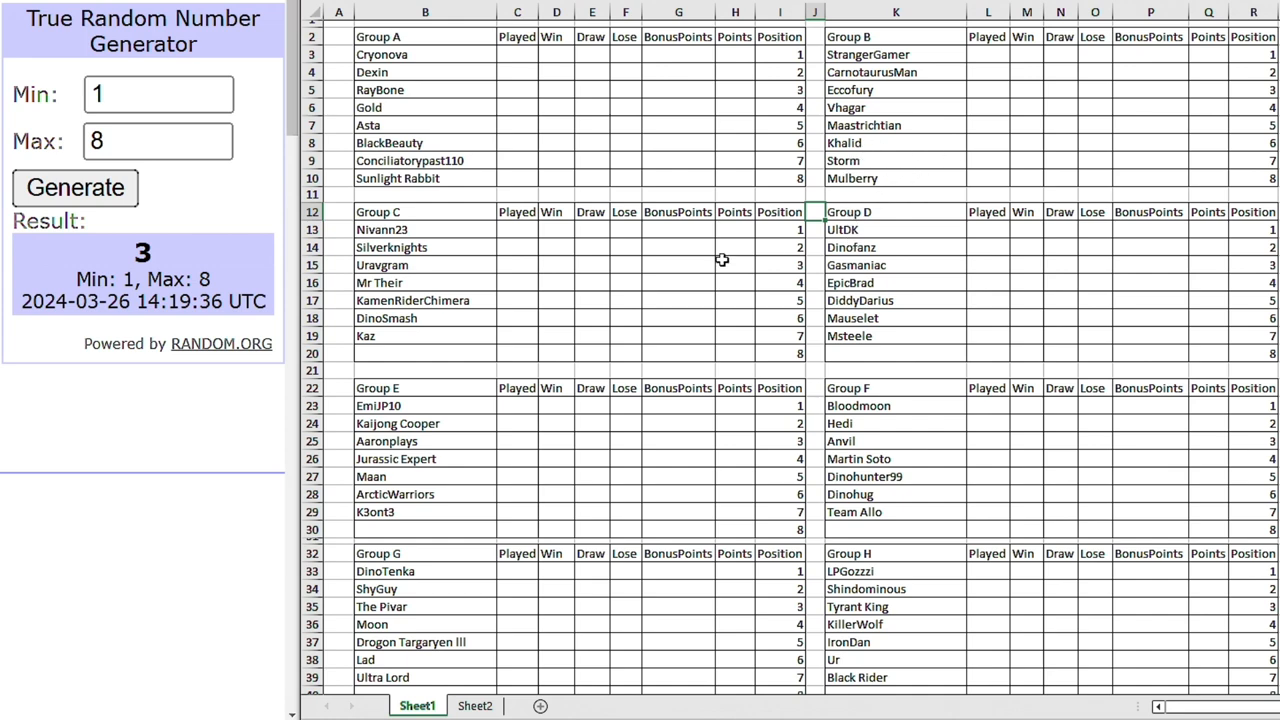
Draw and enter Team Argentina as Group C's eighth team
left_click(474, 705)
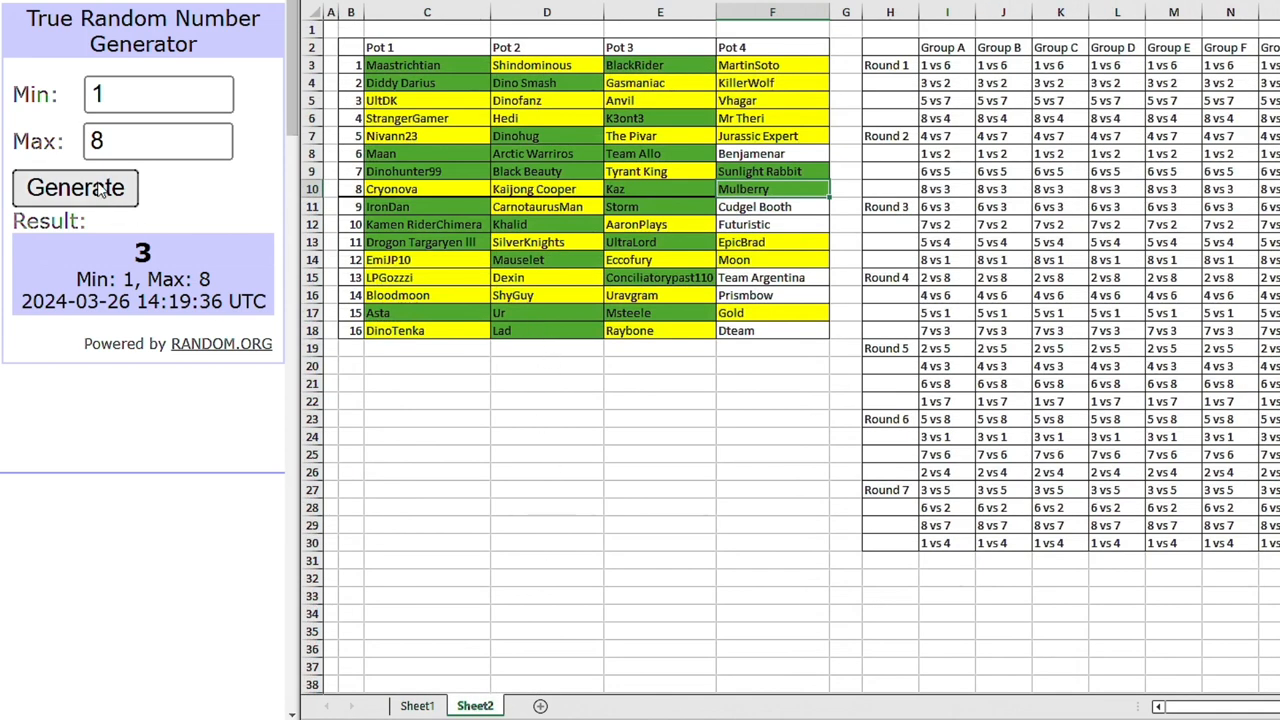
left_click(75, 188)
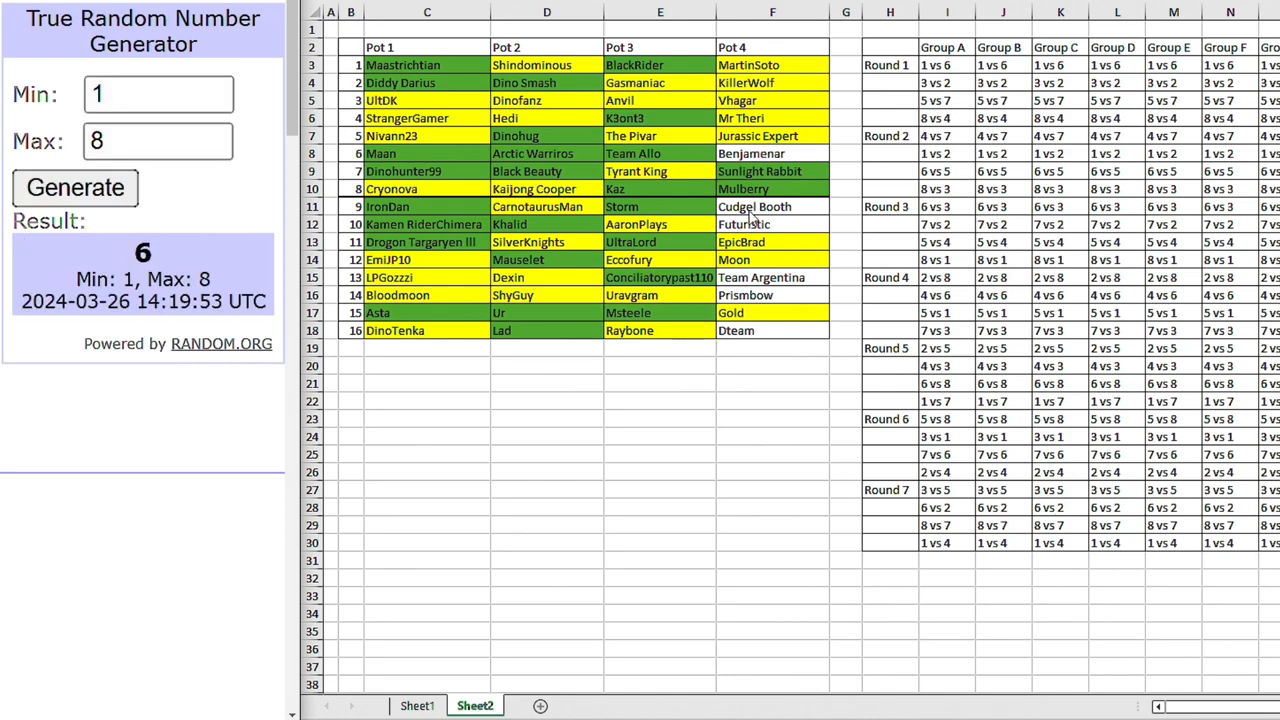
left_click(772, 277)
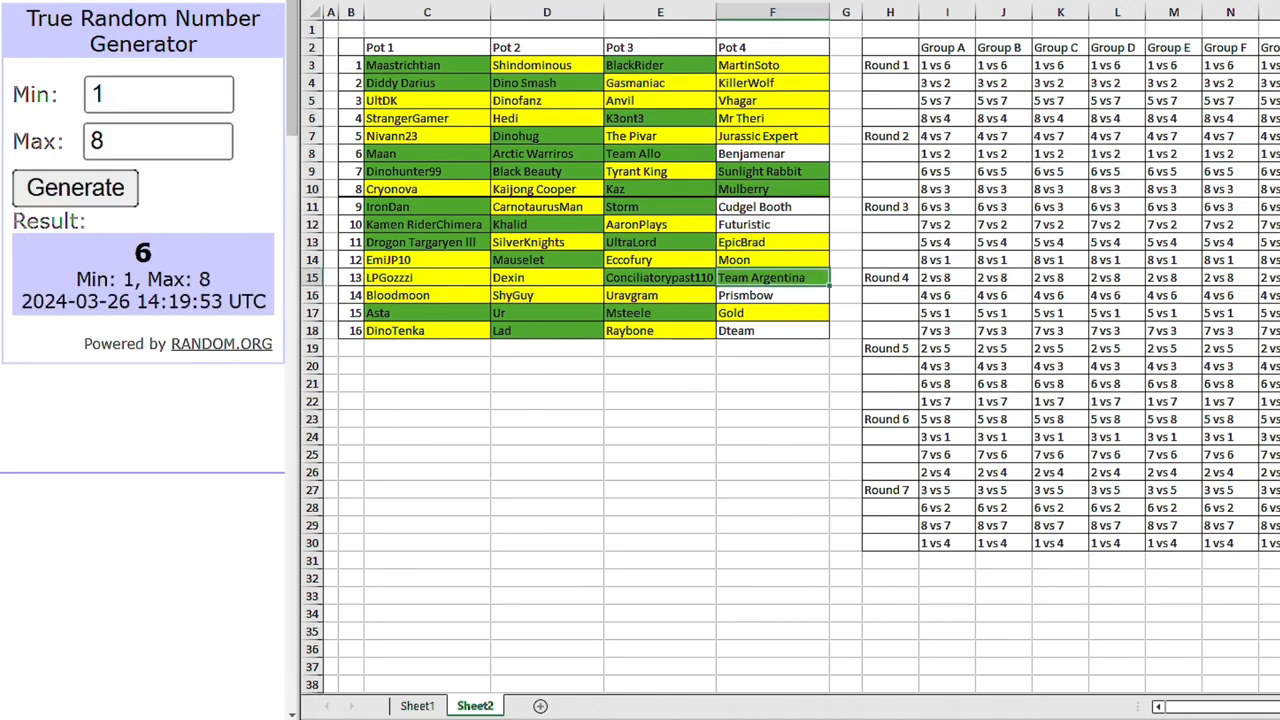
left_click(417, 706)
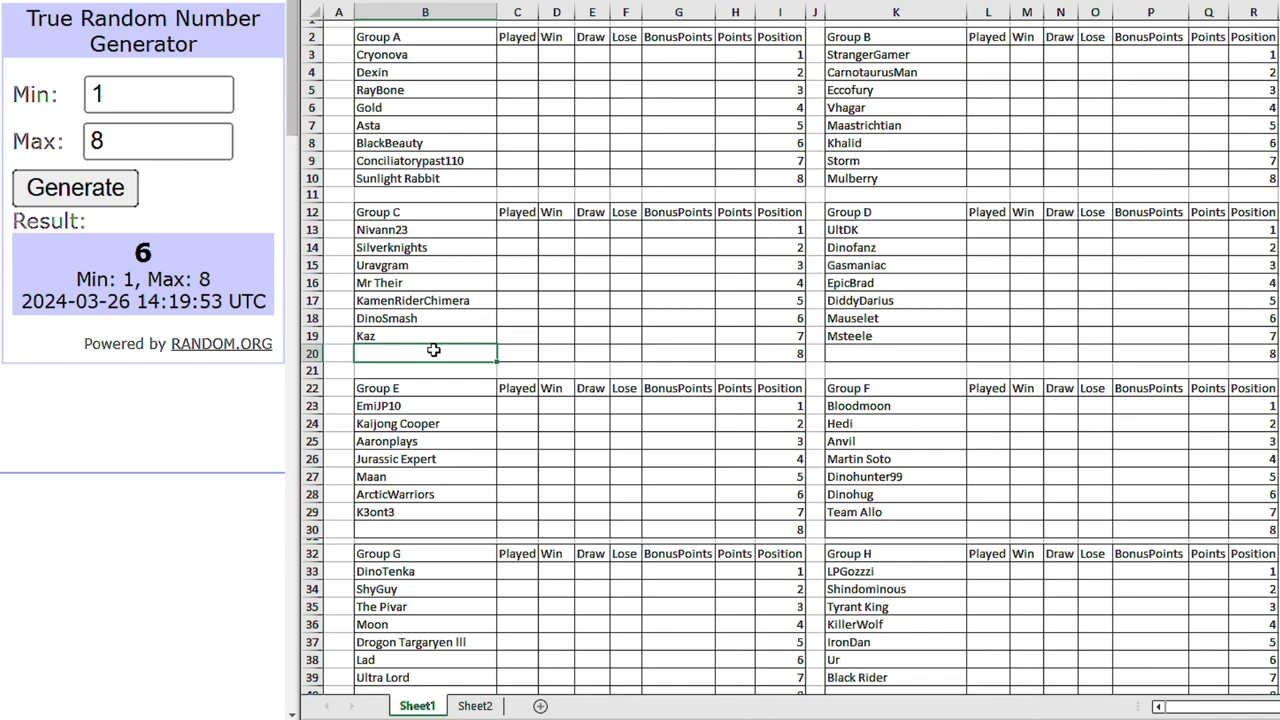
type("Team Argentina")
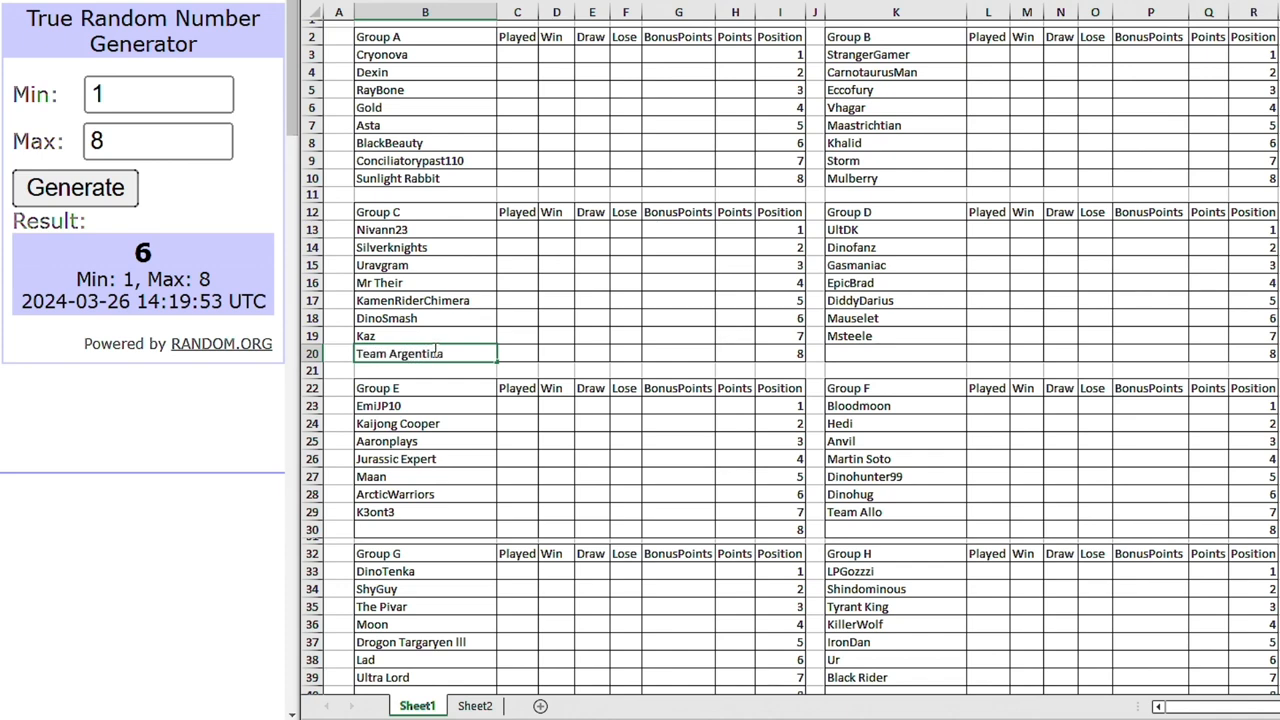
mouse_move(511, 313)
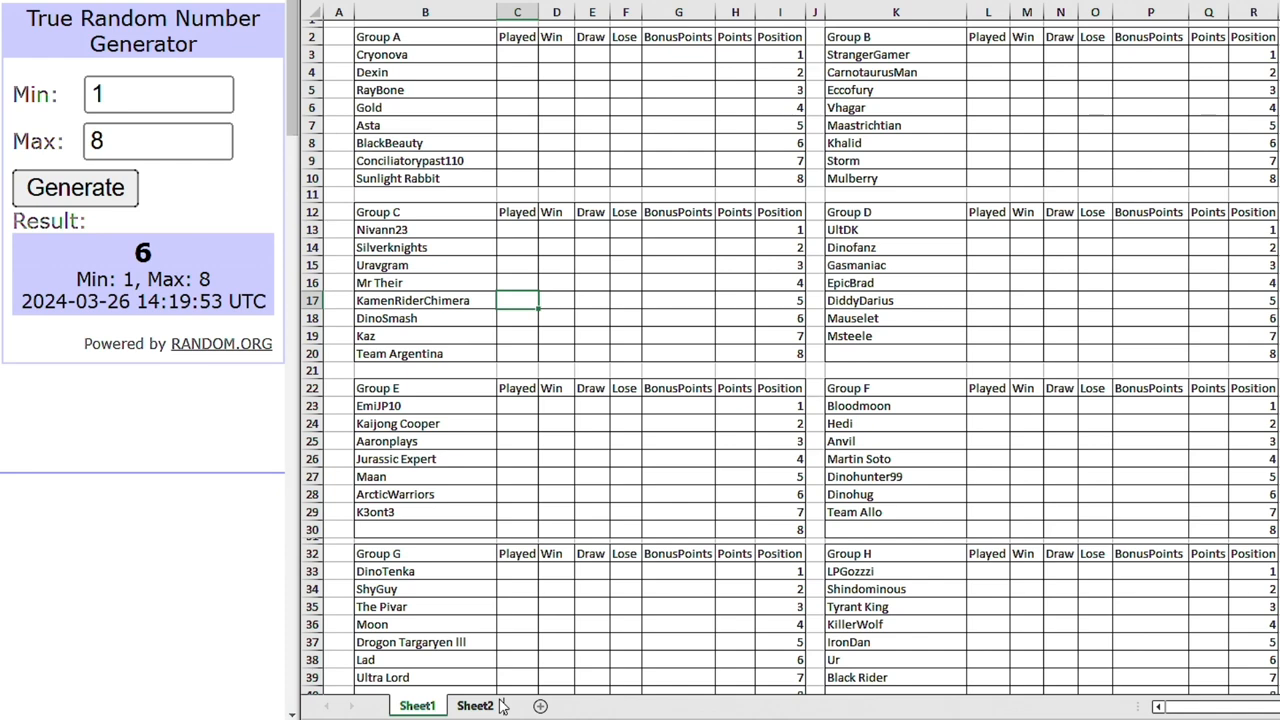
Draw and enter DTeam eighth in Group D and Prismbow eighth in Group E
left_click(474, 705)
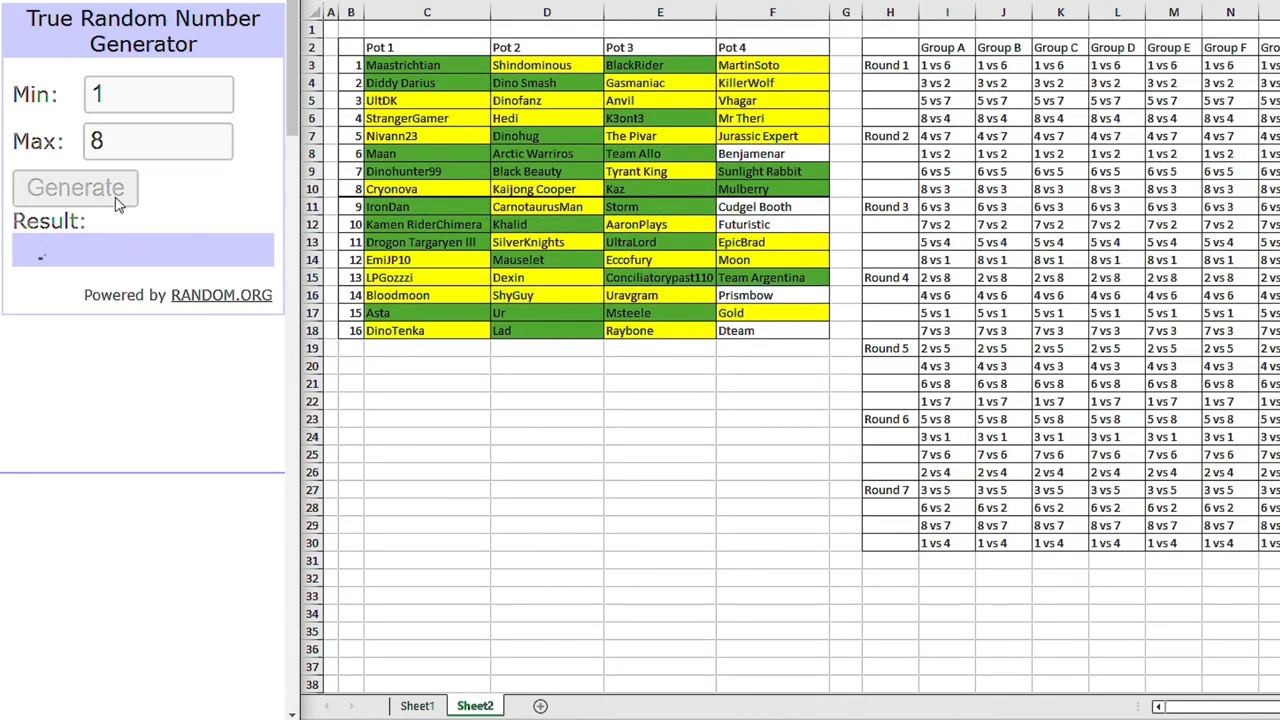
left_click(75, 188)
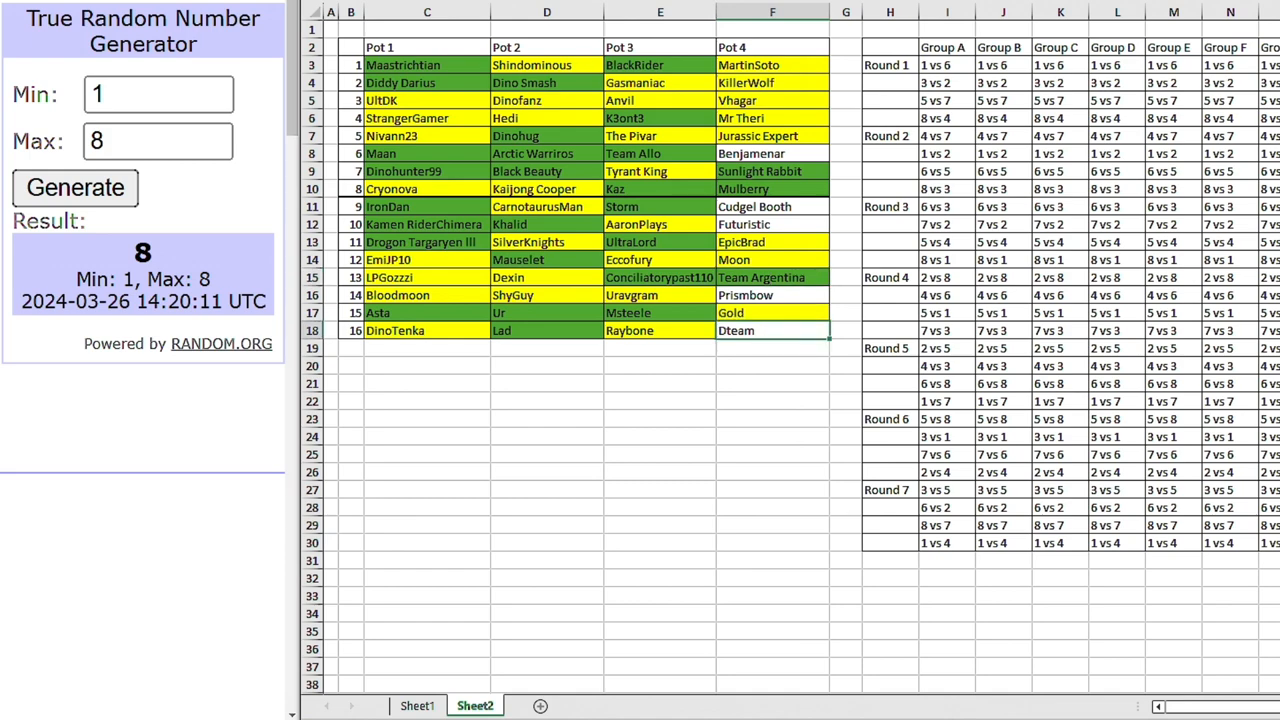
left_click(417, 706)
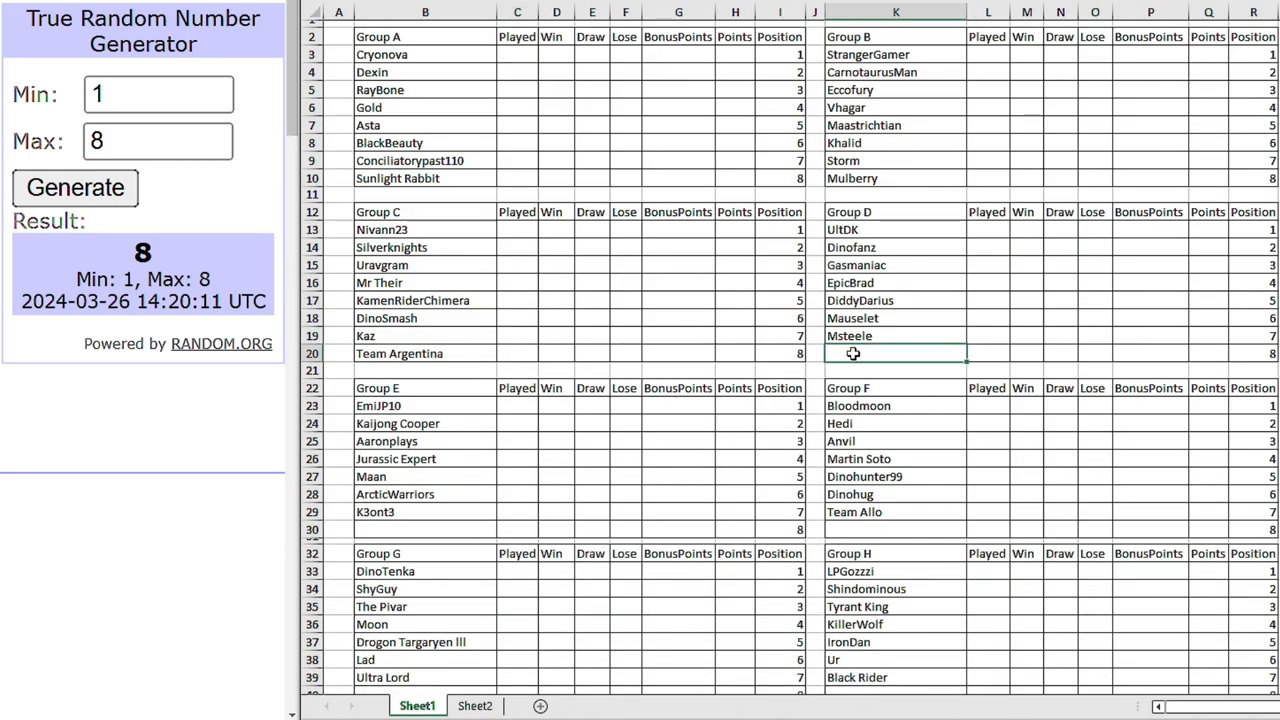
type("DTeam")
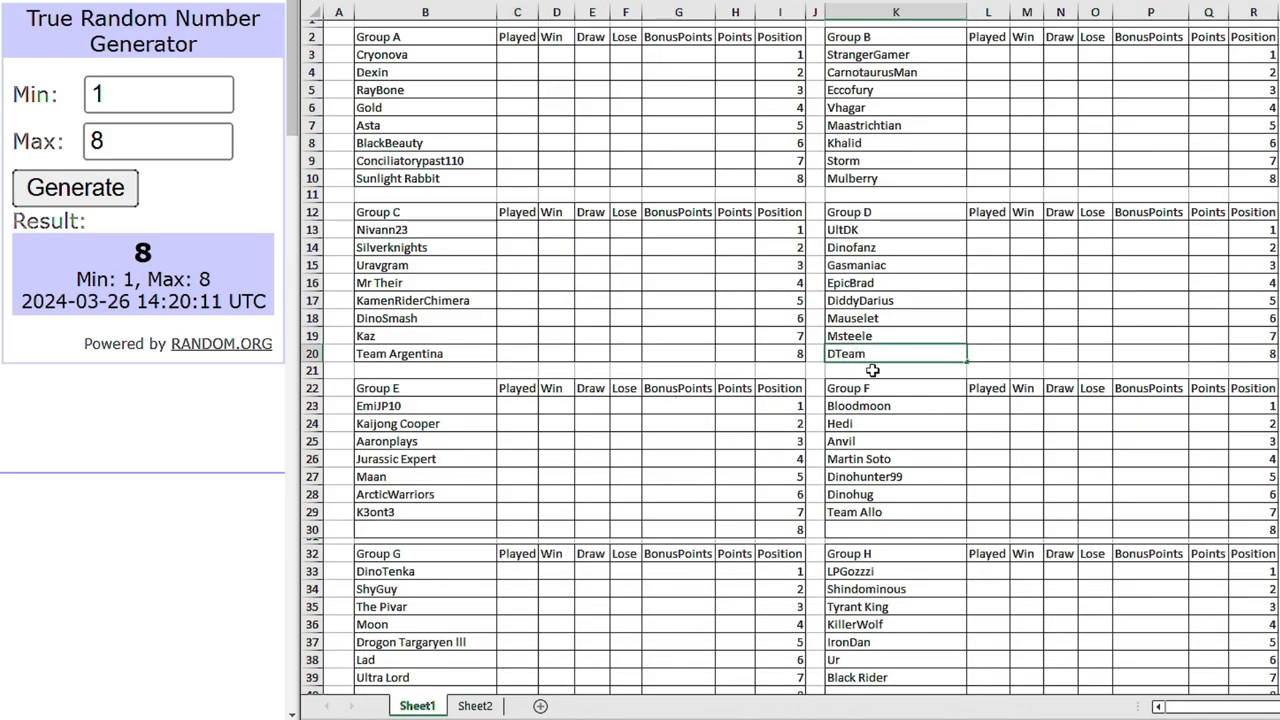
left_click(475, 706)
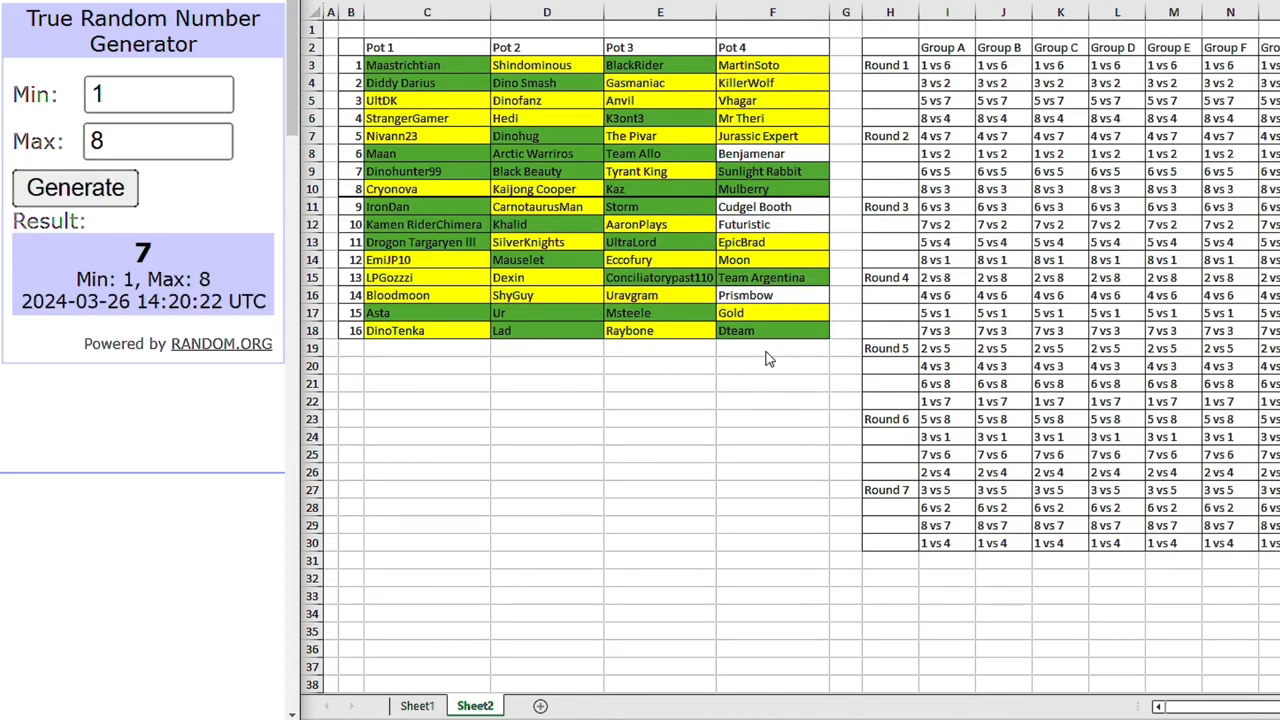
left_click(417, 706)
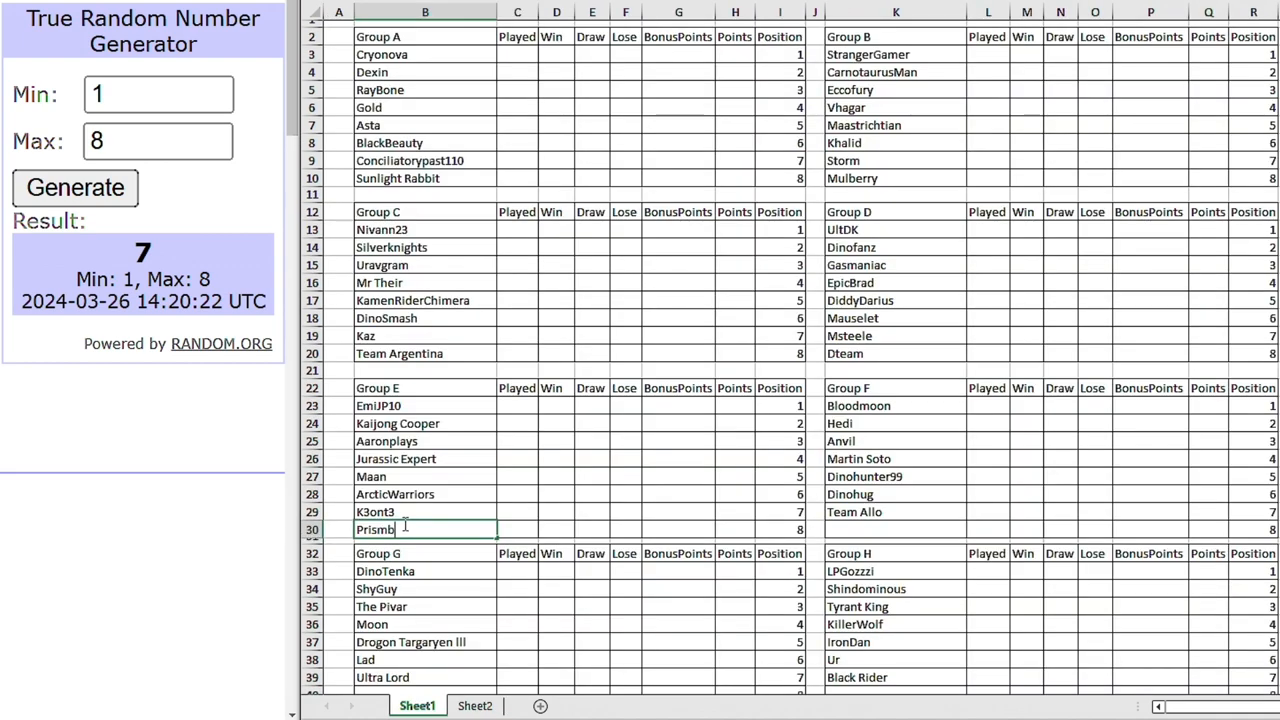
type("ow")
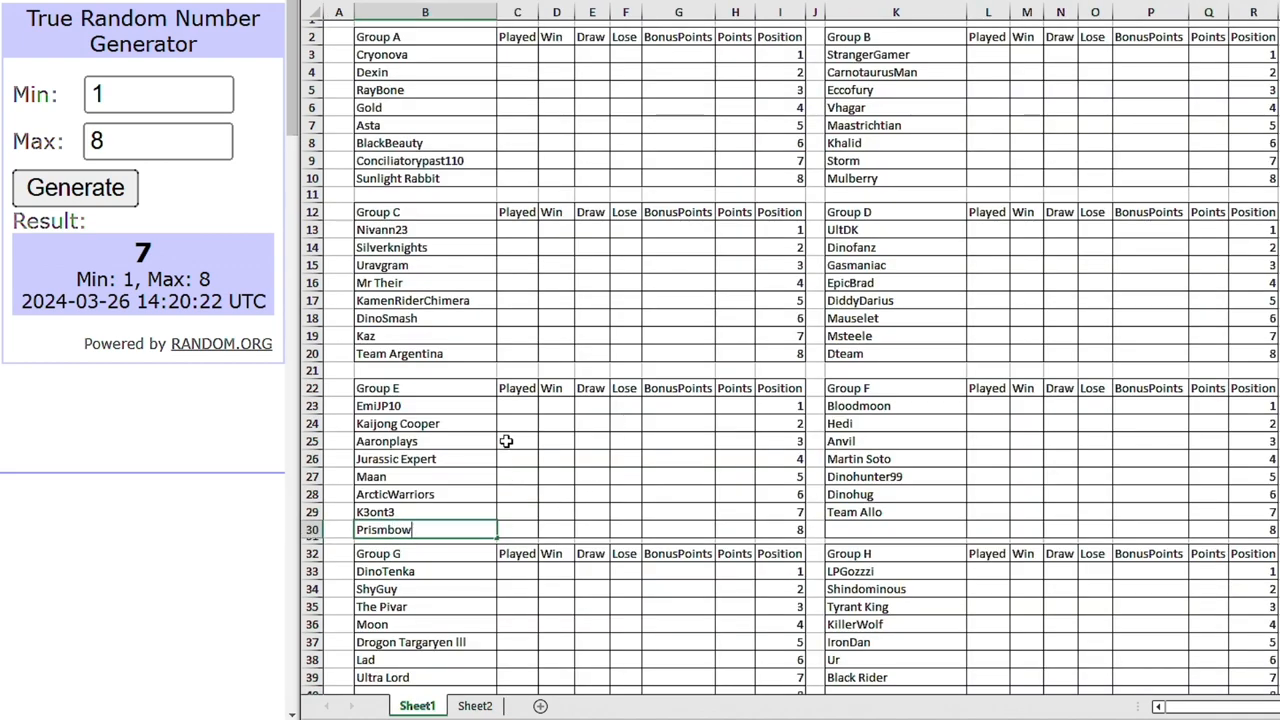
mouse_move(537, 439)
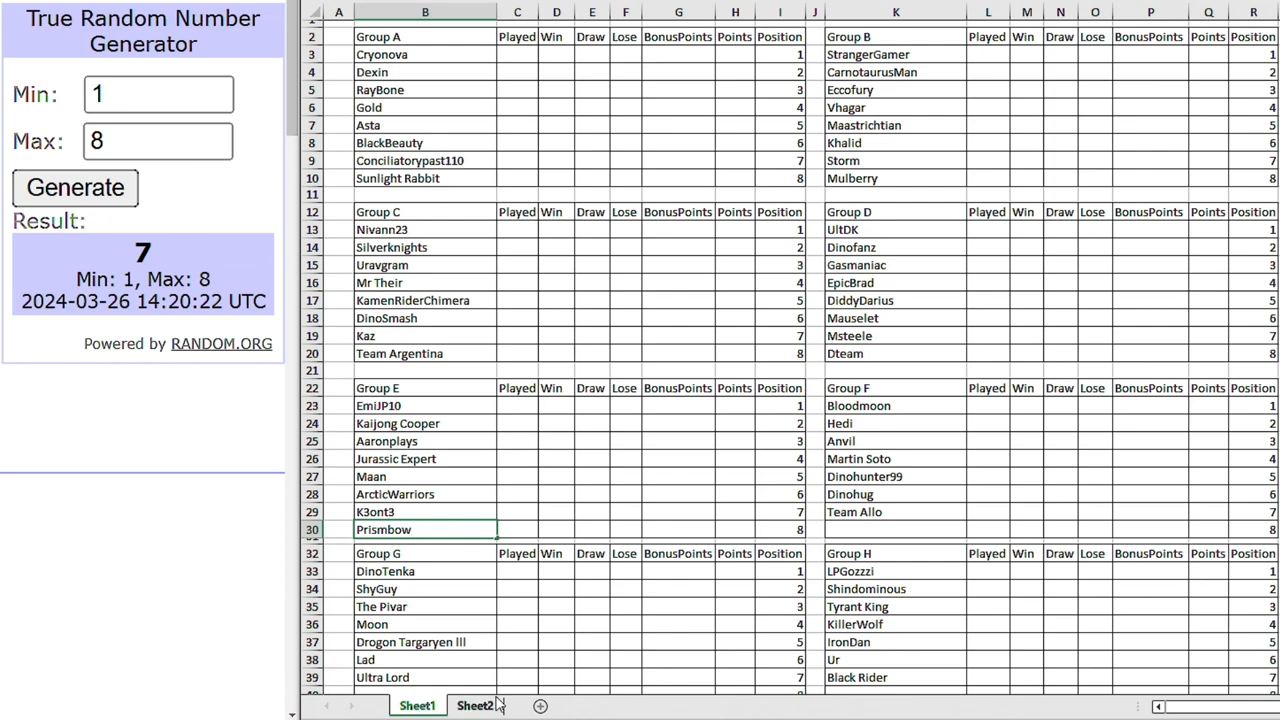
Draw and paste Benjamenar into Group F's eighth slot
left_click(474, 705)
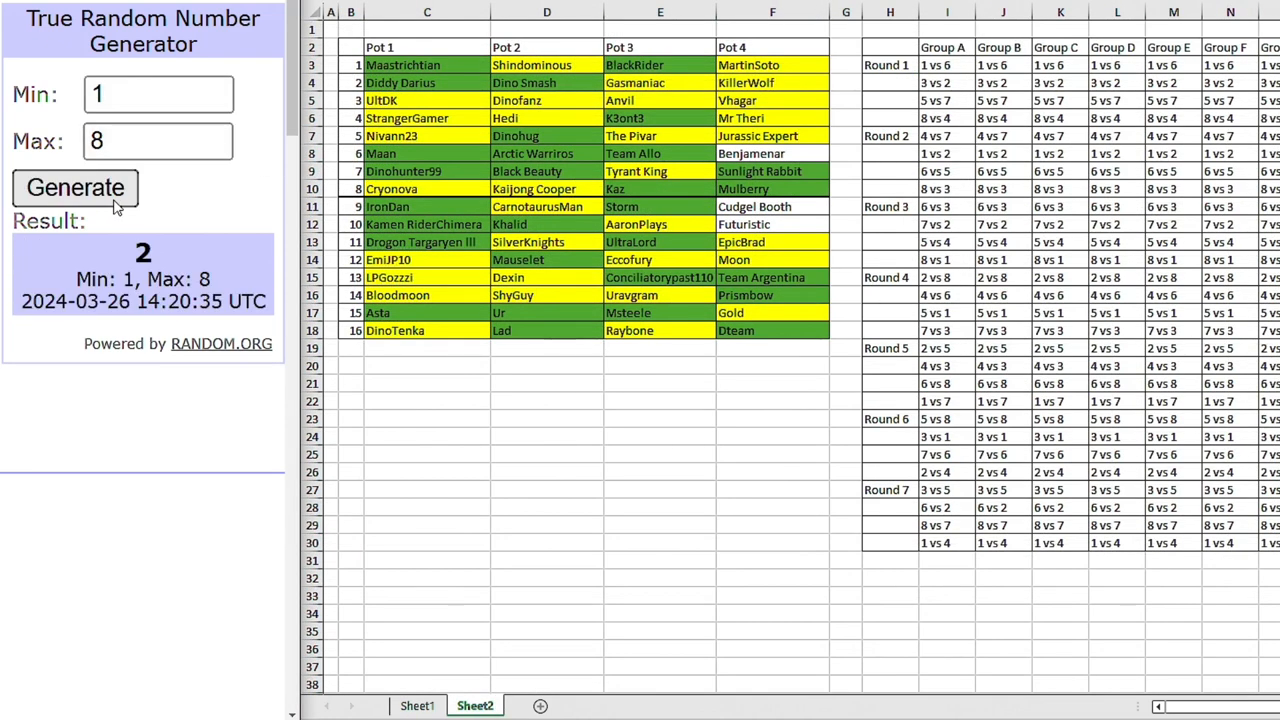
left_click(75, 188)
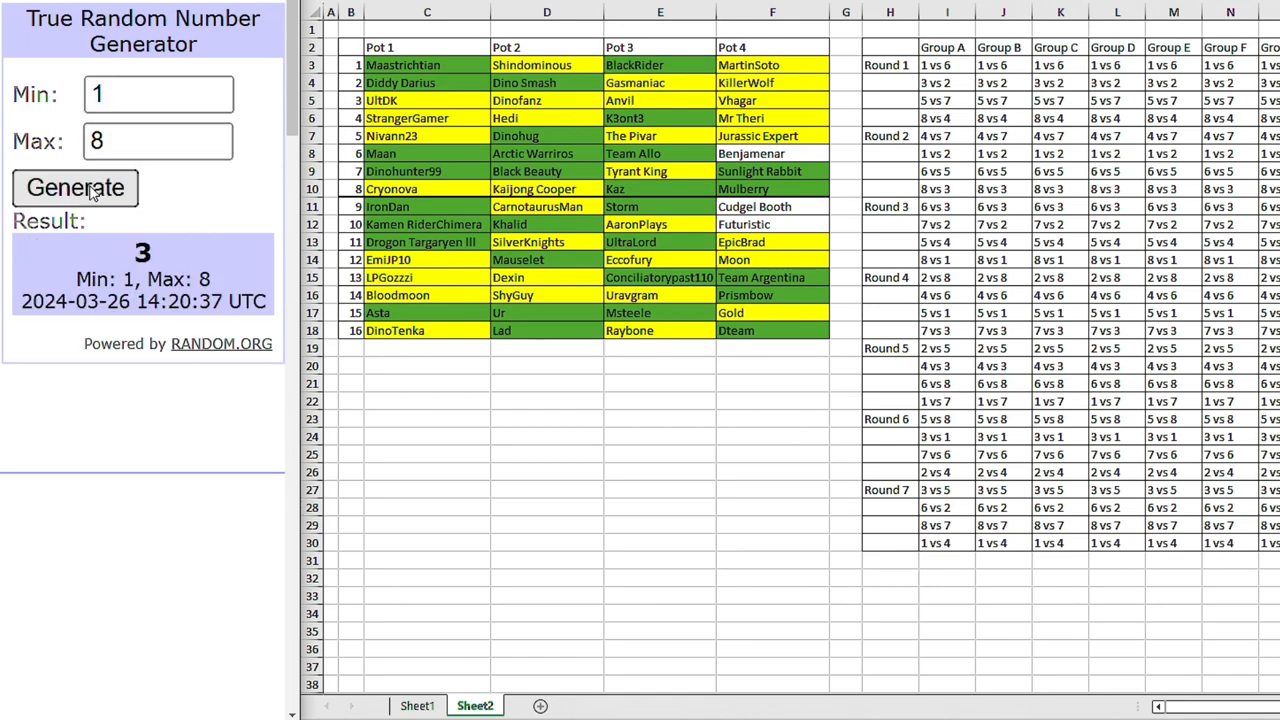
left_click(75, 188)
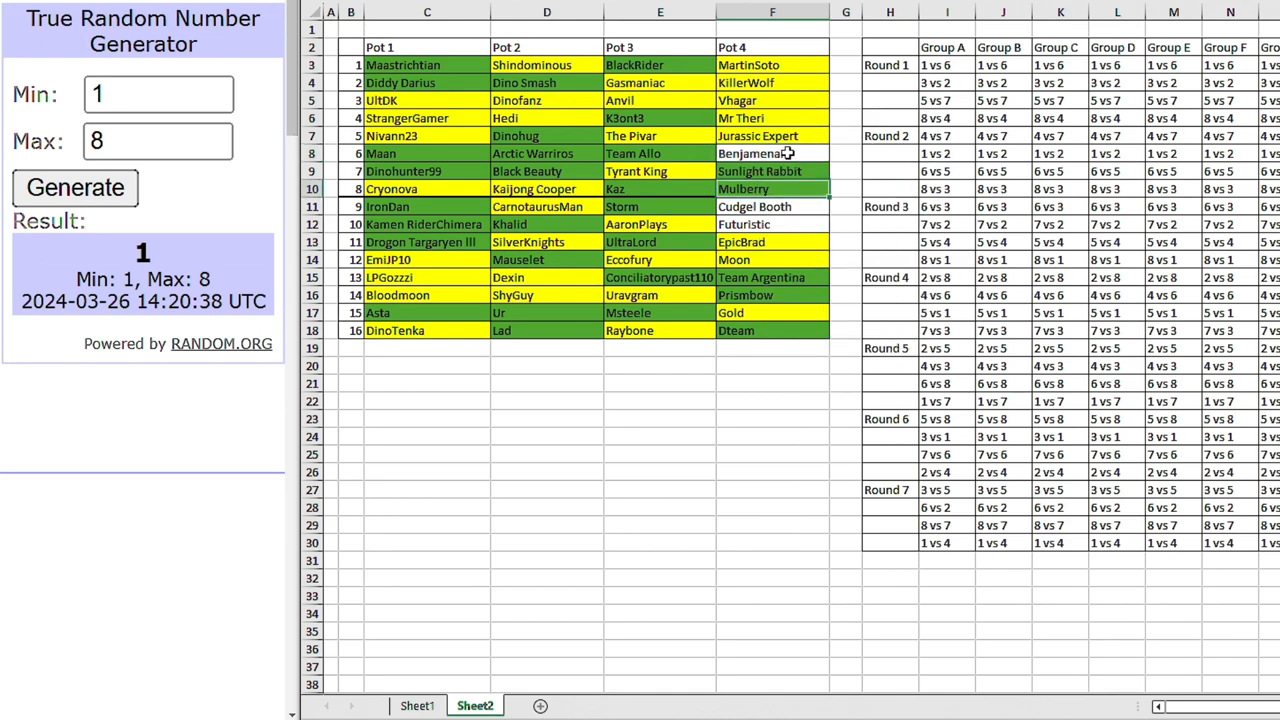
left_click(416, 705)
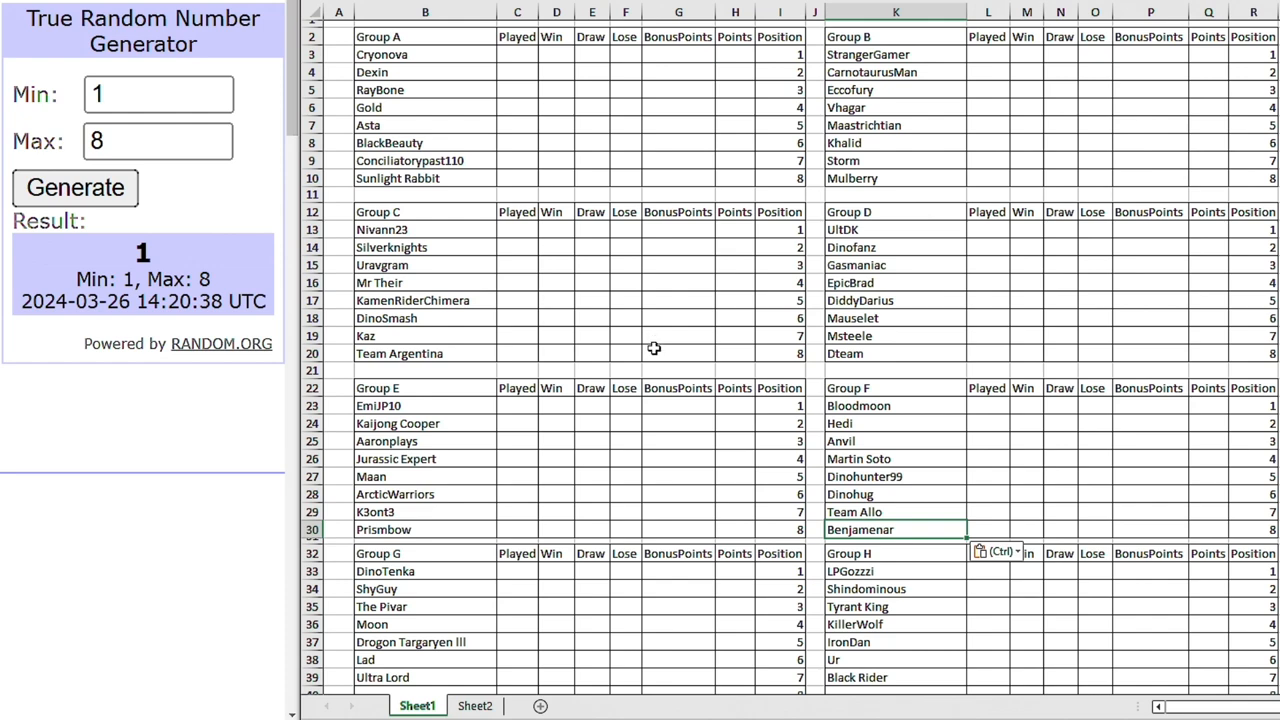
left_click(678, 353)
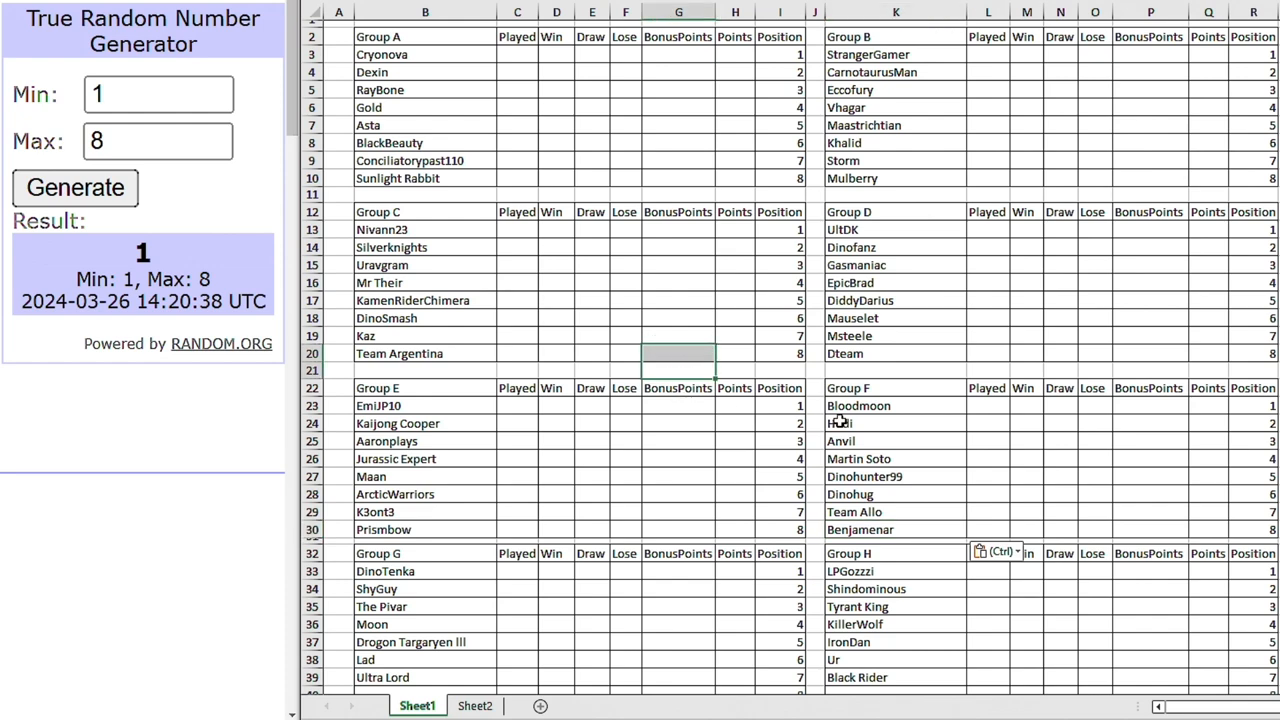
Draw and place Futuristic in B40 and Cudgel Booth in K40 for Groups G and H
left_click(474, 705)
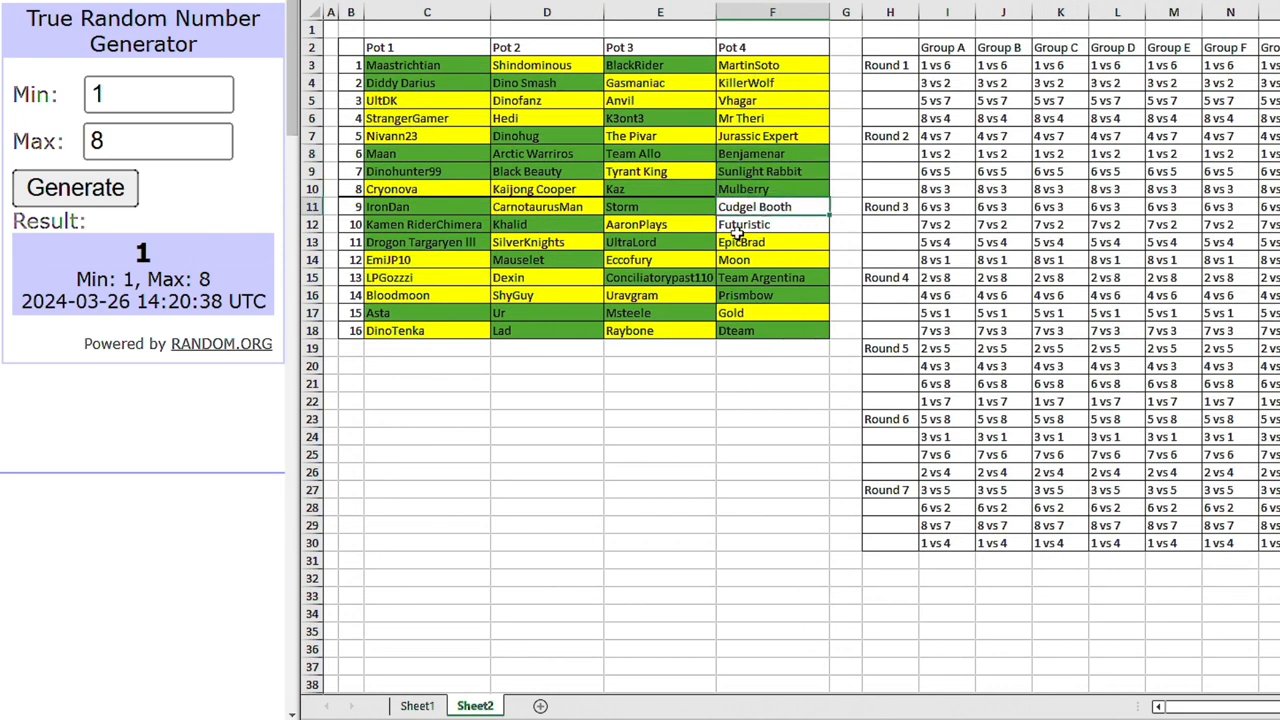
left_click(75, 188)
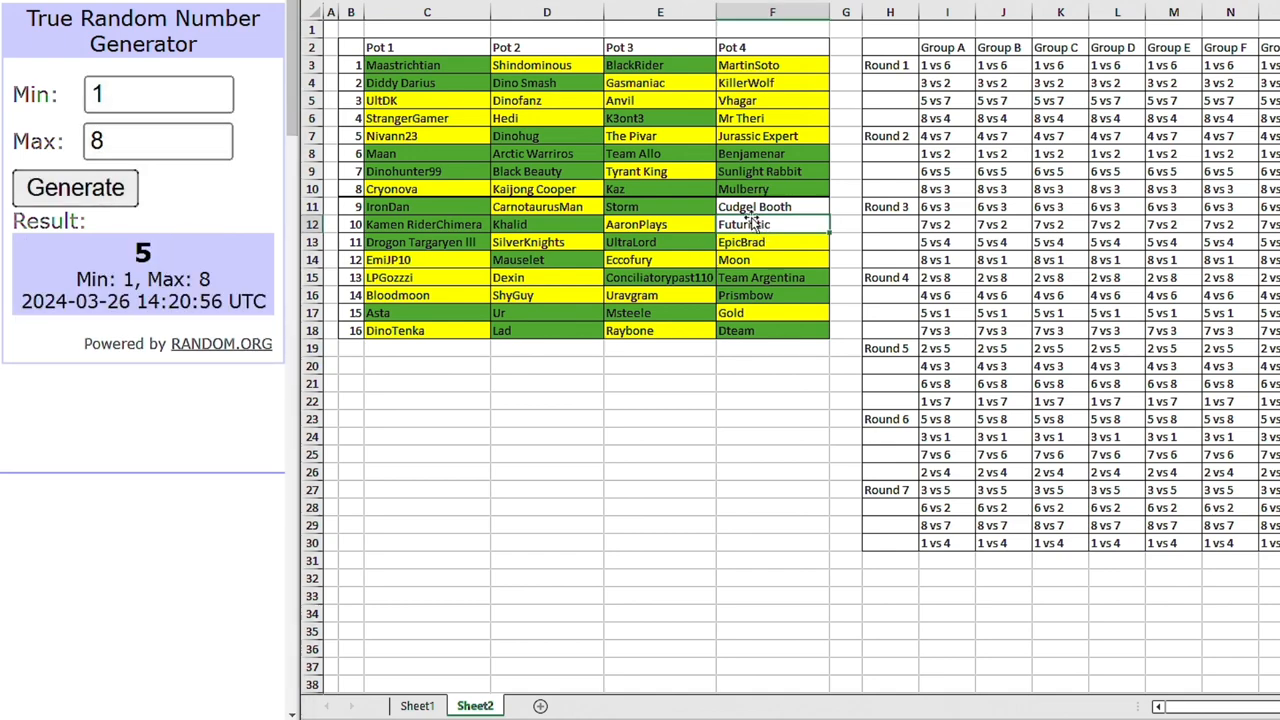
left_click(417, 706)
type("Cu")
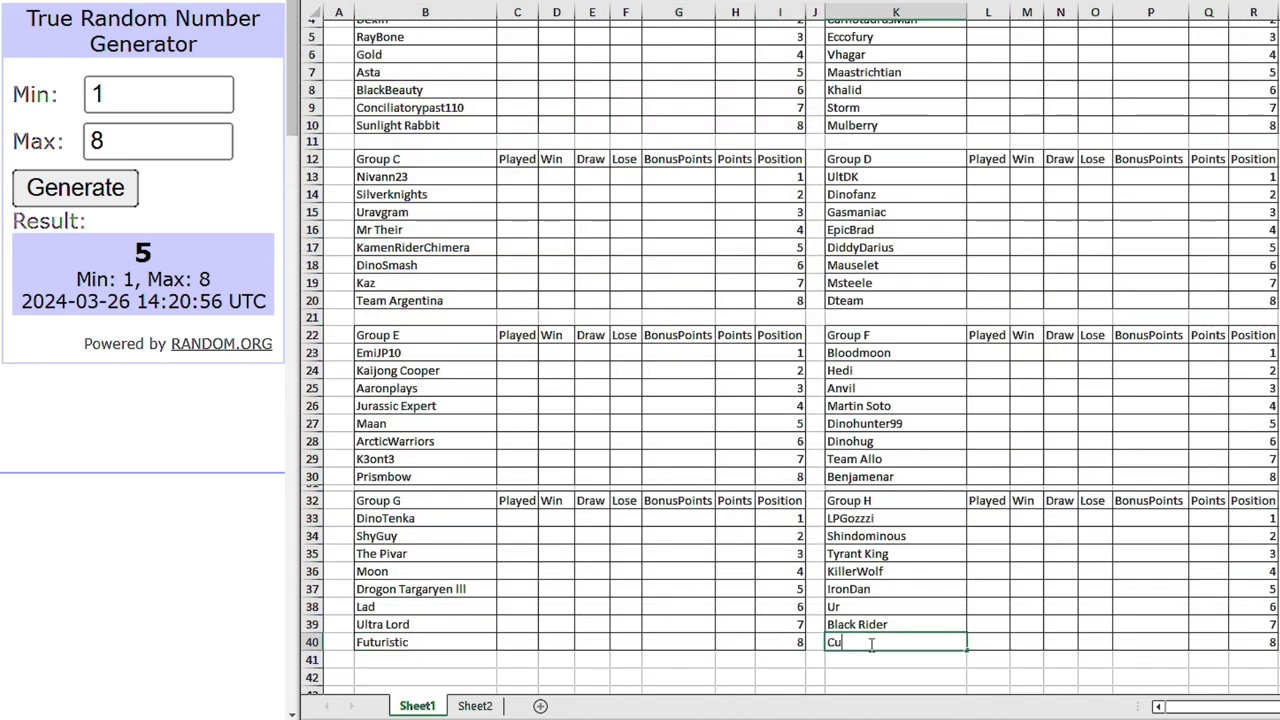
scroll("up", 3)
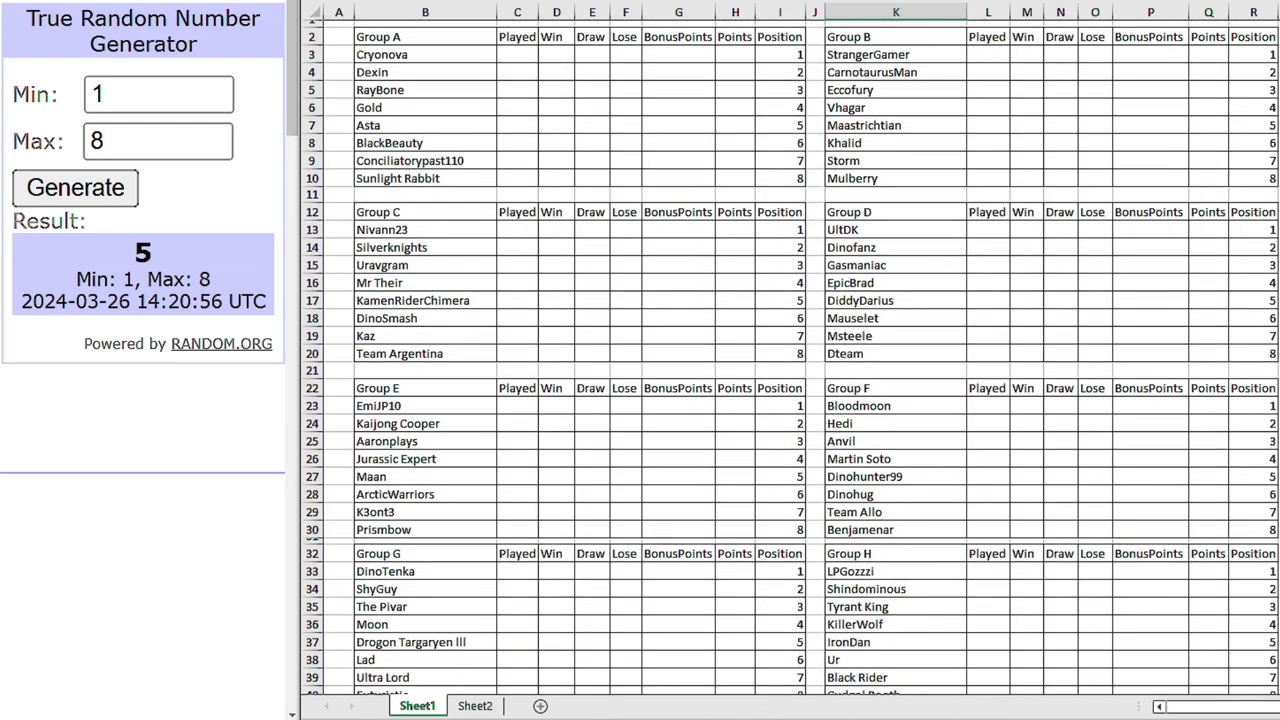
scroll("up", 3)
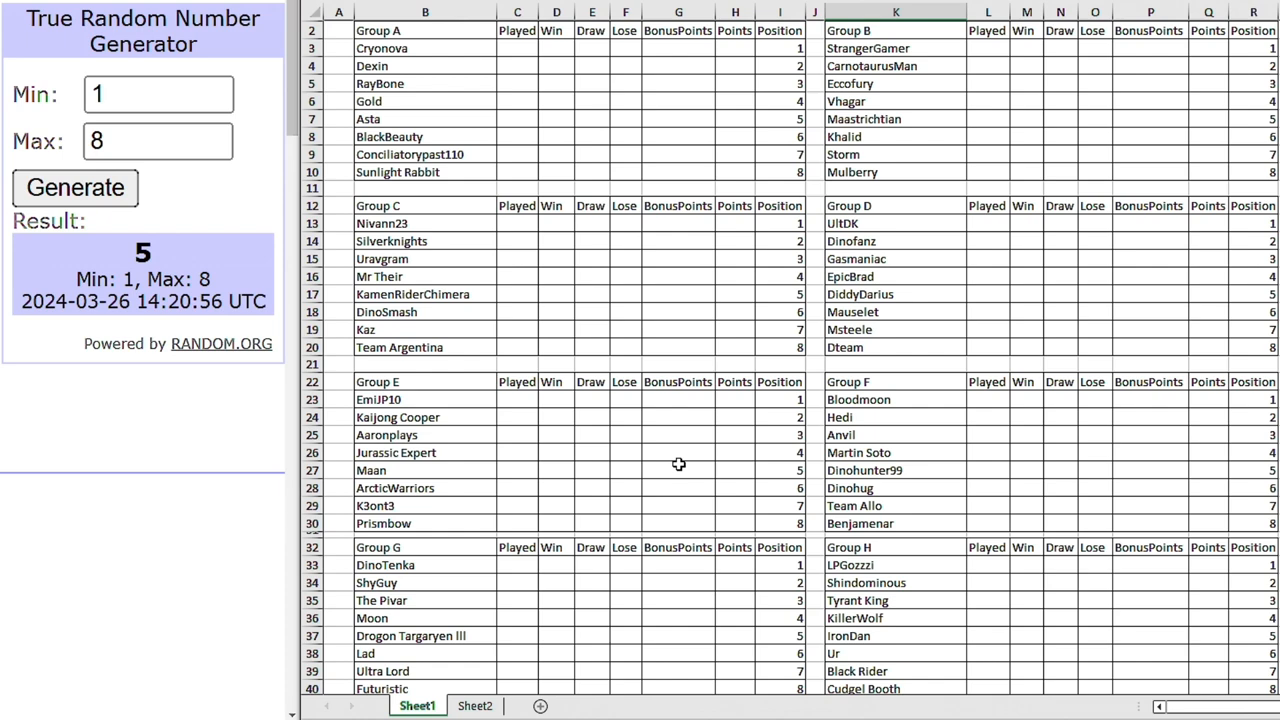
mouse_move(945, 277)
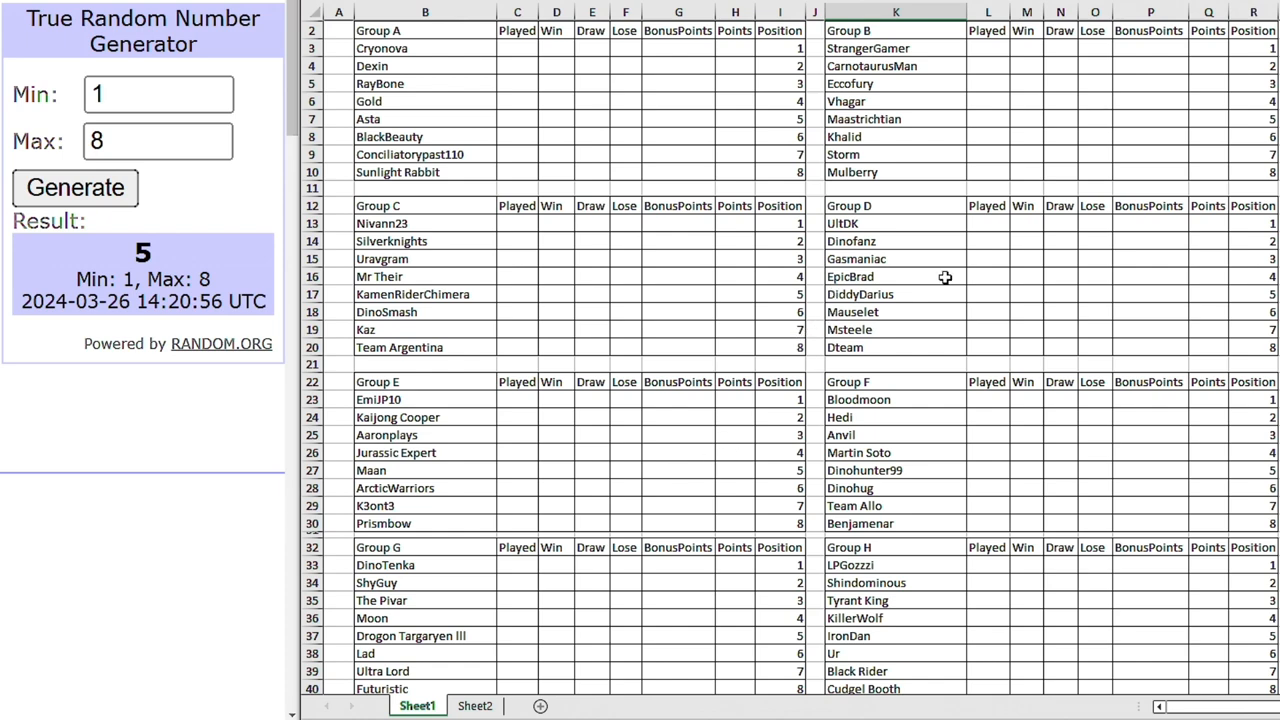
mouse_move(897, 184)
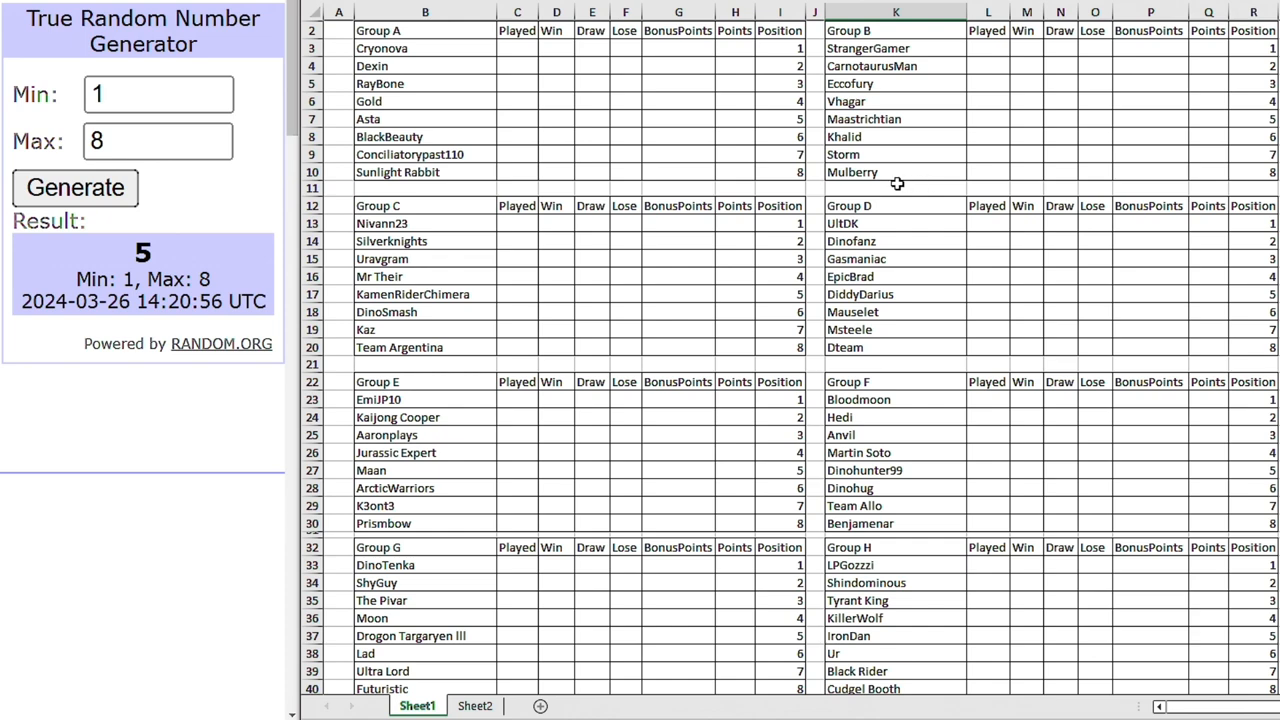
mouse_move(872, 119)
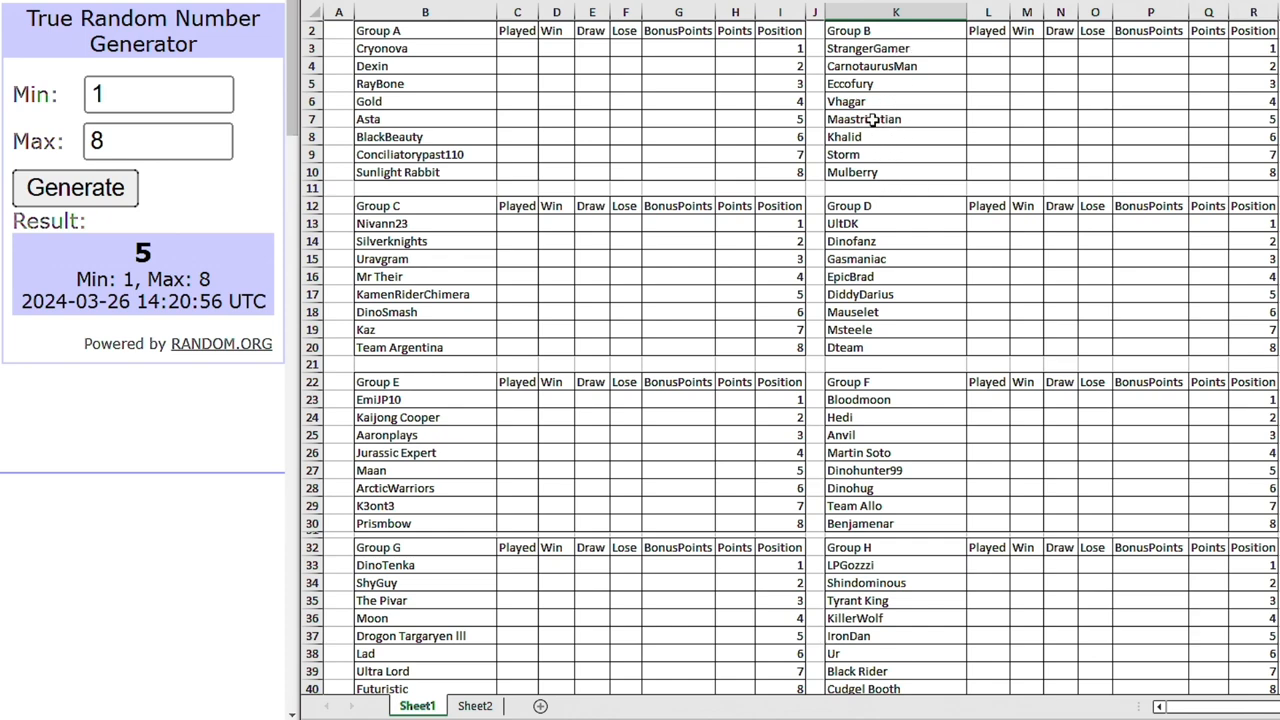
mouse_move(879, 72)
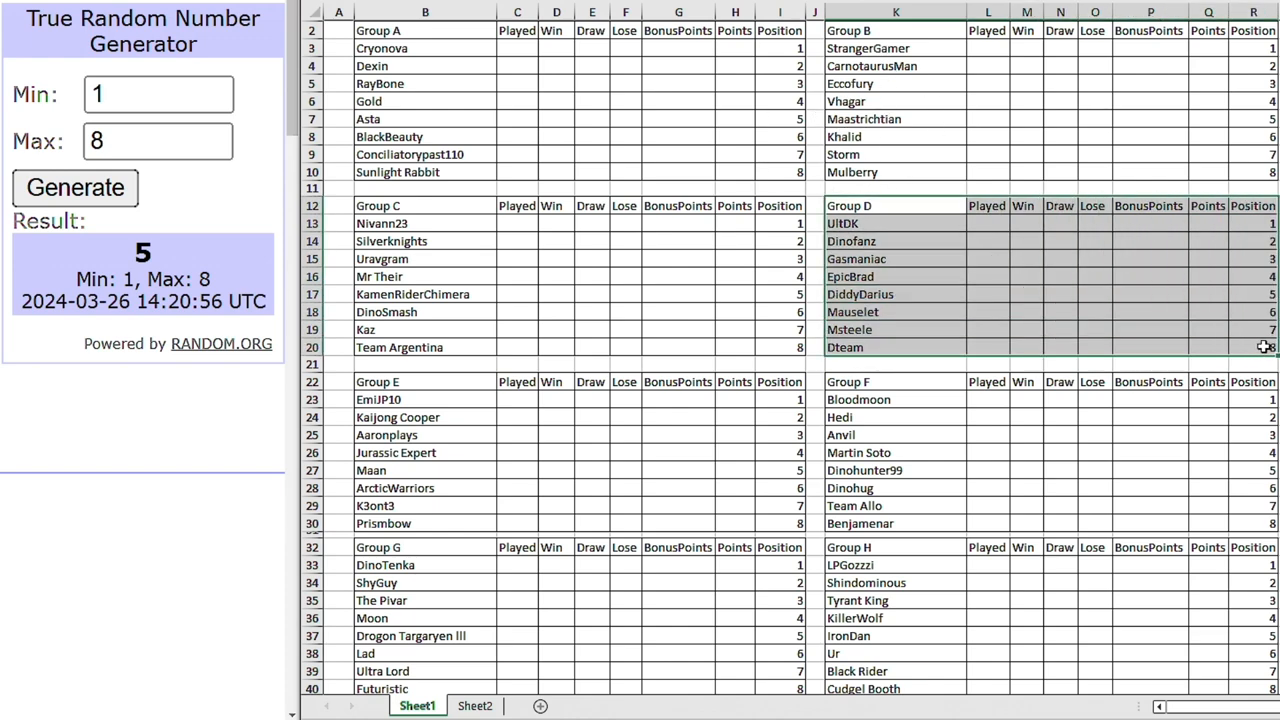
mouse_move(870, 395)
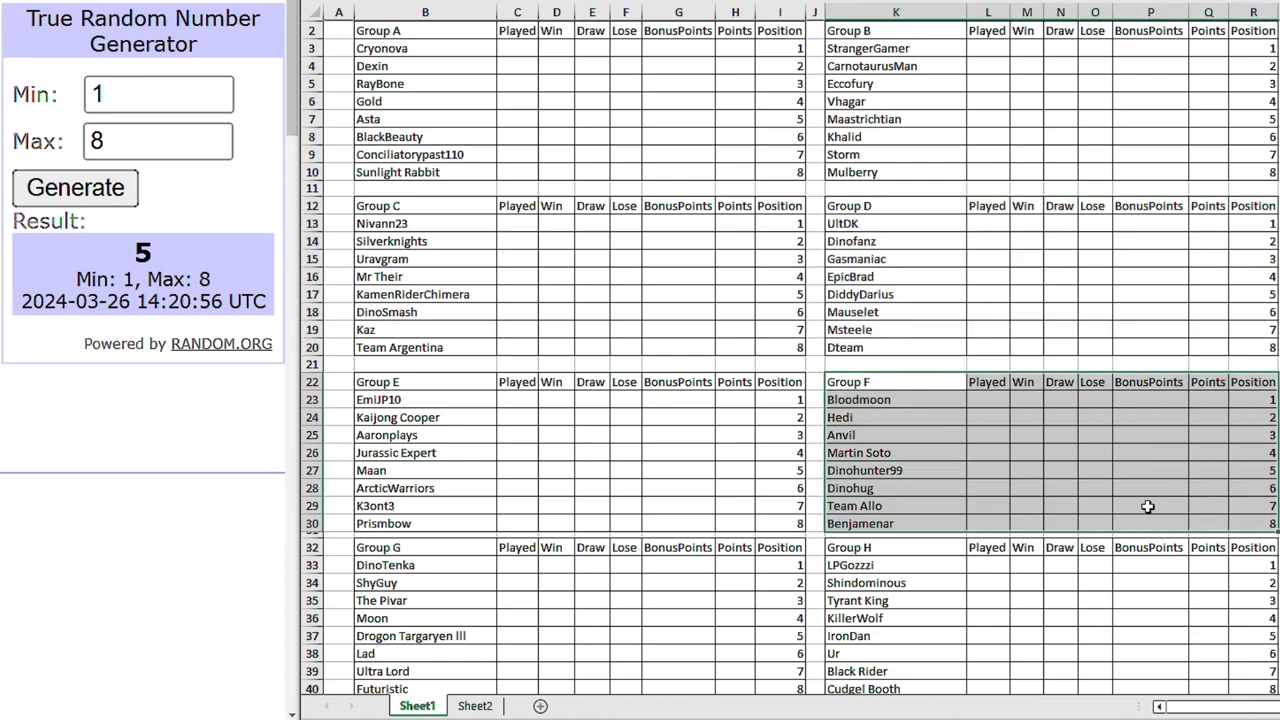
mouse_move(955, 319)
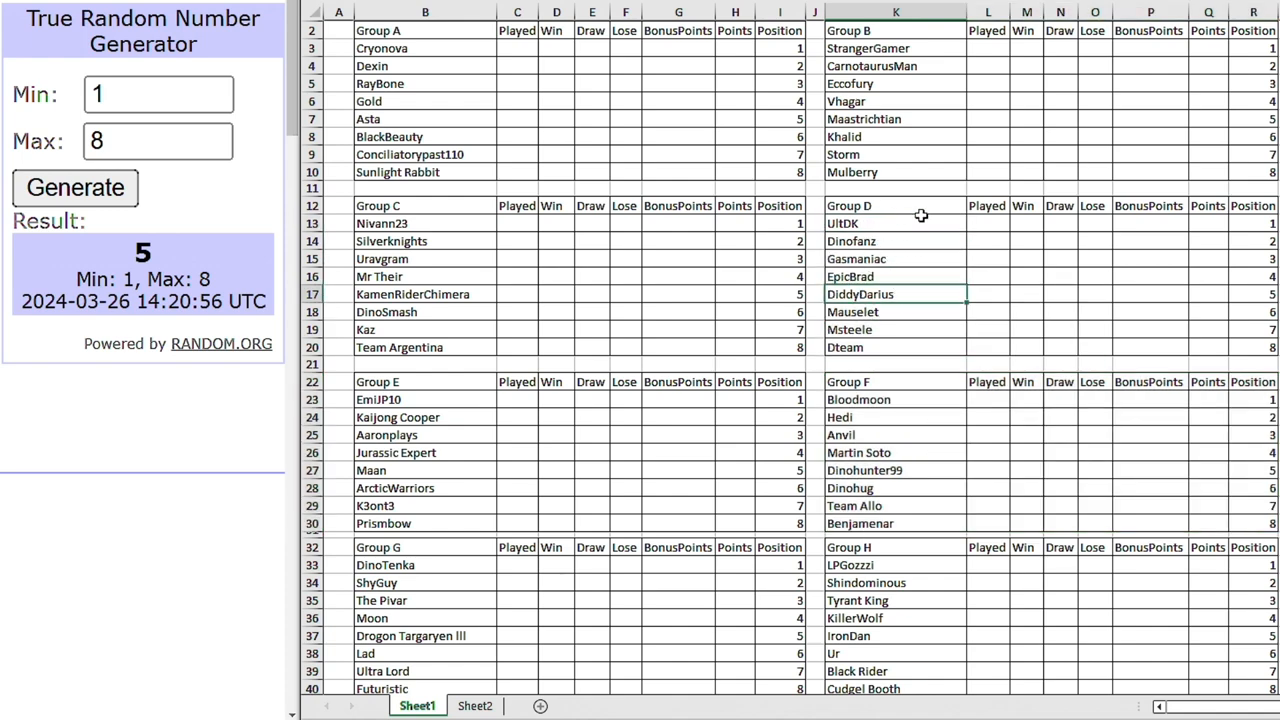
left_click(896, 259)
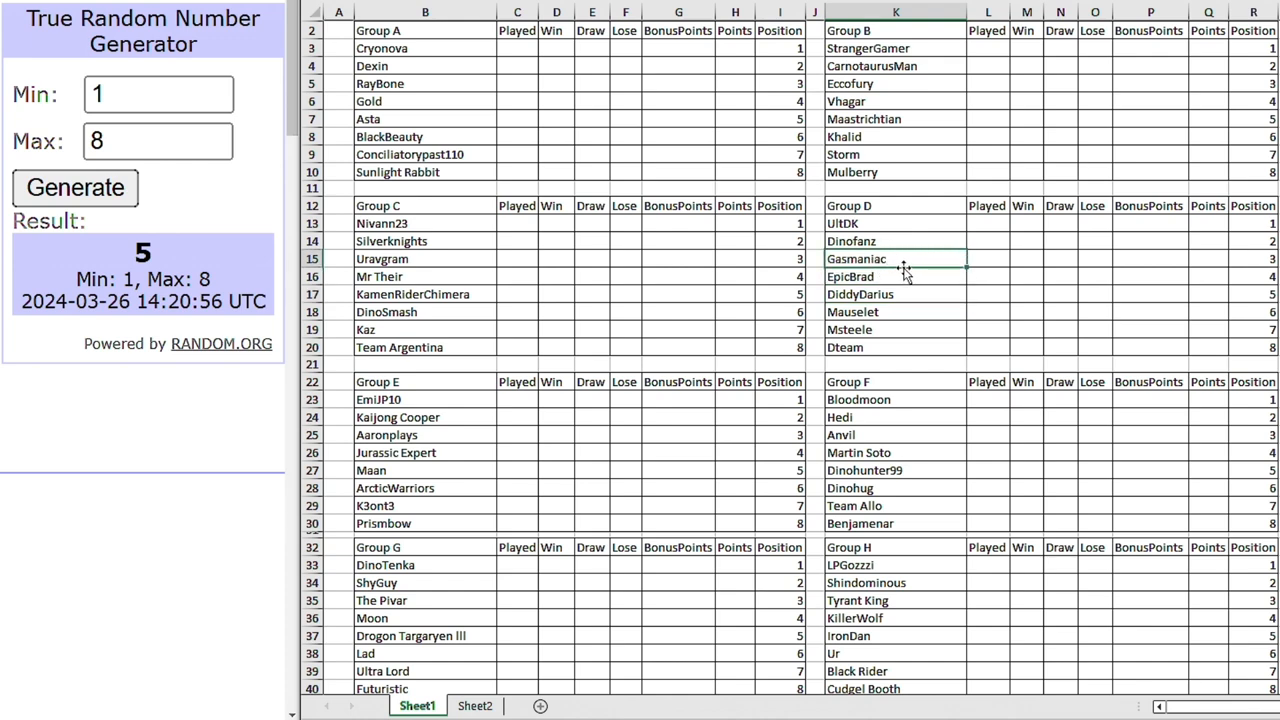
mouse_move(938, 255)
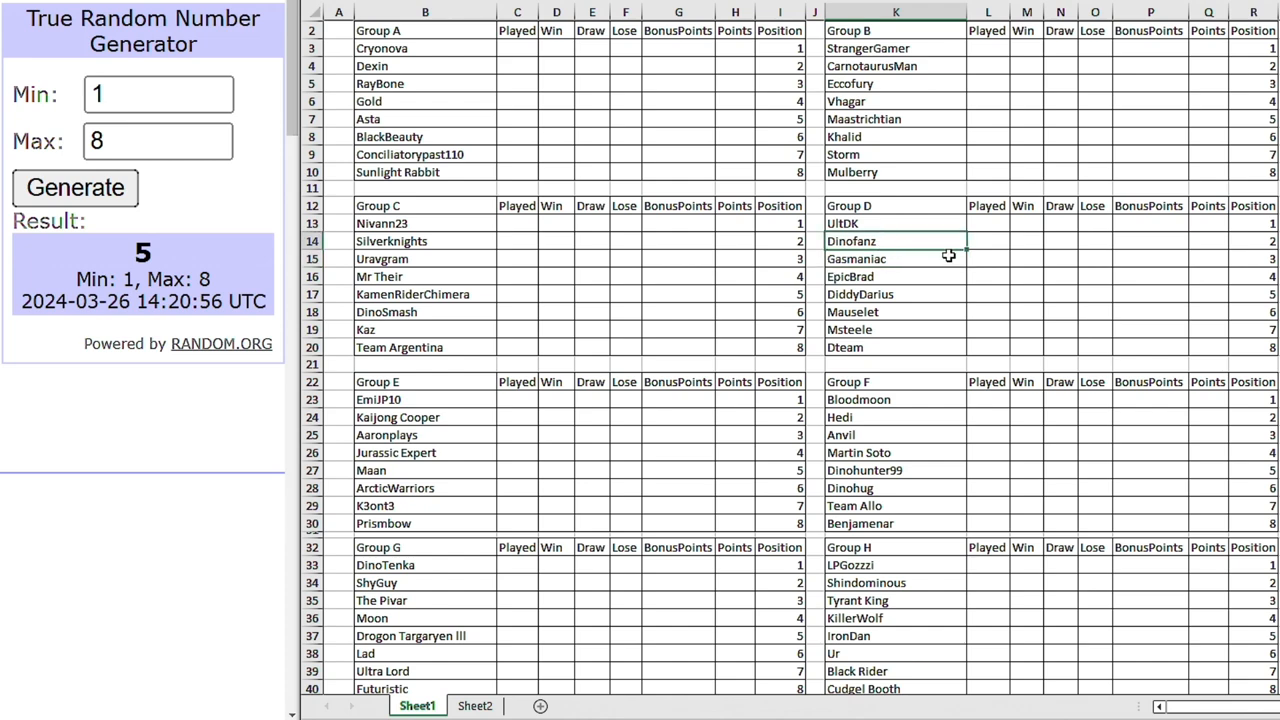
mouse_move(899, 207)
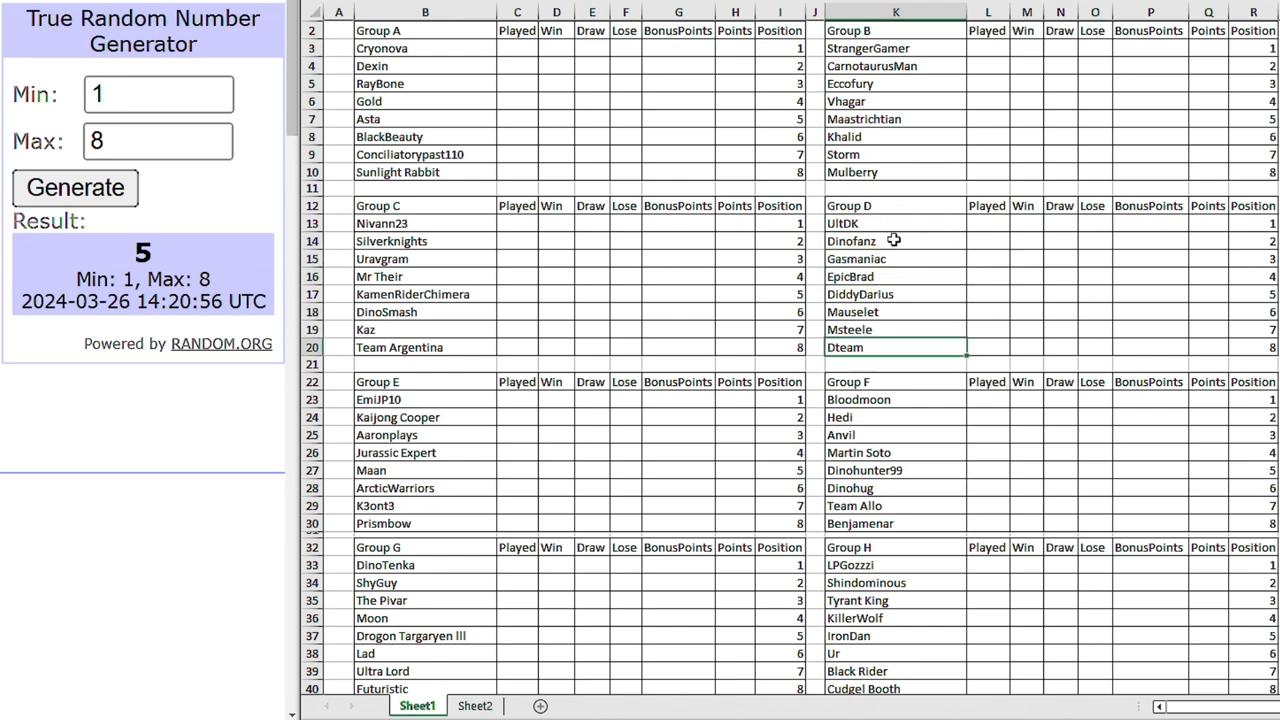
mouse_move(943, 297)
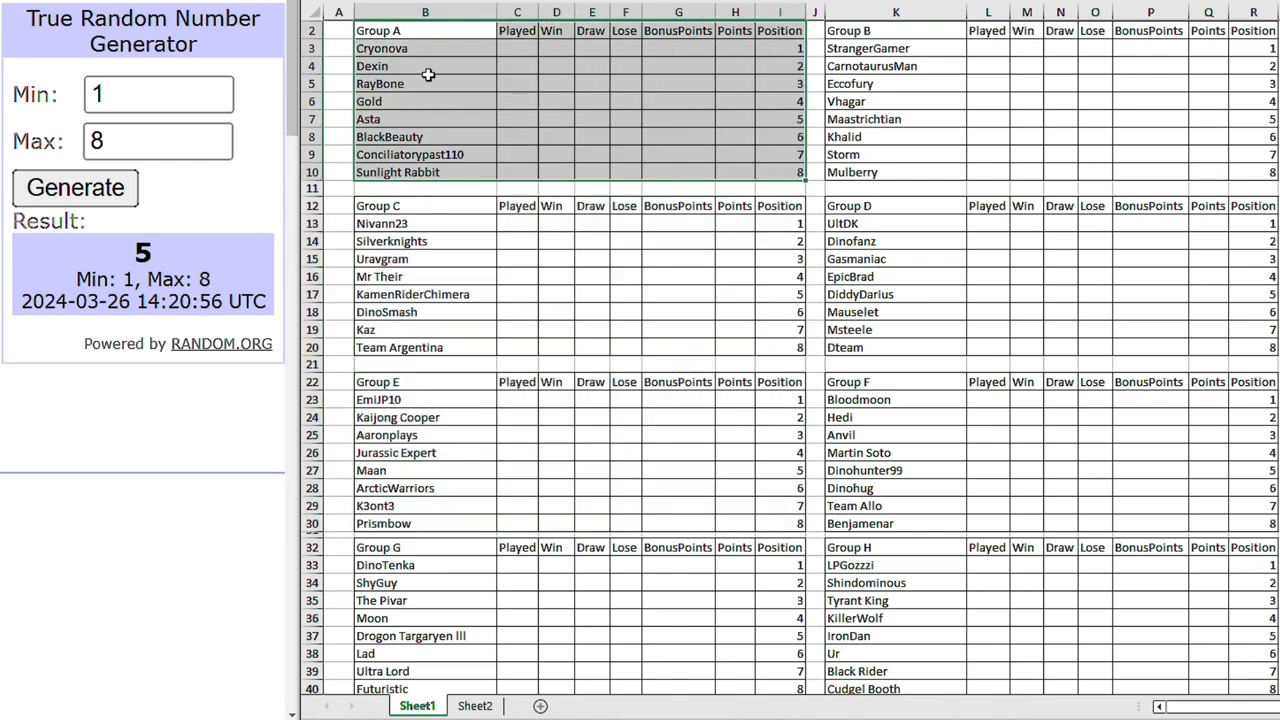
left_click(517, 48)
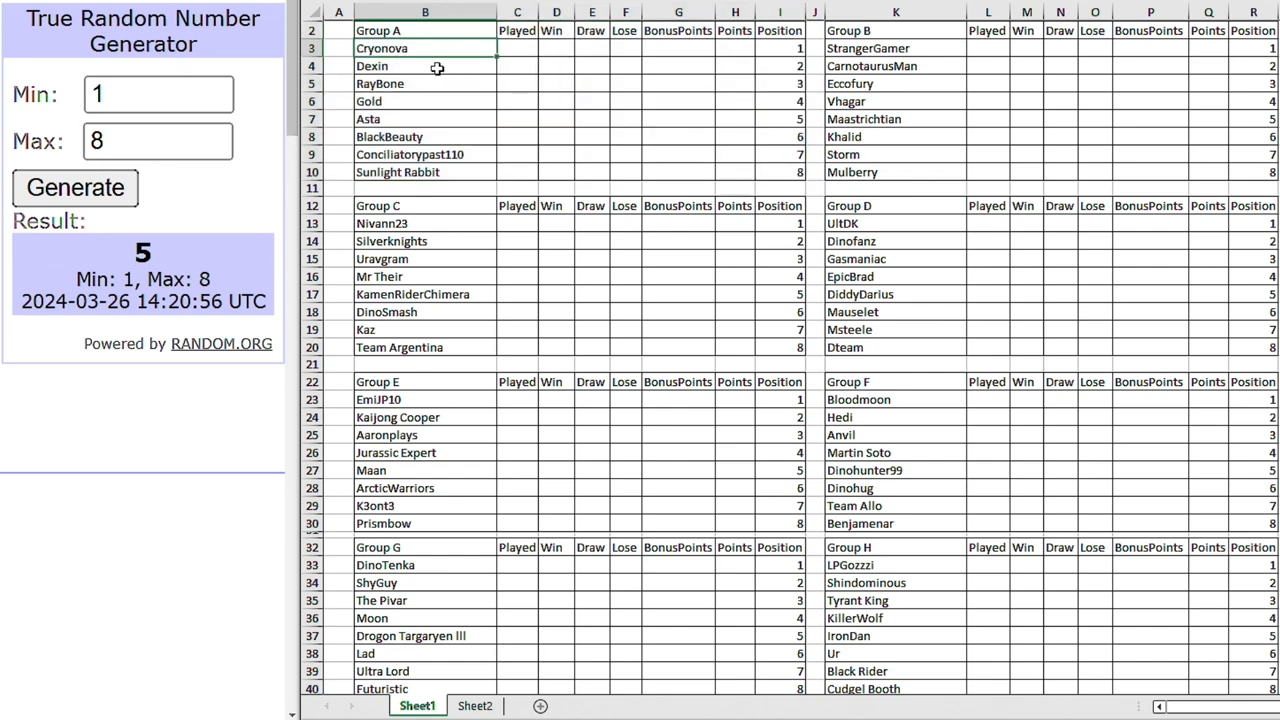
left_click(425, 119)
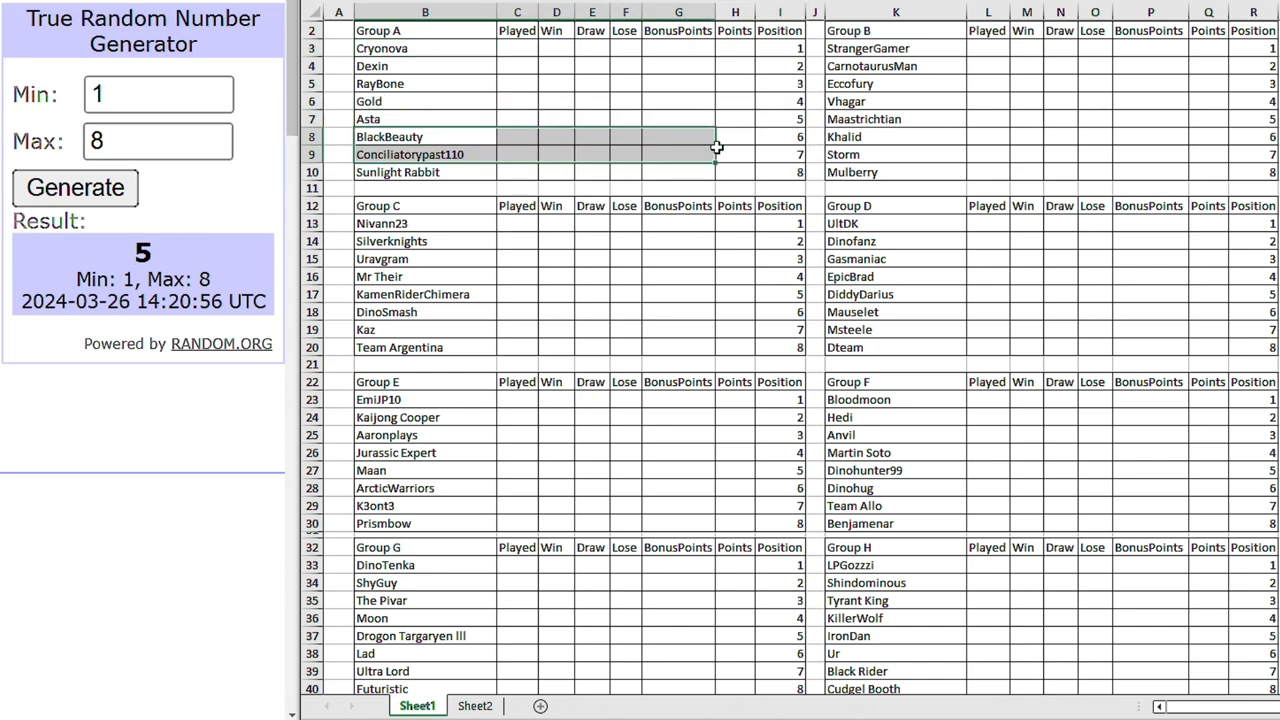
scroll("down", 3)
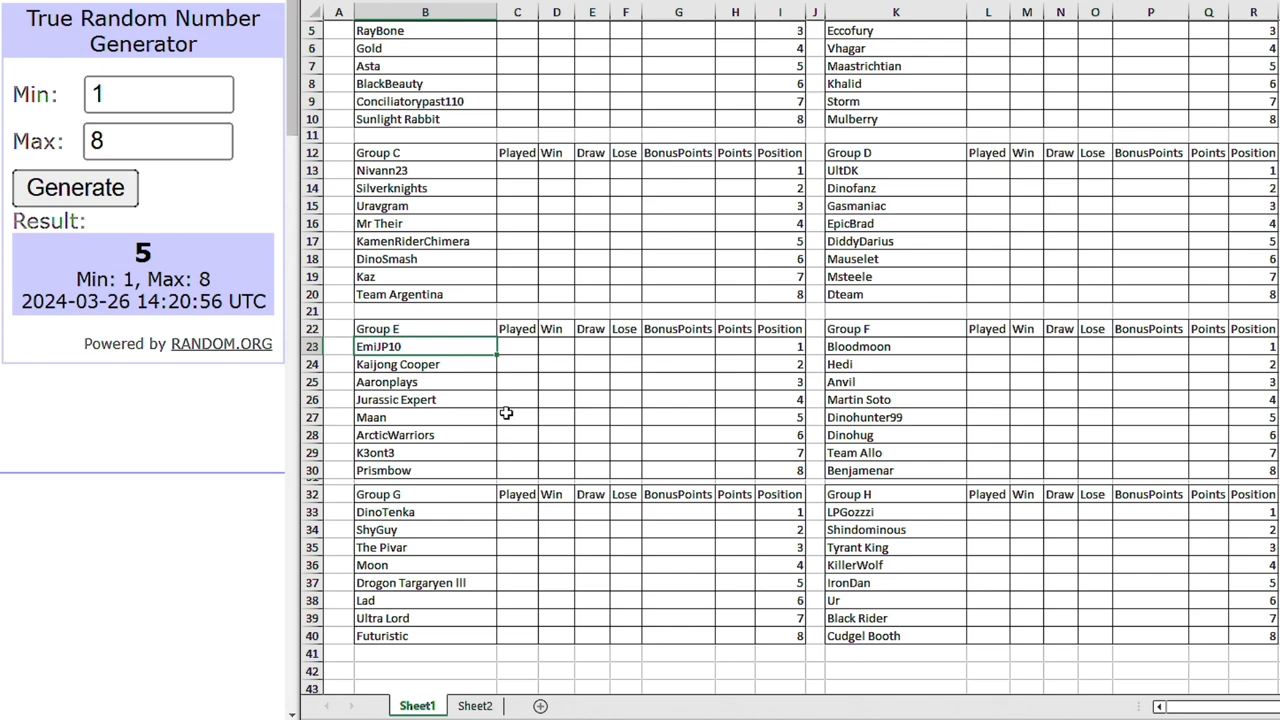
mouse_move(457, 369)
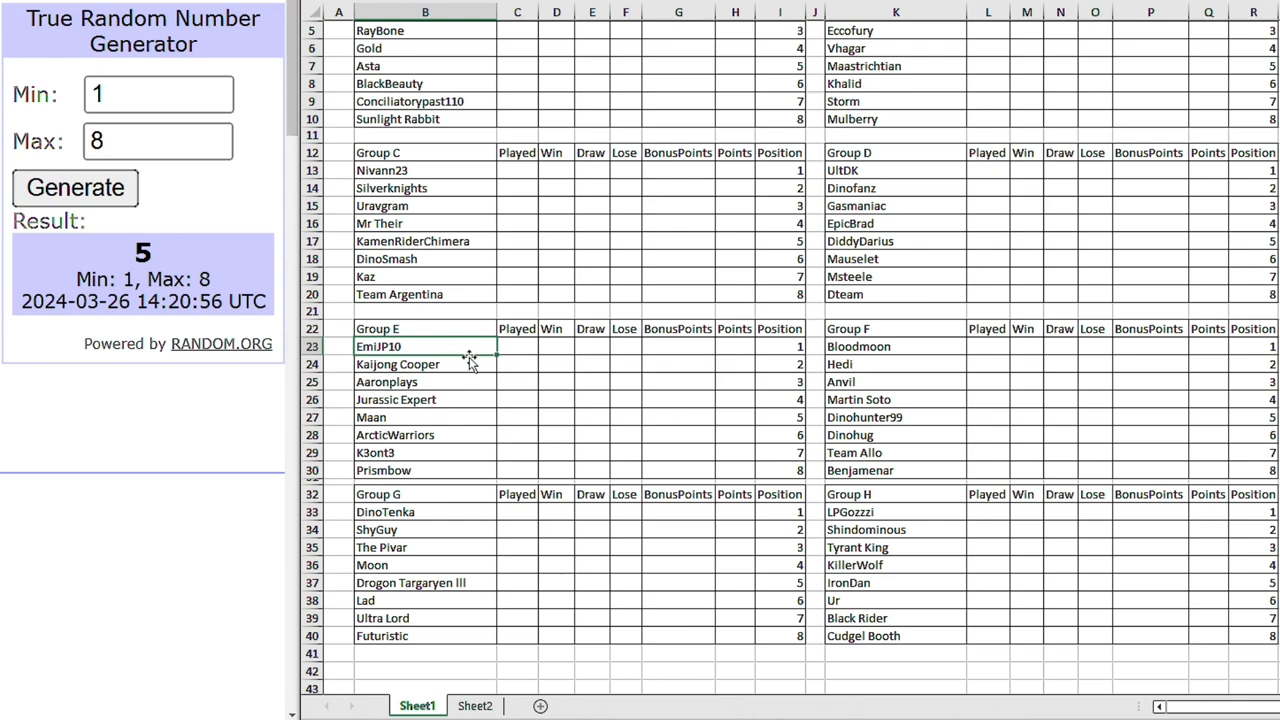
mouse_move(427, 417)
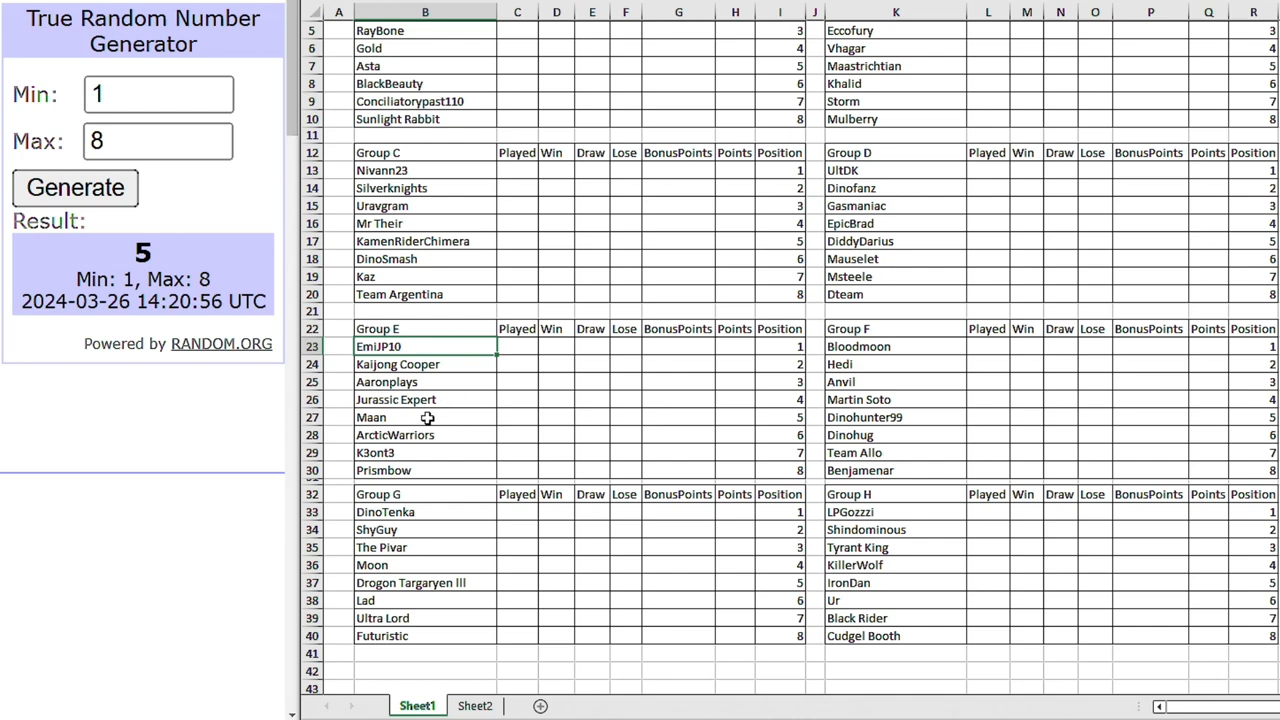
mouse_move(444, 425)
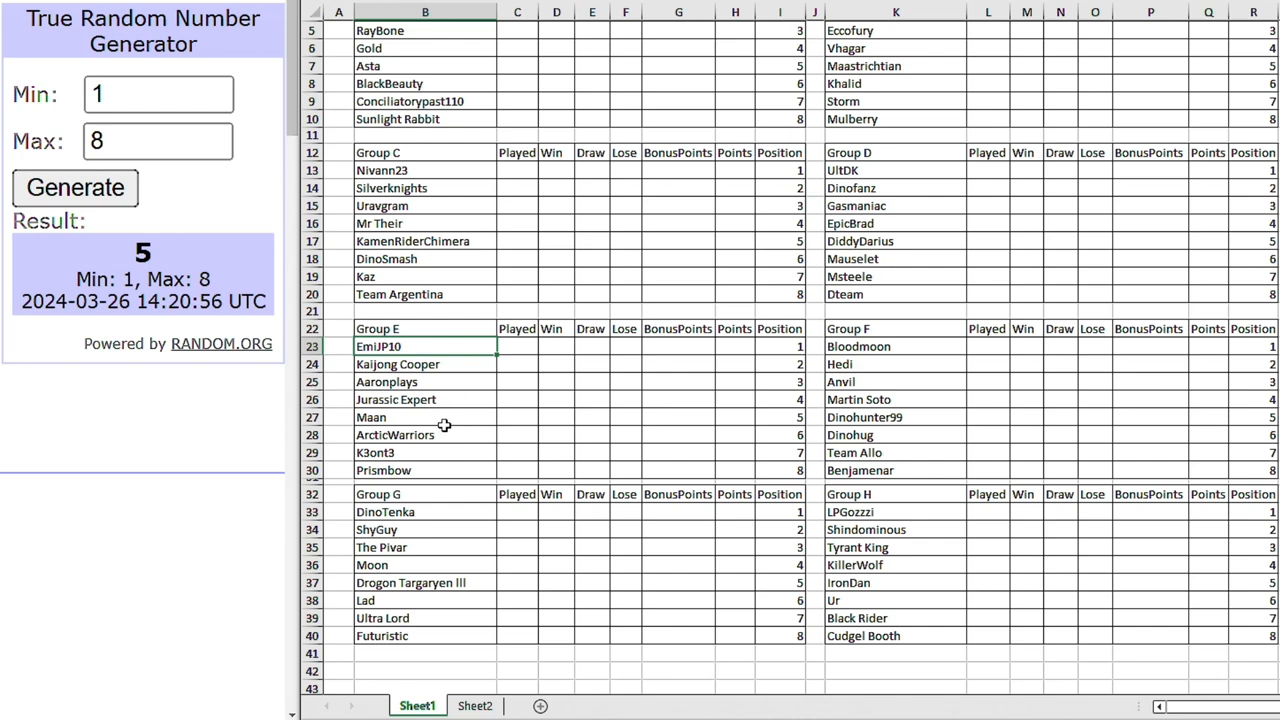
mouse_move(421, 547)
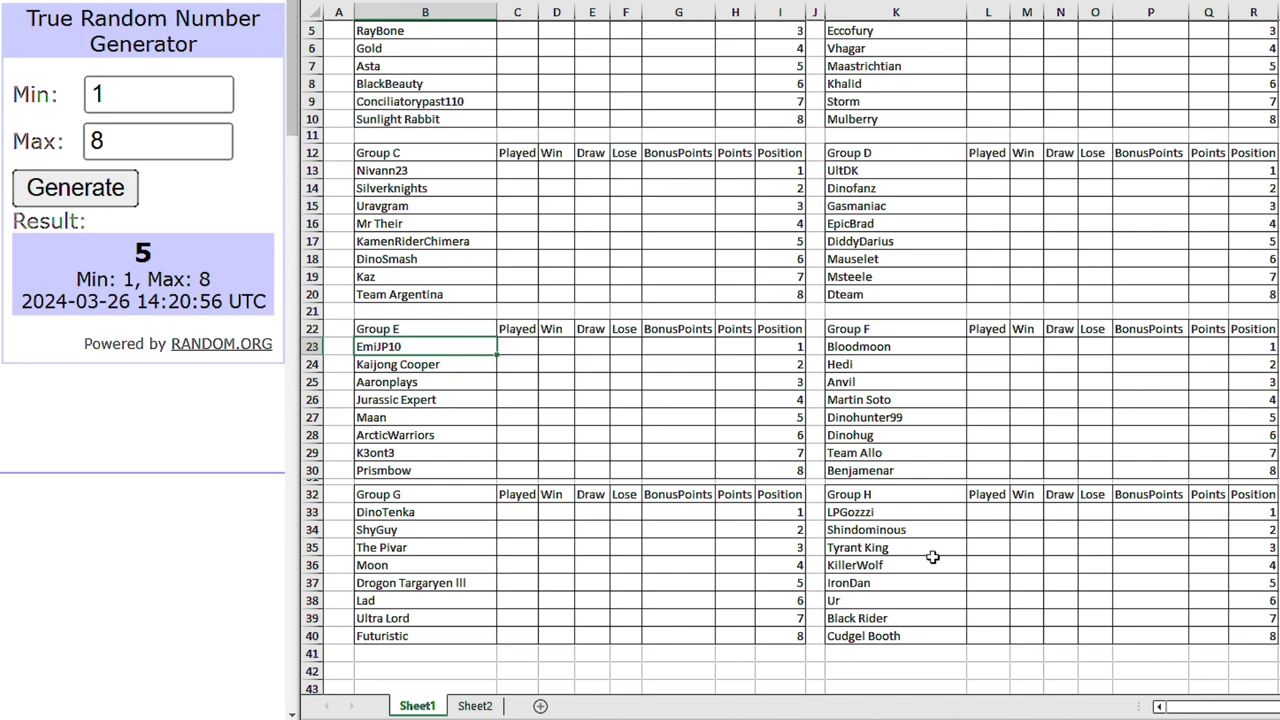
mouse_move(950, 606)
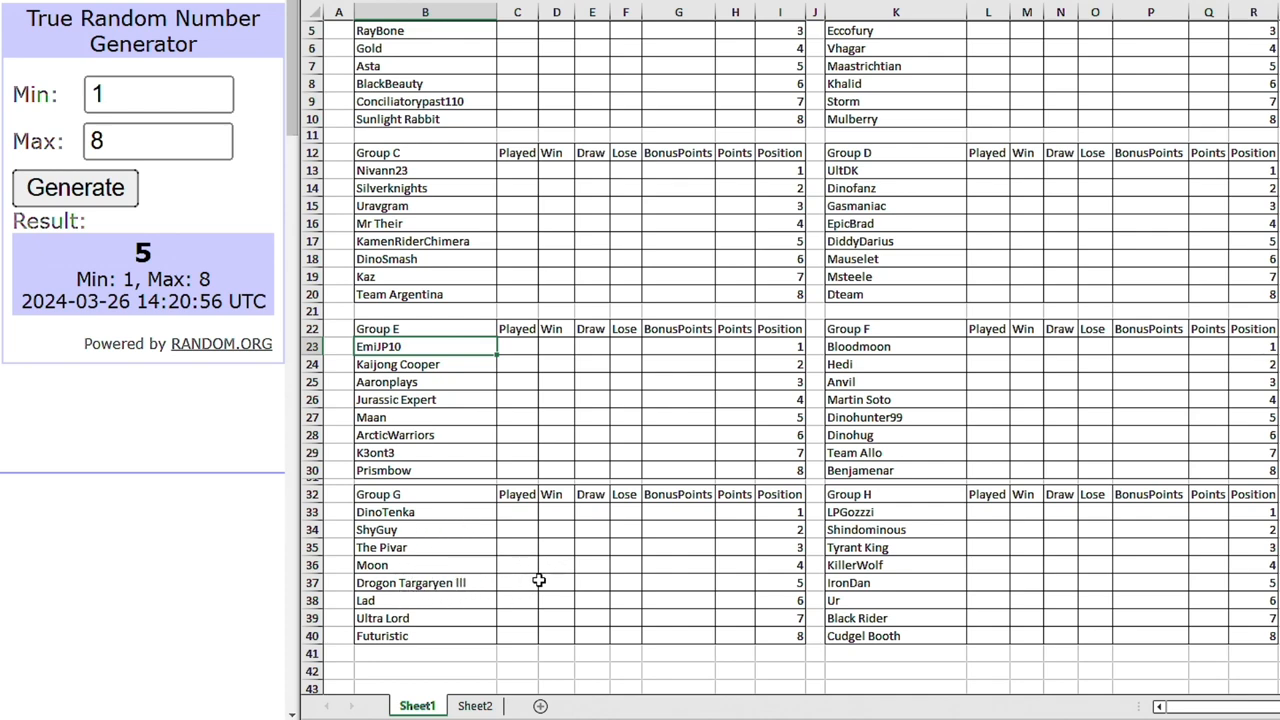
mouse_move(783, 319)
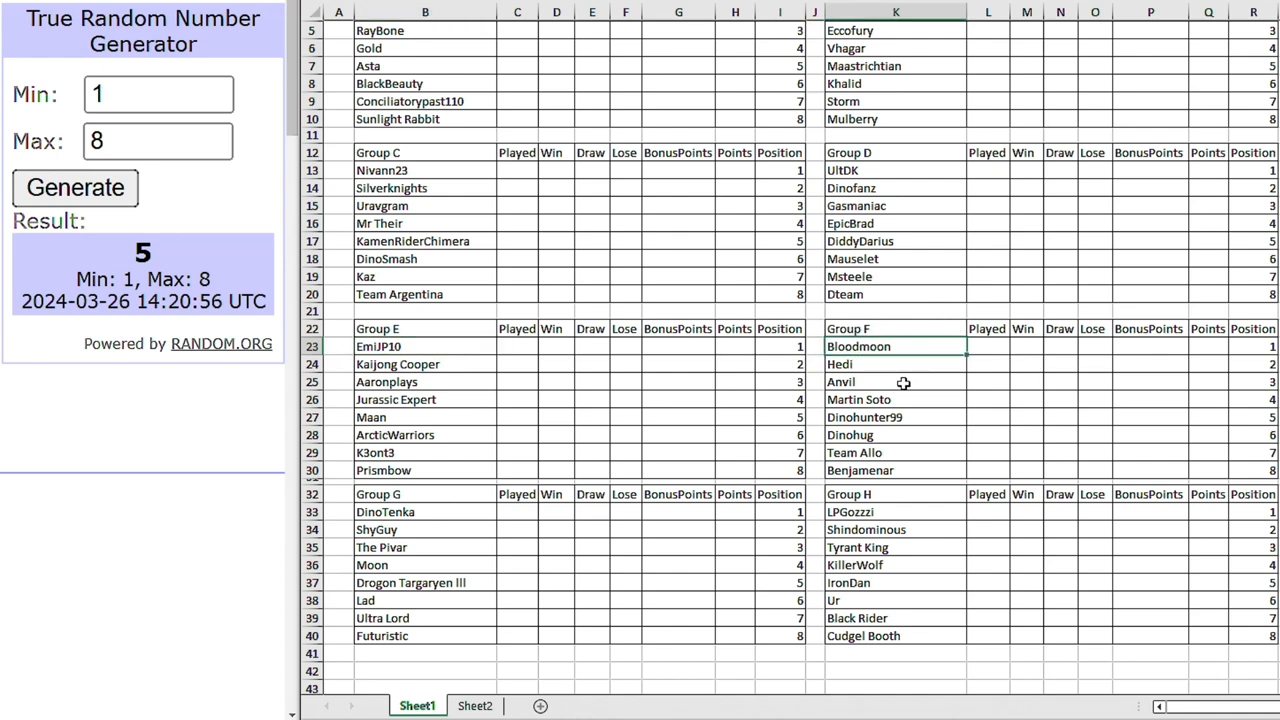
mouse_move(880, 419)
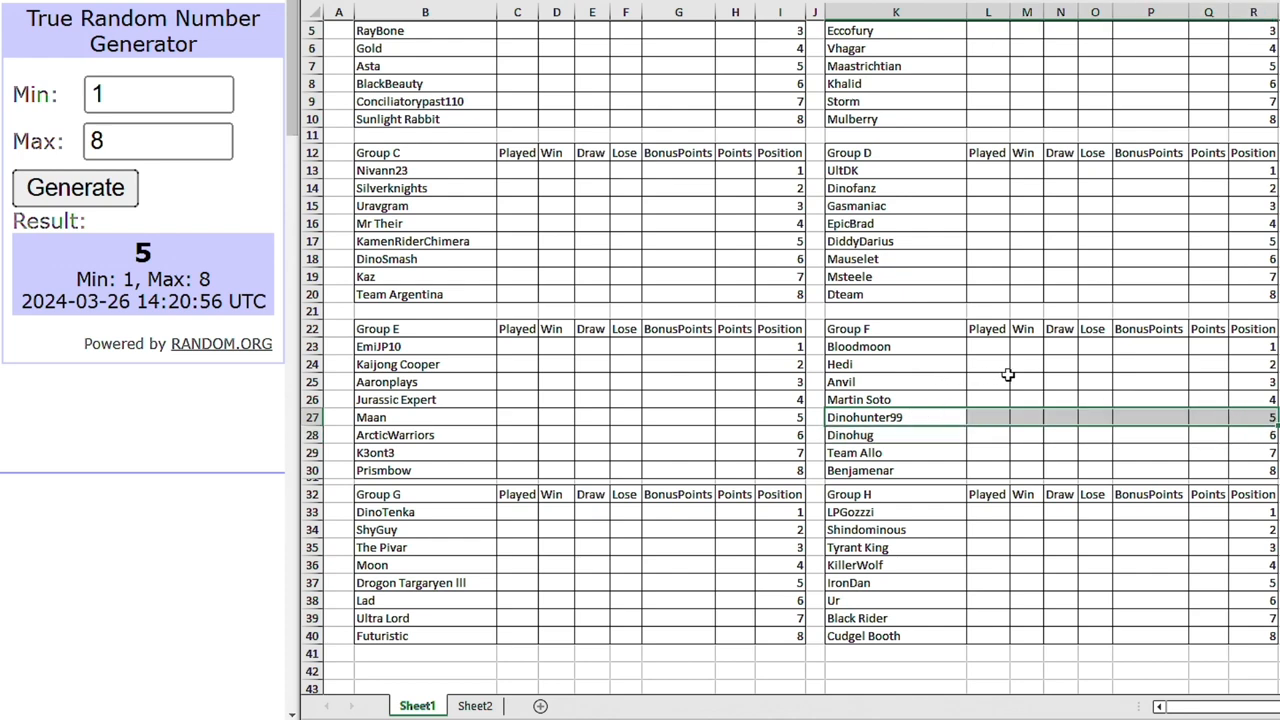
mouse_move(938, 387)
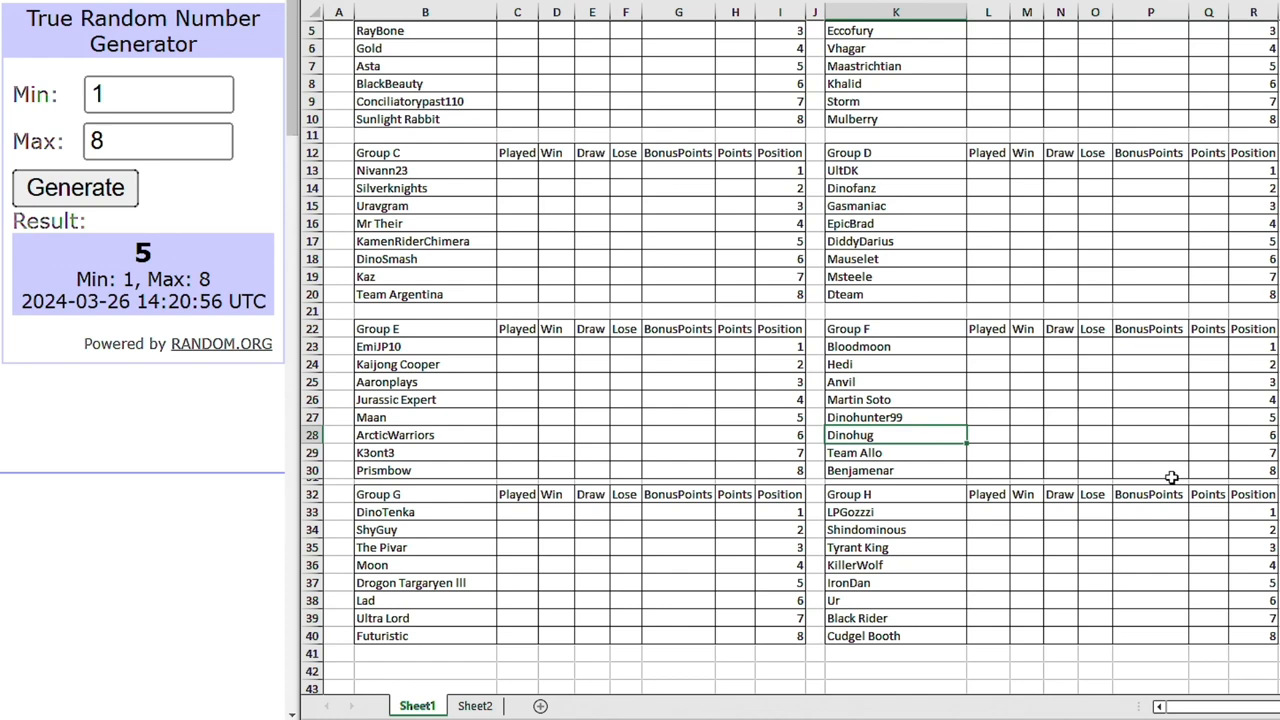
scroll("up", 3)
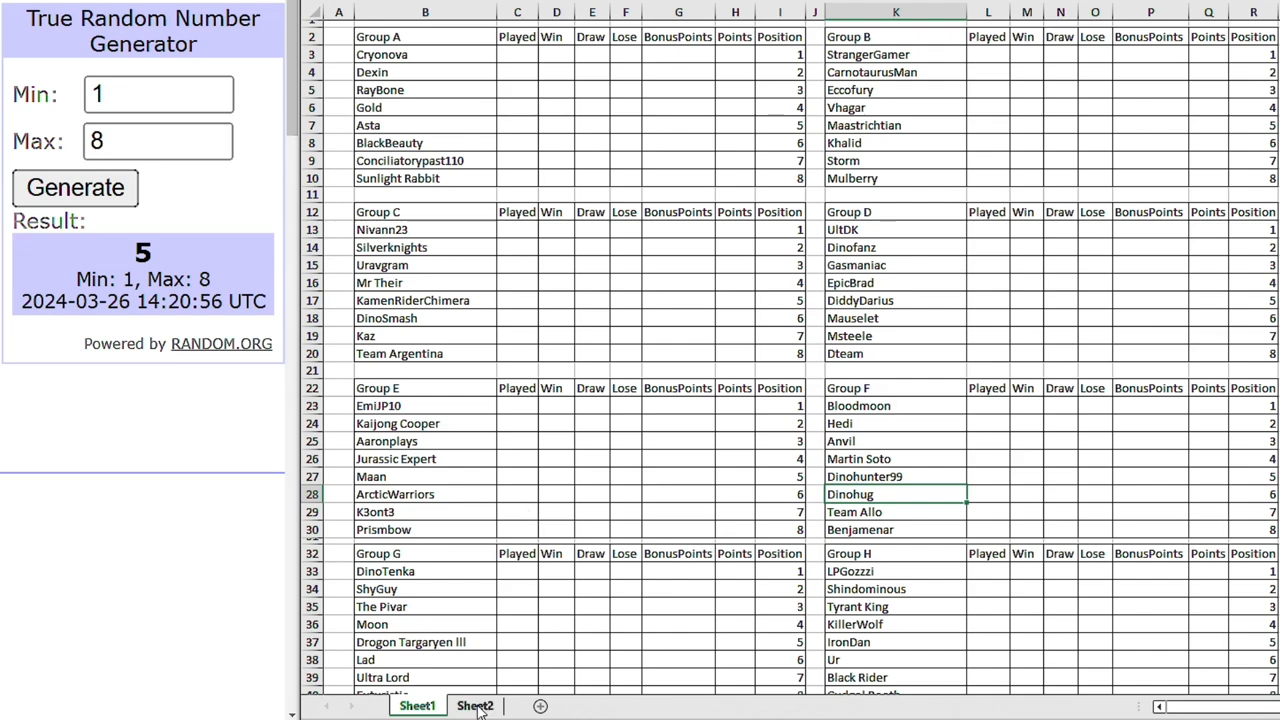
left_click(475, 705)
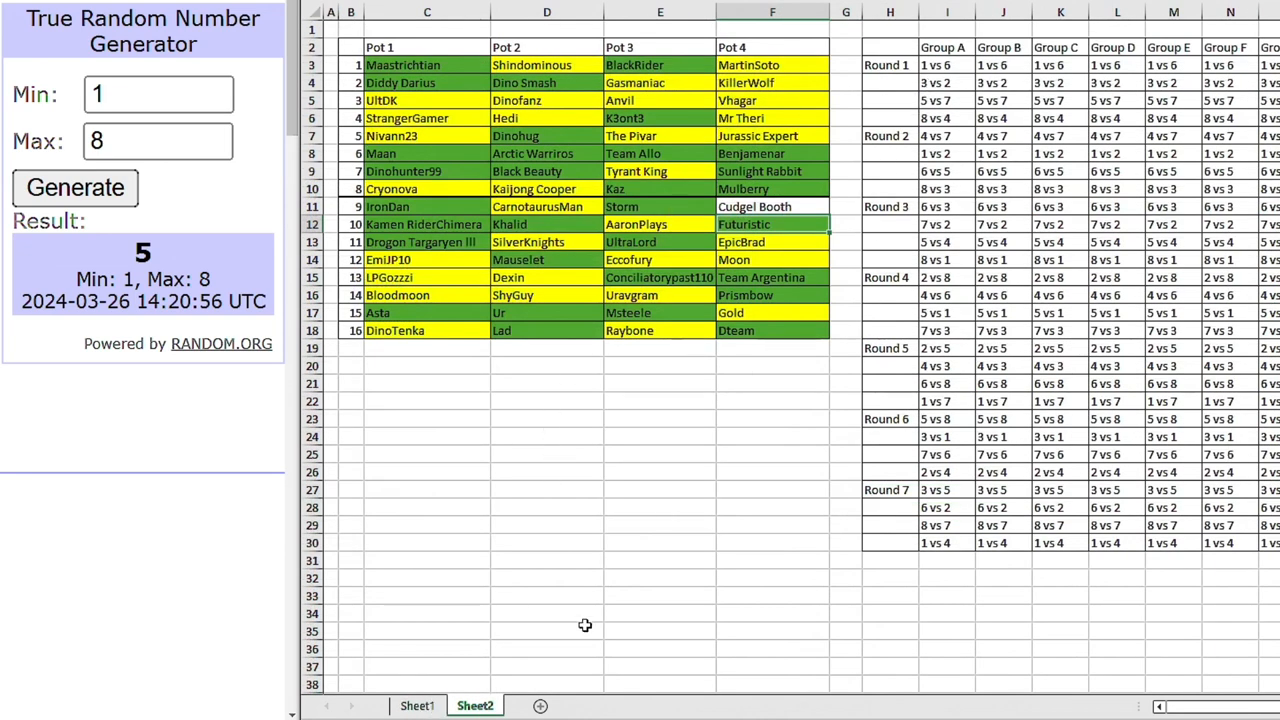
left_click(417, 706)
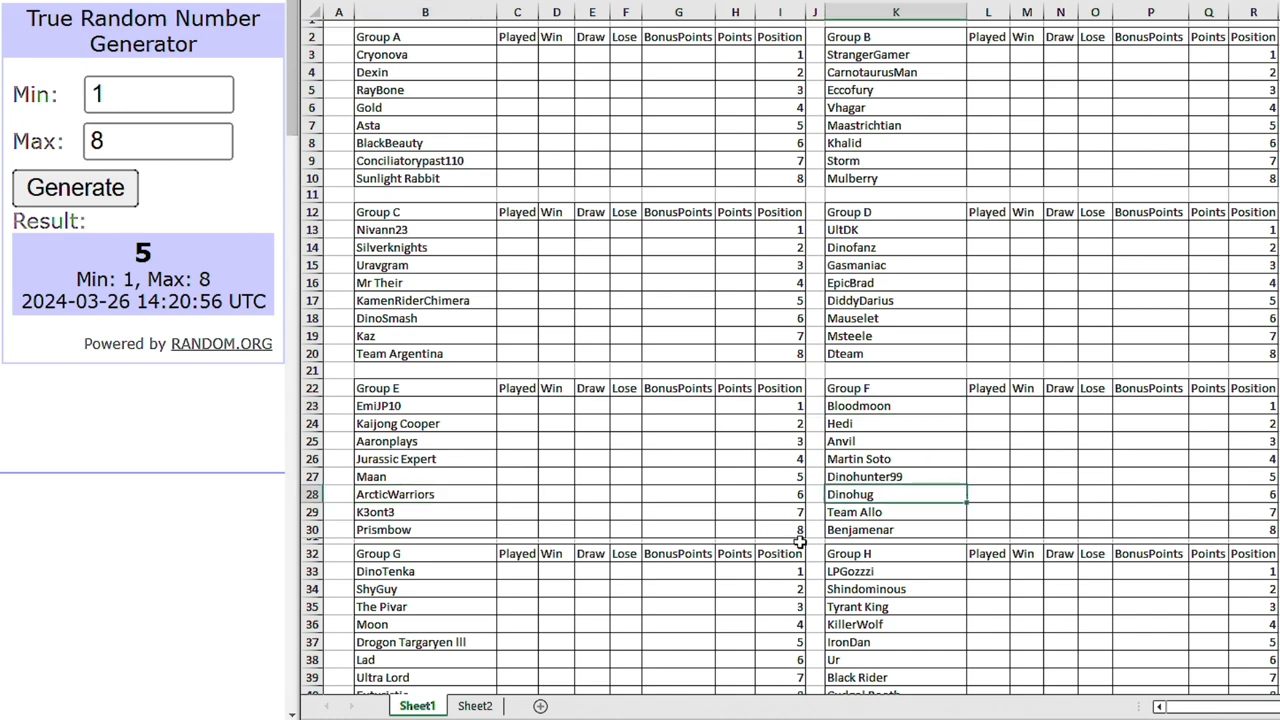
scroll("down", 3)
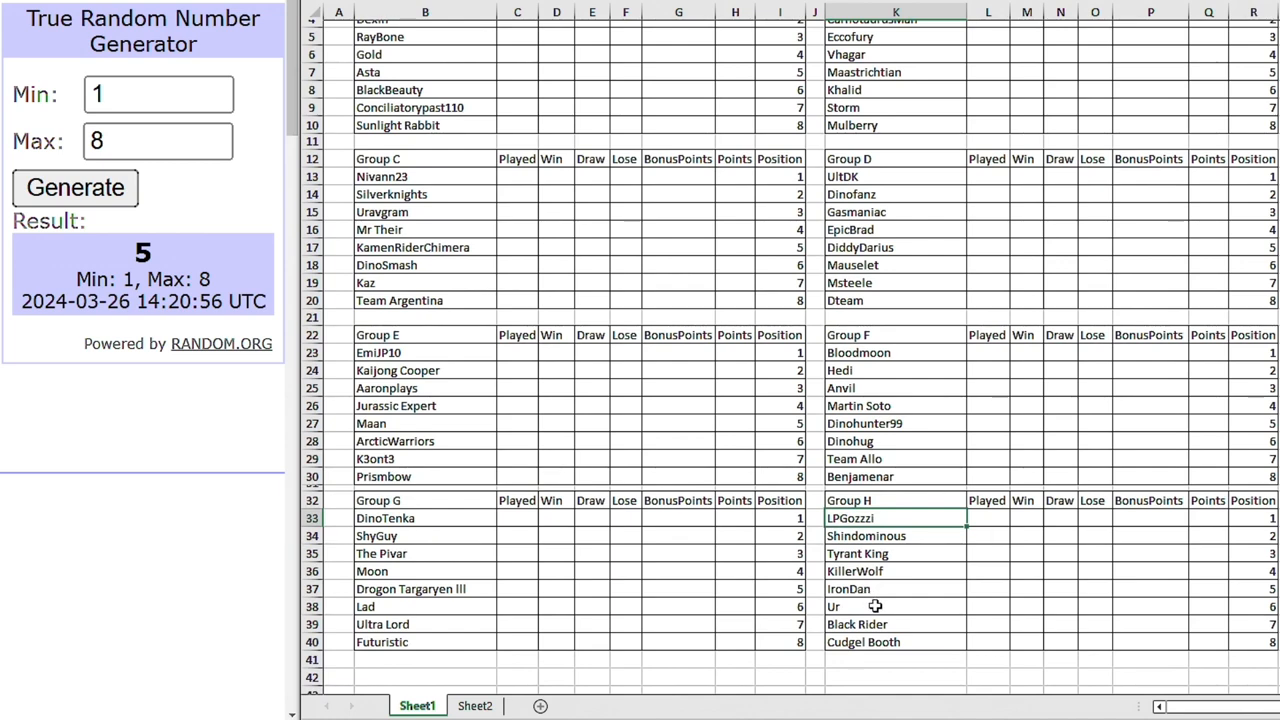